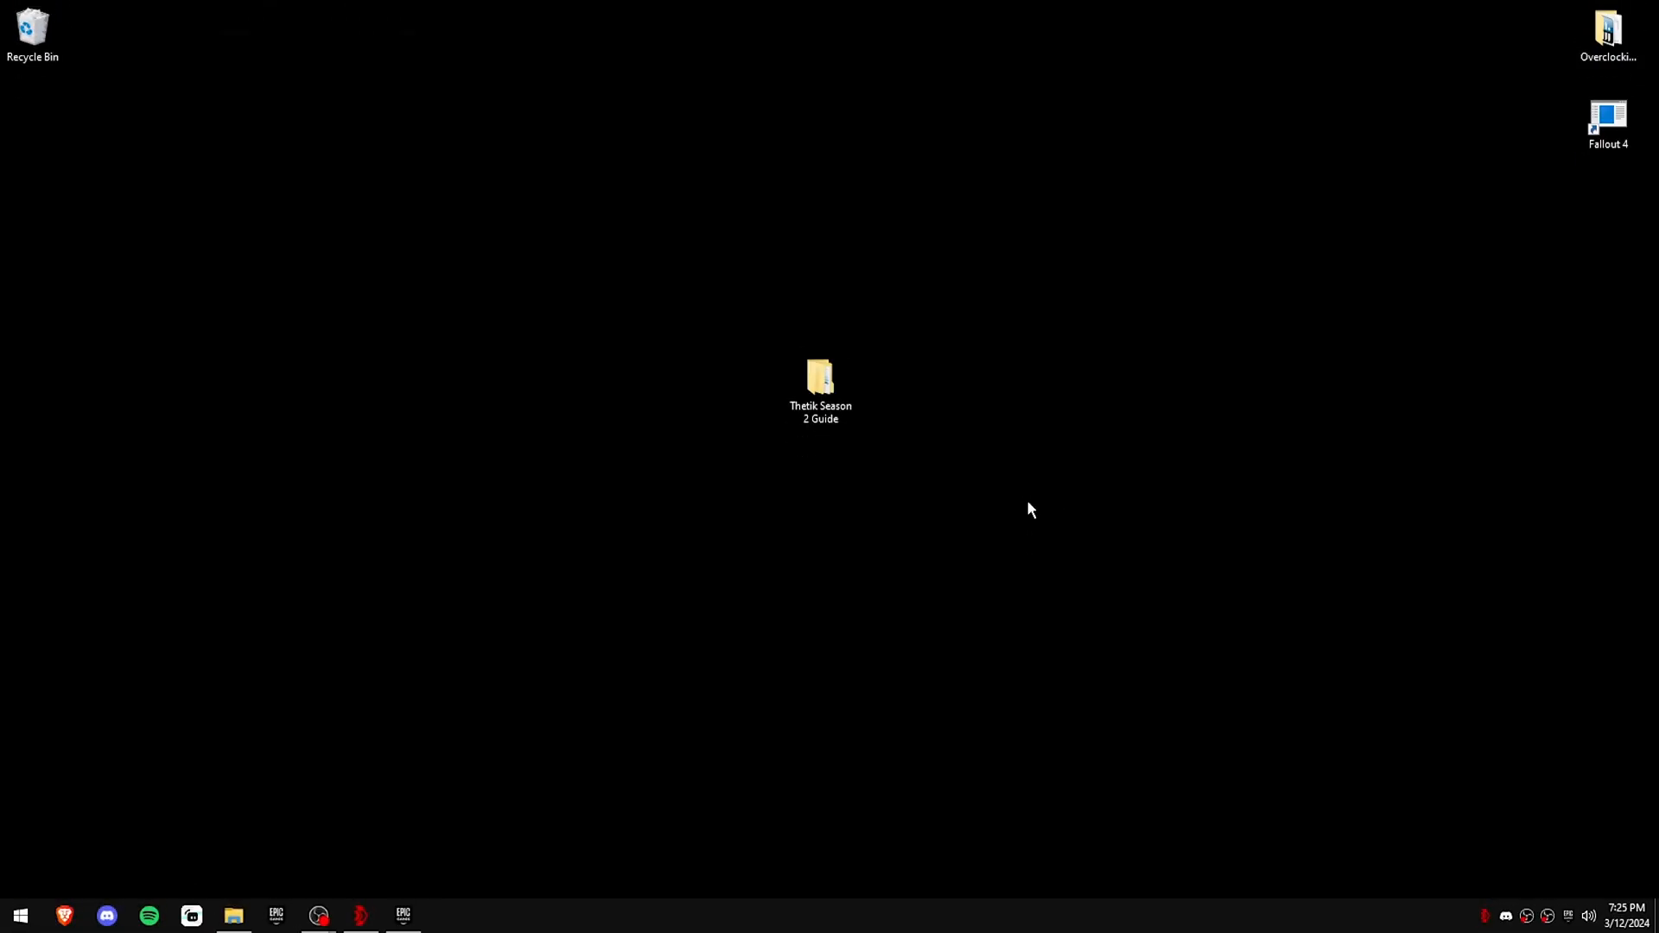
mouse_move(1011, 438)
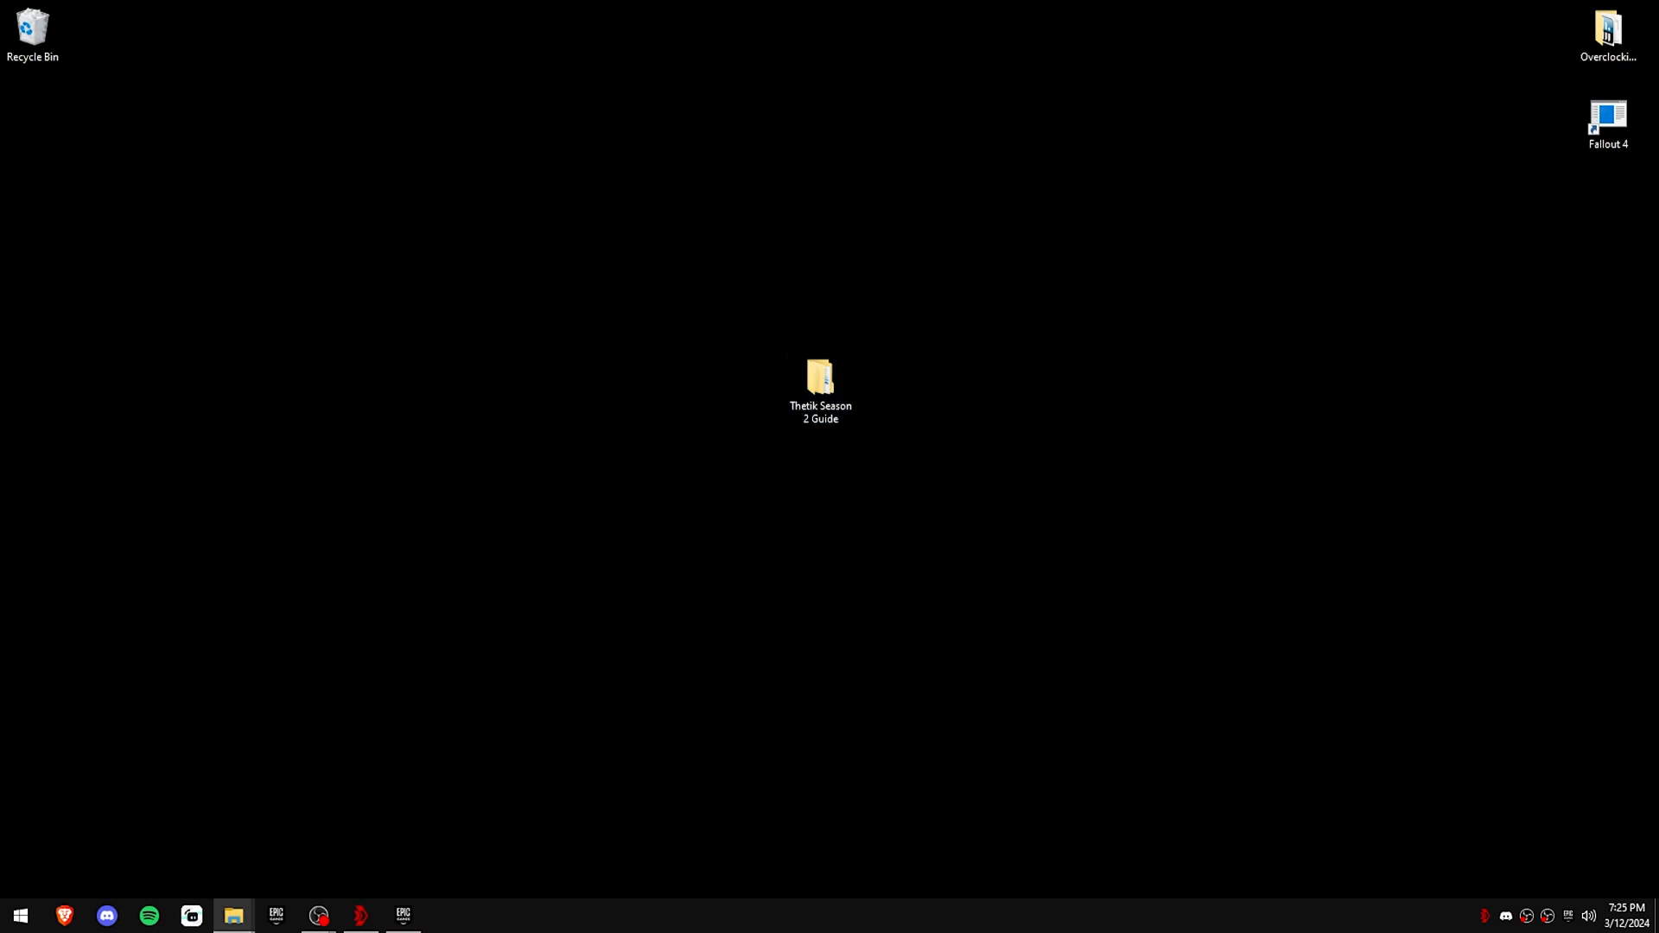
Step: Navigate from the desktop into the guide's 0. Create Restore Point folder
double_click(819, 378)
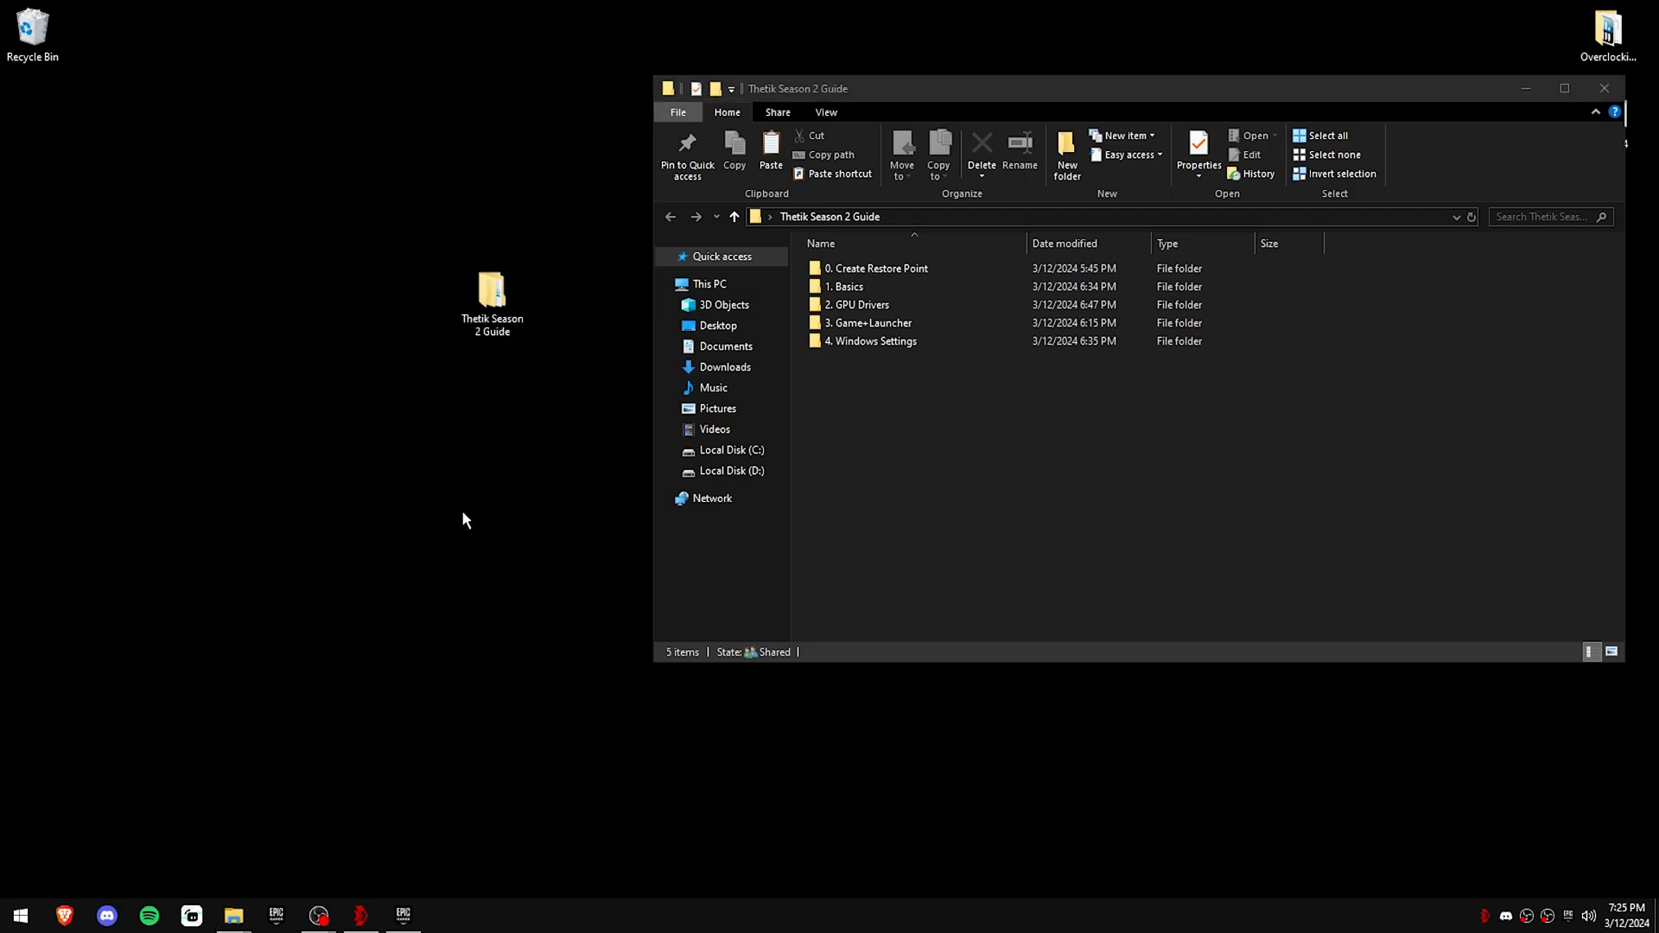
click(492, 295)
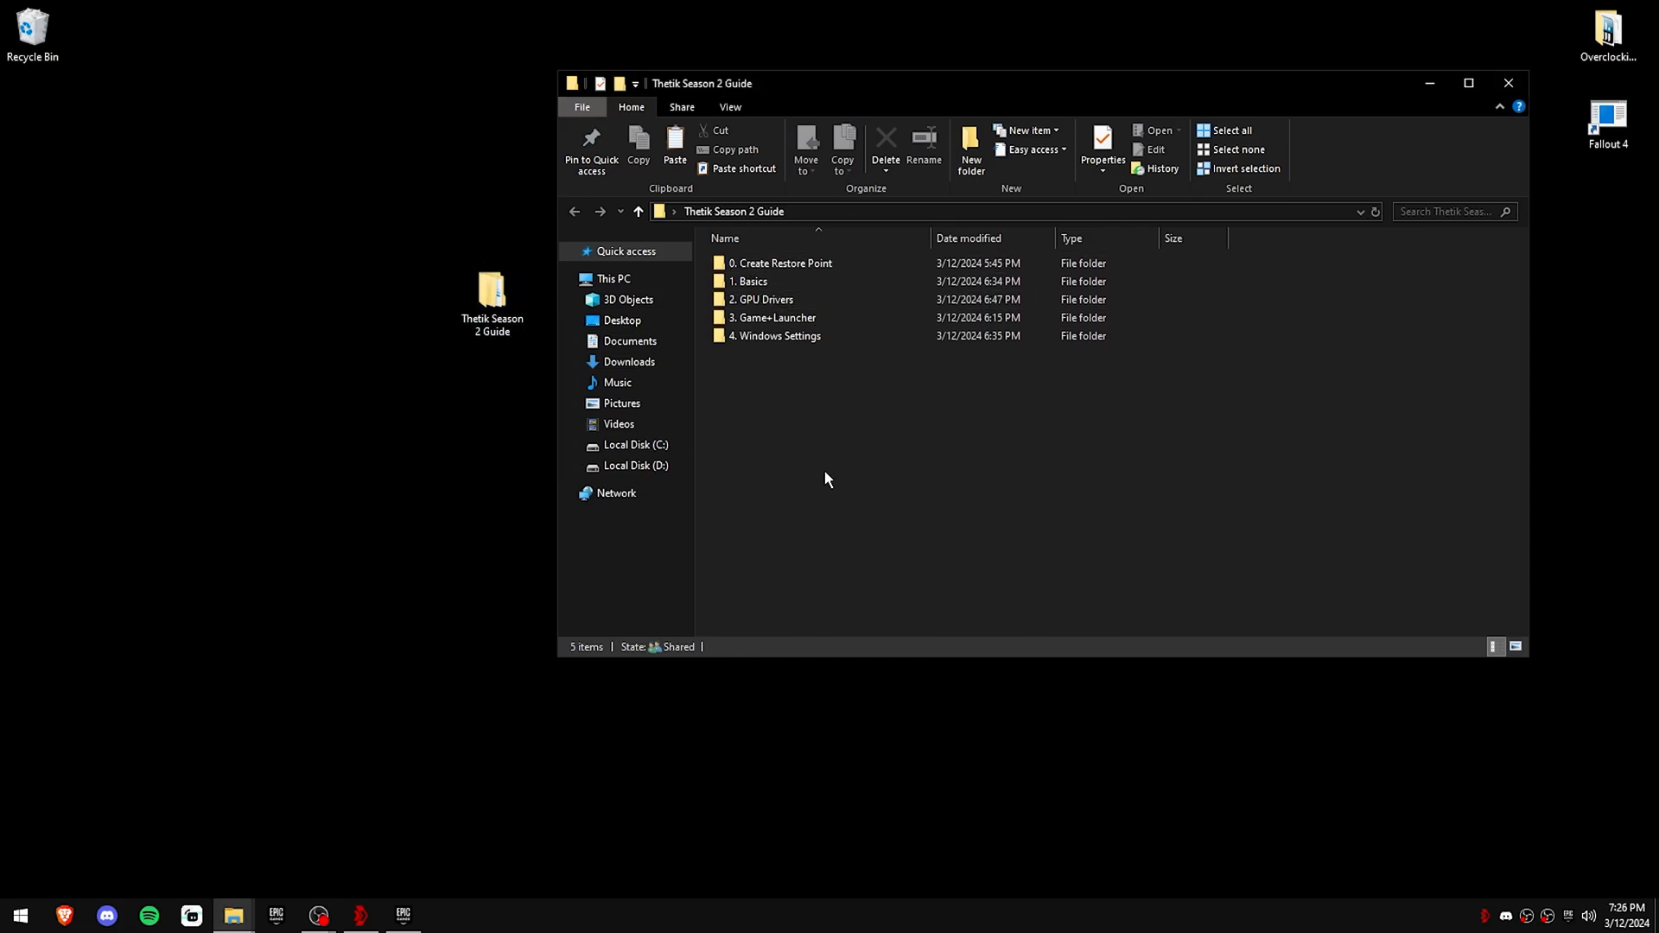
double_click(781, 263)
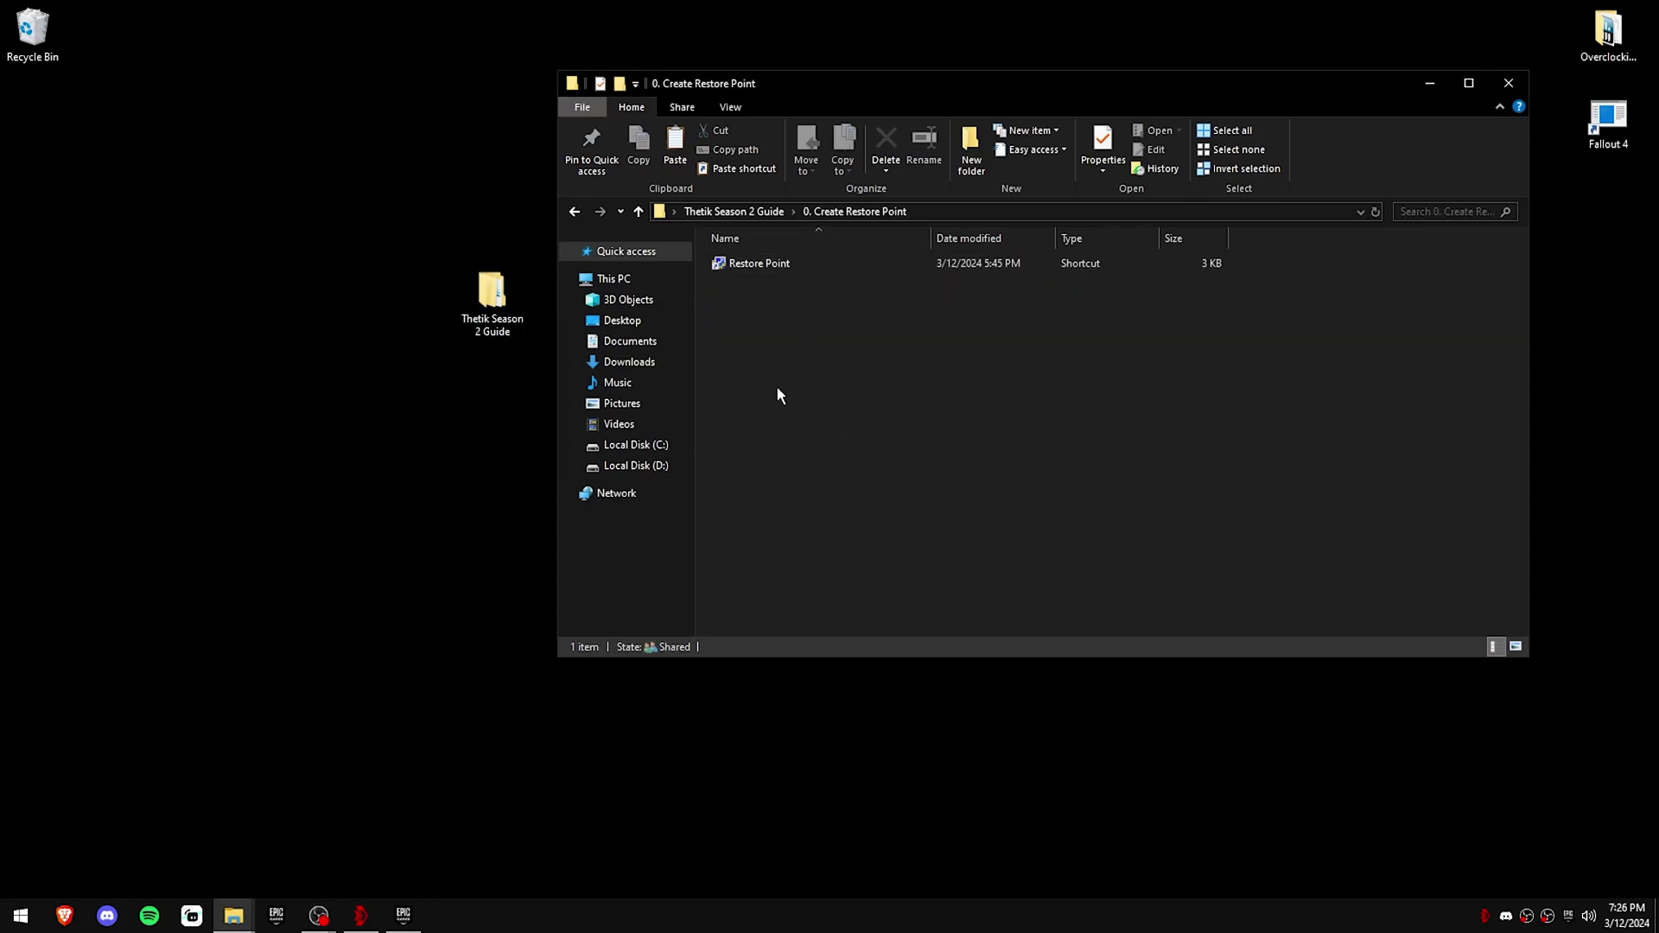
Step: Review the Local Disk (C:) protection settings and leave them unchanged
double_click(758, 263)
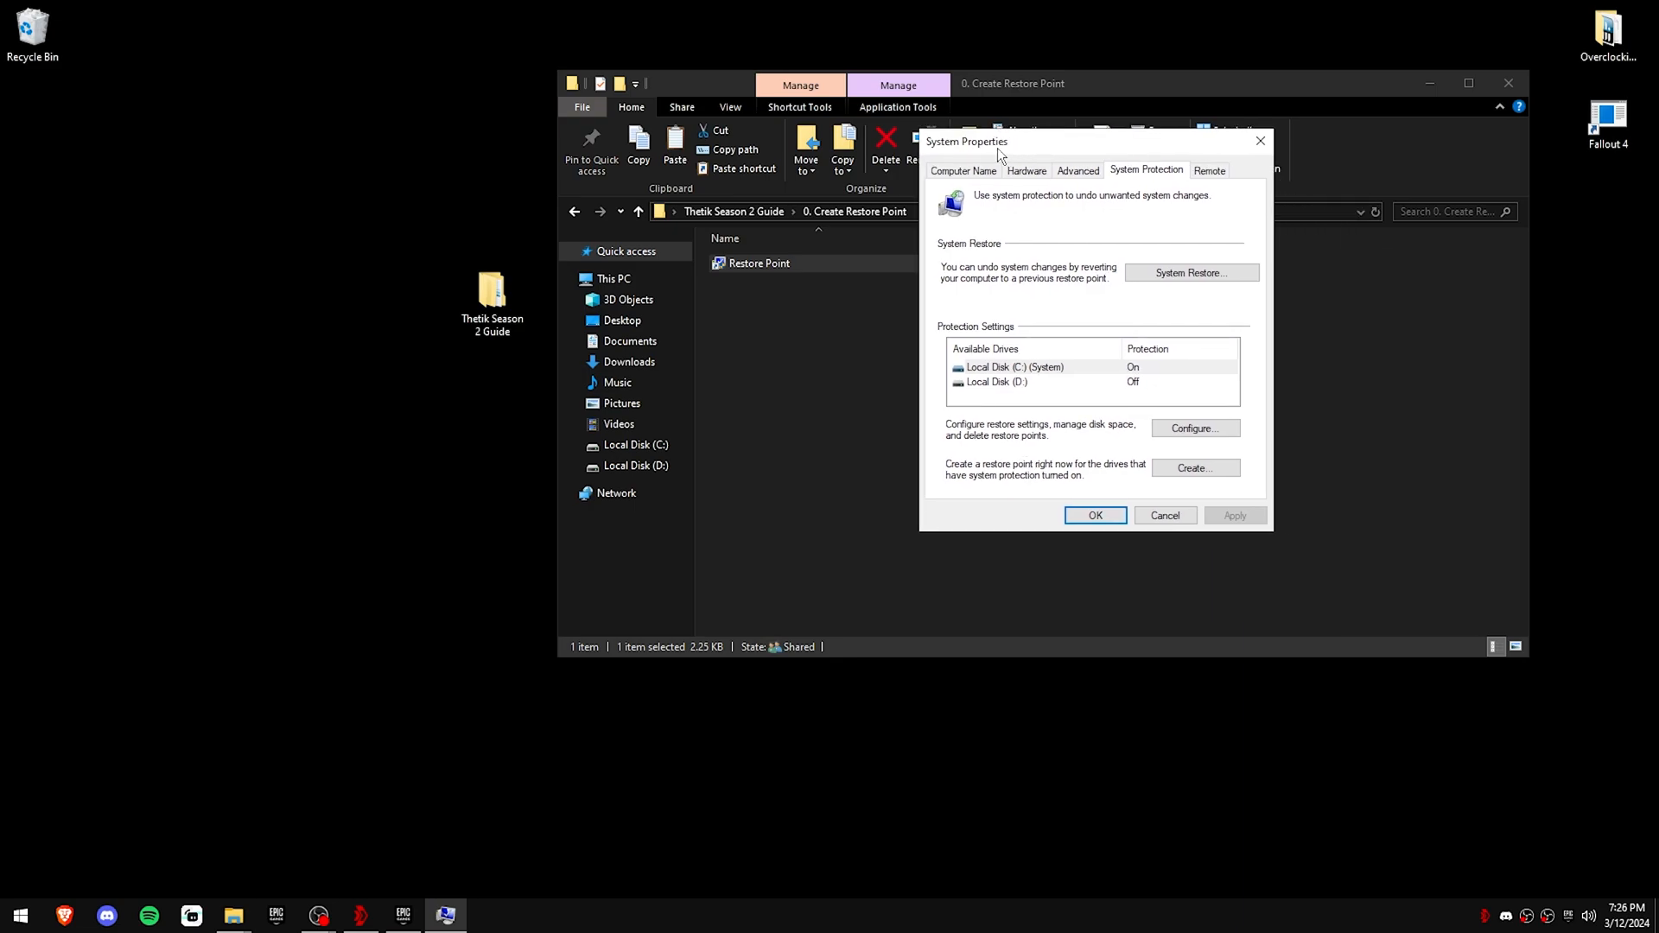
mouse_move(1021, 301)
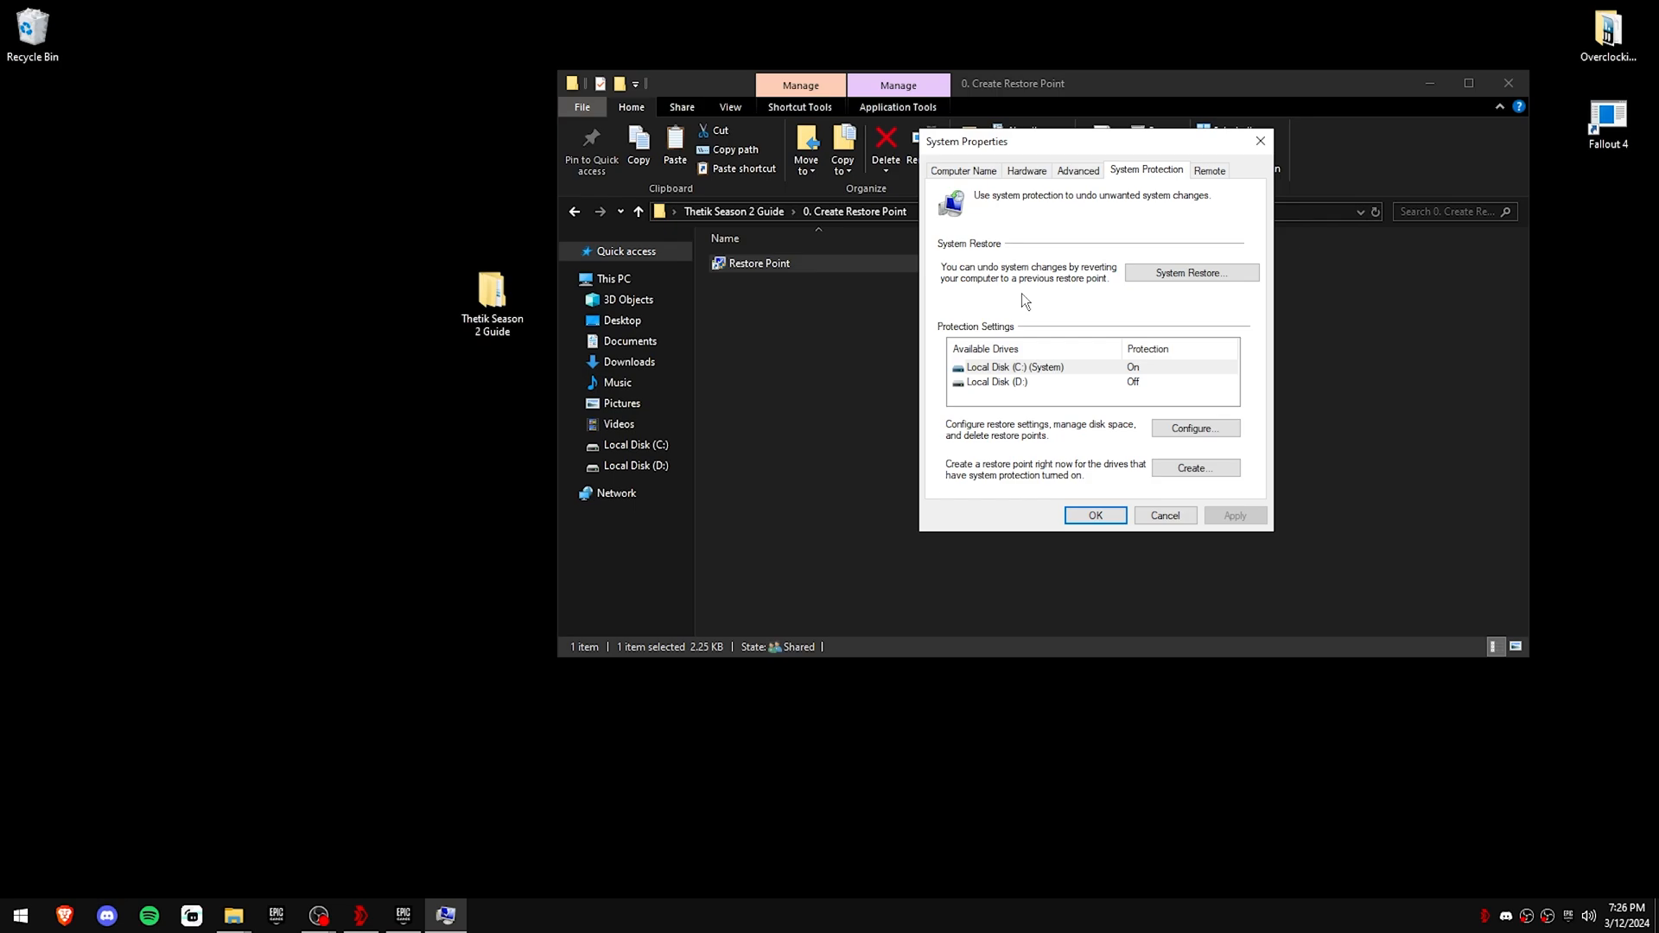
mouse_move(1071, 268)
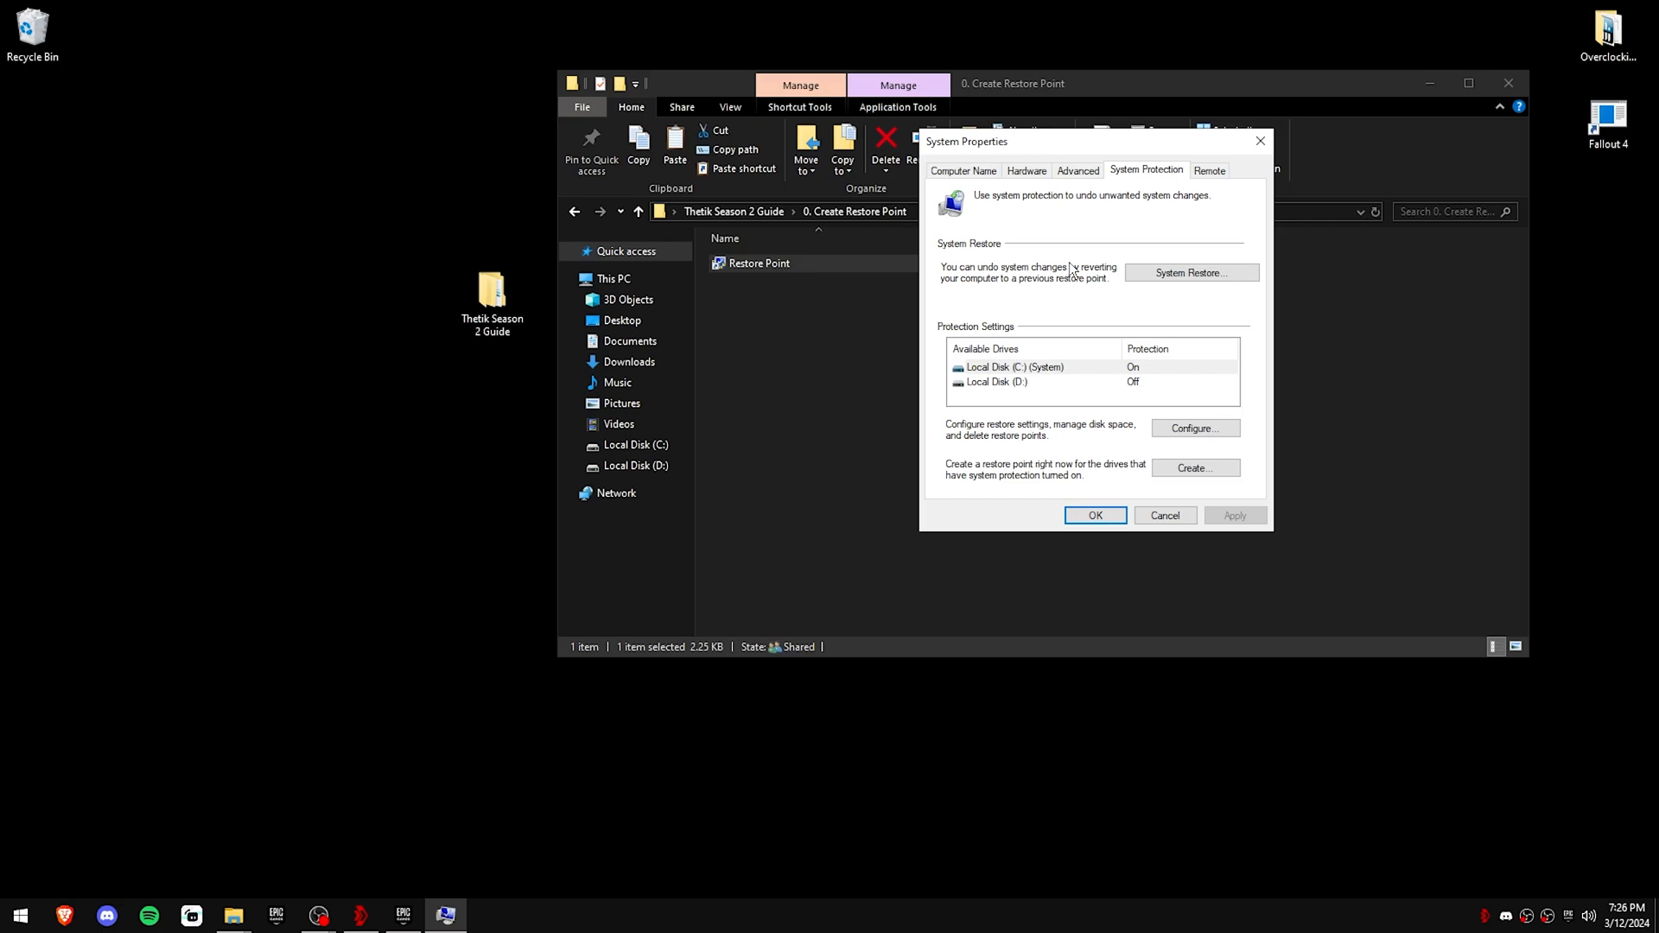
mouse_move(1141, 176)
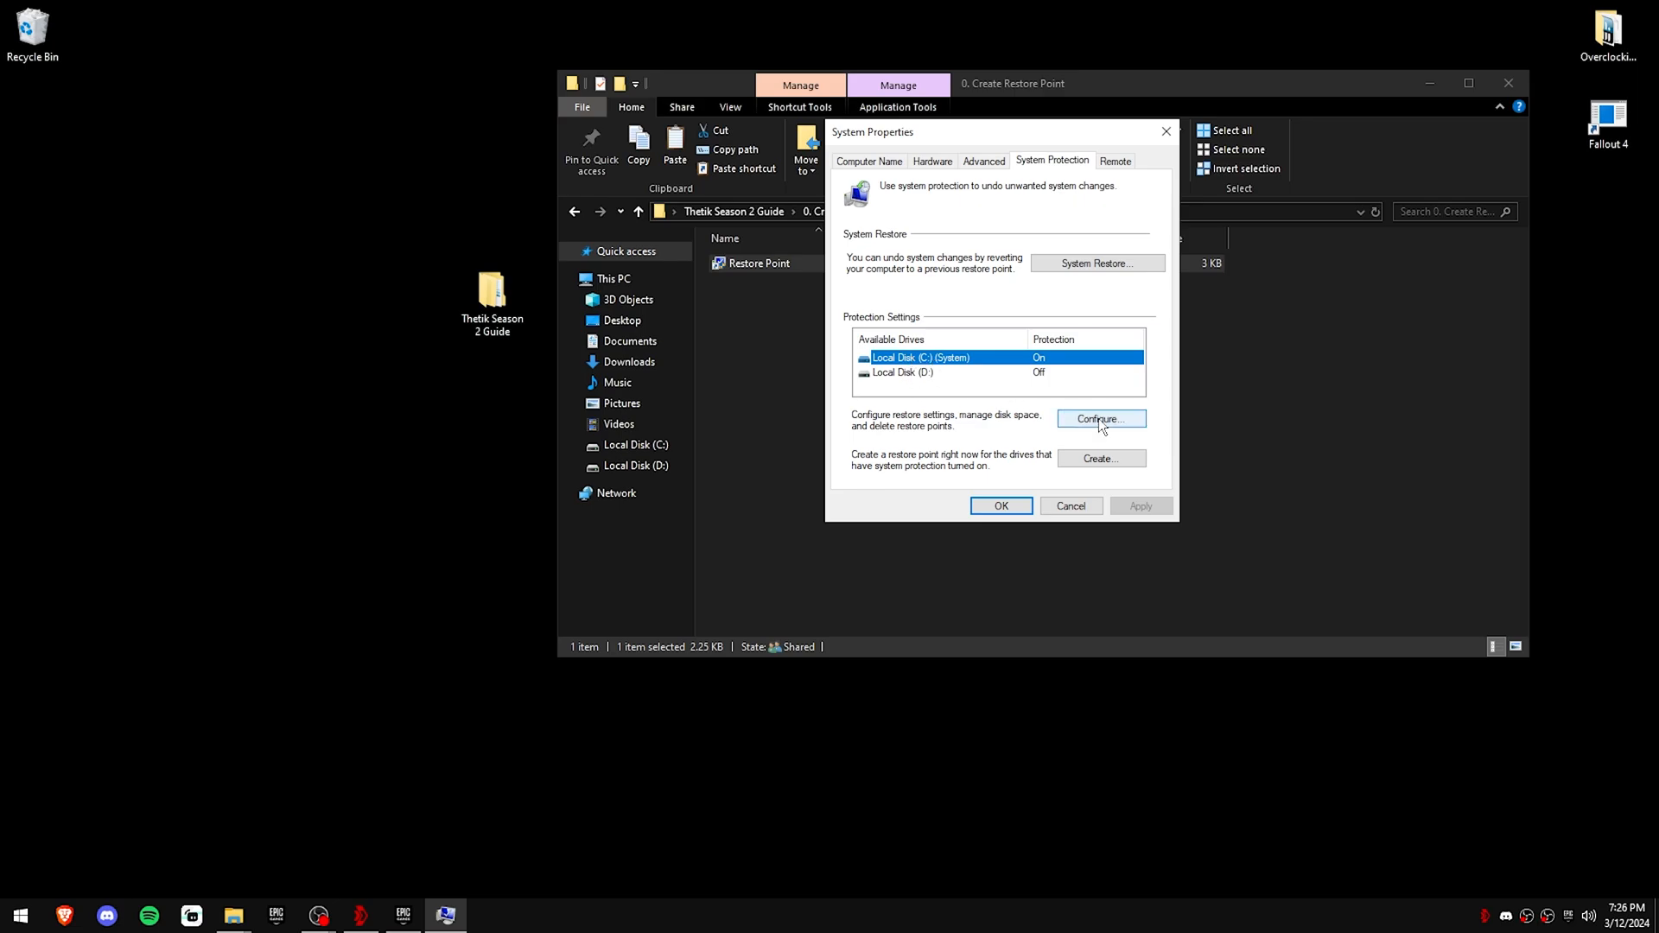
click(1100, 418)
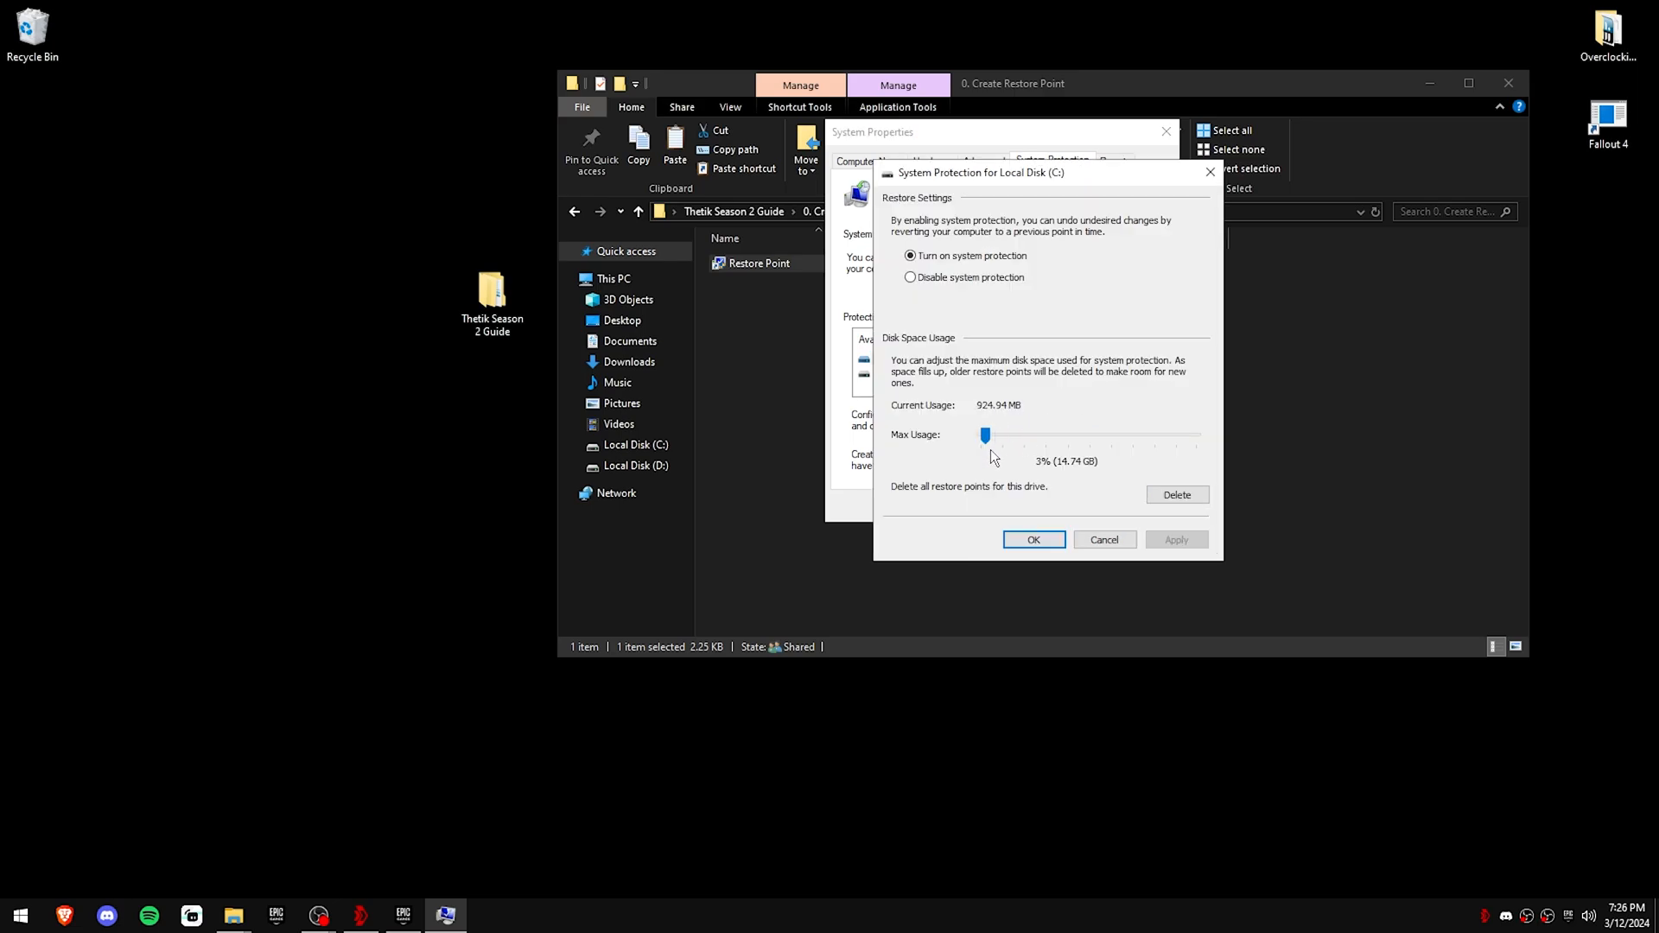
mouse_move(975, 347)
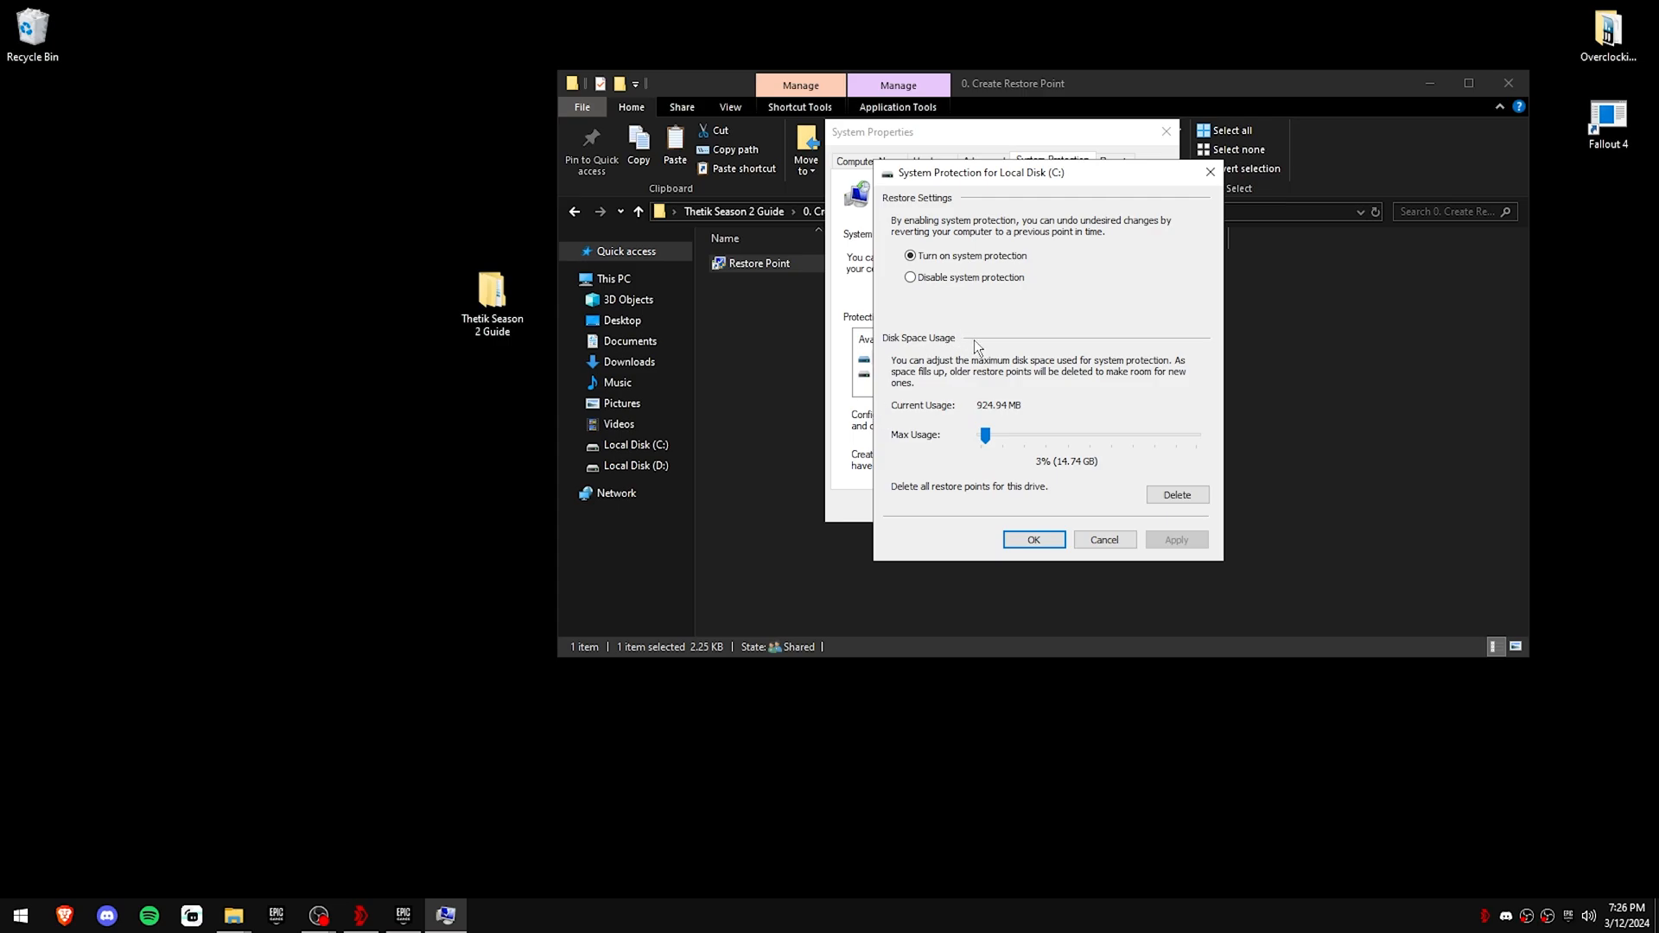
click(909, 256)
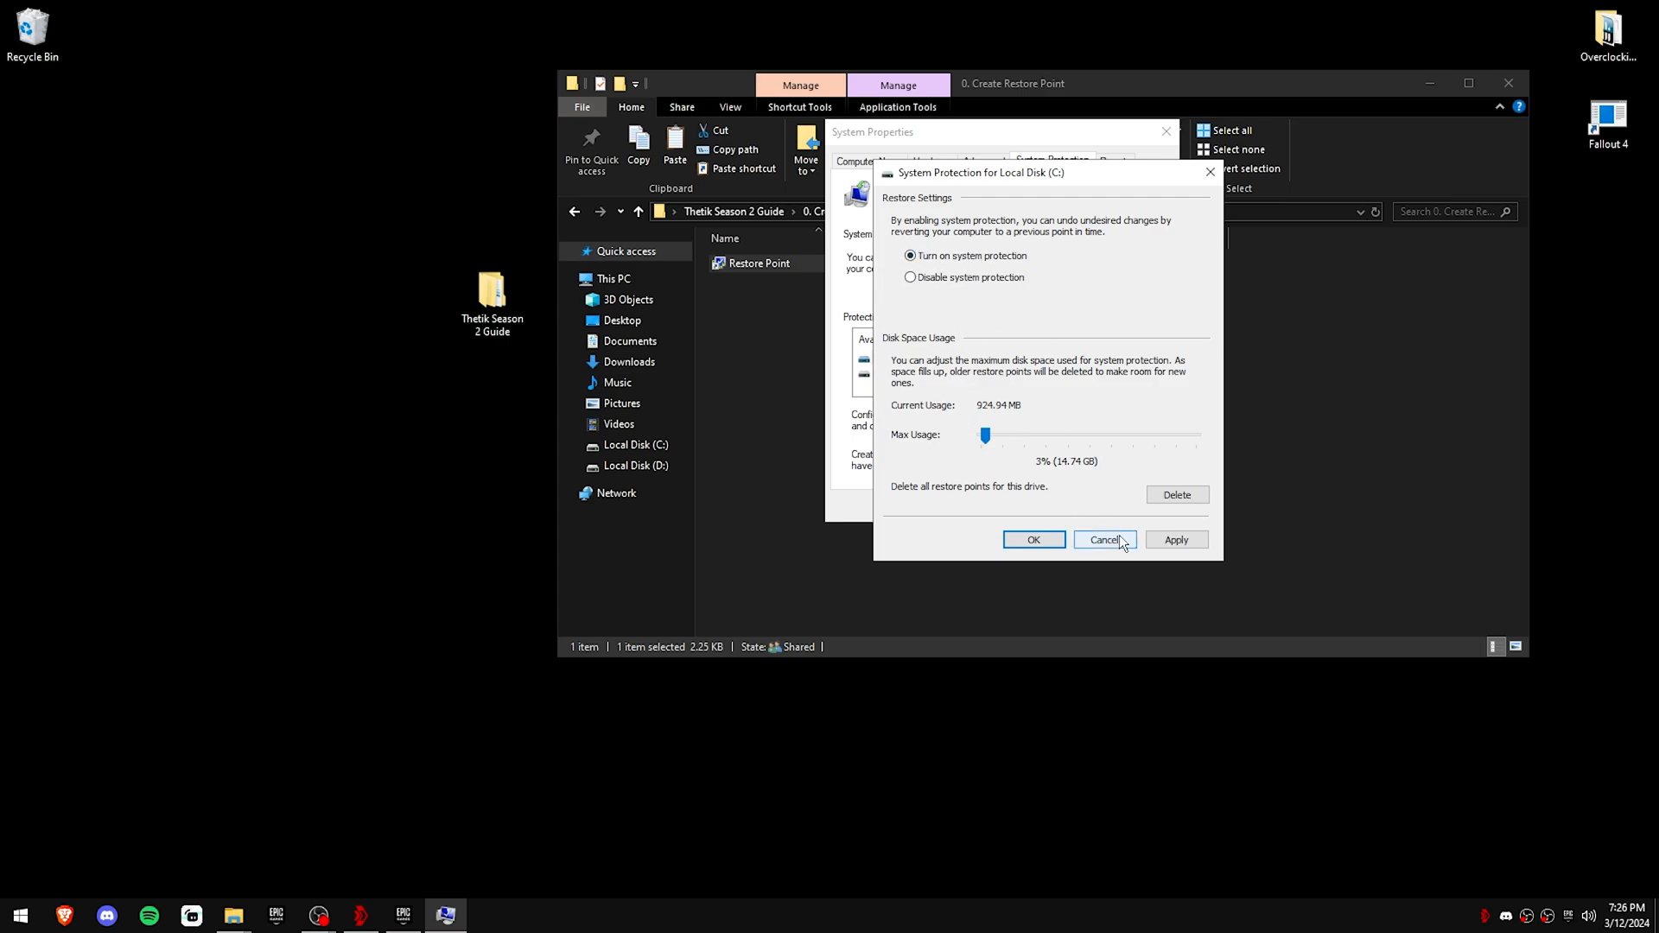
click(1104, 539)
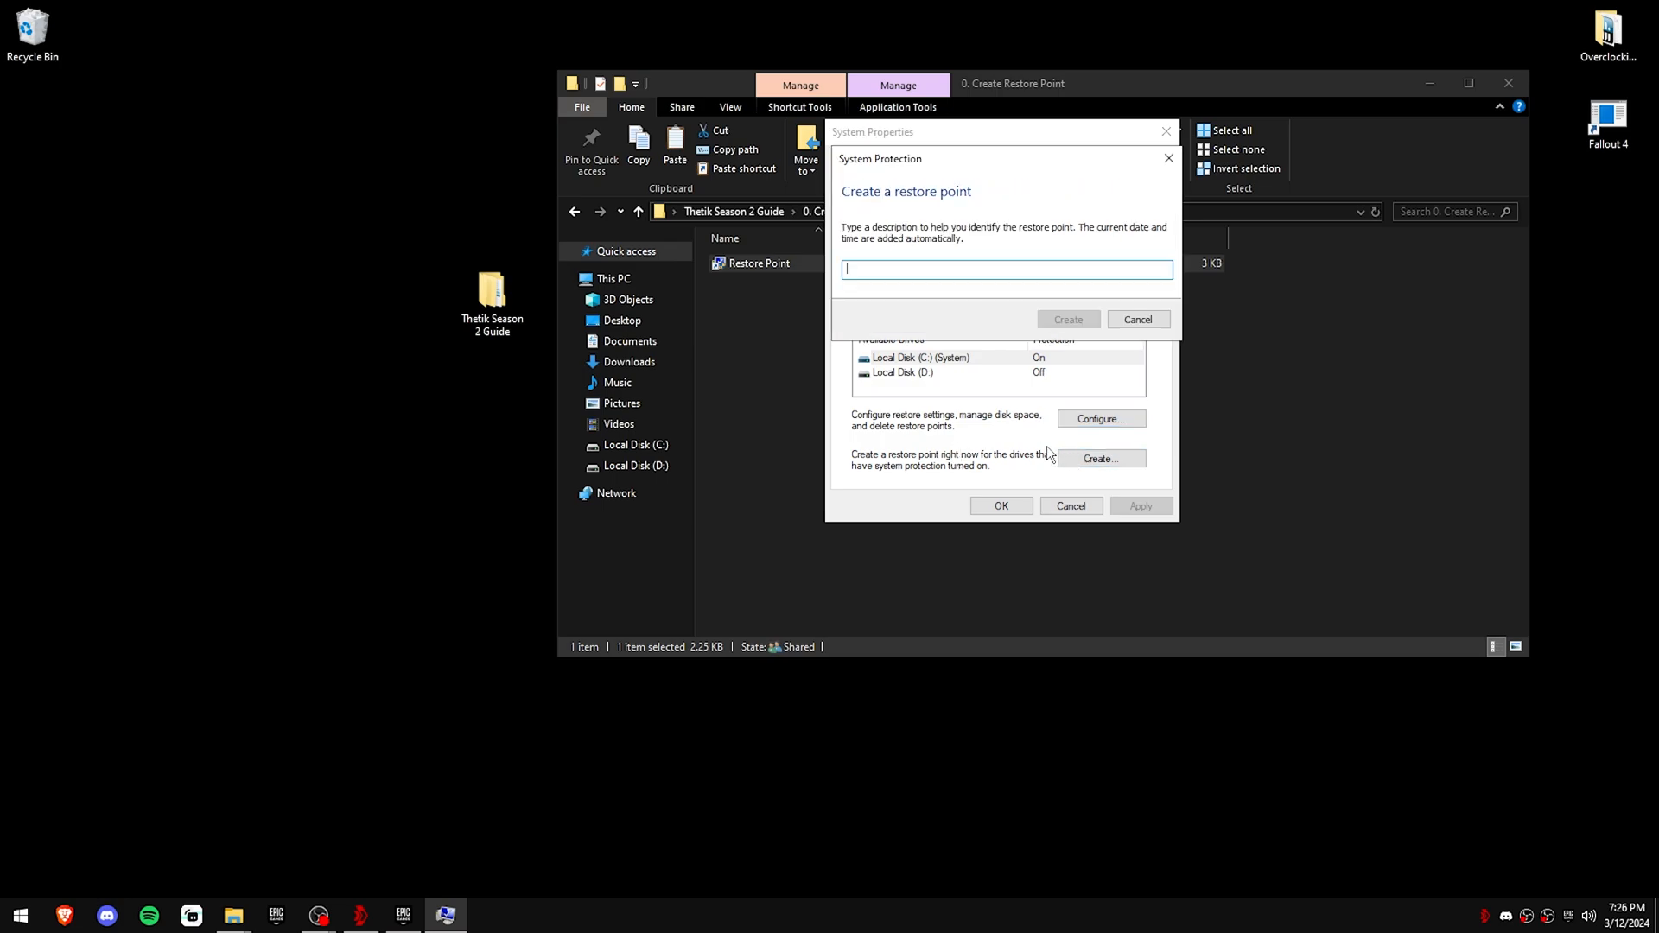
Step: Create a manual restore point named 'asfsa' for the system drive
text(asfsa)
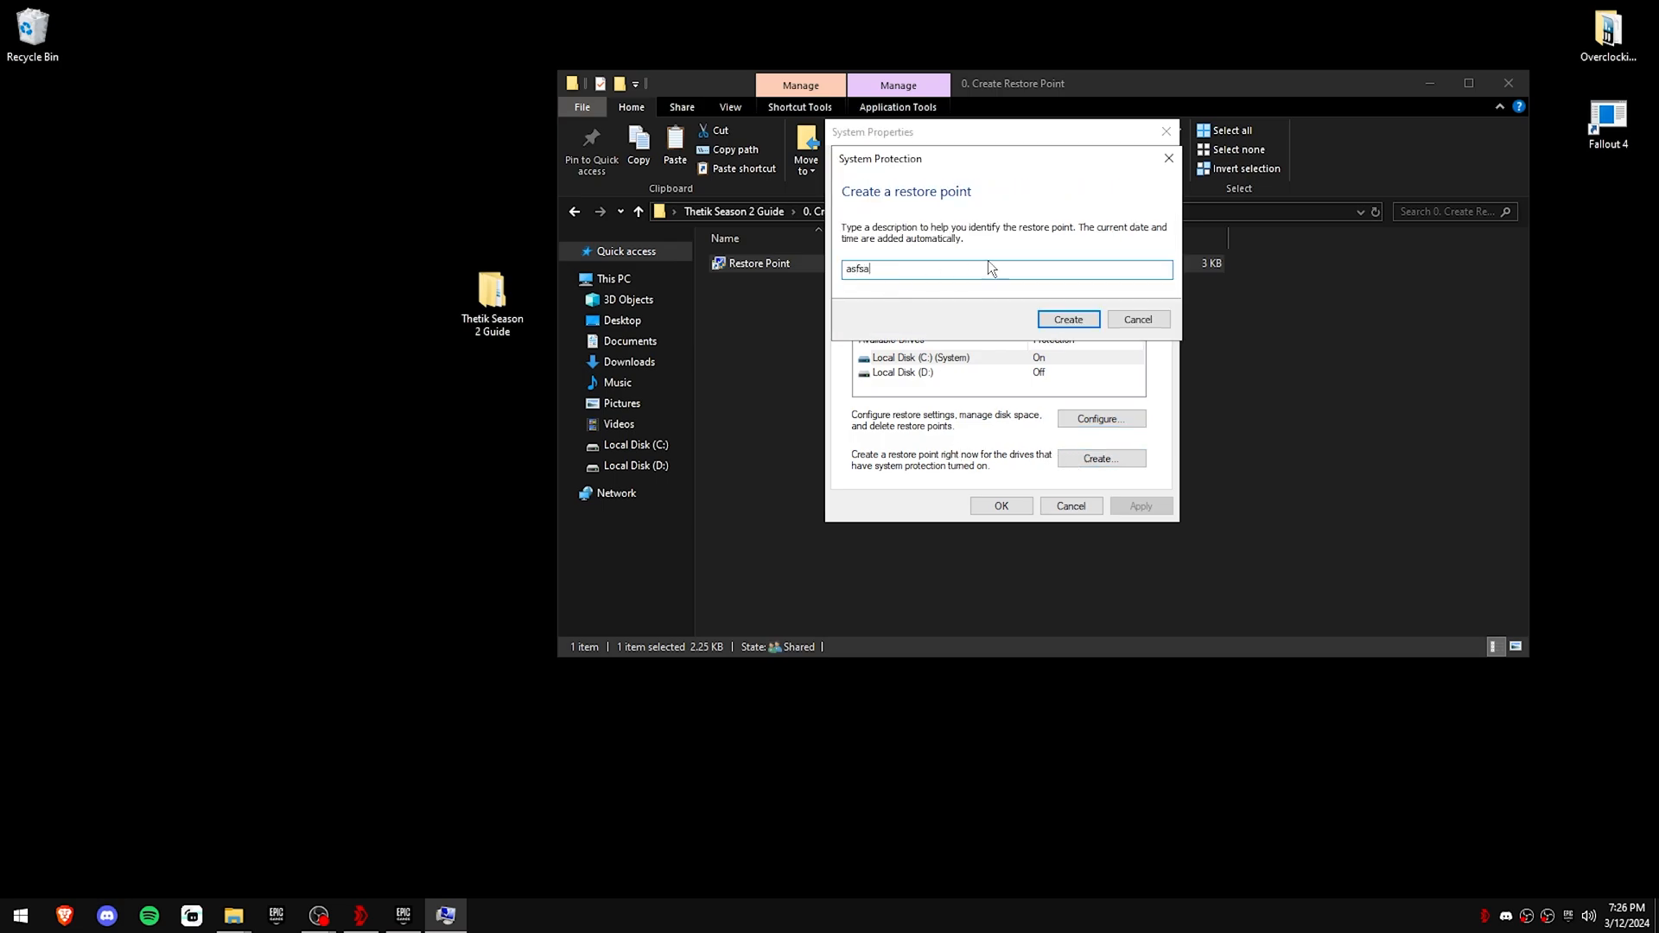
click(1067, 318)
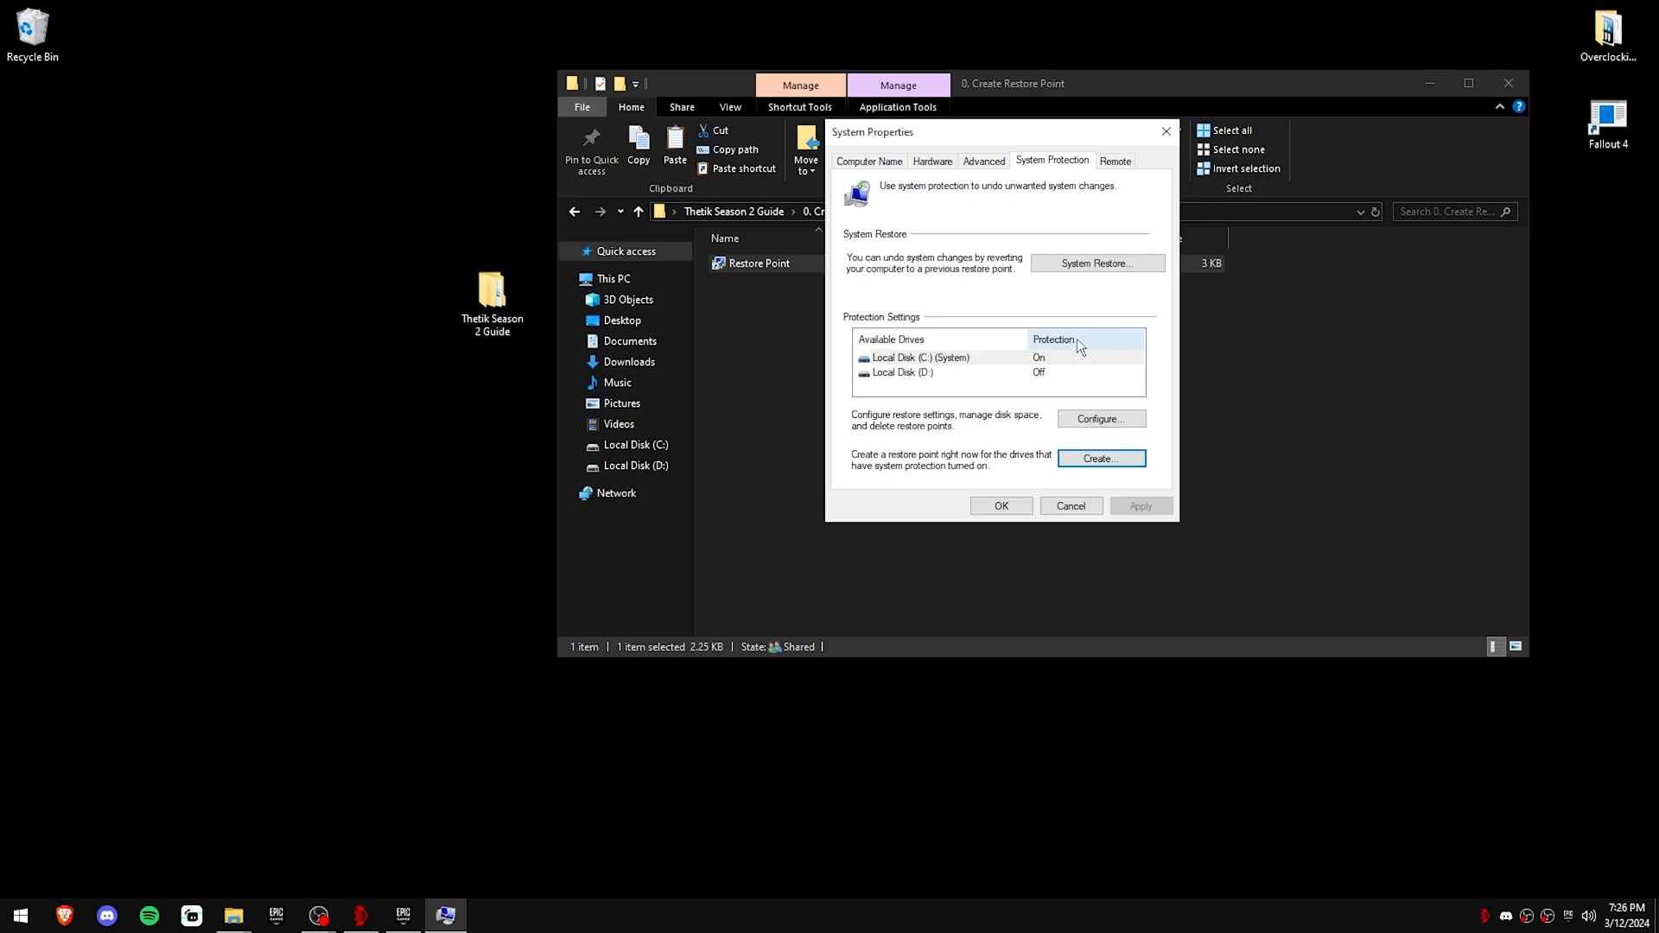
mouse_move(1170, 243)
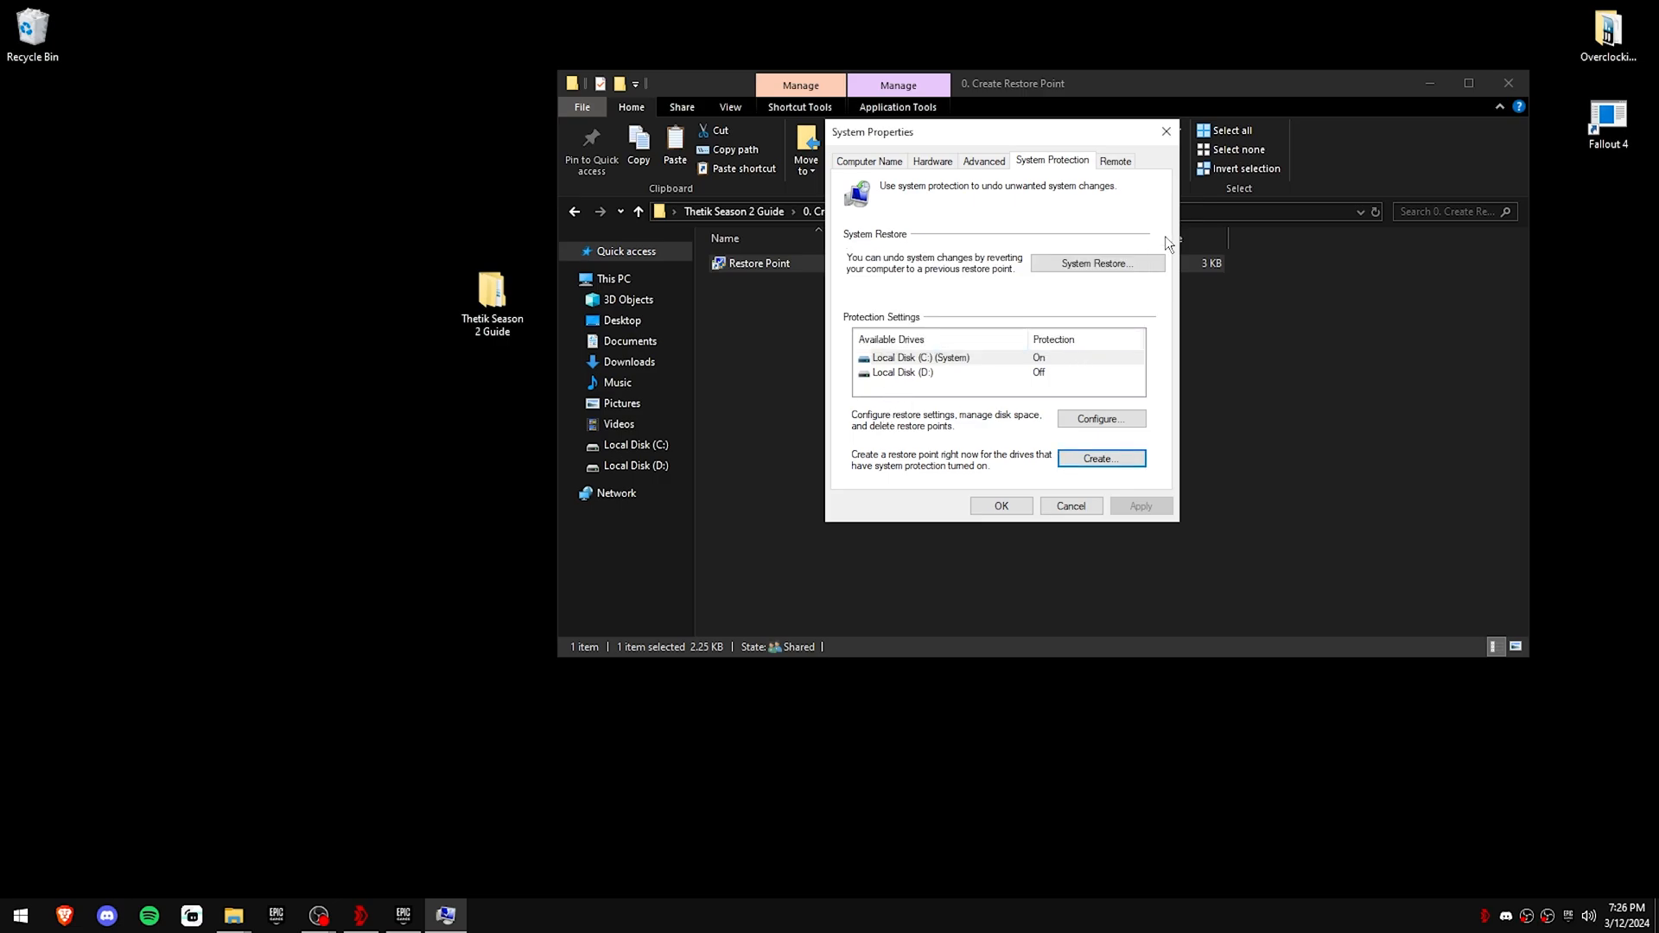
Step: View the restore point list in System Restore to confirm the new entry, then cancel
click(1097, 263)
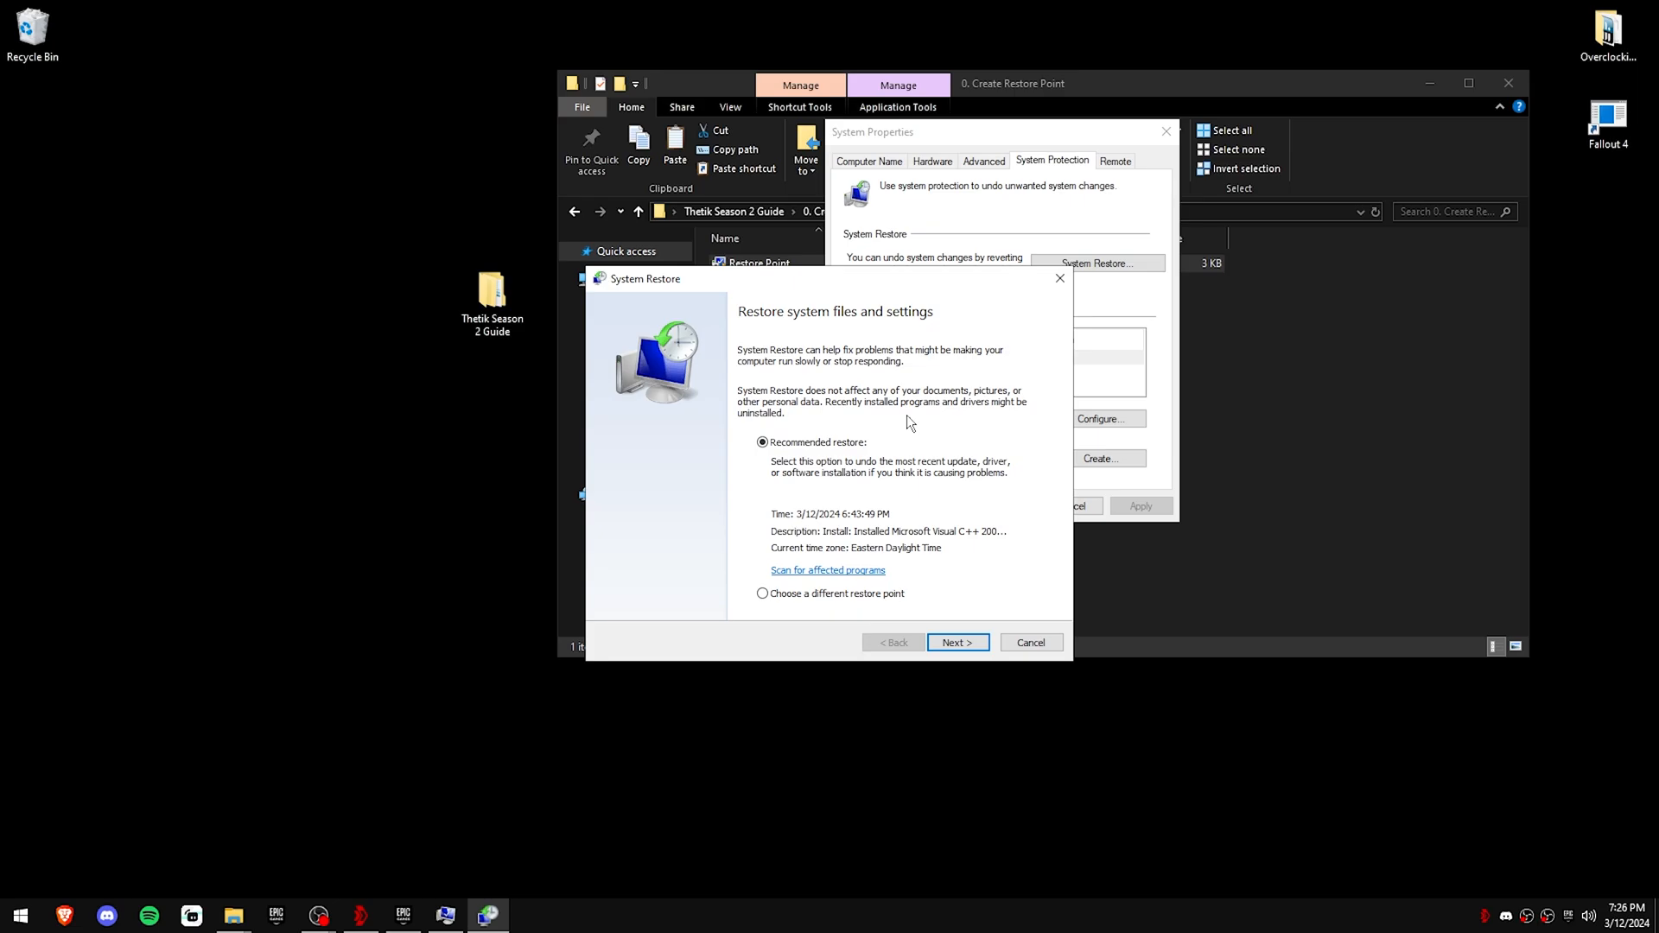
click(955, 643)
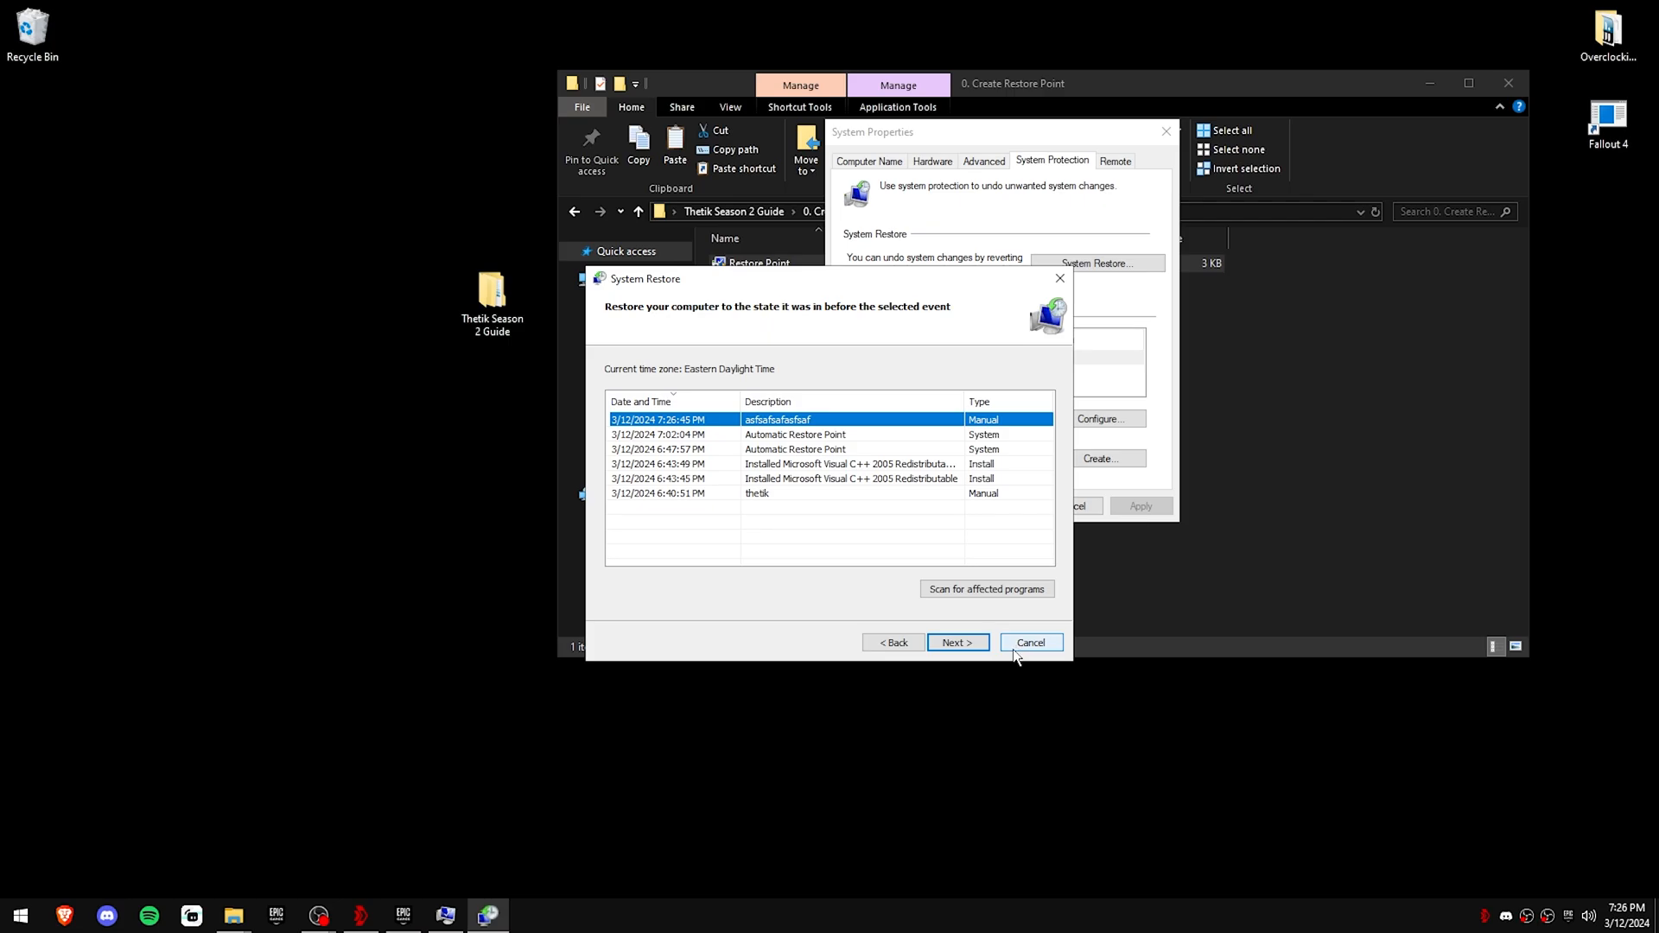
click(1028, 643)
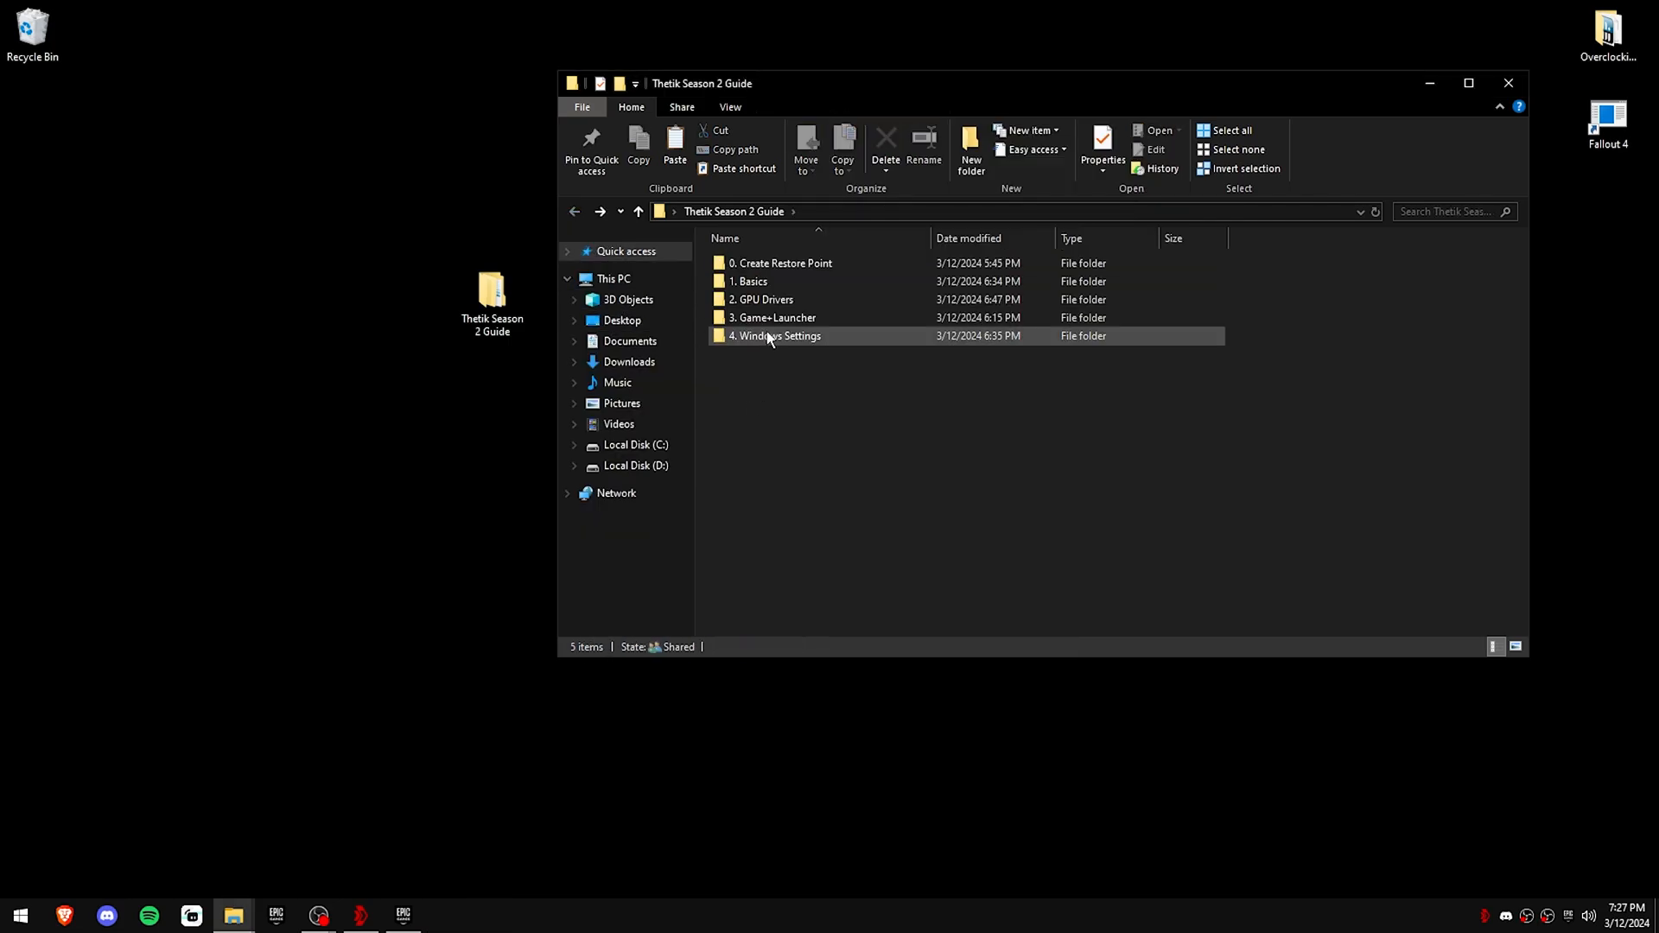
Step: View Disable UAC.reg in Notepad (EnableLUA = 0) and close it
double_click(748, 280)
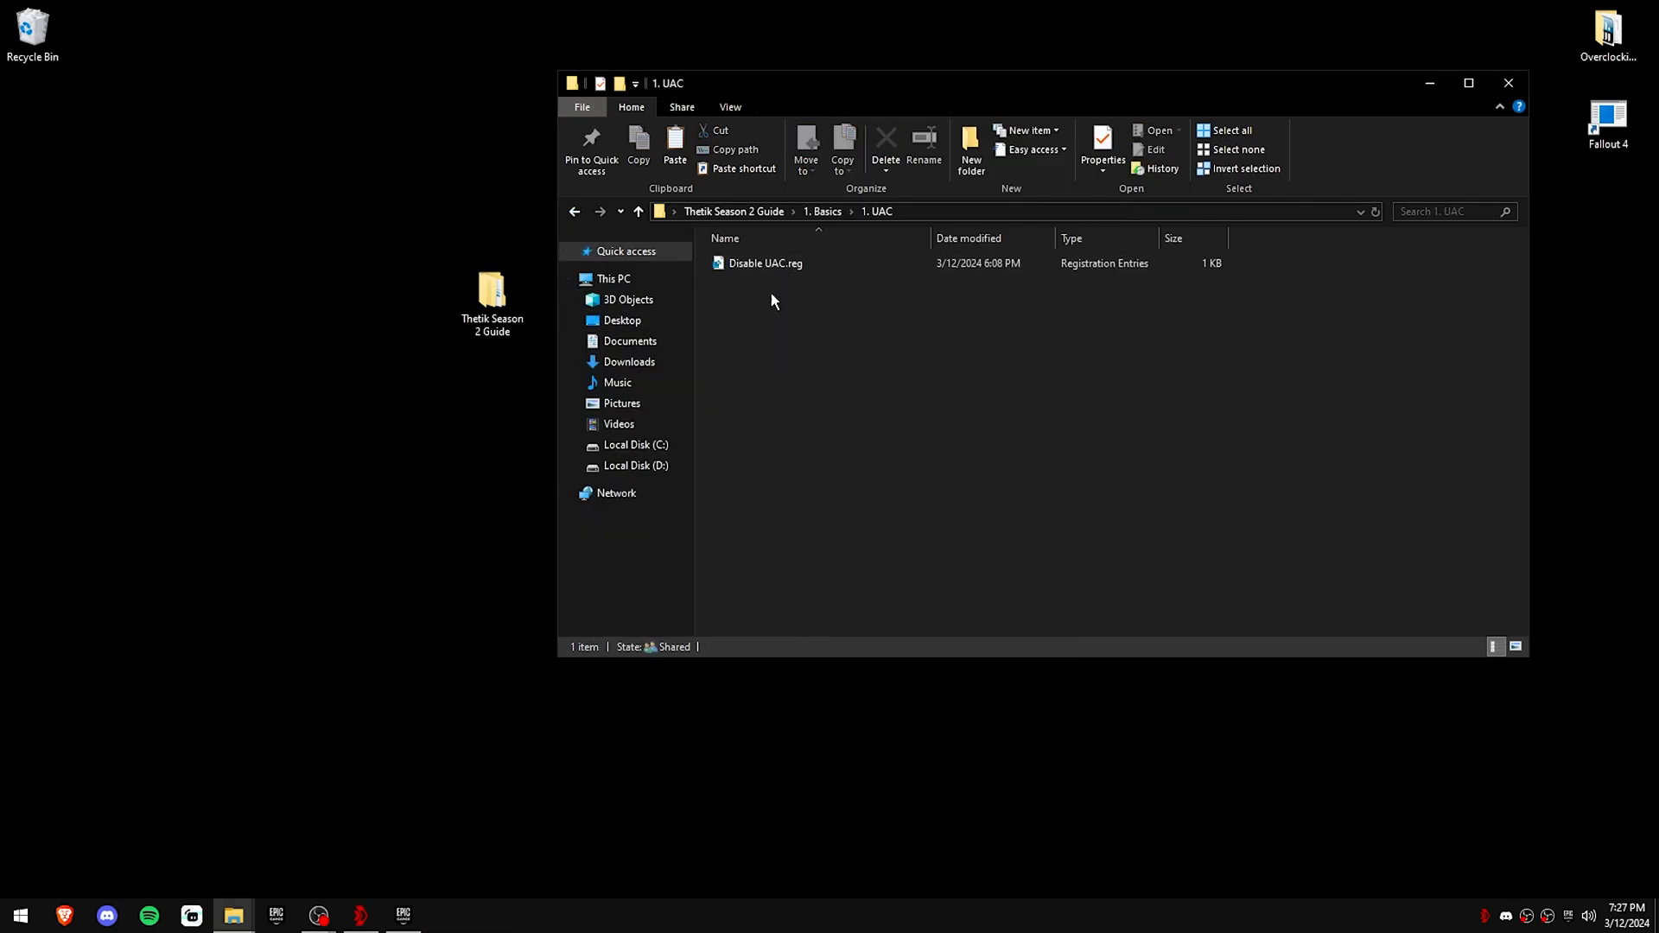
click(763, 263)
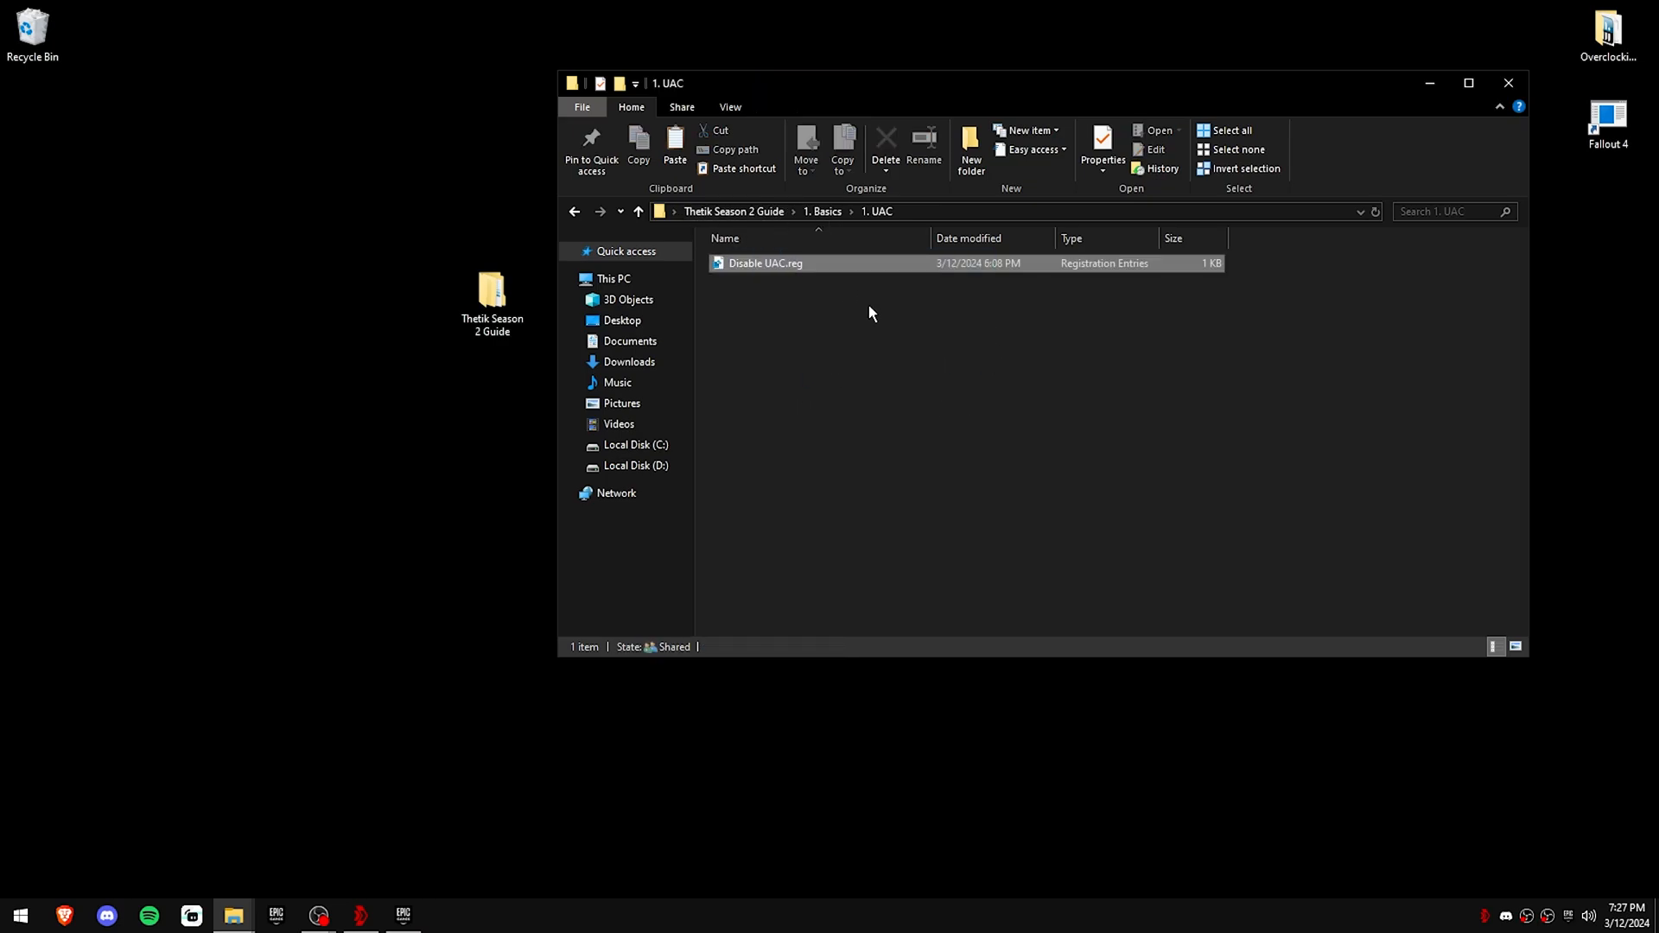
double_click(764, 262)
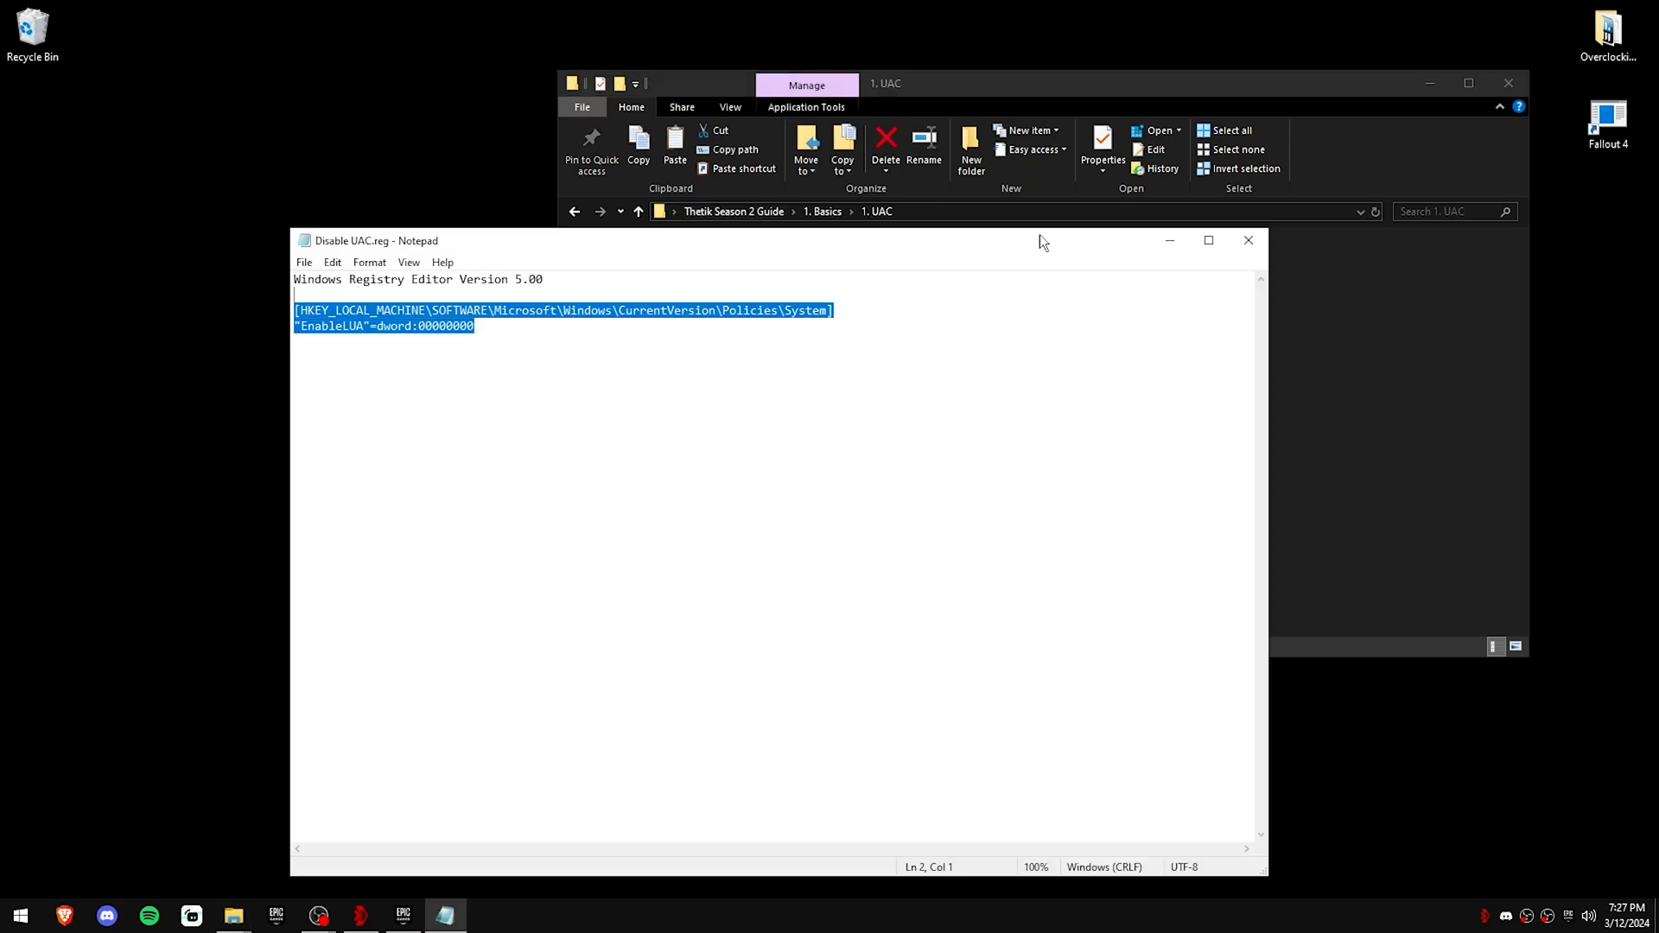
click(1248, 241)
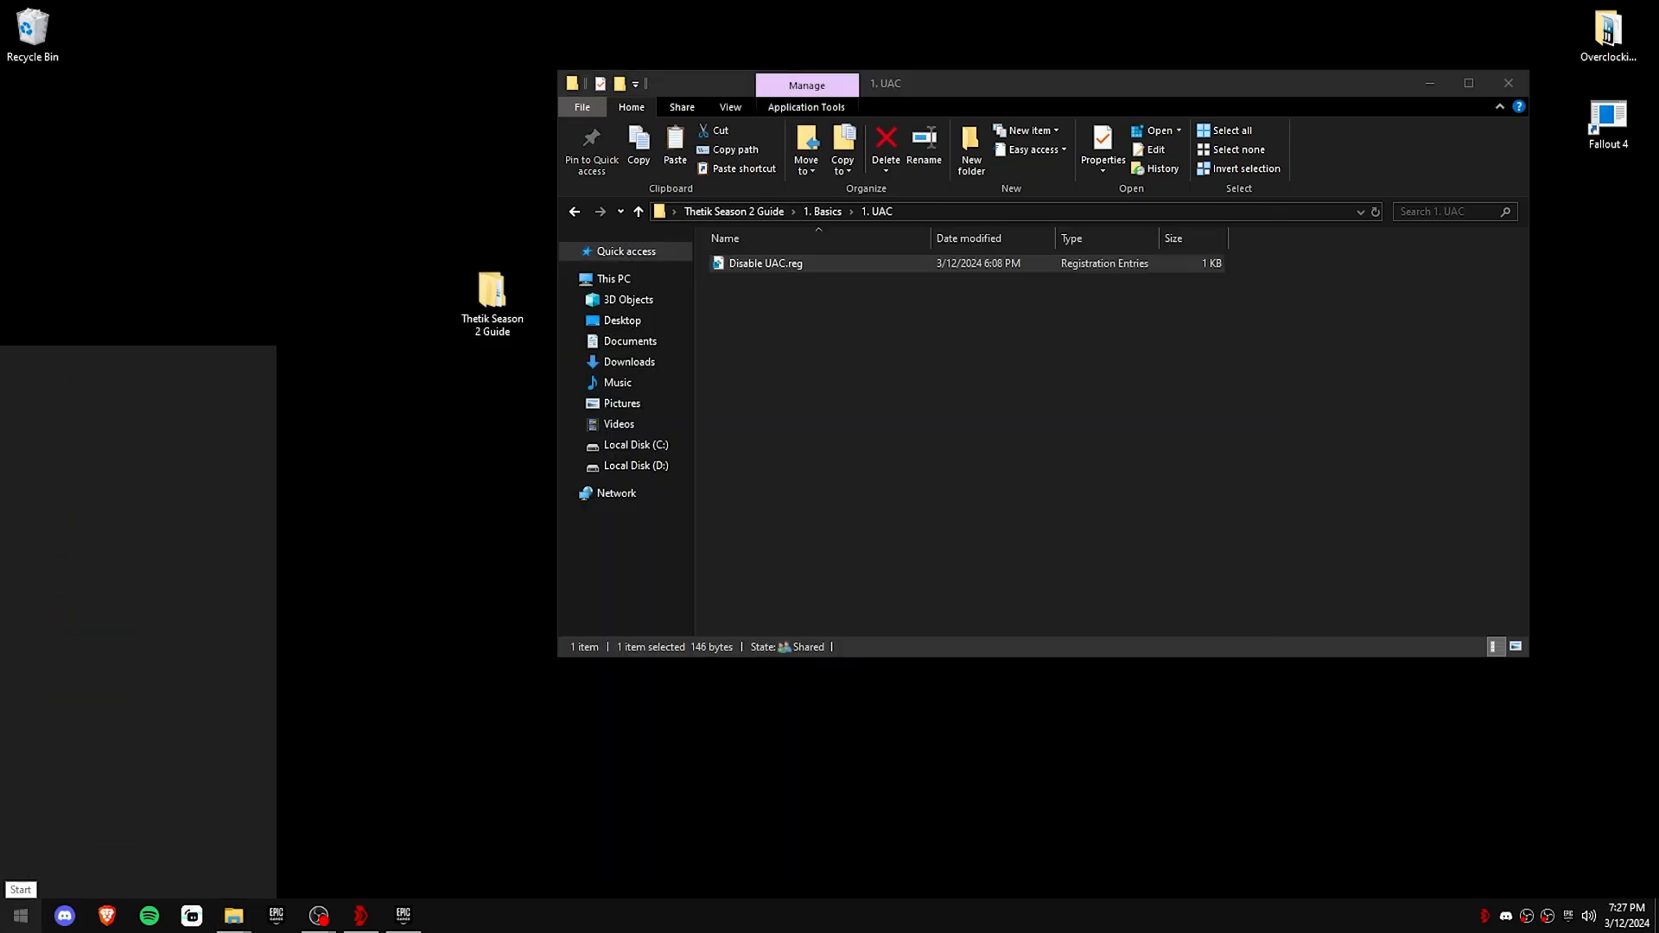
Step: Confirm User Account Control stays at Never notify via the 'uac' search
text(uac)
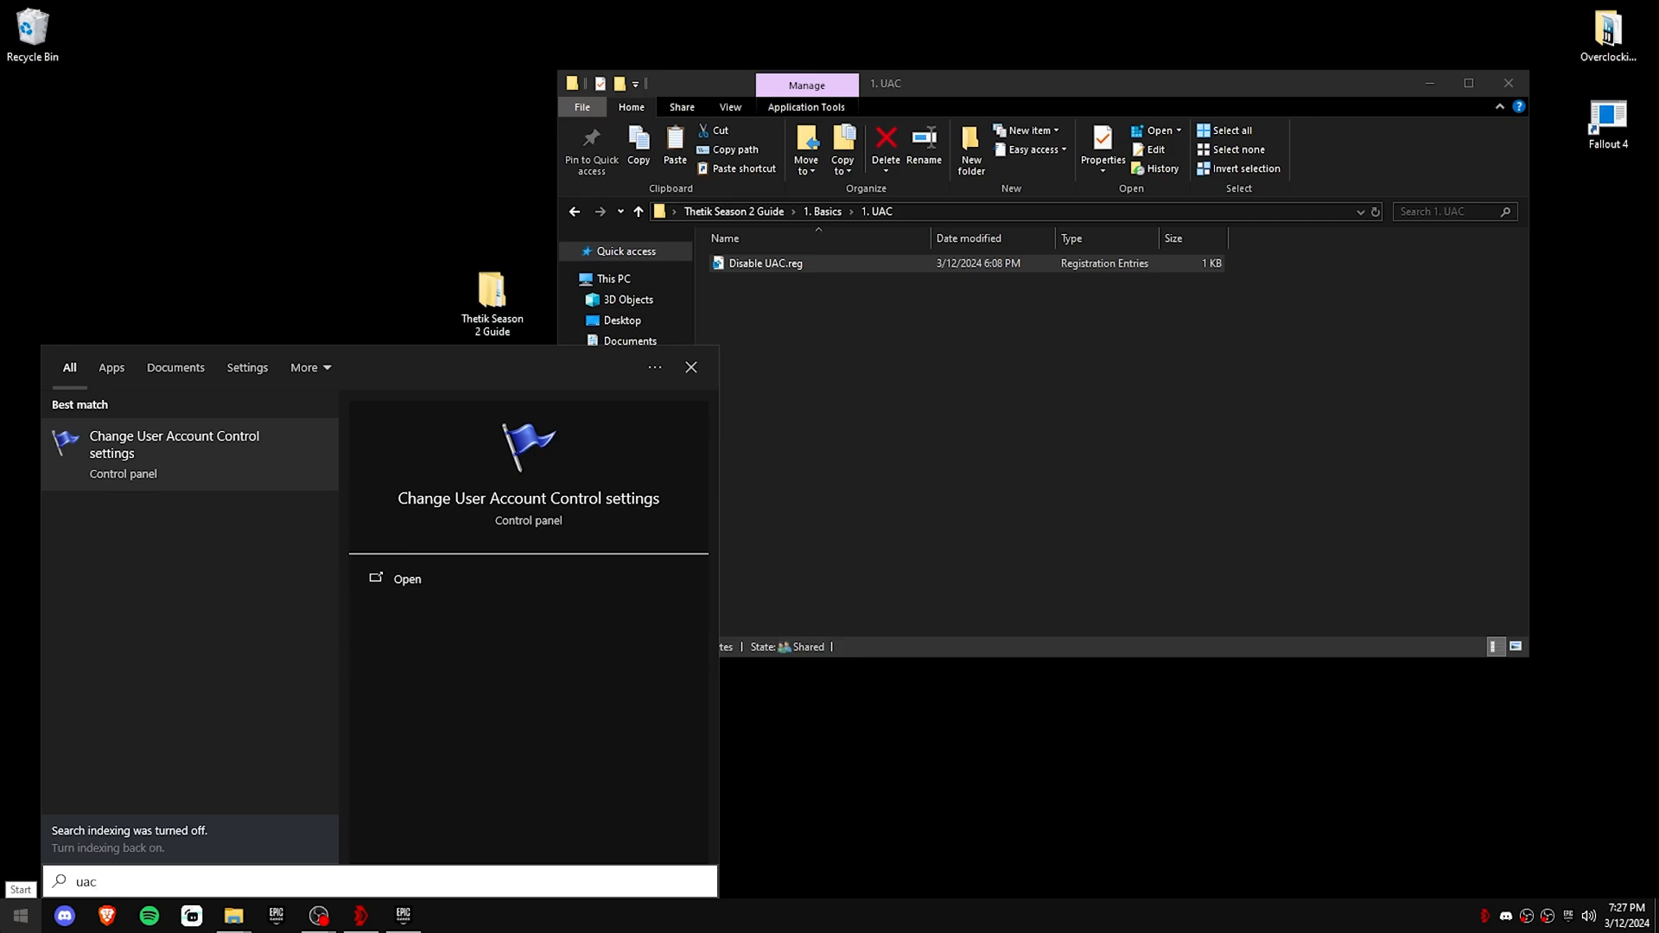
click(406, 579)
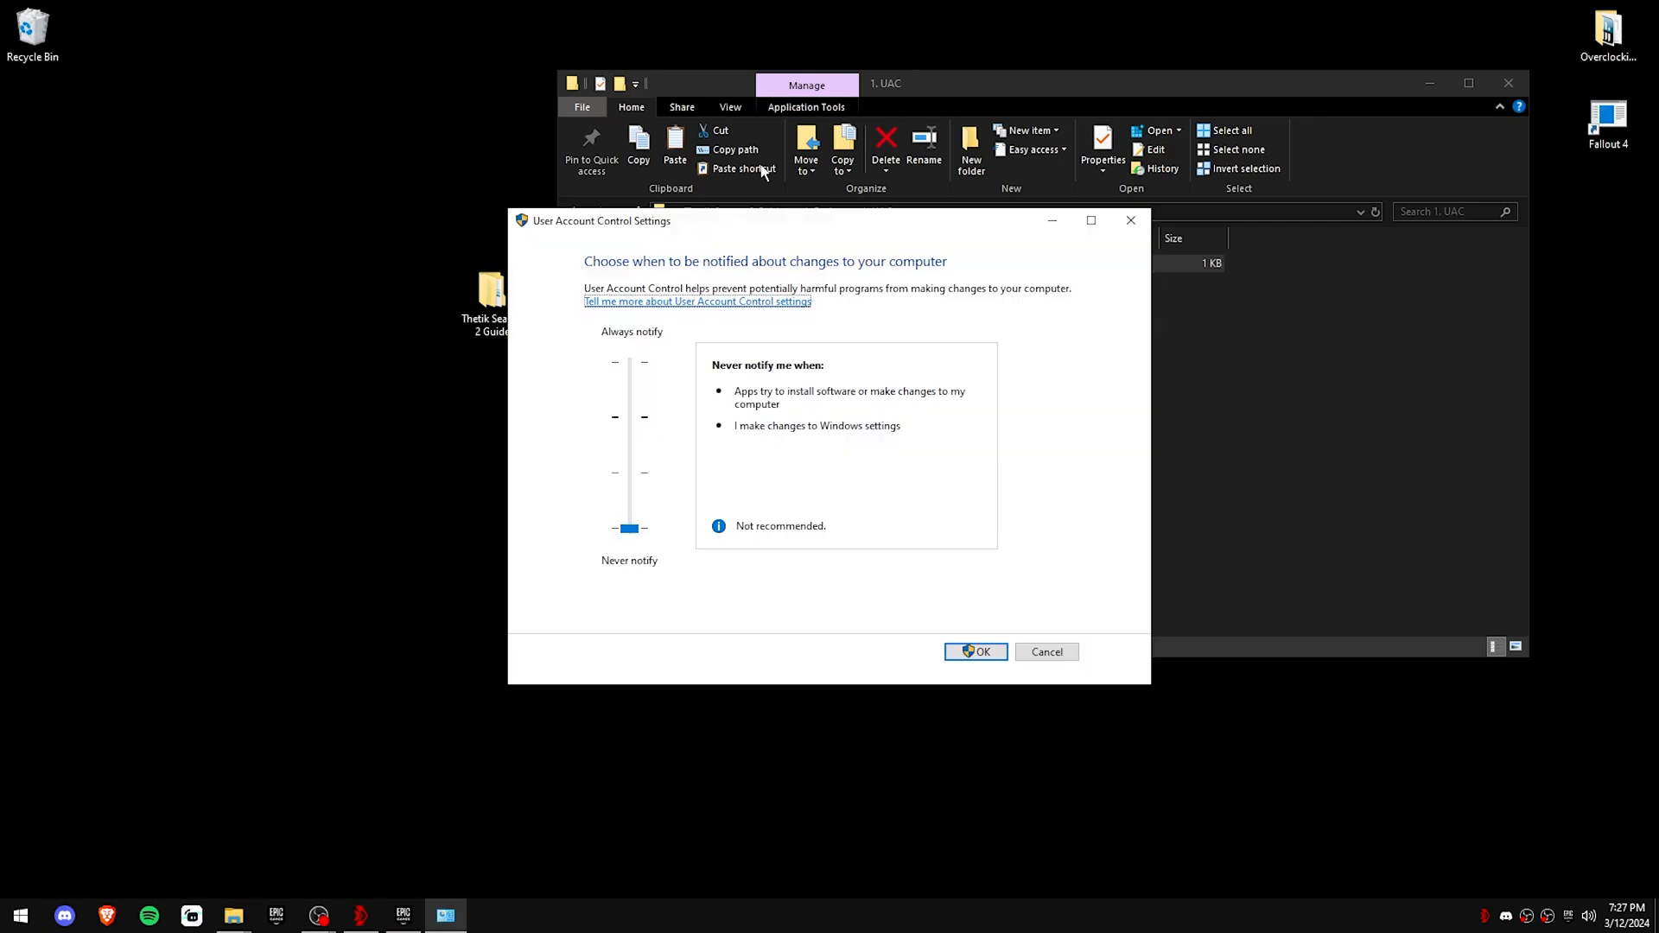
mouse_move(748, 297)
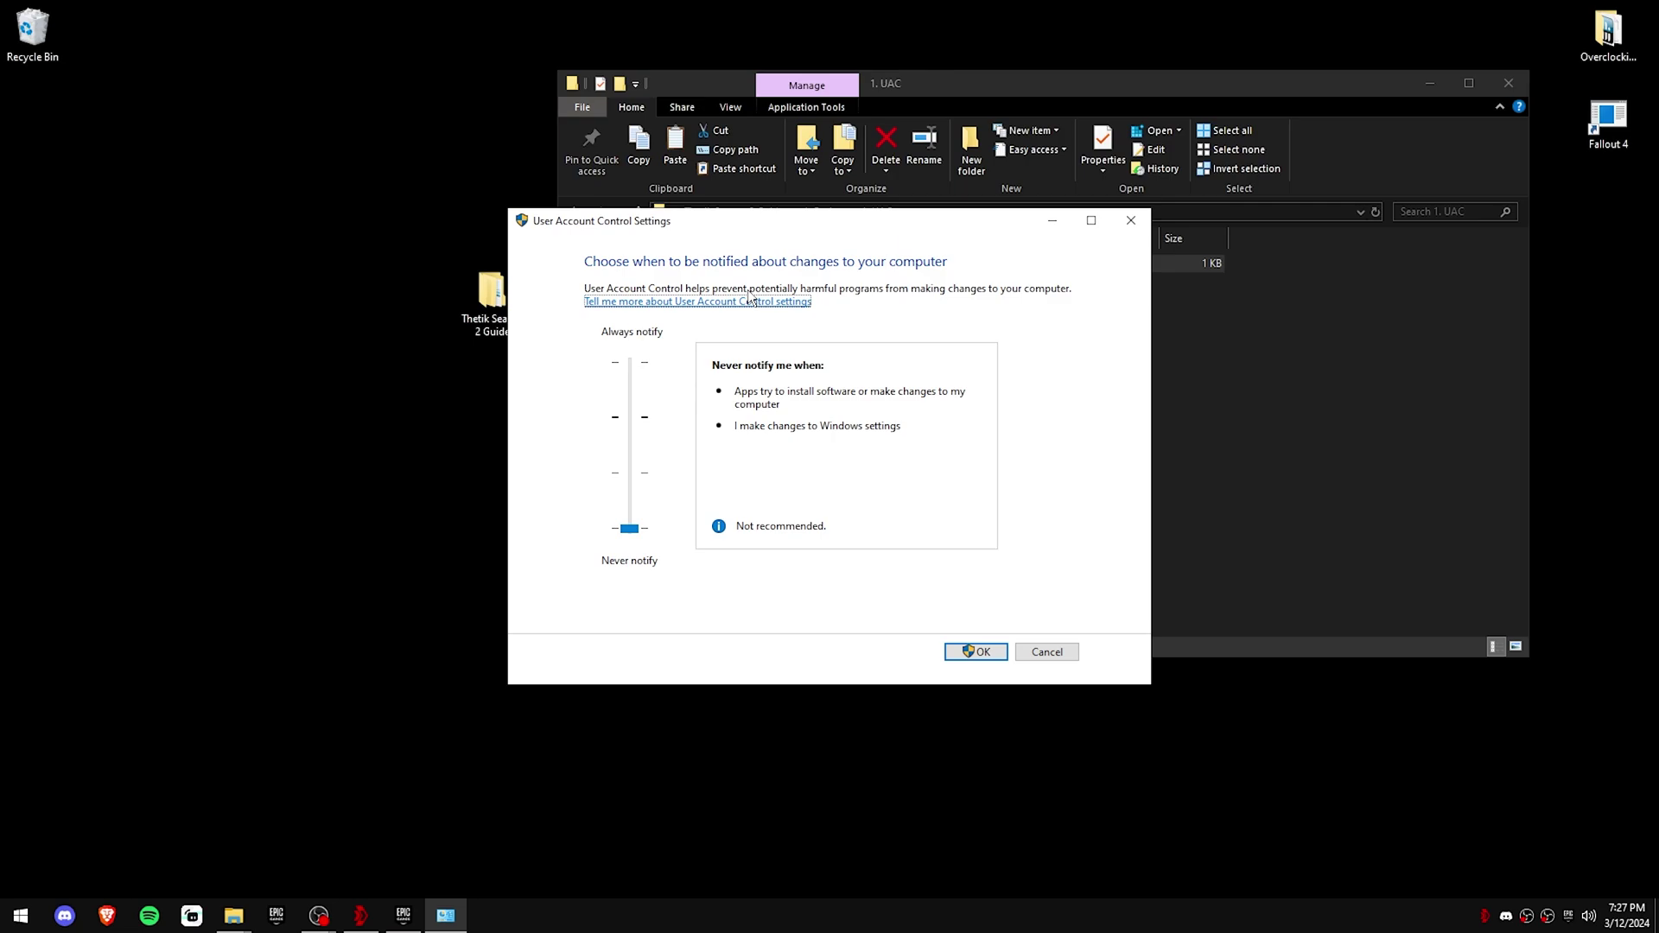
mouse_move(772, 484)
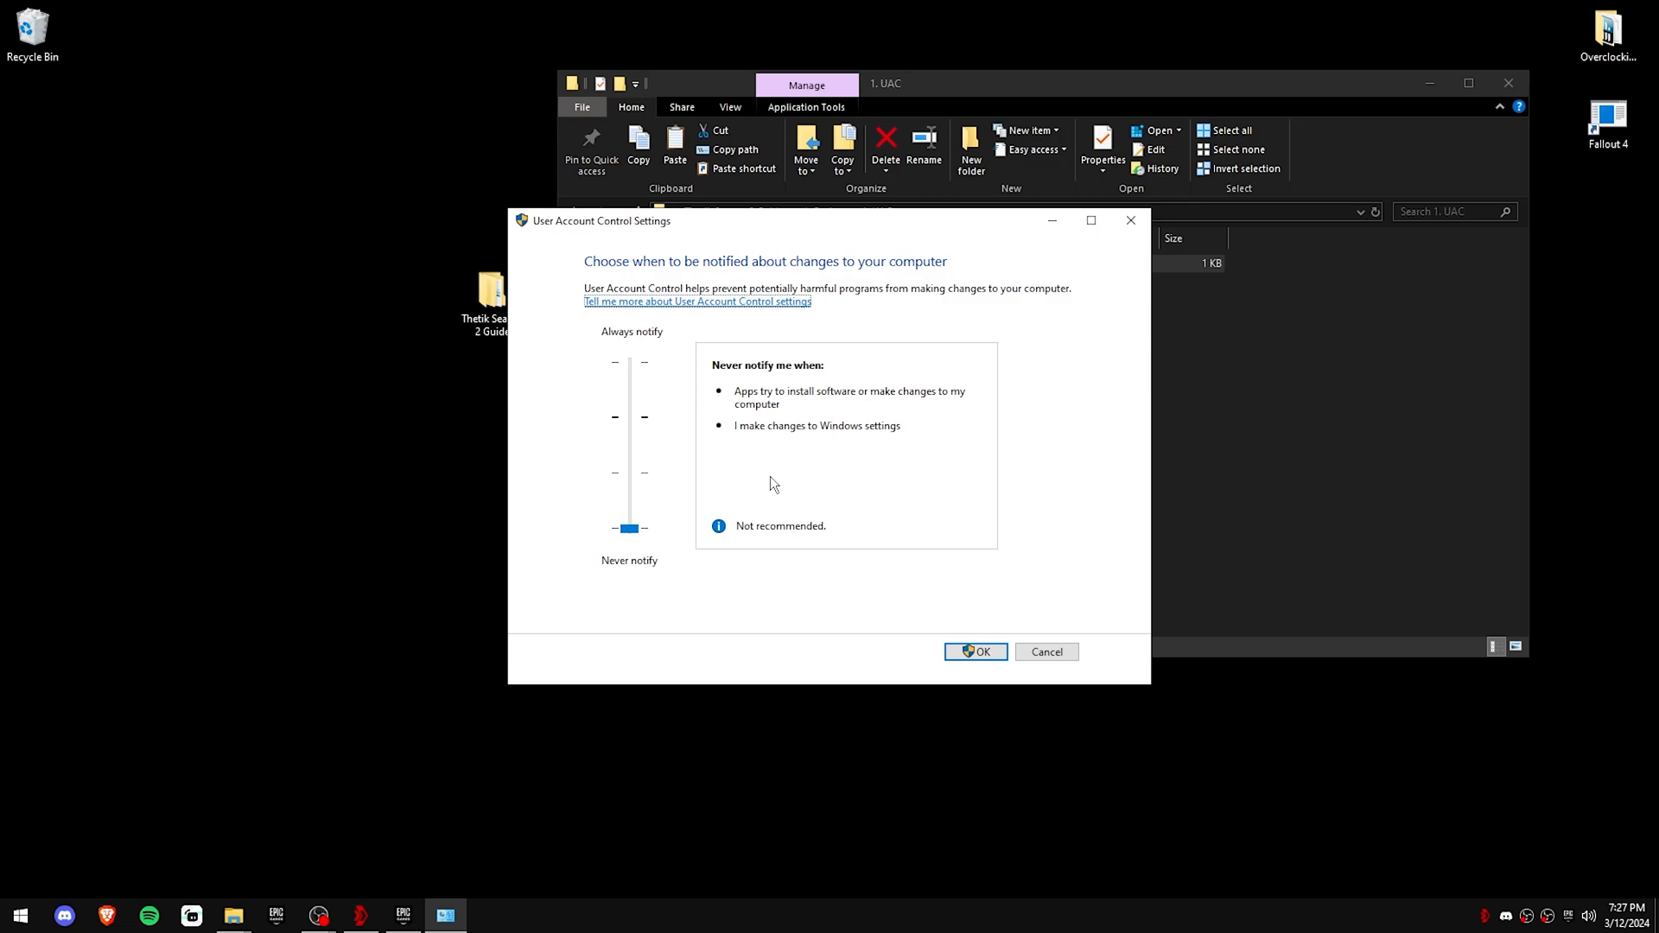
mouse_move(864, 418)
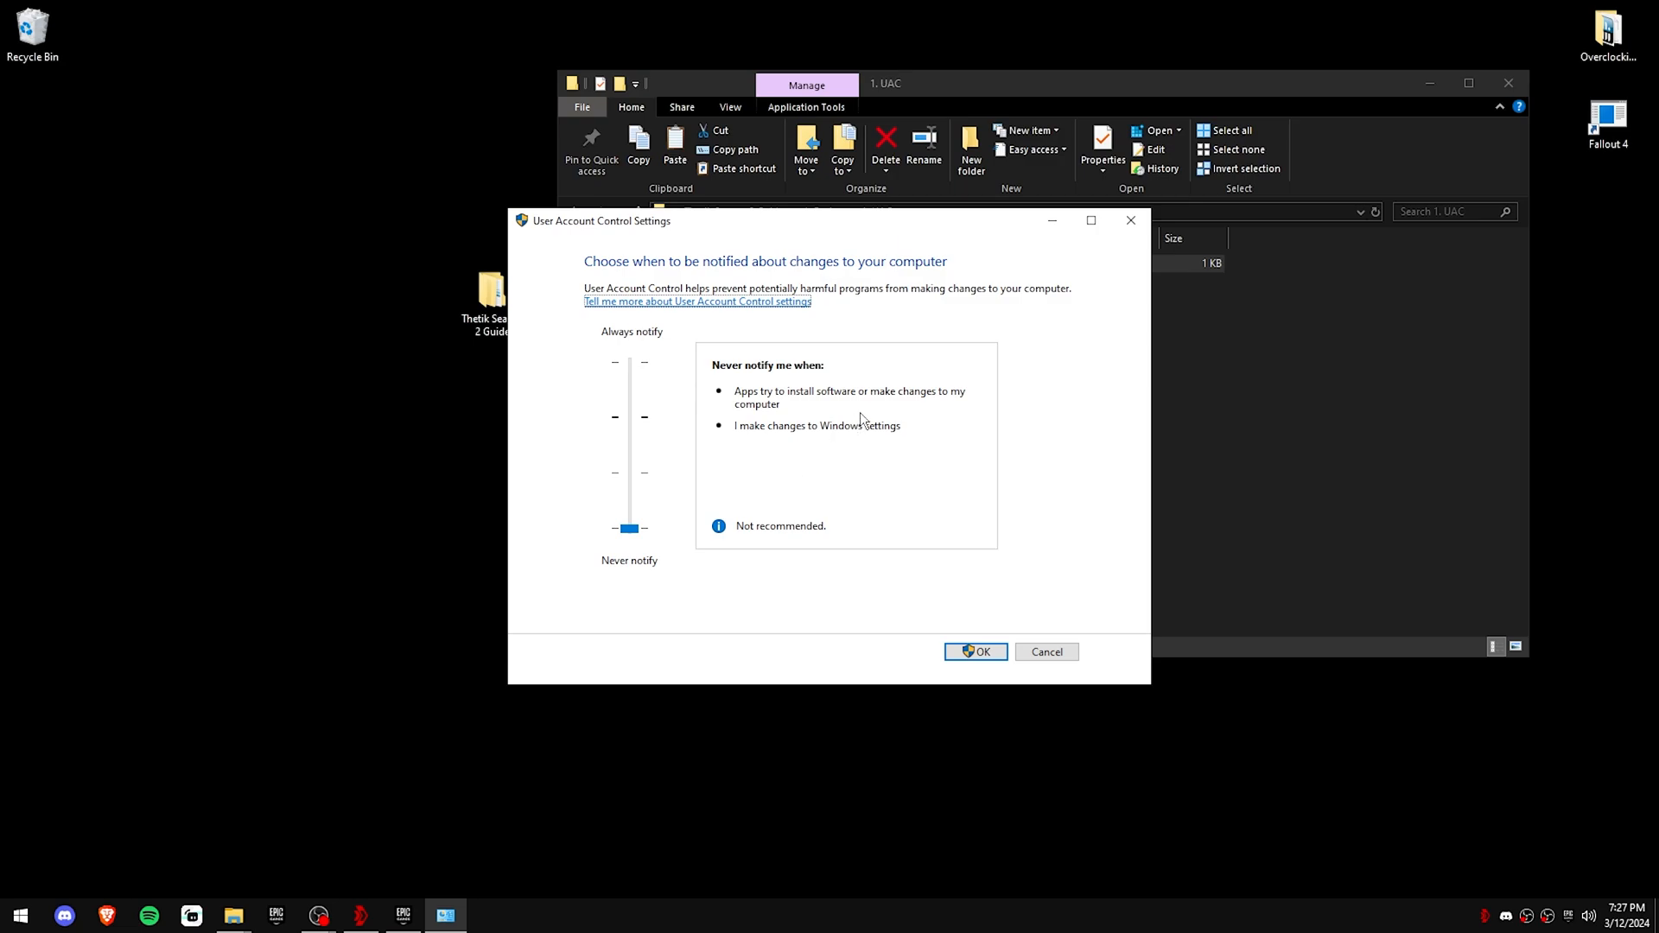
click(974, 652)
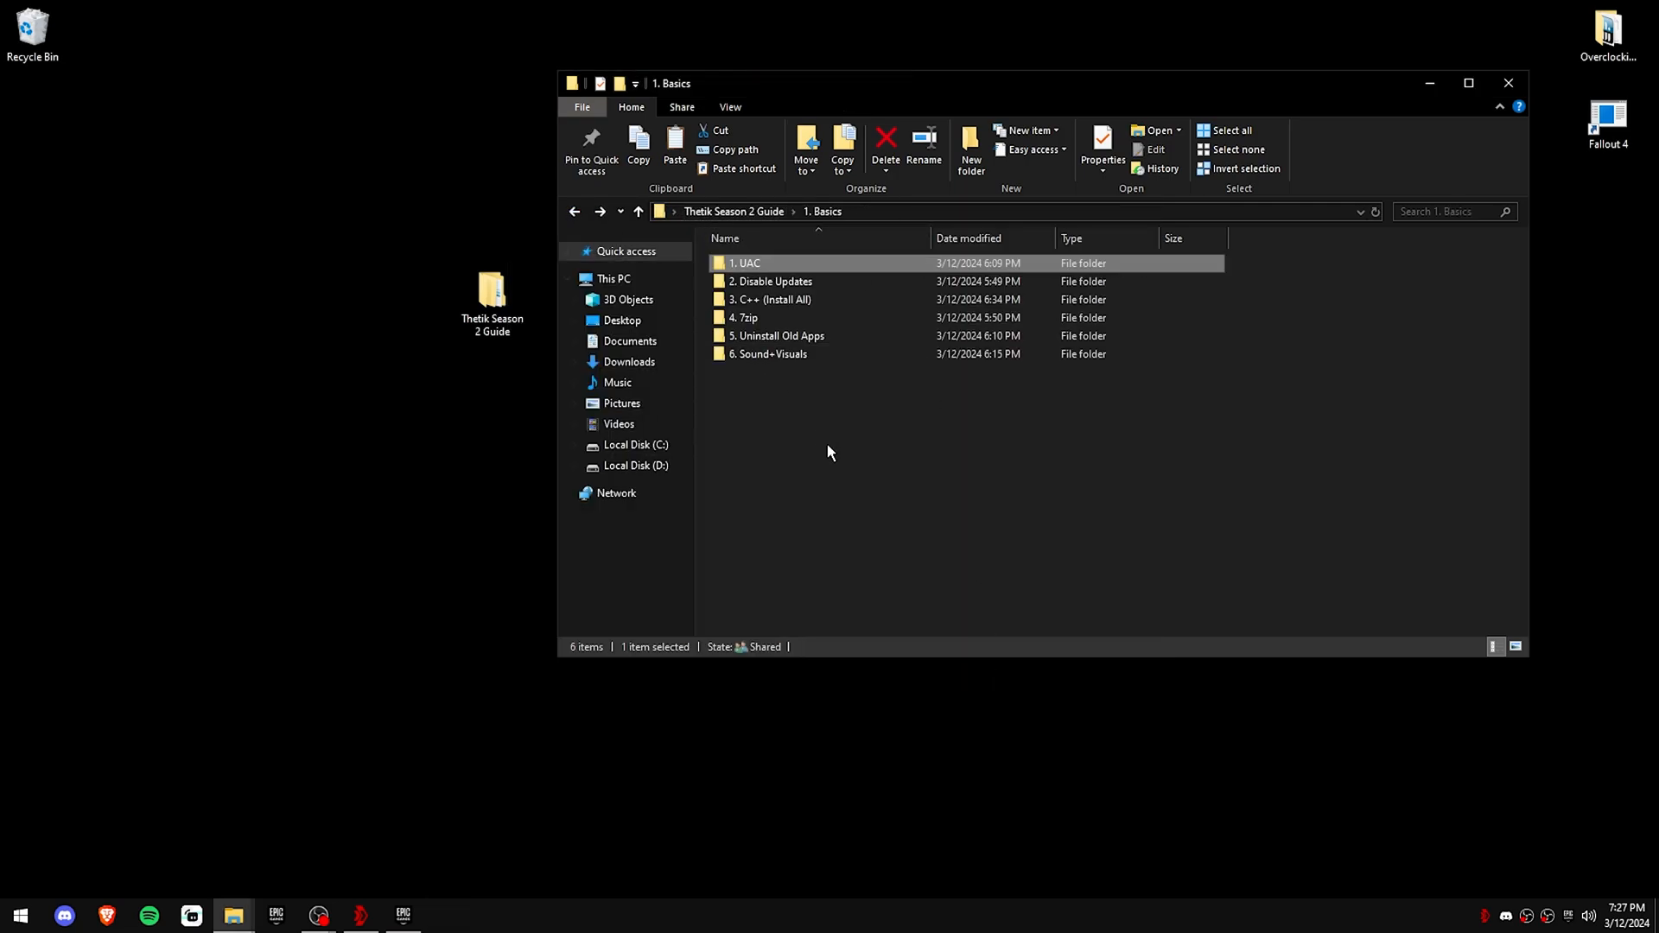
Step: Run Wub.exe with Disable Updates and Protect Services Settings ticked, then close it
click(771, 281)
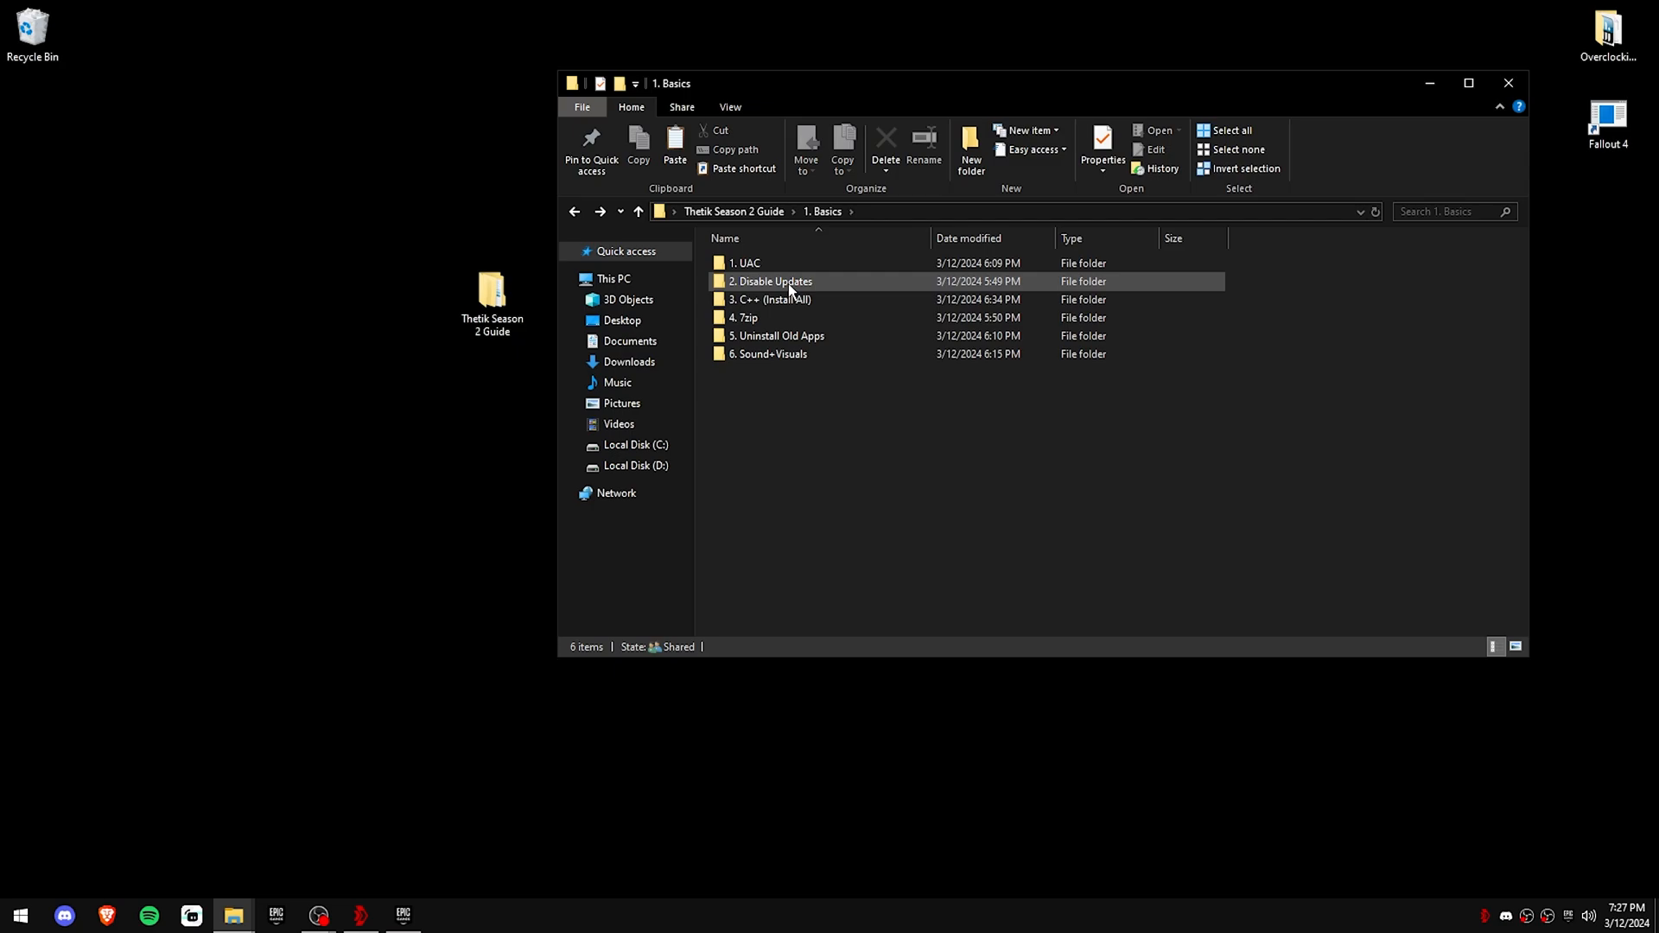
double_click(770, 280)
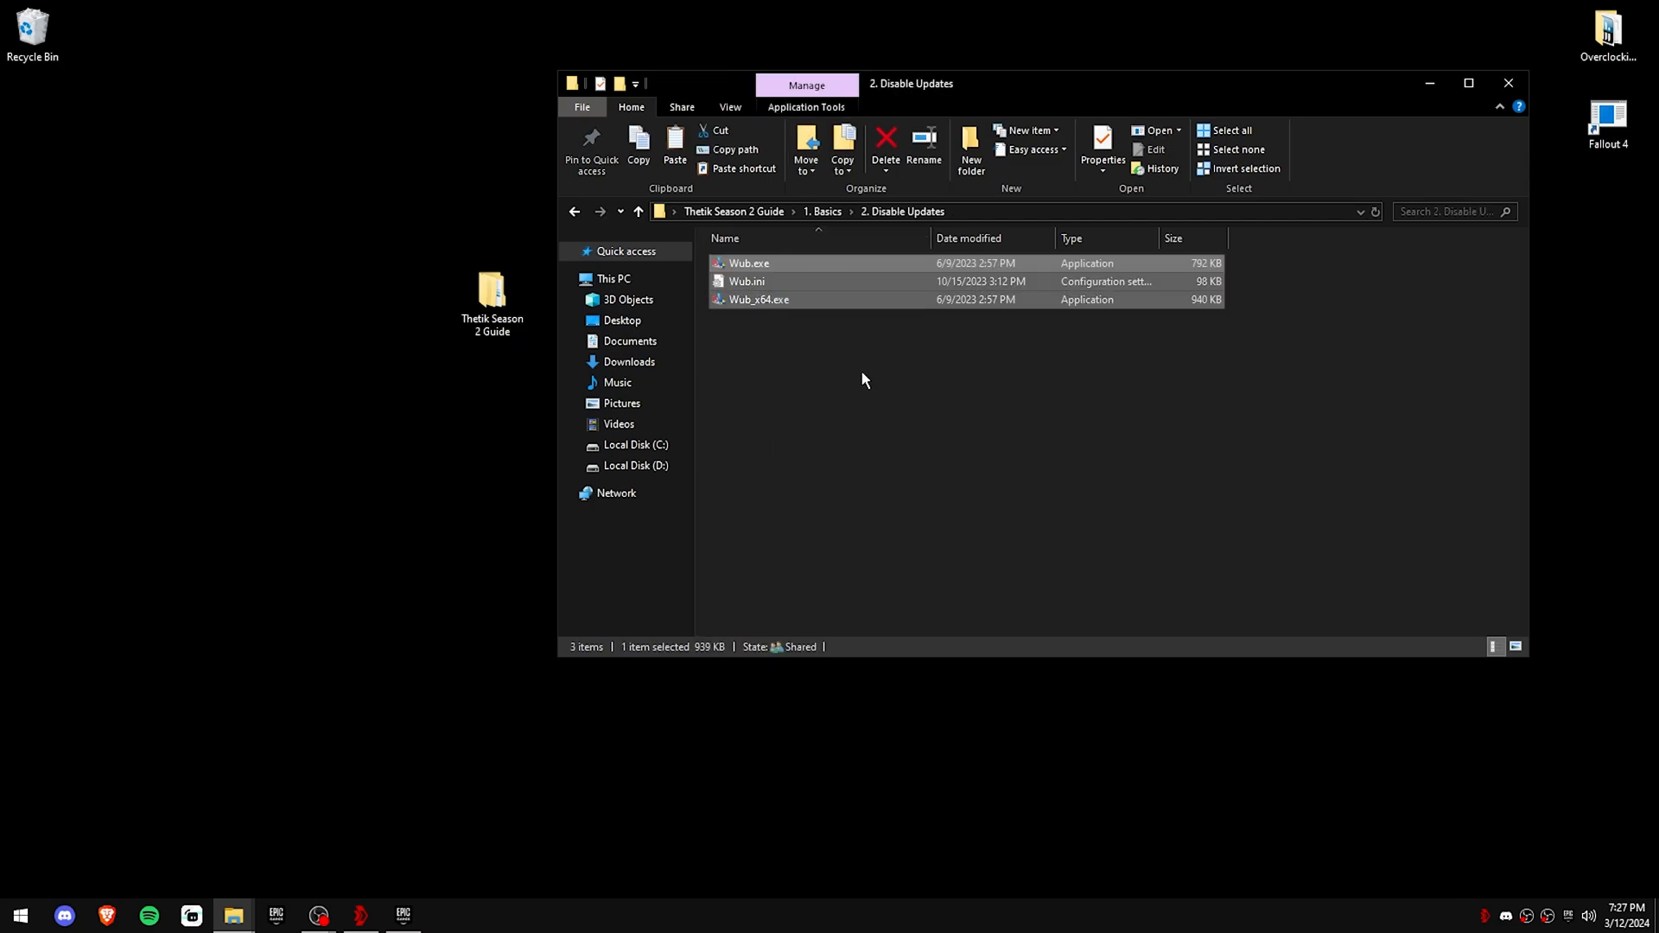
double_click(748, 263)
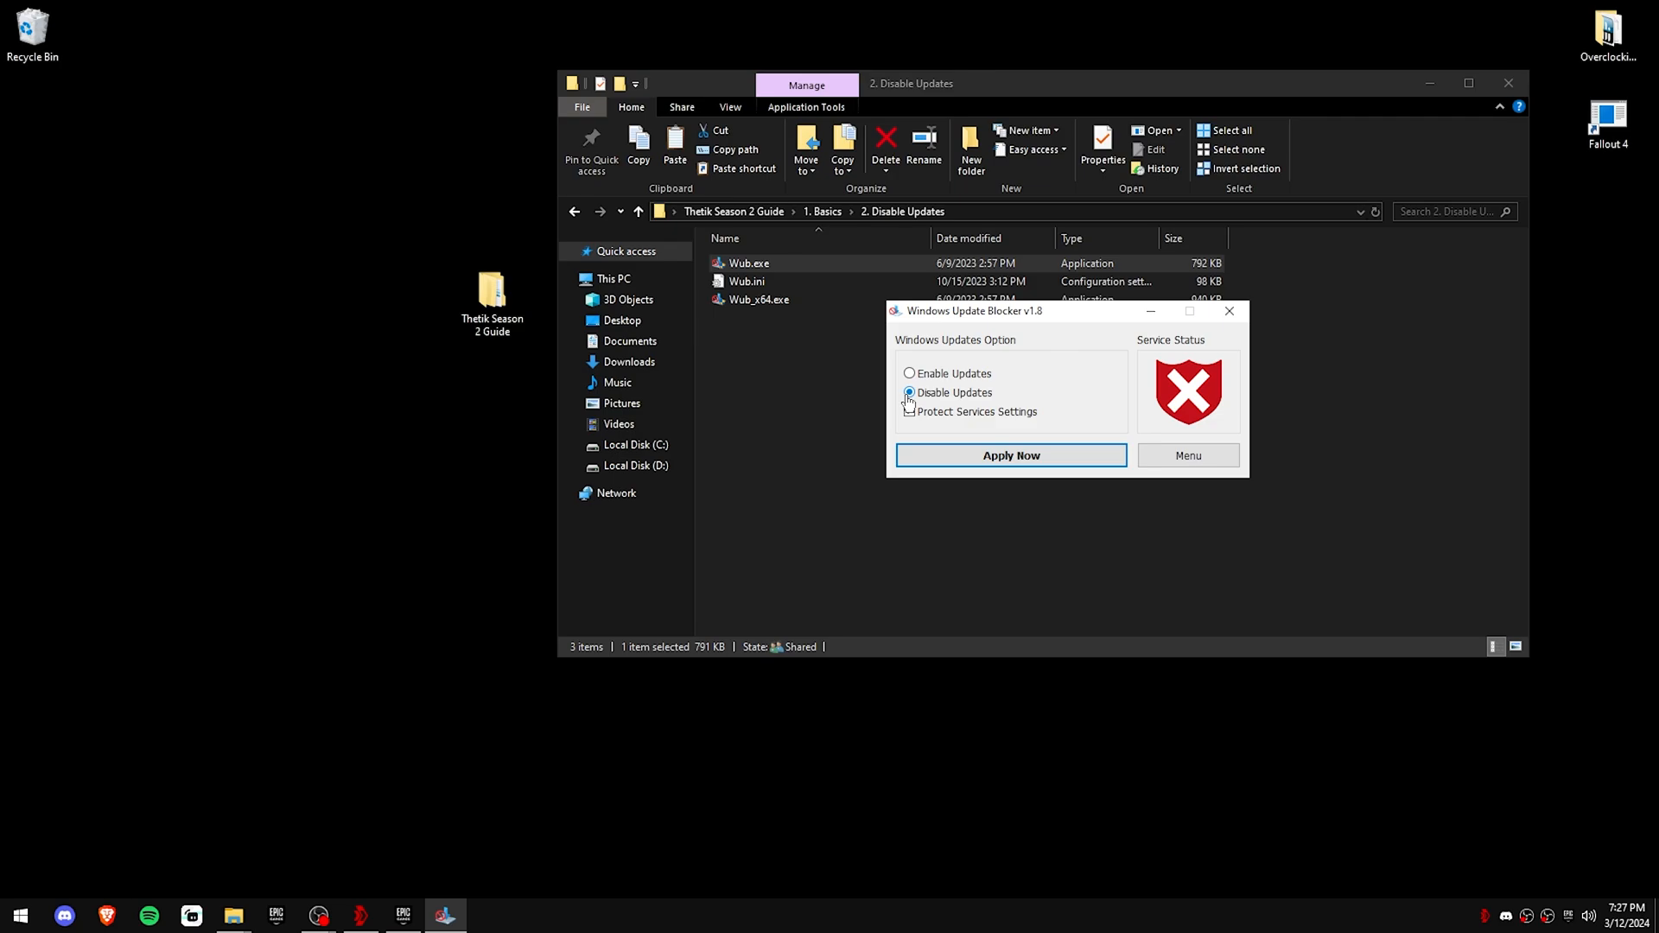
click(909, 411)
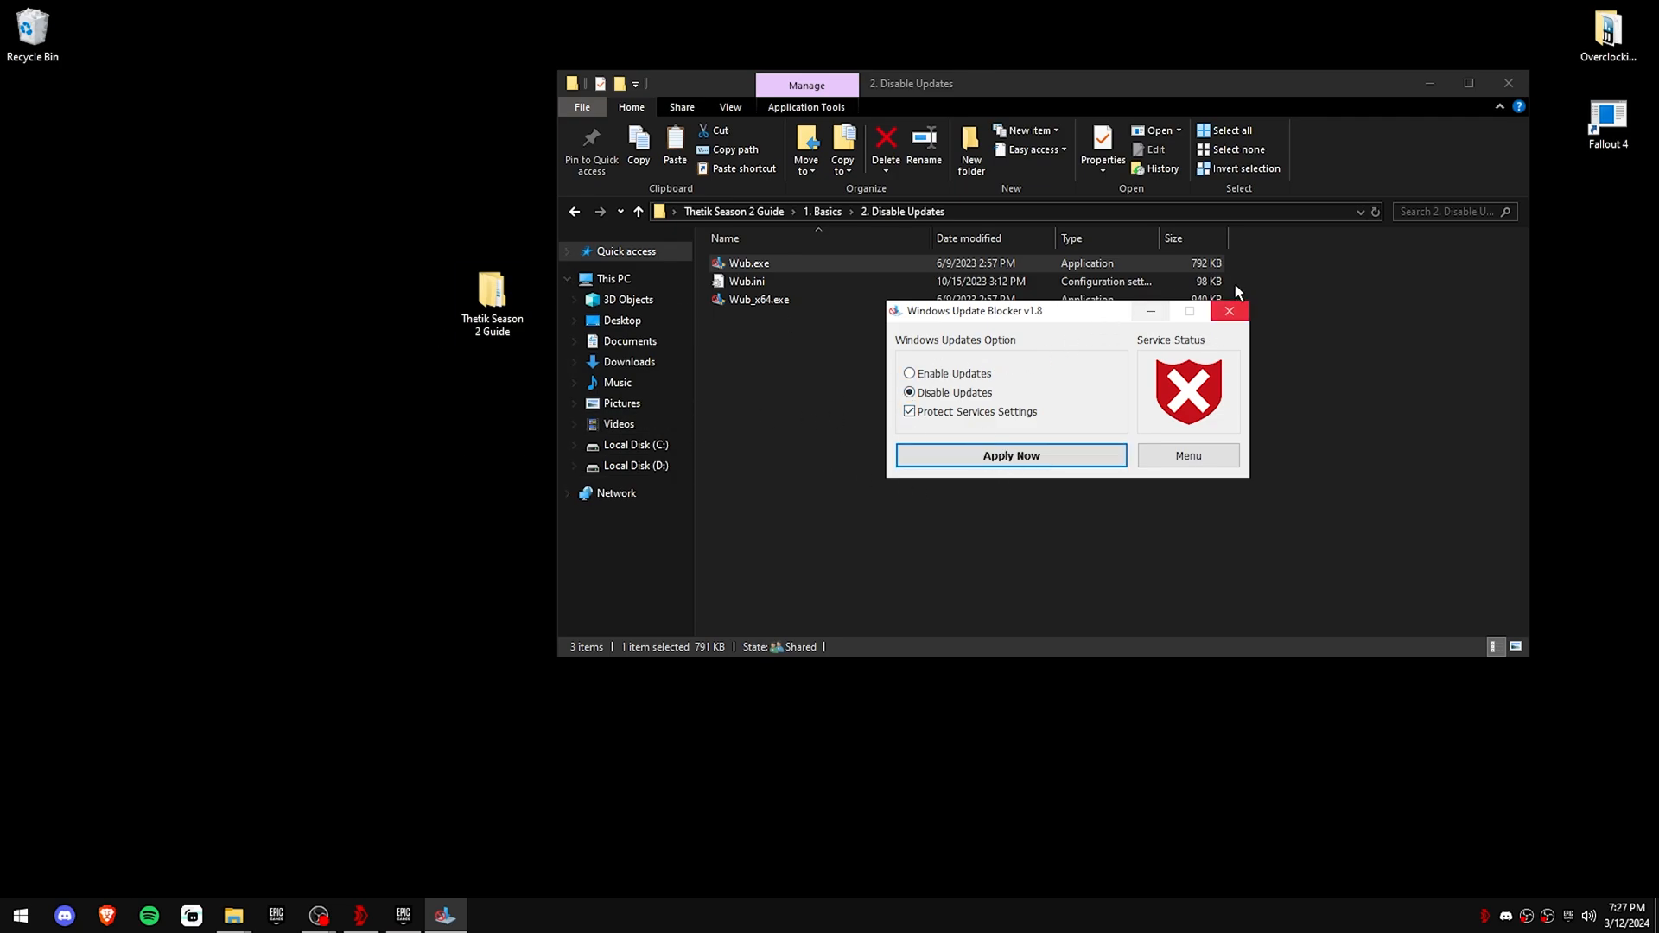
click(1228, 311)
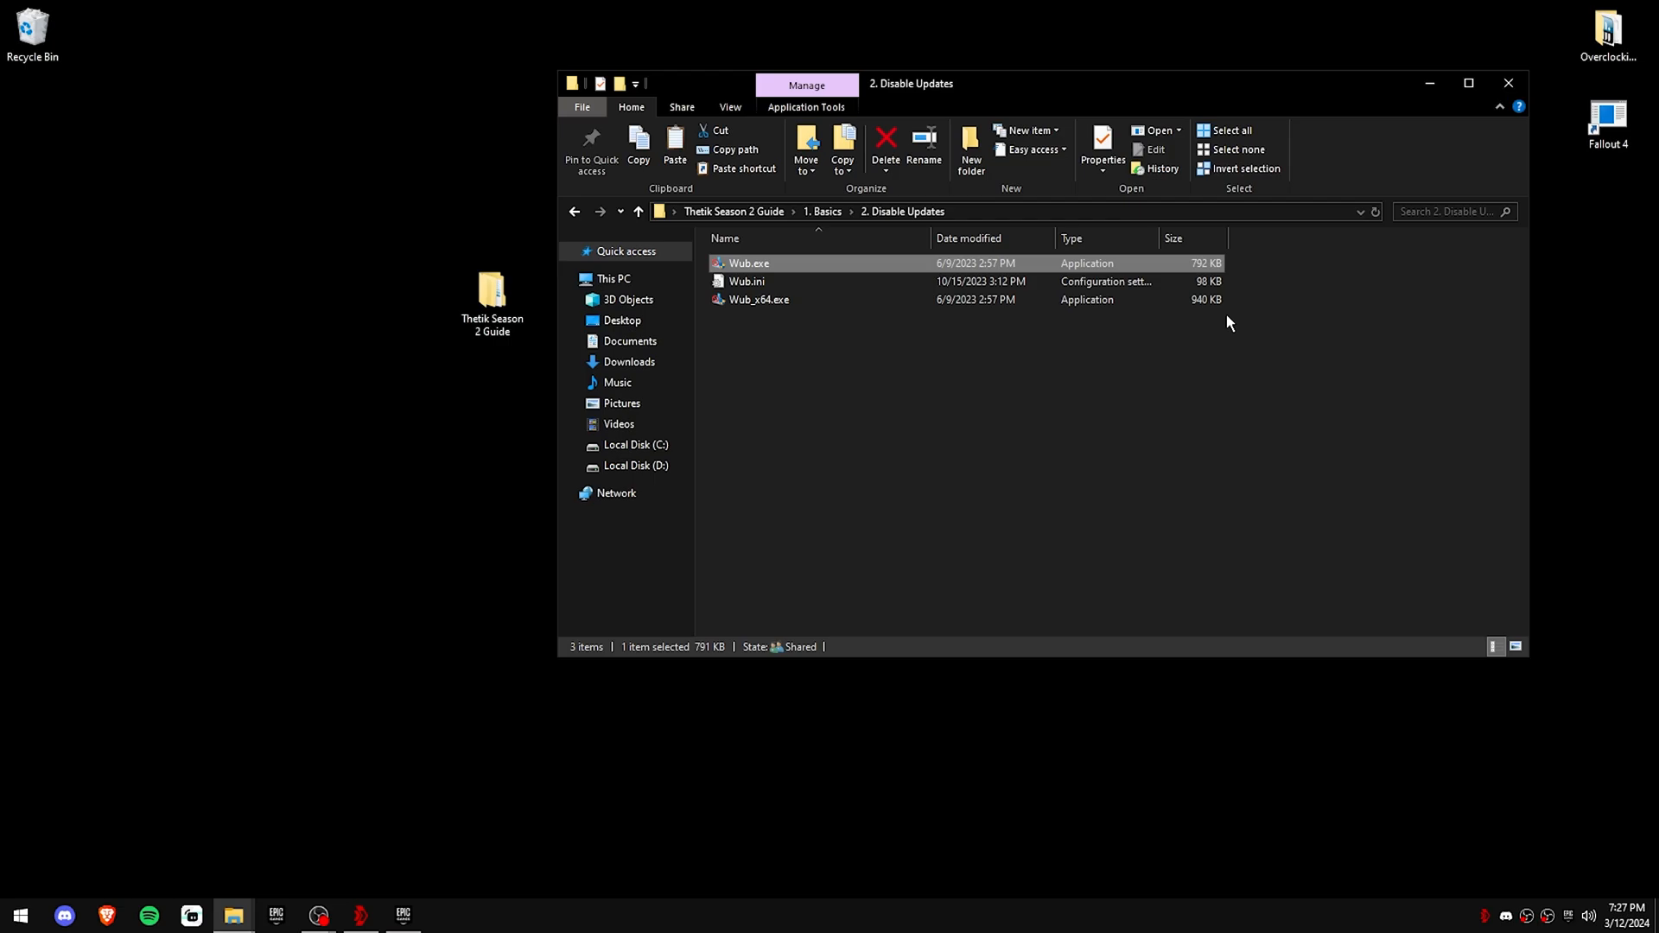
click(19, 915)
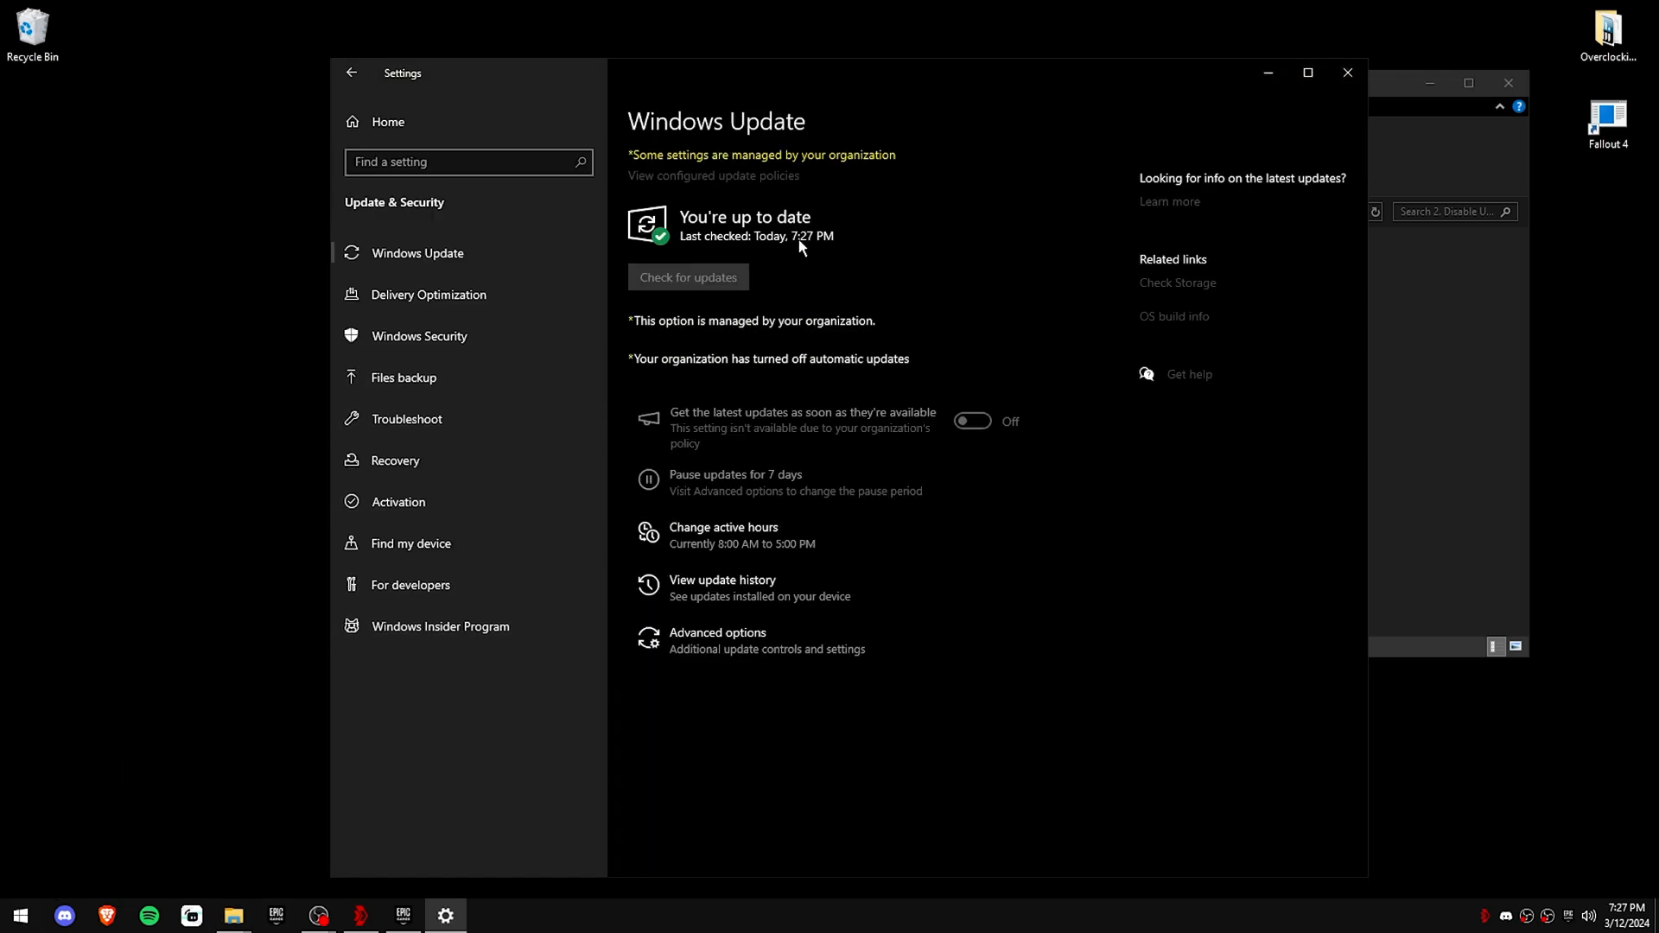
mouse_move(936, 375)
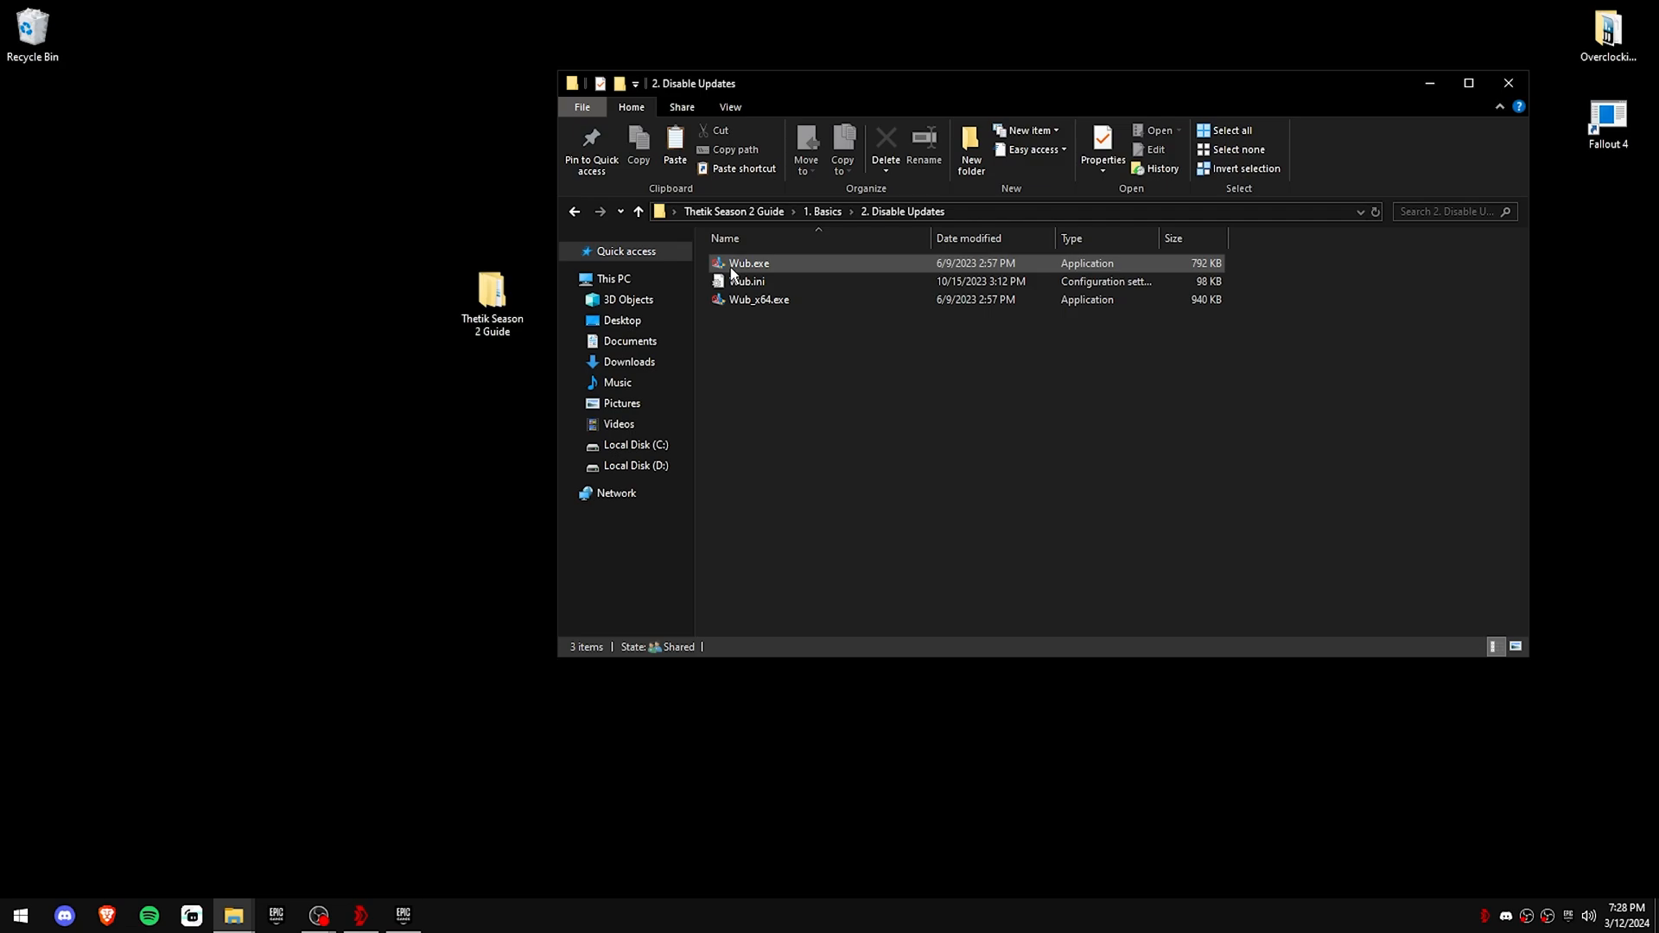
Step: Go up to 1. Basics and enter the 3. C++ (Install All) folder
click(748, 262)
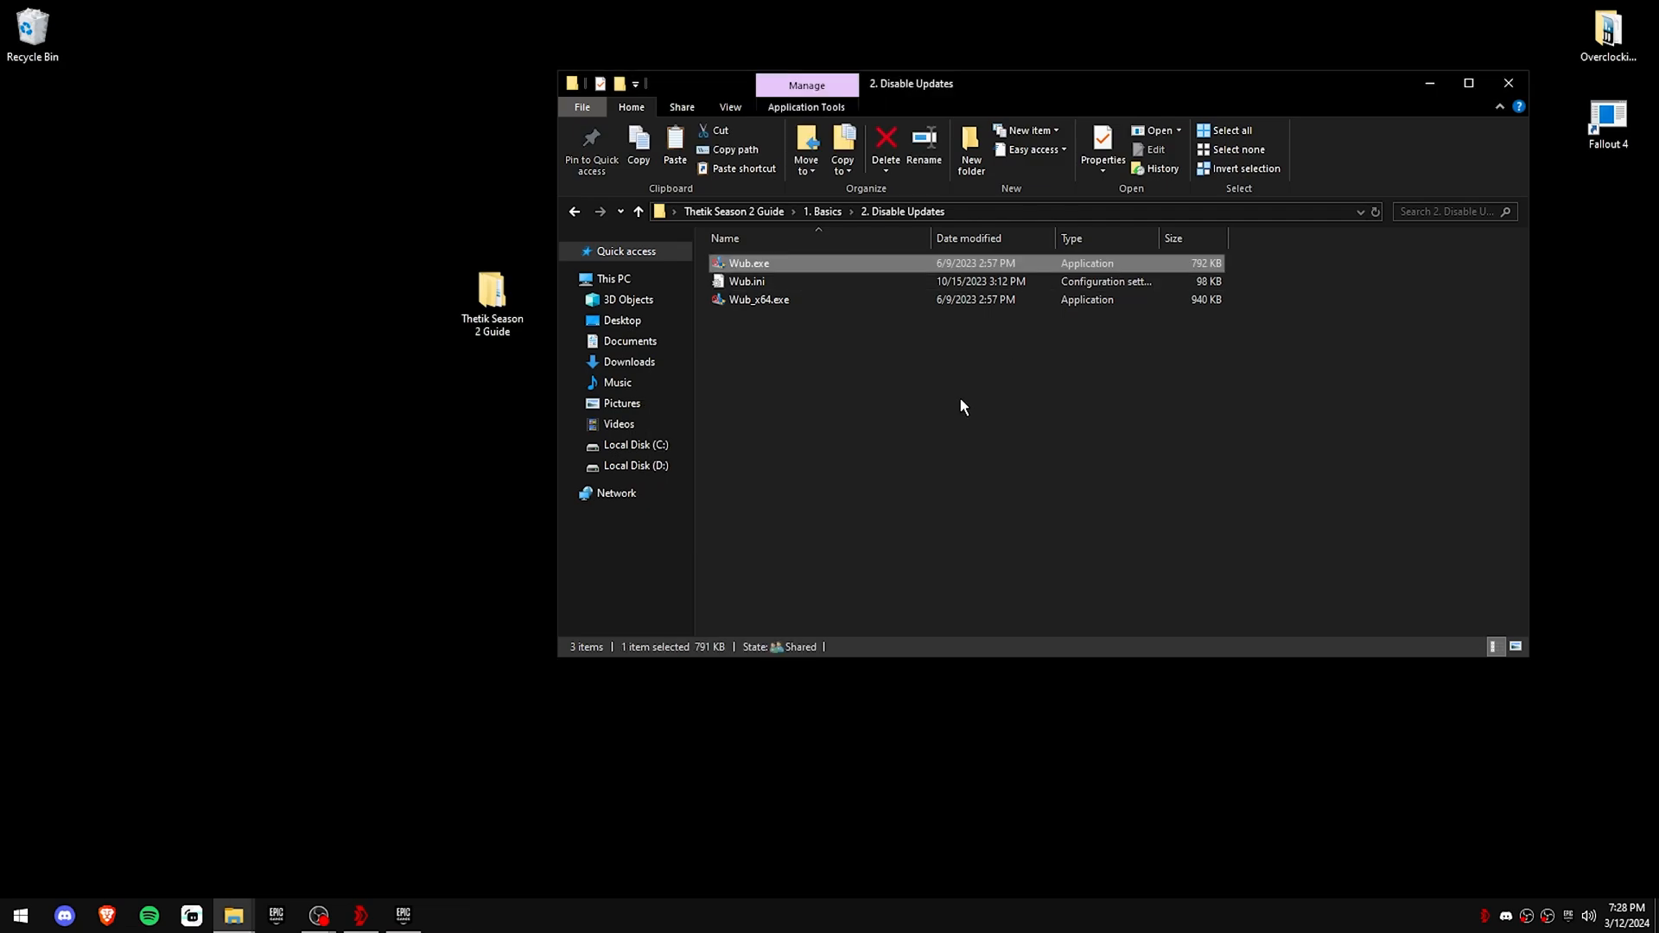
click(943, 404)
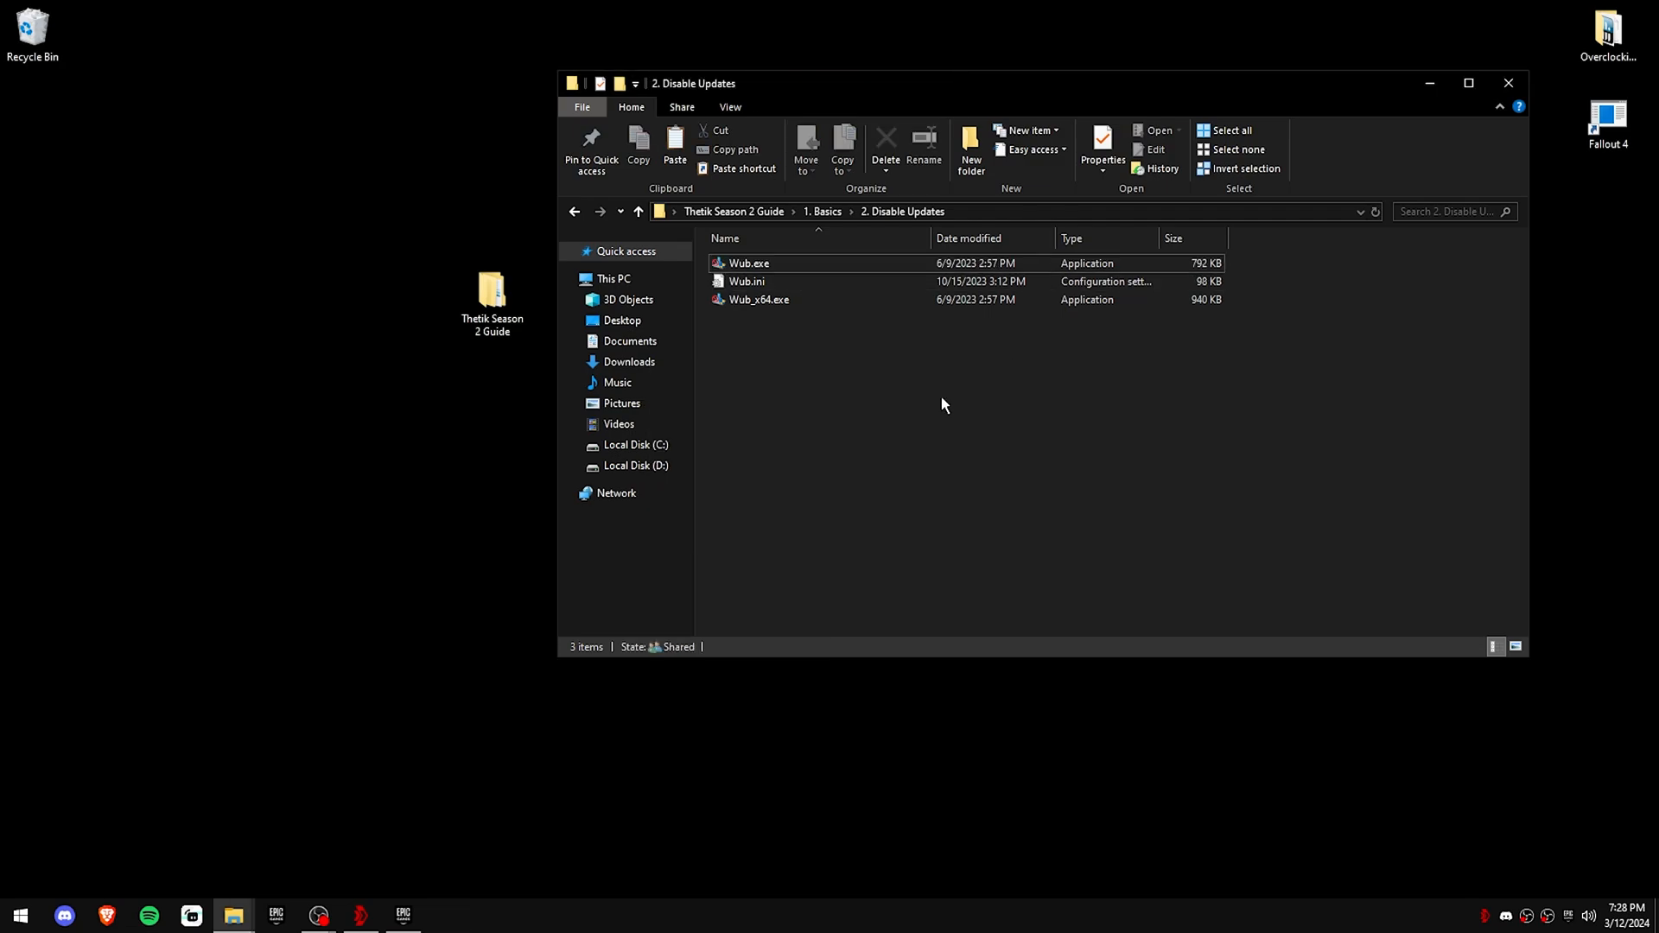
mouse_move(914, 427)
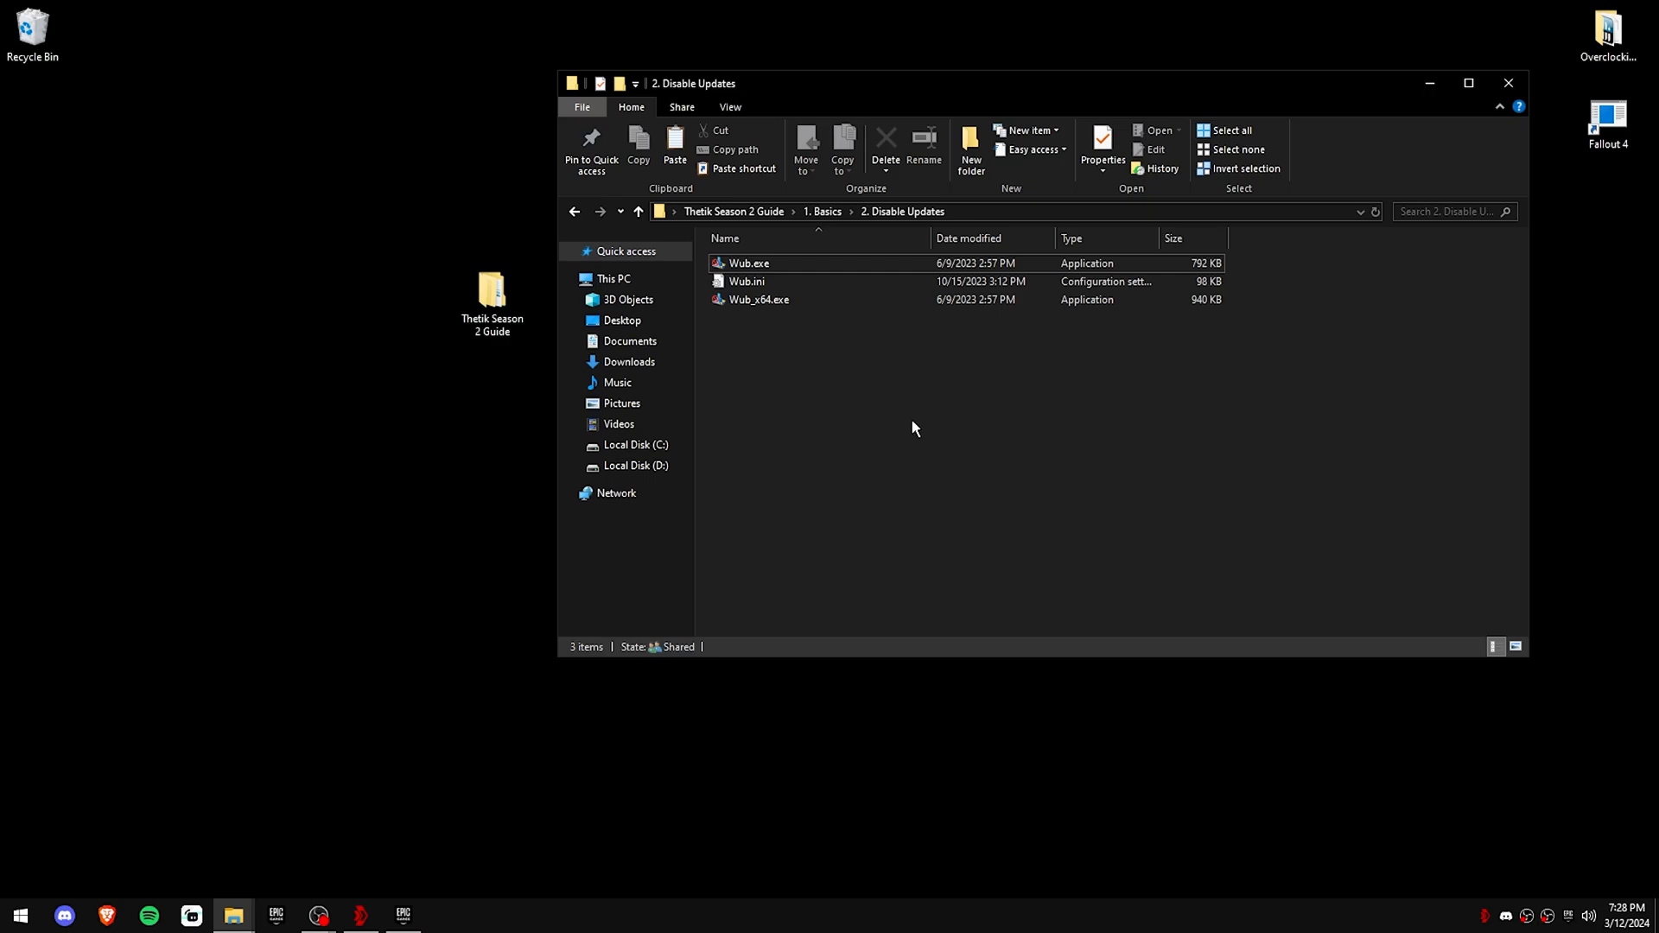
click(573, 211)
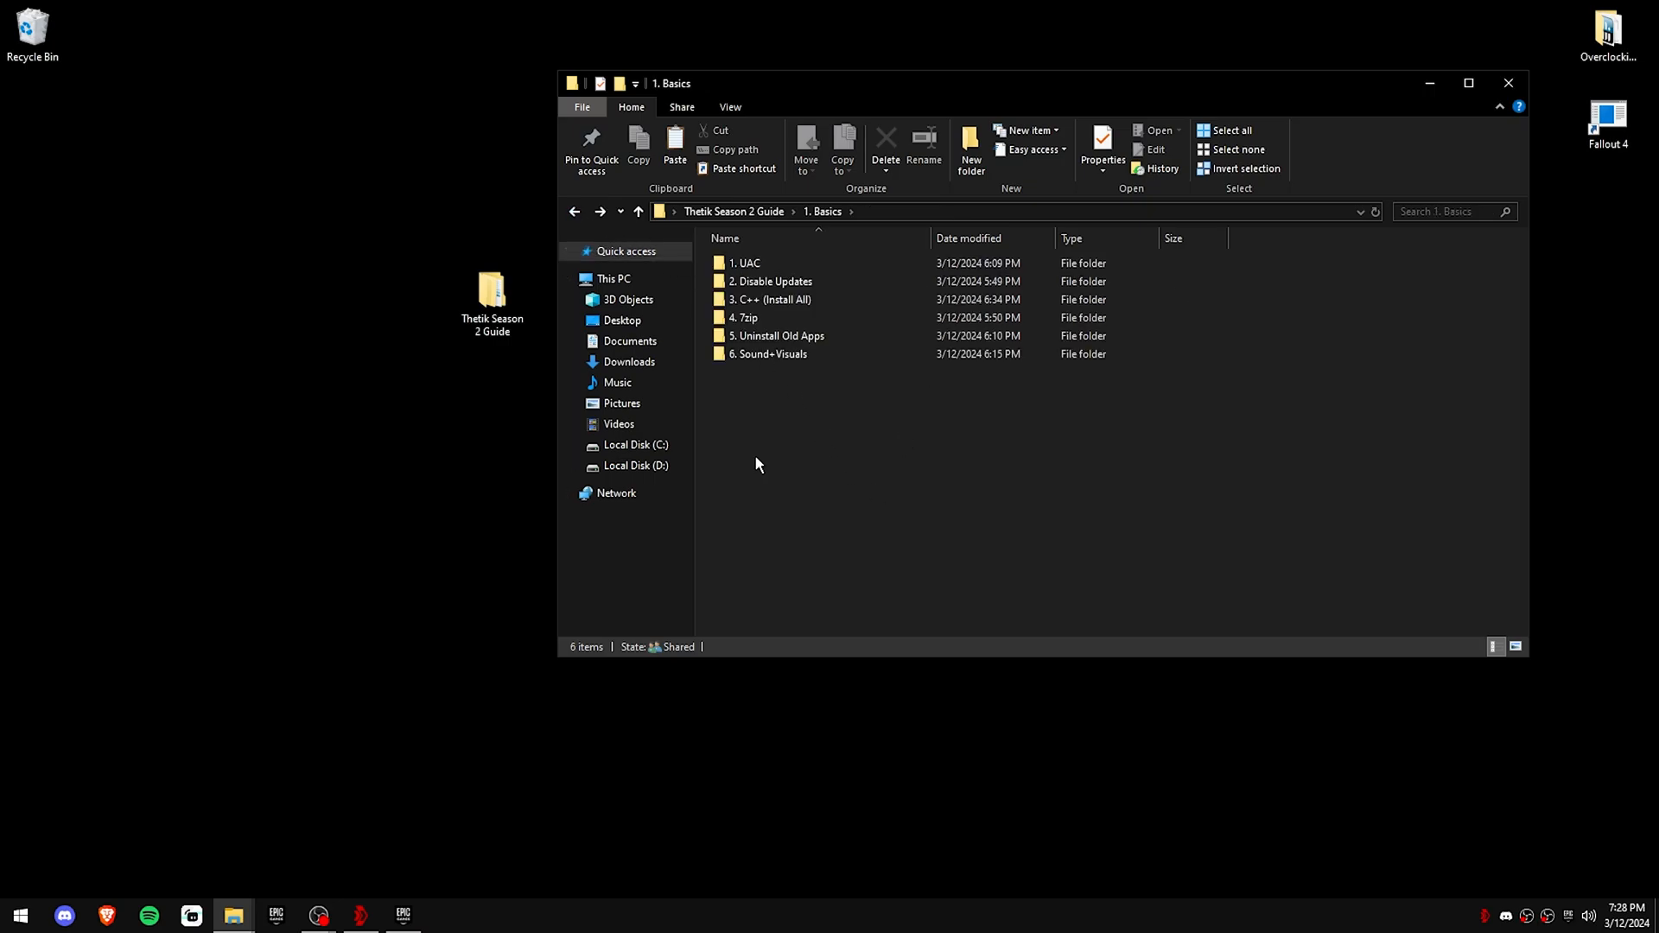
click(771, 299)
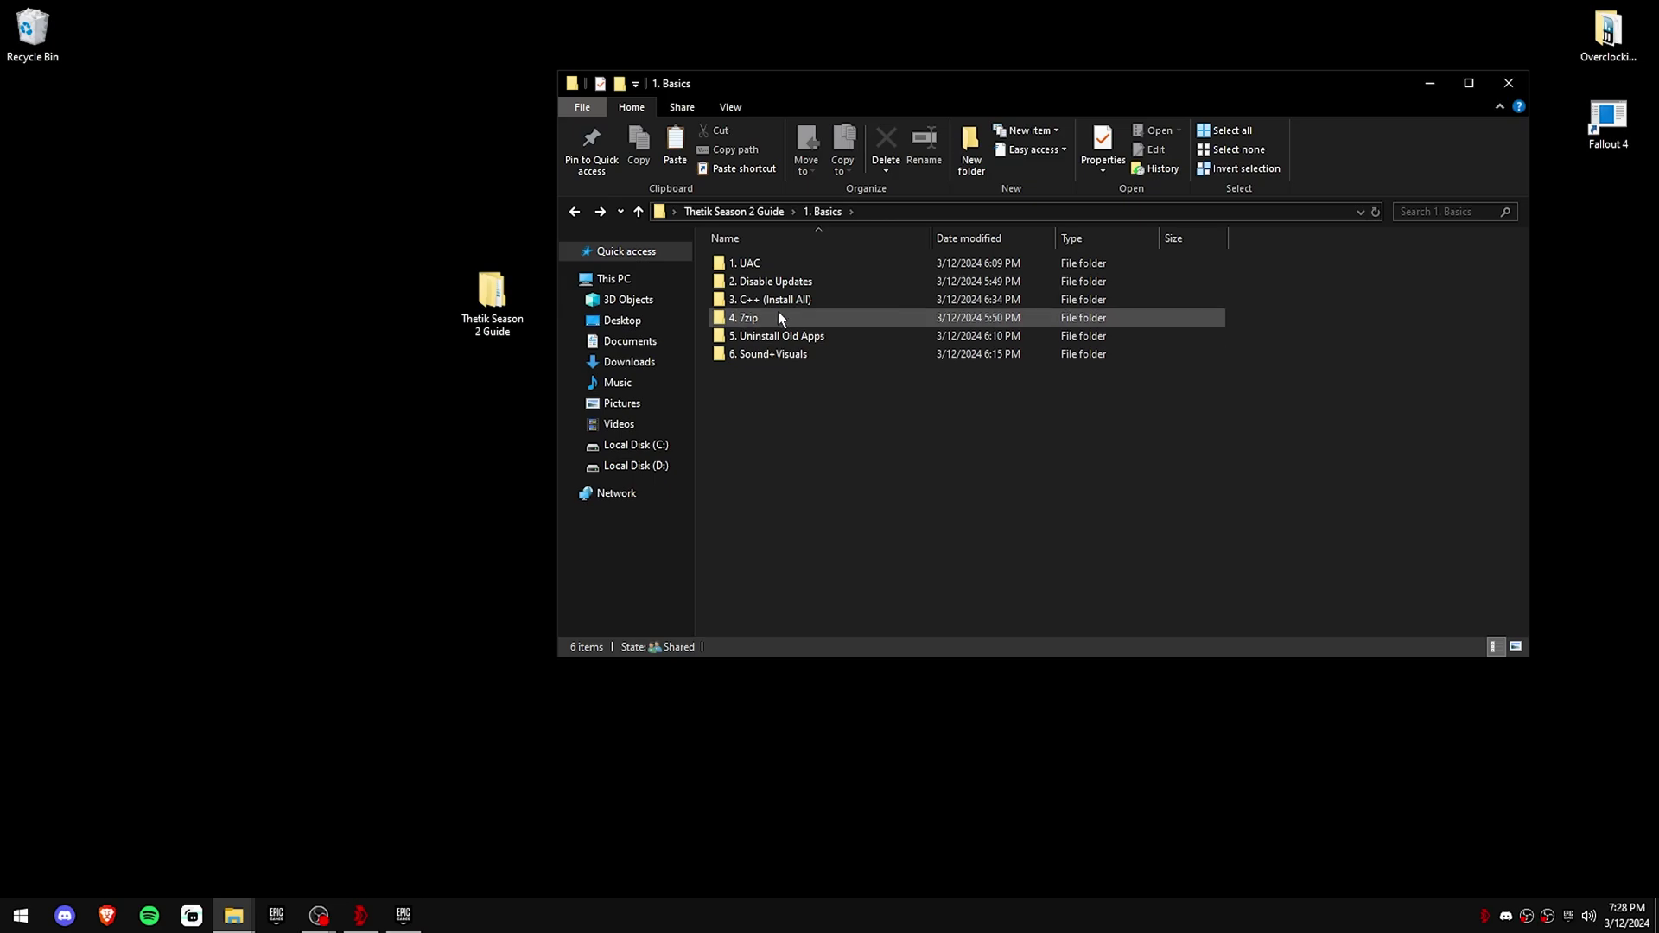
double_click(773, 299)
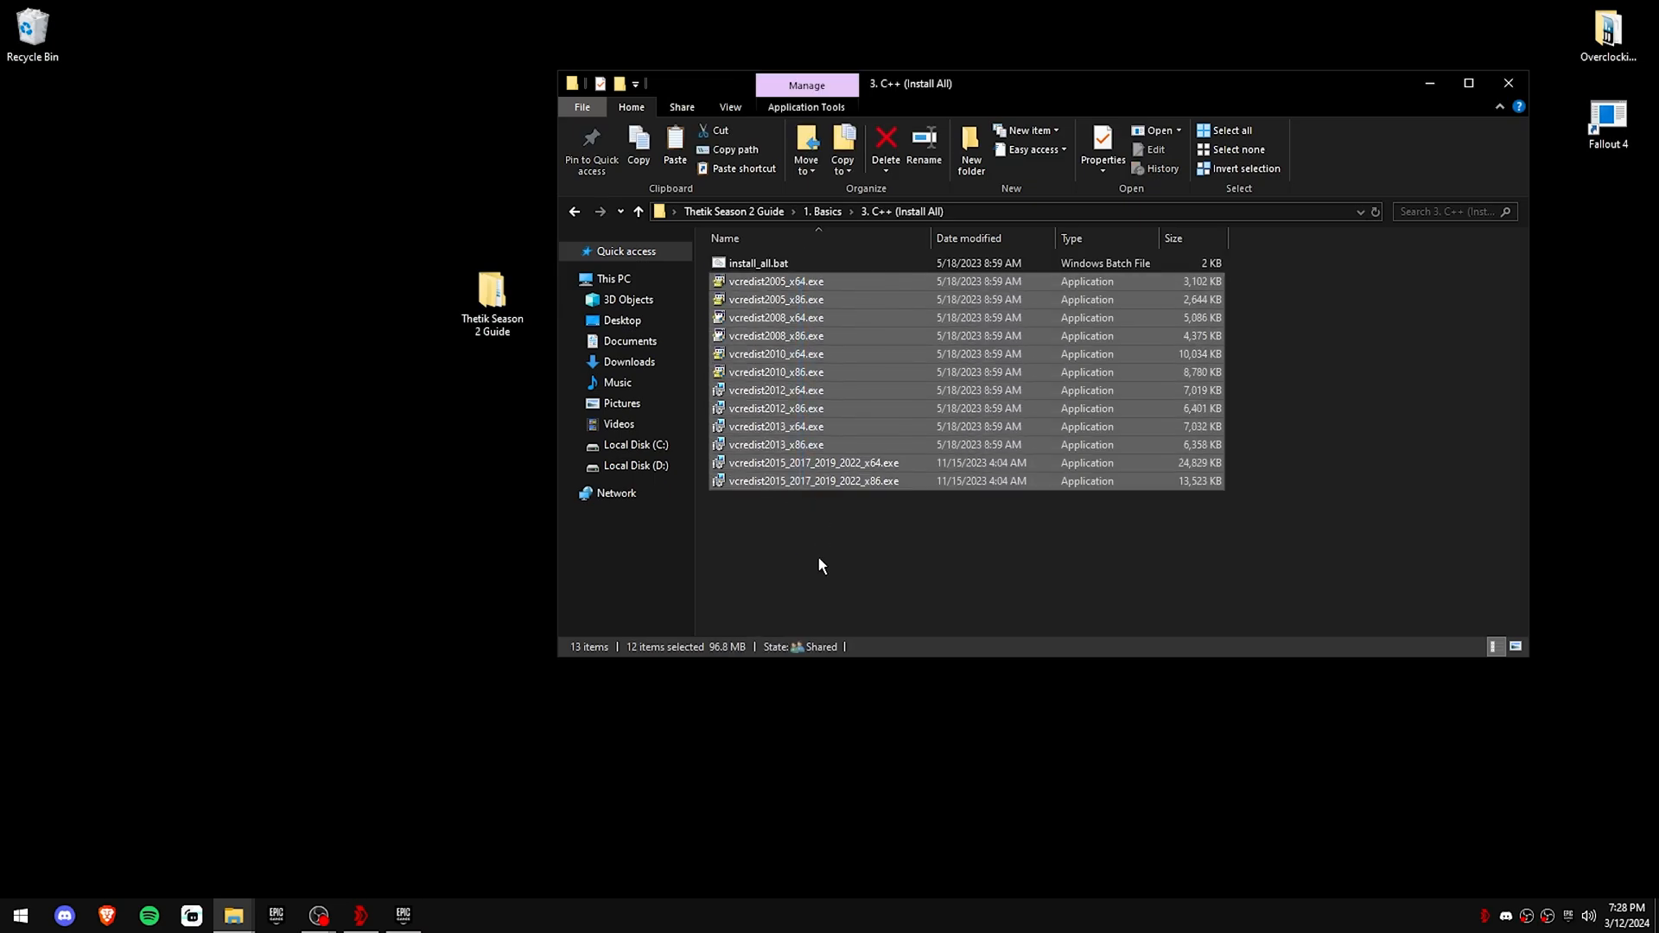
Step: Run install_all.bat to install all C++ runtimes and return to Basics
click(818, 565)
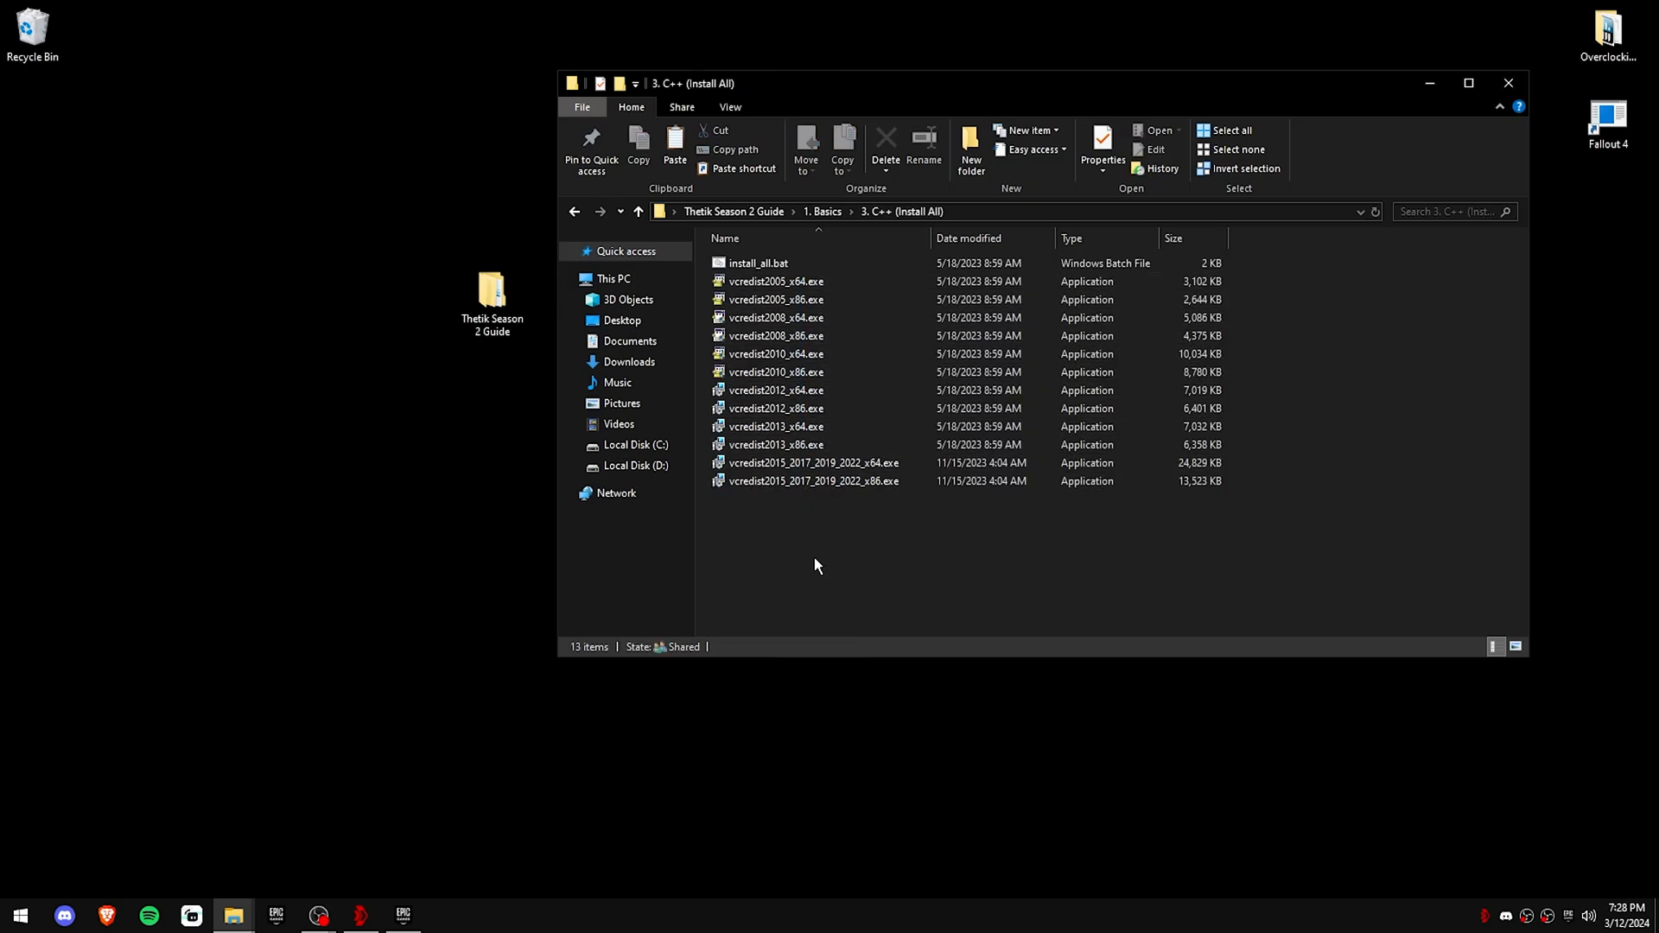
mouse_move(769, 560)
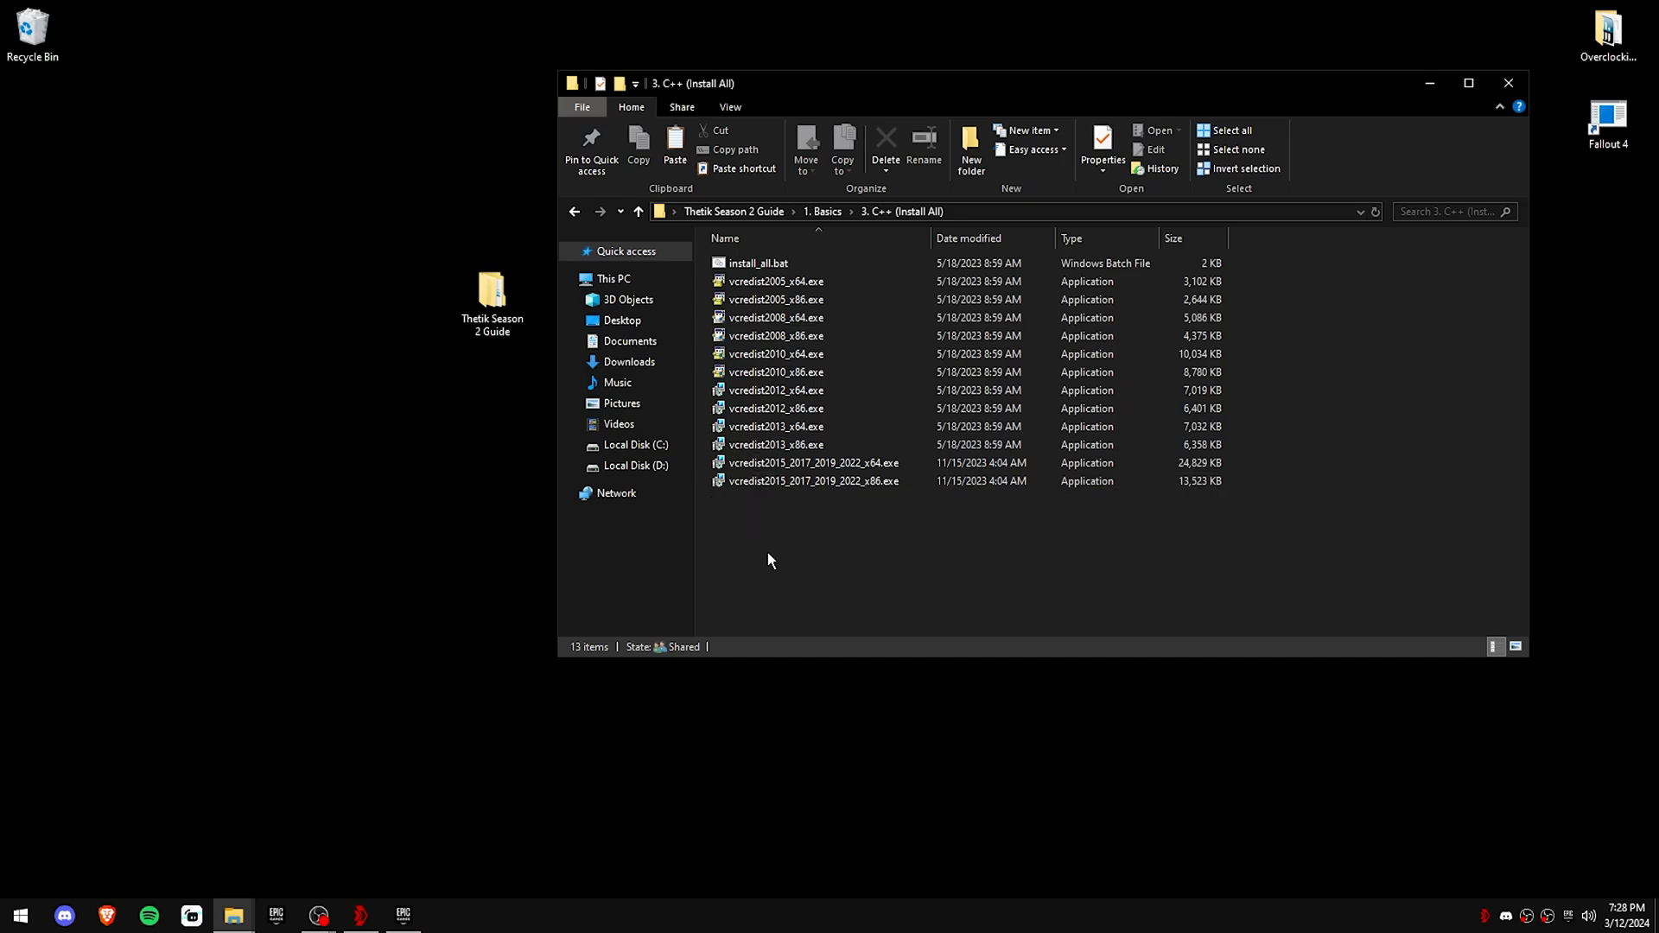
double_click(757, 263)
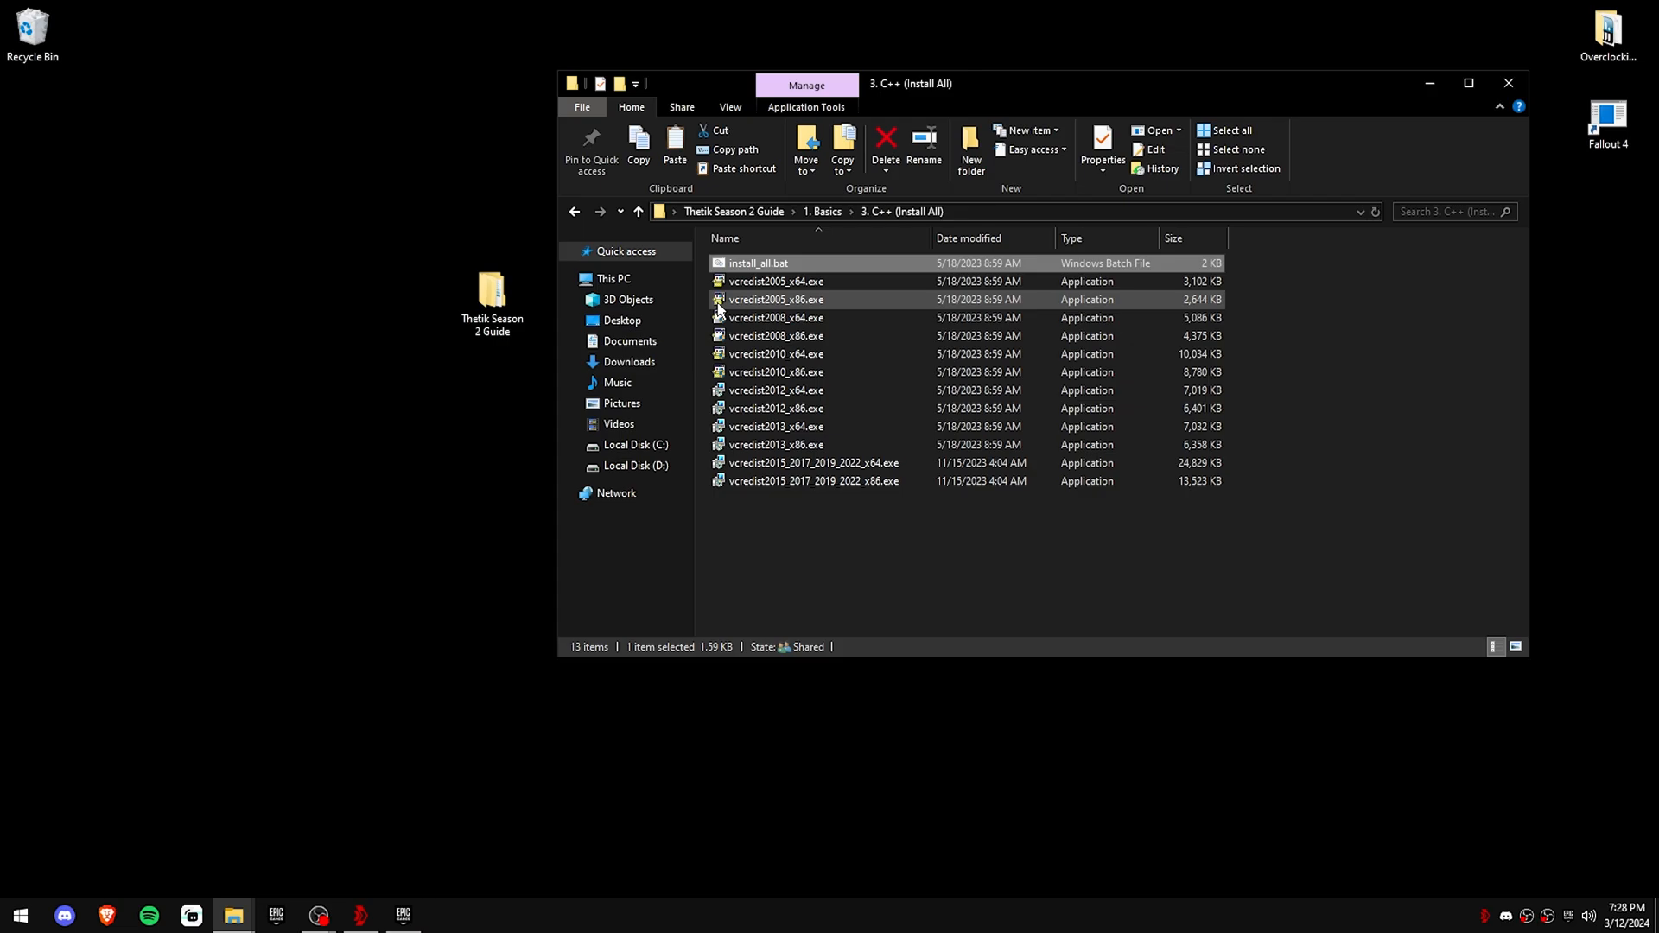
click(952, 559)
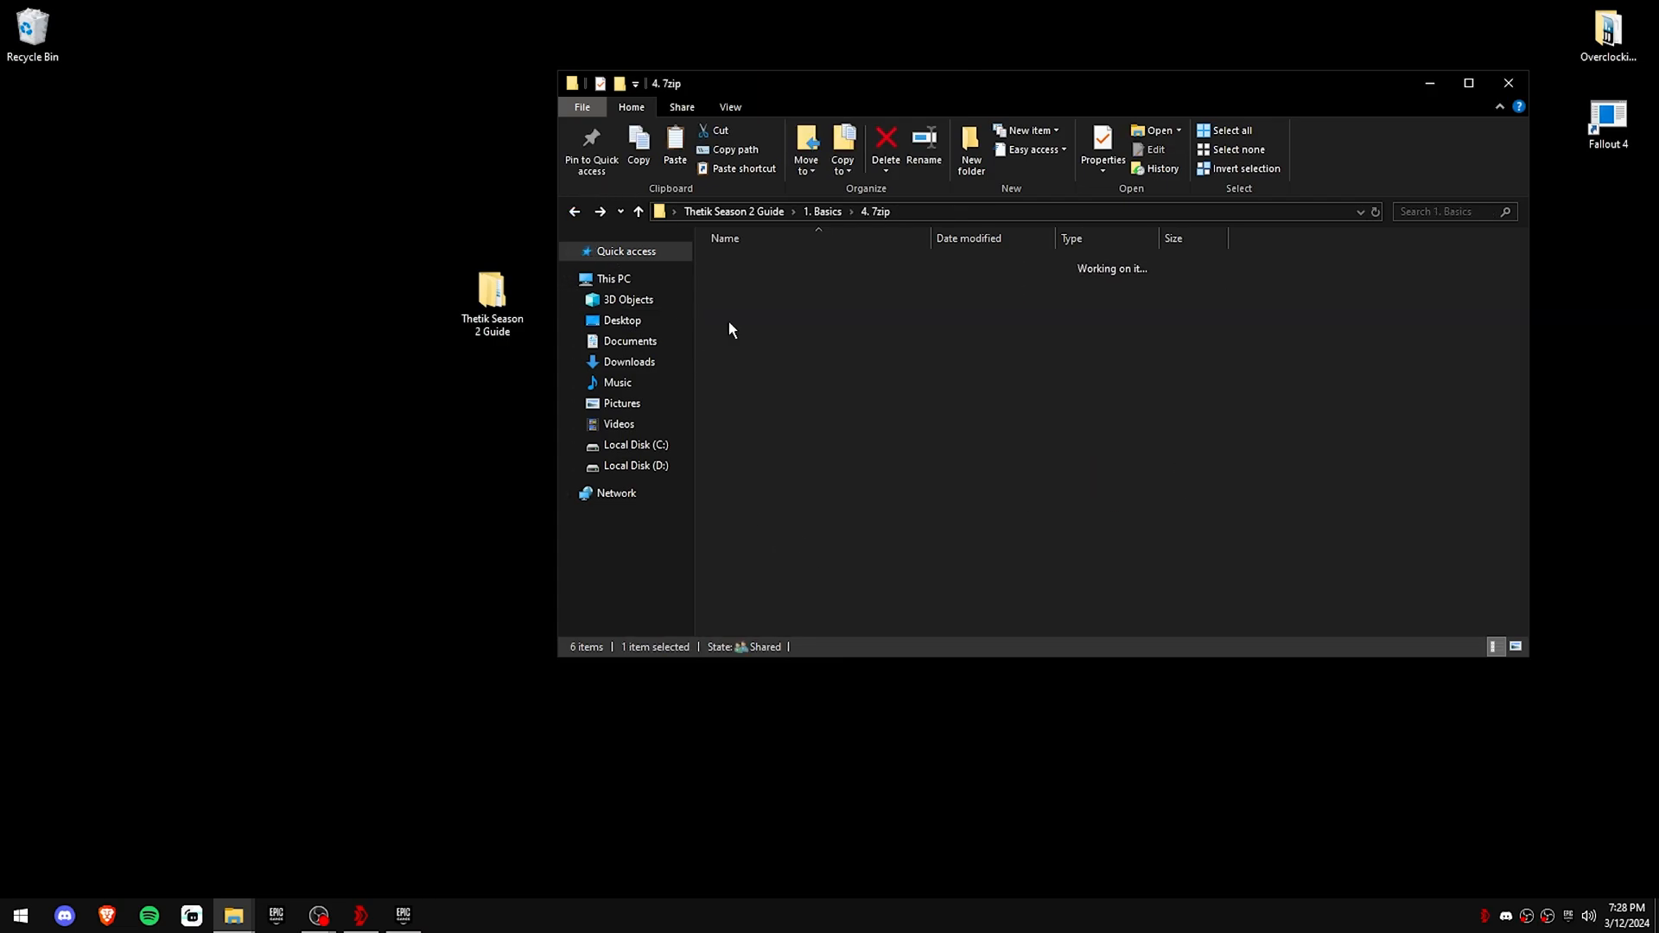
Step: Install 7-Zip to the default folder and apply the 7-Zip.reg settings
double_click(764, 263)
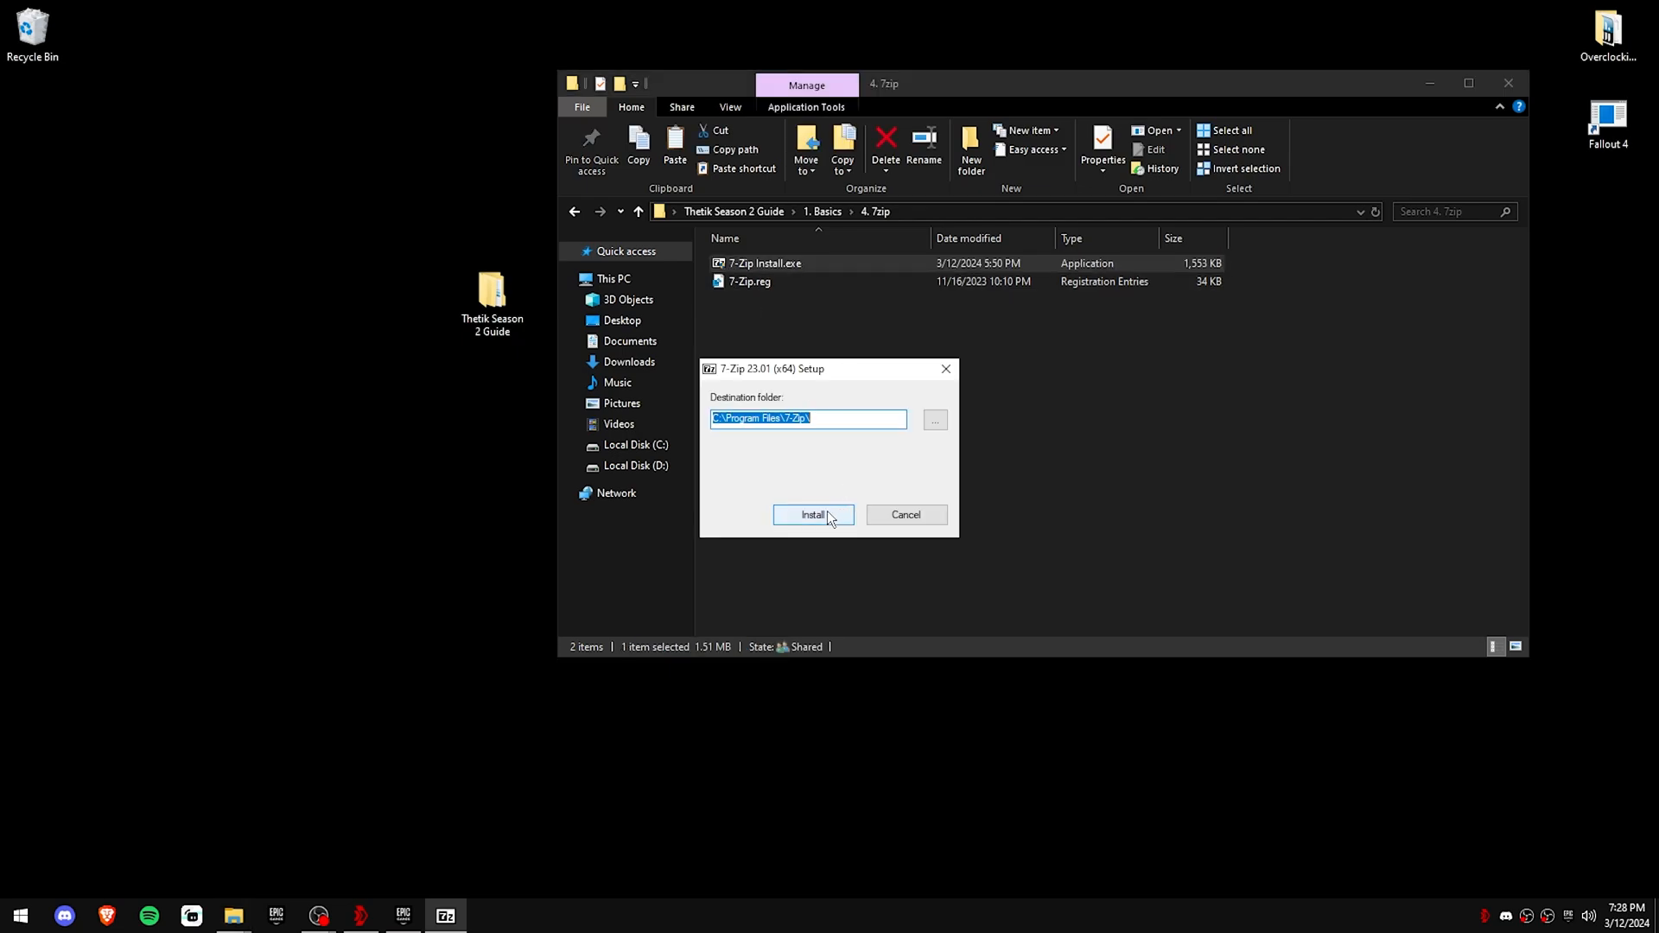
click(812, 514)
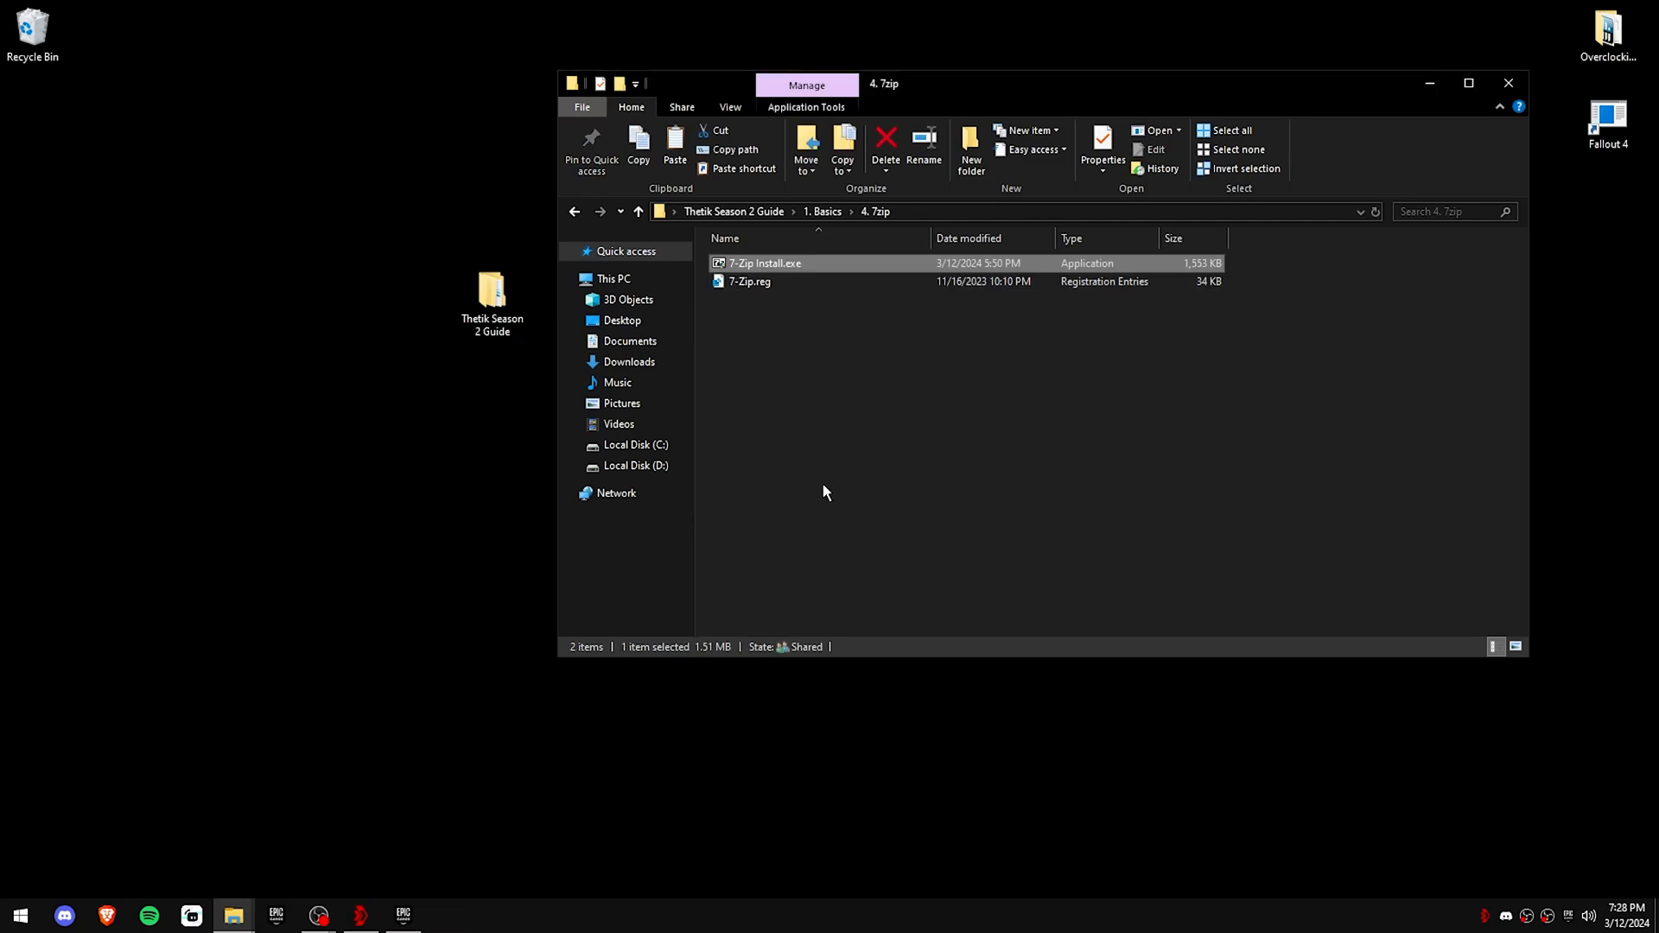
double_click(748, 280)
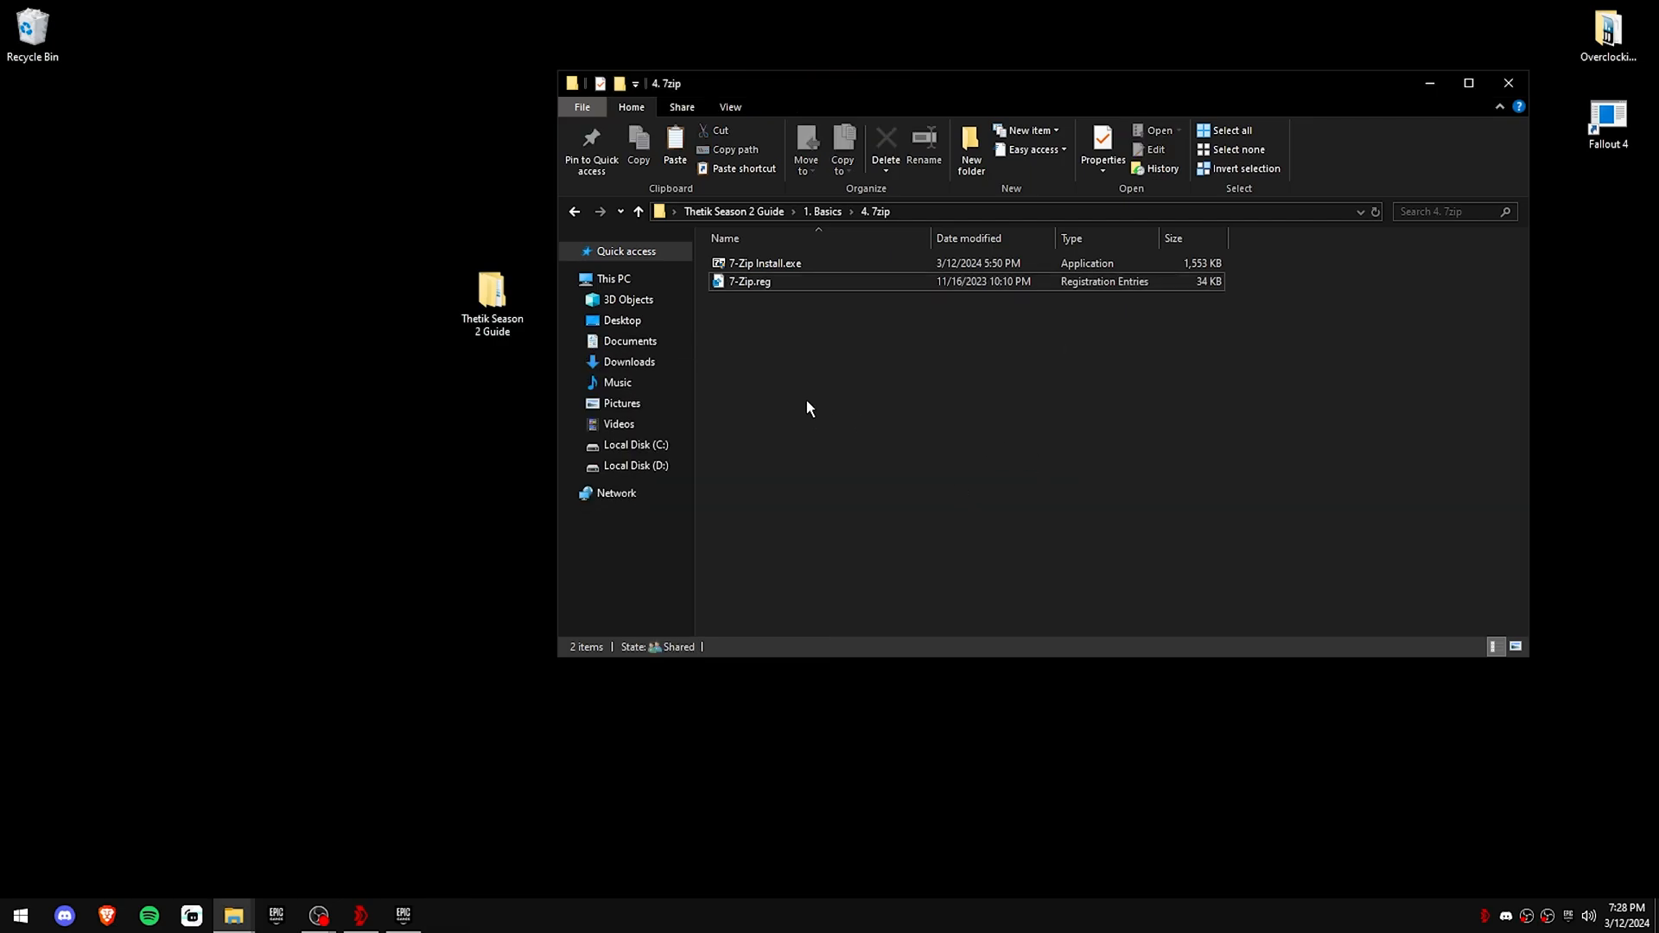
Step: Check 7-Zip.reg contents and that the guide folder's context menu offers 7-Zip
double_click(748, 280)
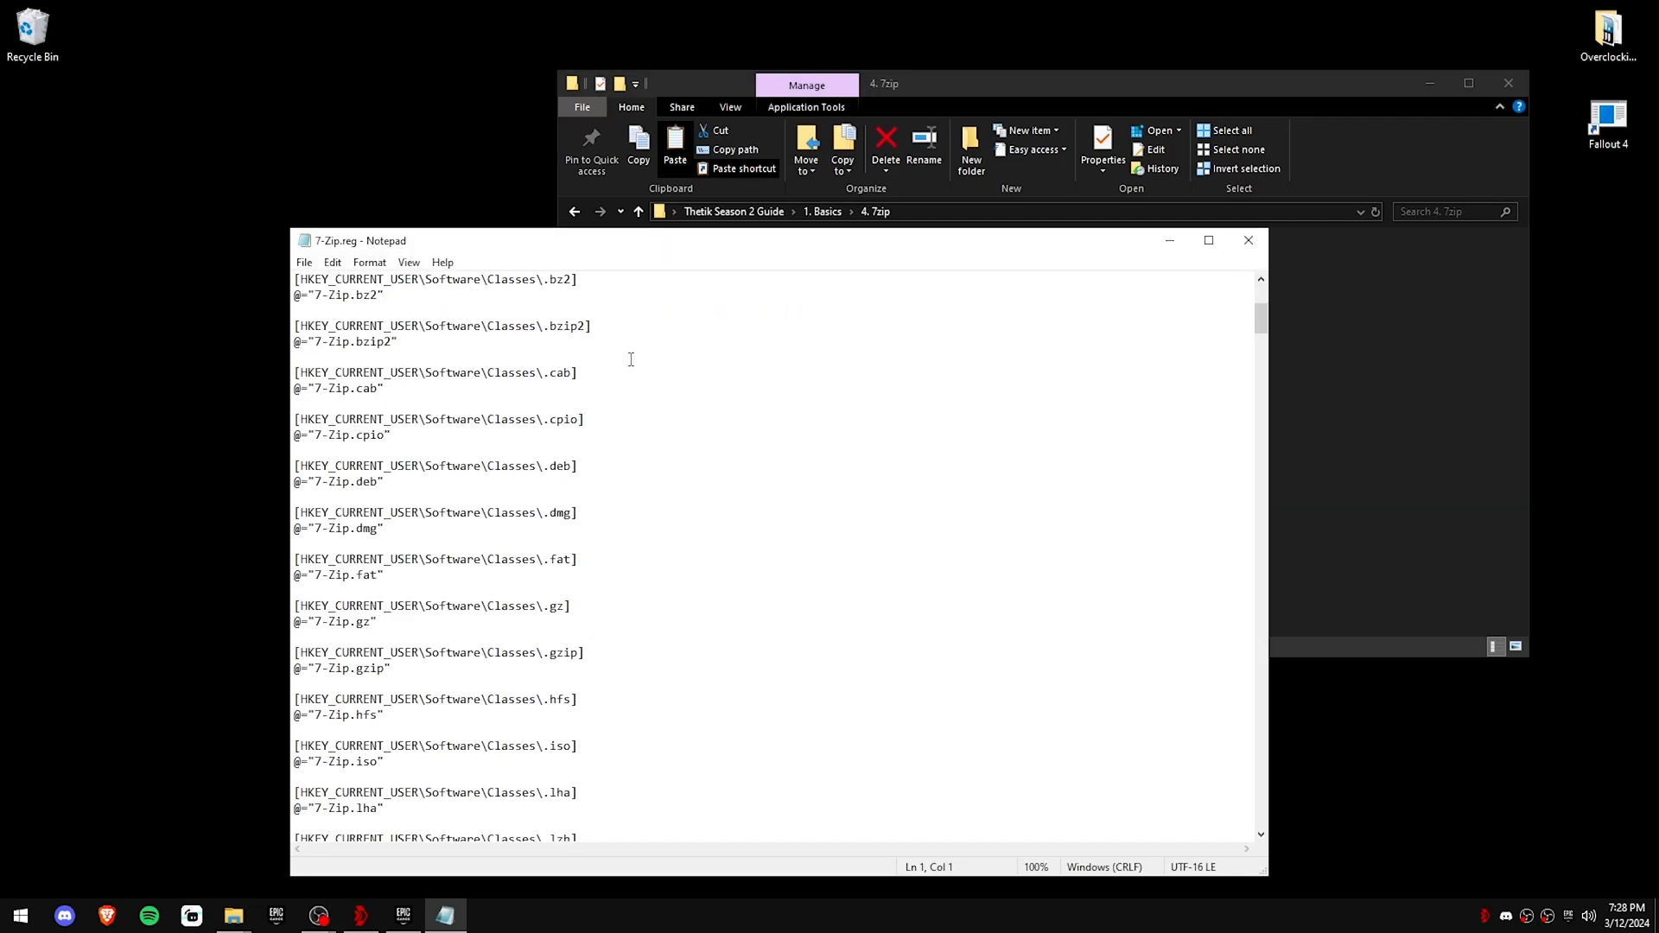
click(1246, 241)
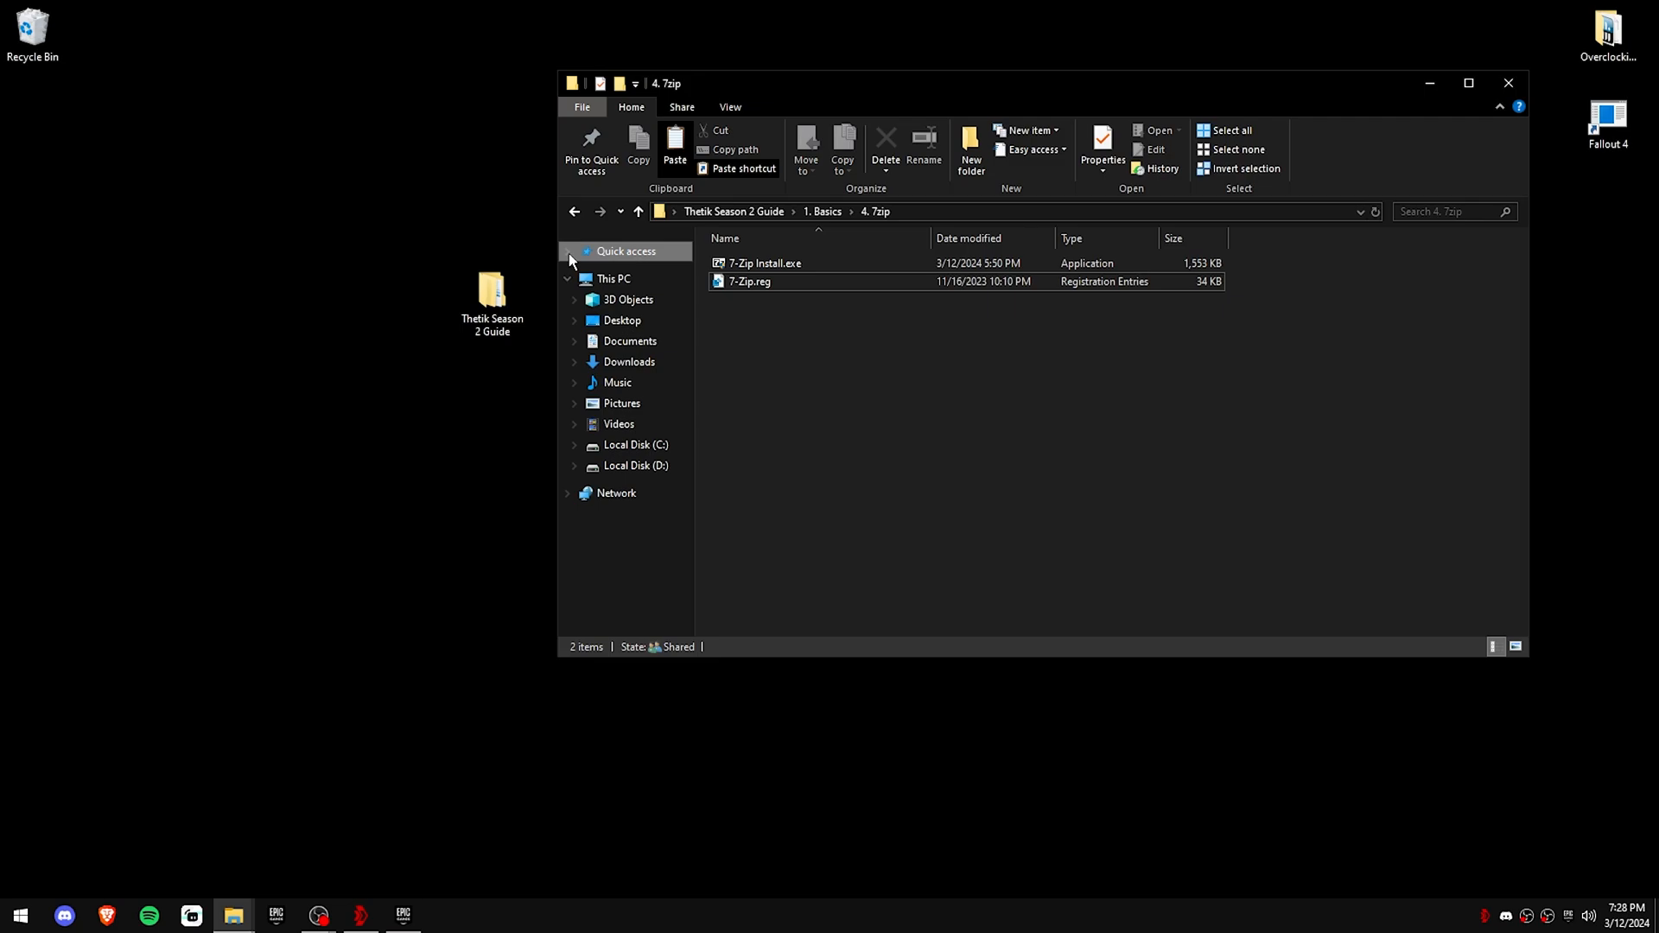
right_click(491, 295)
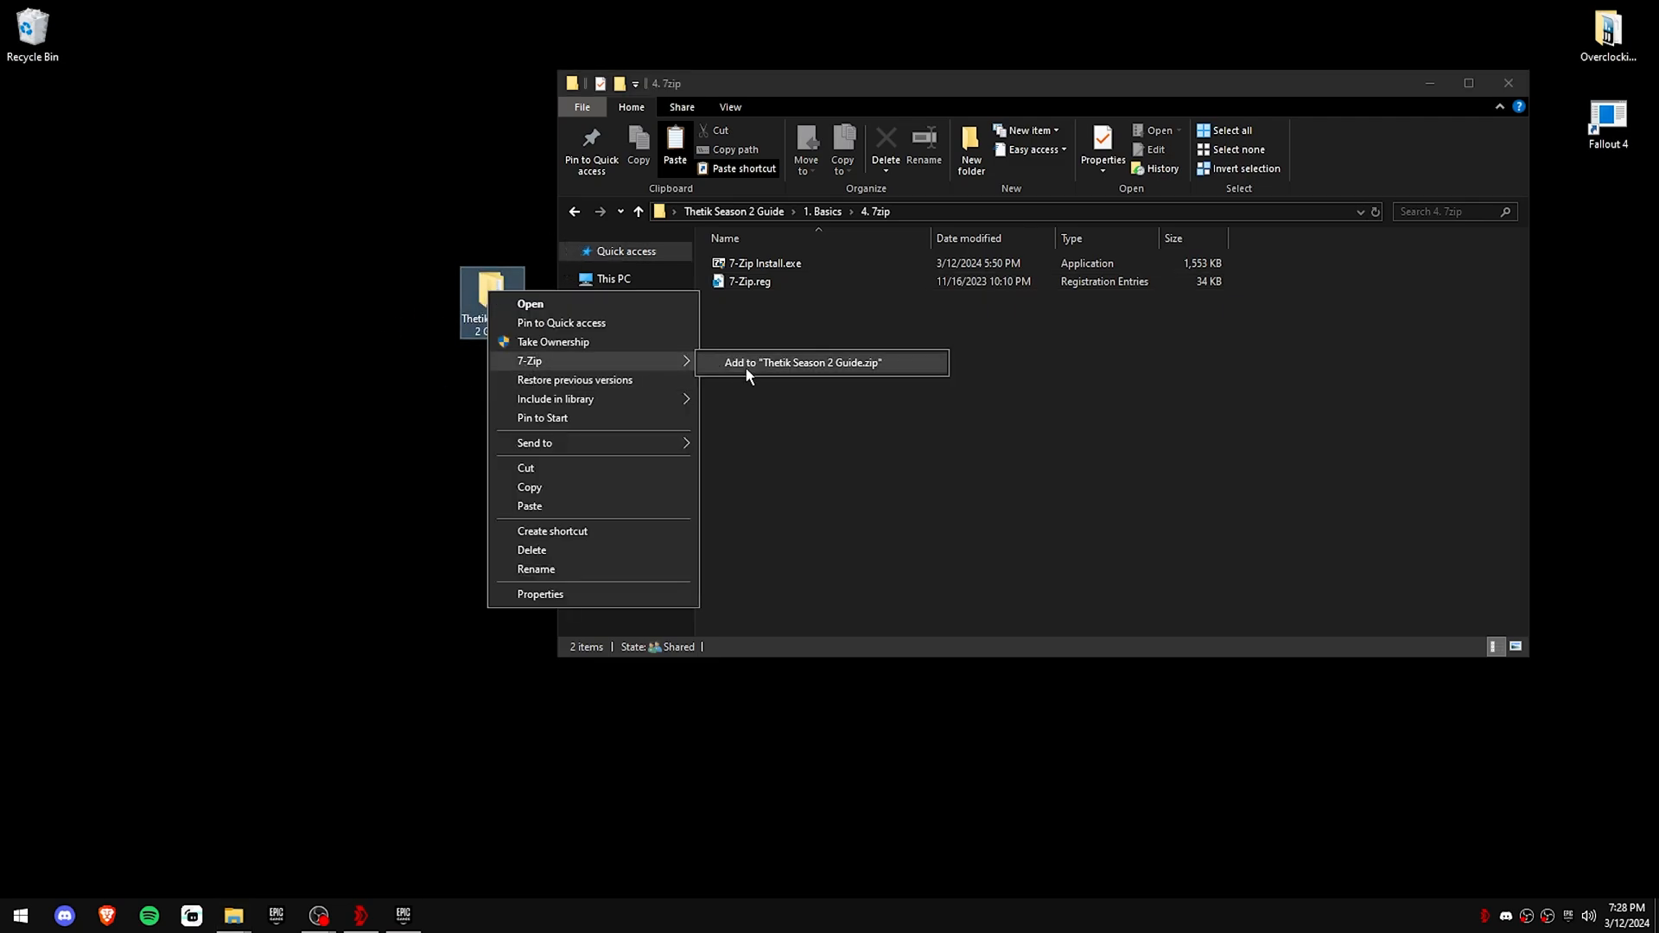
mouse_move(743, 372)
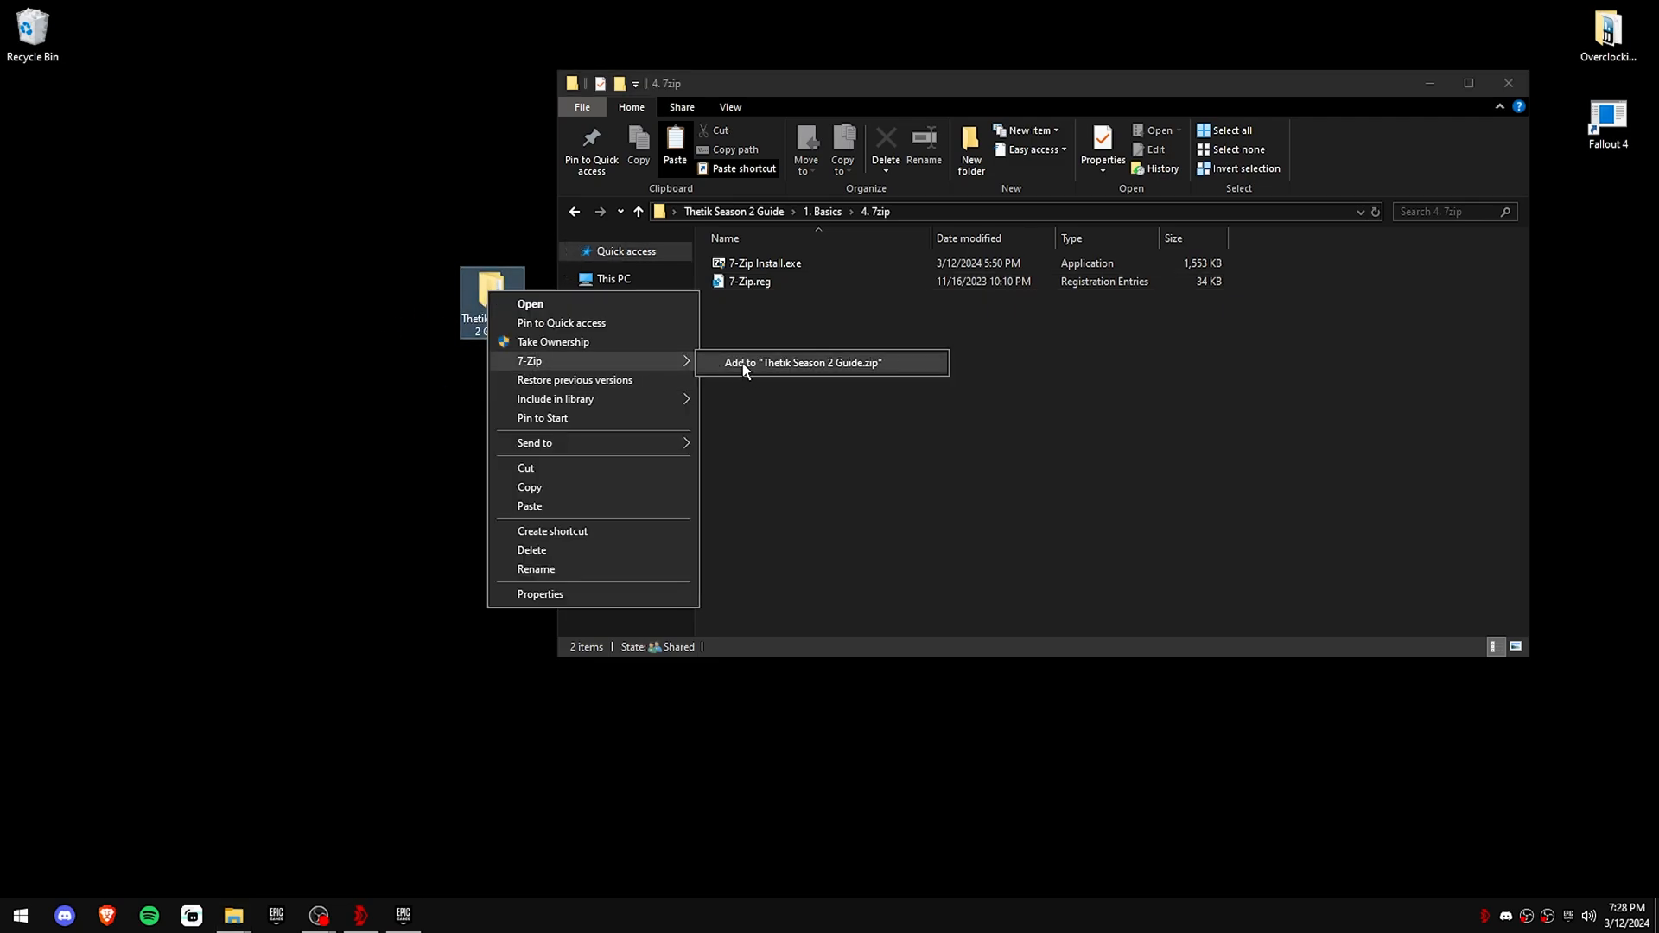
click(574, 211)
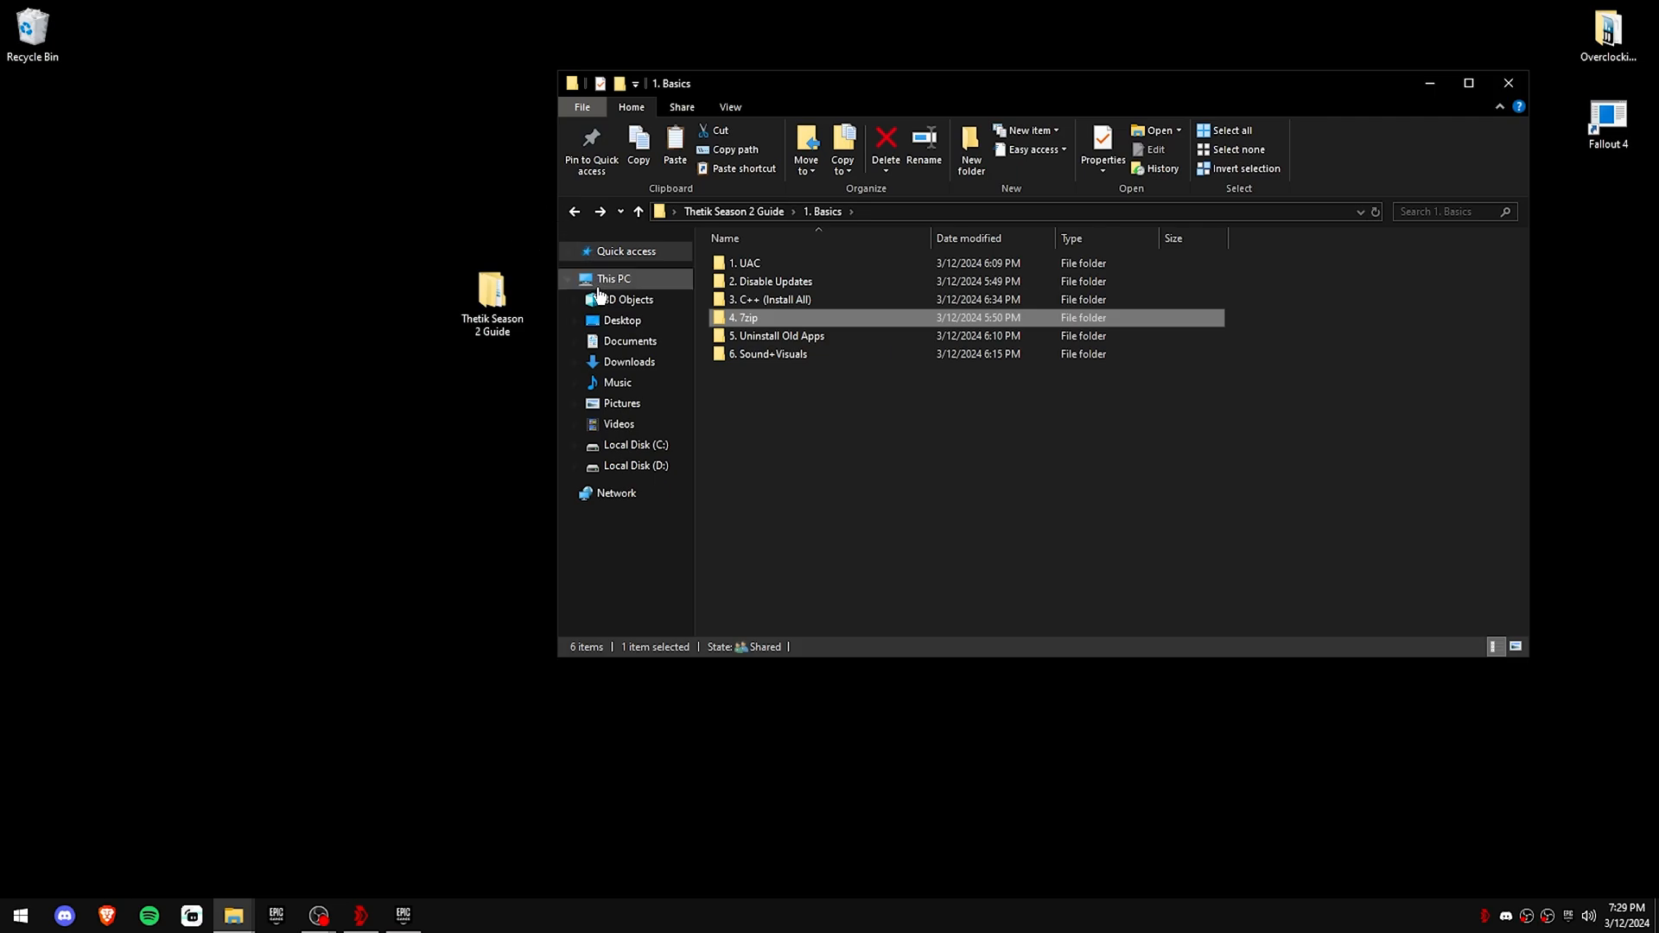
double_click(779, 335)
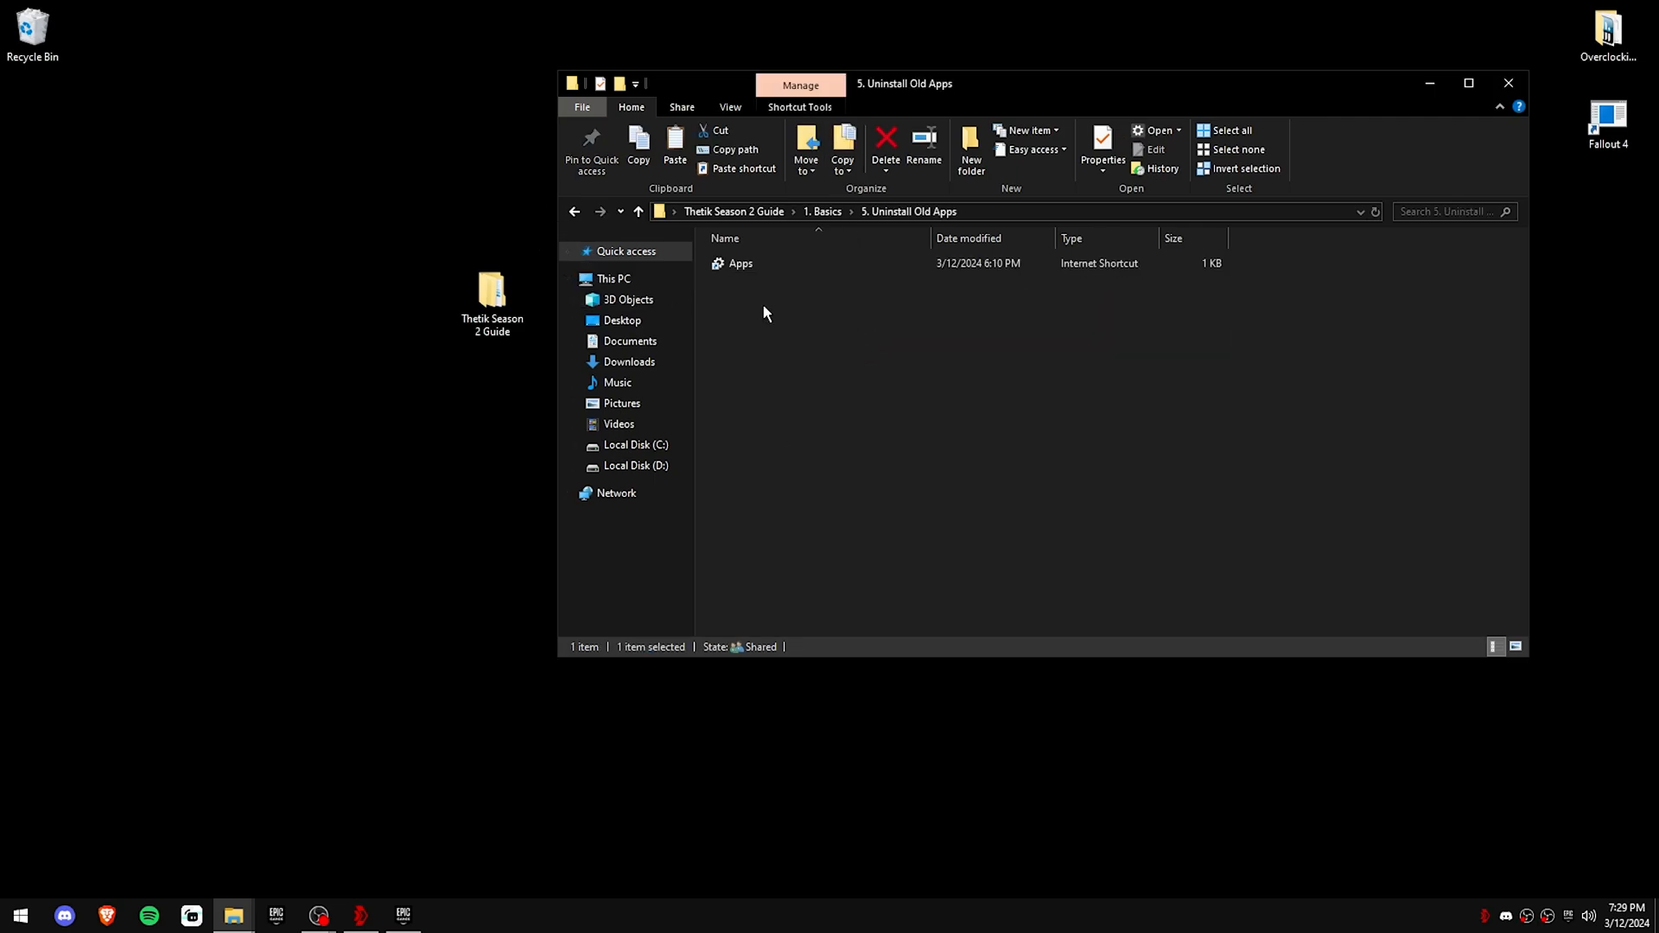
double_click(741, 263)
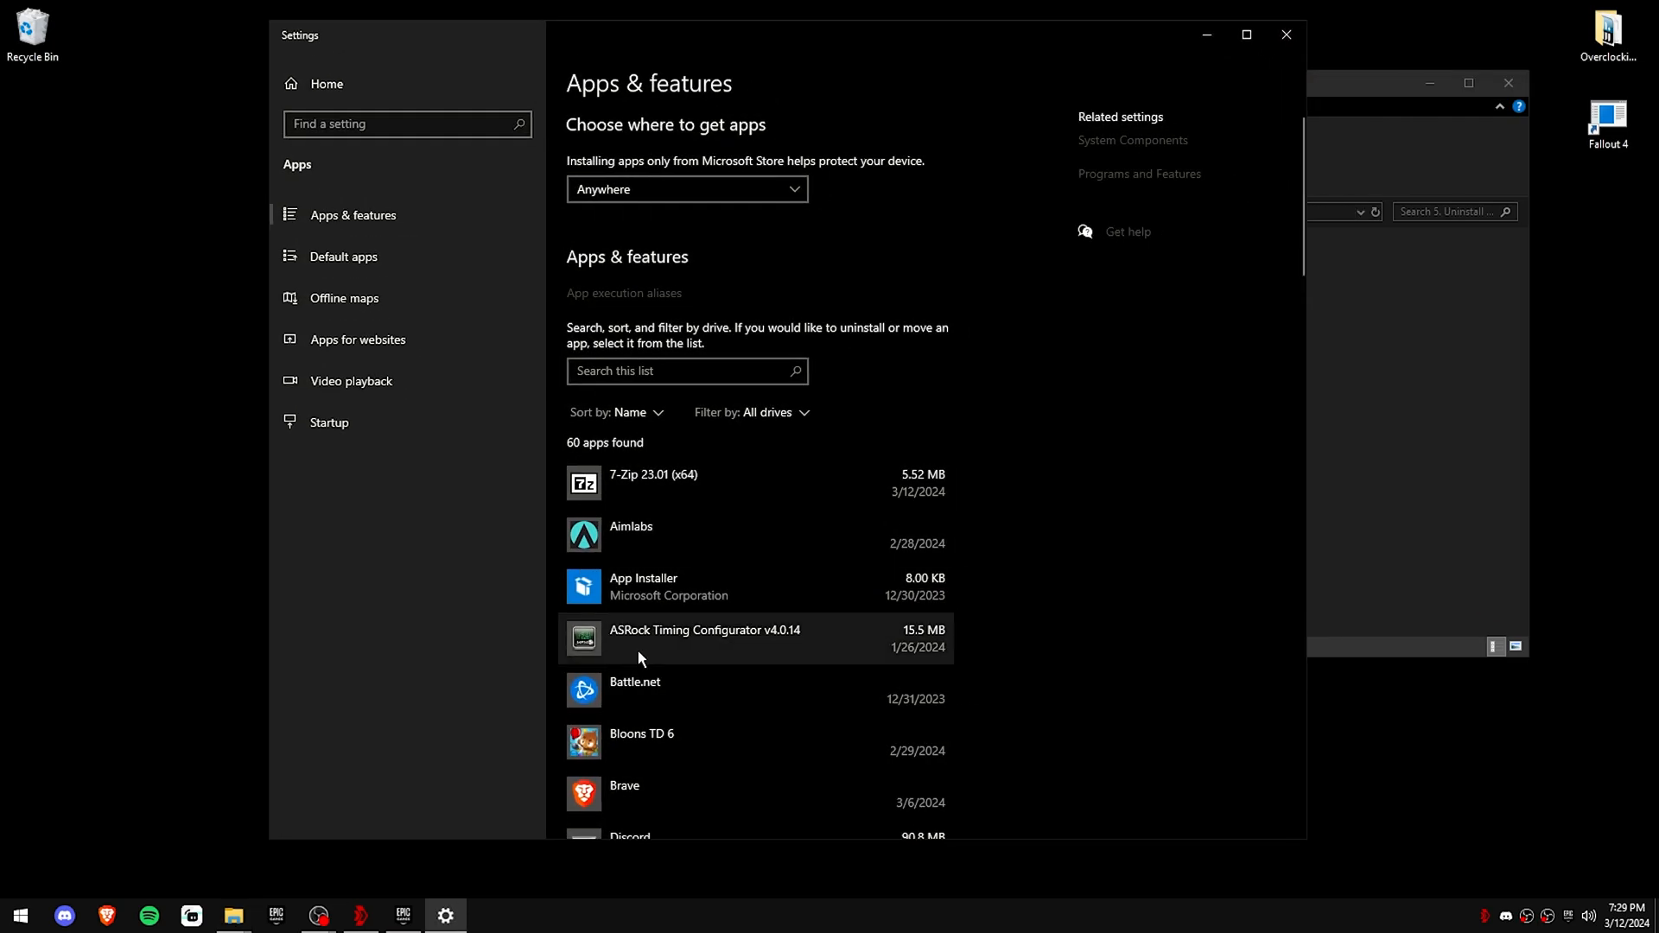
scroll(down, 3)
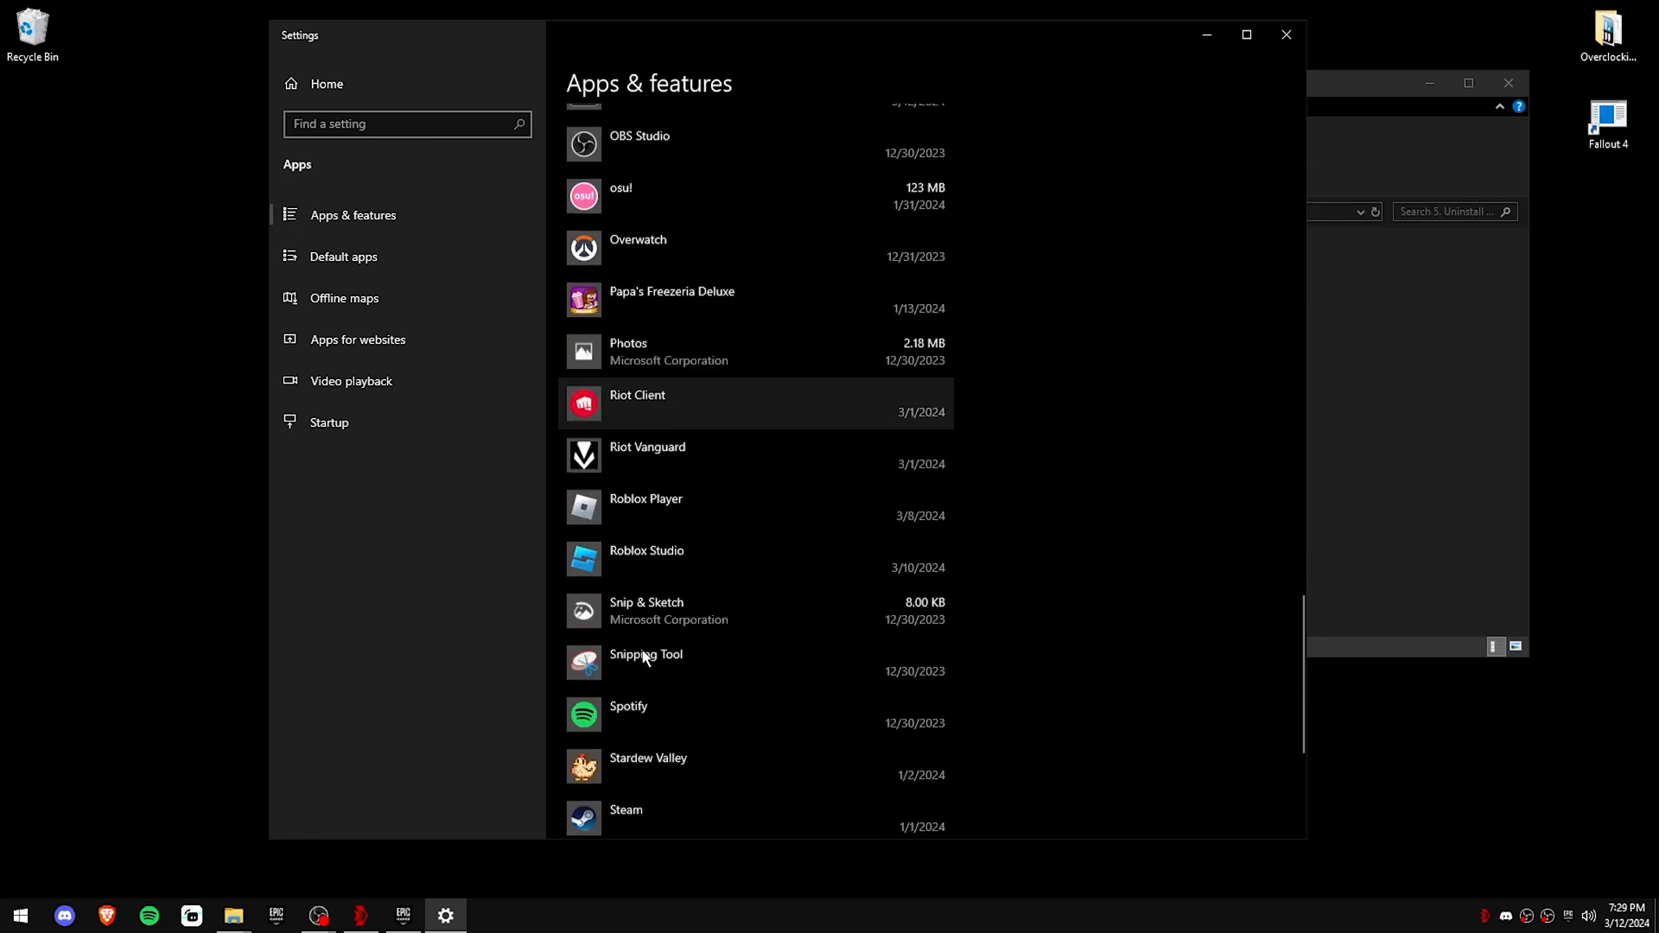
scroll(up, 3)
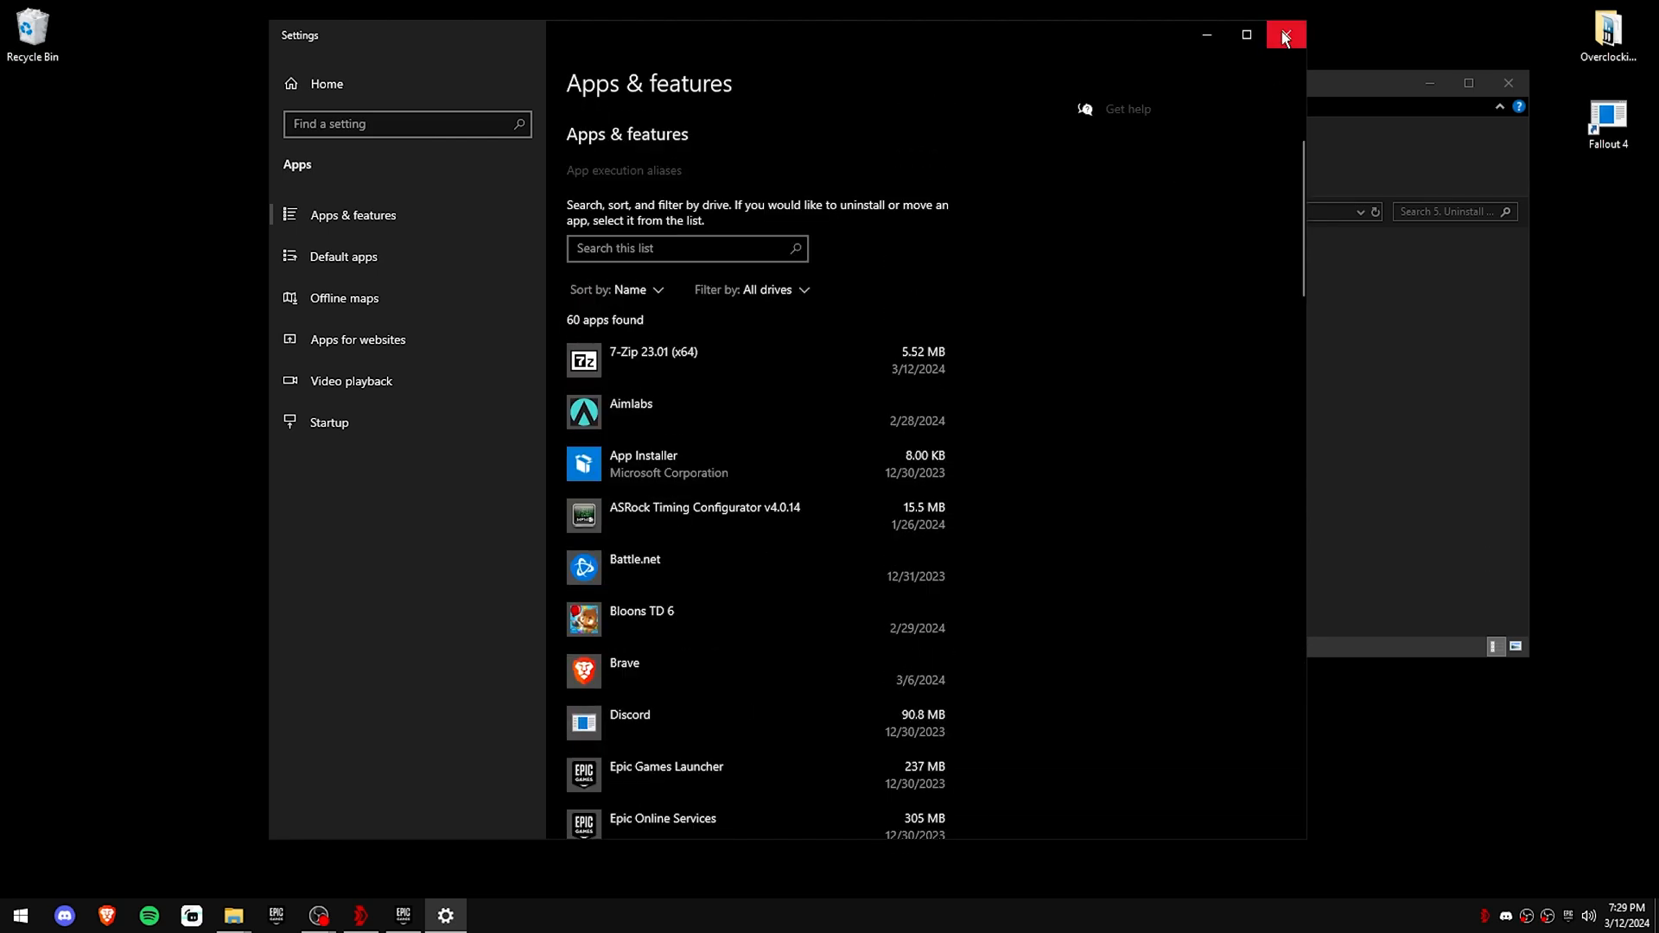
click(1286, 34)
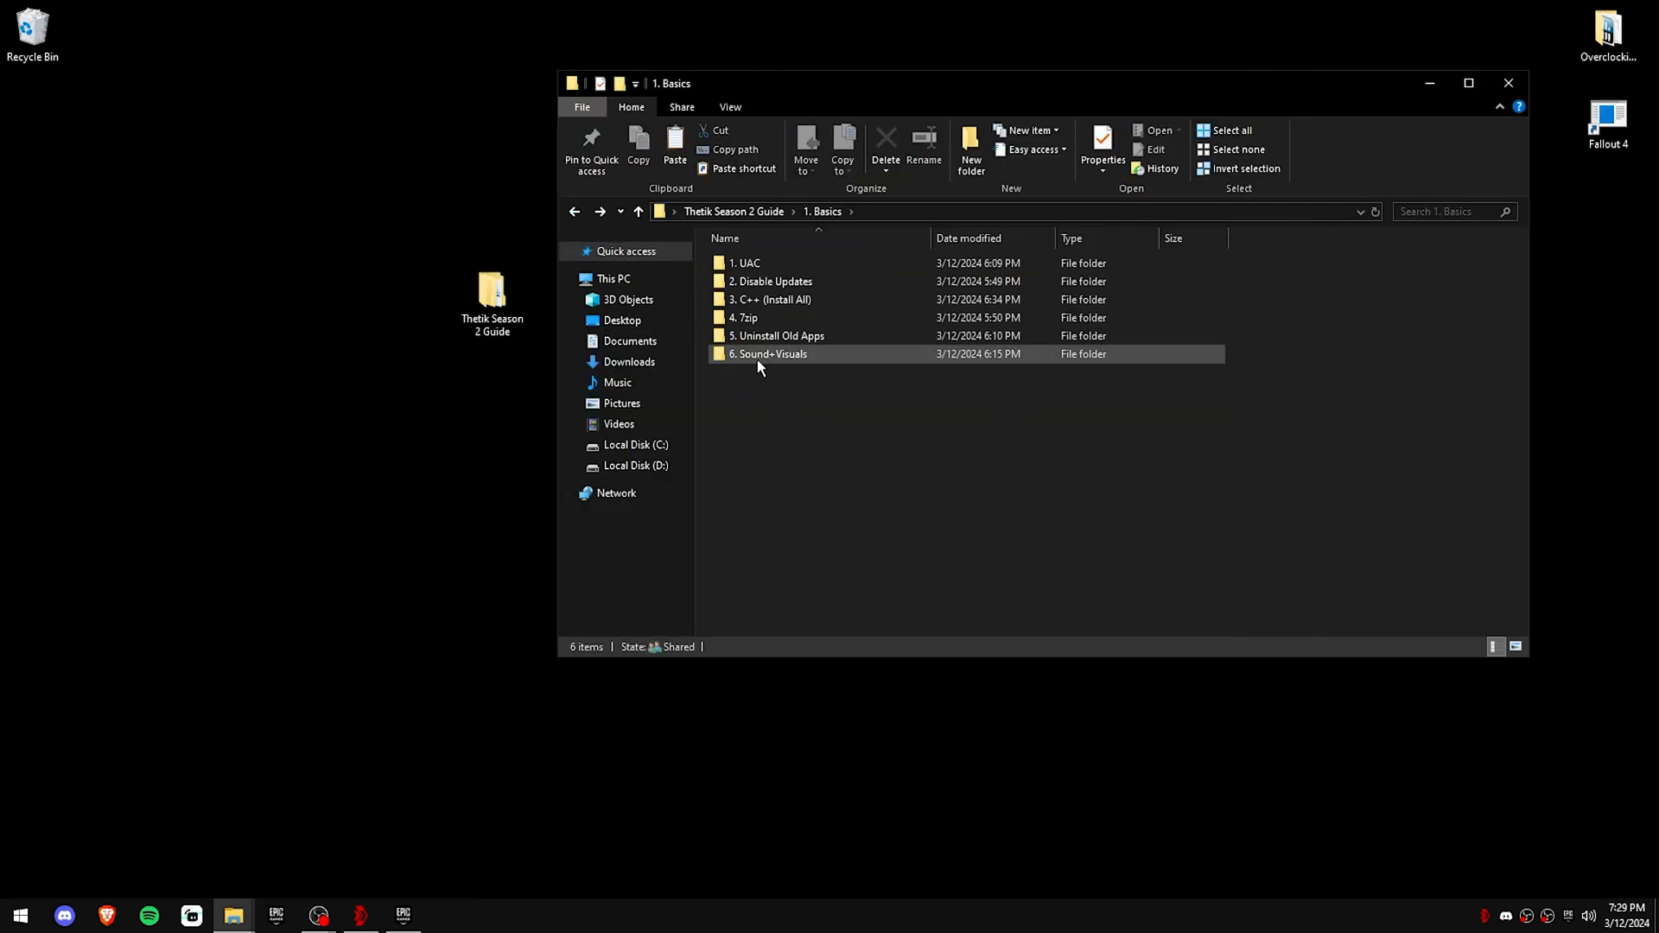
Step: Review the Speakers properties in the Sound control panel without changes
double_click(769, 353)
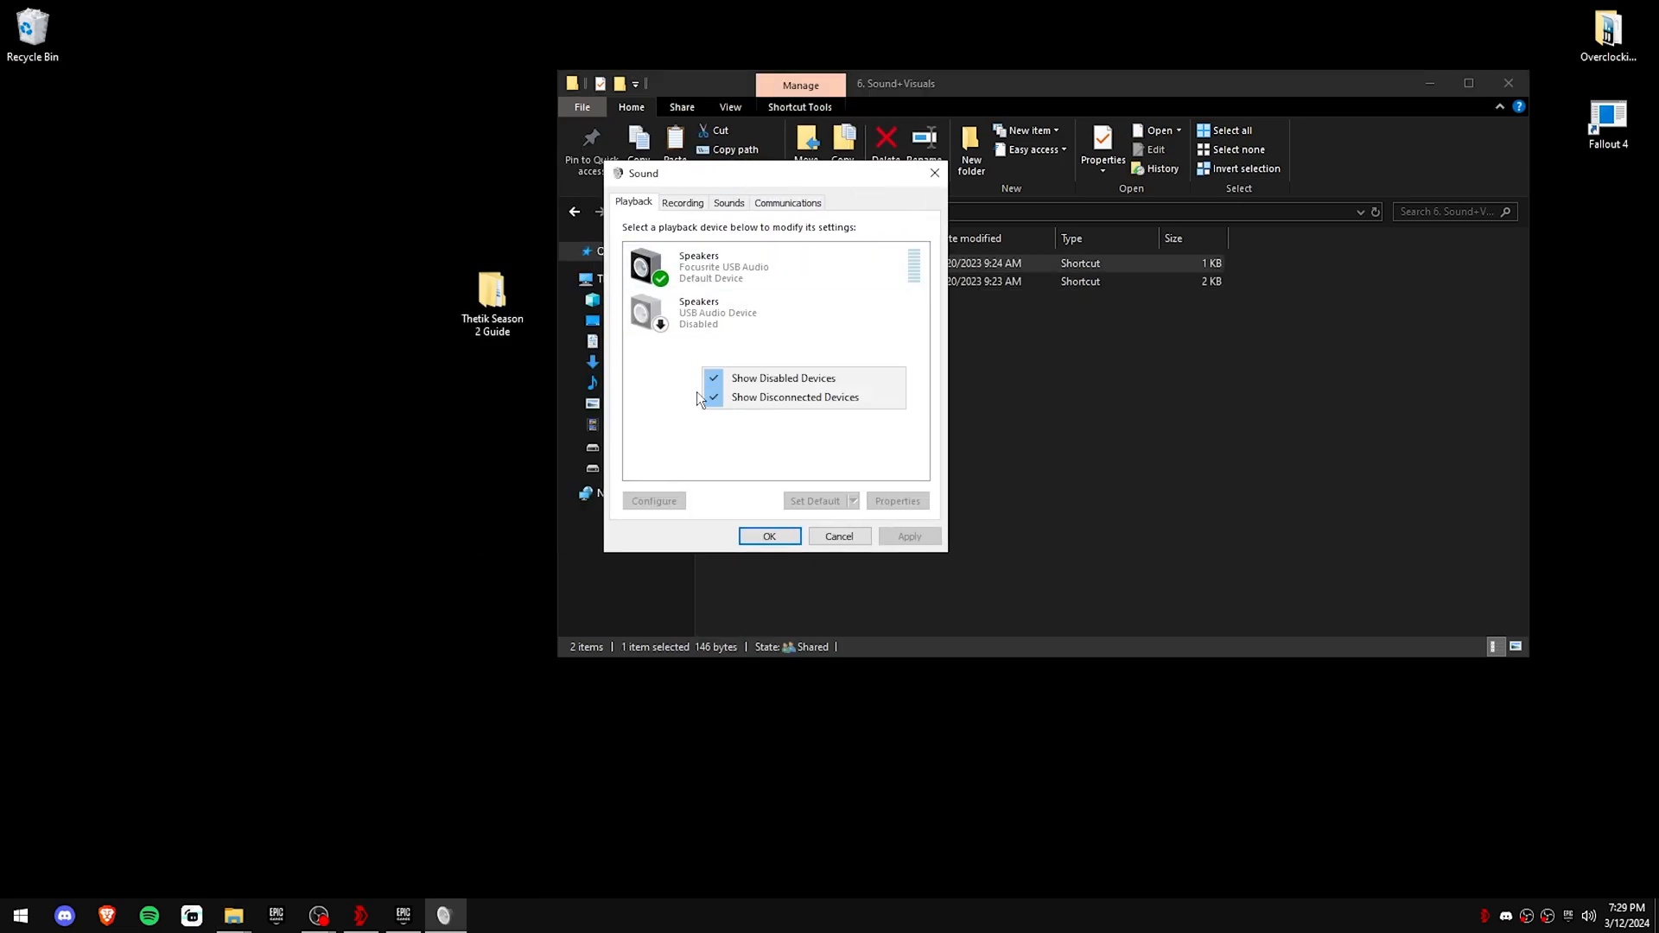
click(784, 378)
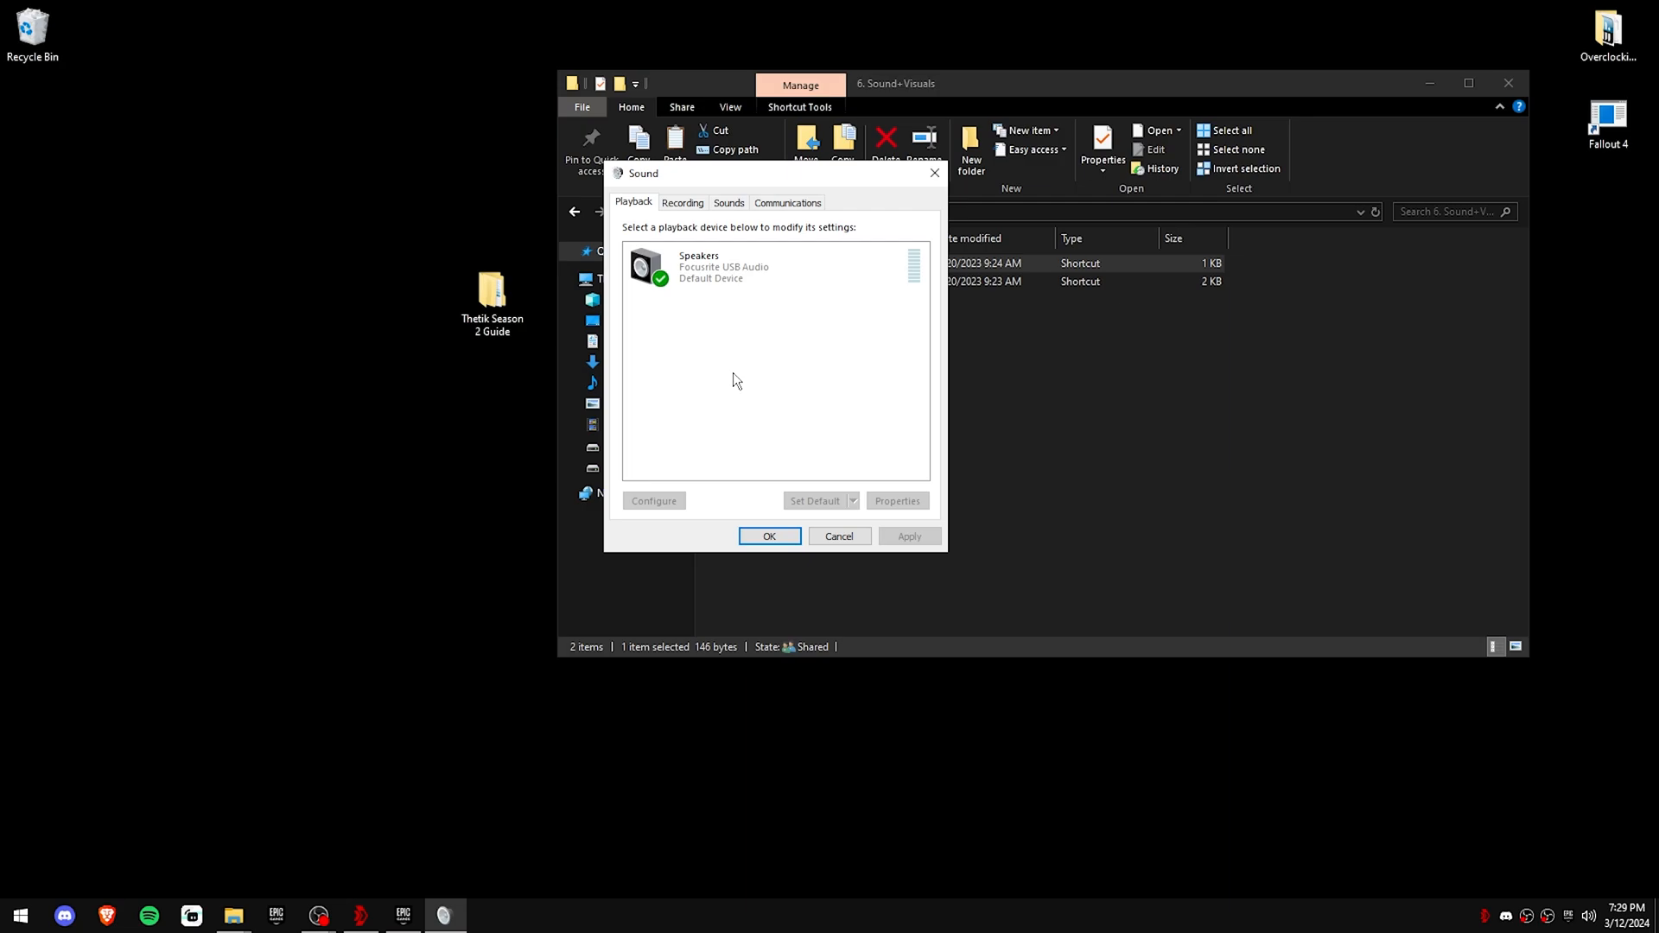
mouse_move(727, 364)
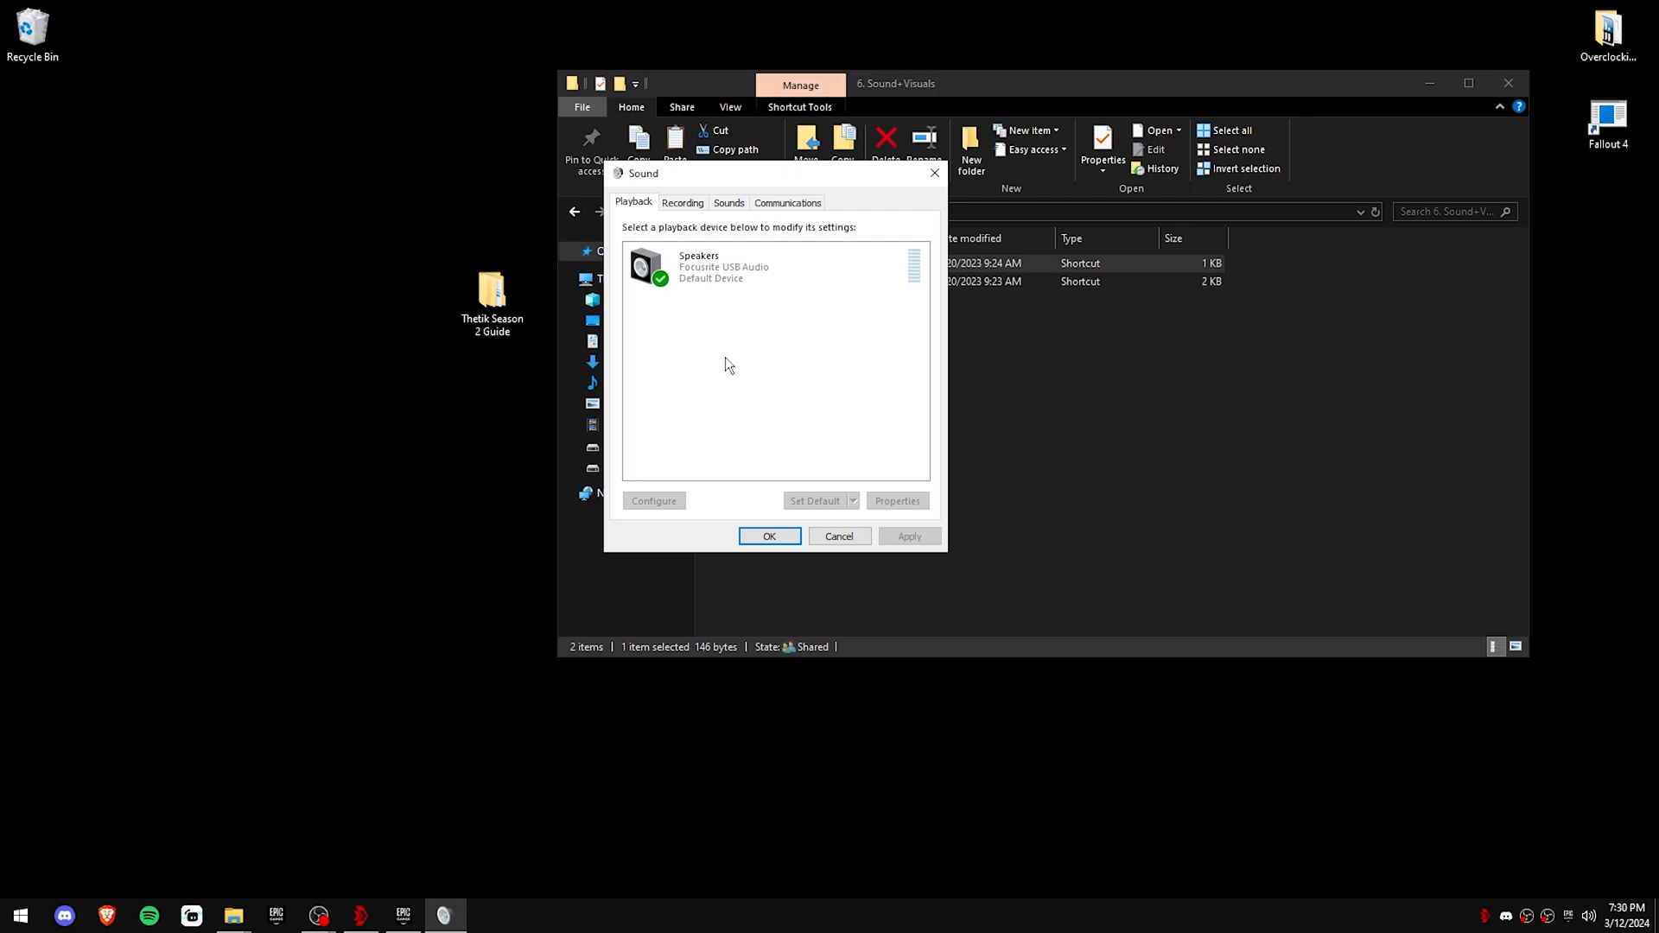
click(896, 501)
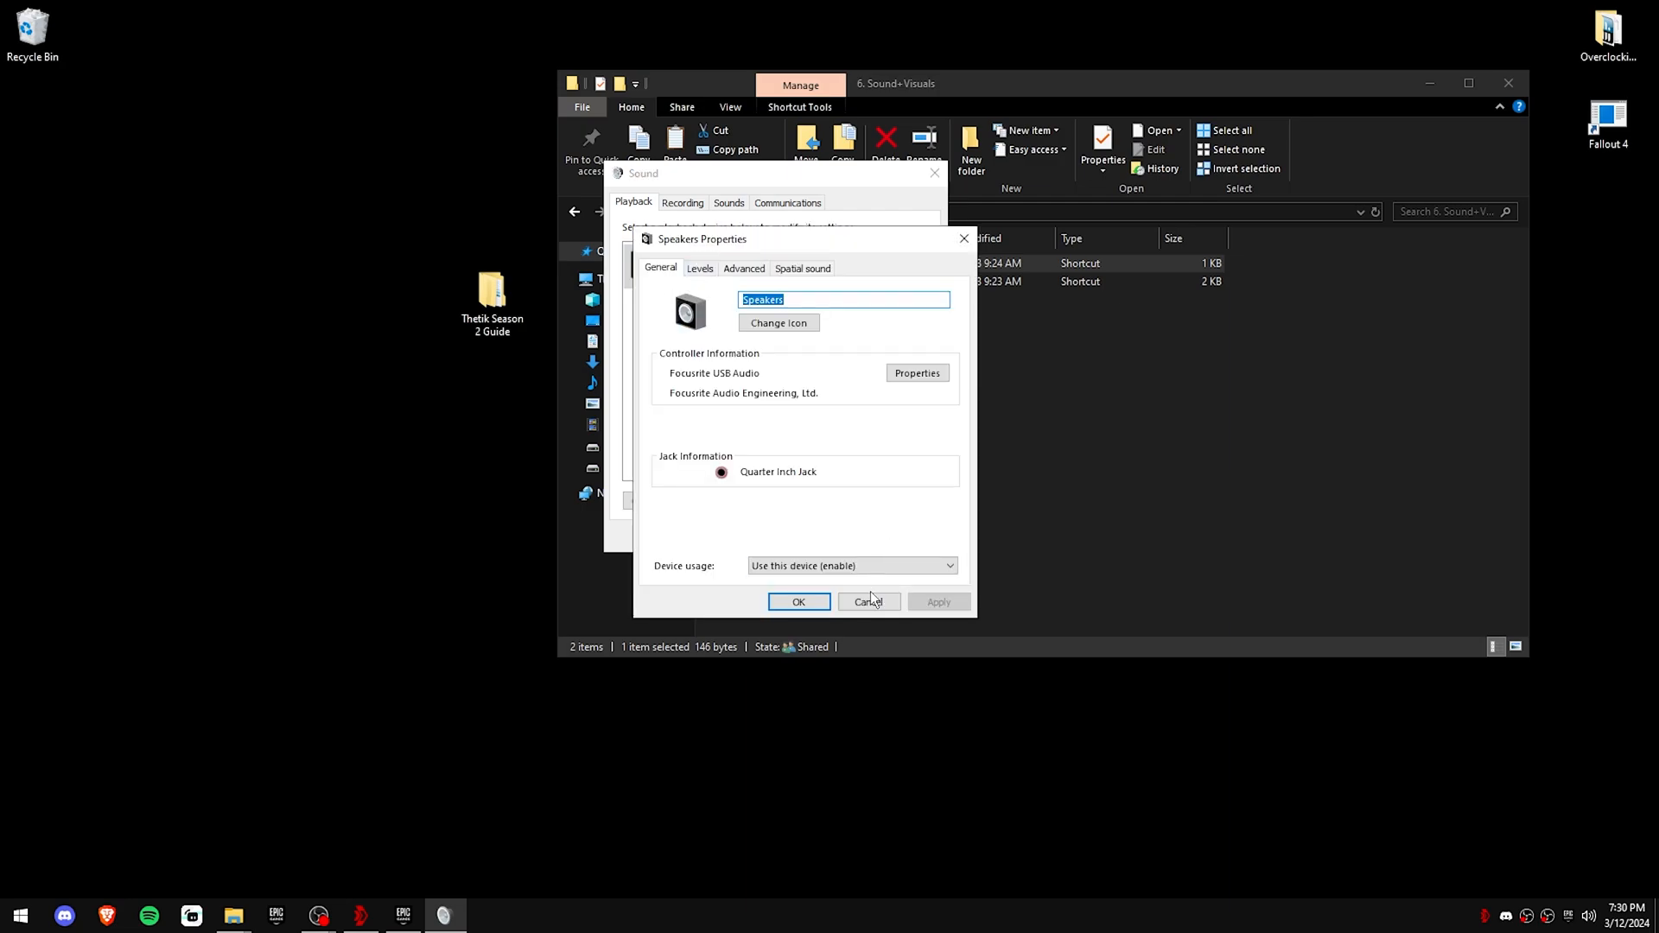
click(867, 601)
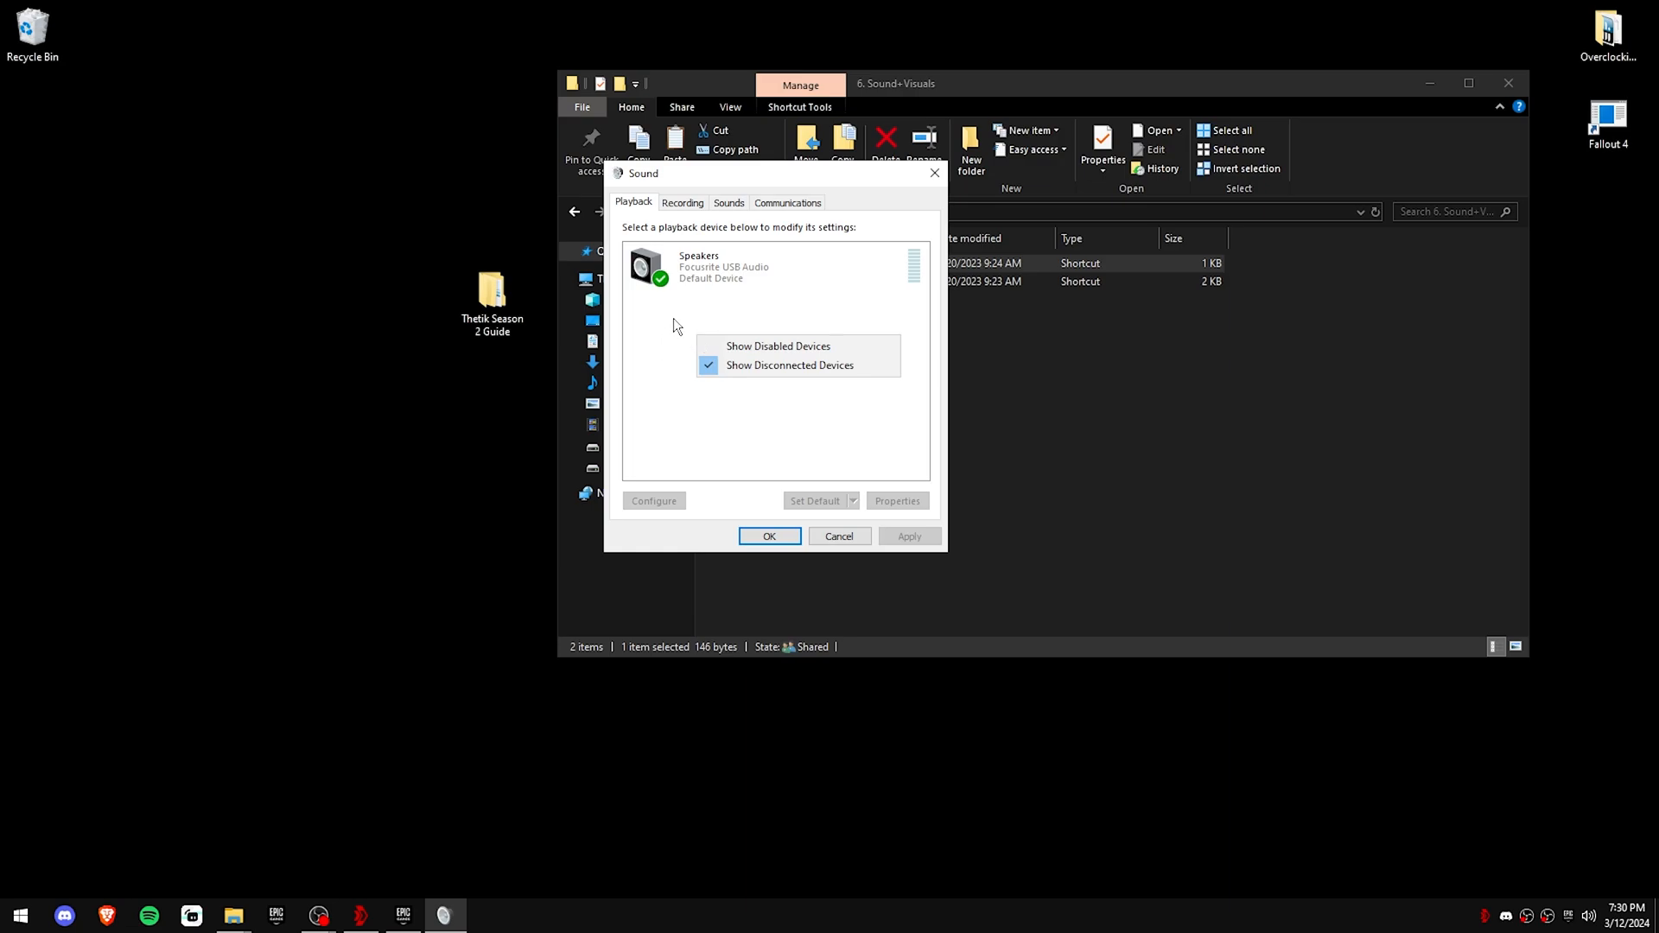
click(696, 234)
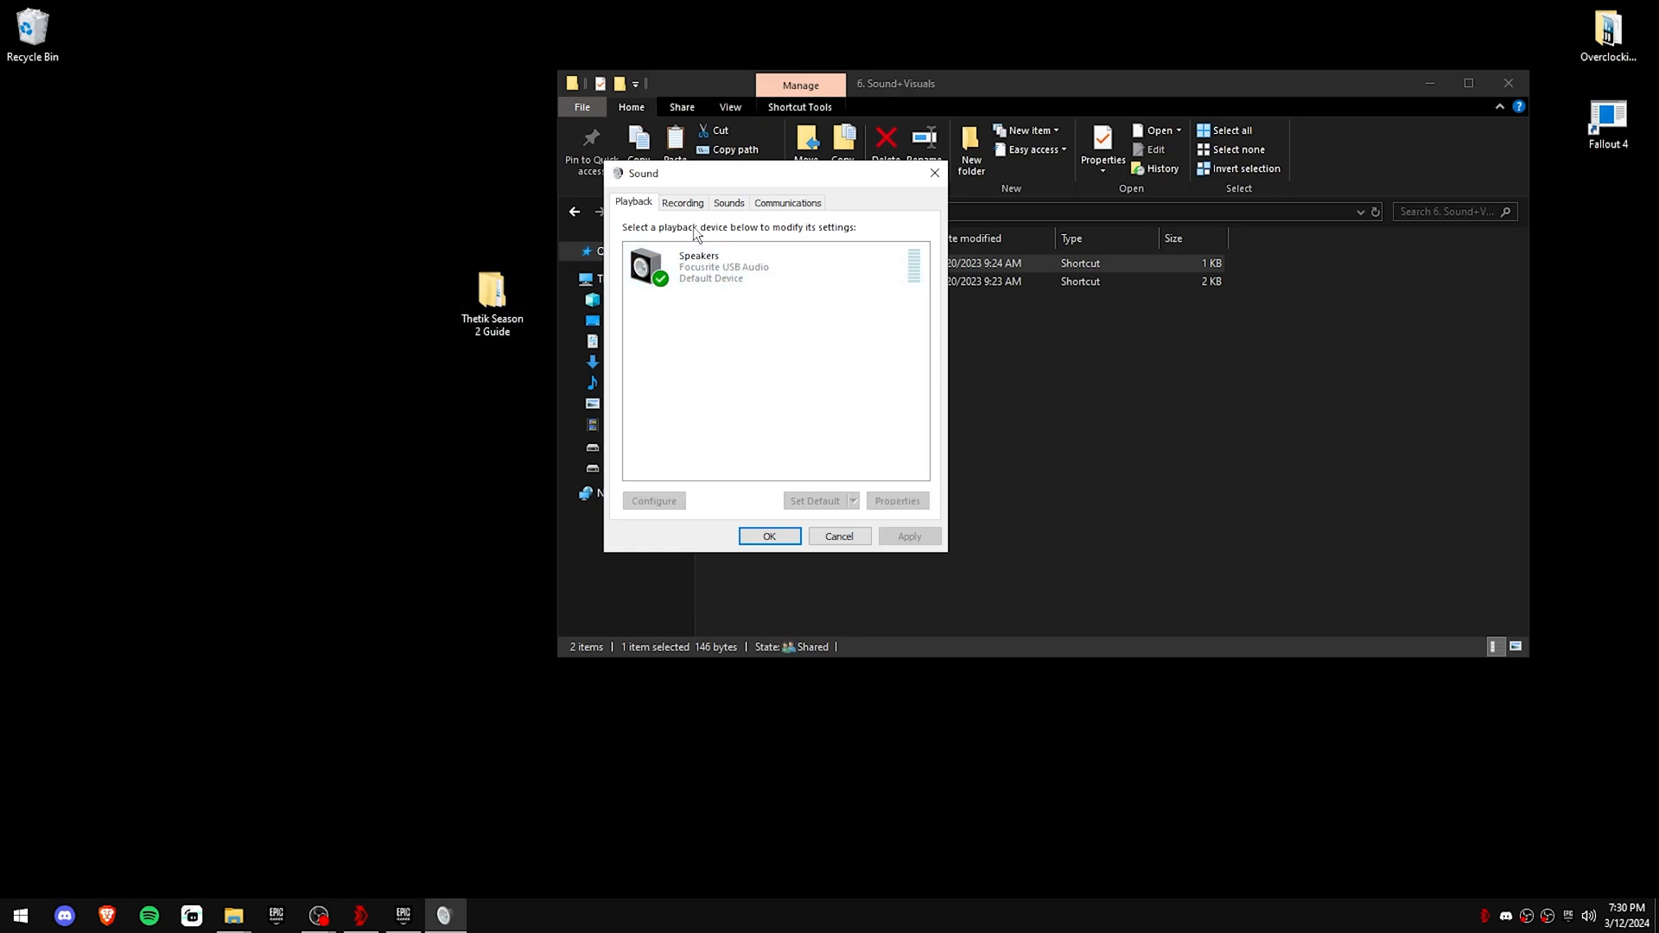
mouse_move(742, 378)
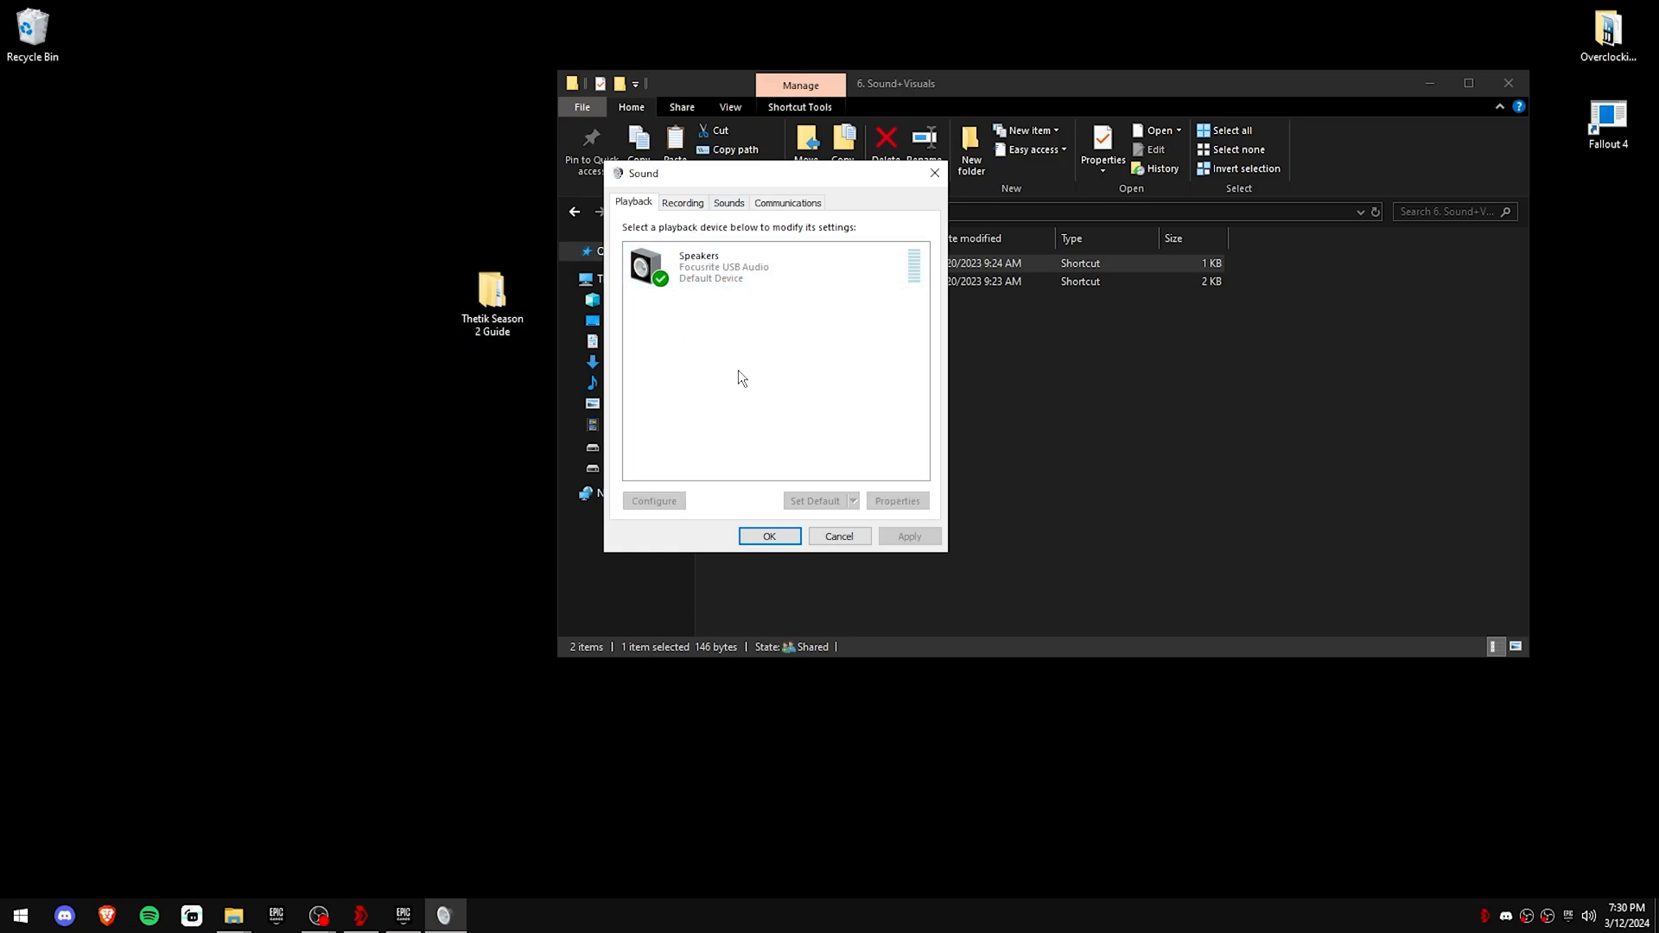
click(897, 502)
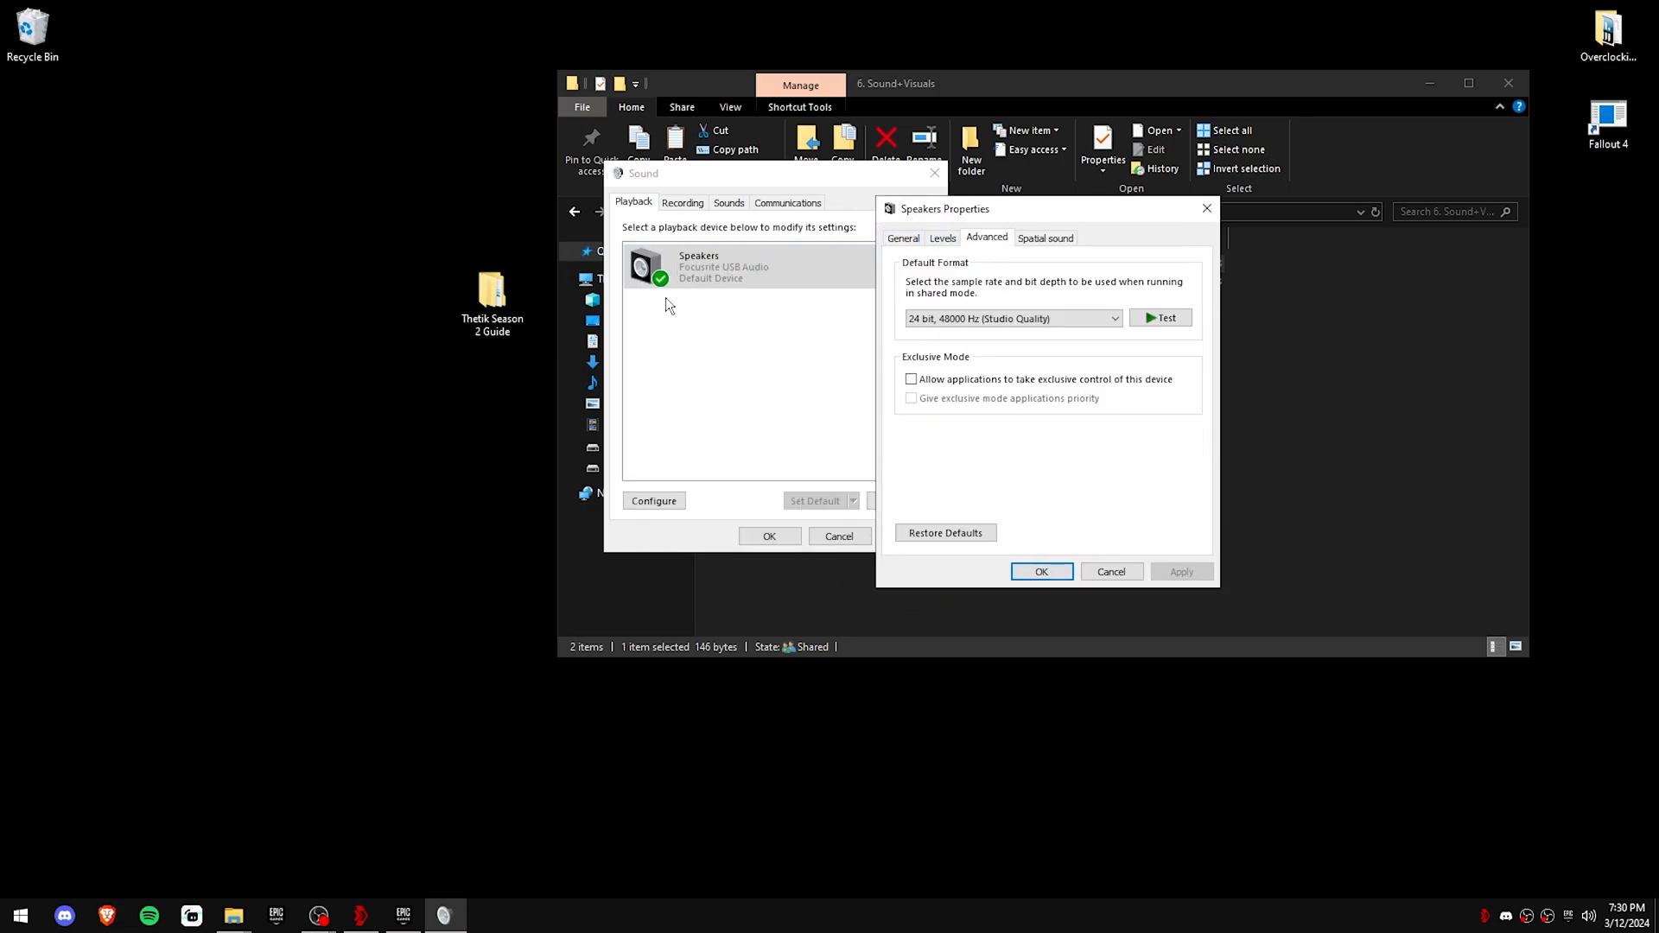
mouse_move(1033, 484)
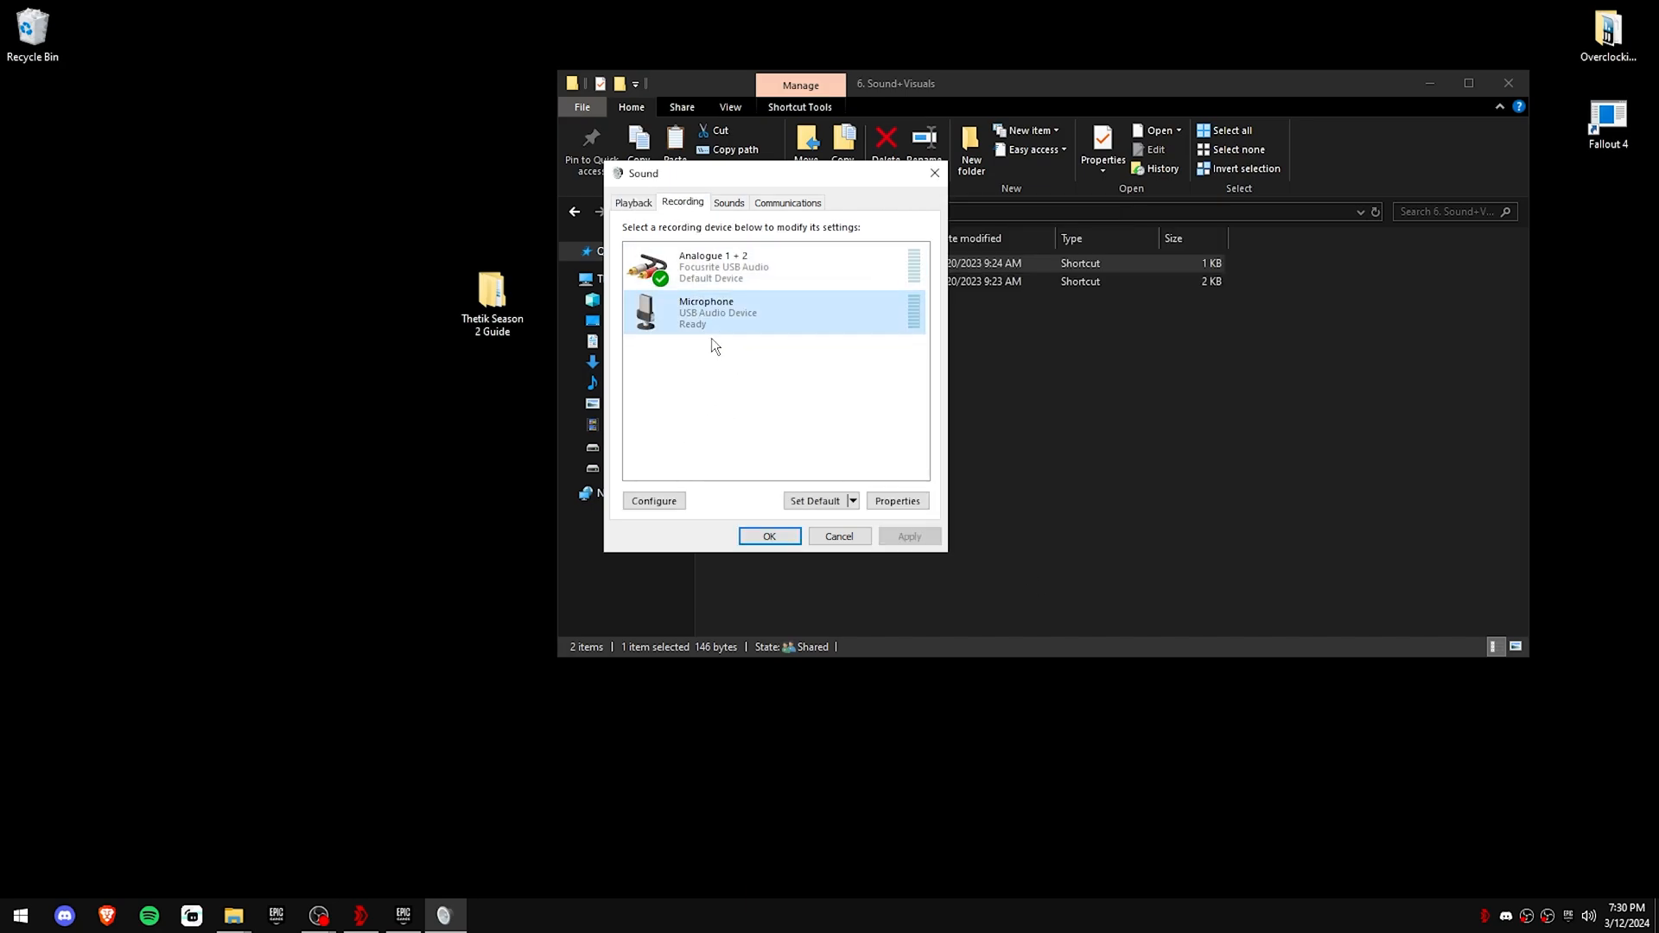
Step: Set Analogue 1 + 2 recording format to 1 channel, 24 bit, 48000 Hz and close Sound
click(707, 389)
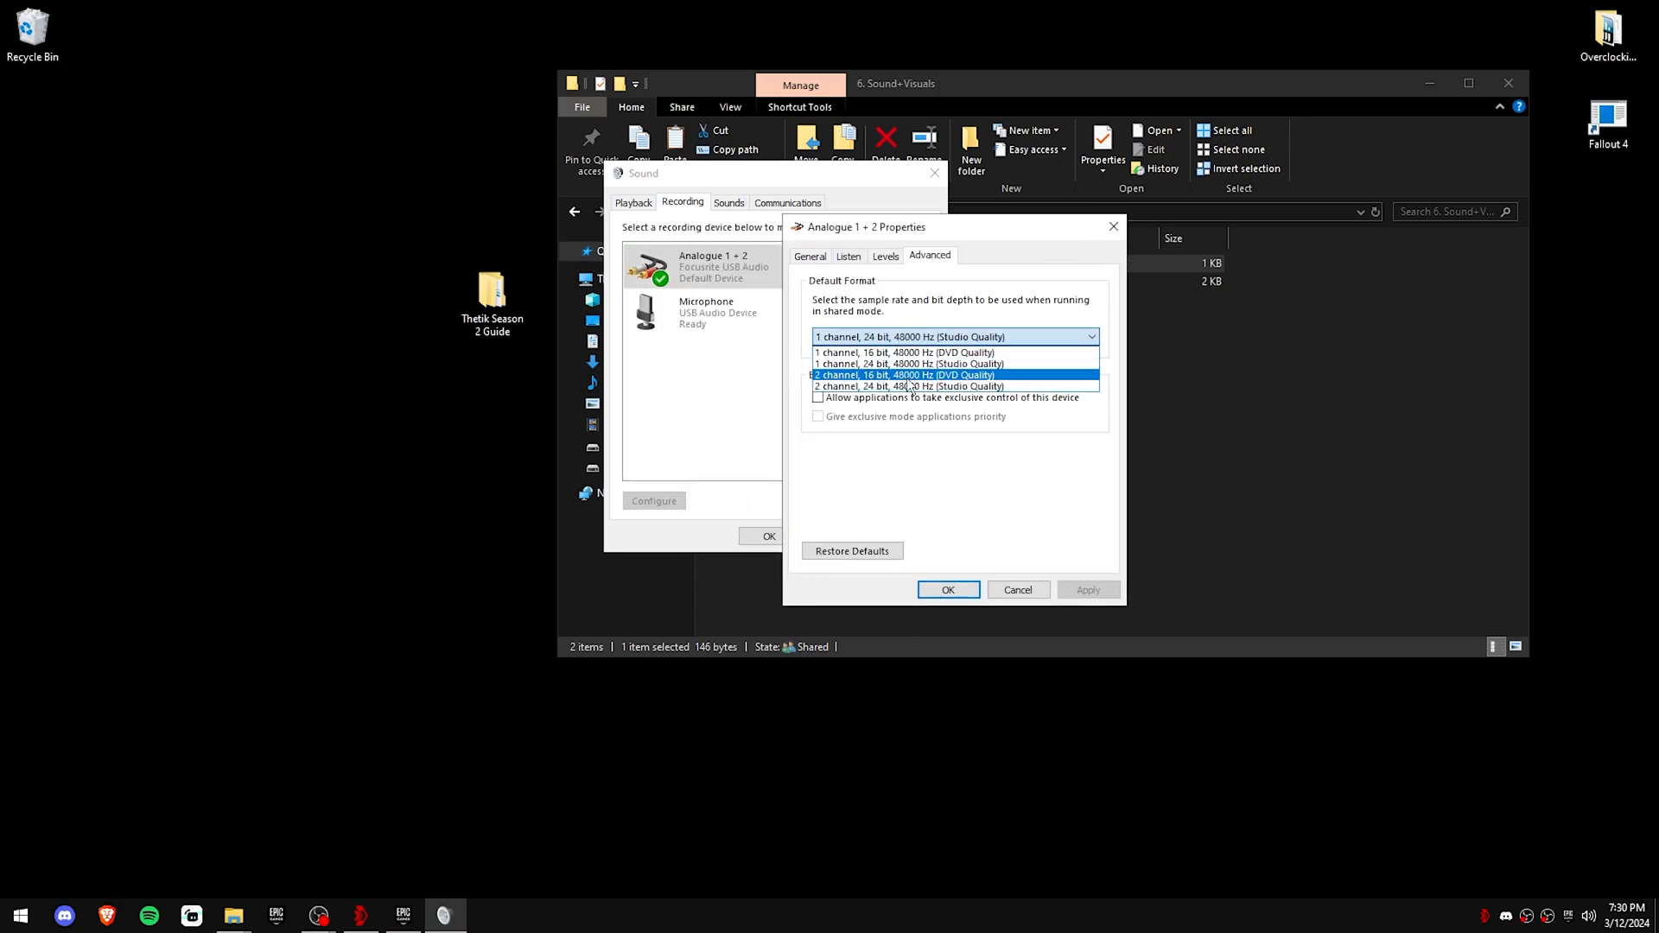
click(952, 337)
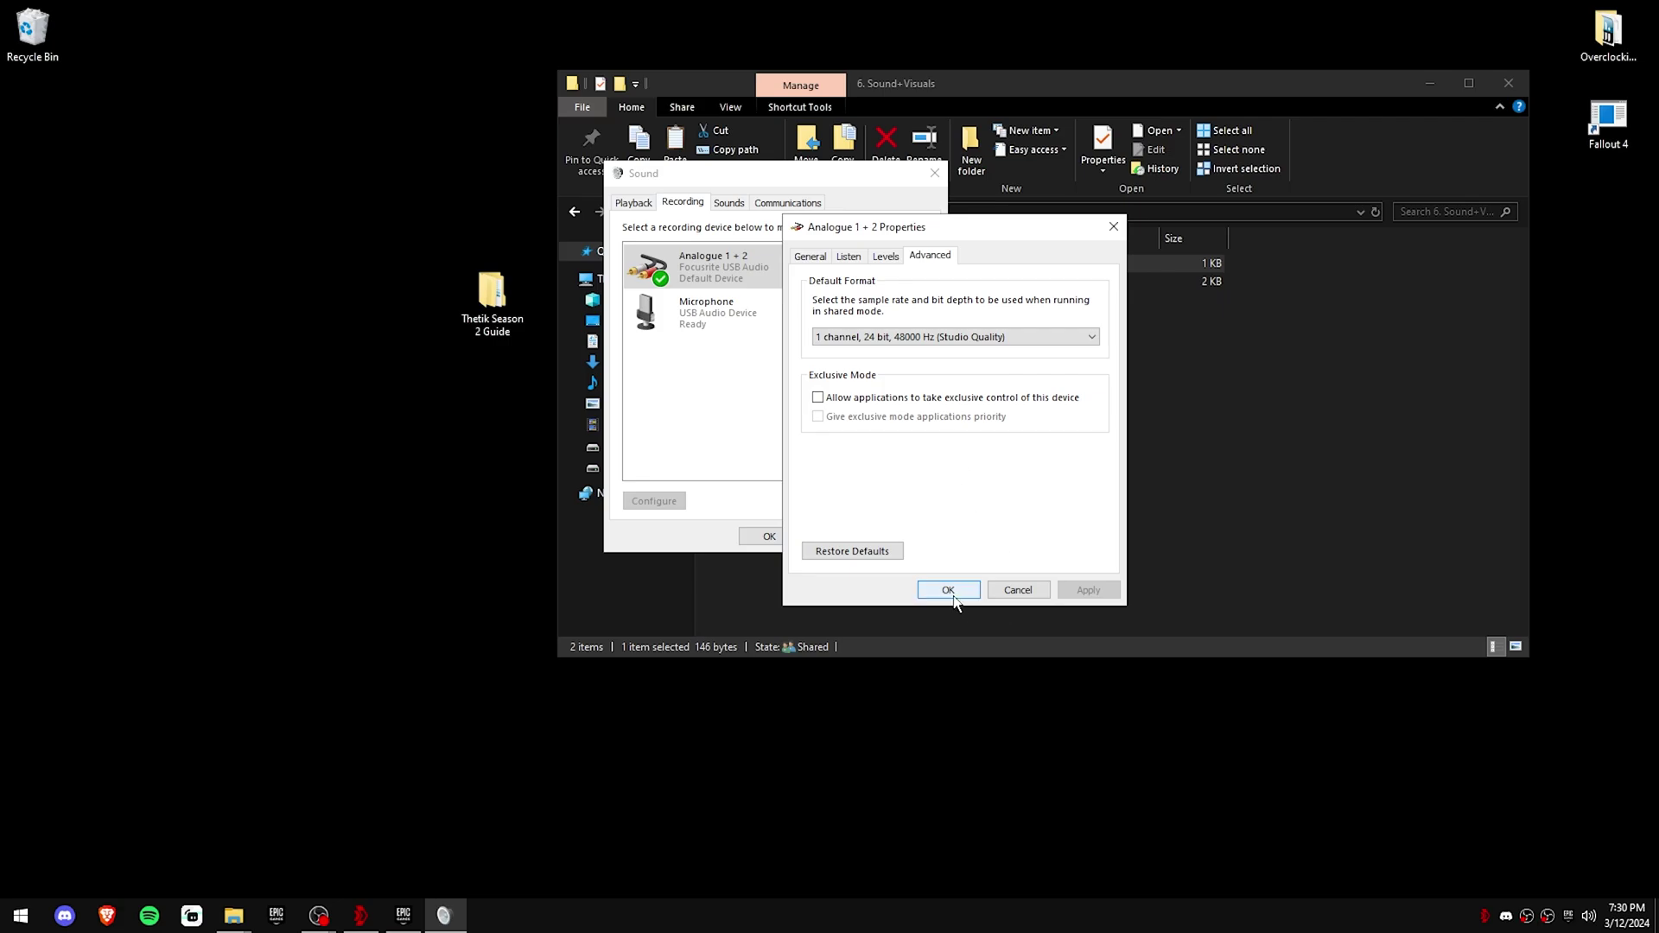
click(947, 589)
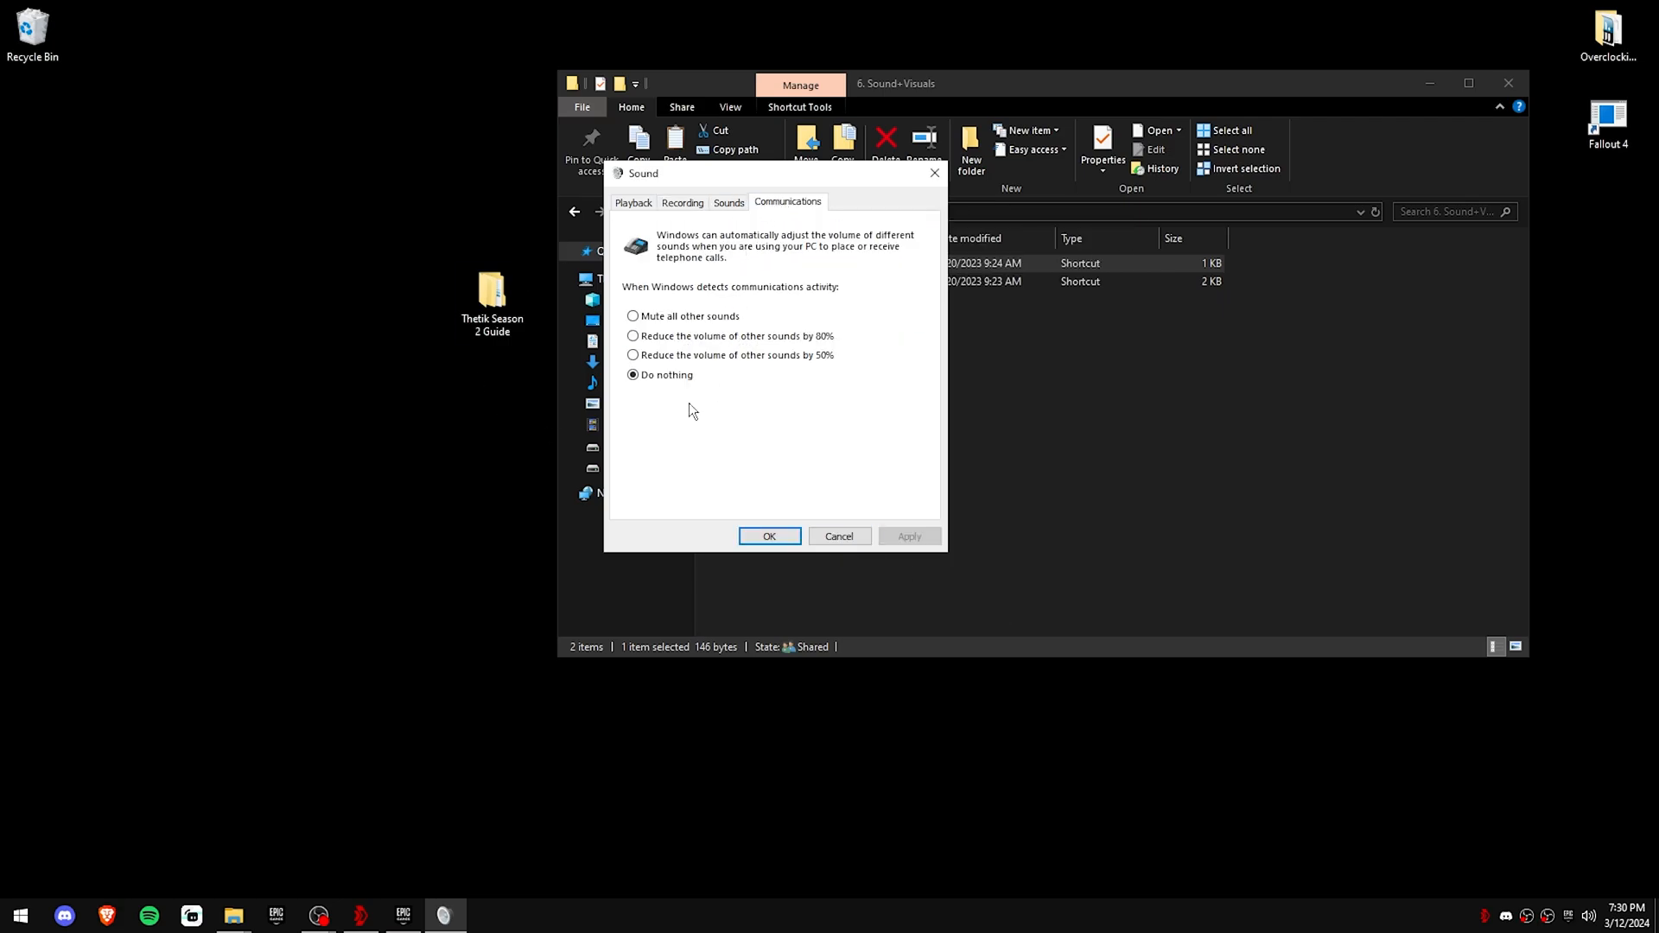
mouse_move(728, 202)
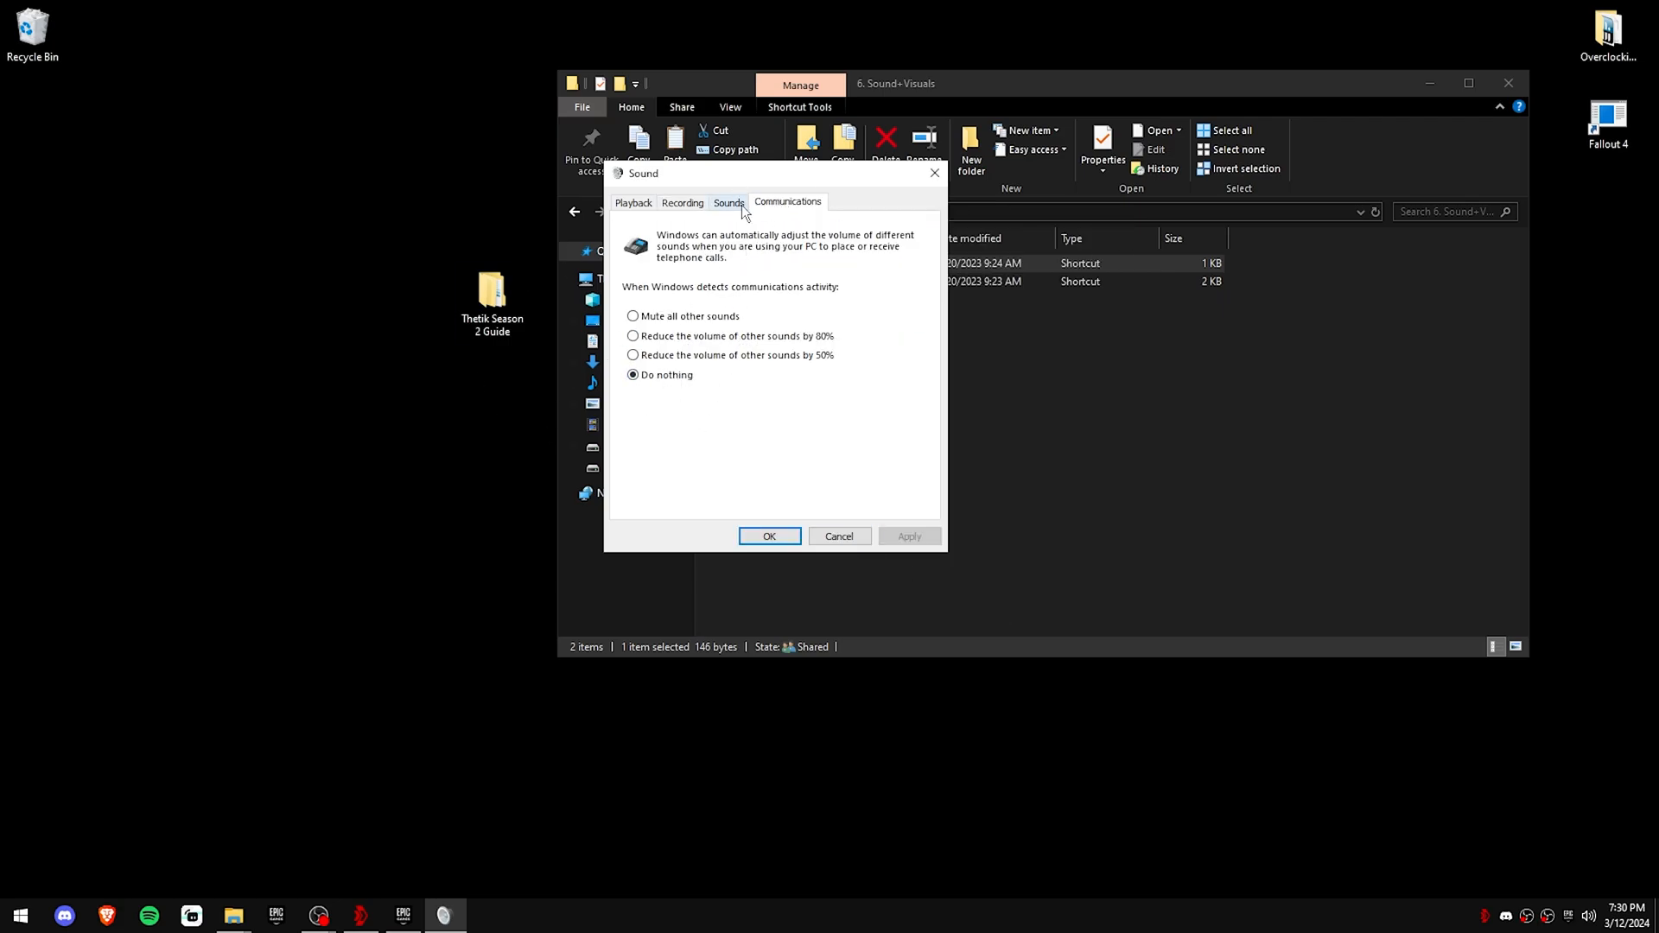
click(769, 535)
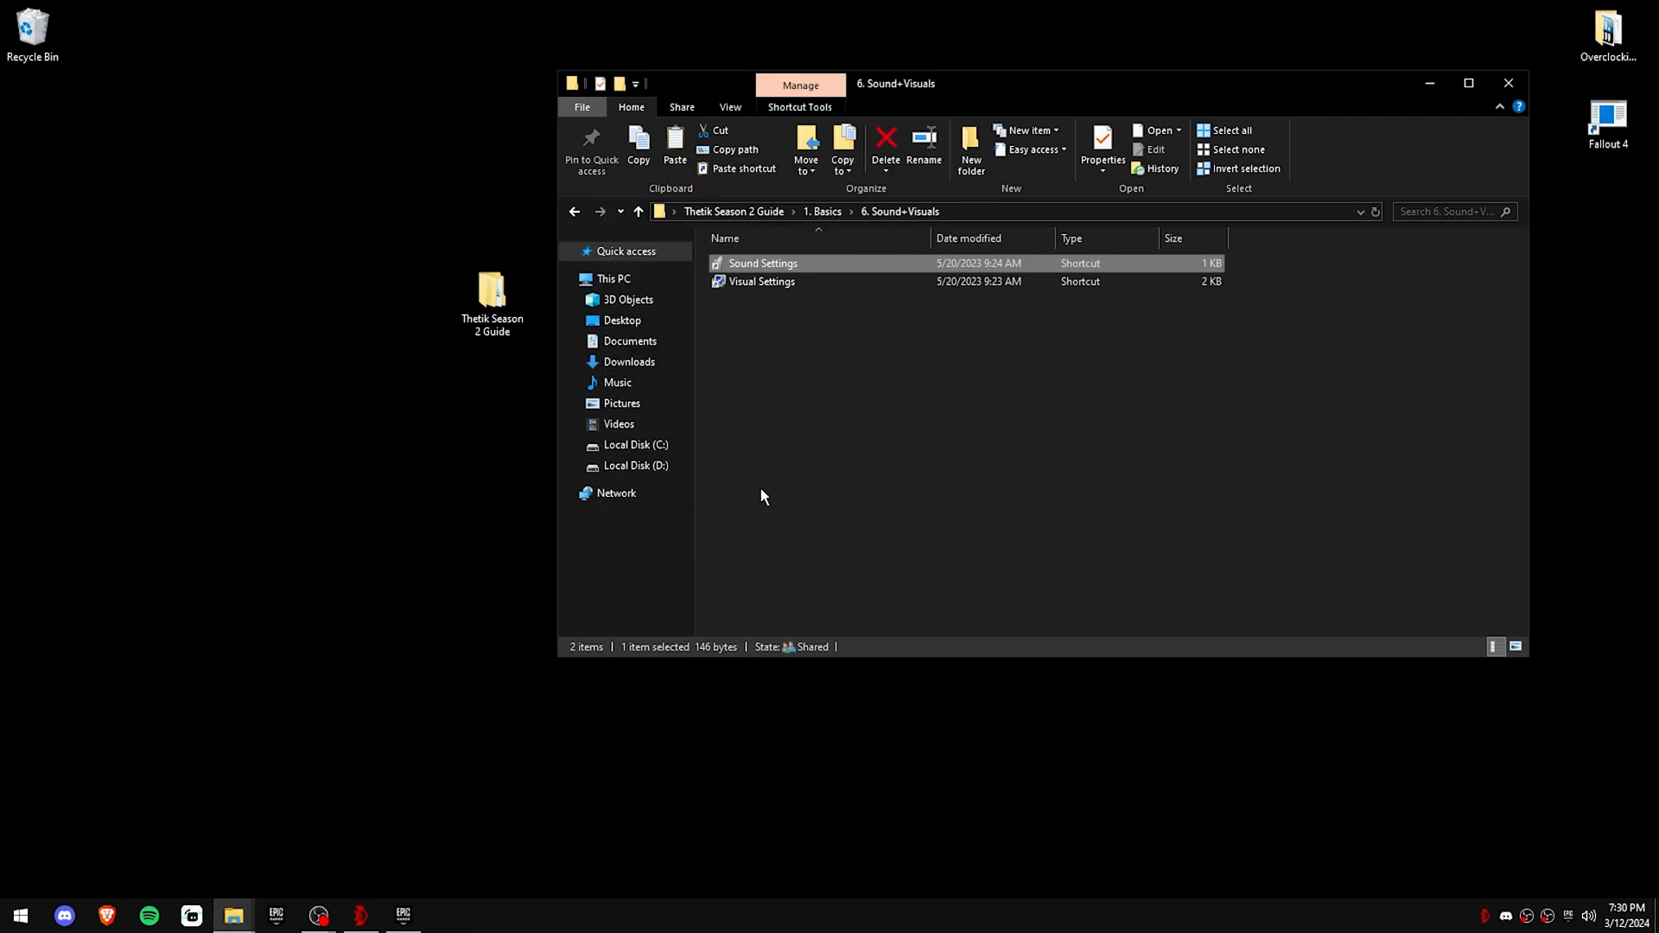
Step: Apply best-performance visual effects, keeping smooth screen fonts and thumbnails on
double_click(760, 280)
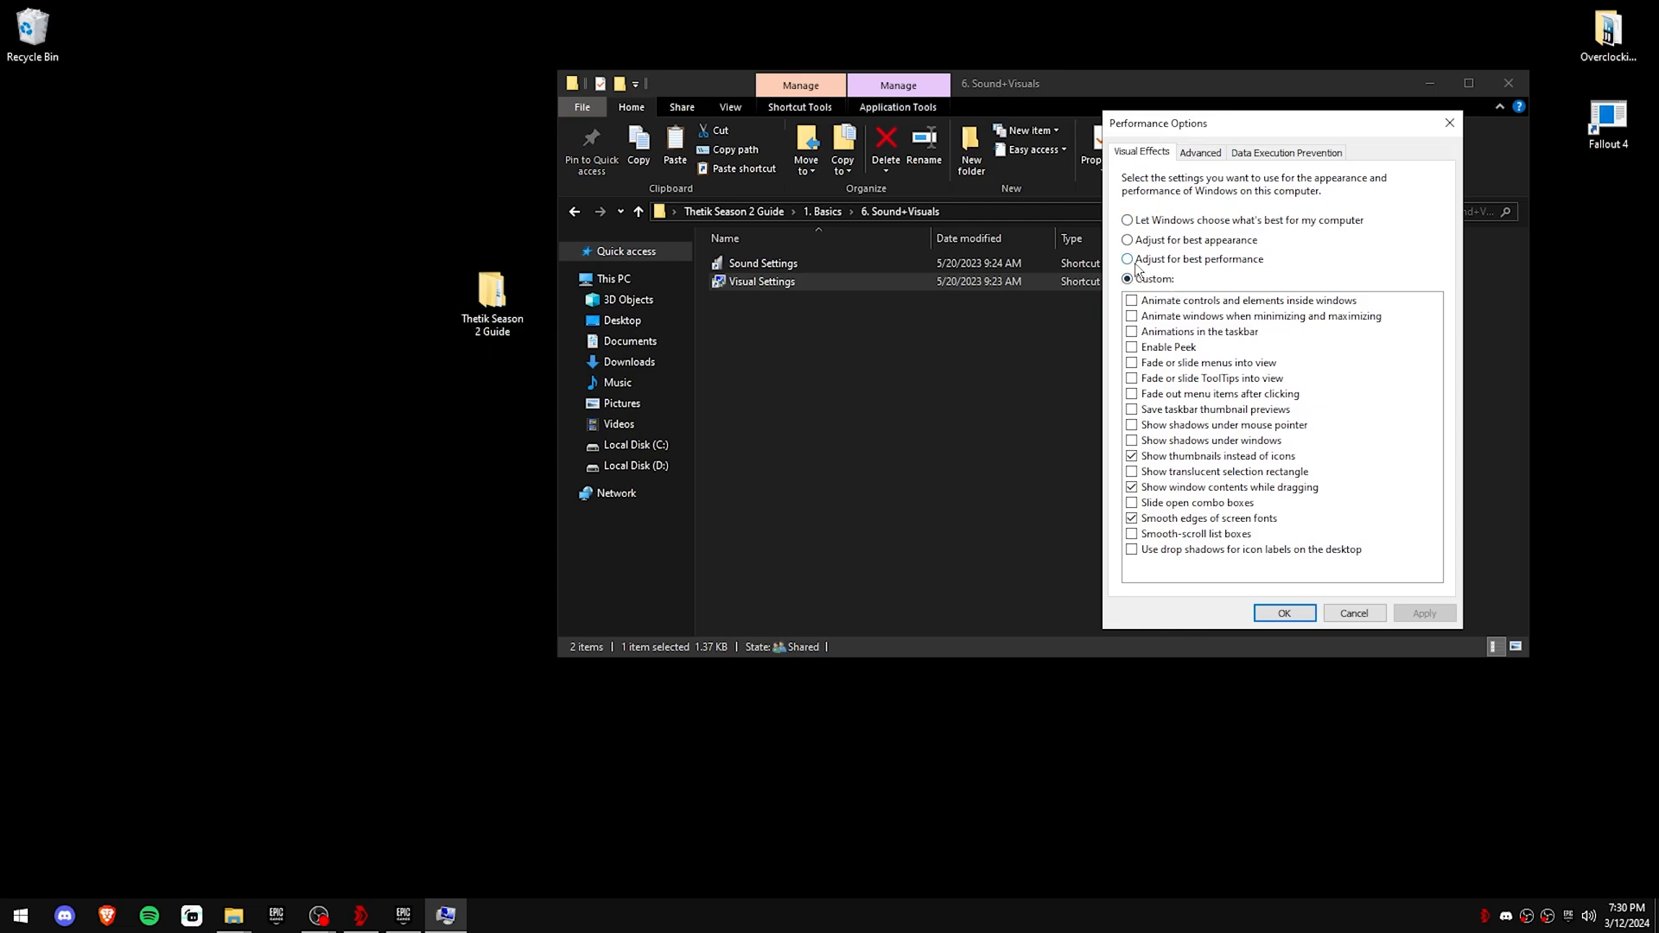
click(1128, 259)
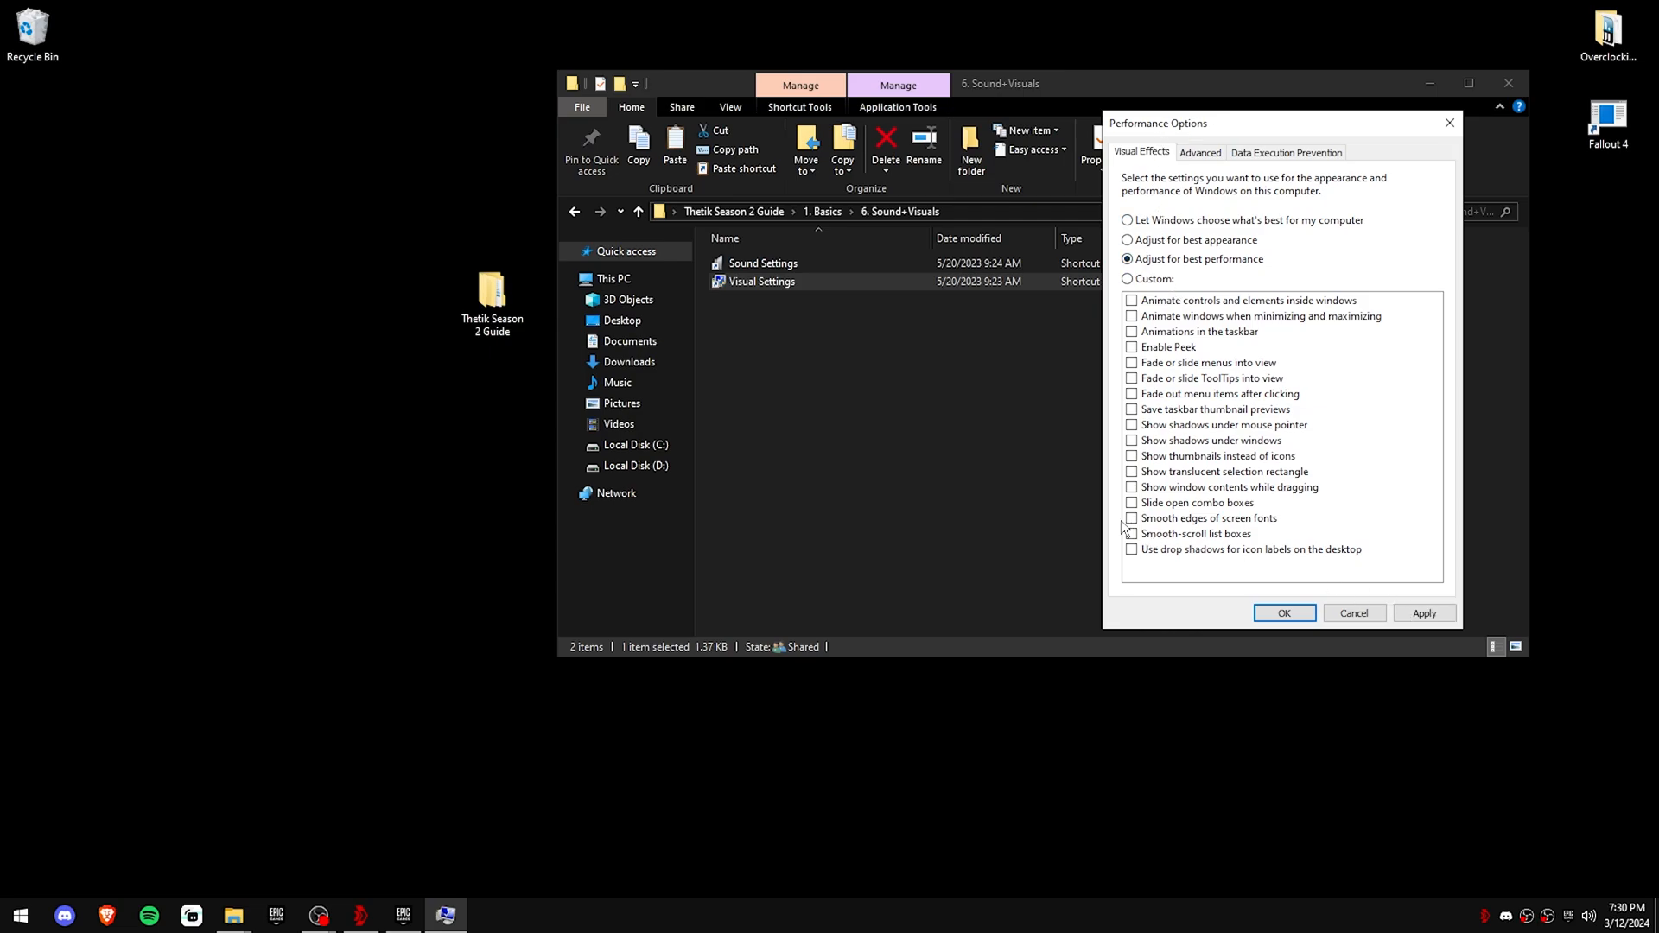
click(1130, 518)
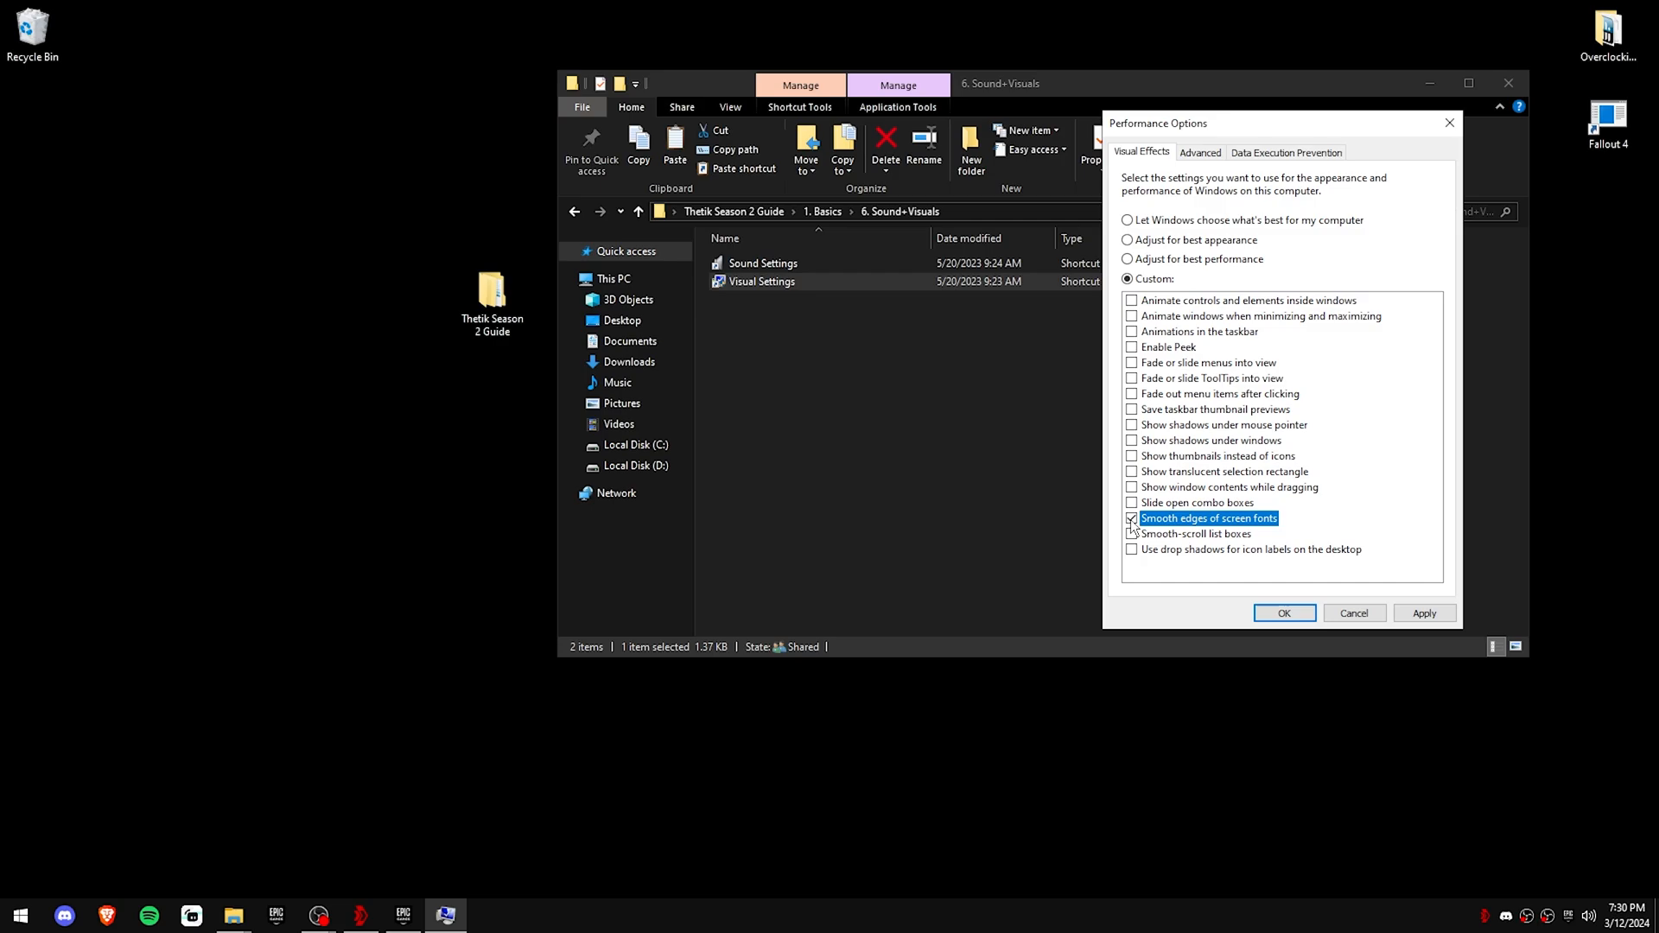
click(1130, 487)
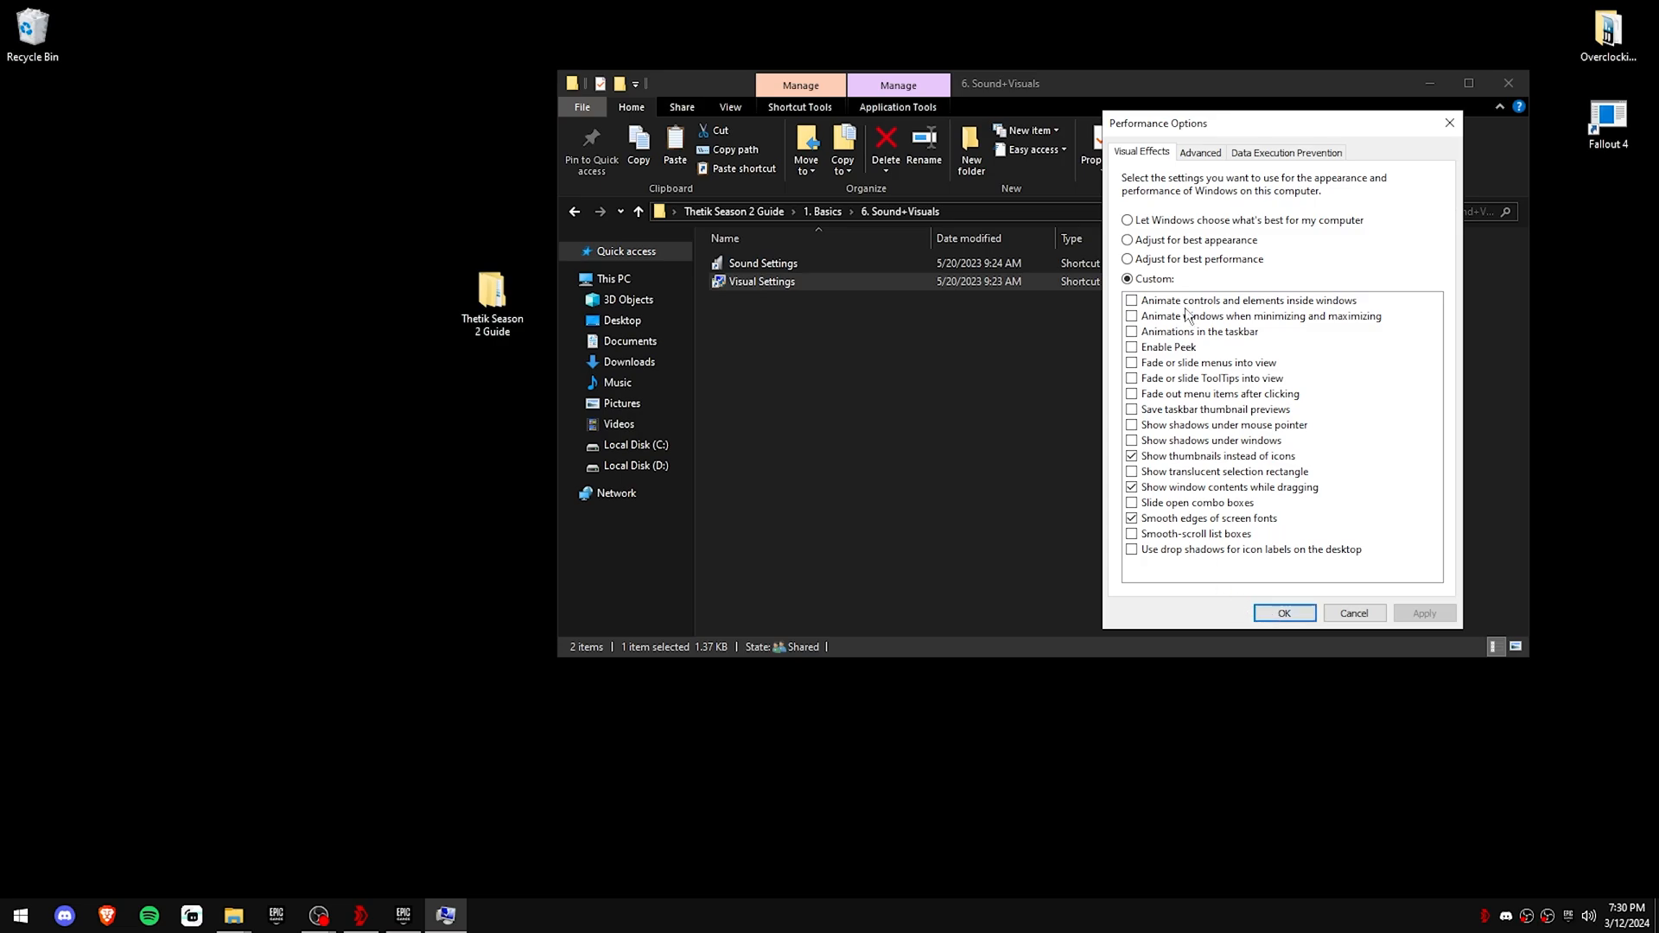
mouse_move(1284, 614)
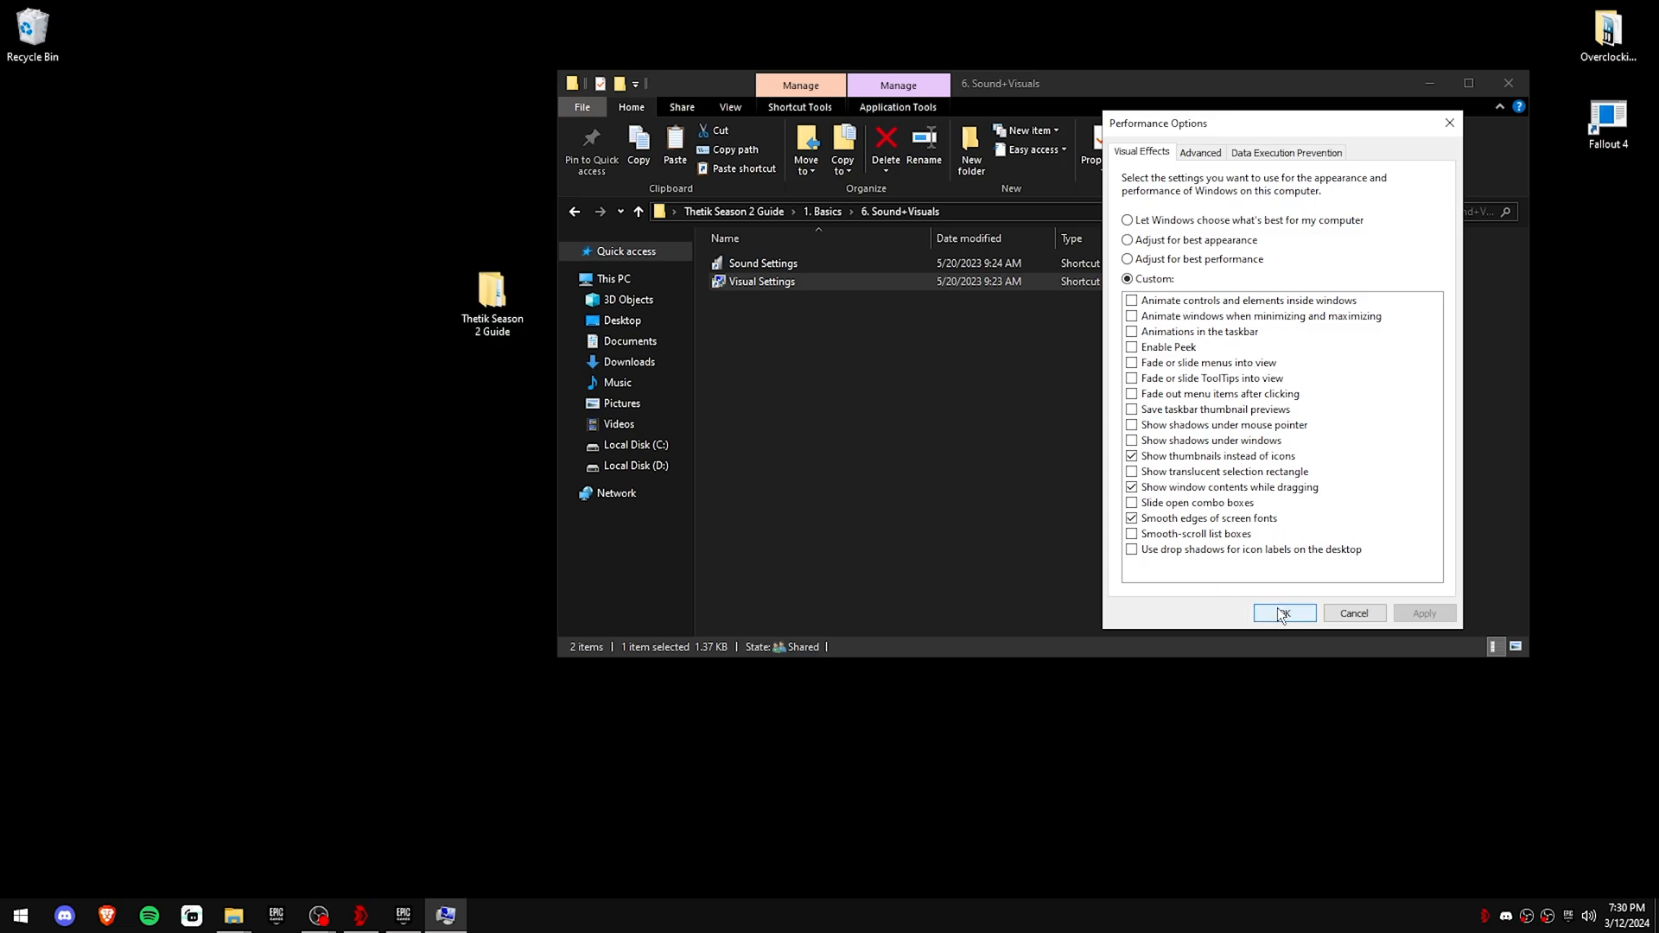
click(1281, 614)
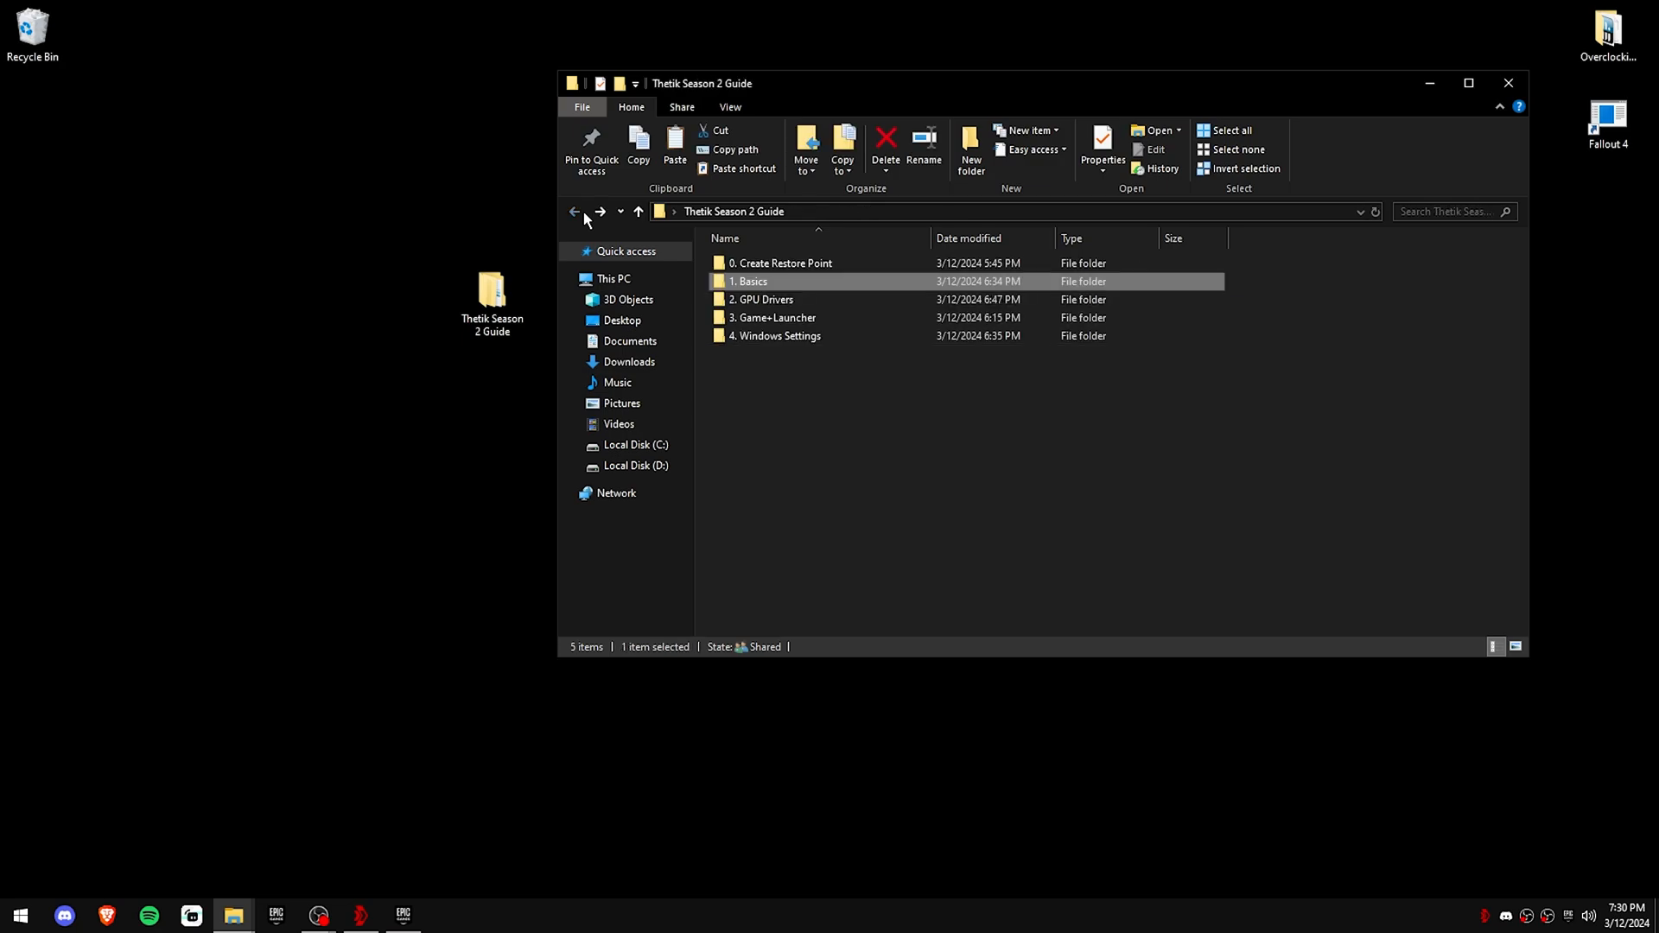
Step: Extract the DDU v18.0.7.3 archive inside GPU Drivers > Uninstall Old Driver
double_click(764, 299)
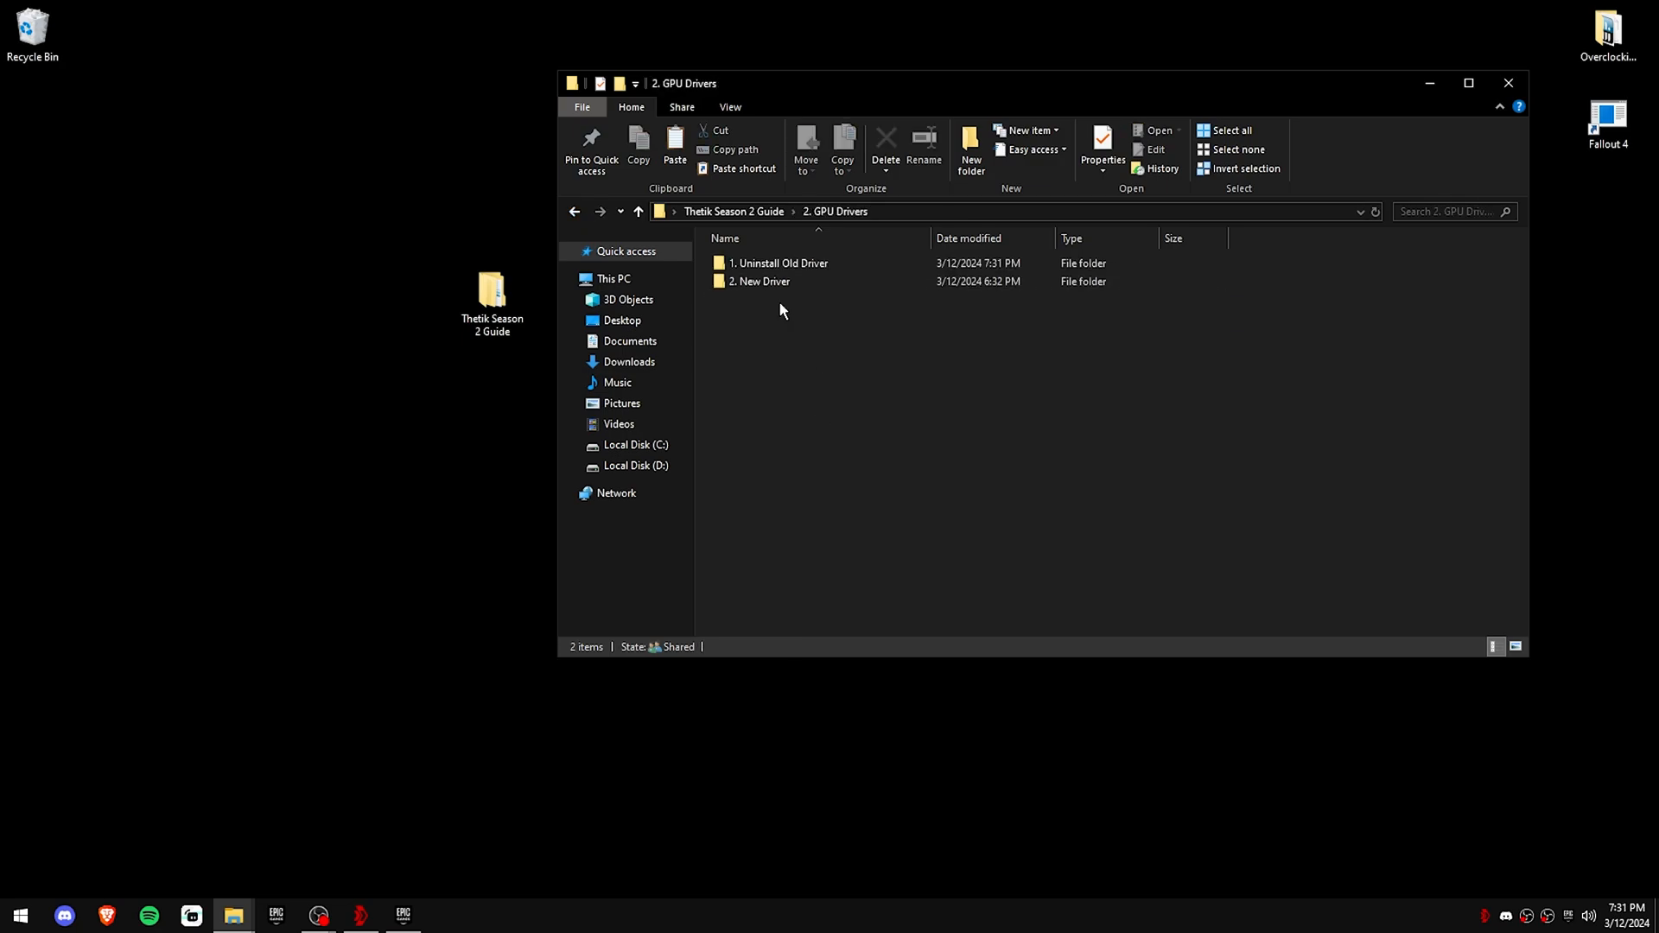
double_click(779, 263)
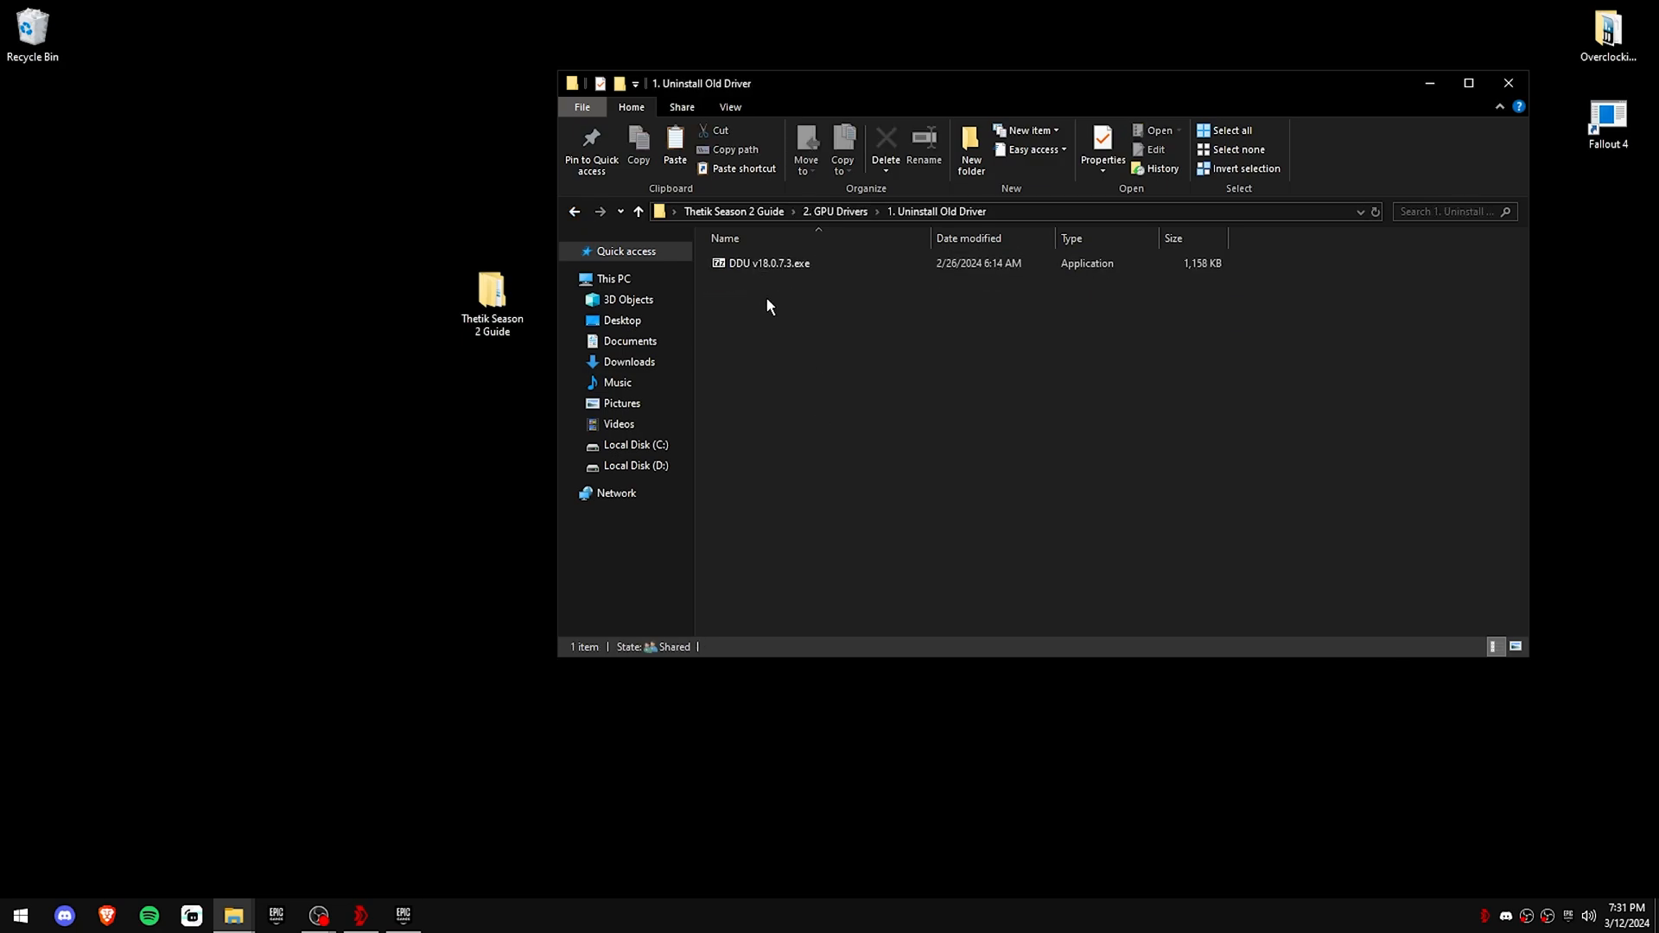
double_click(766, 263)
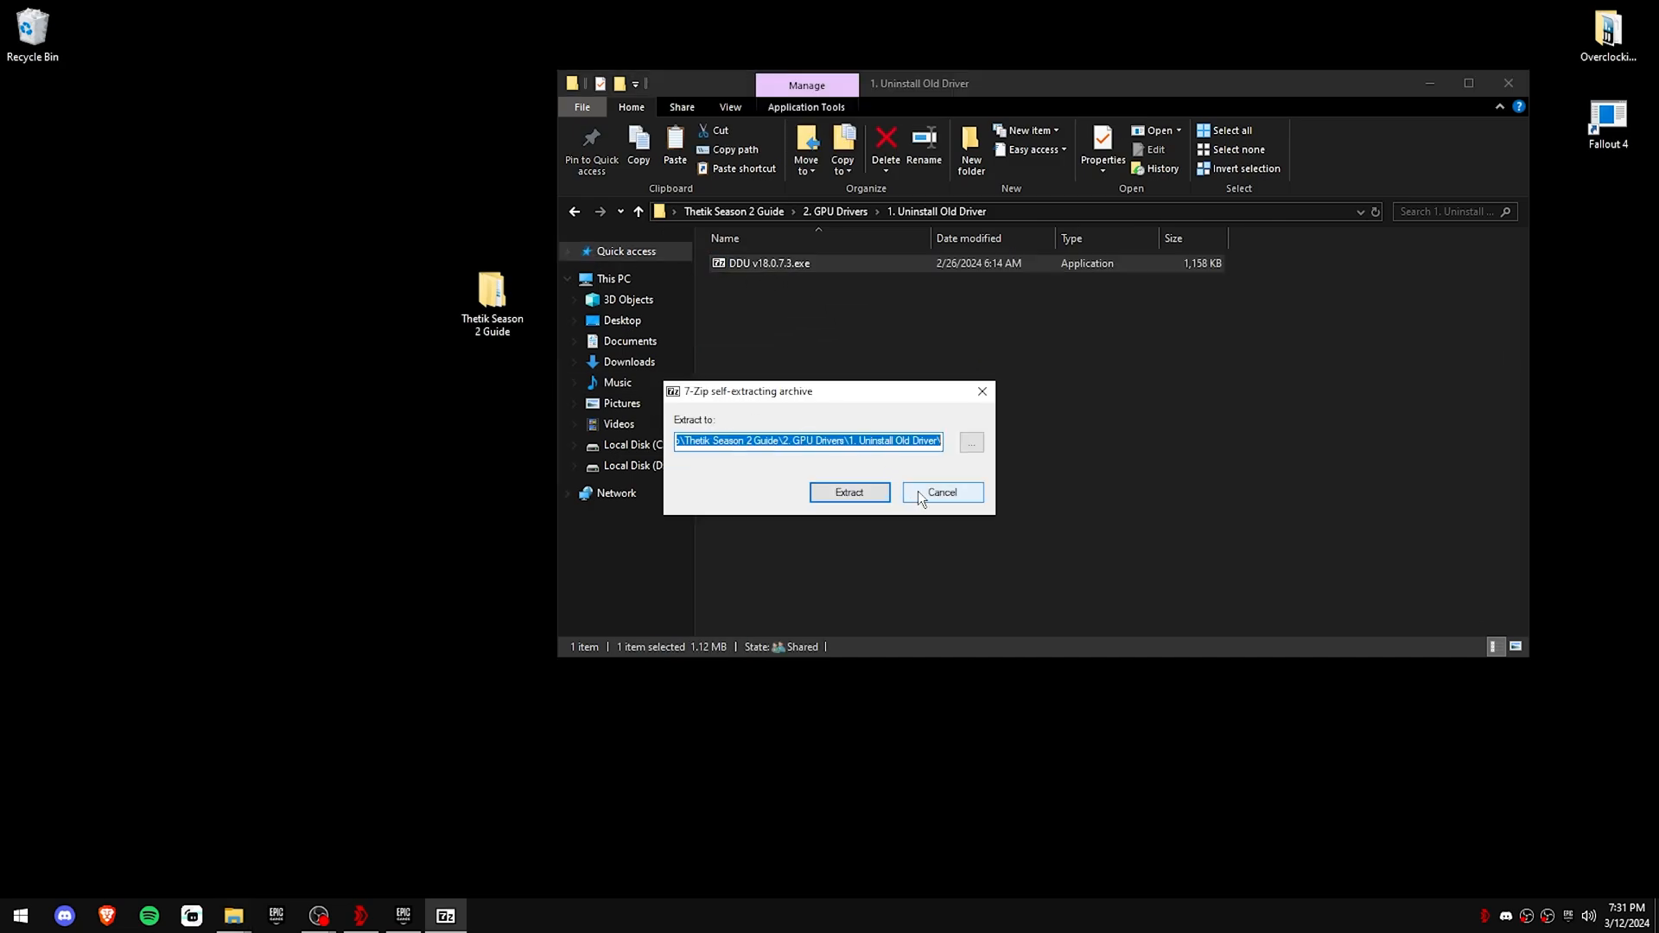
click(848, 492)
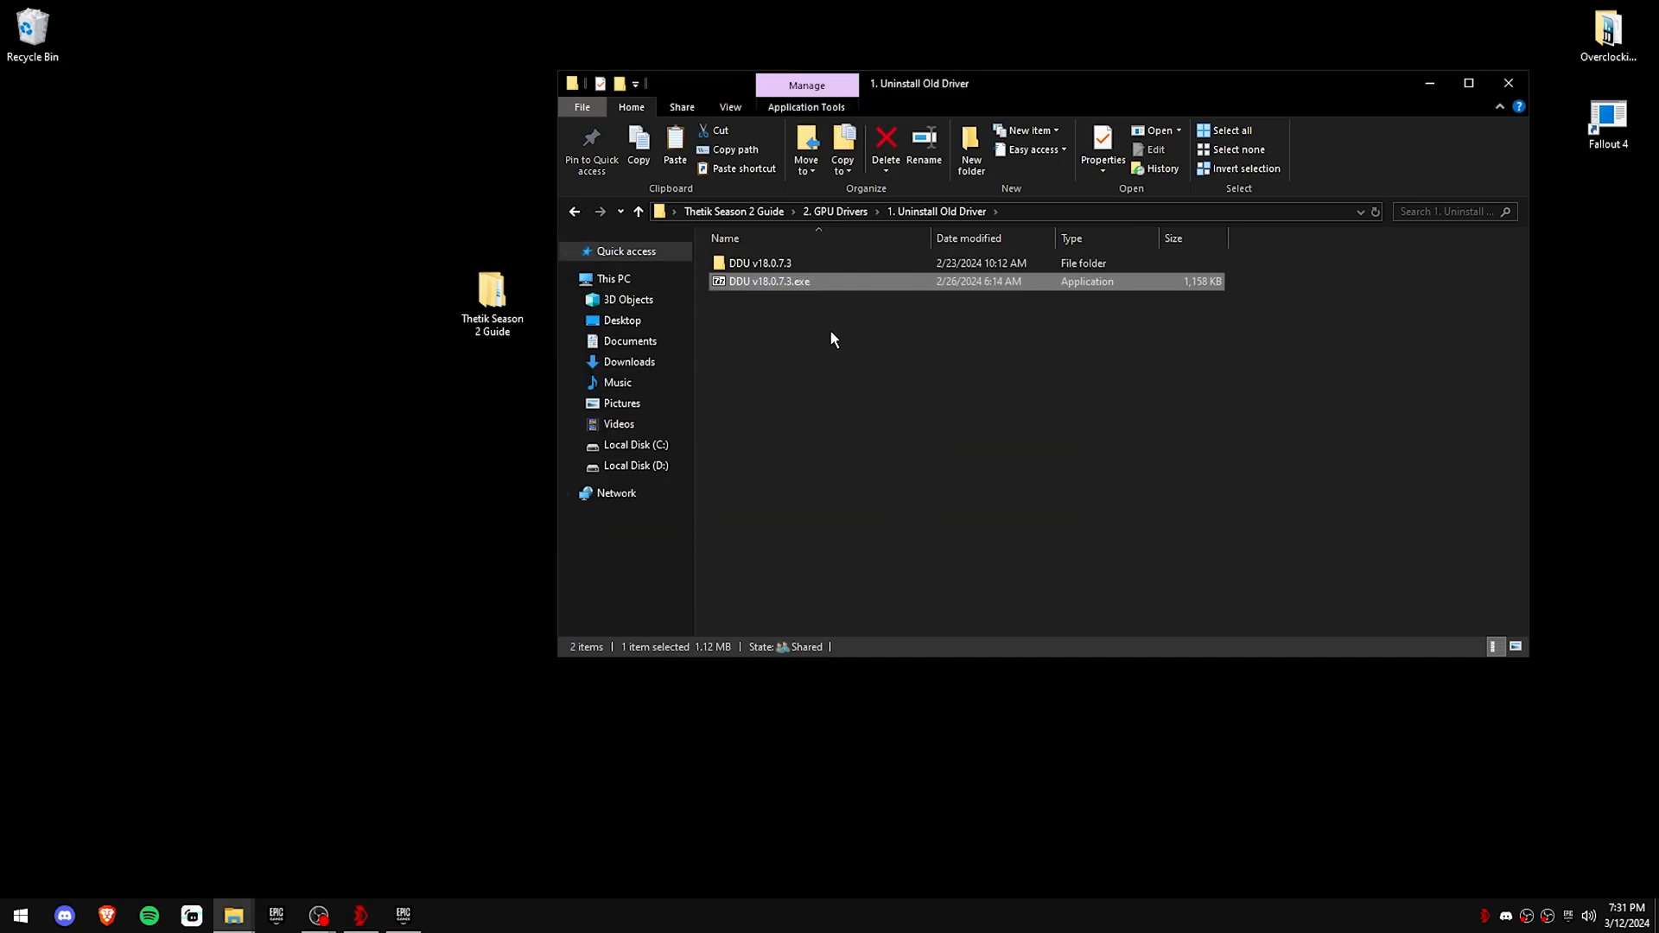
Step: Launch Display Driver Uninstaller.exe from the extracted DDU folder
click(760, 263)
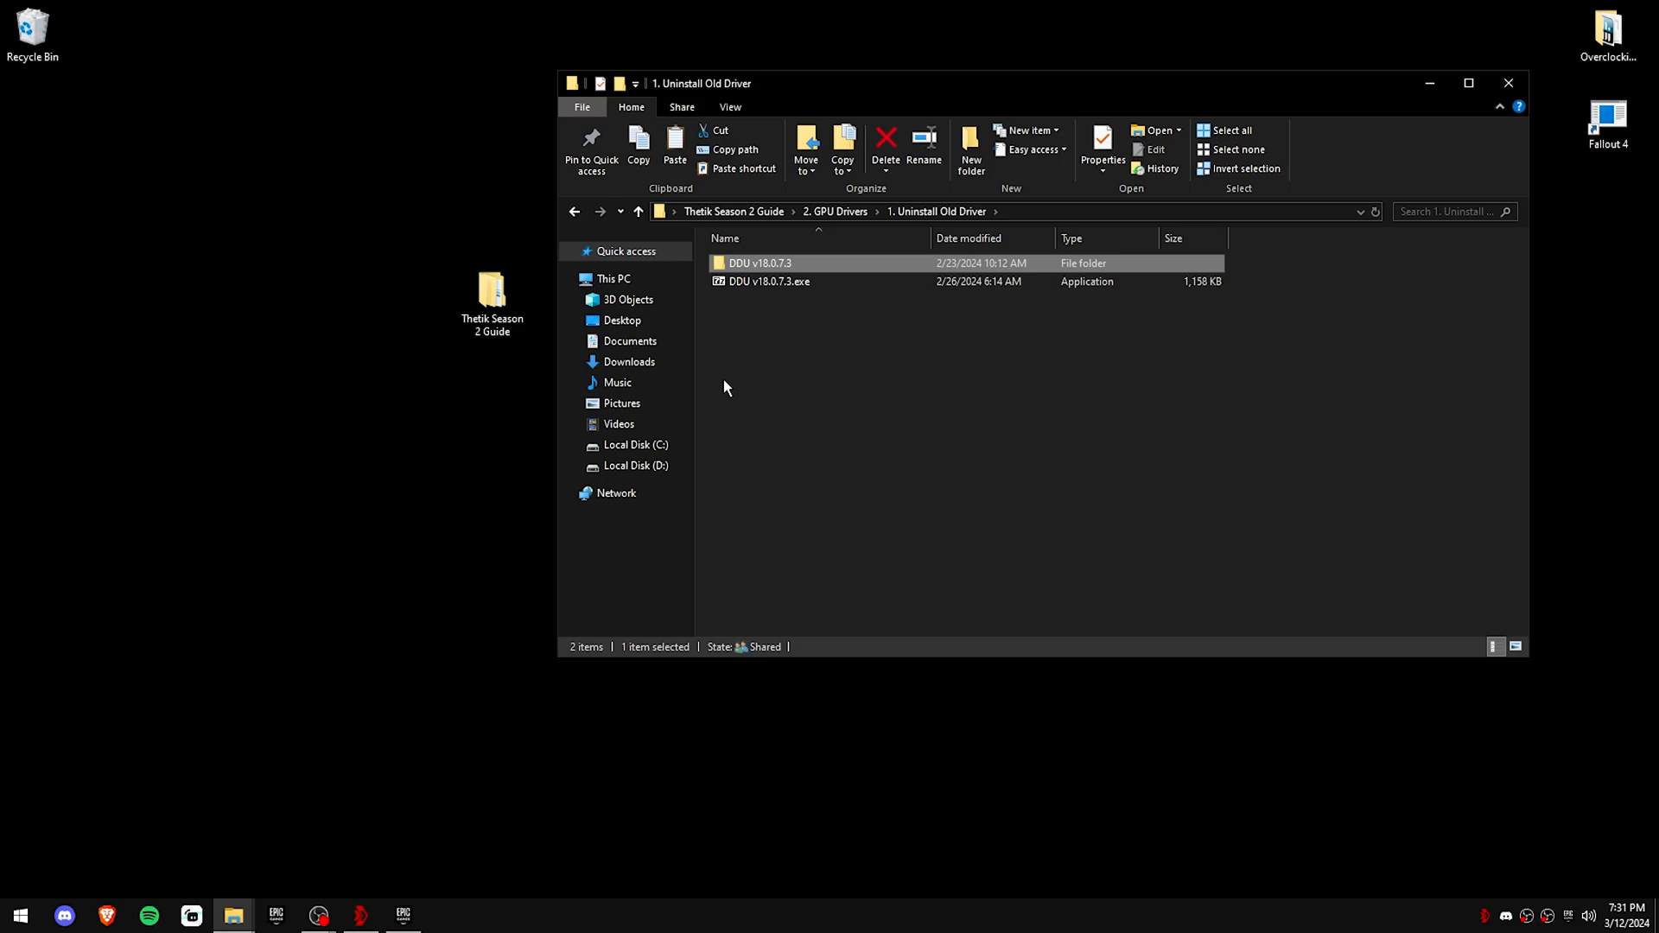
double_click(759, 262)
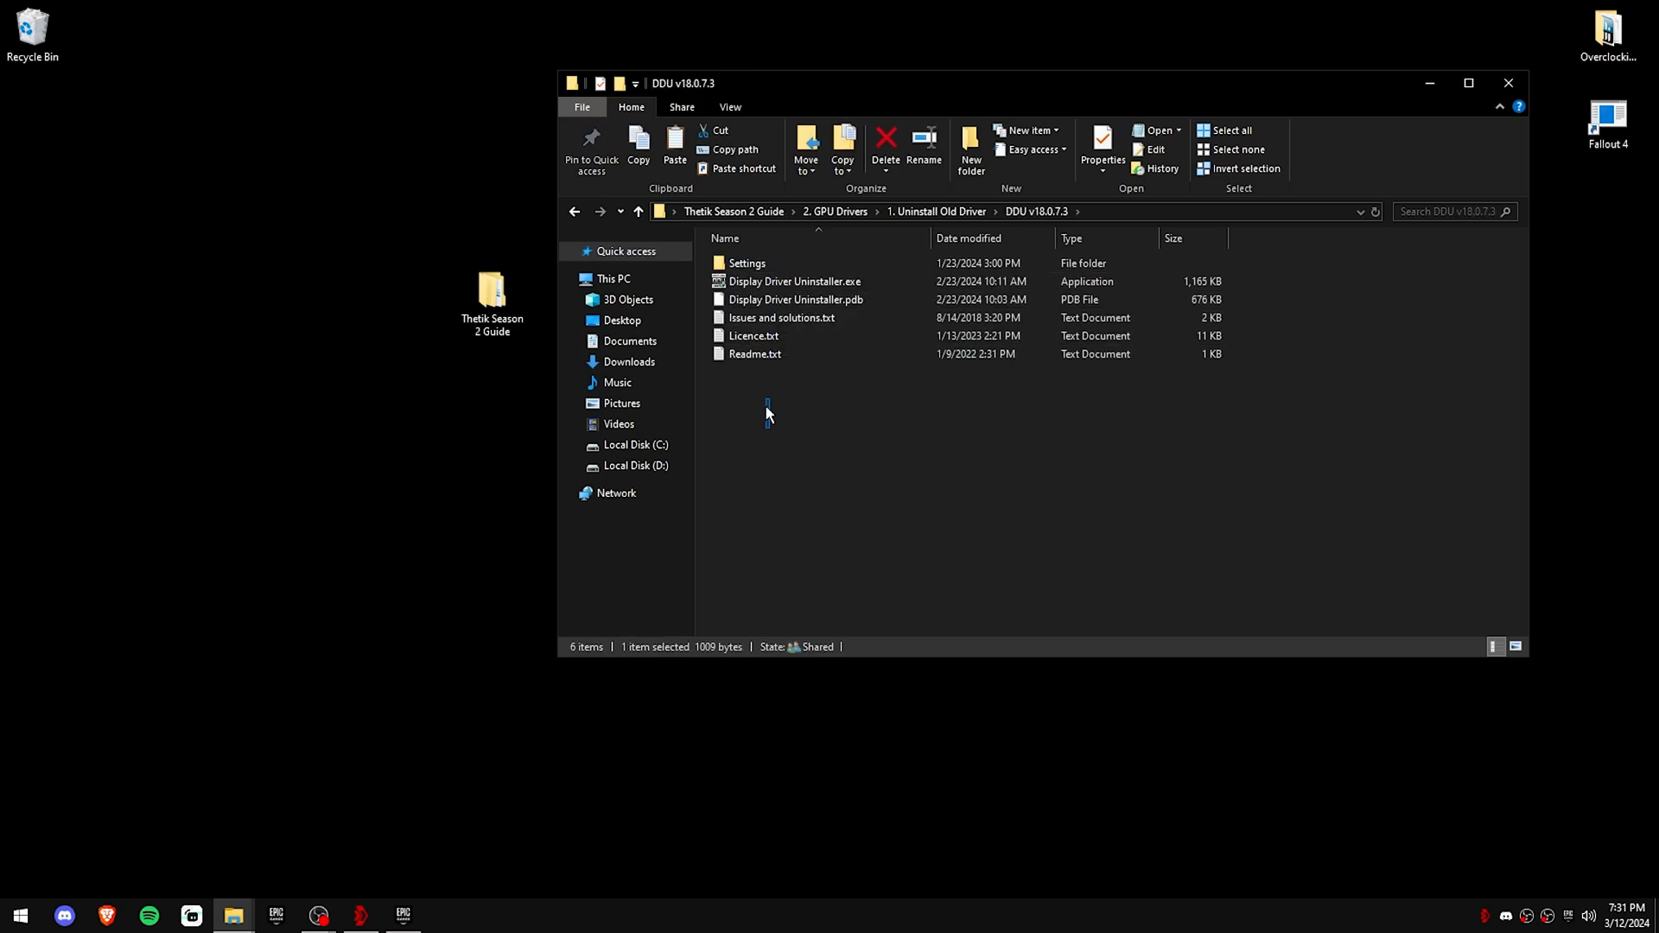
double_click(795, 282)
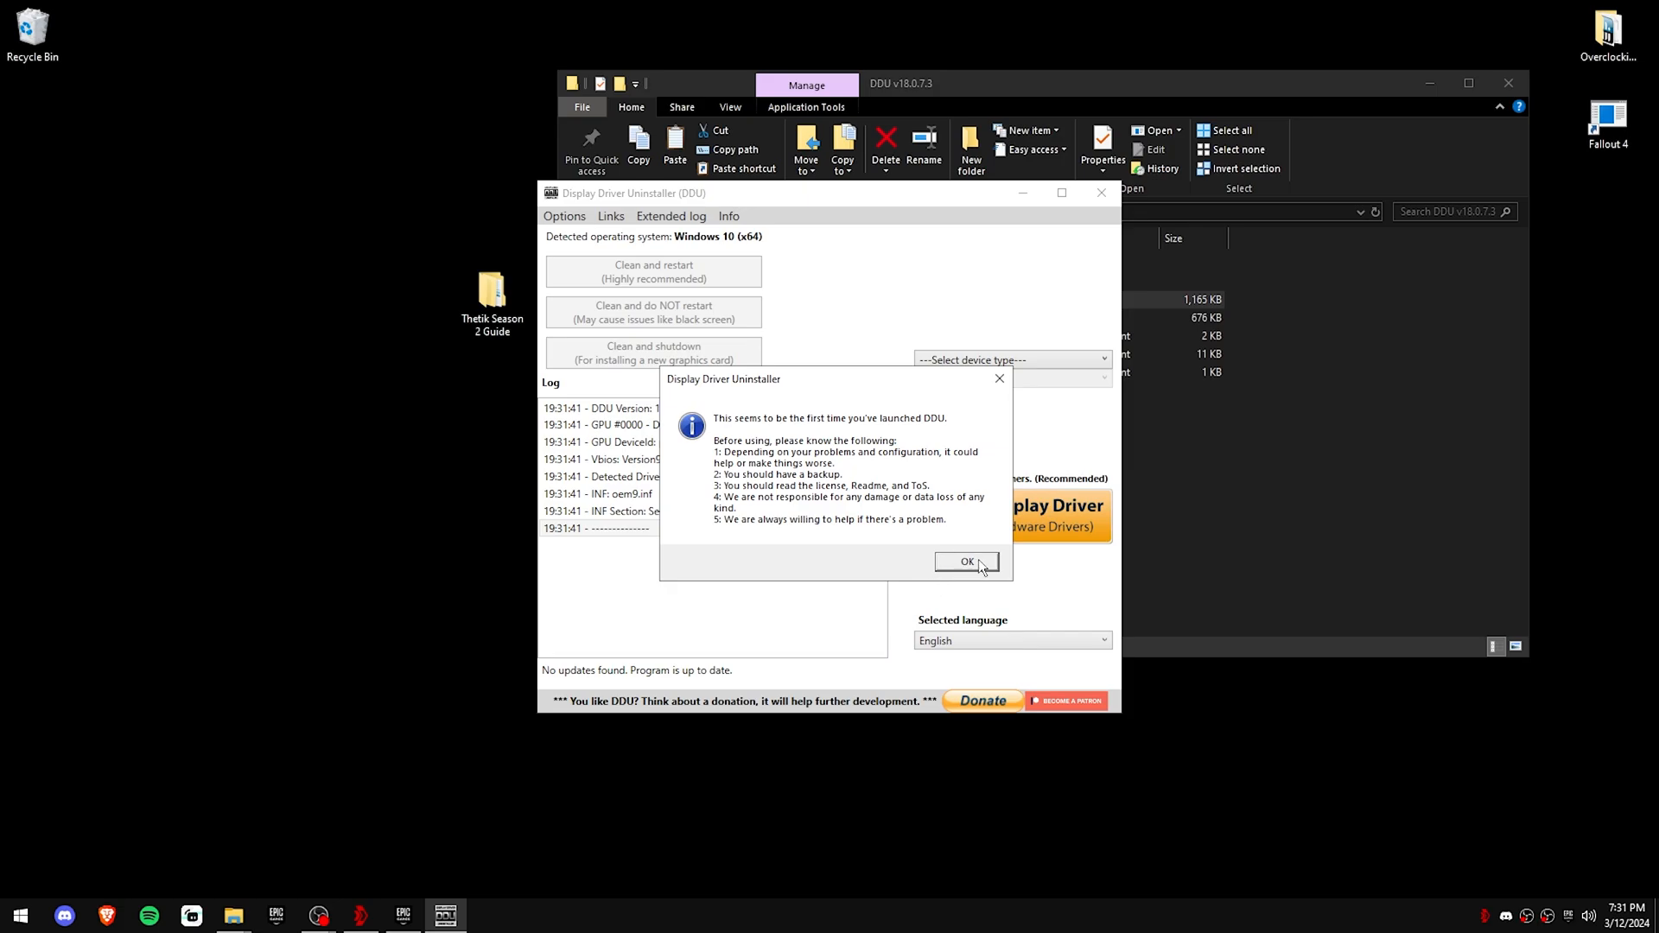
Step: Dismiss DDU's first-launch notice, options window and safe mode warning
click(964, 560)
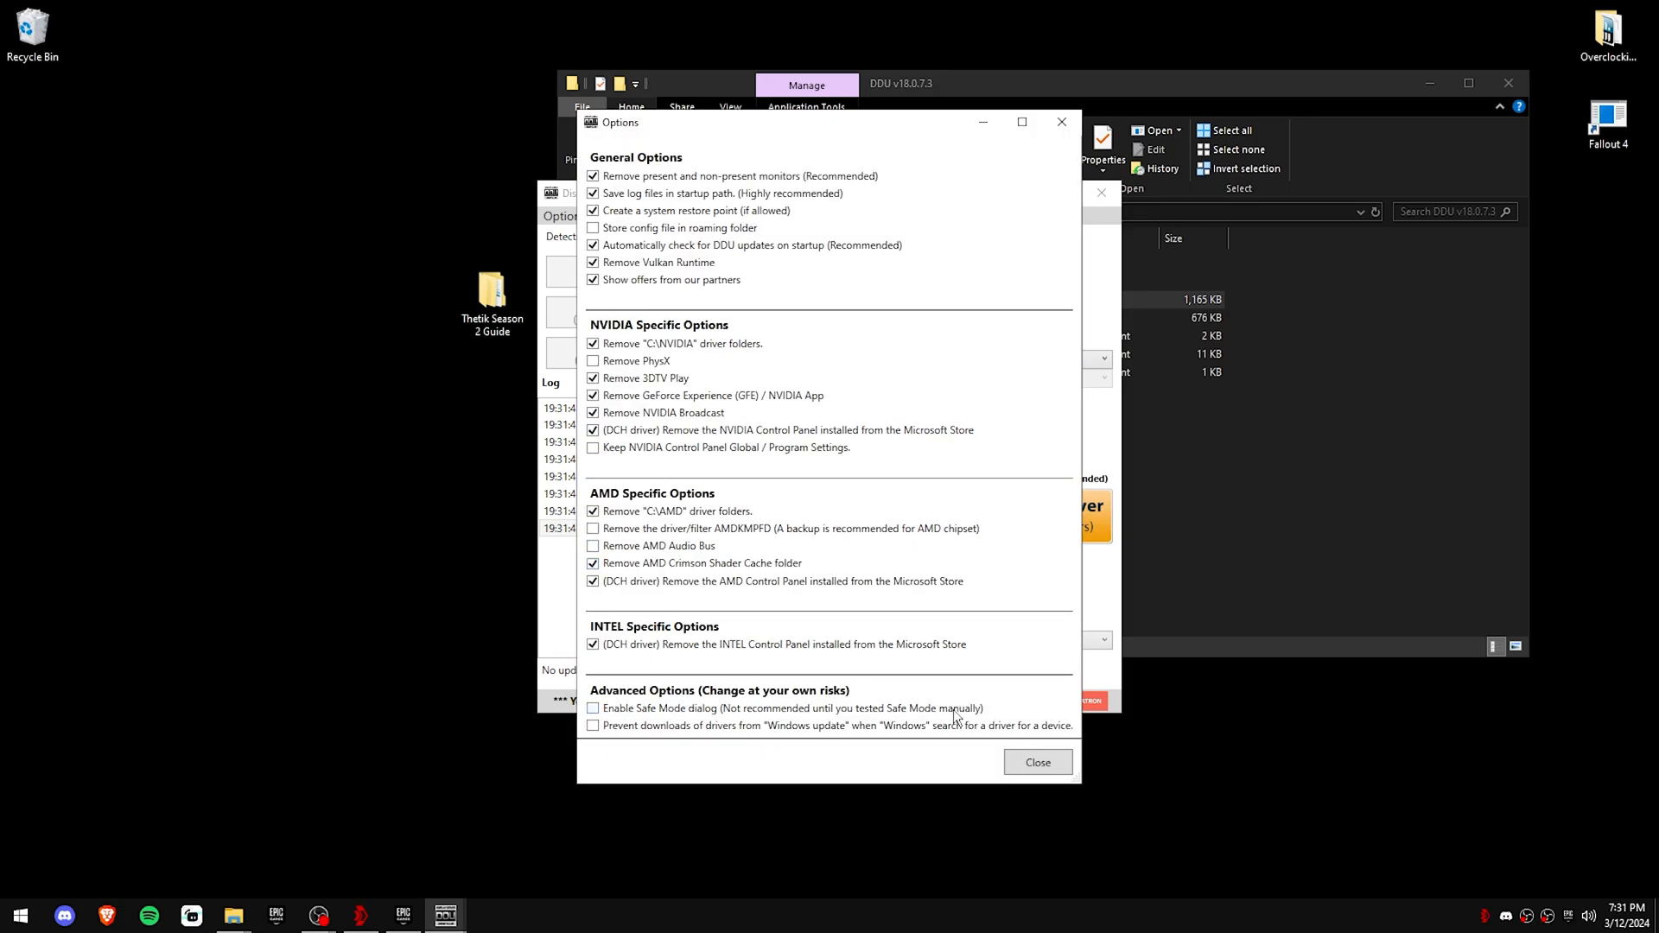
click(1037, 762)
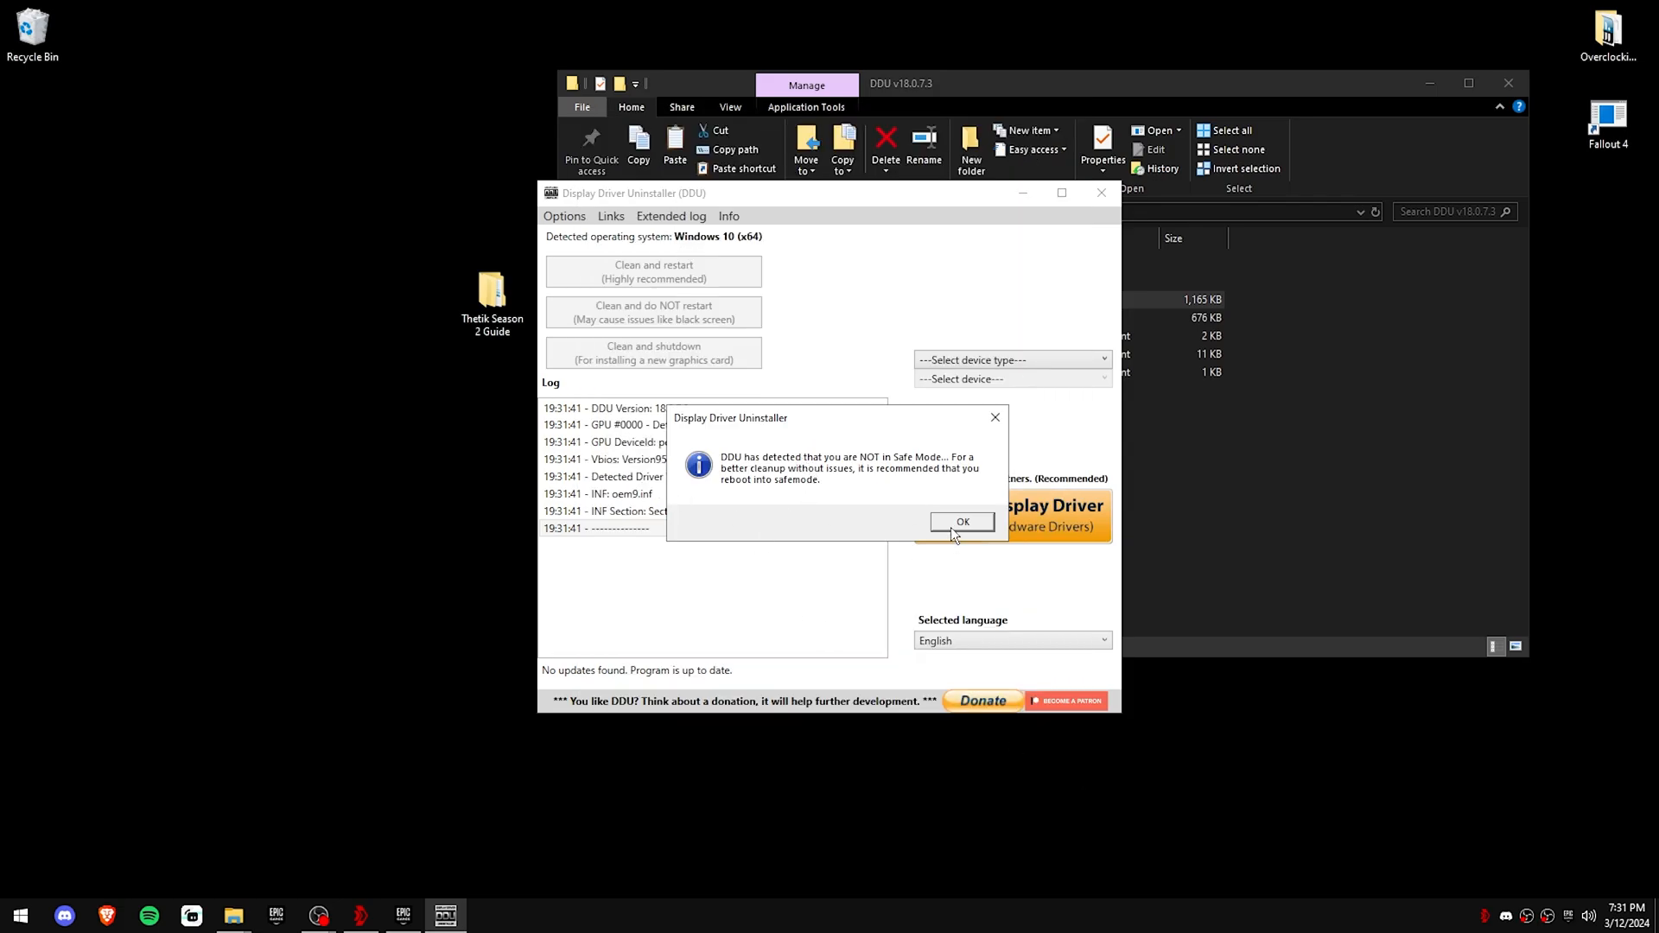
click(961, 522)
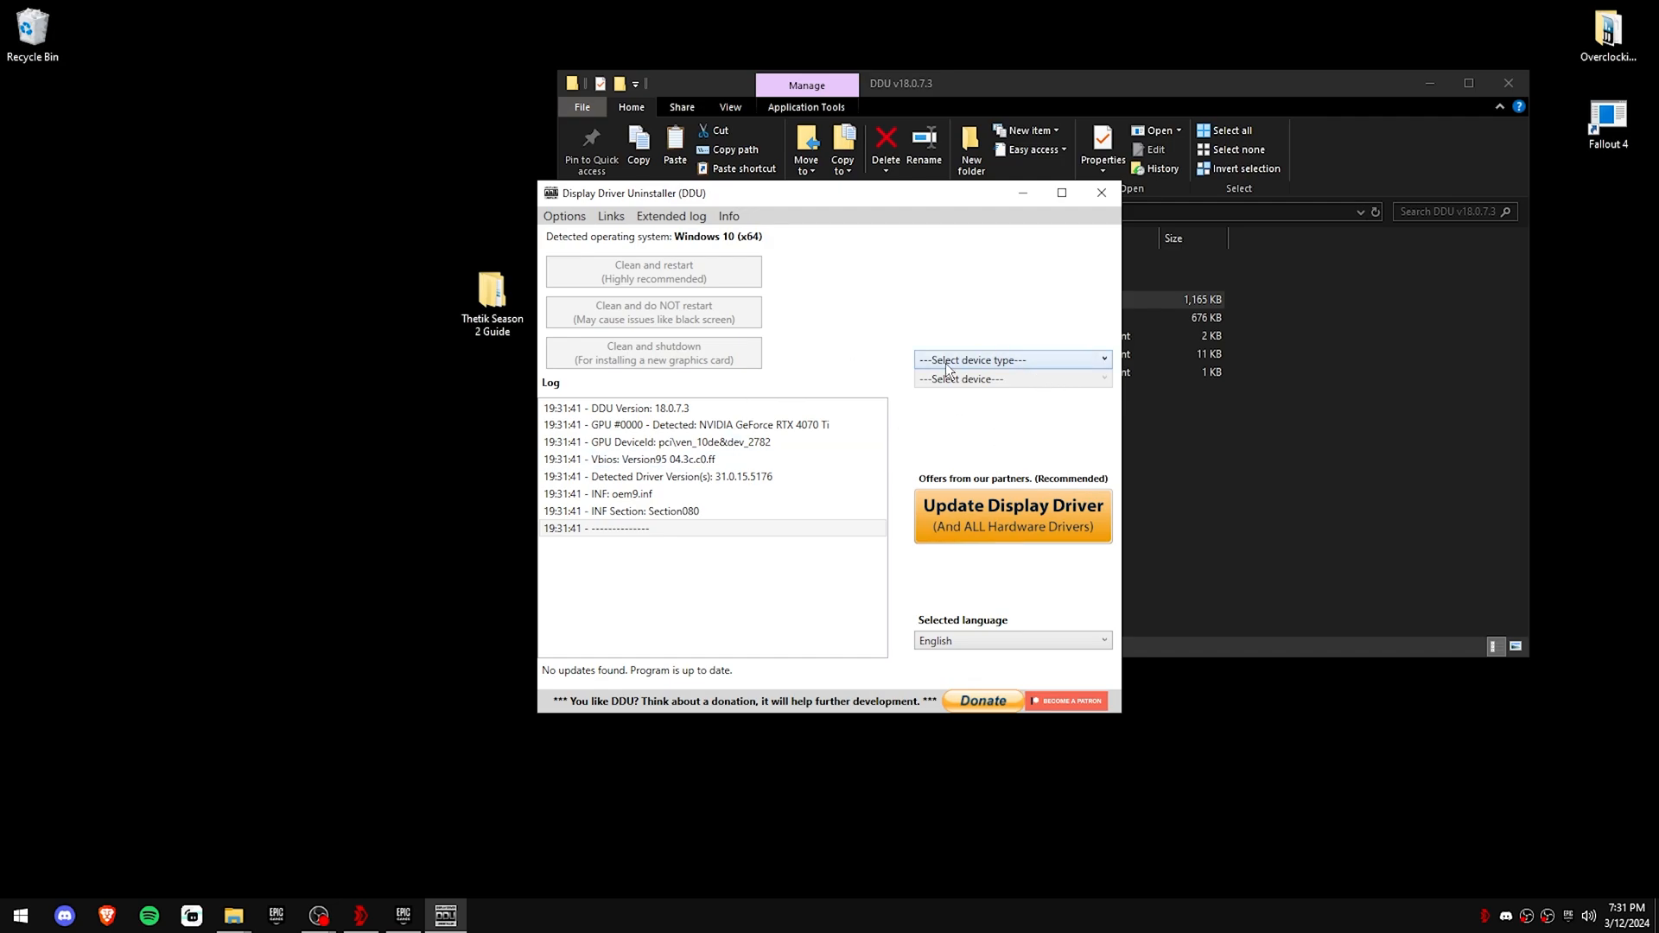
Step: Set the DDU device type to GPU with NVIDIA as vendor, then close DDU
click(1011, 359)
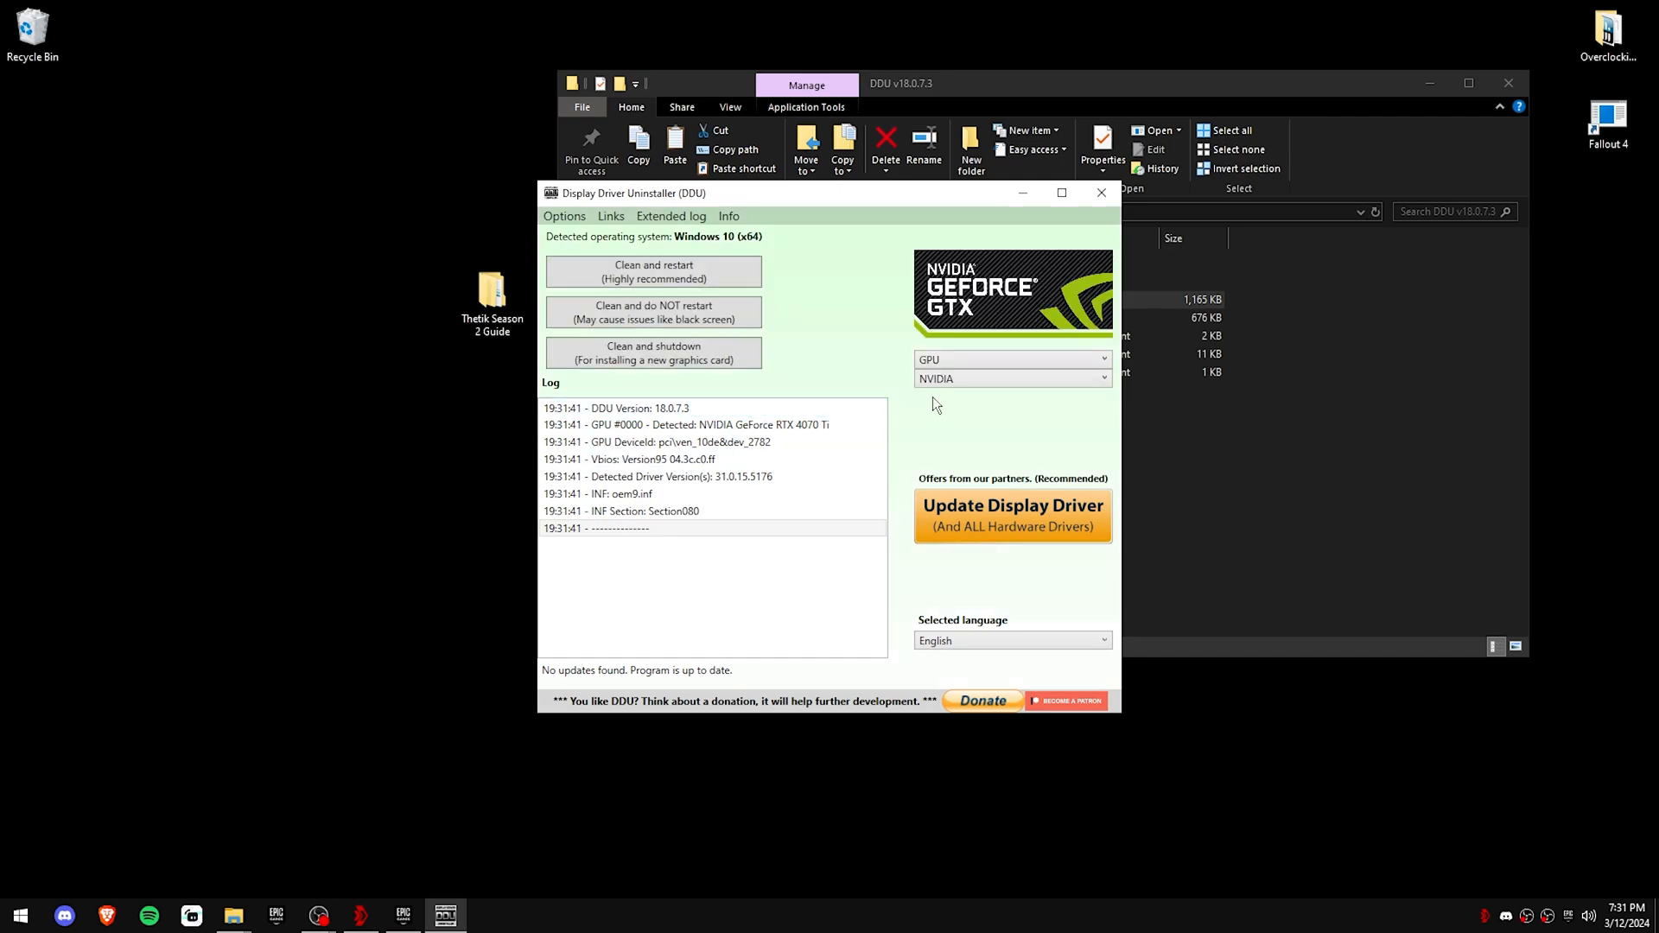
click(1011, 379)
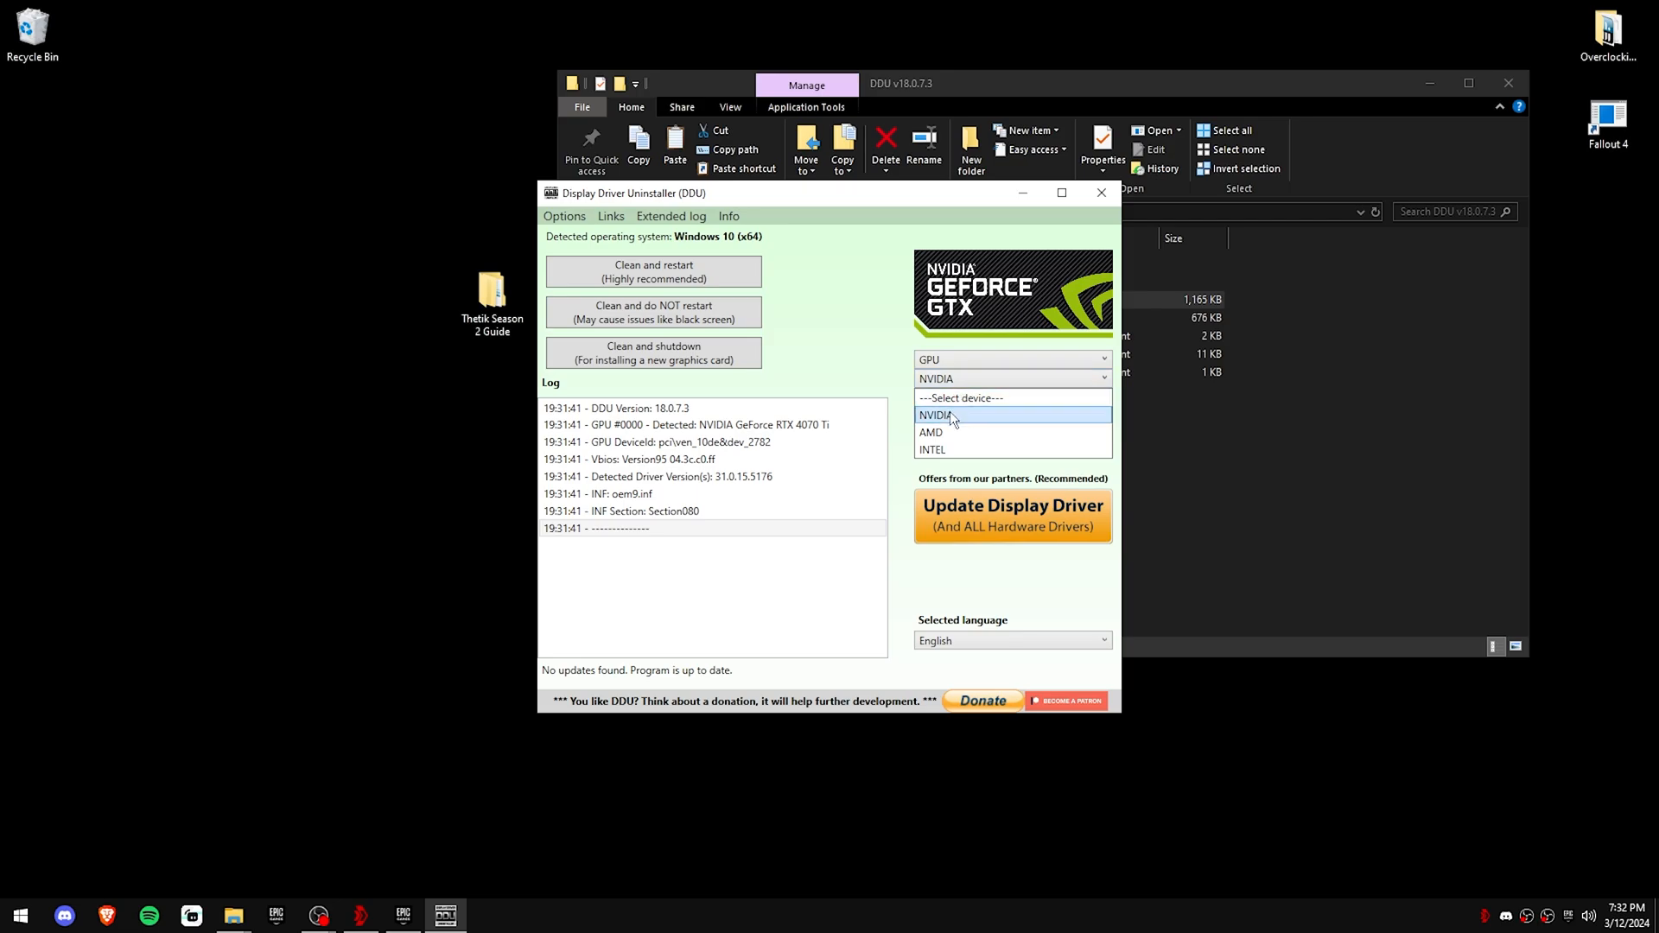
click(973, 413)
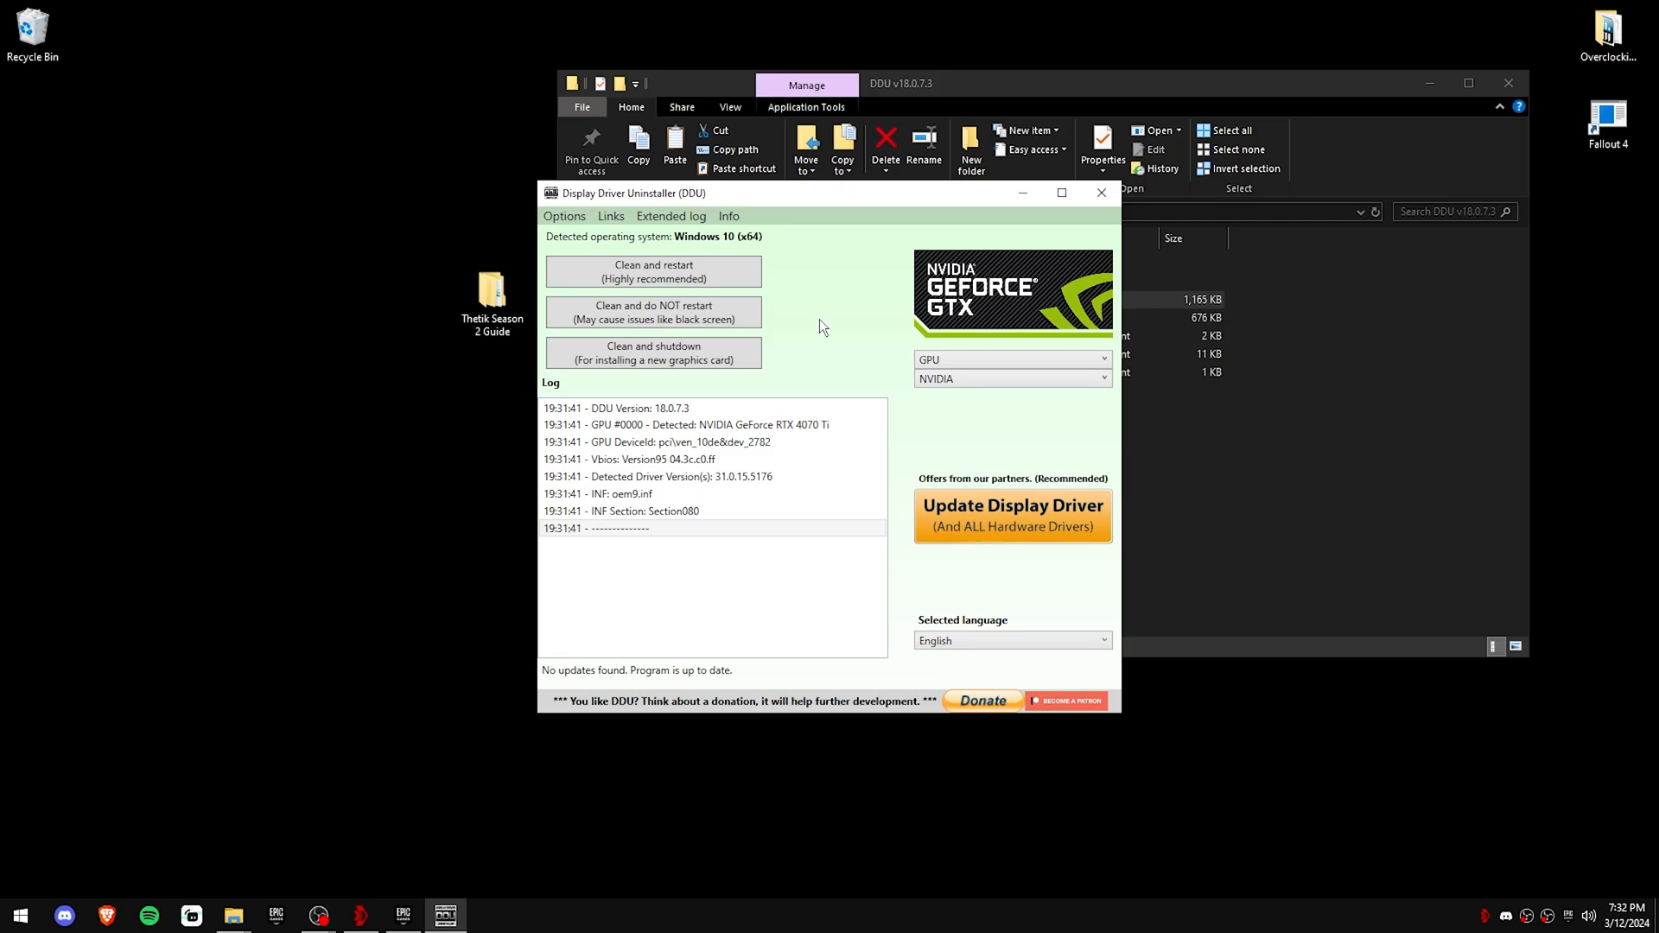
click(1101, 191)
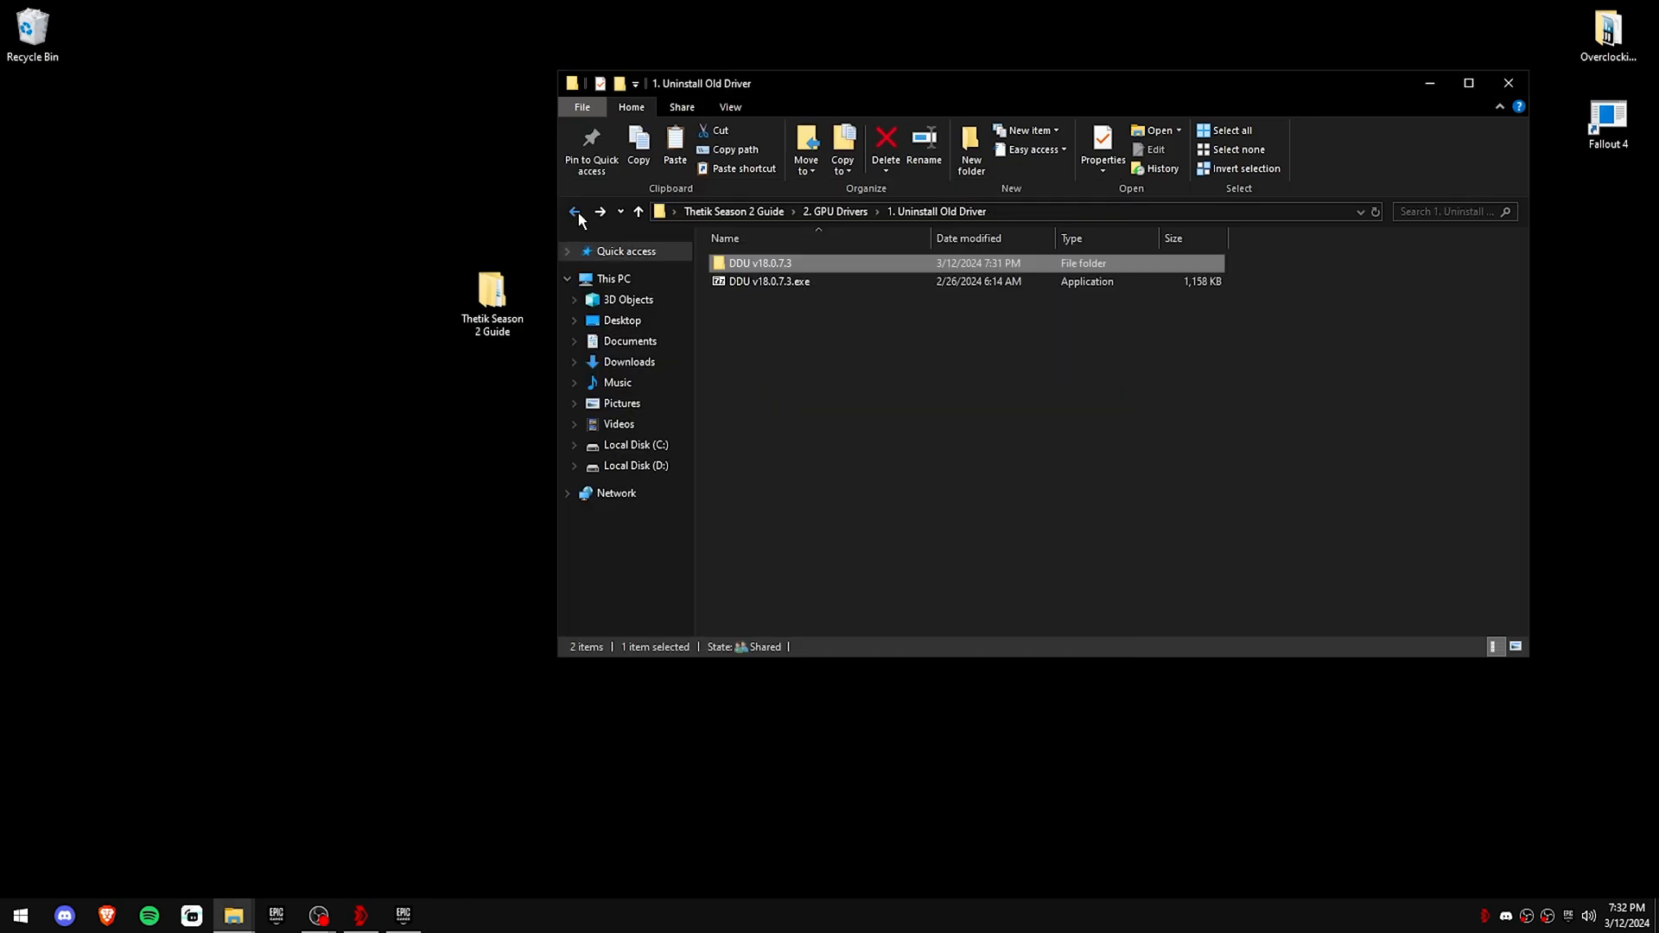
Step: Launch 1. NVCleanstall.exe from the 2. New Driver folder
click(574, 211)
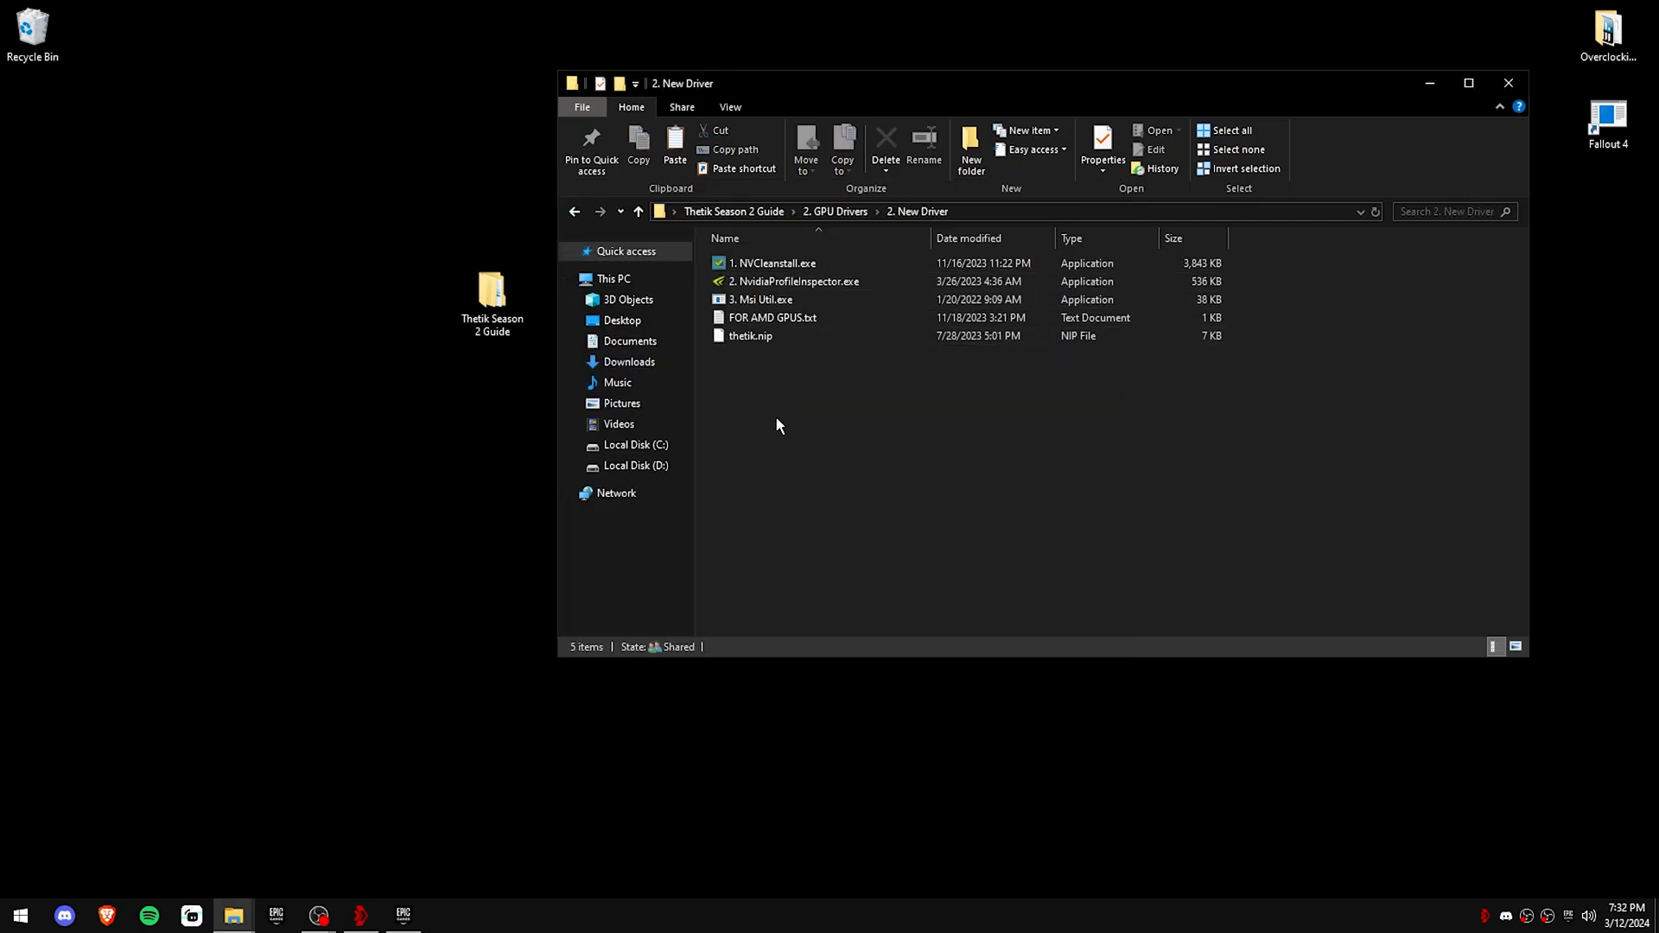
double_click(772, 263)
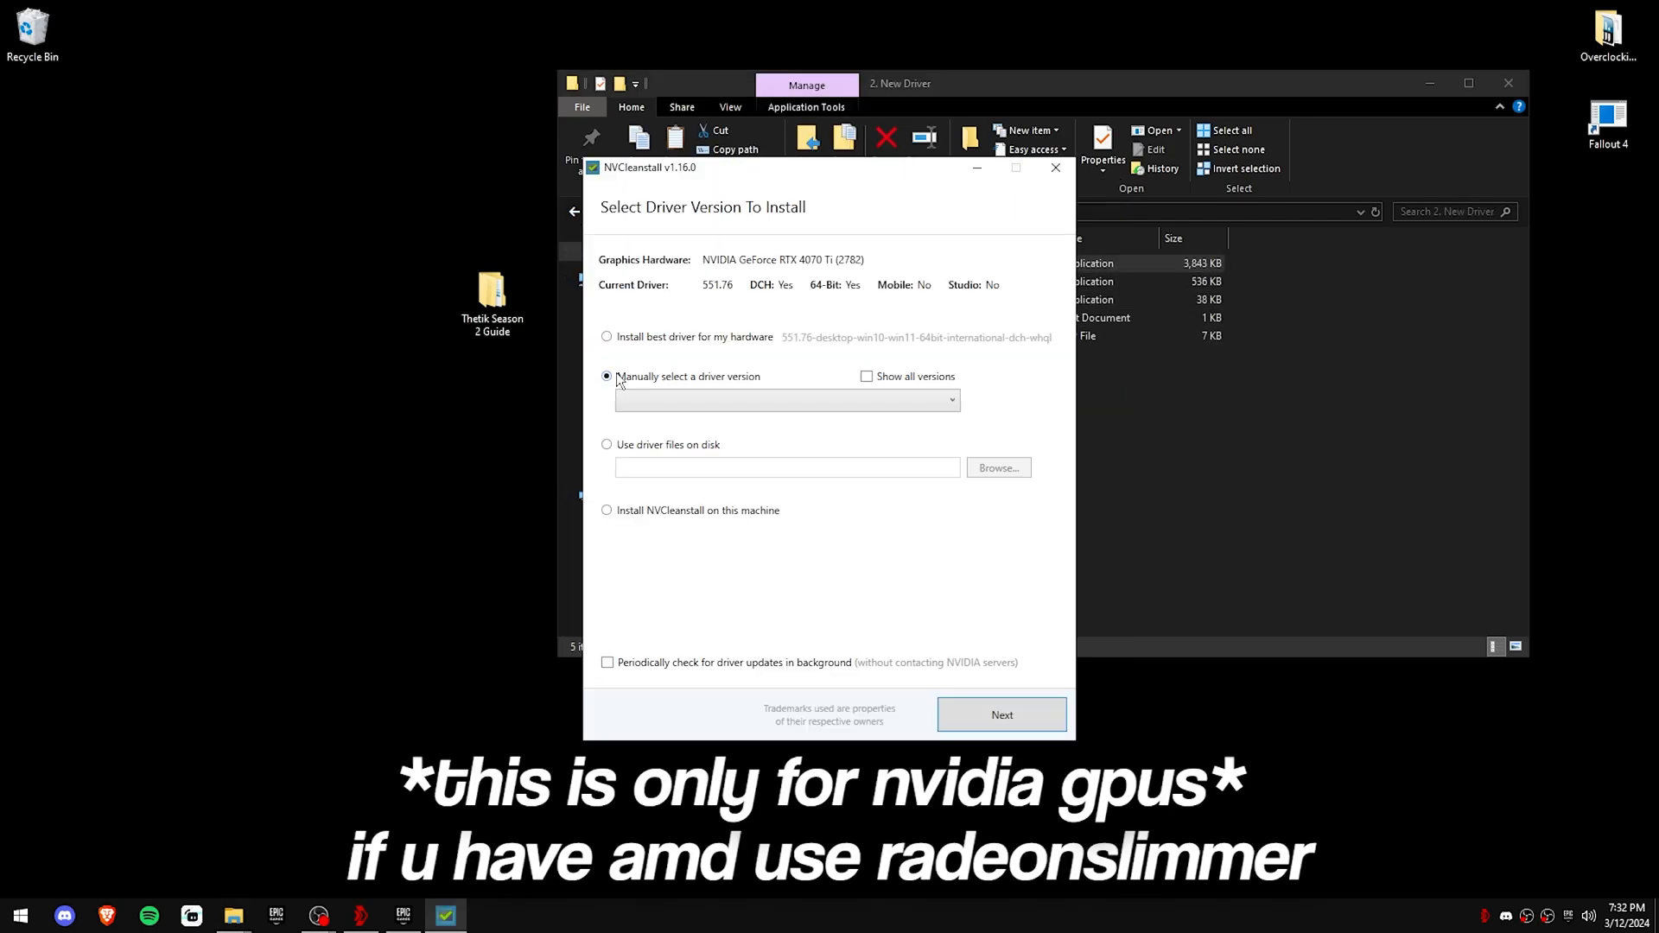
Step: Manually select driver 551.76 and continue past components with GeForce Experience extras unticked
click(787, 399)
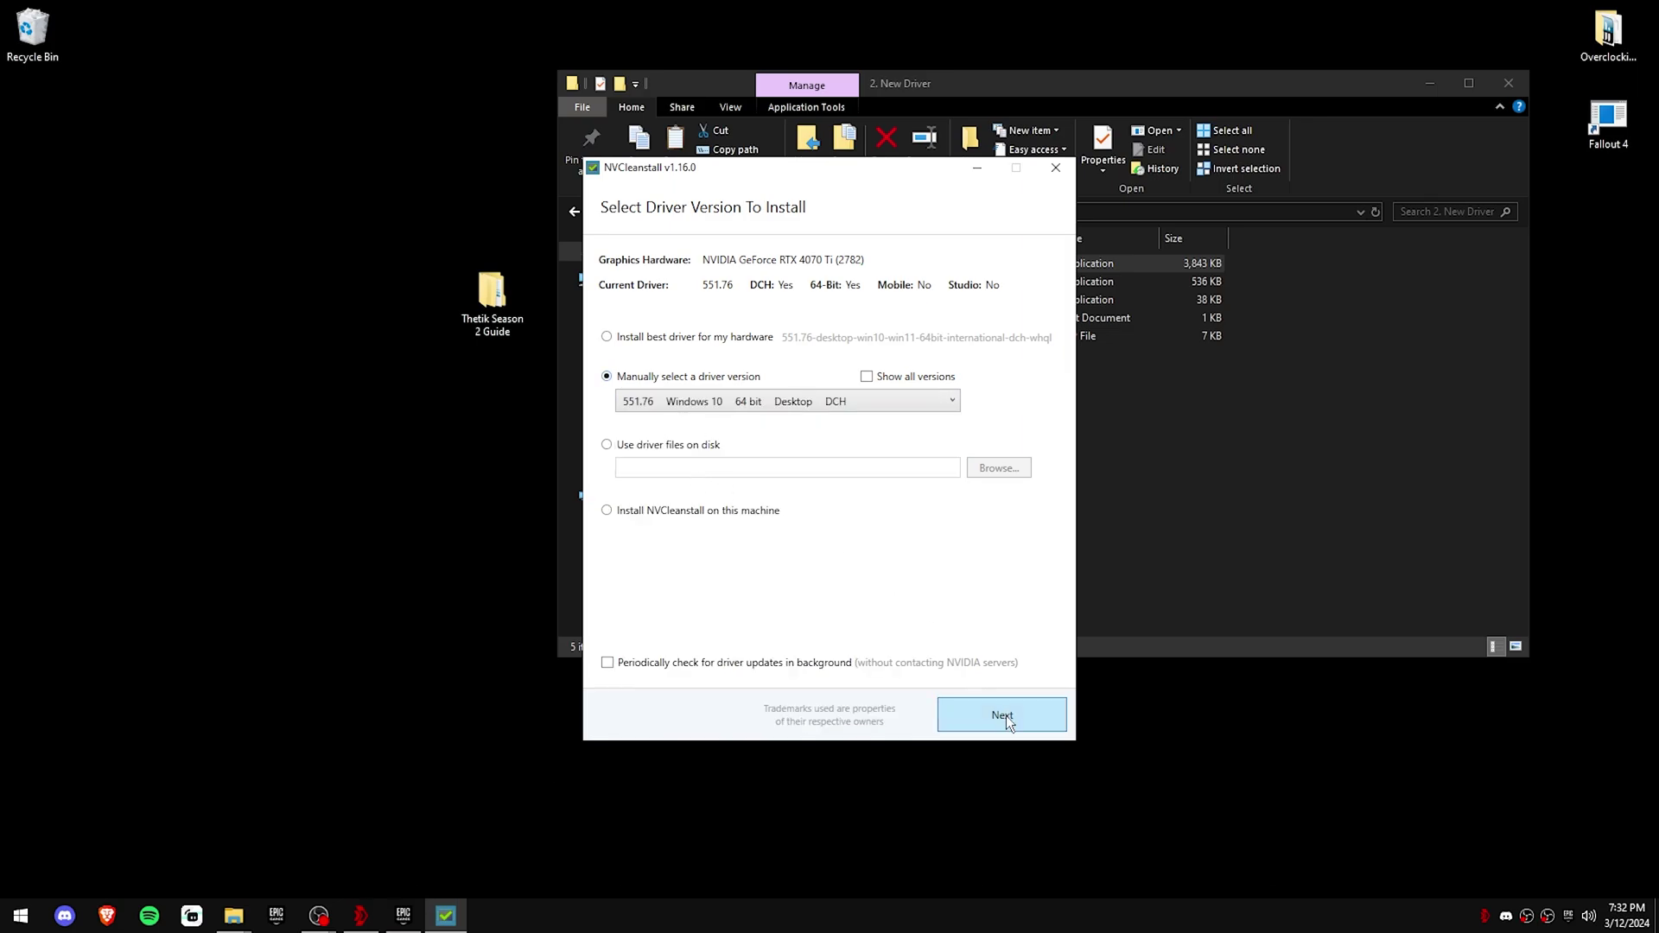
click(1001, 714)
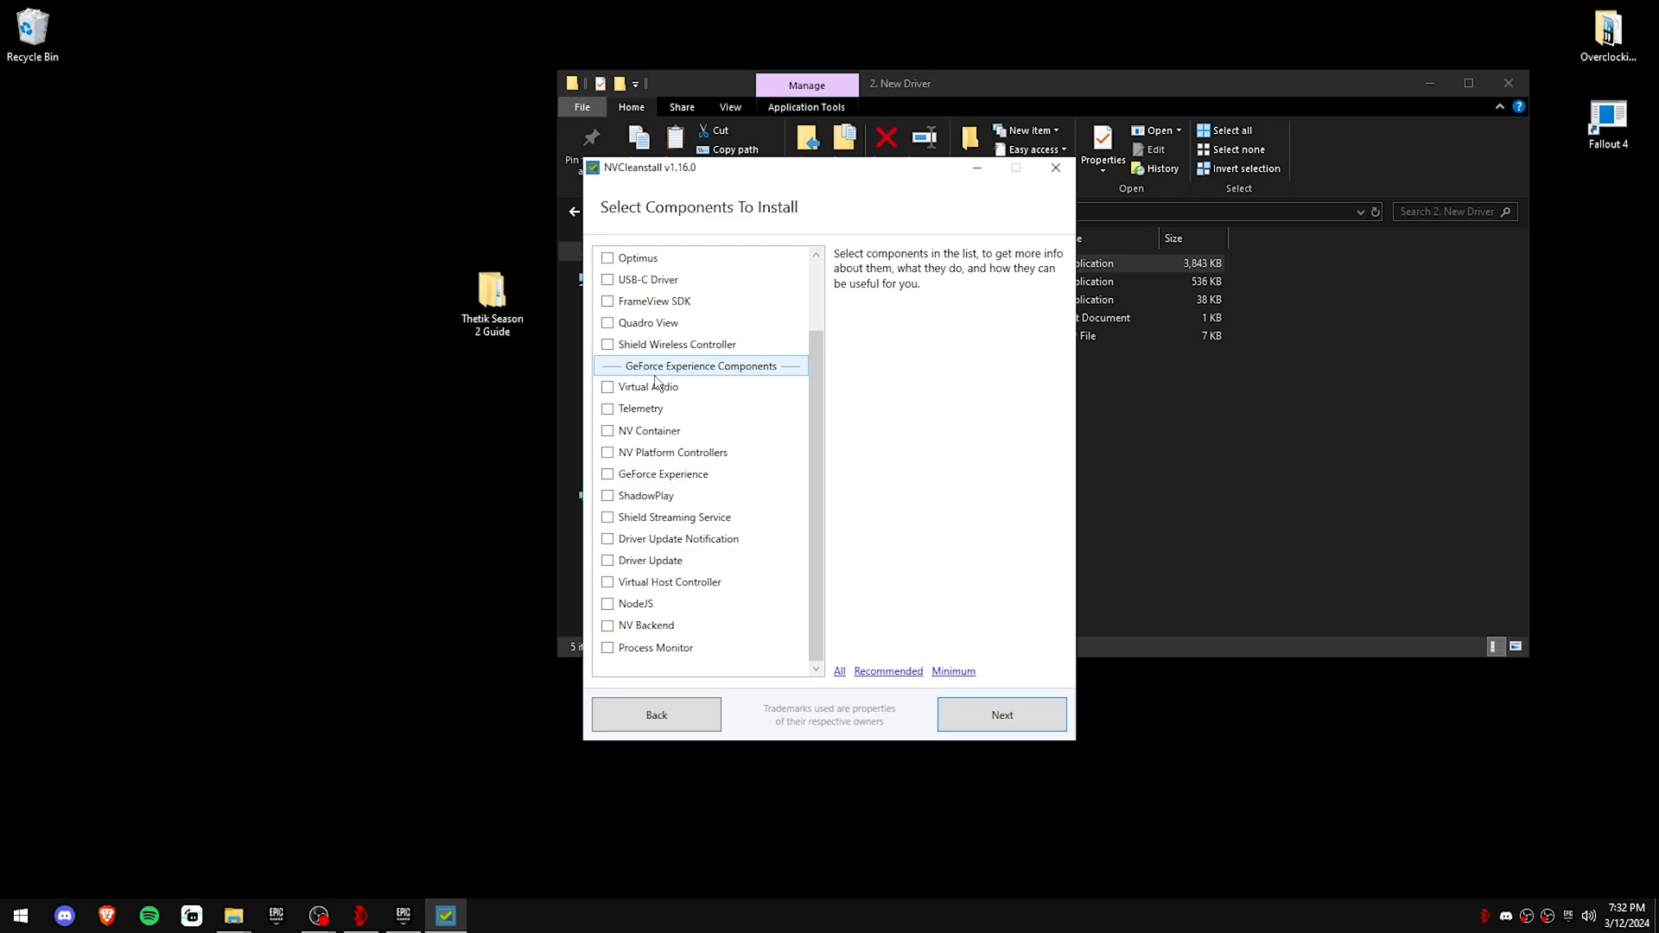
mouse_move(700, 703)
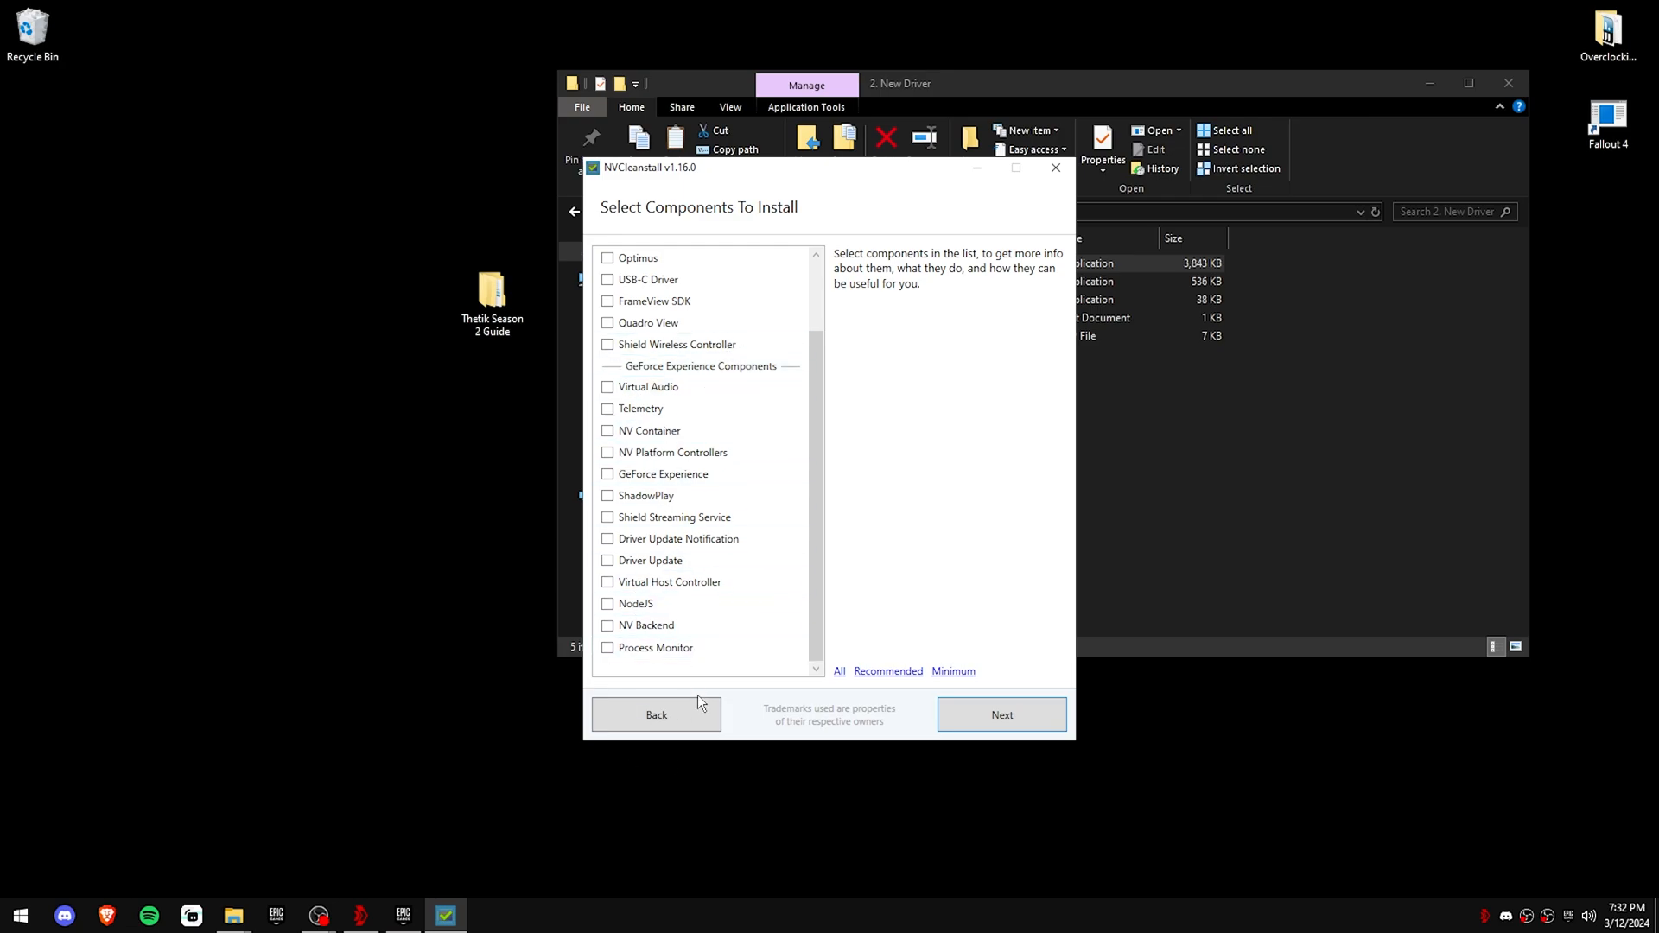
click(1000, 713)
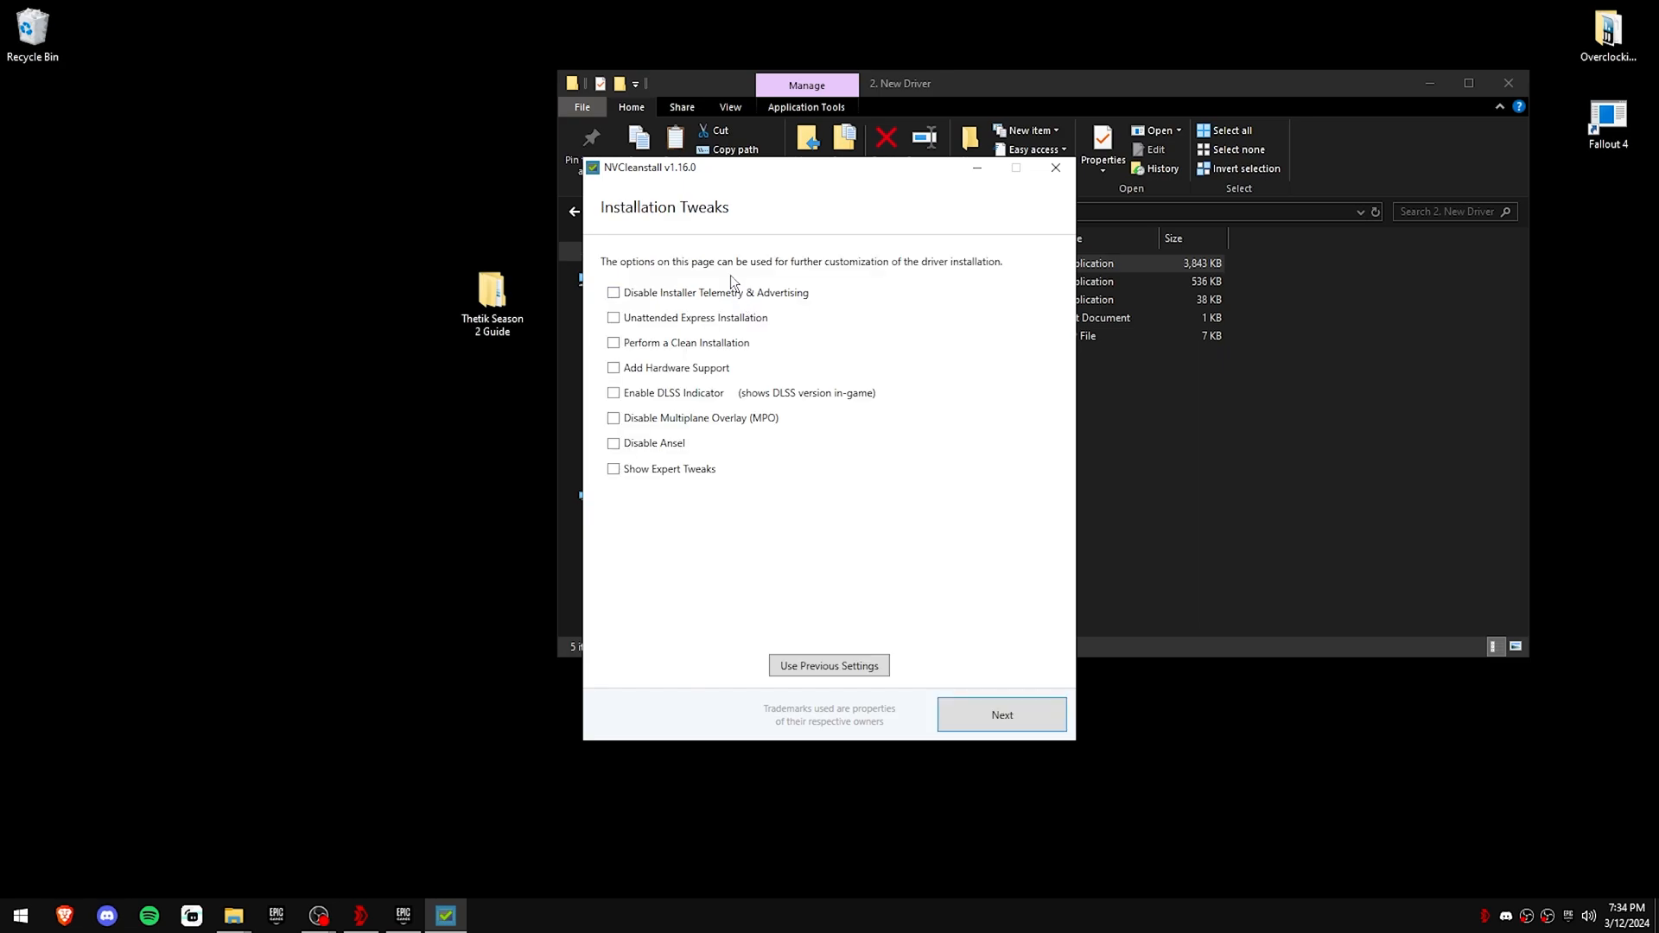
Step: Disable installer telemetry and advertising, enable clean installation, and build the NVIDIA installer
click(614, 292)
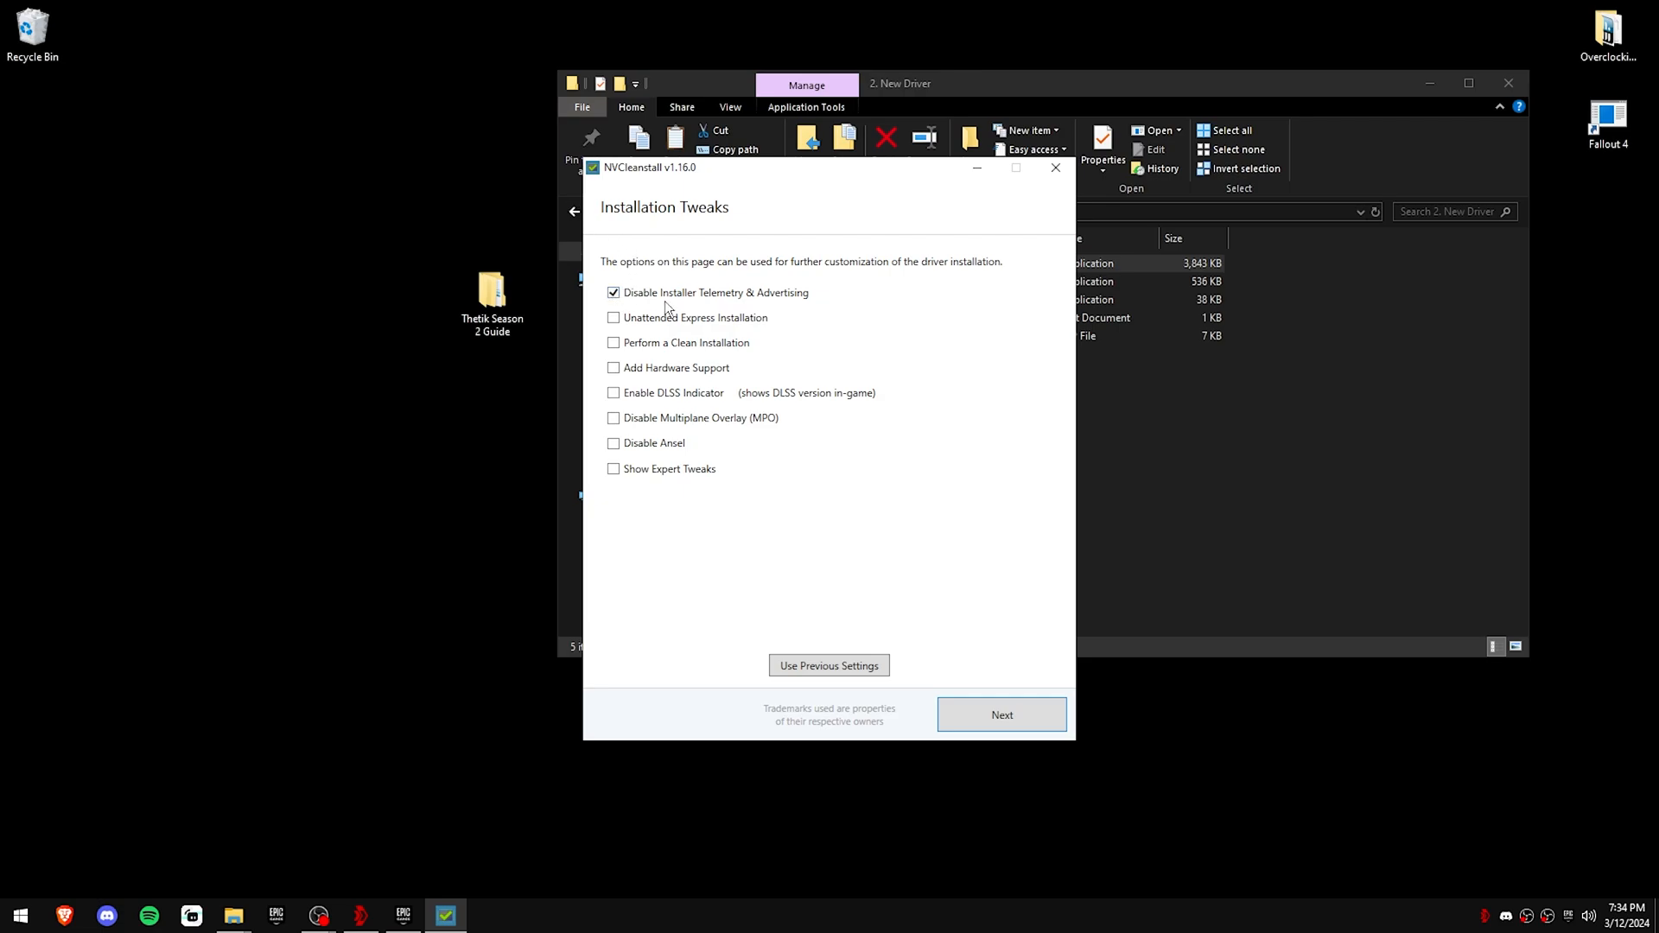
click(613, 342)
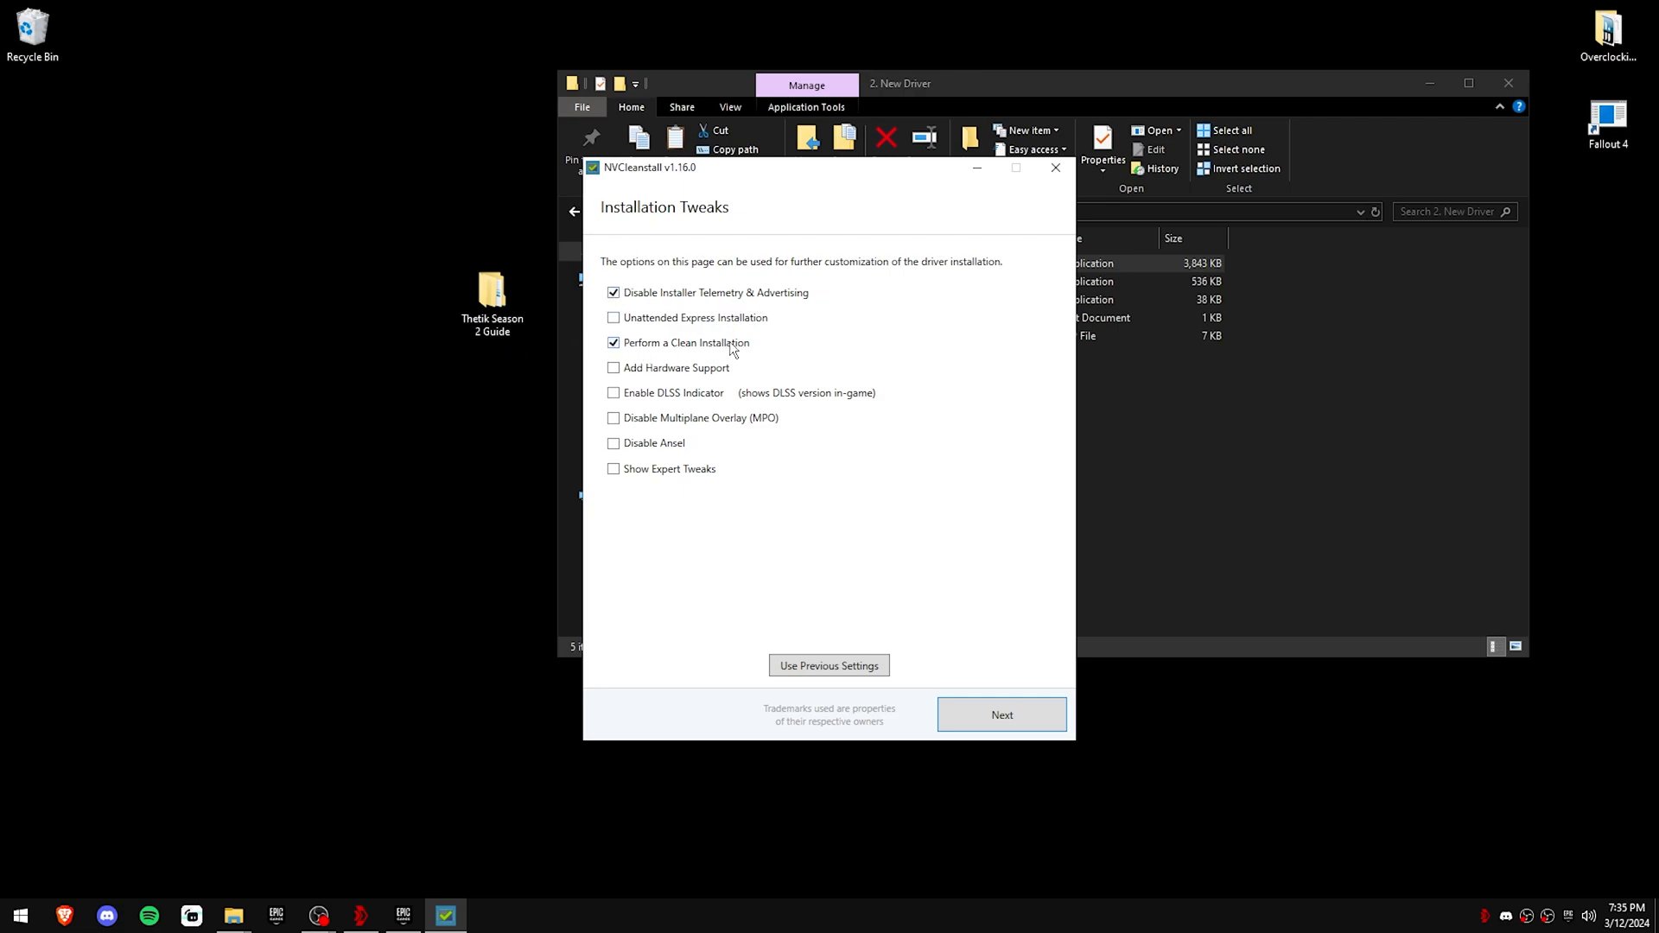
click(1001, 713)
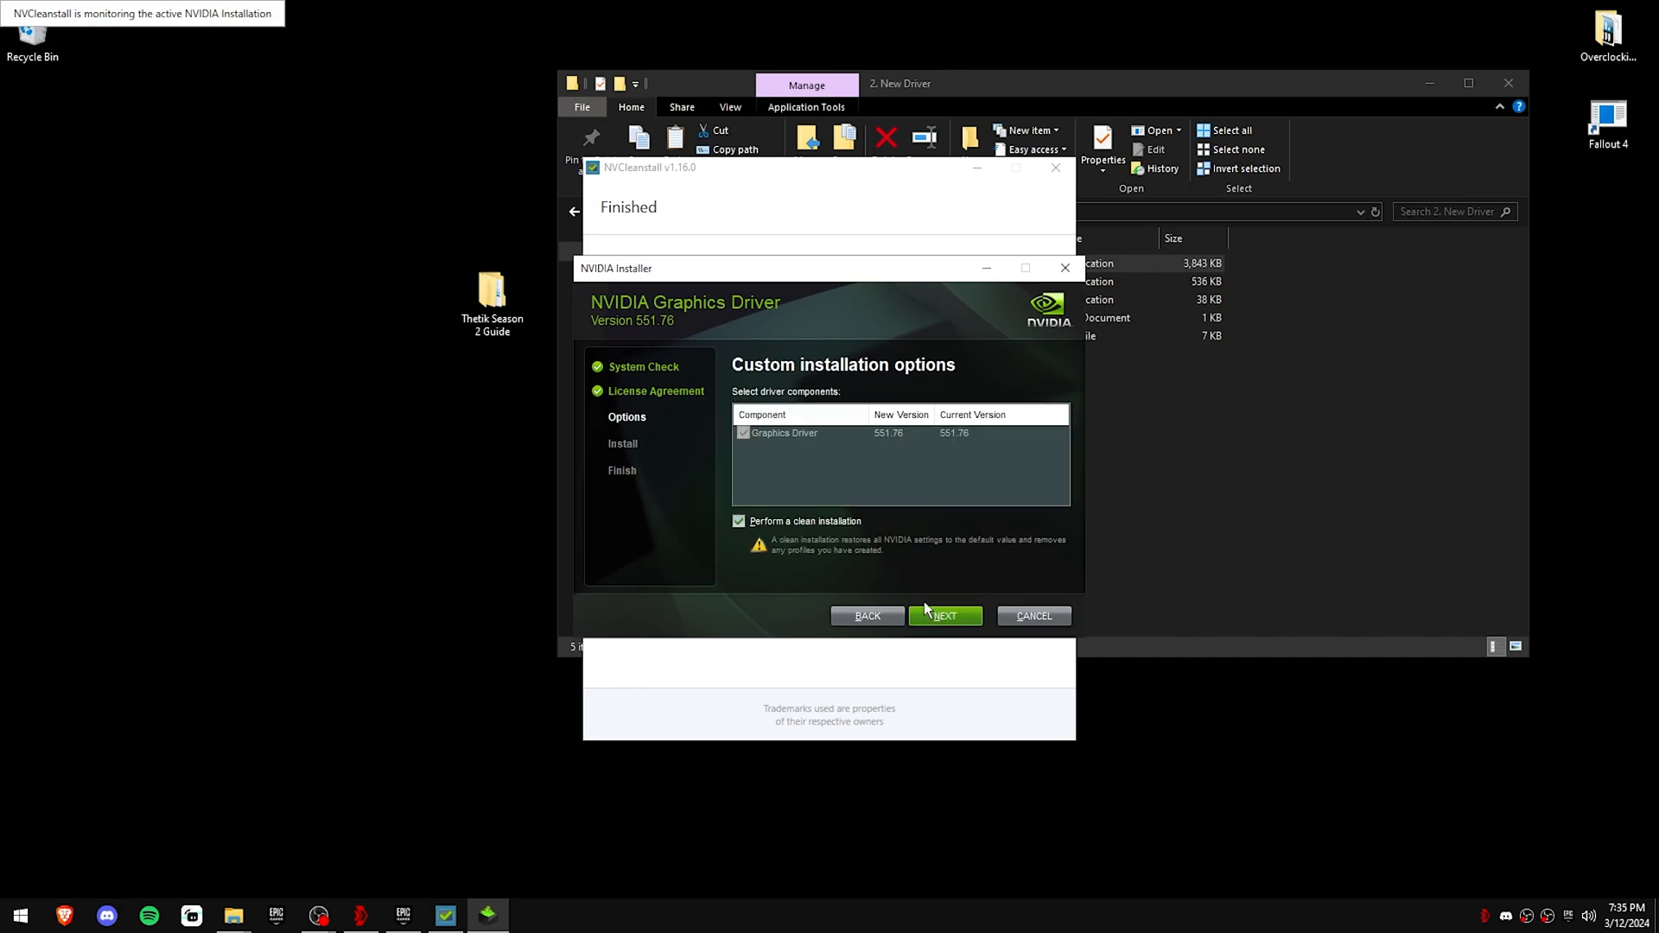
Step: Install the 551.76 driver with custom options and bring up NVIDIA Control Panel from the desktop
click(943, 615)
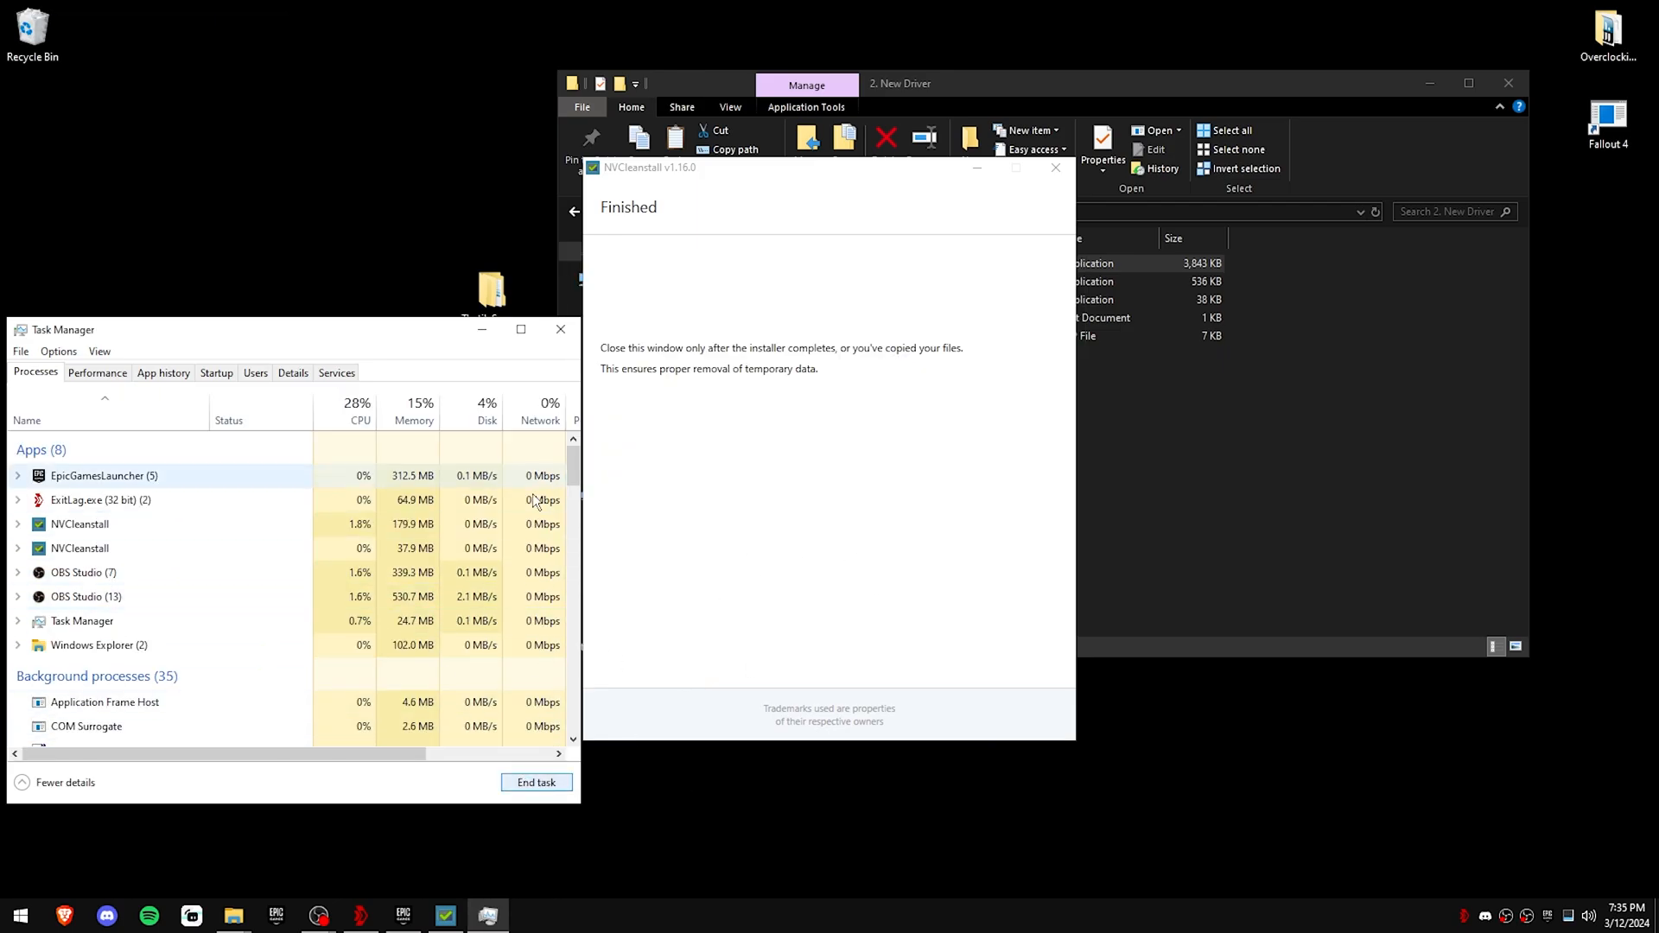
click(560, 328)
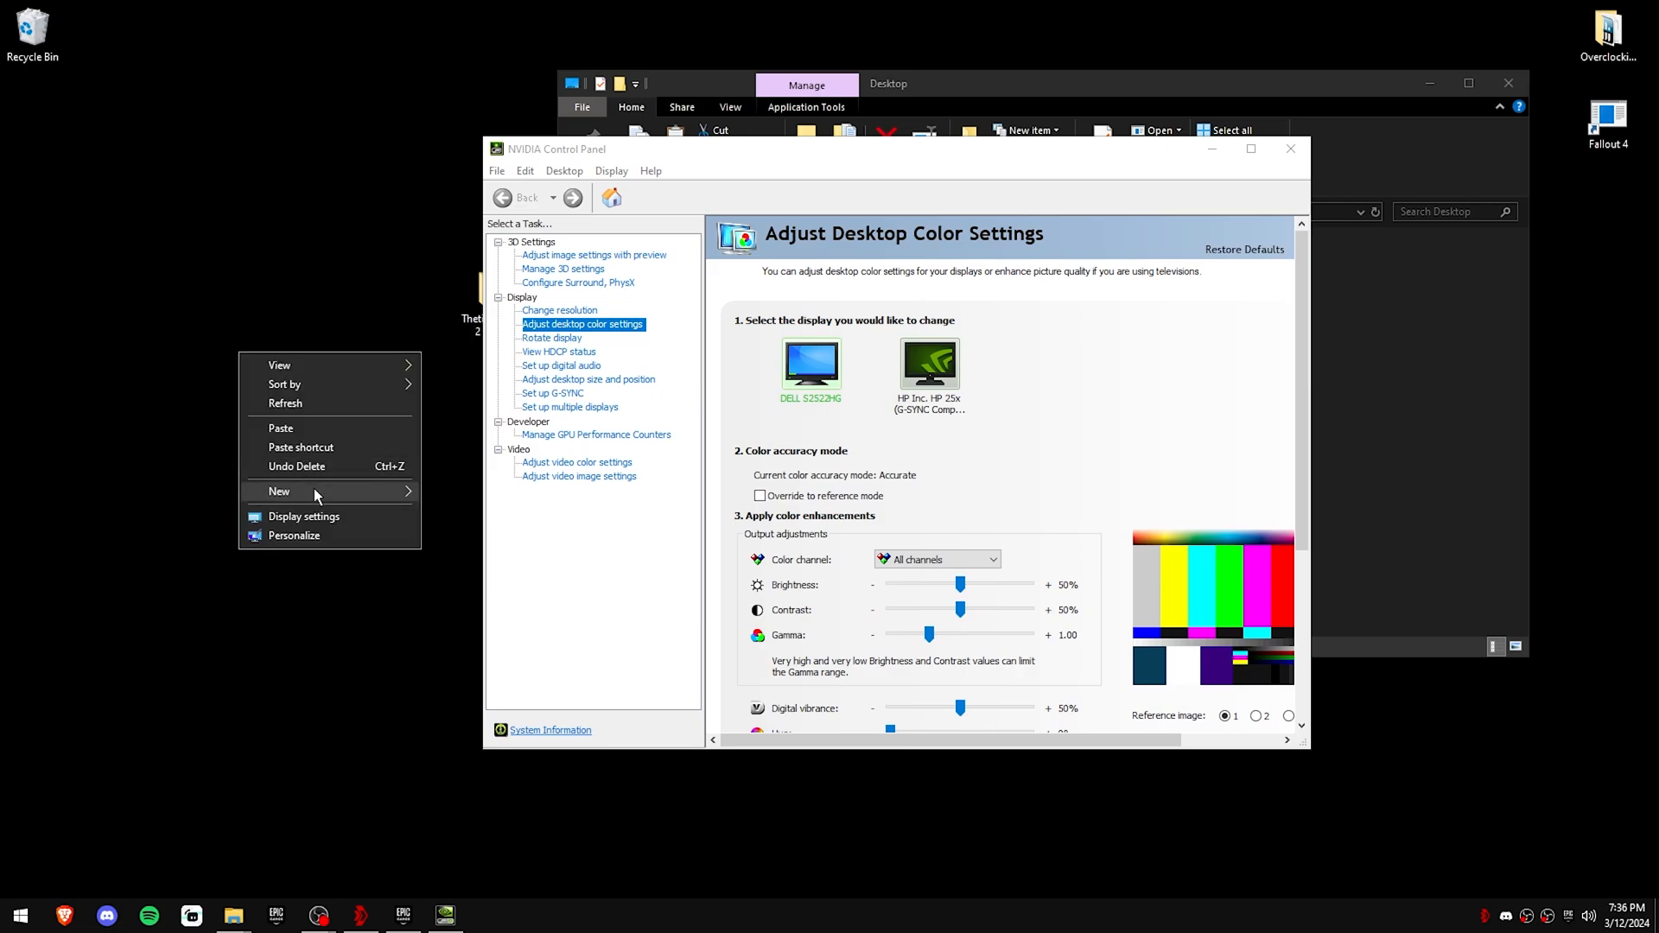
Step: Review the Desktop menu options and the Manage GPU Performance Counters page
click(640, 271)
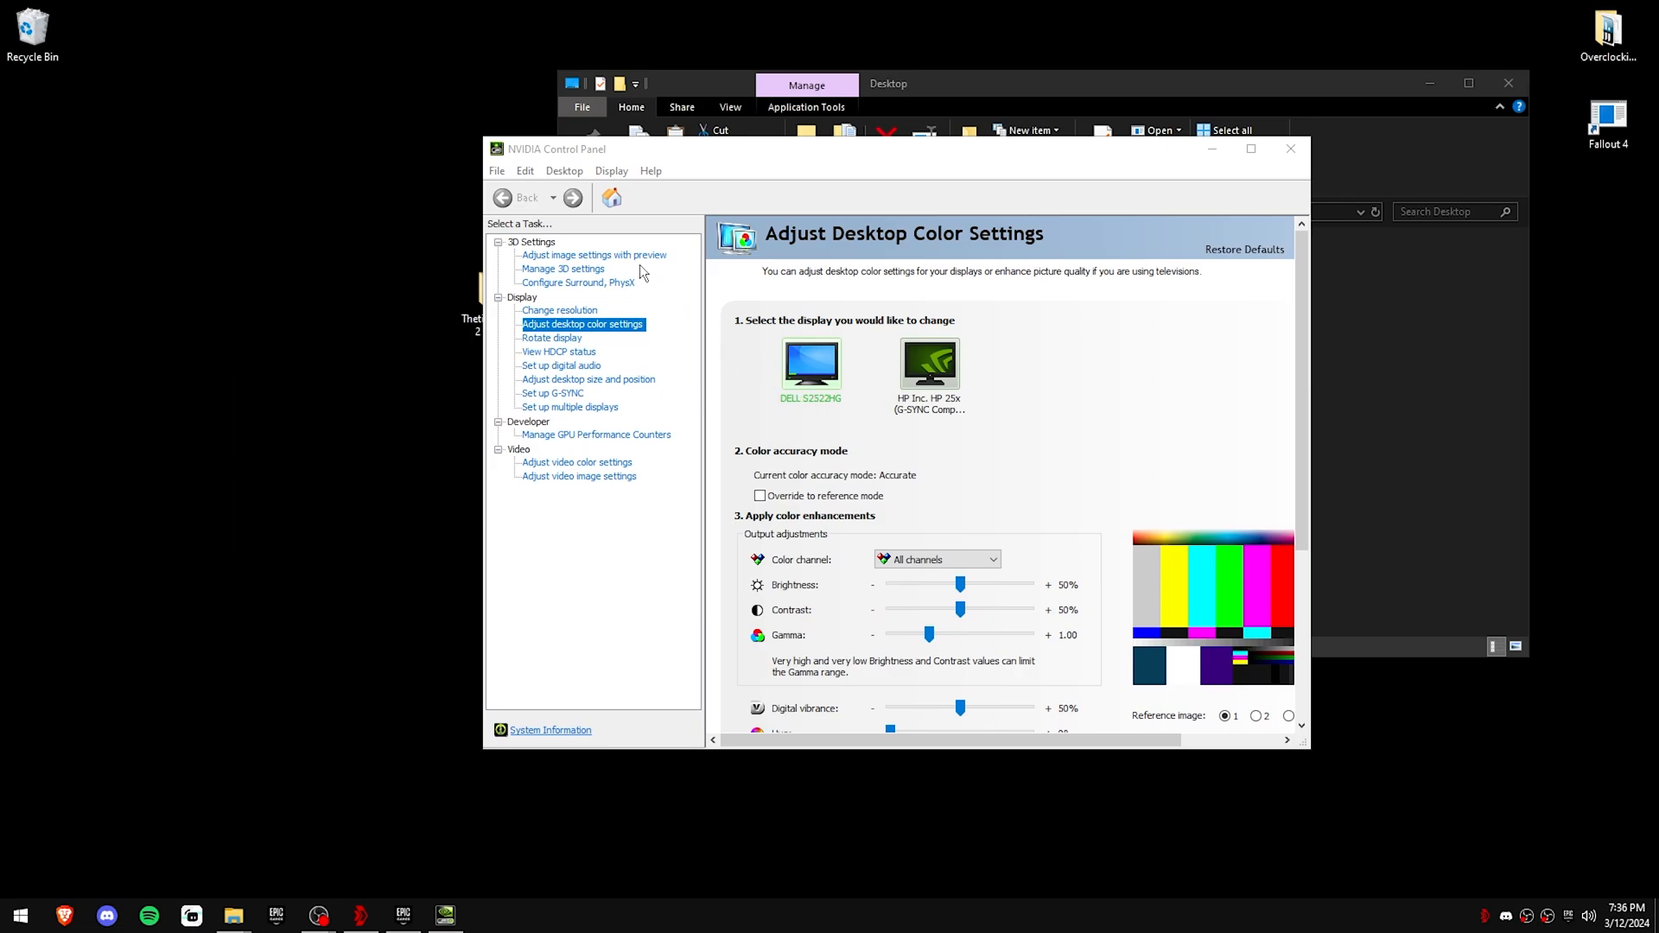
click(563, 171)
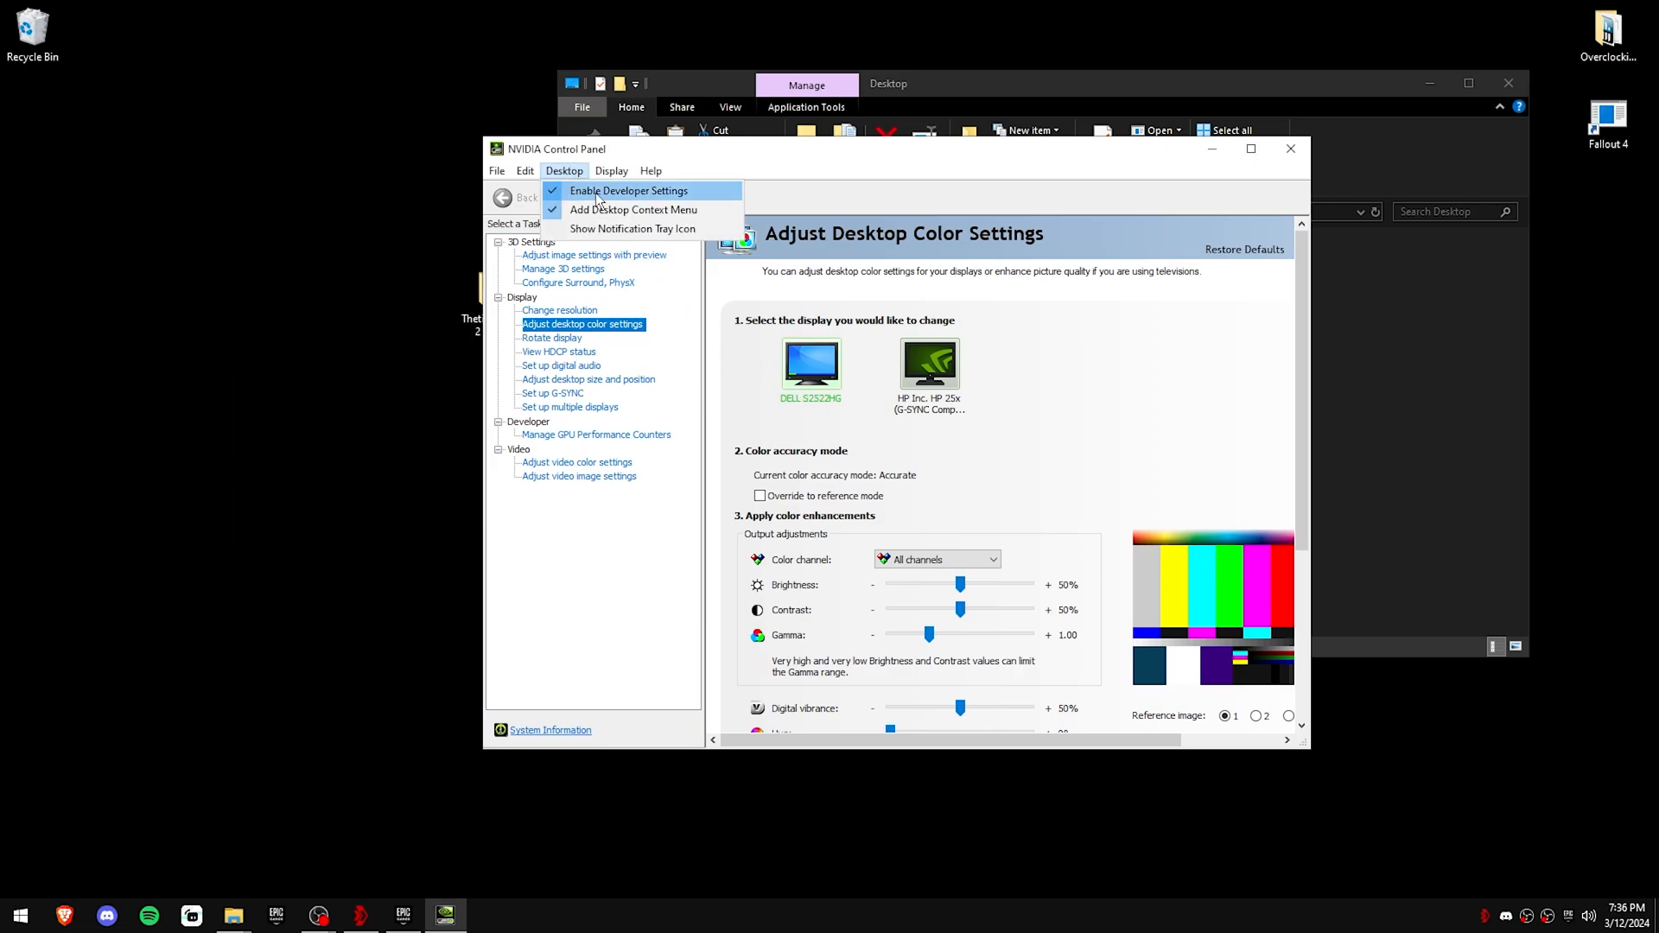
mouse_move(572, 399)
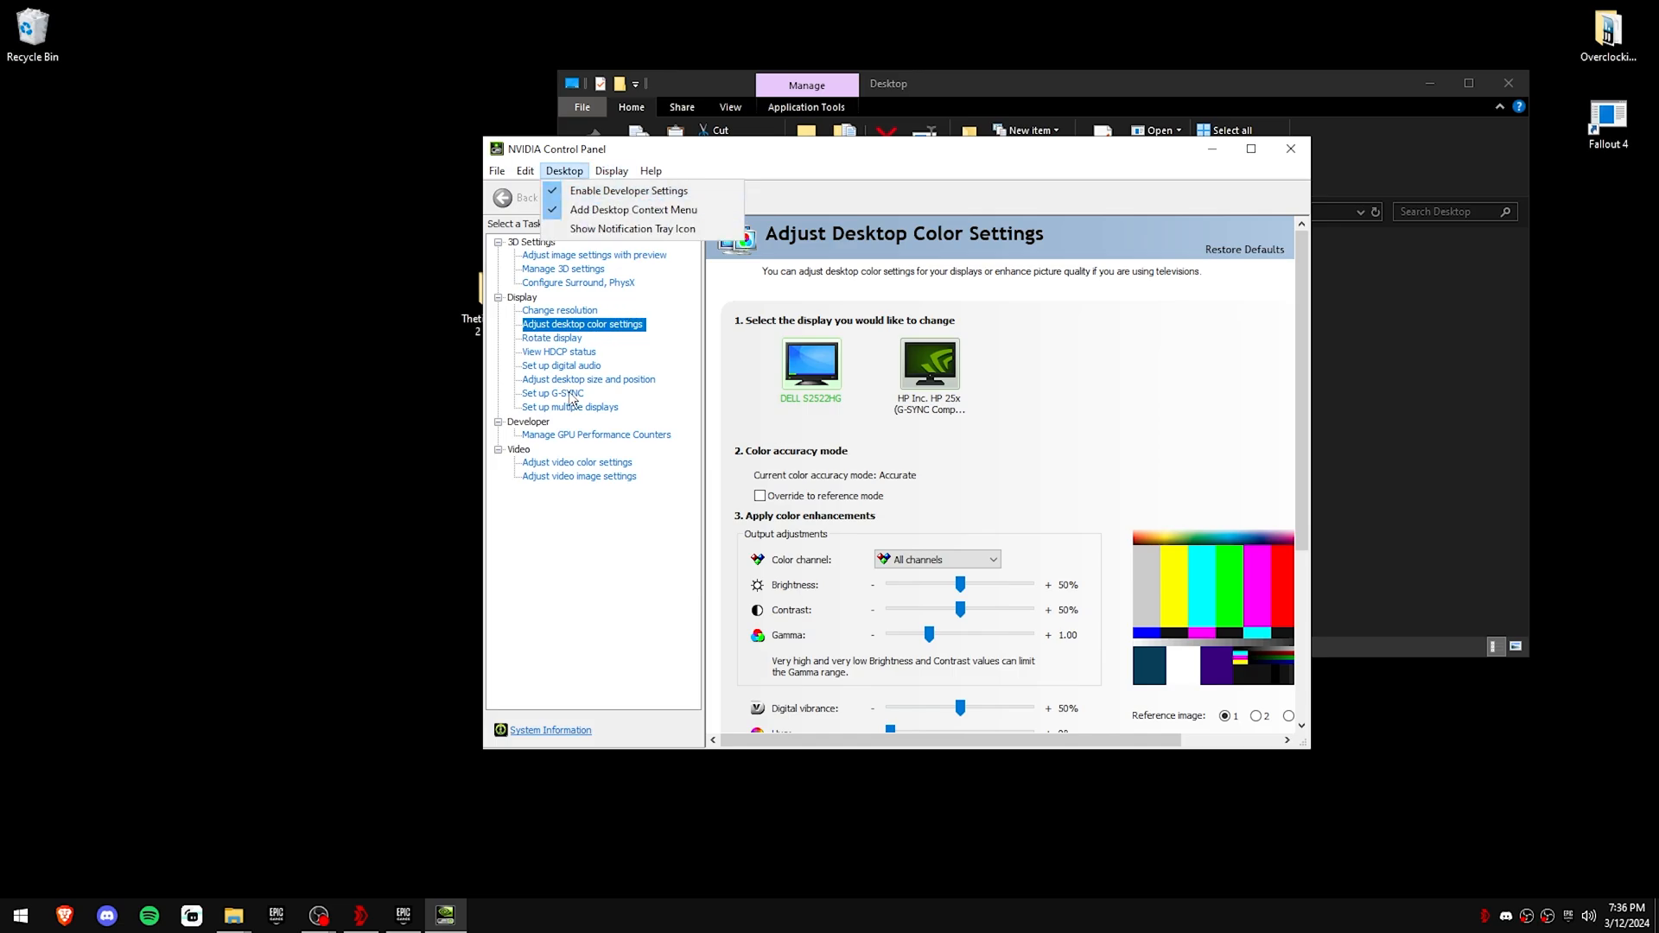
click(596, 434)
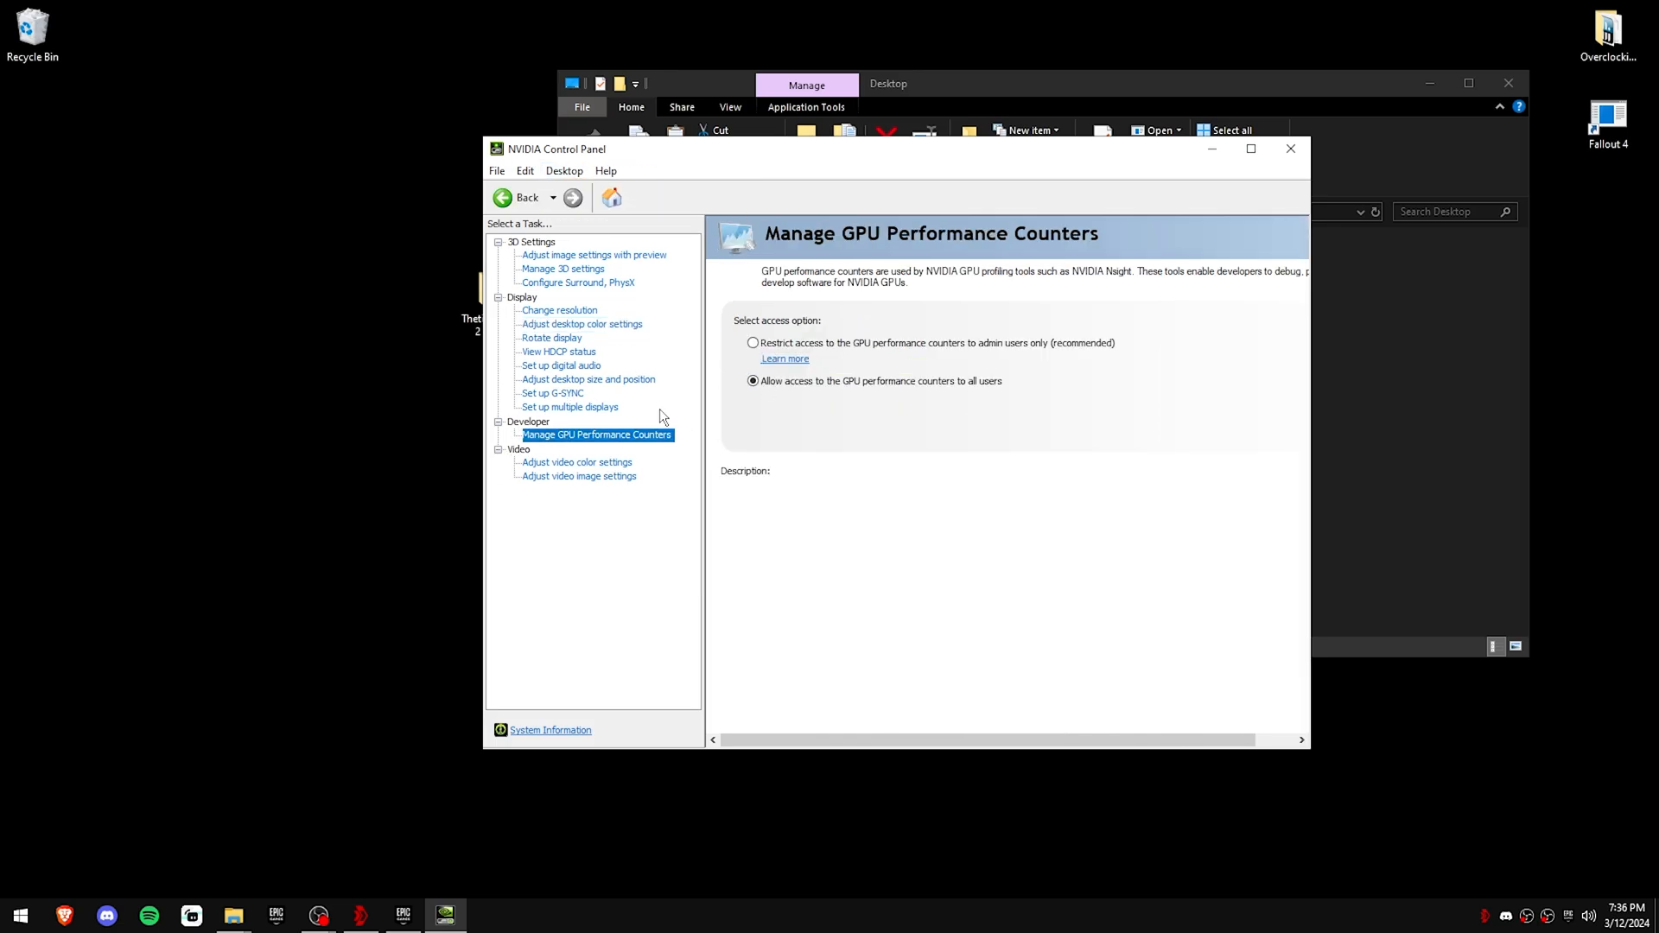
Step: Choose 'Use the advanced 3D image settings' and apply it
click(592, 256)
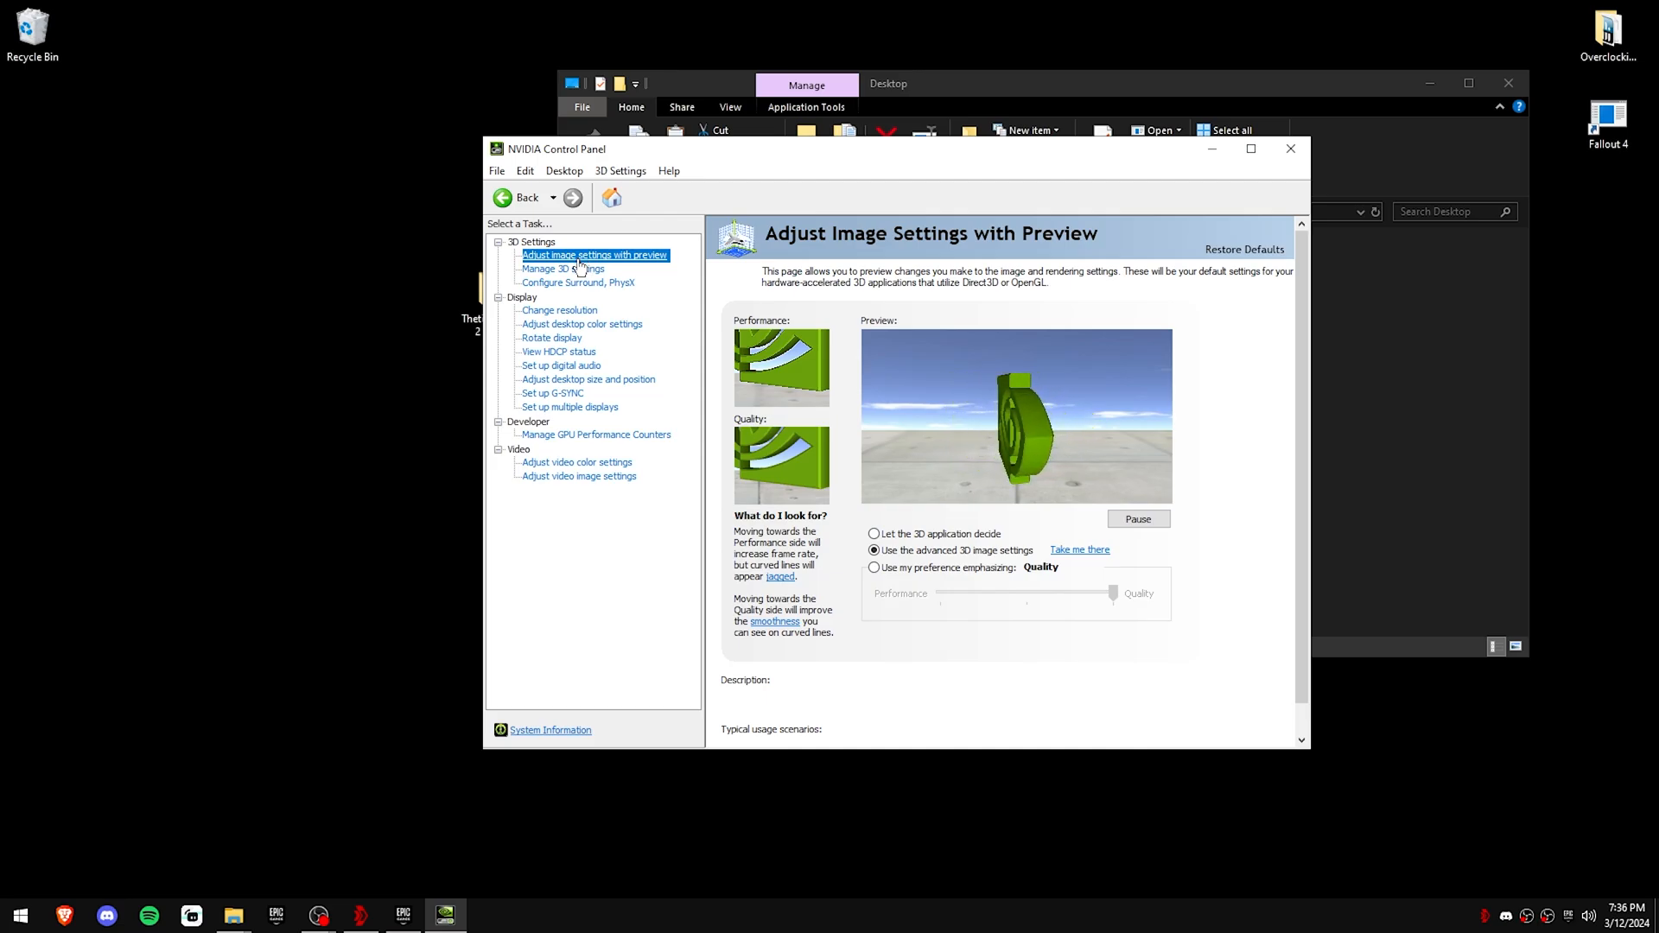
click(874, 550)
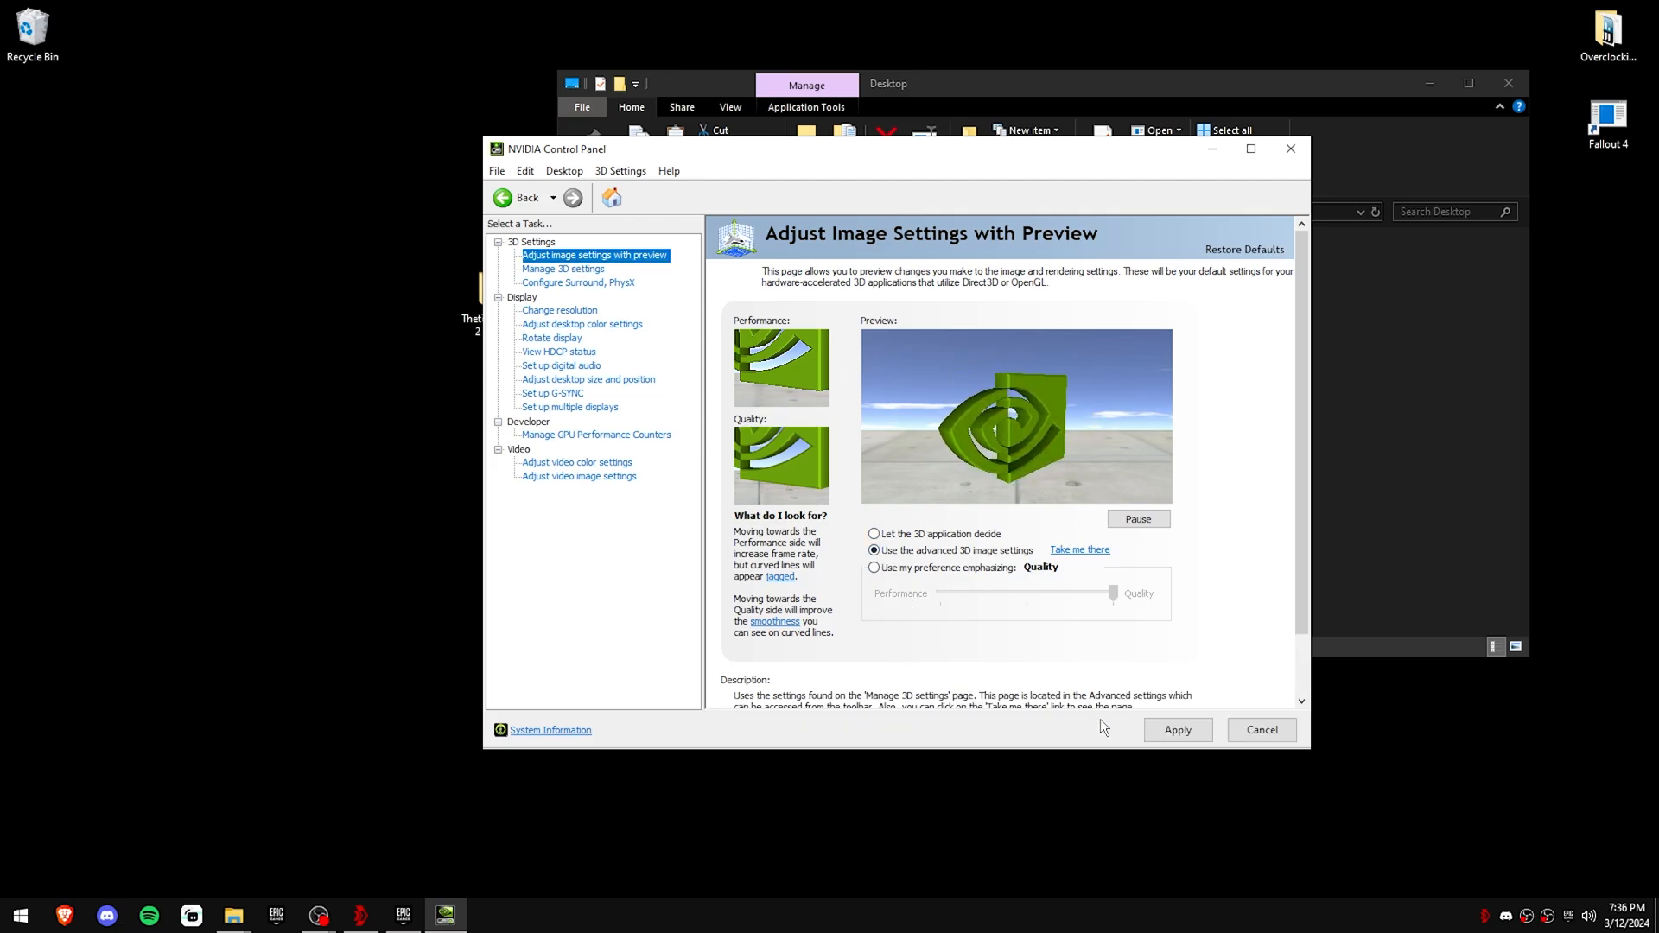
click(563, 269)
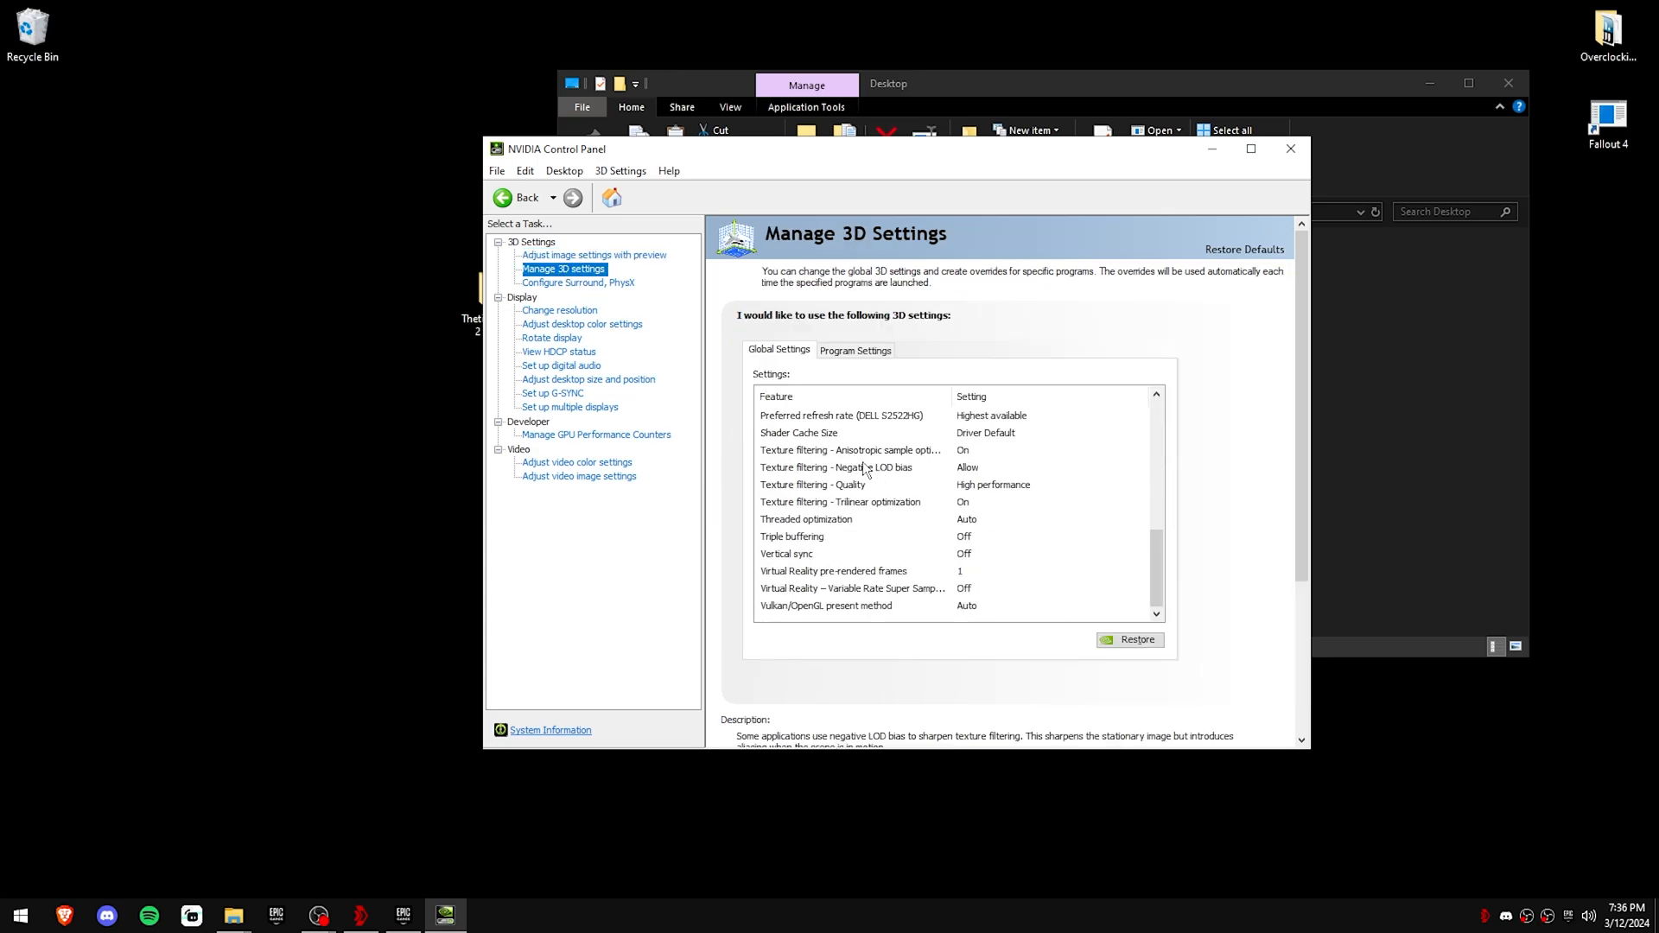
Step: Set the PhysX processor to the RTX 4070 Ti in Surround and PhysX configuration
scroll(up, 3)
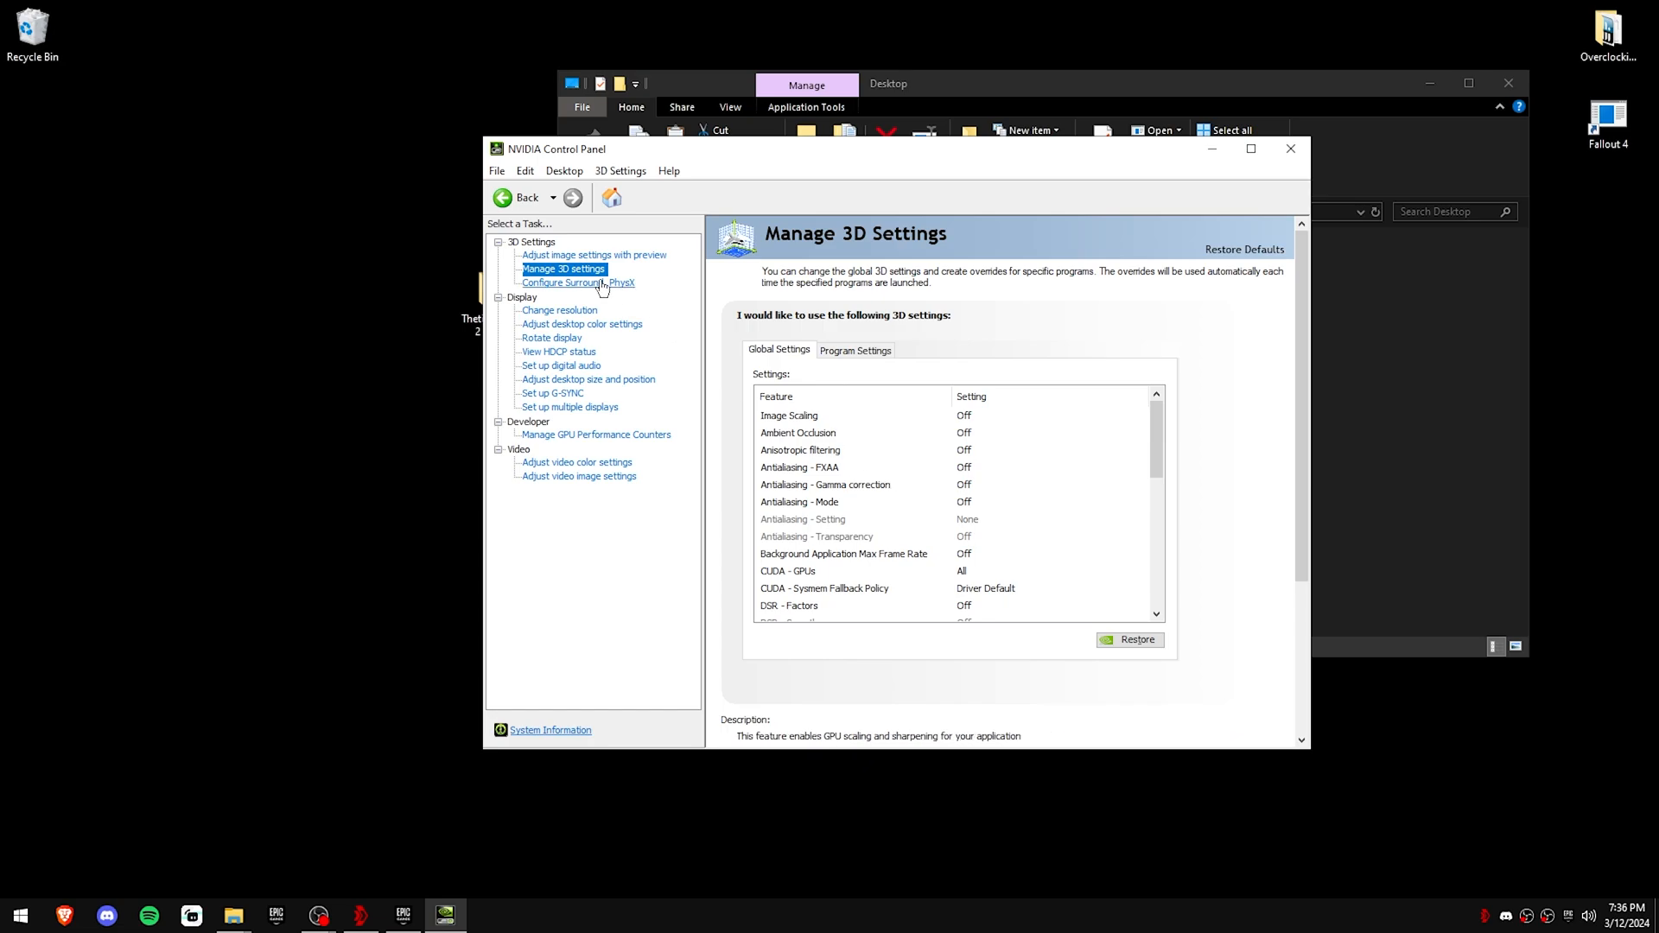
click(578, 282)
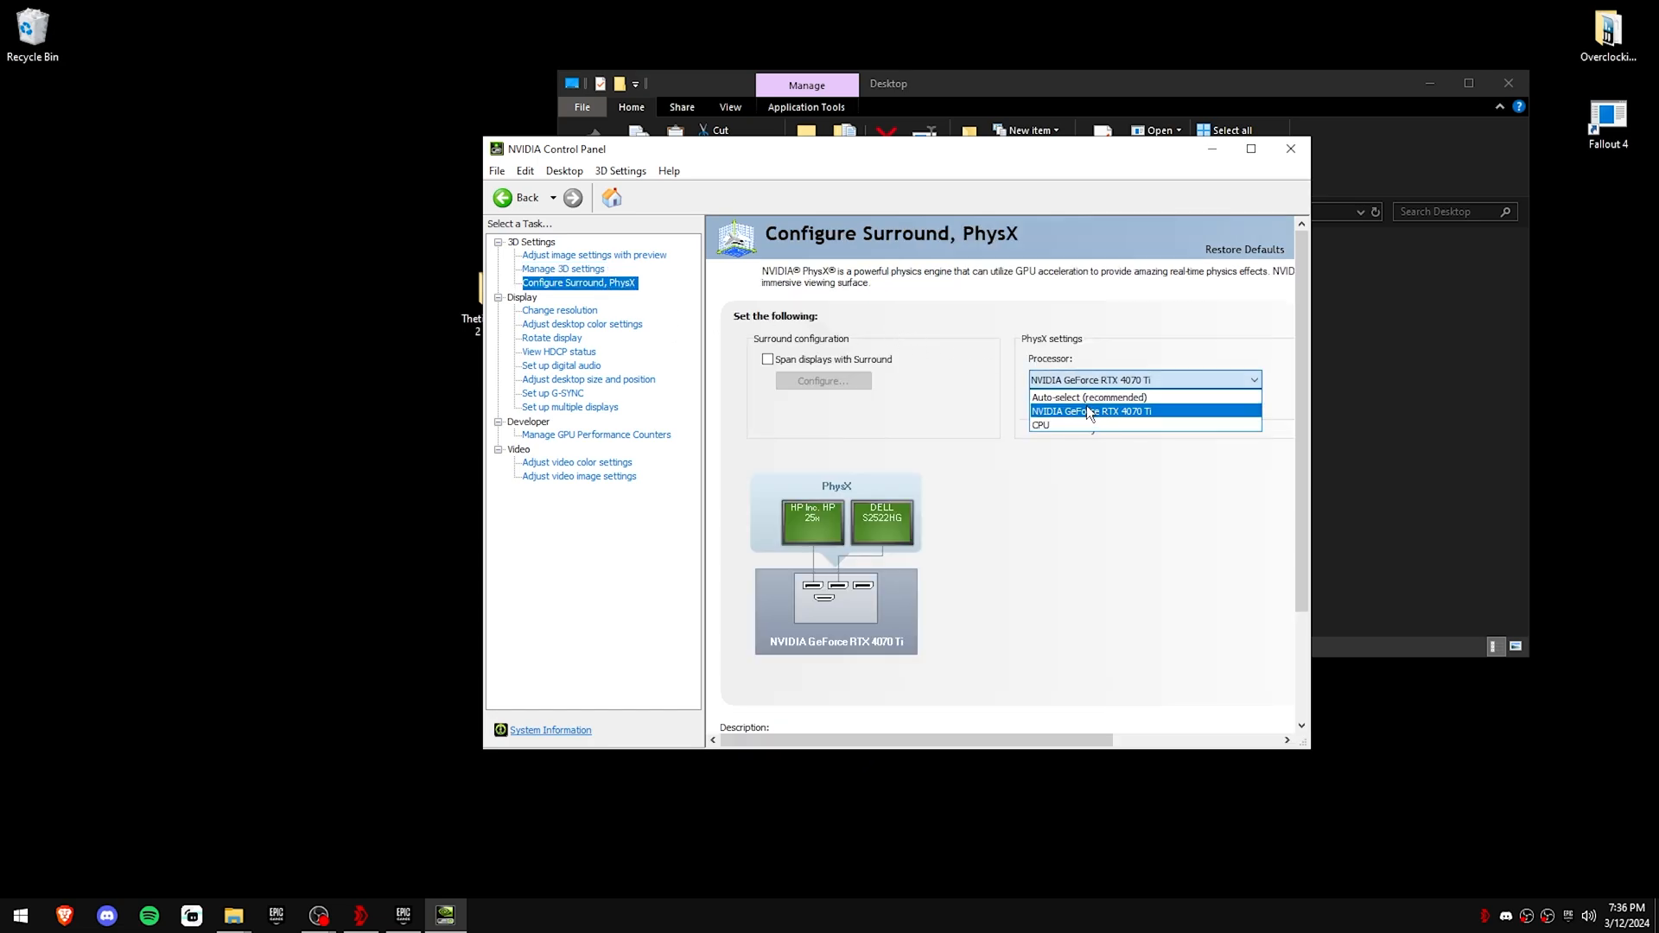
click(560, 310)
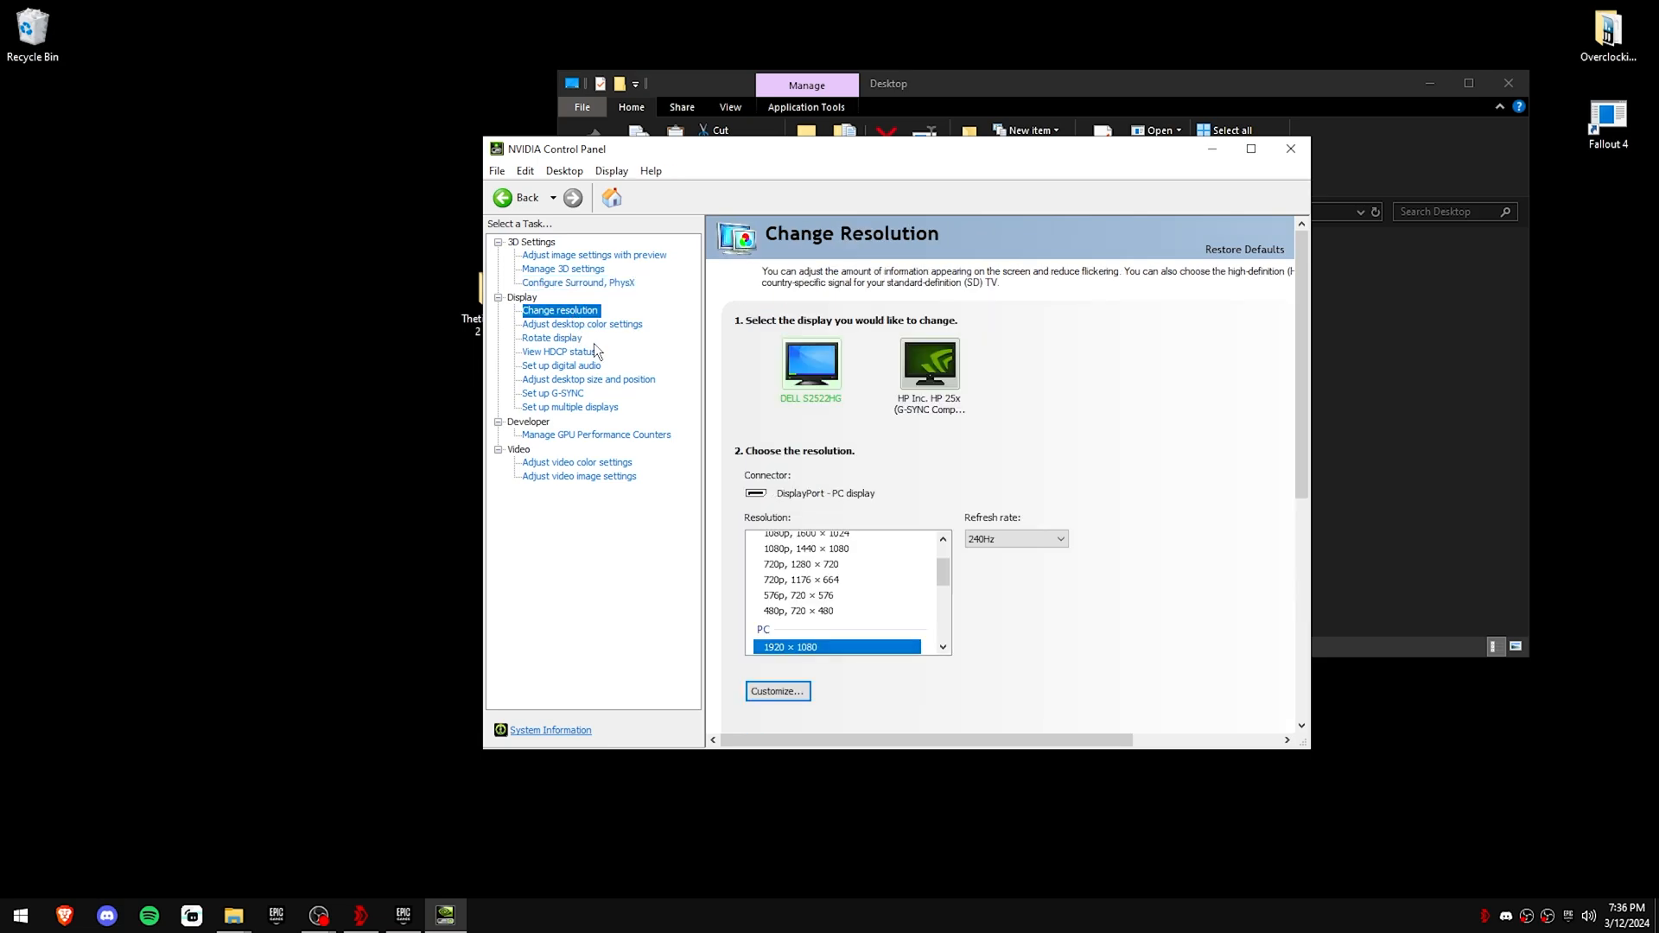
Step: Check the HP monitor's resolution, then select the DELL monitor in desktop colour settings
click(1058, 539)
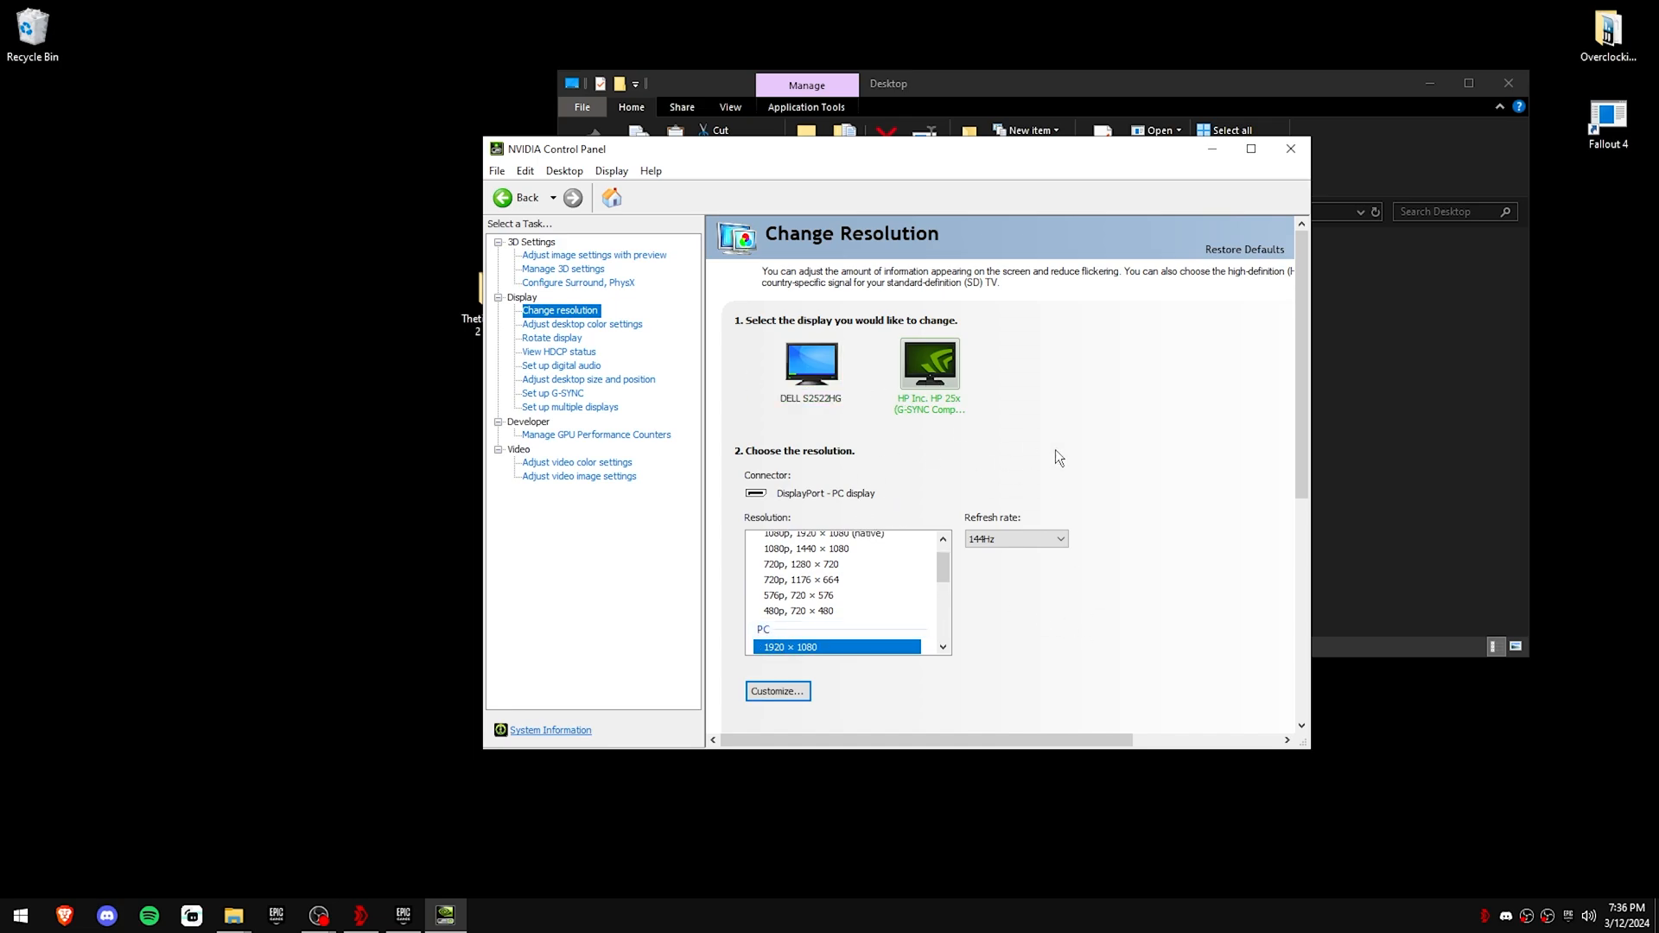
click(582, 323)
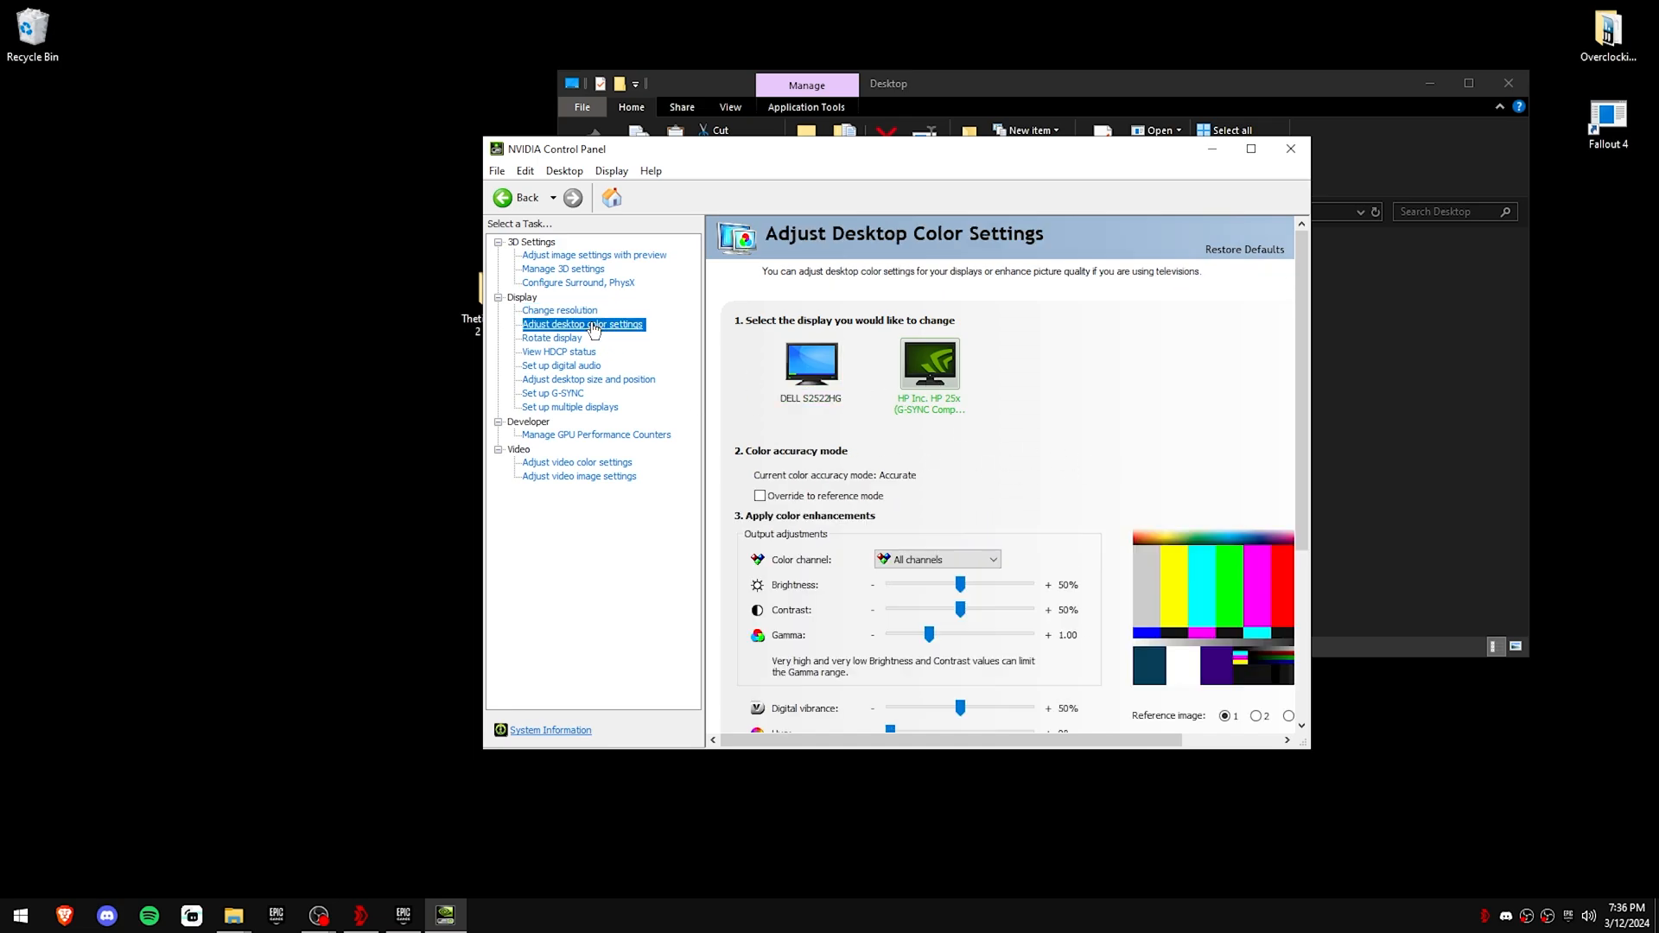
click(810, 365)
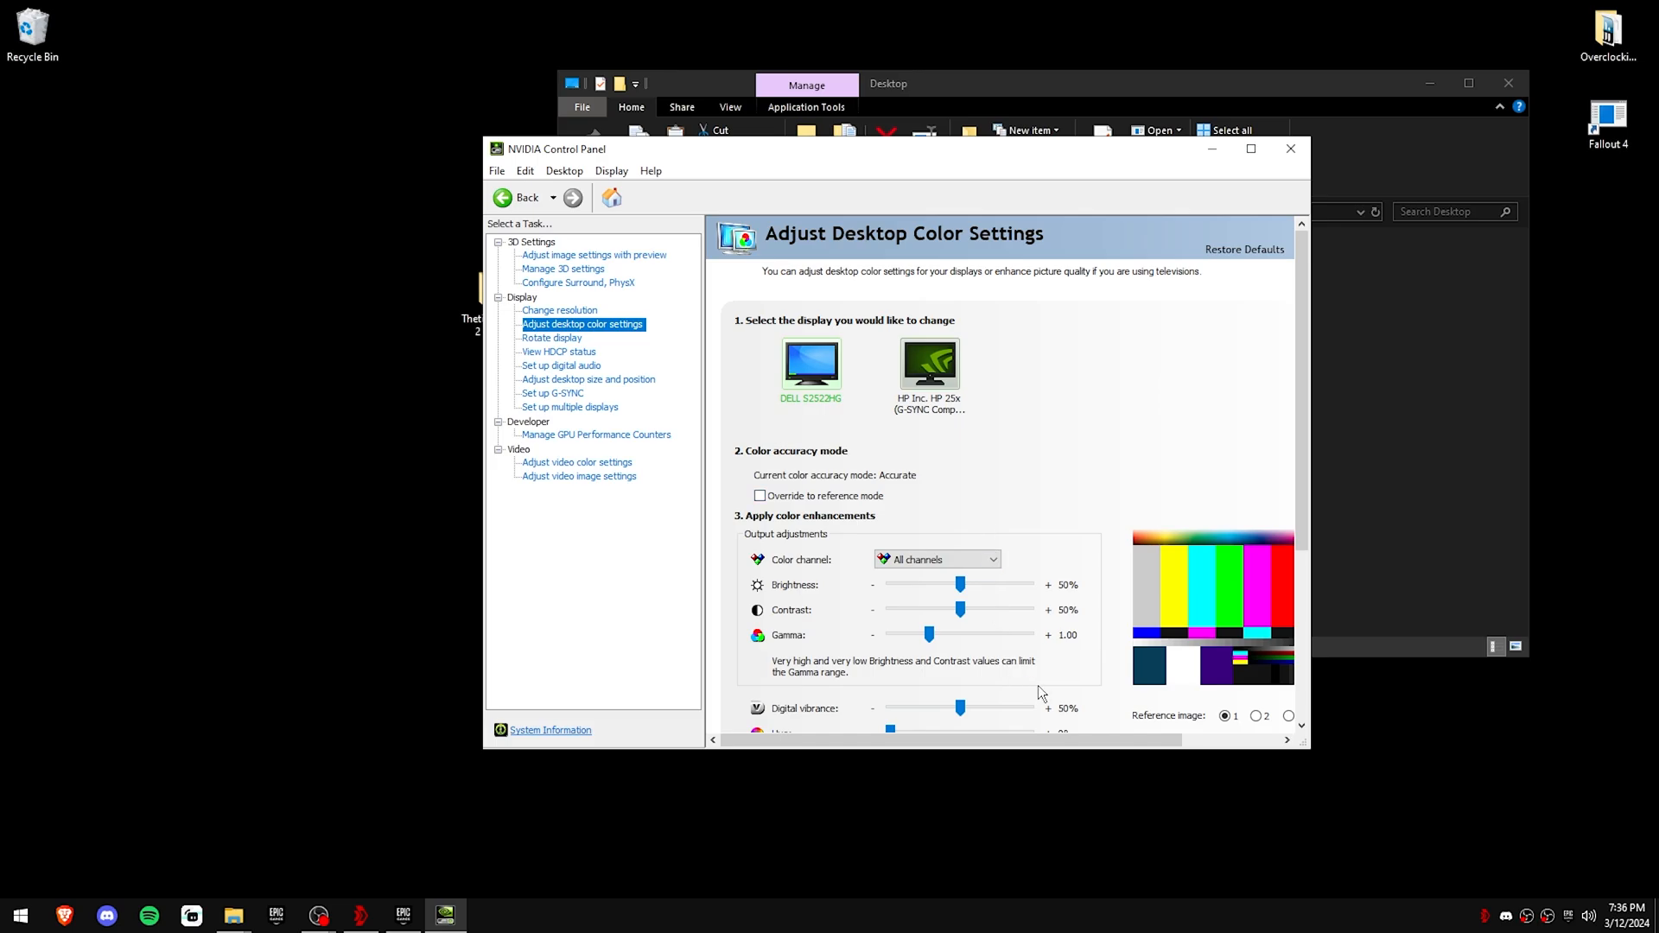
mouse_move(551, 337)
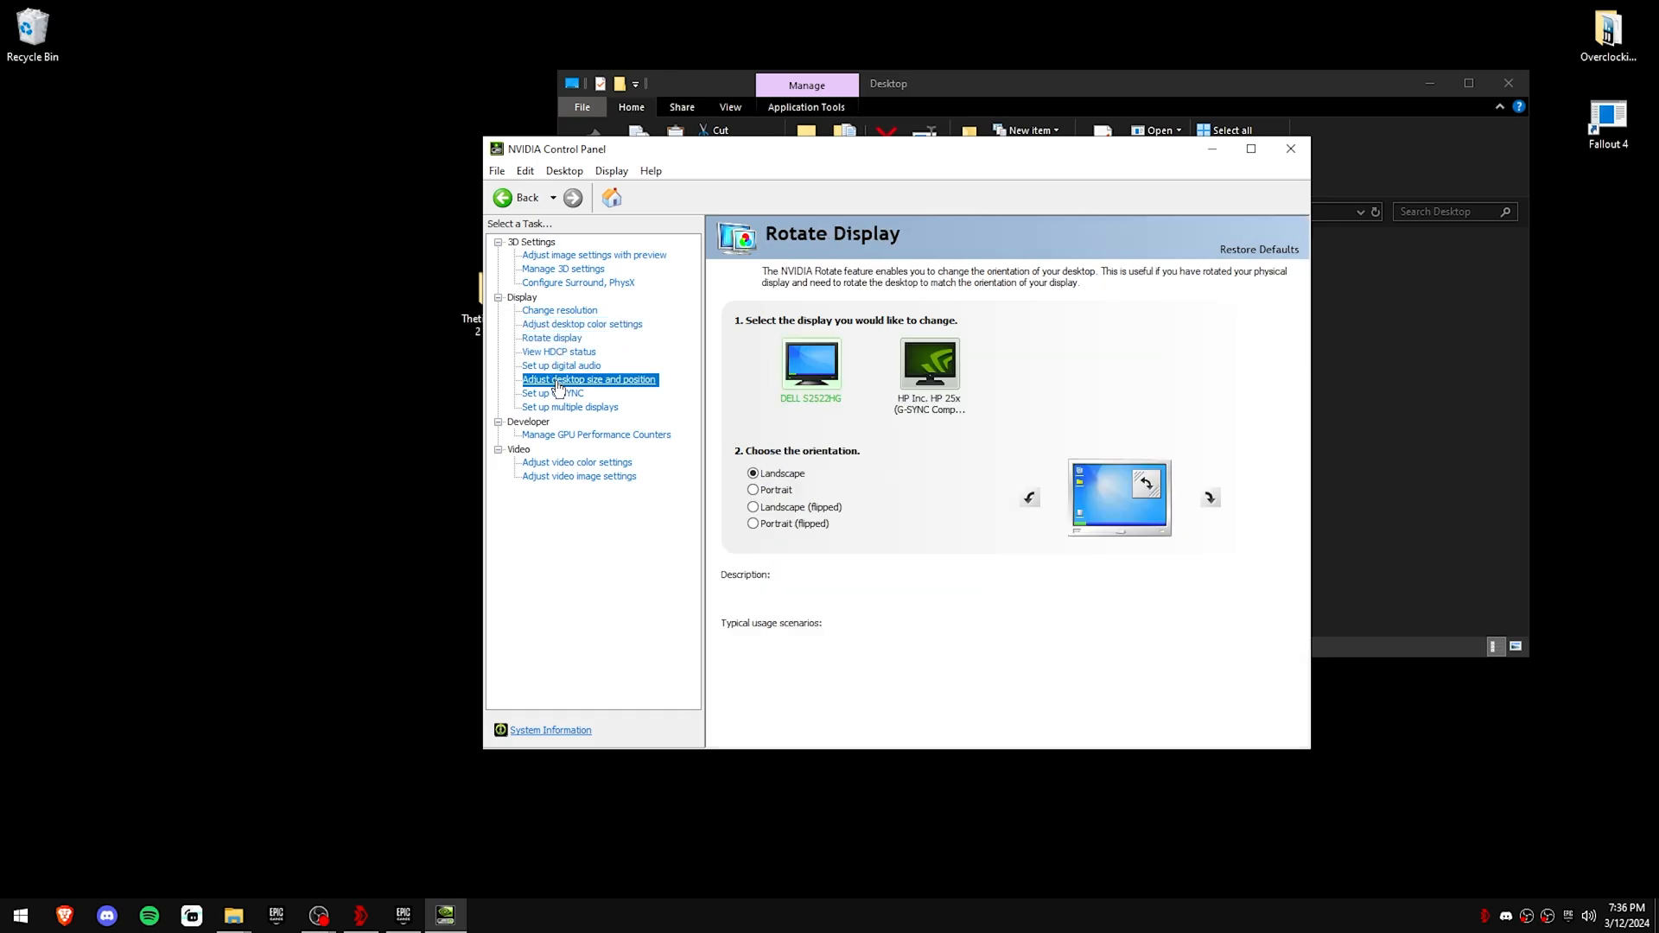
Step: Review desktop size and position for the DELL monitor and move on to Set up G-SYNC
click(587, 379)
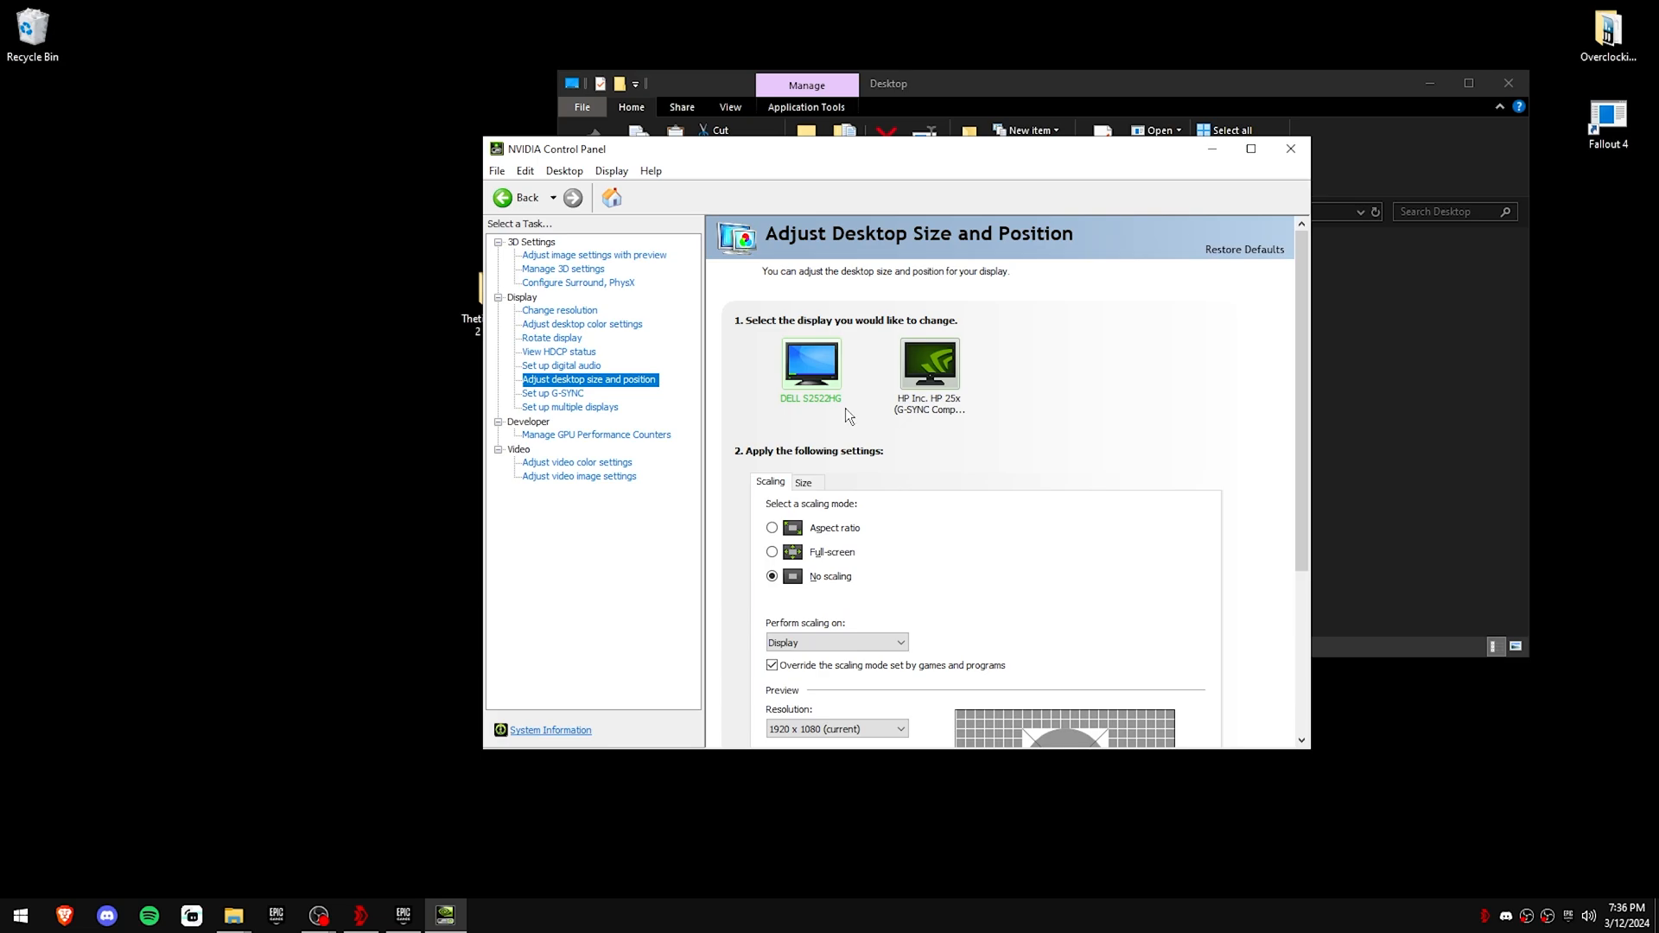
scroll(down, 3)
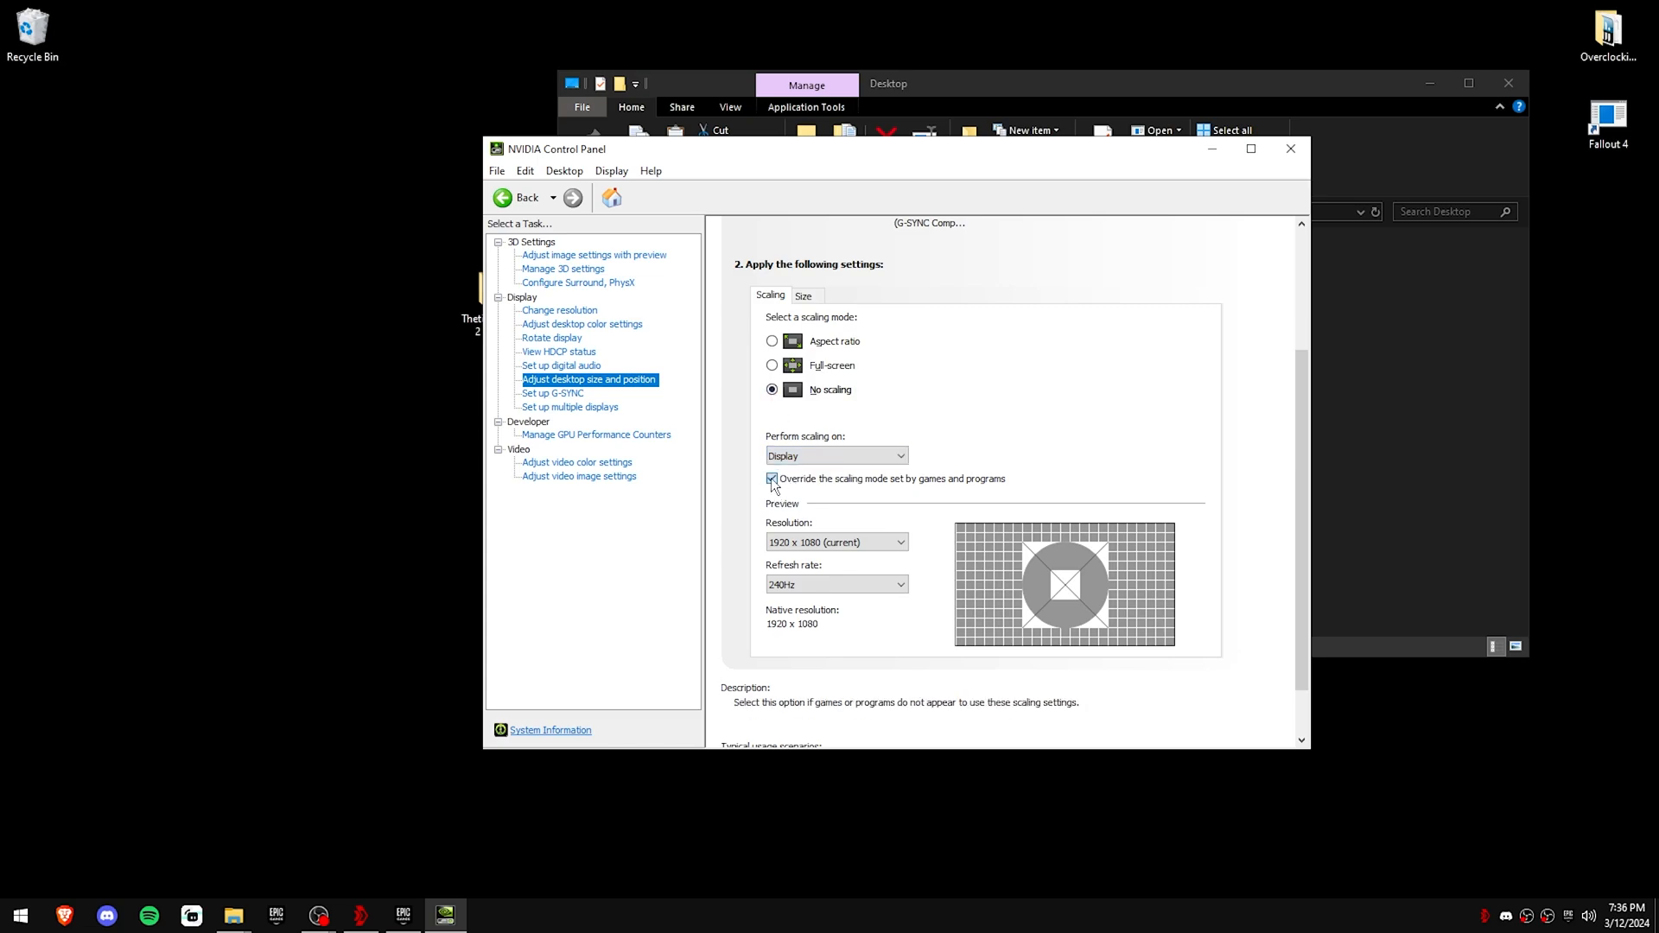
click(772, 479)
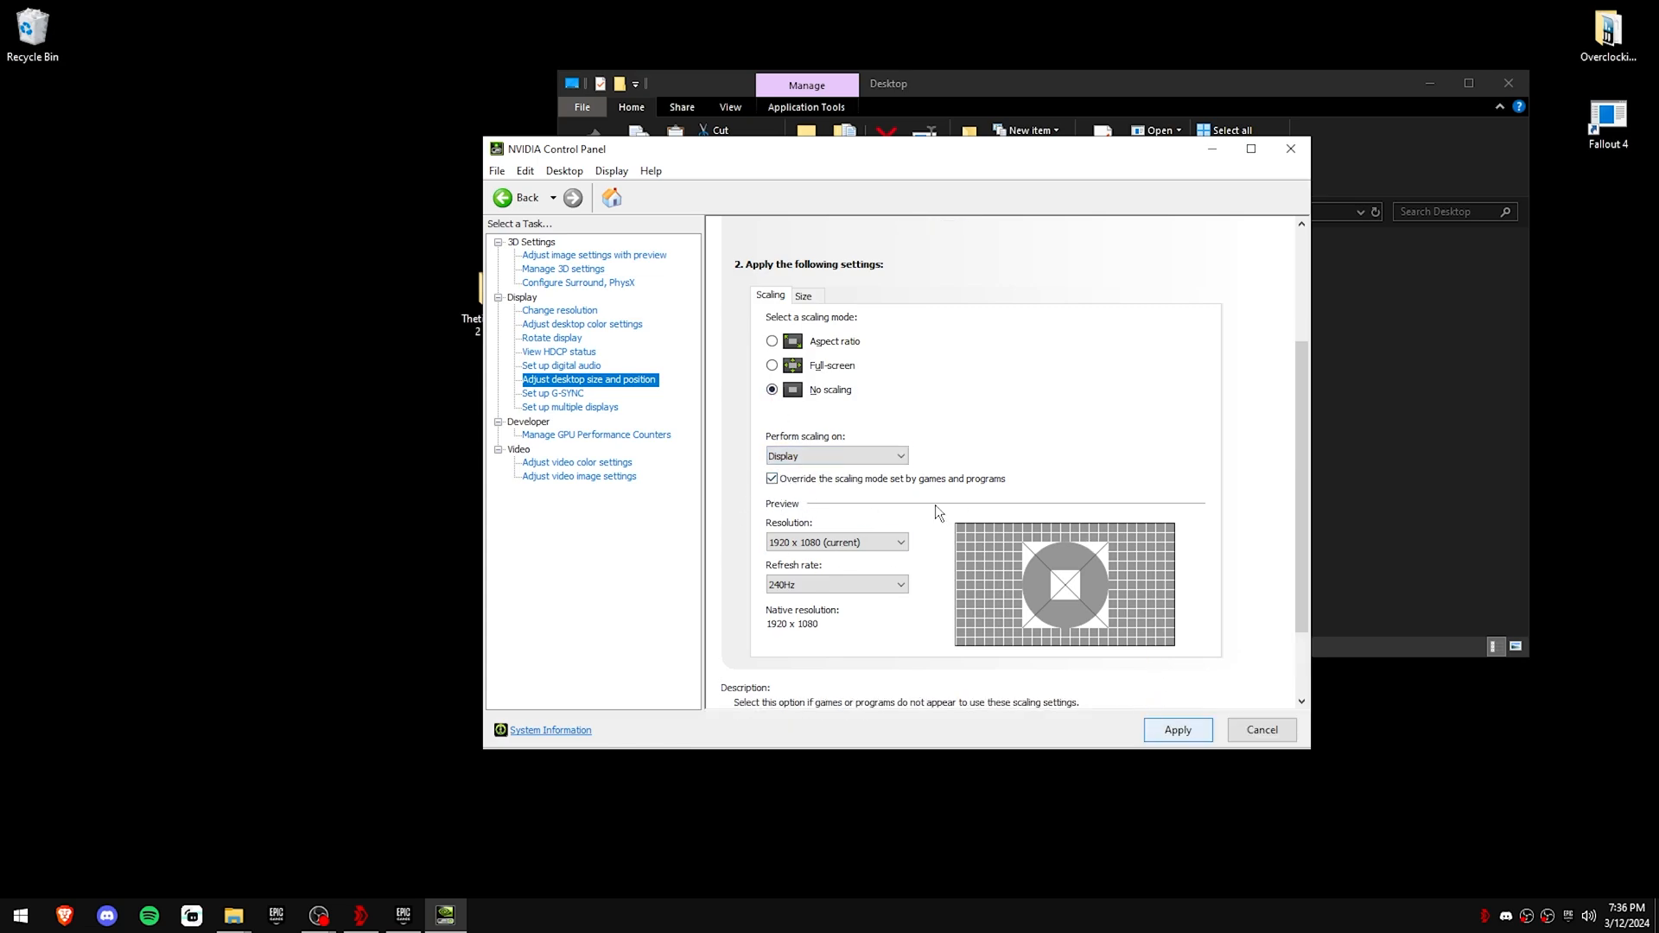
click(553, 393)
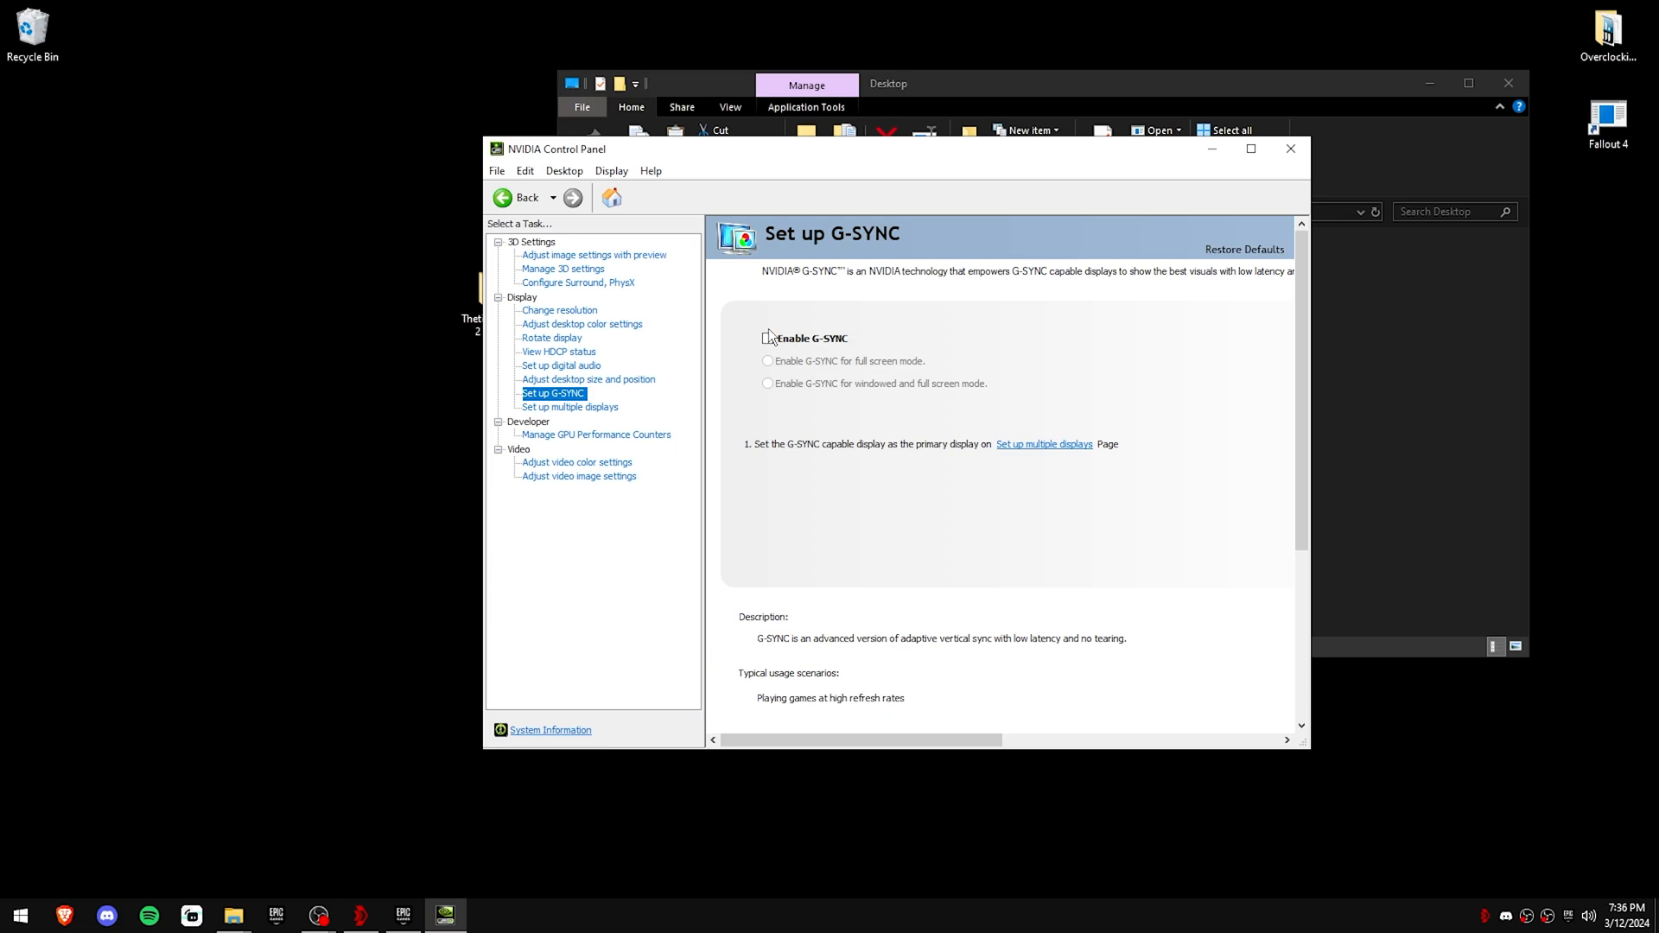
Step: Make the DELL monitor display 1 in Set up multiple displays
click(767, 337)
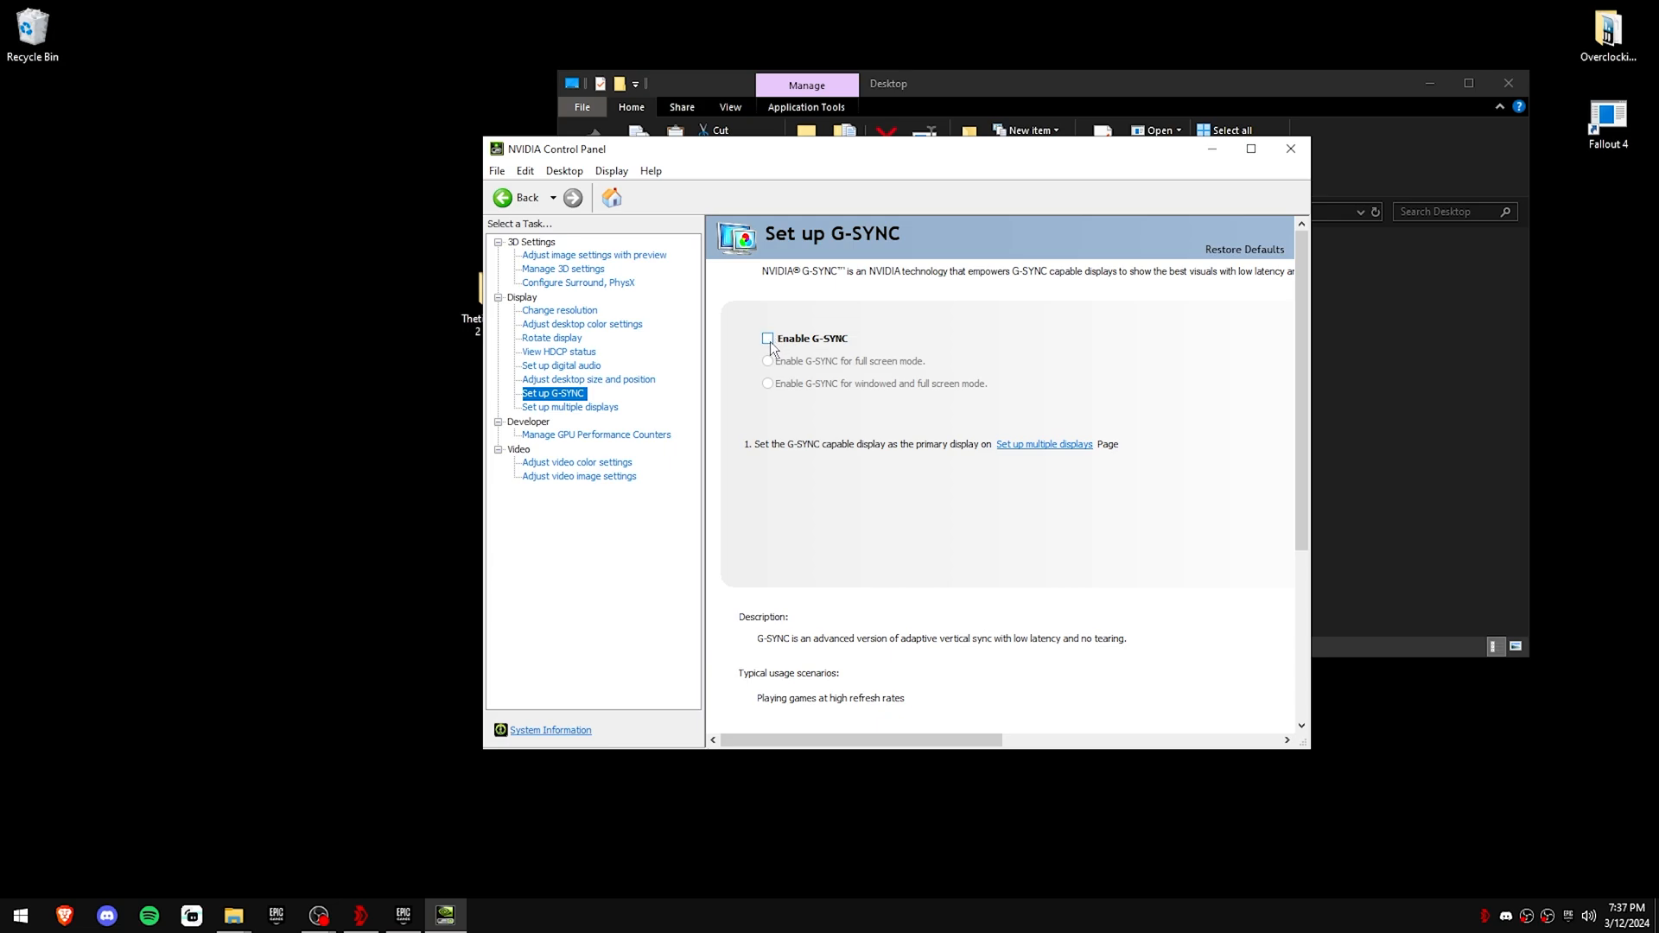
click(571, 406)
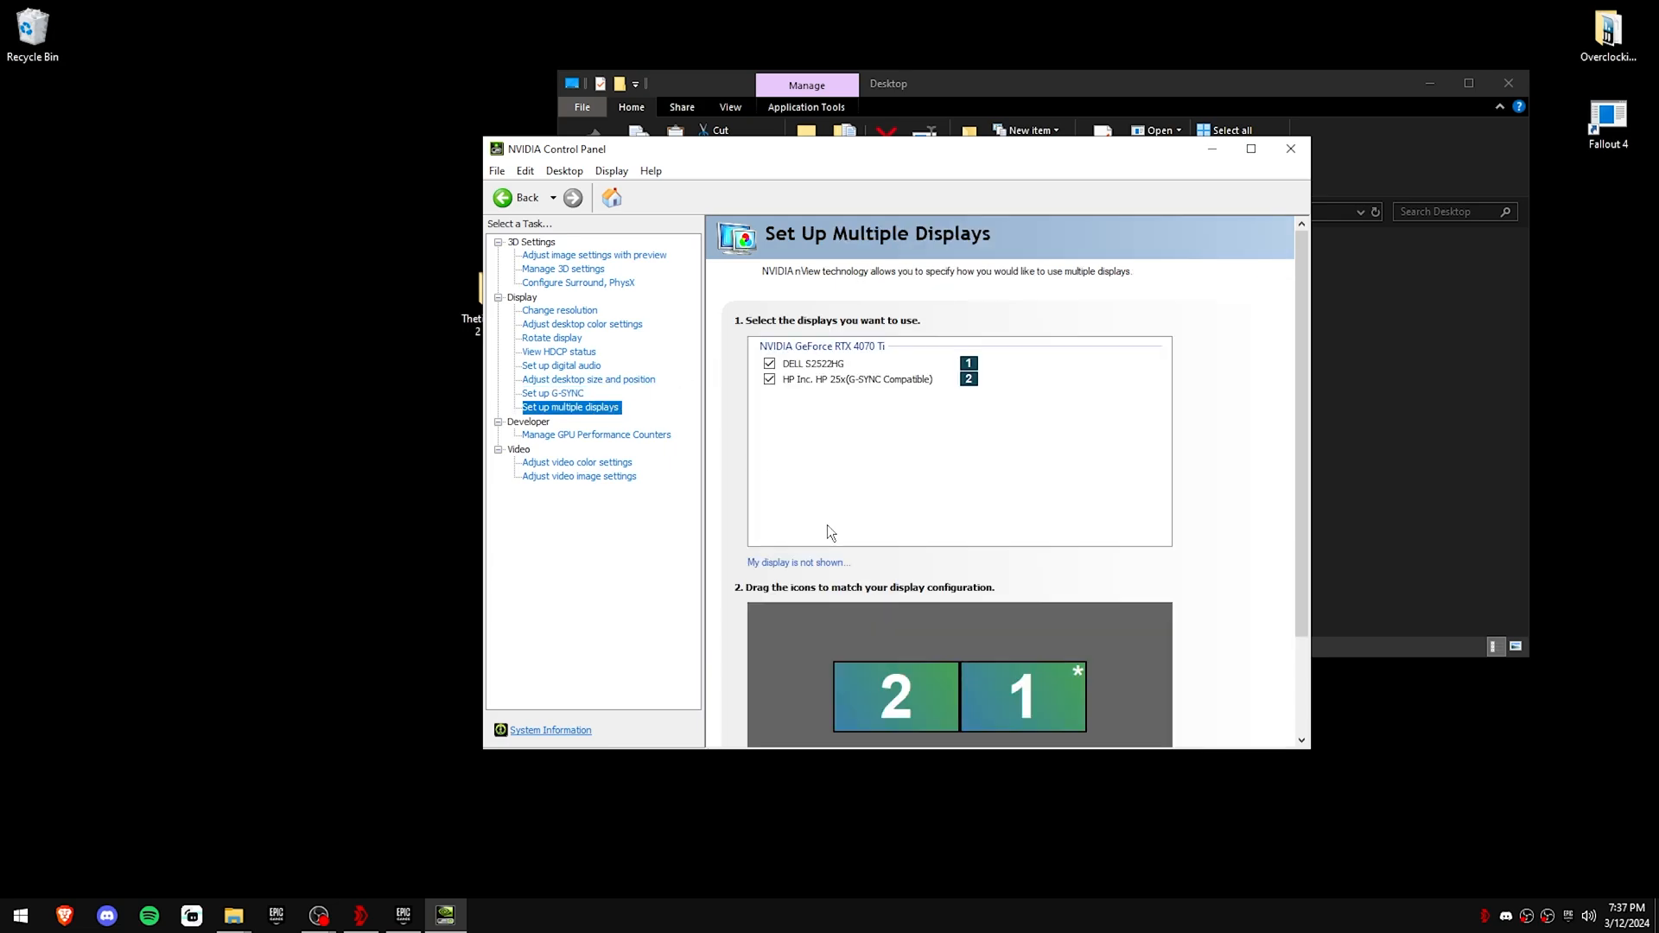
scroll(down, 3)
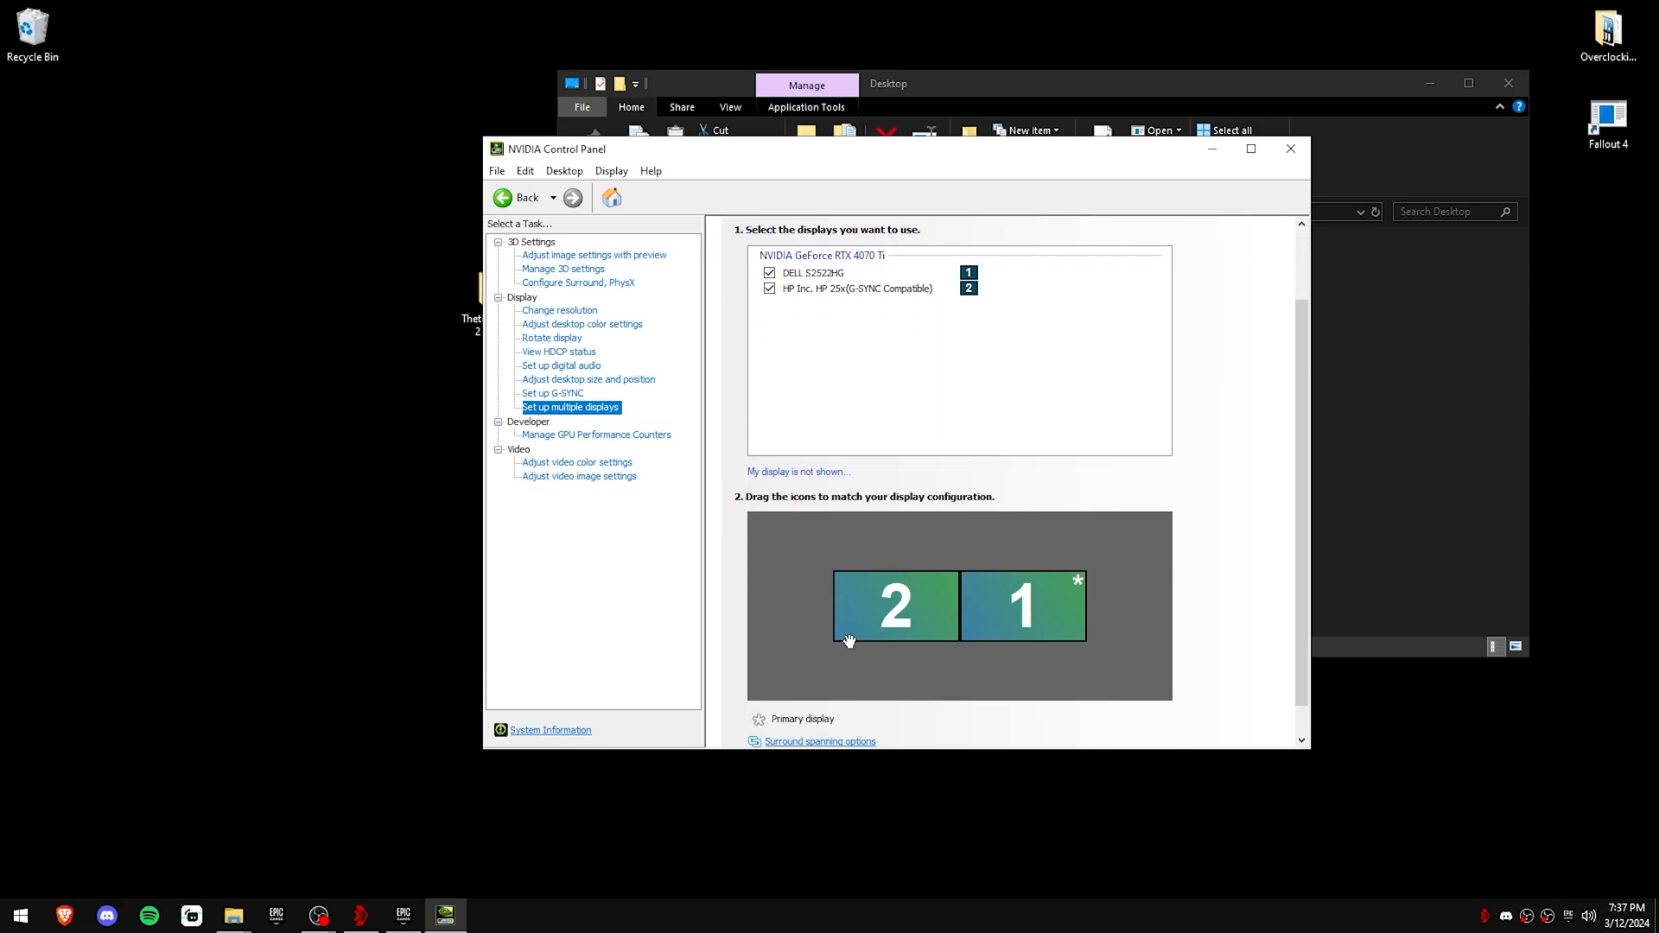
click(1021, 605)
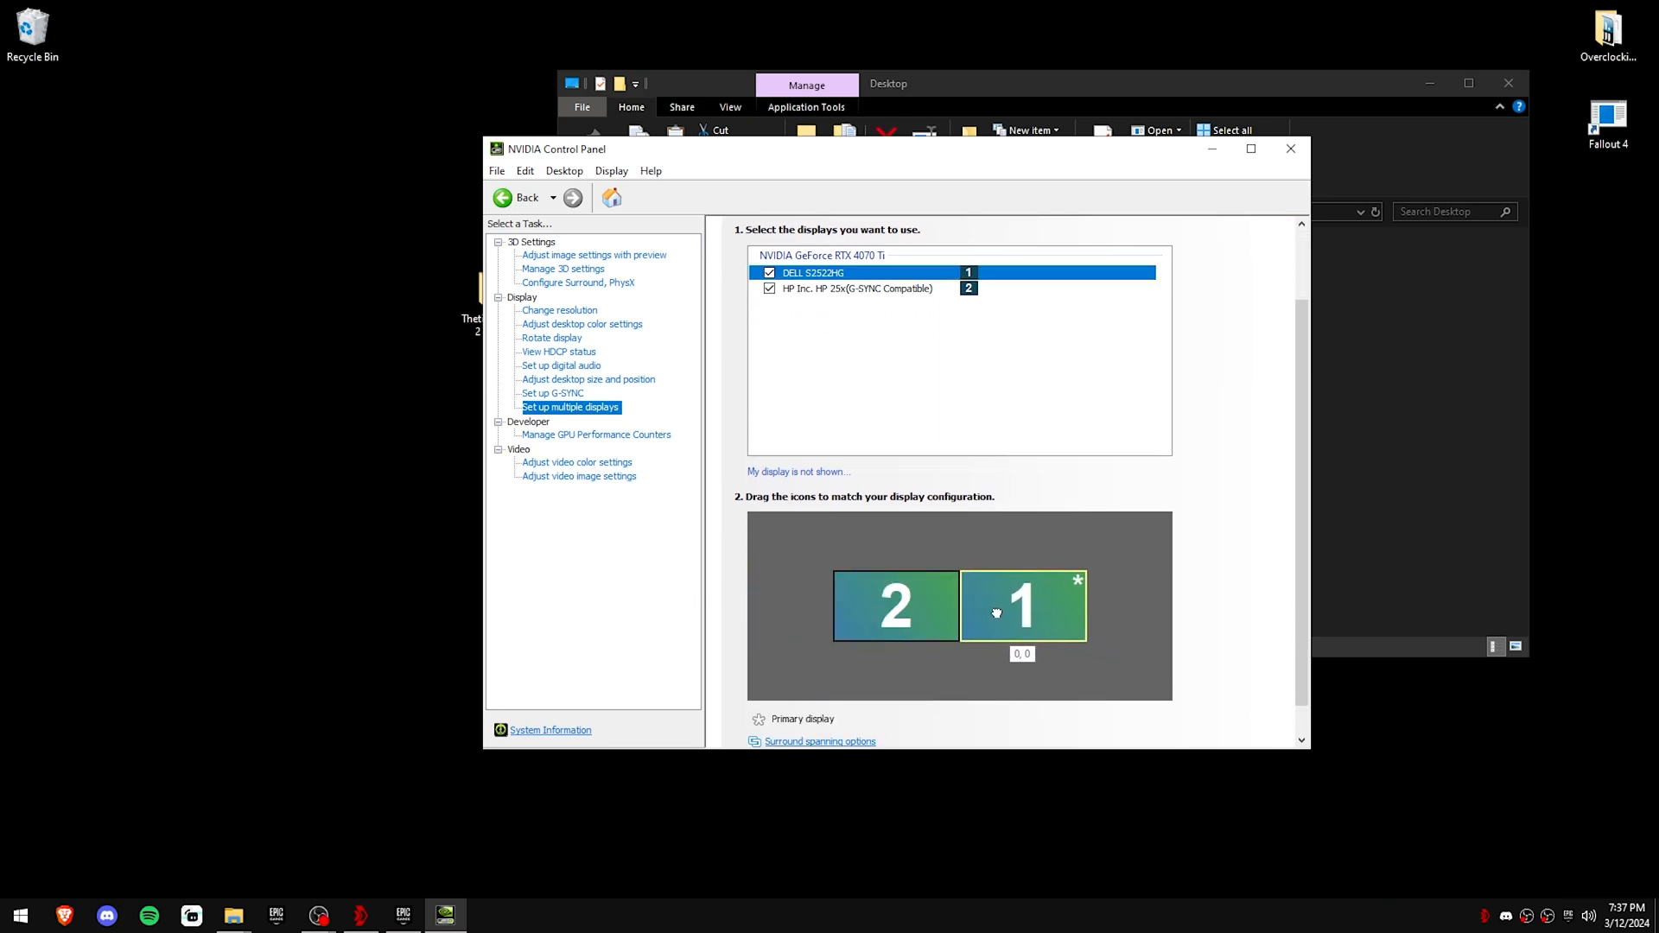
Step: Apply and keep the display change, then allow GPU performance counters for all users
click(596, 434)
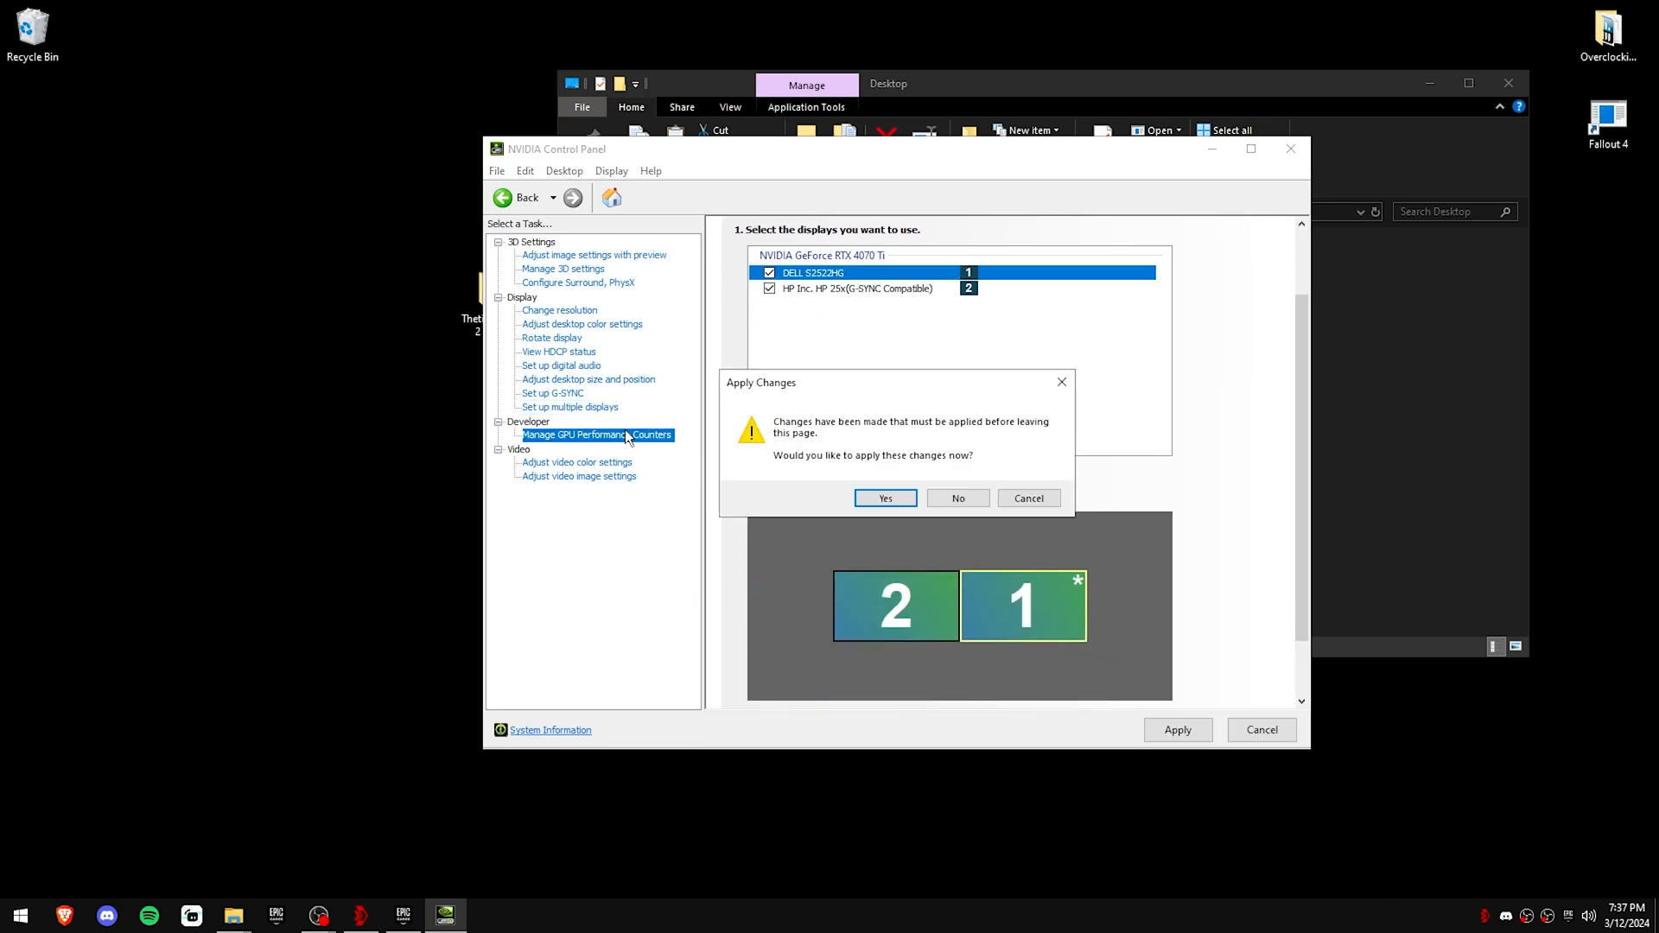
click(885, 498)
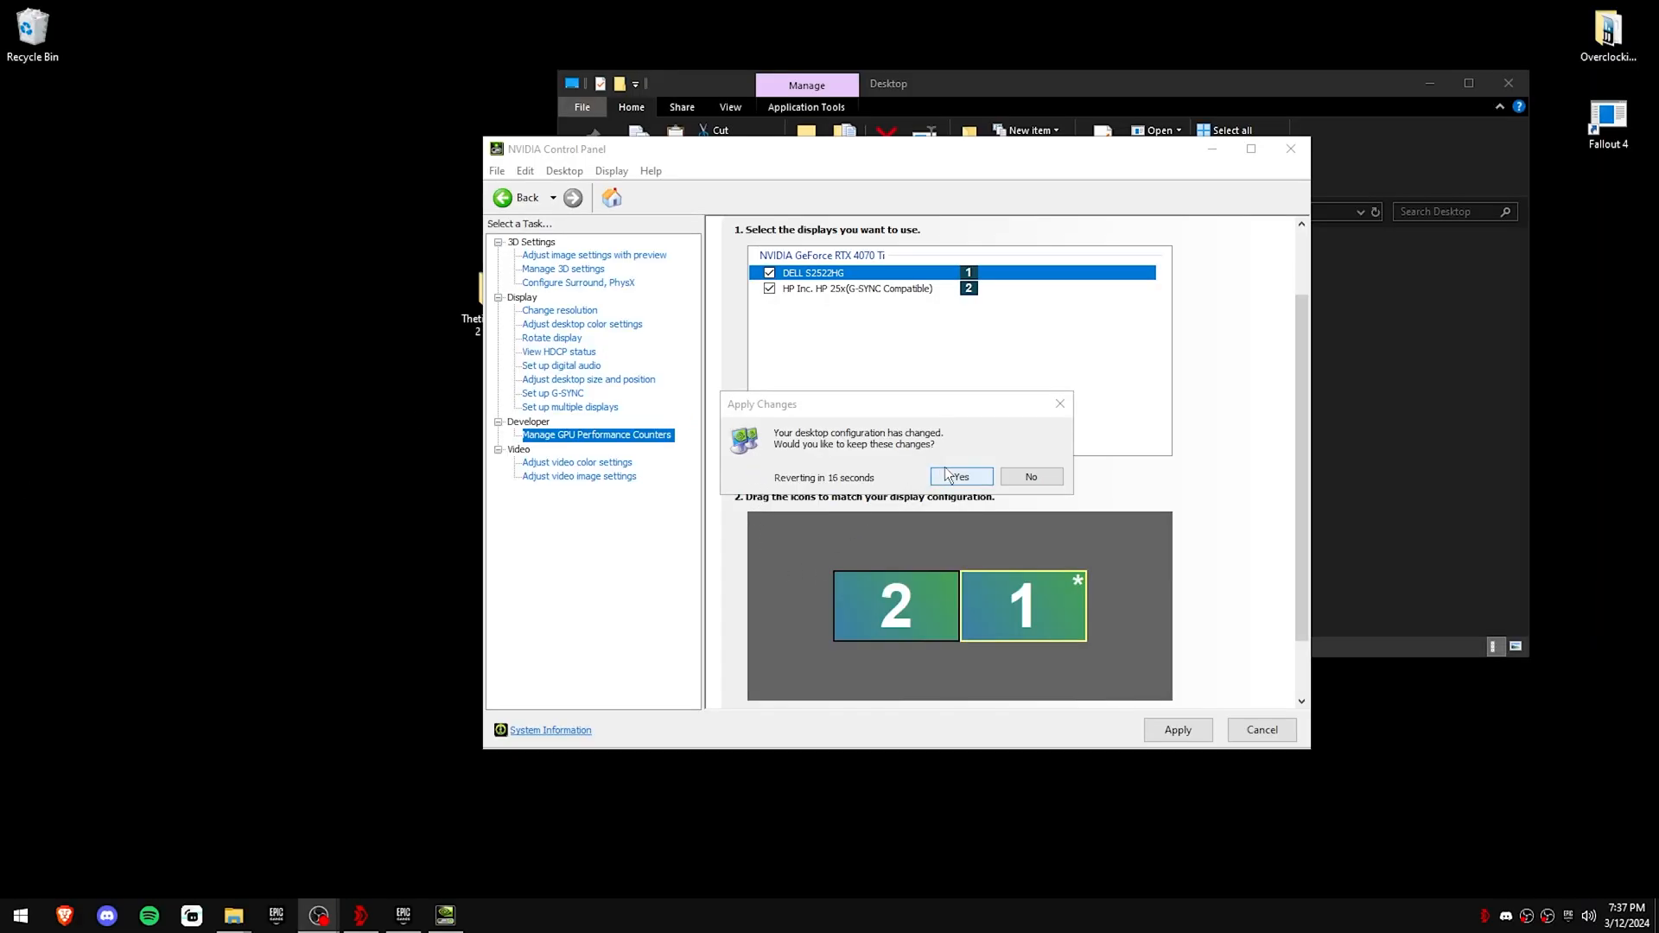
click(959, 477)
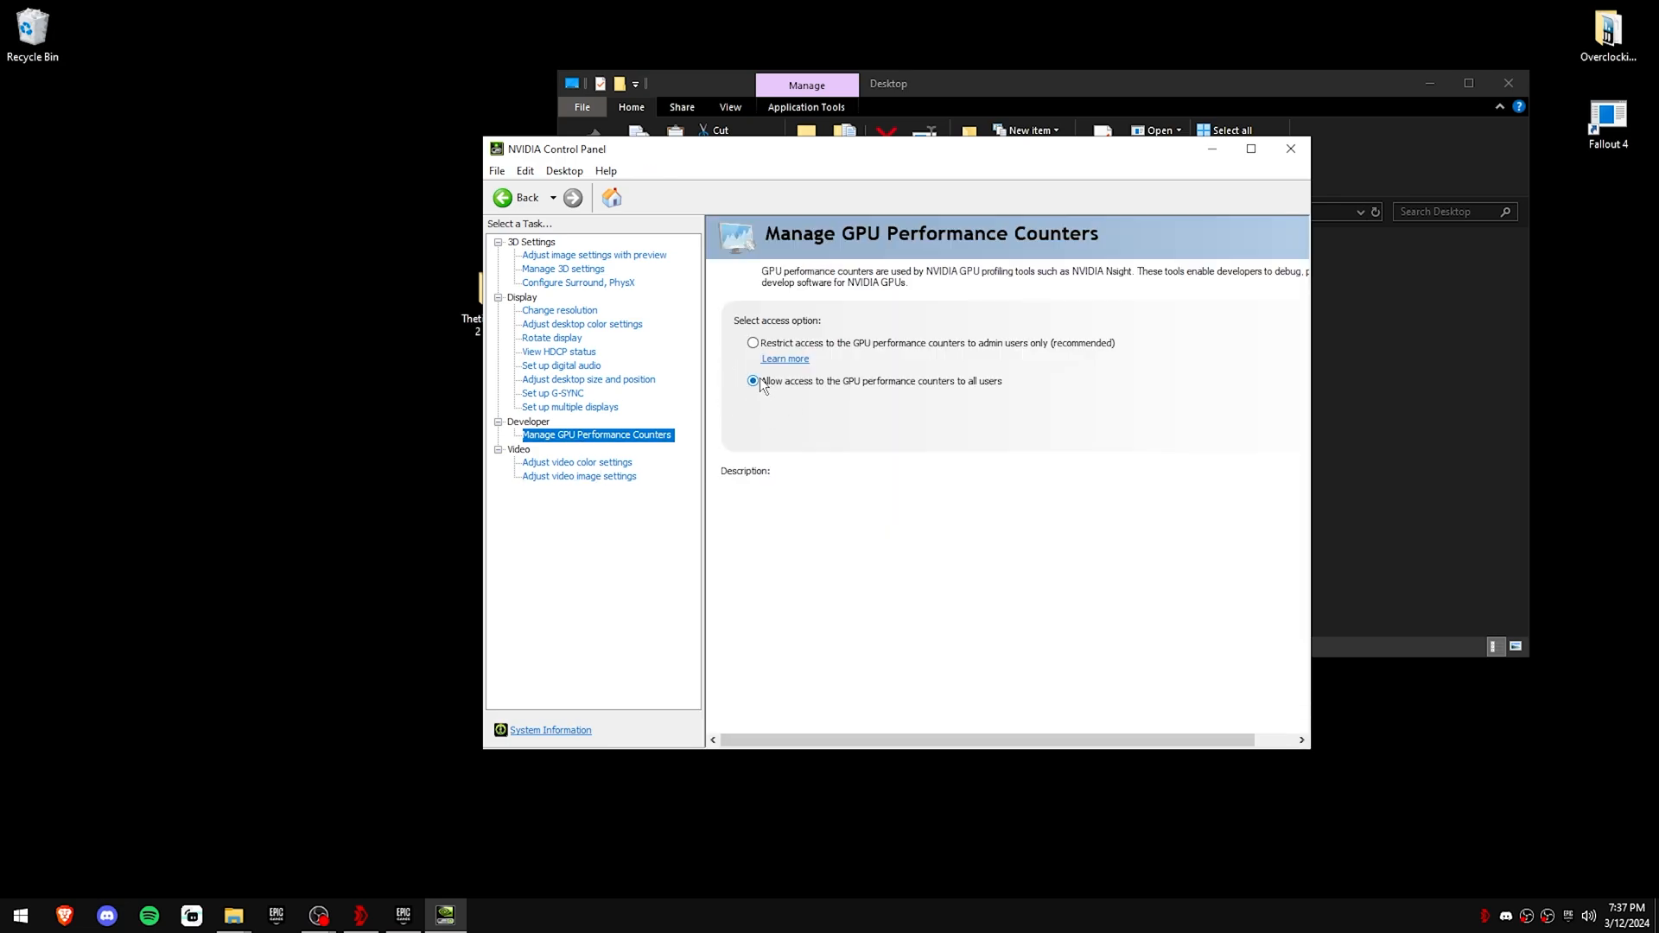
click(752, 380)
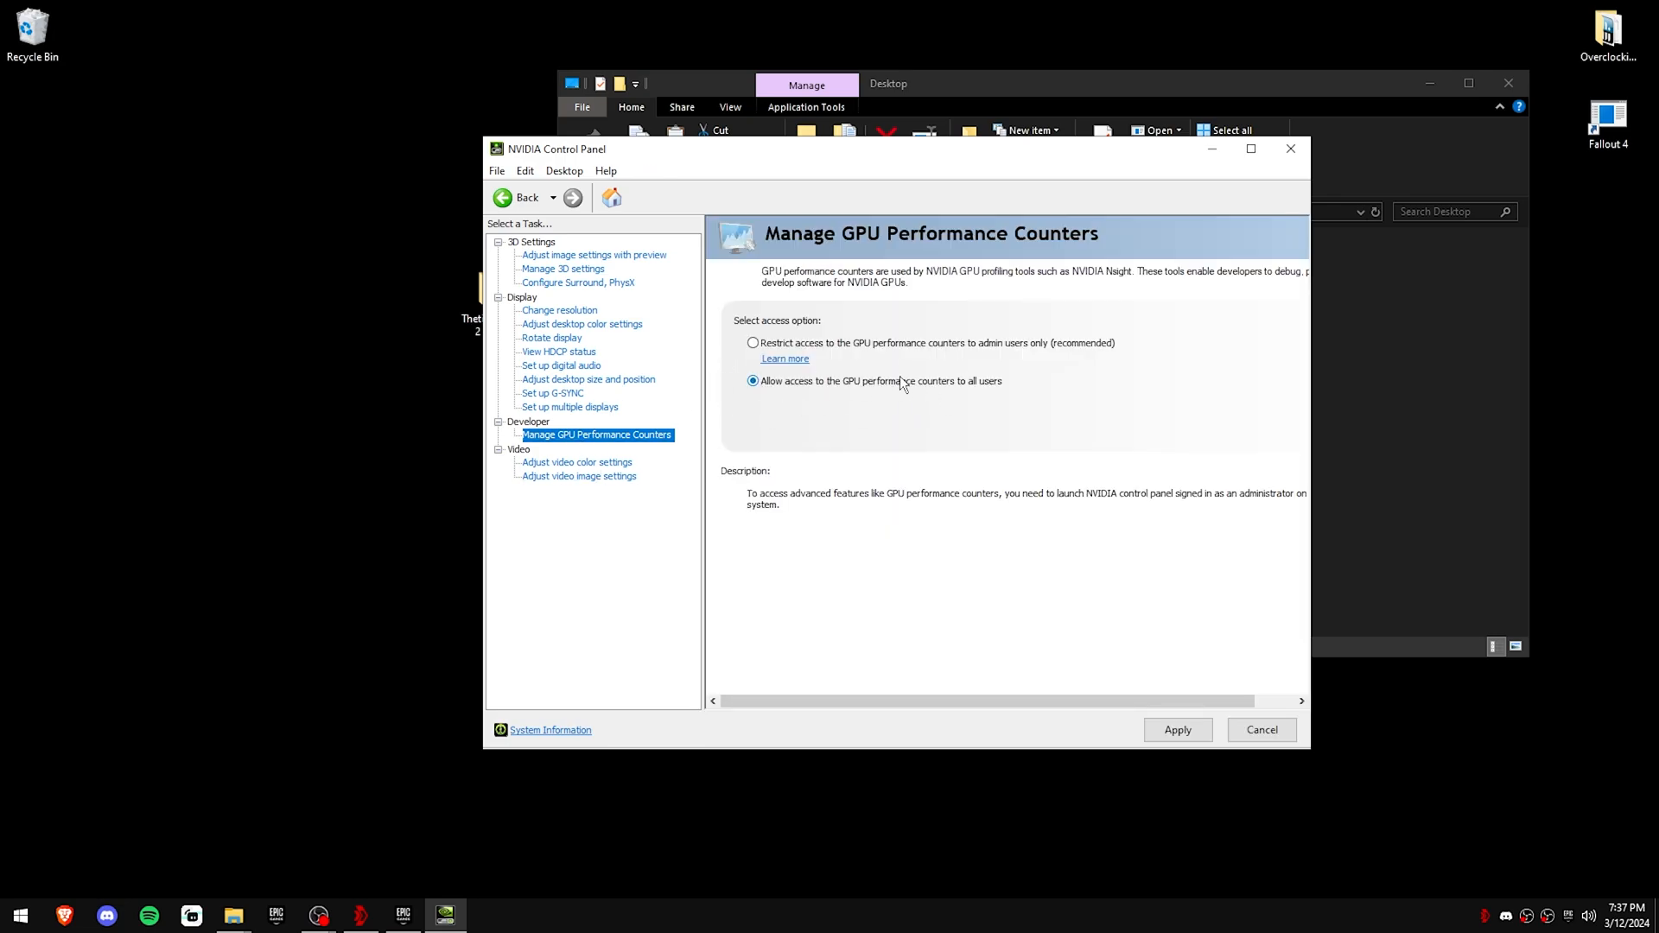
mouse_move(991, 468)
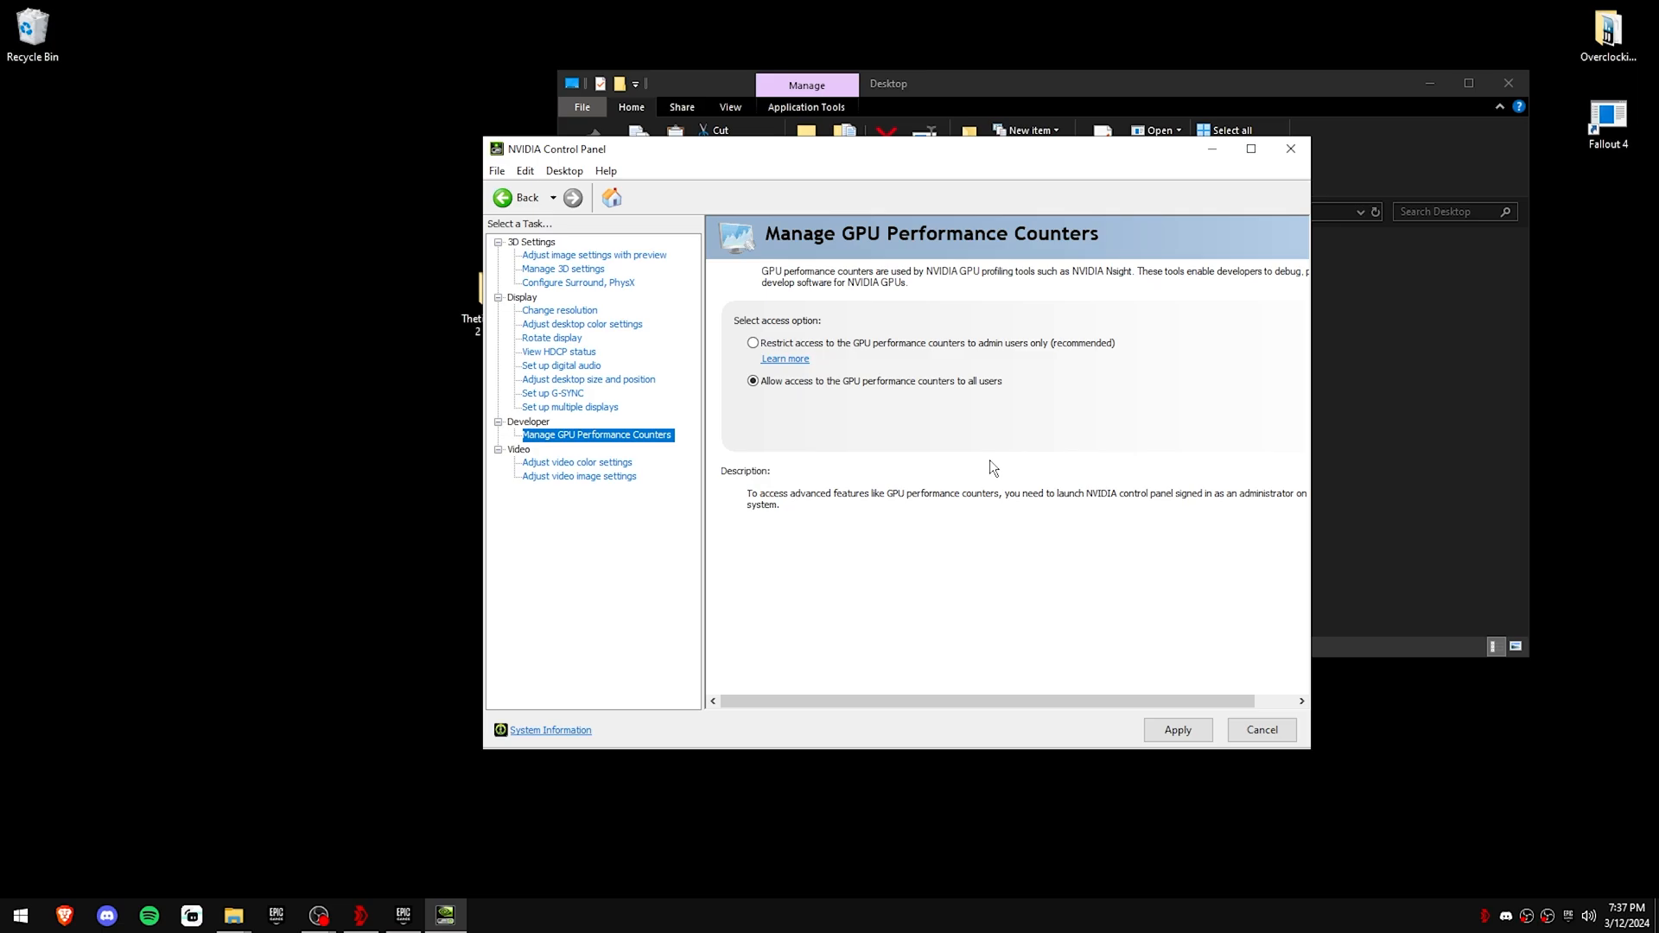
mouse_move(579, 477)
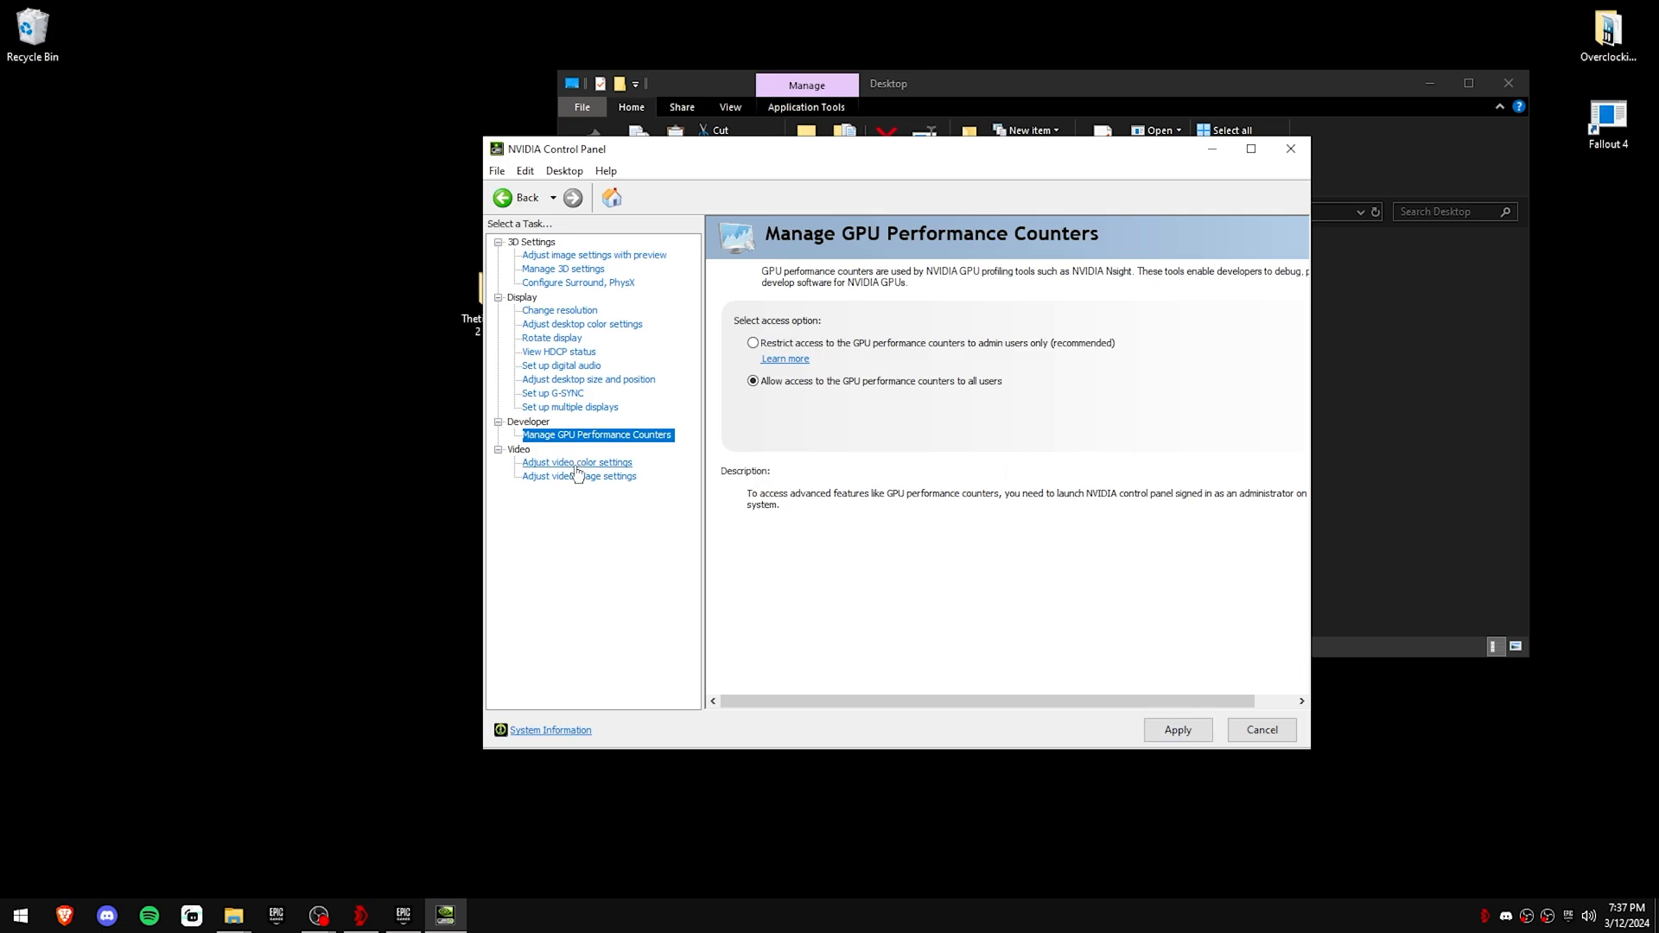
Step: Review video colour settings for both displays, letting the video player handle colour adjustments
click(578, 463)
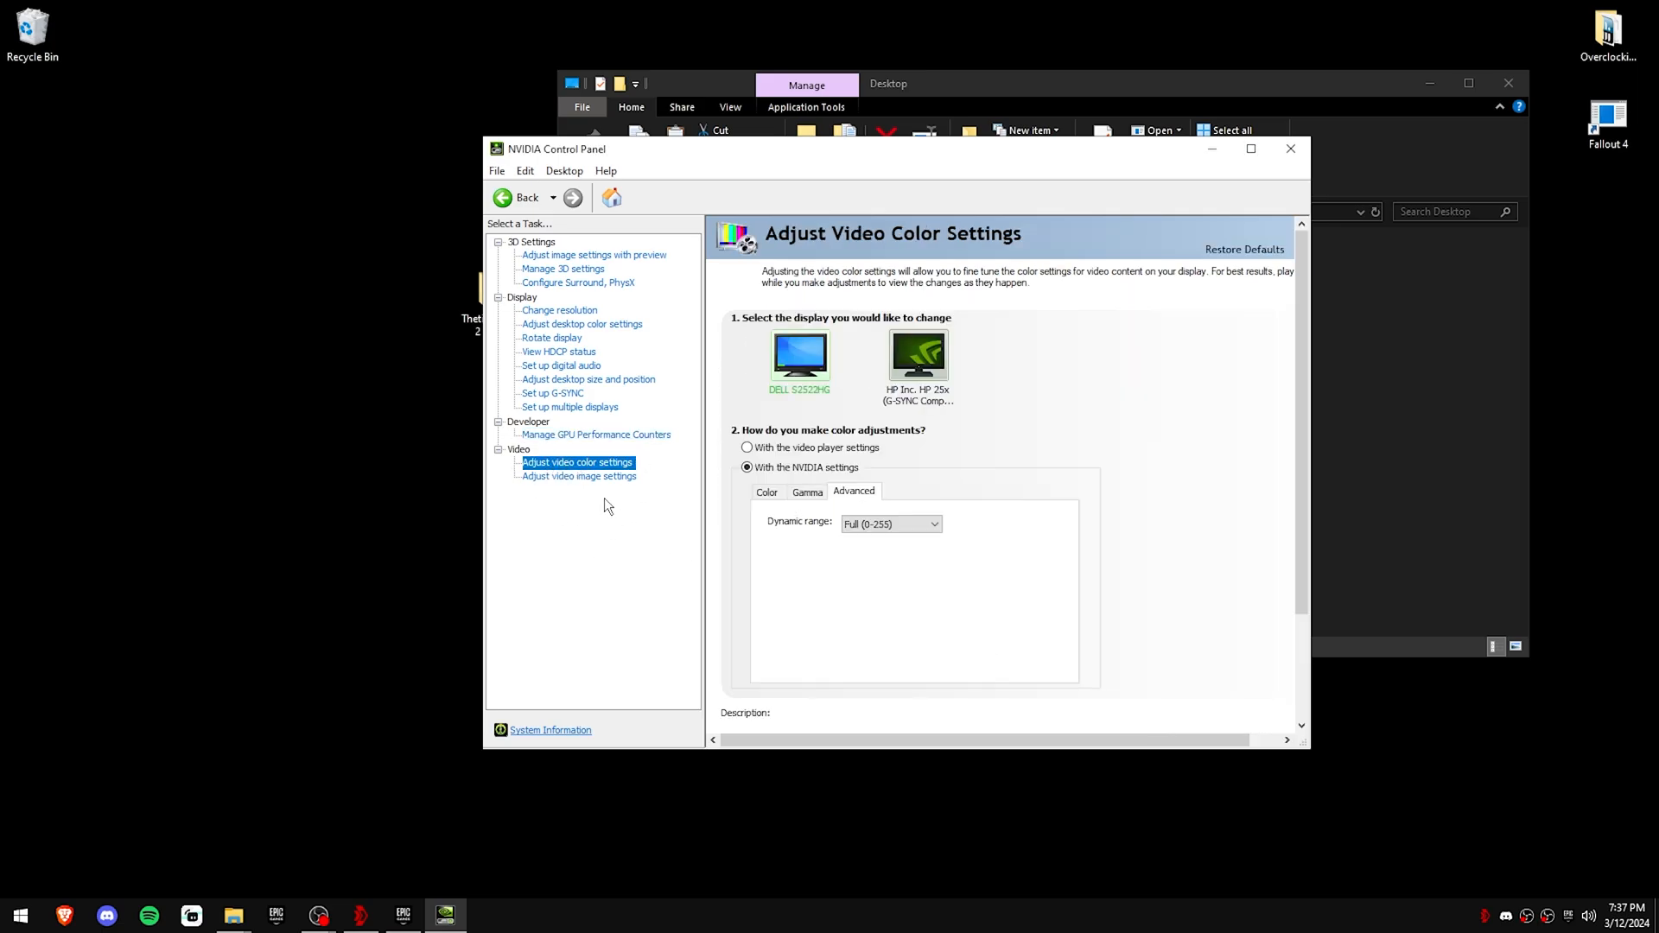
click(917, 352)
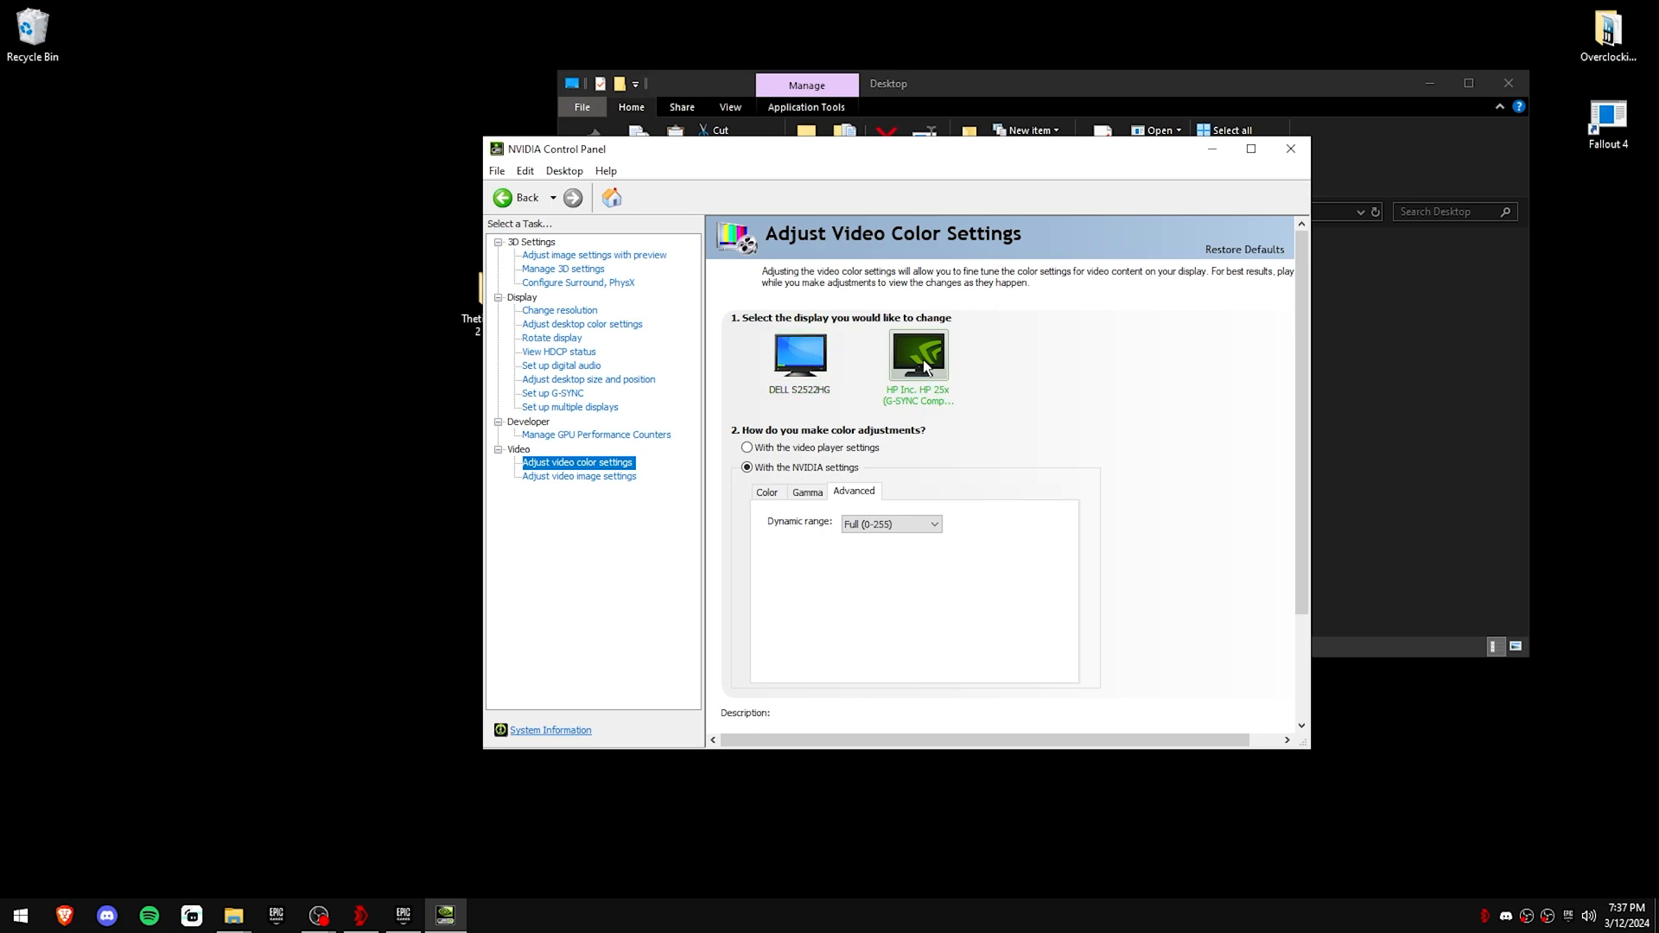
click(798, 352)
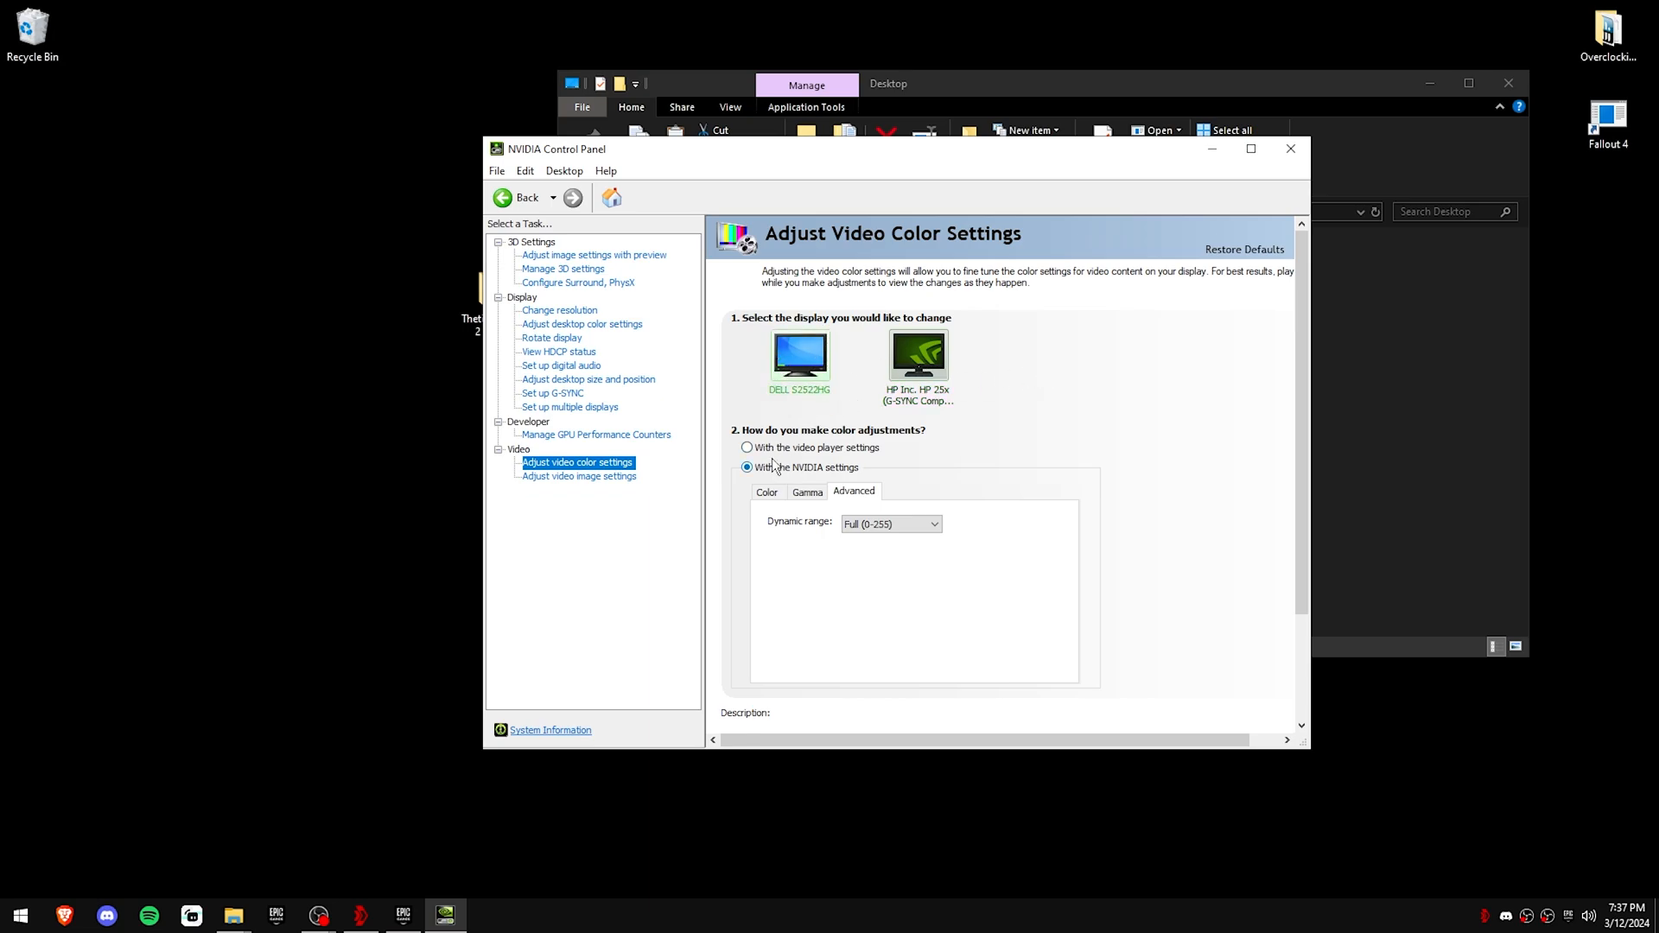
click(748, 446)
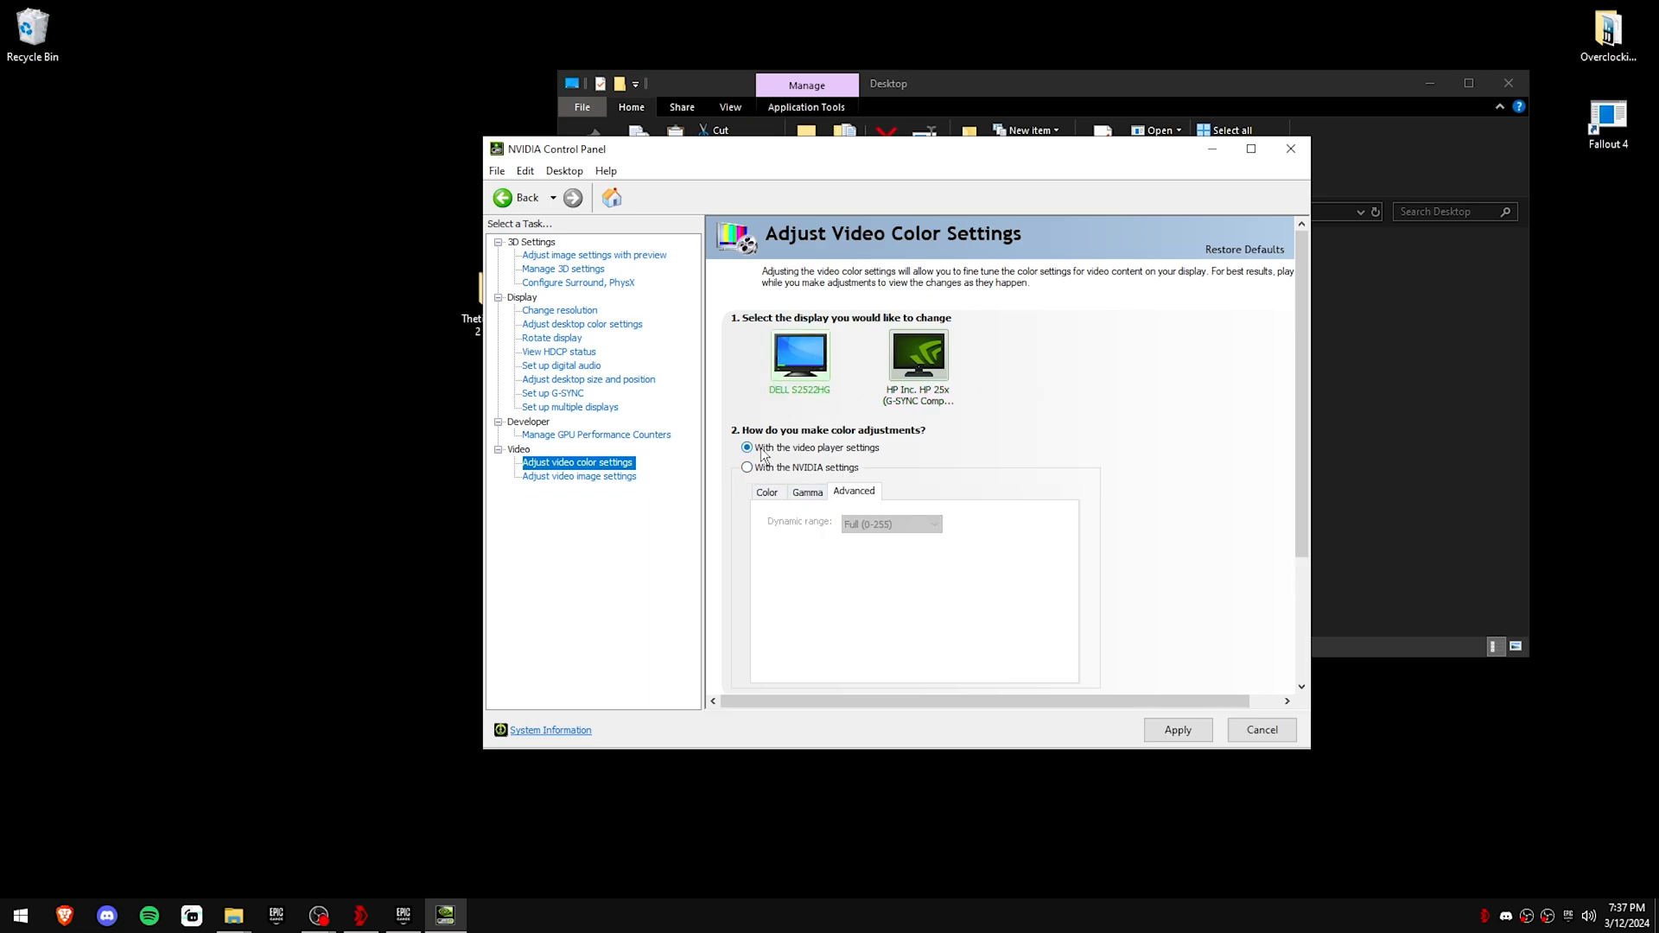
click(746, 468)
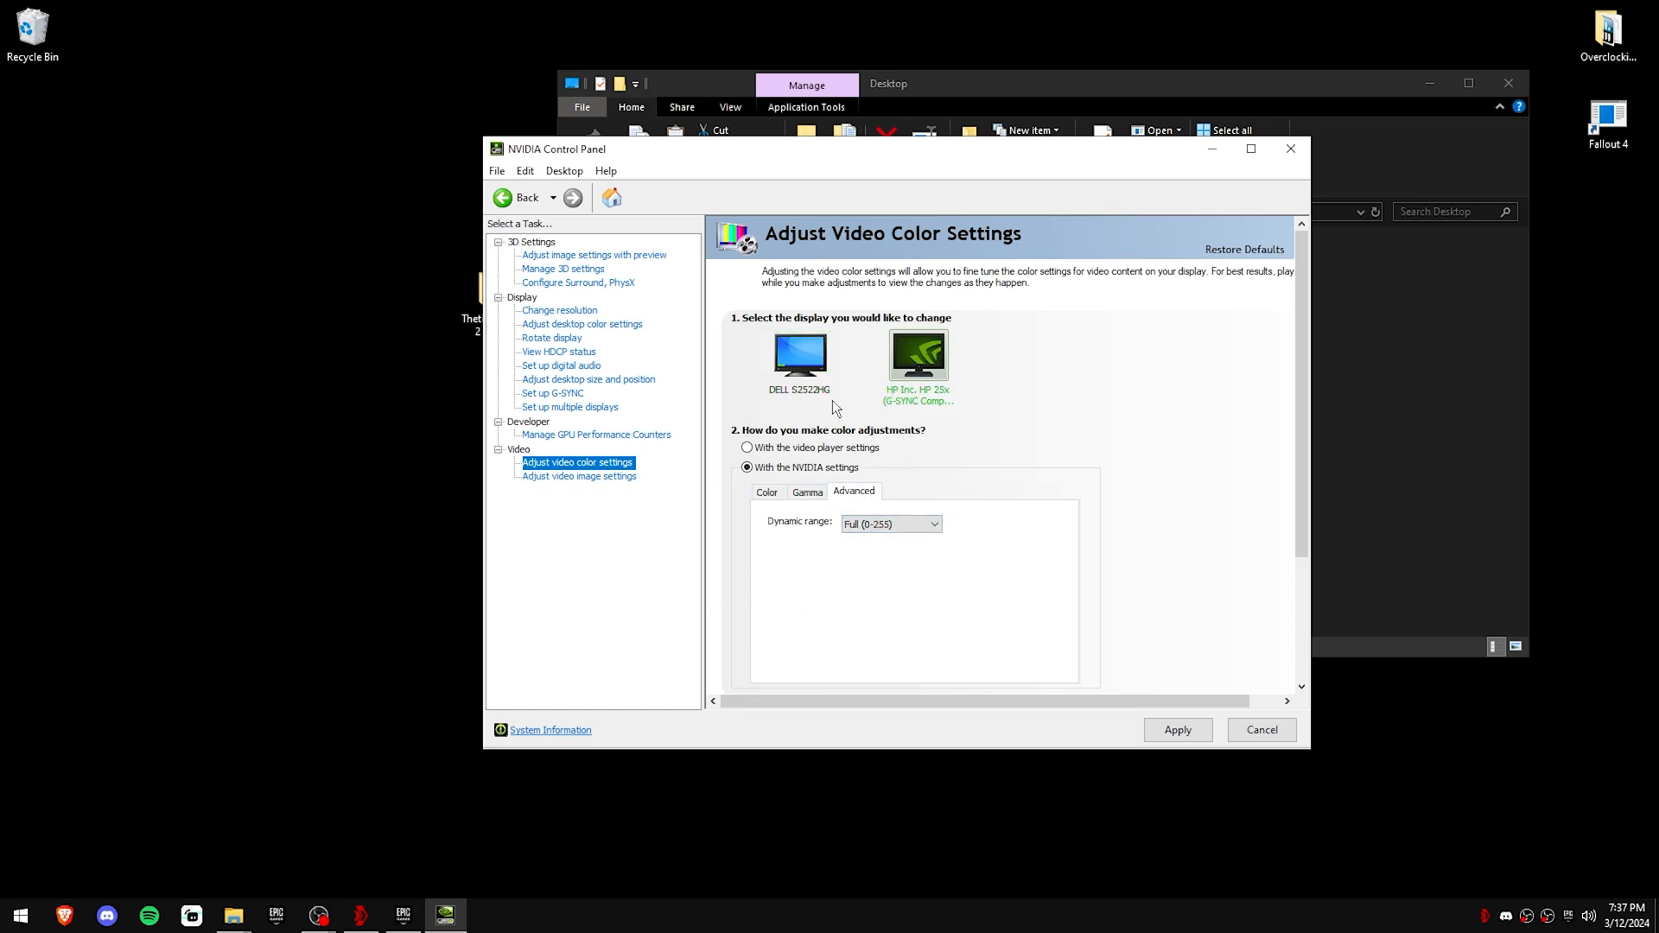
Step: Close NVIDIA Control Panel and launch Epic Games Launcher from the Thetik Season 2 Guide folder
click(800, 352)
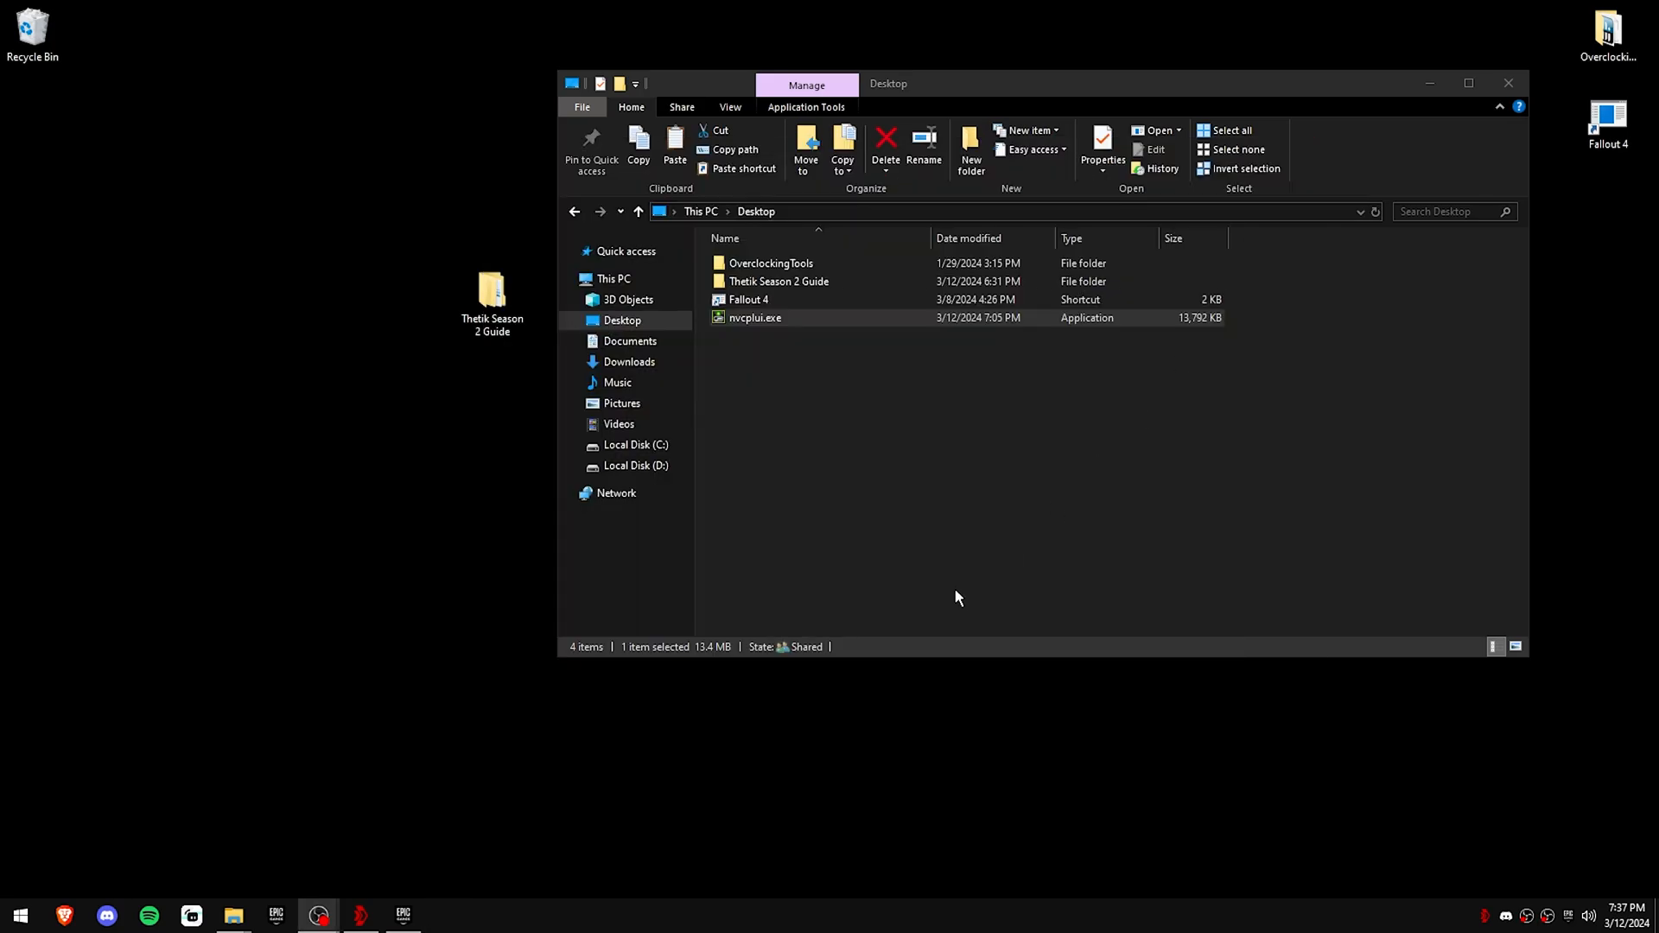
double_click(779, 282)
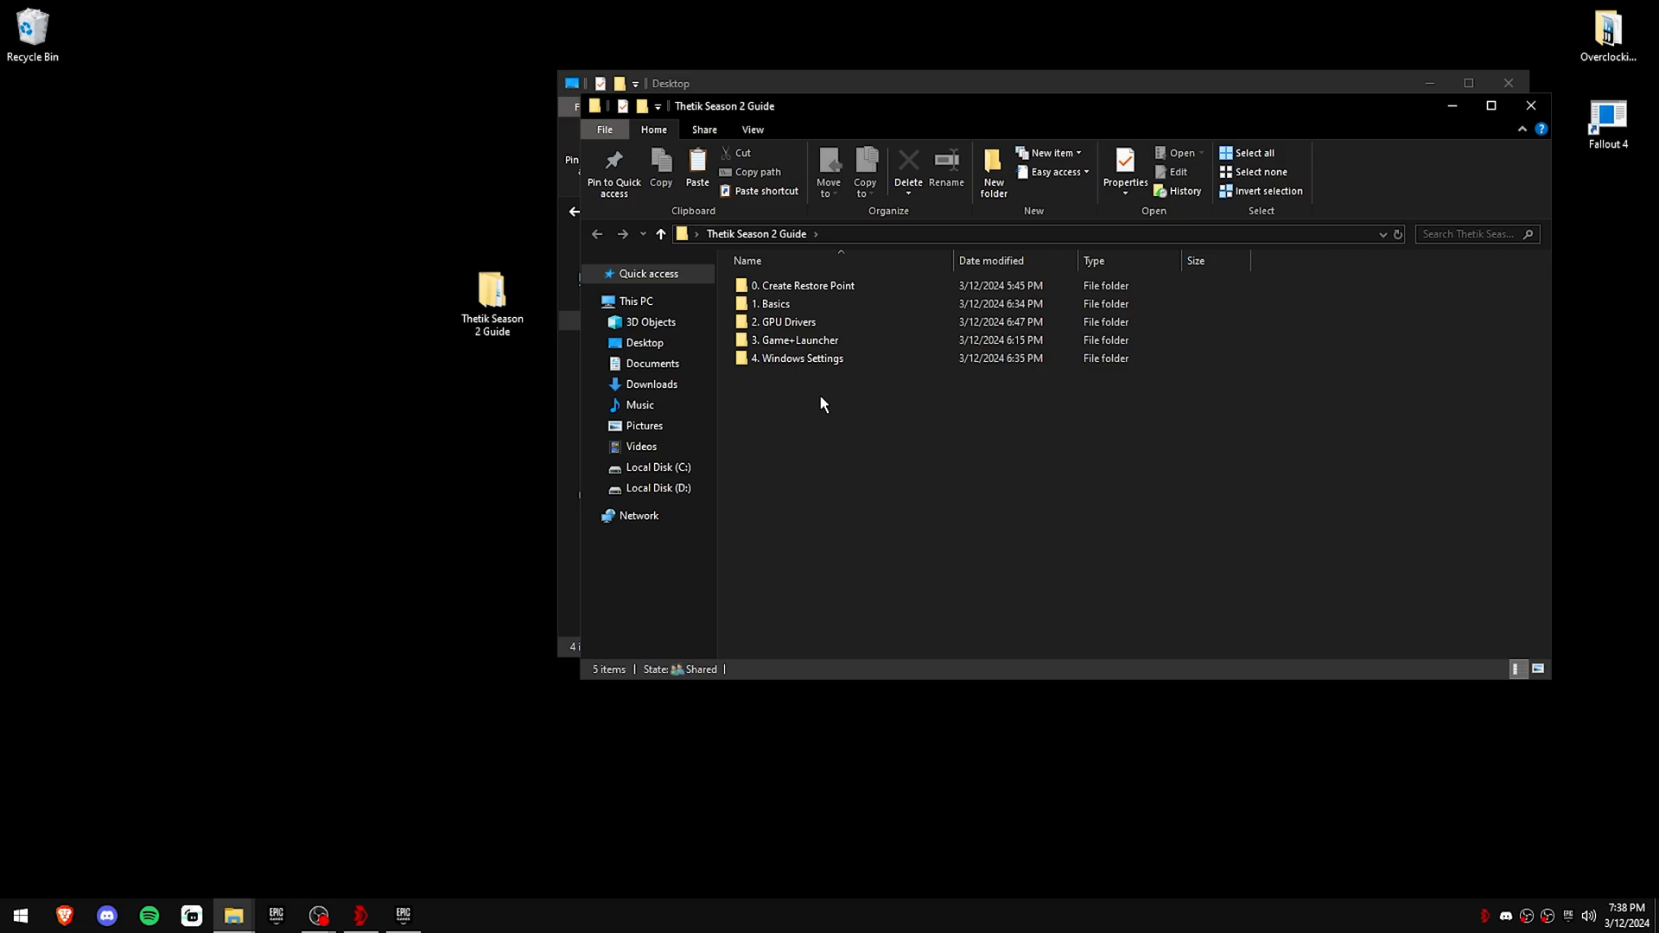
mouse_move(281, 864)
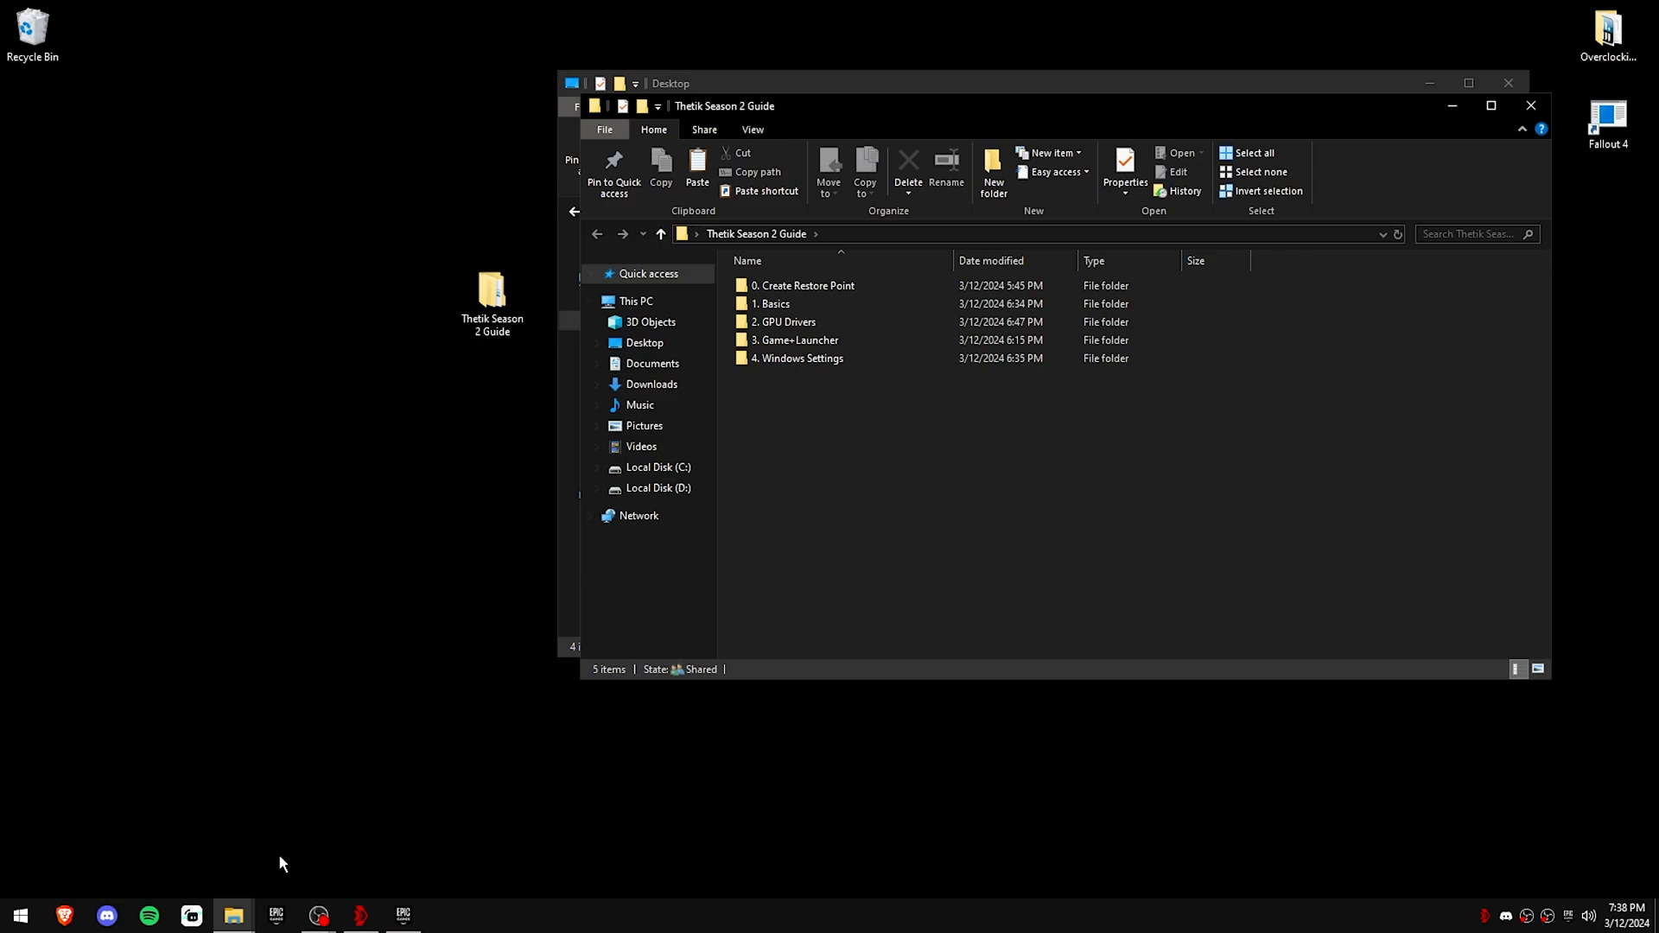
click(402, 916)
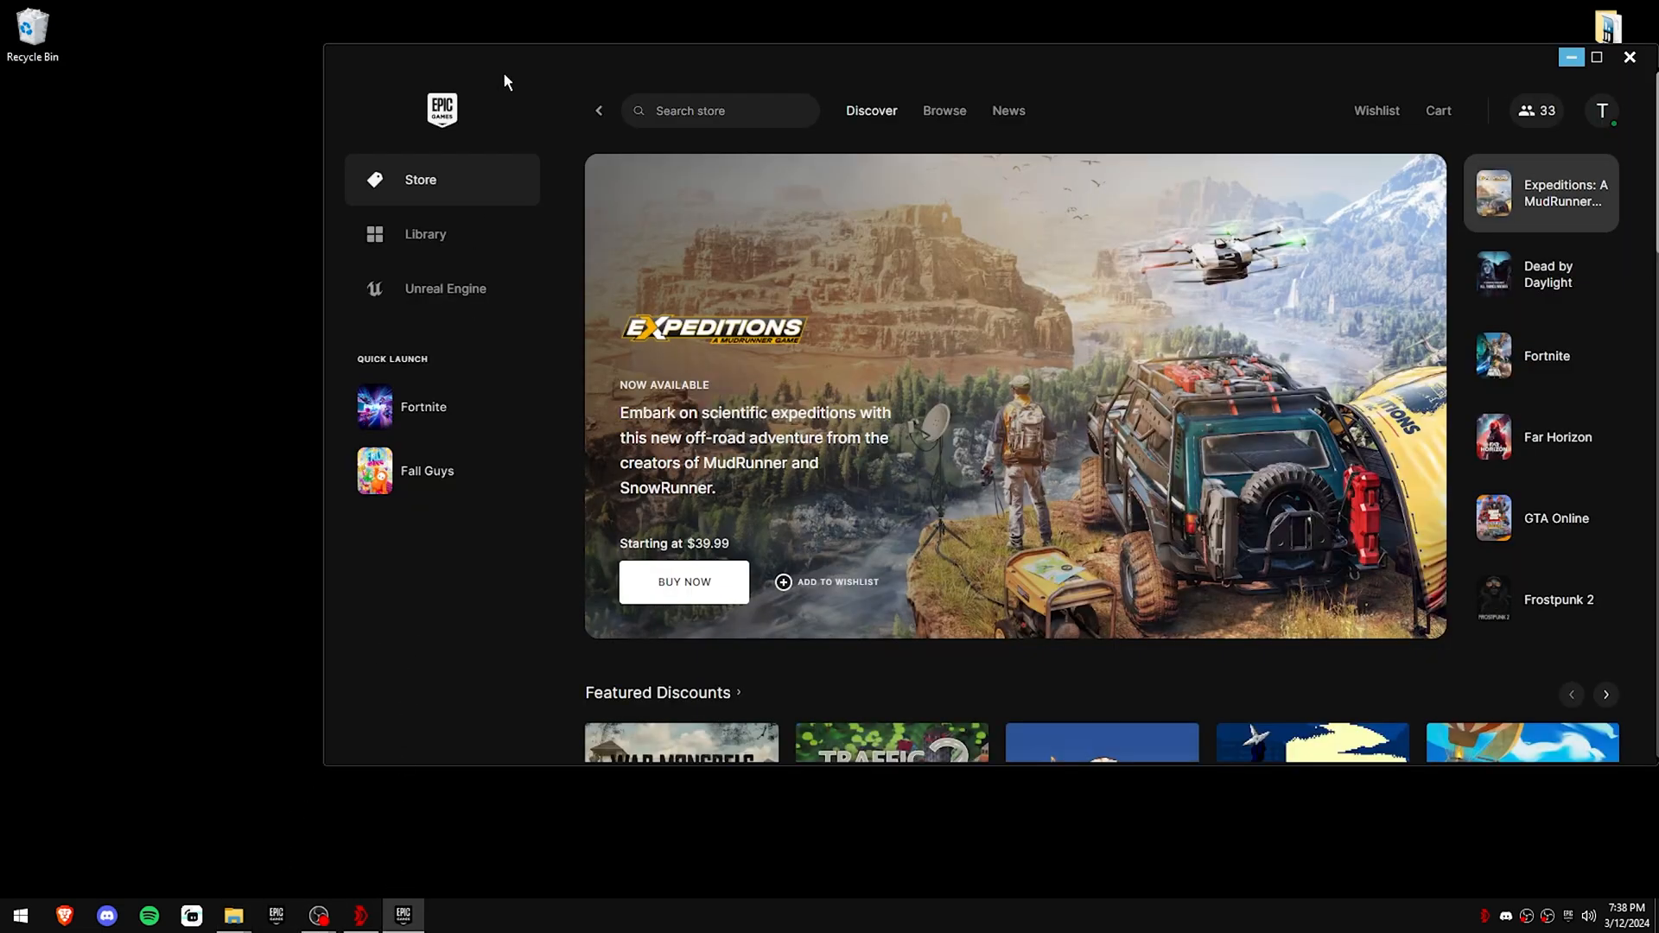
Step: In the launcher settings, turn off free-game and news/offer desktop notifications
click(1604, 111)
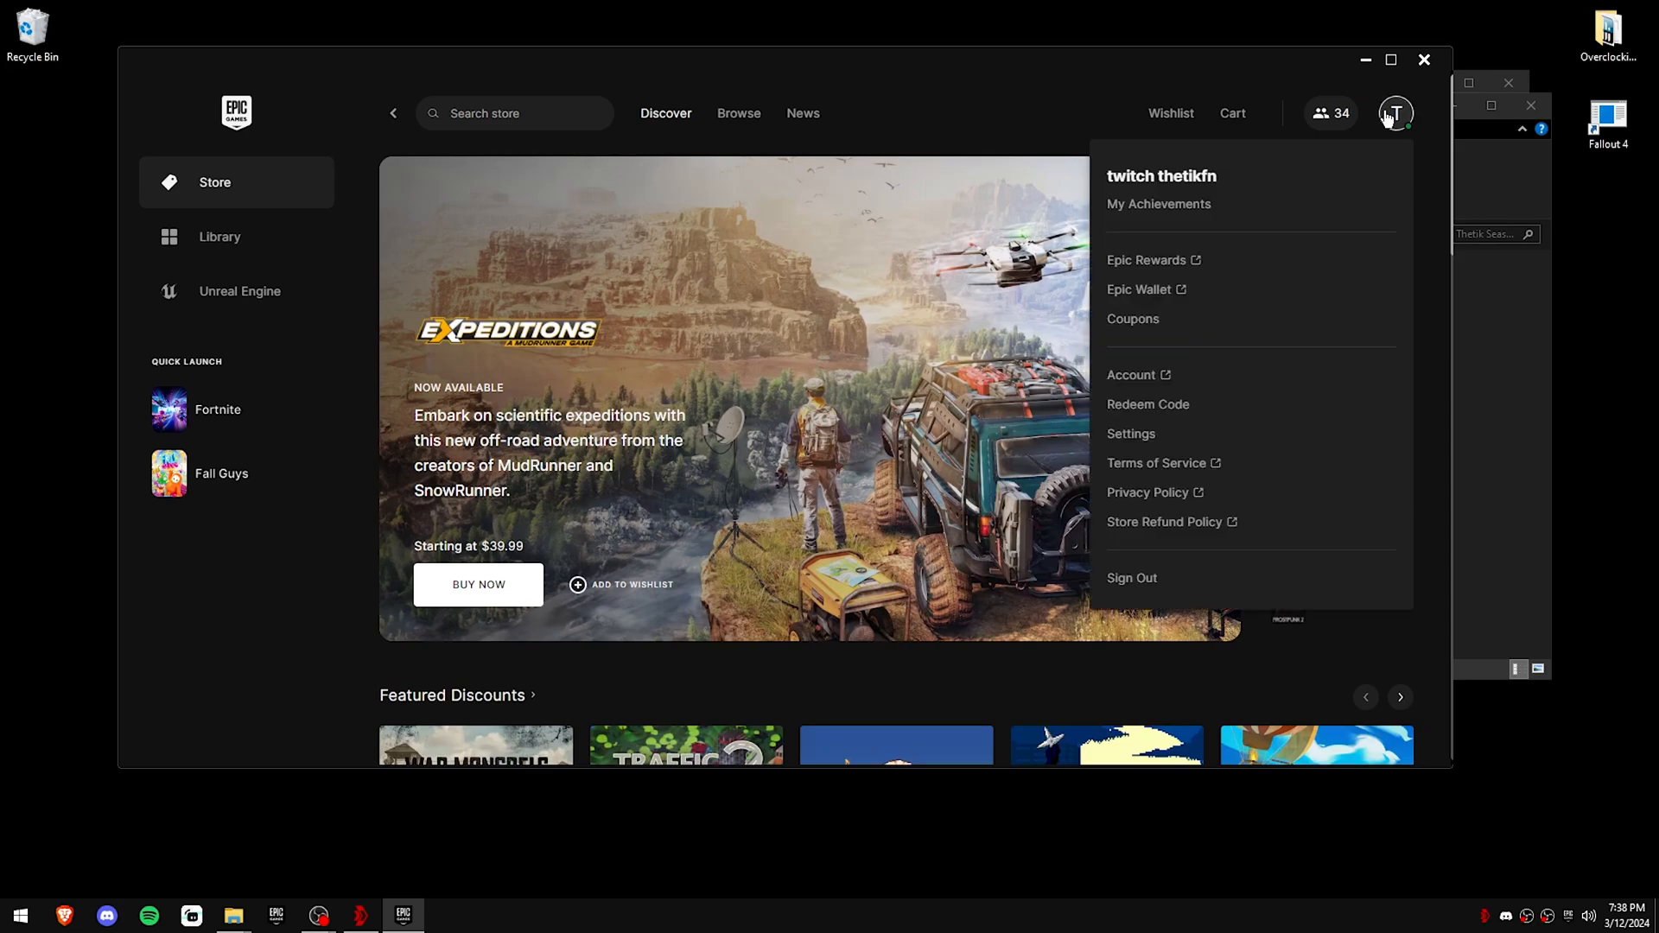
click(1130, 434)
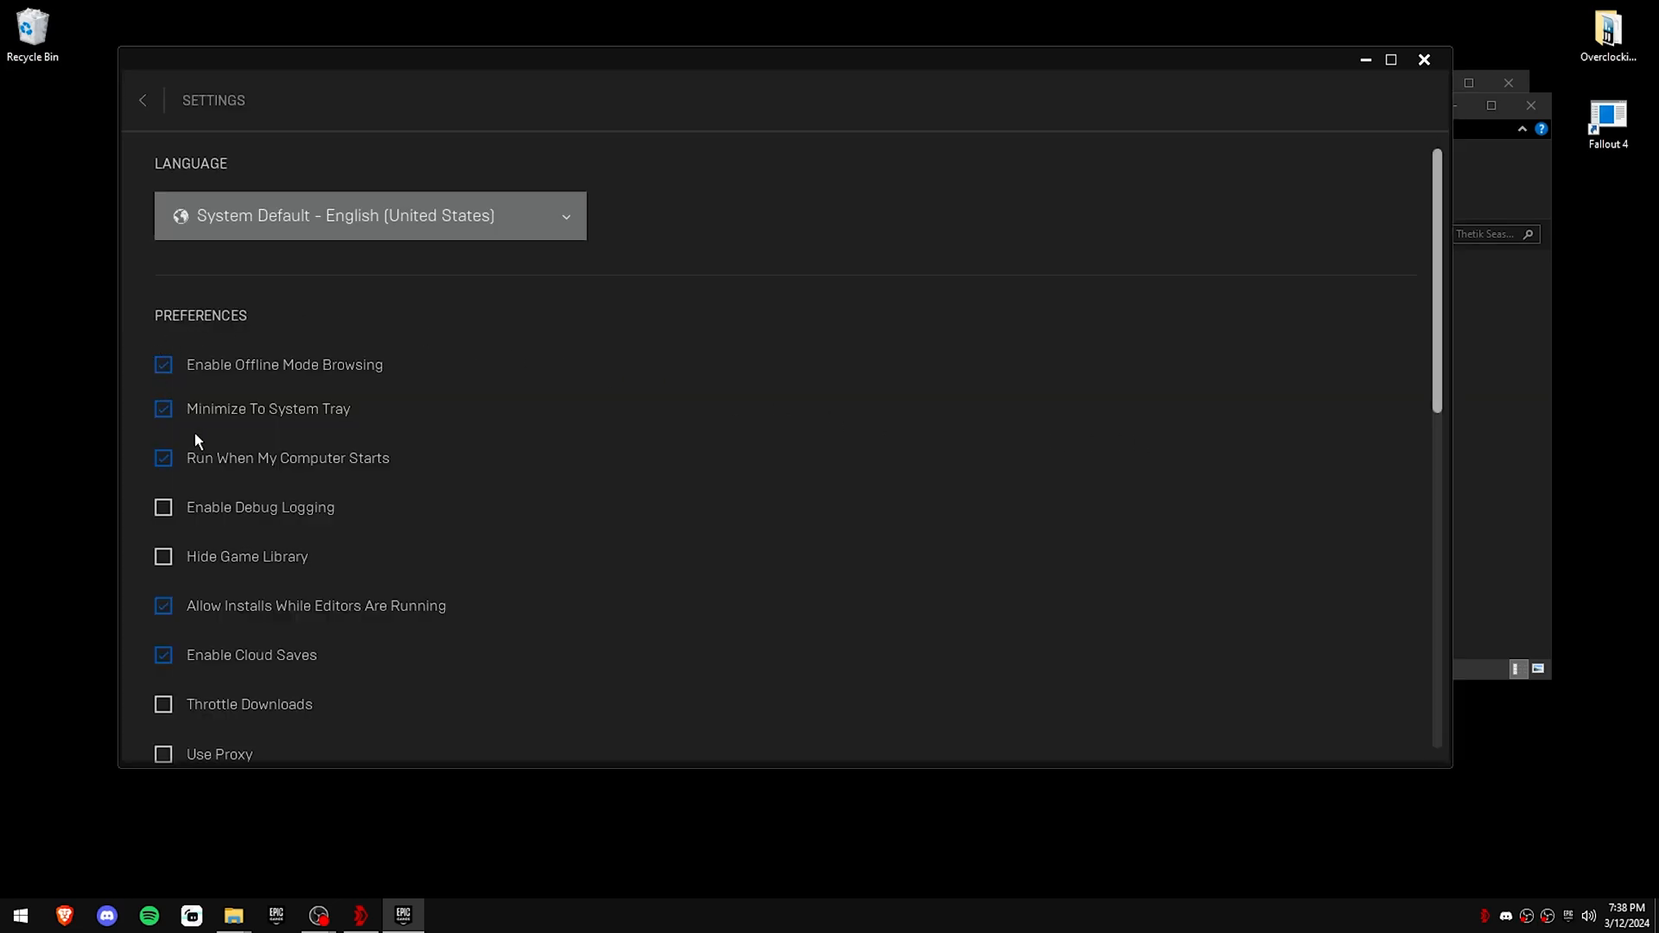
scroll(down, 3)
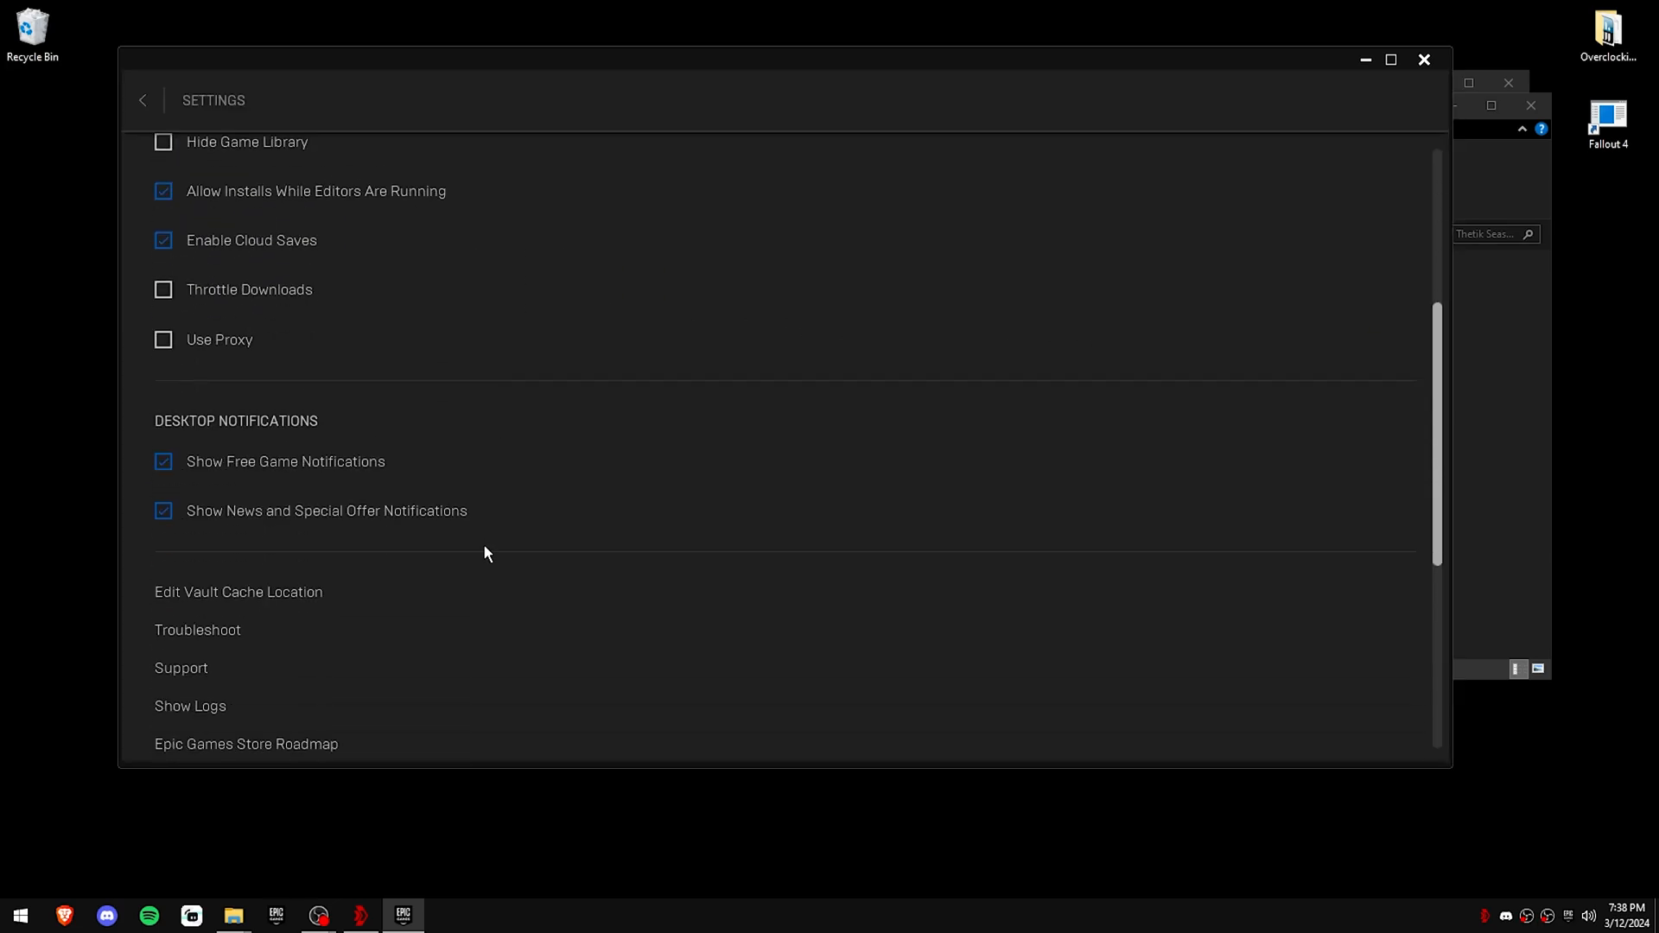
scroll(down, 3)
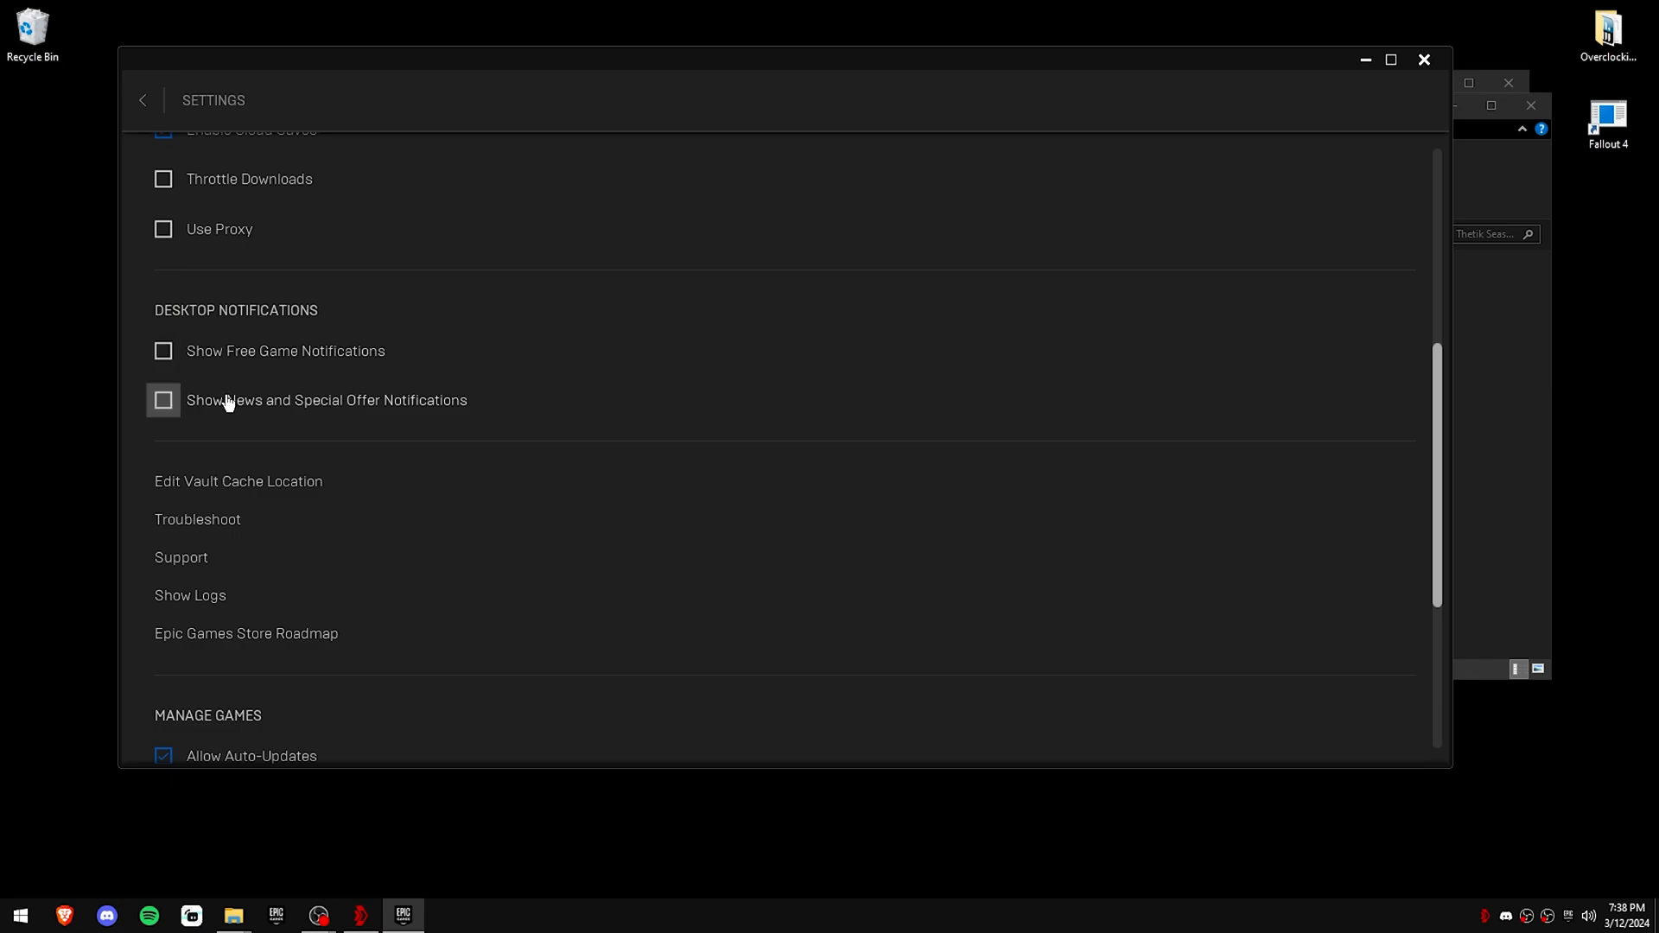
mouse_move(582, 493)
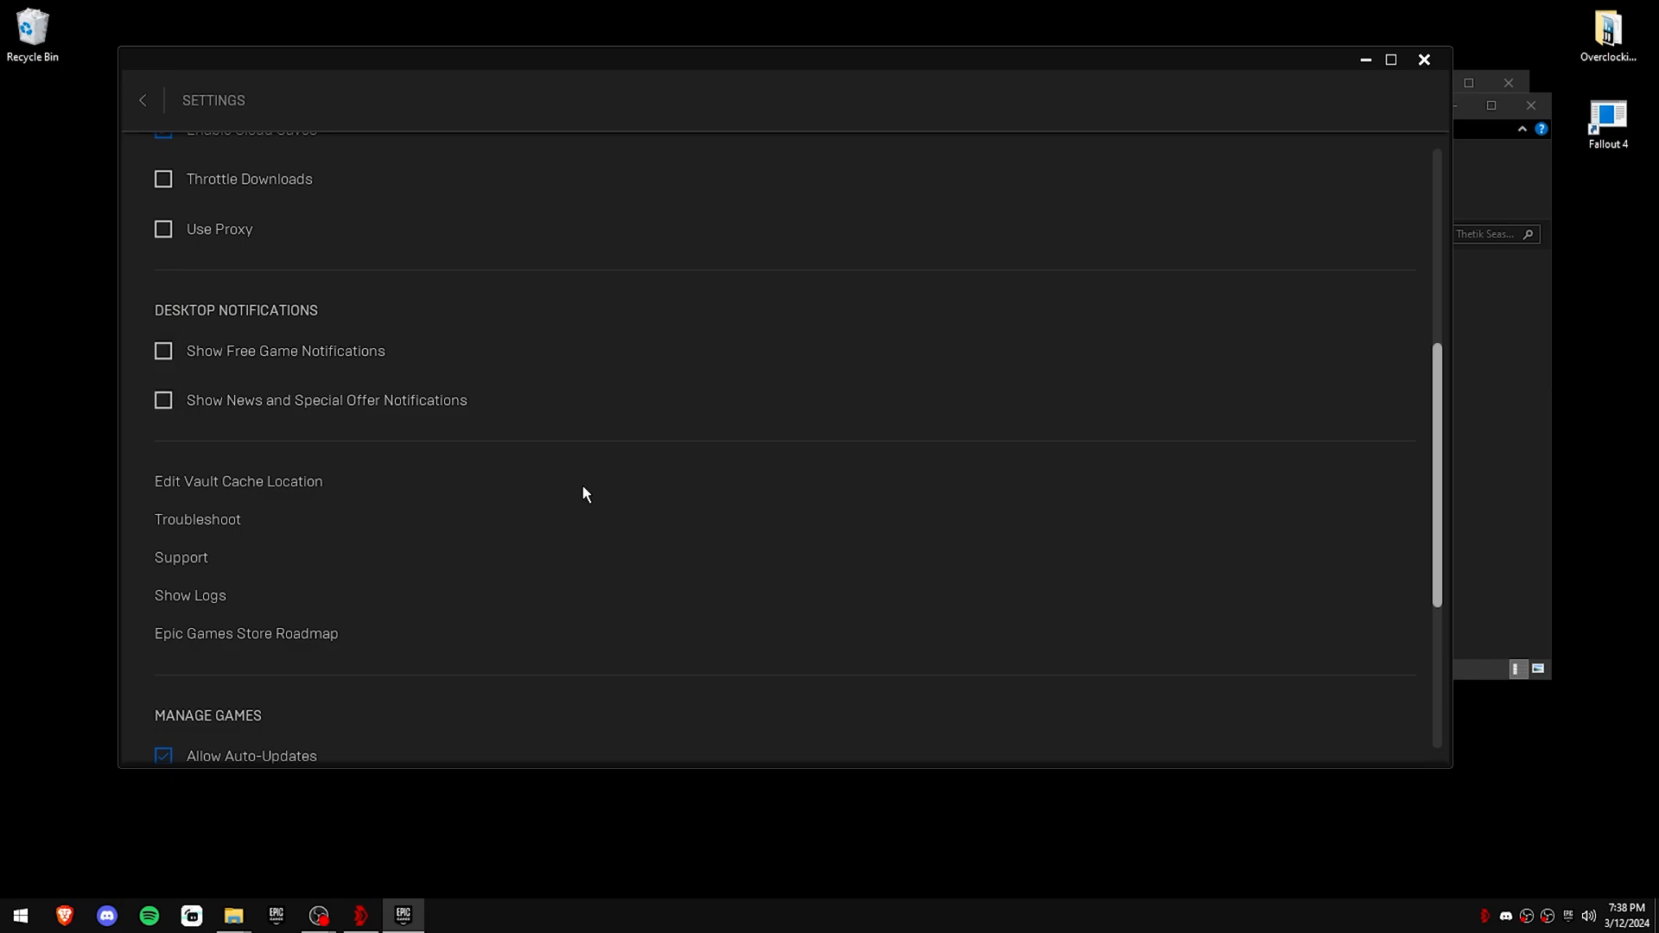
Step: Give Fortnite the additional command-line argument -NOTEXTURESTREAMING
scroll(down, 3)
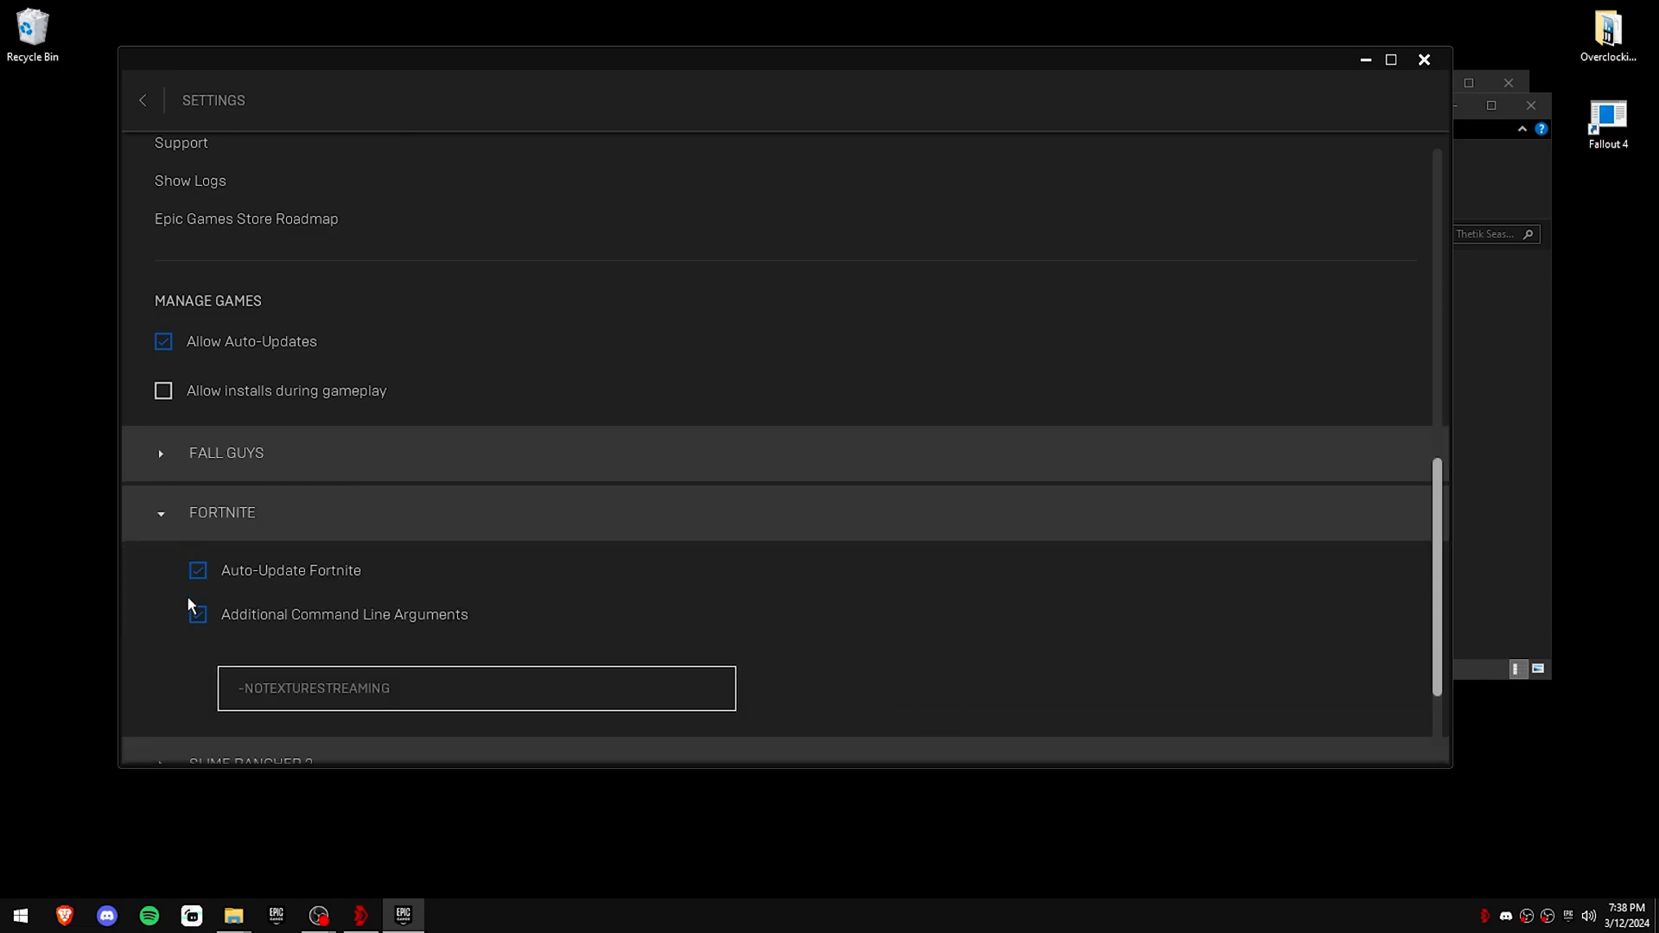
scroll(down, 3)
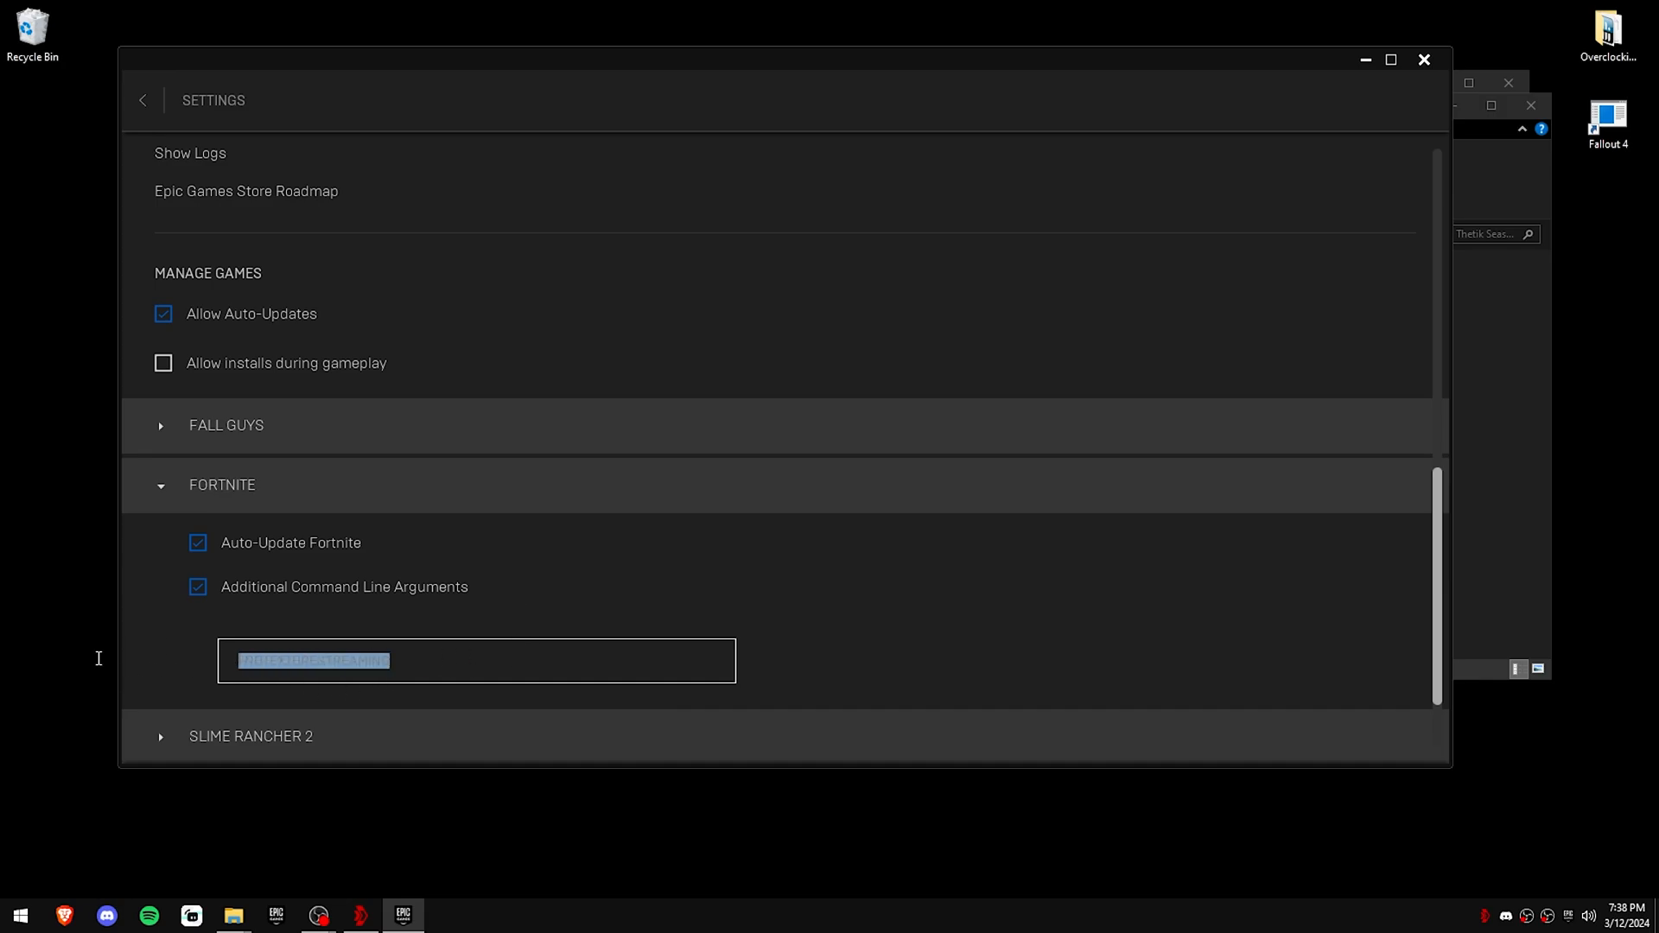
text(-NOTEXT)
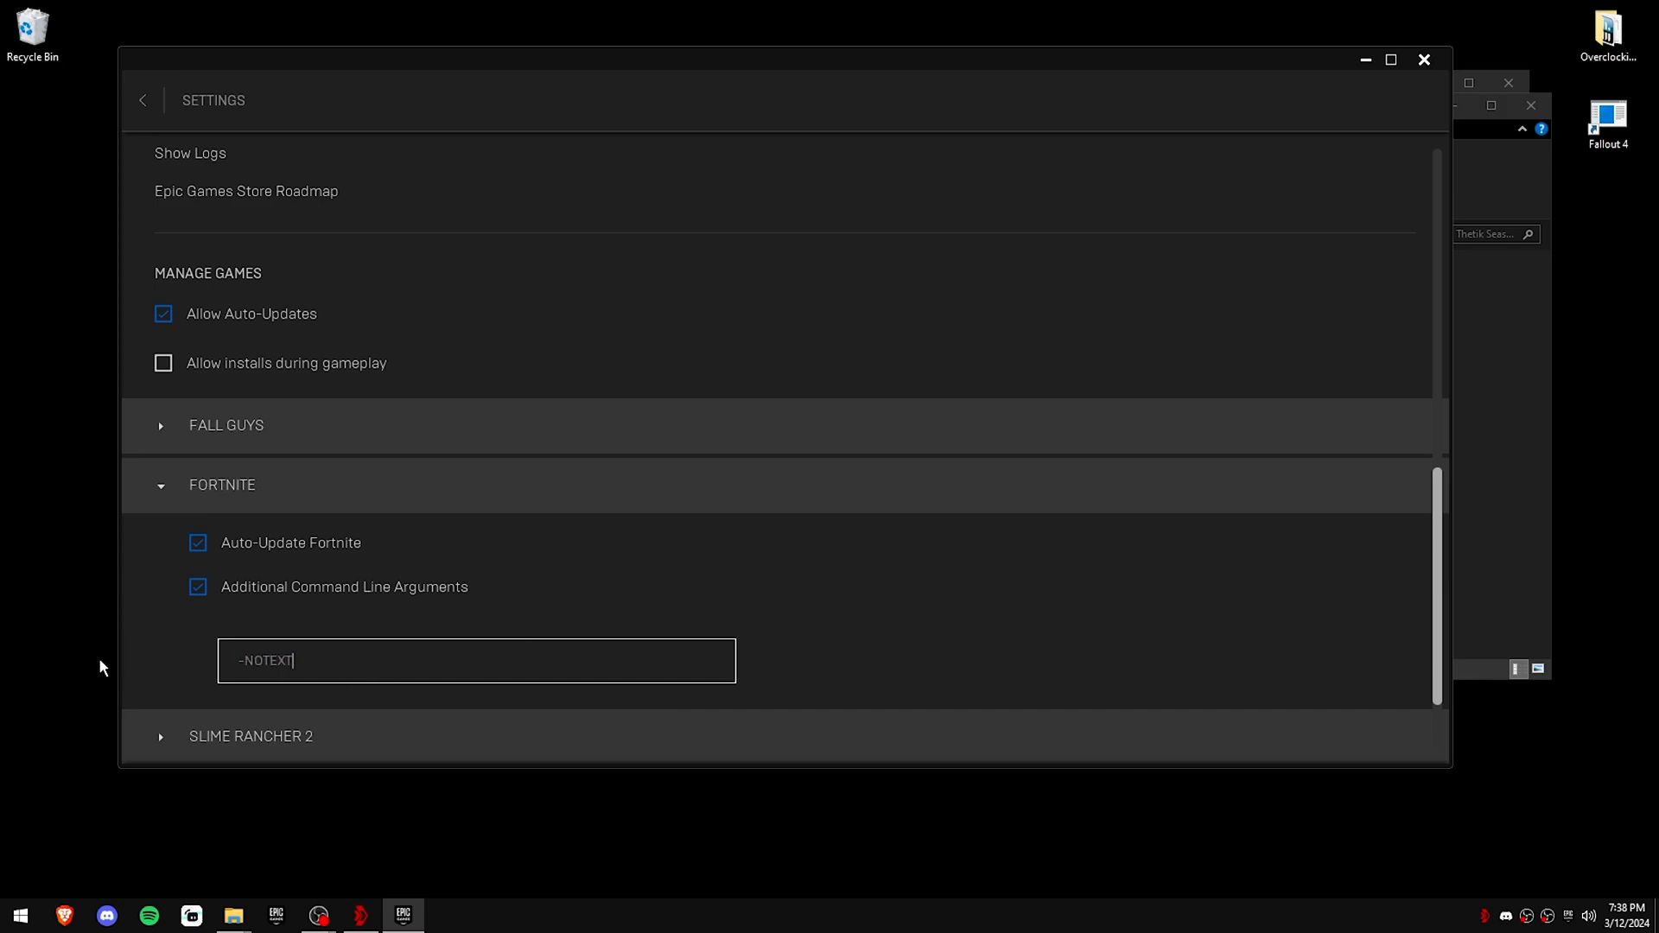
text(URESTREAMING)
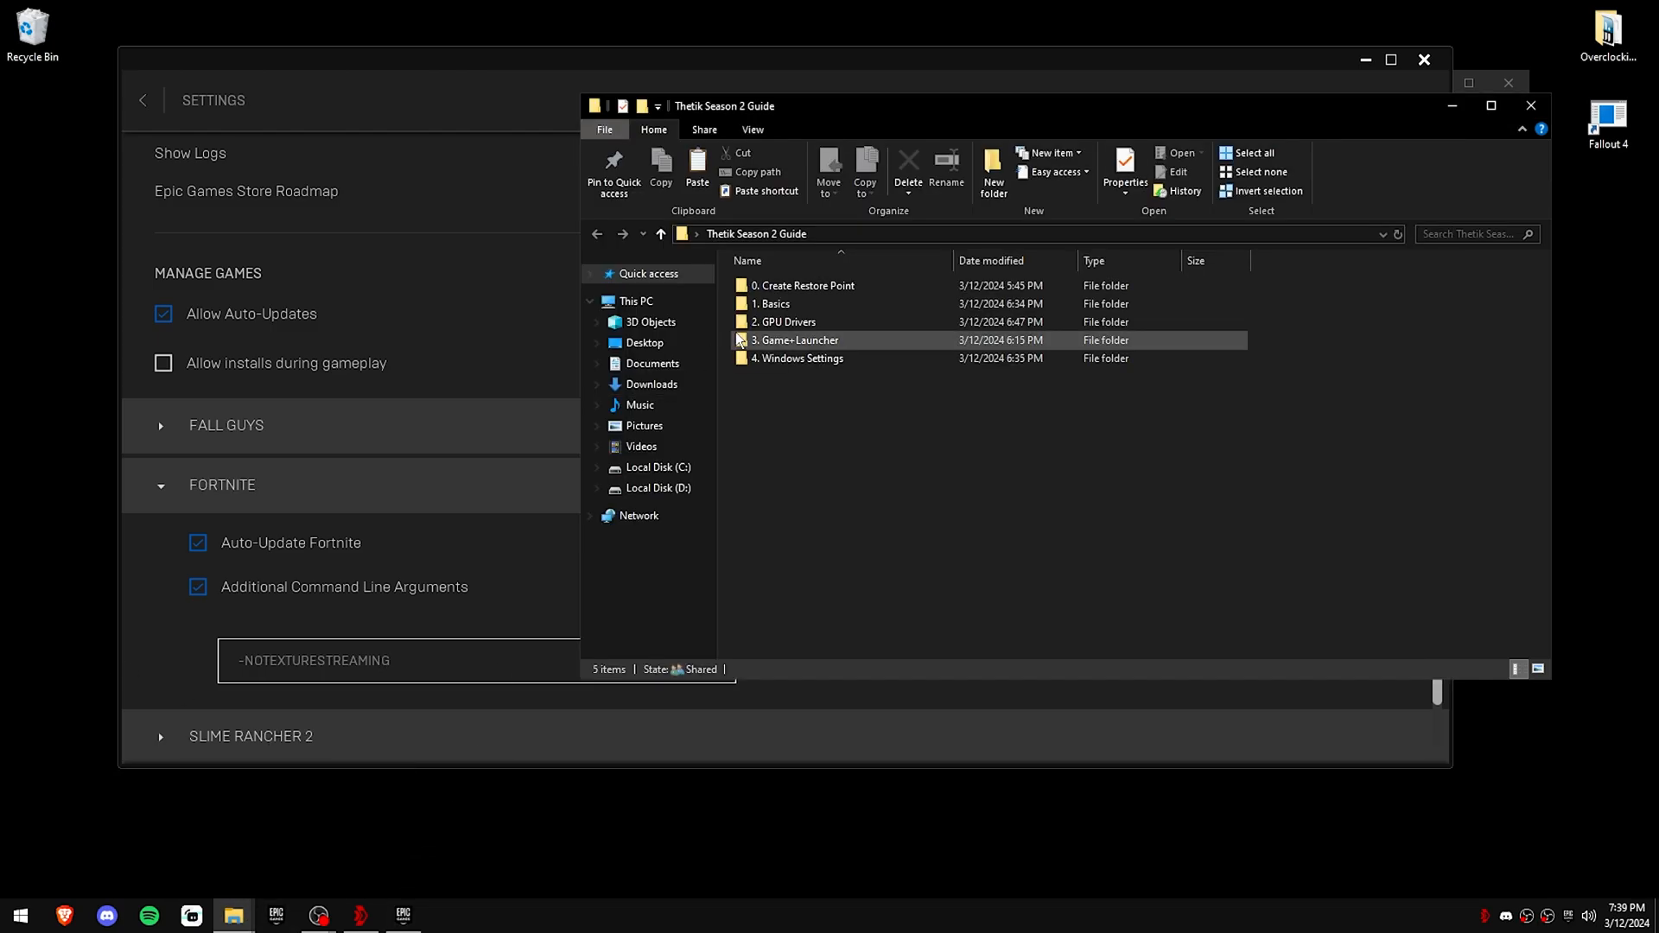
Step: View the Launcher Options note confirming the -NOTEXTURESTREAMING argument, then close it
double_click(795, 341)
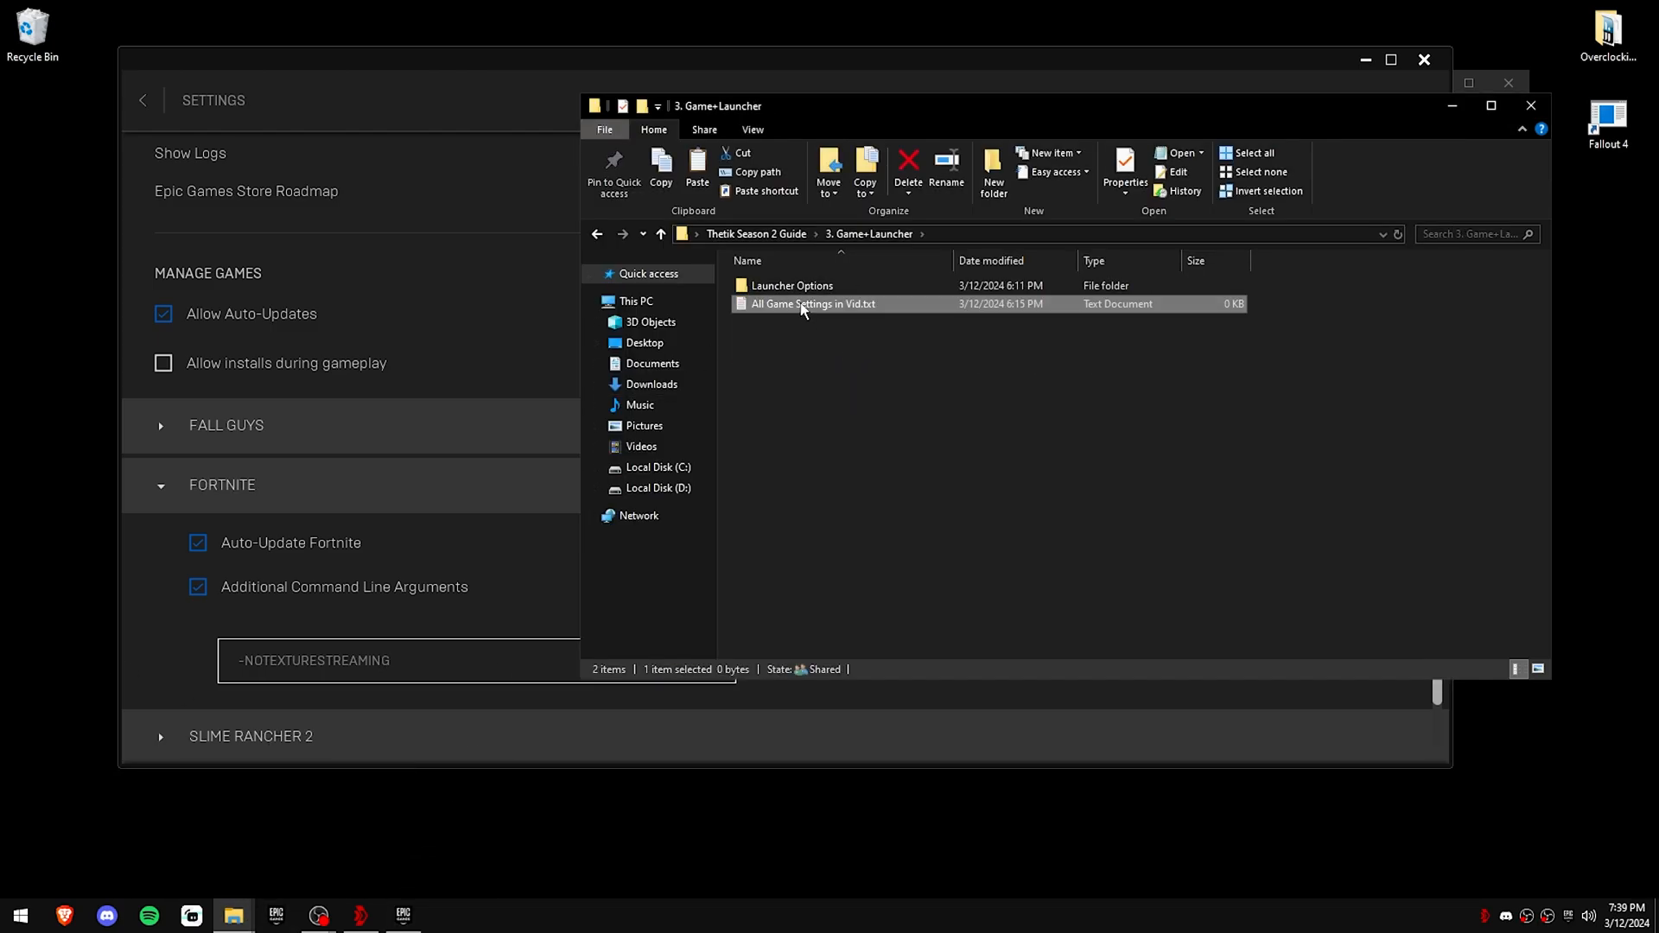
double_click(812, 304)
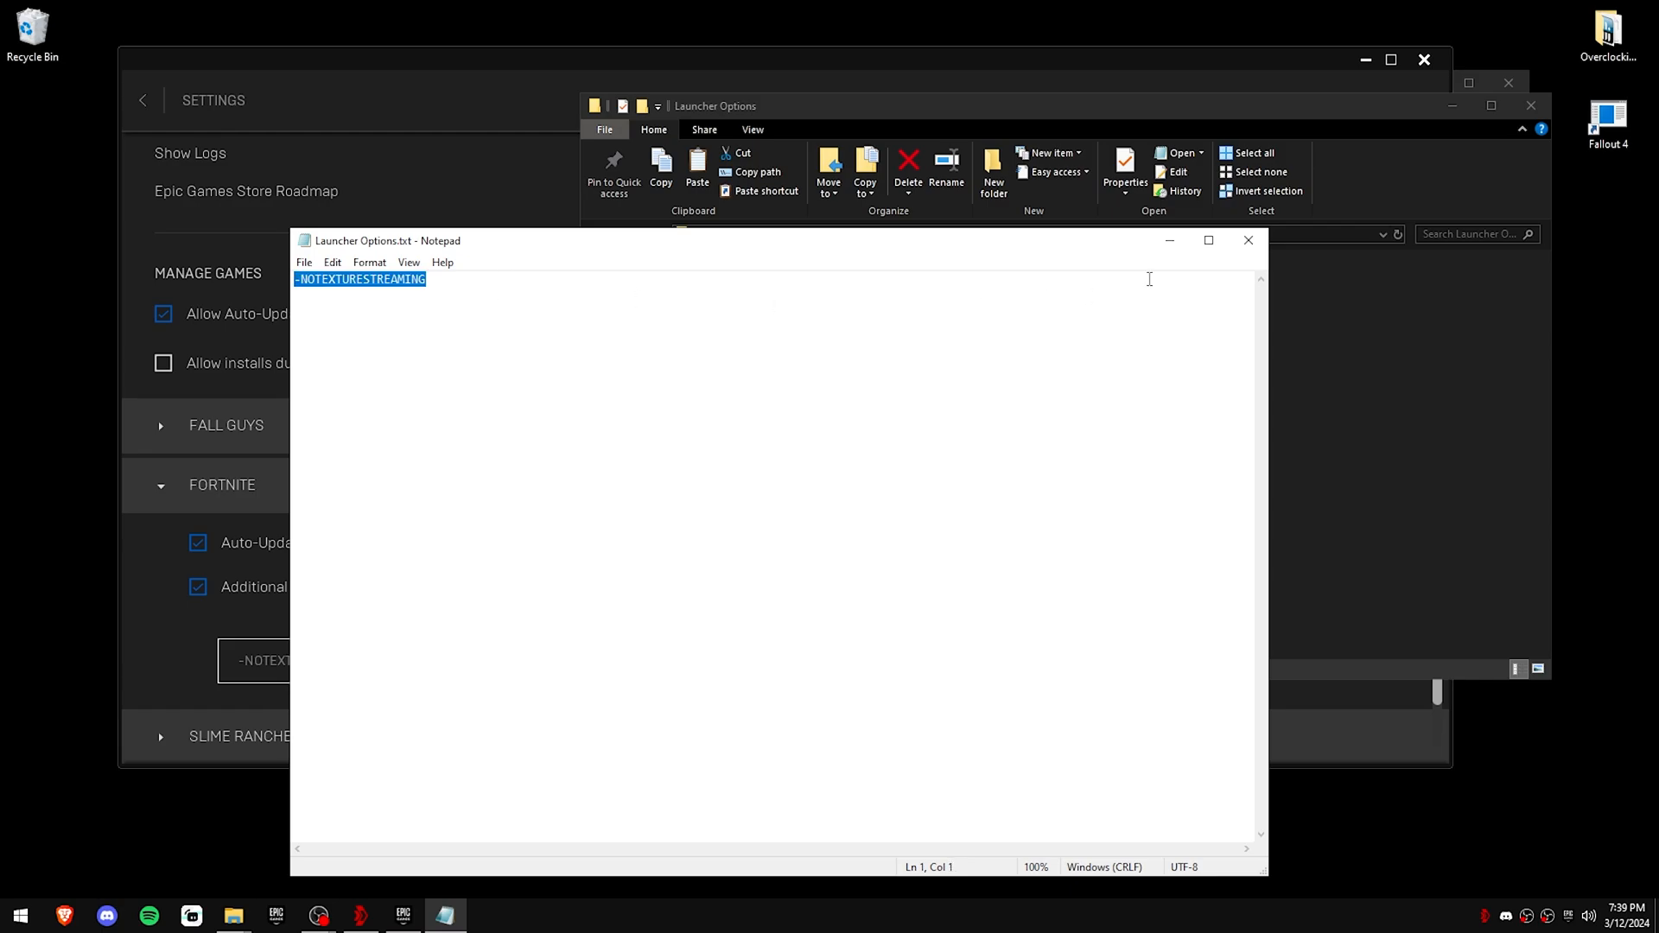
click(1248, 240)
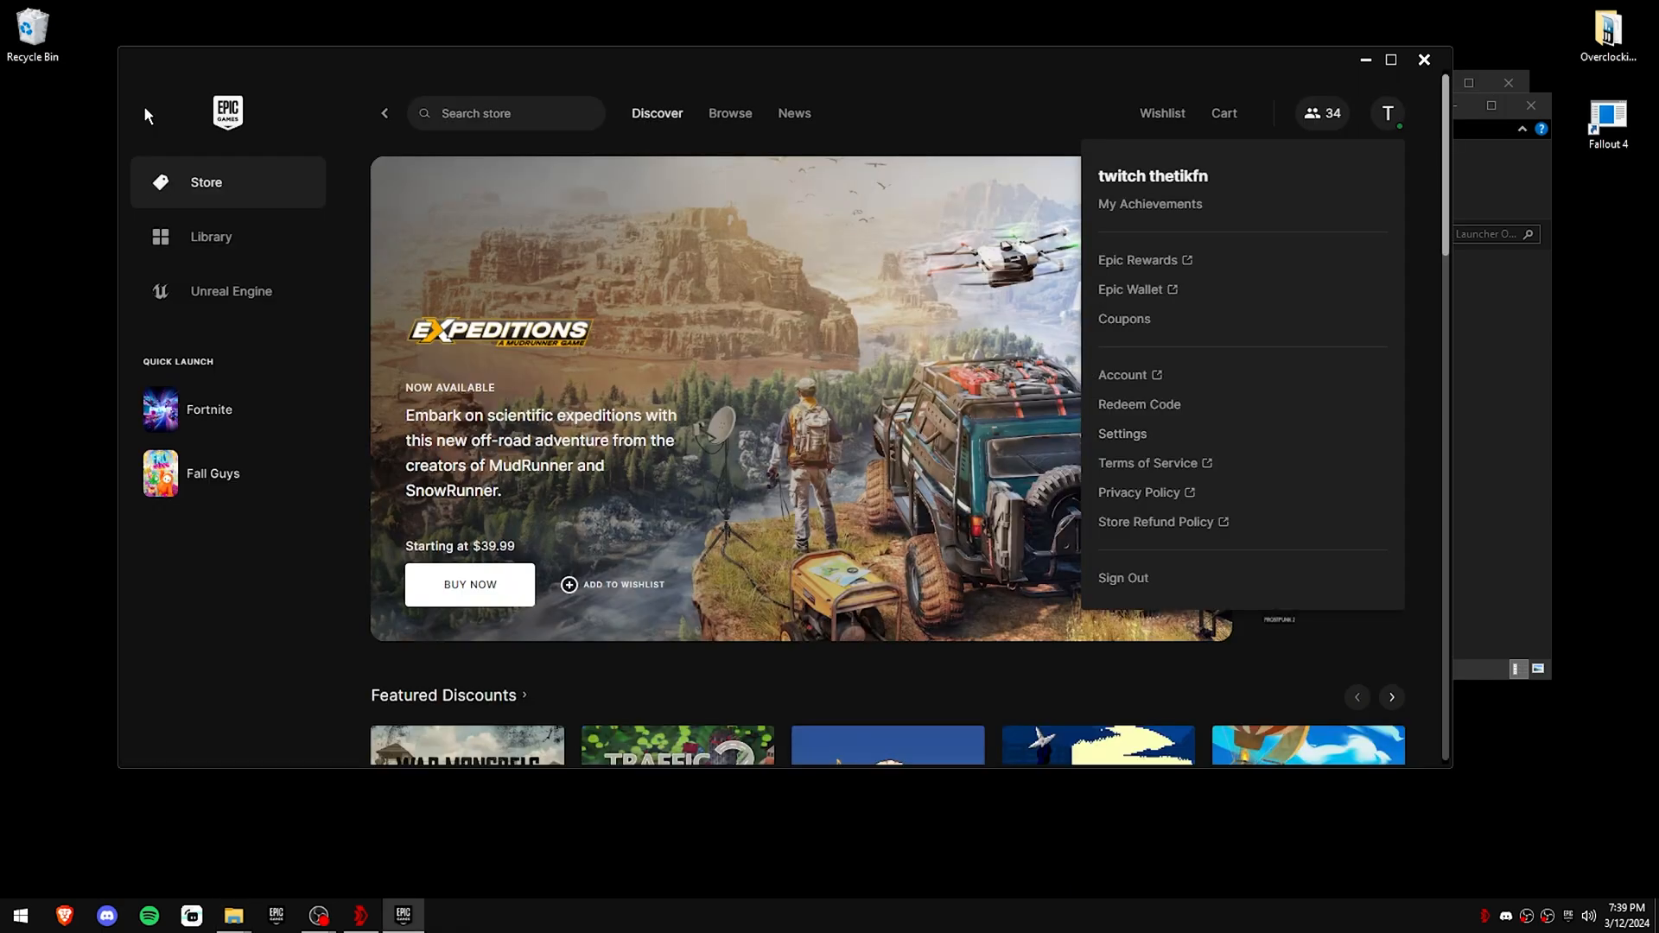
Step: Review Fortnite's installation options in the Library with High Resolution Textures off, then launch Fortnite
click(210, 237)
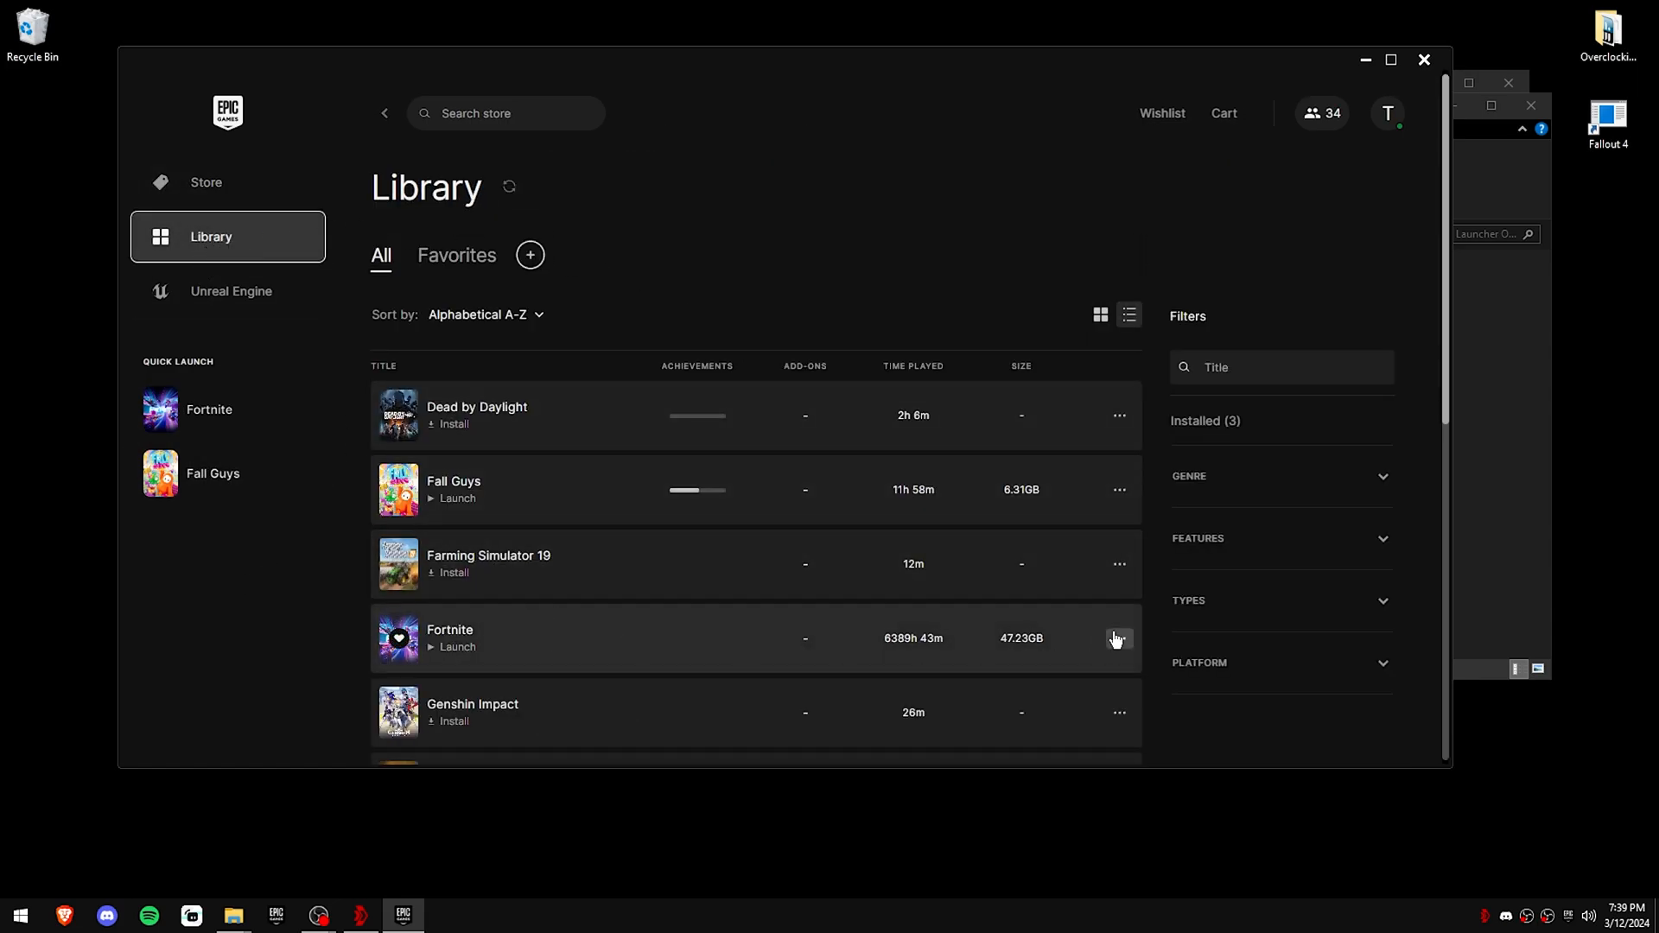
click(1118, 637)
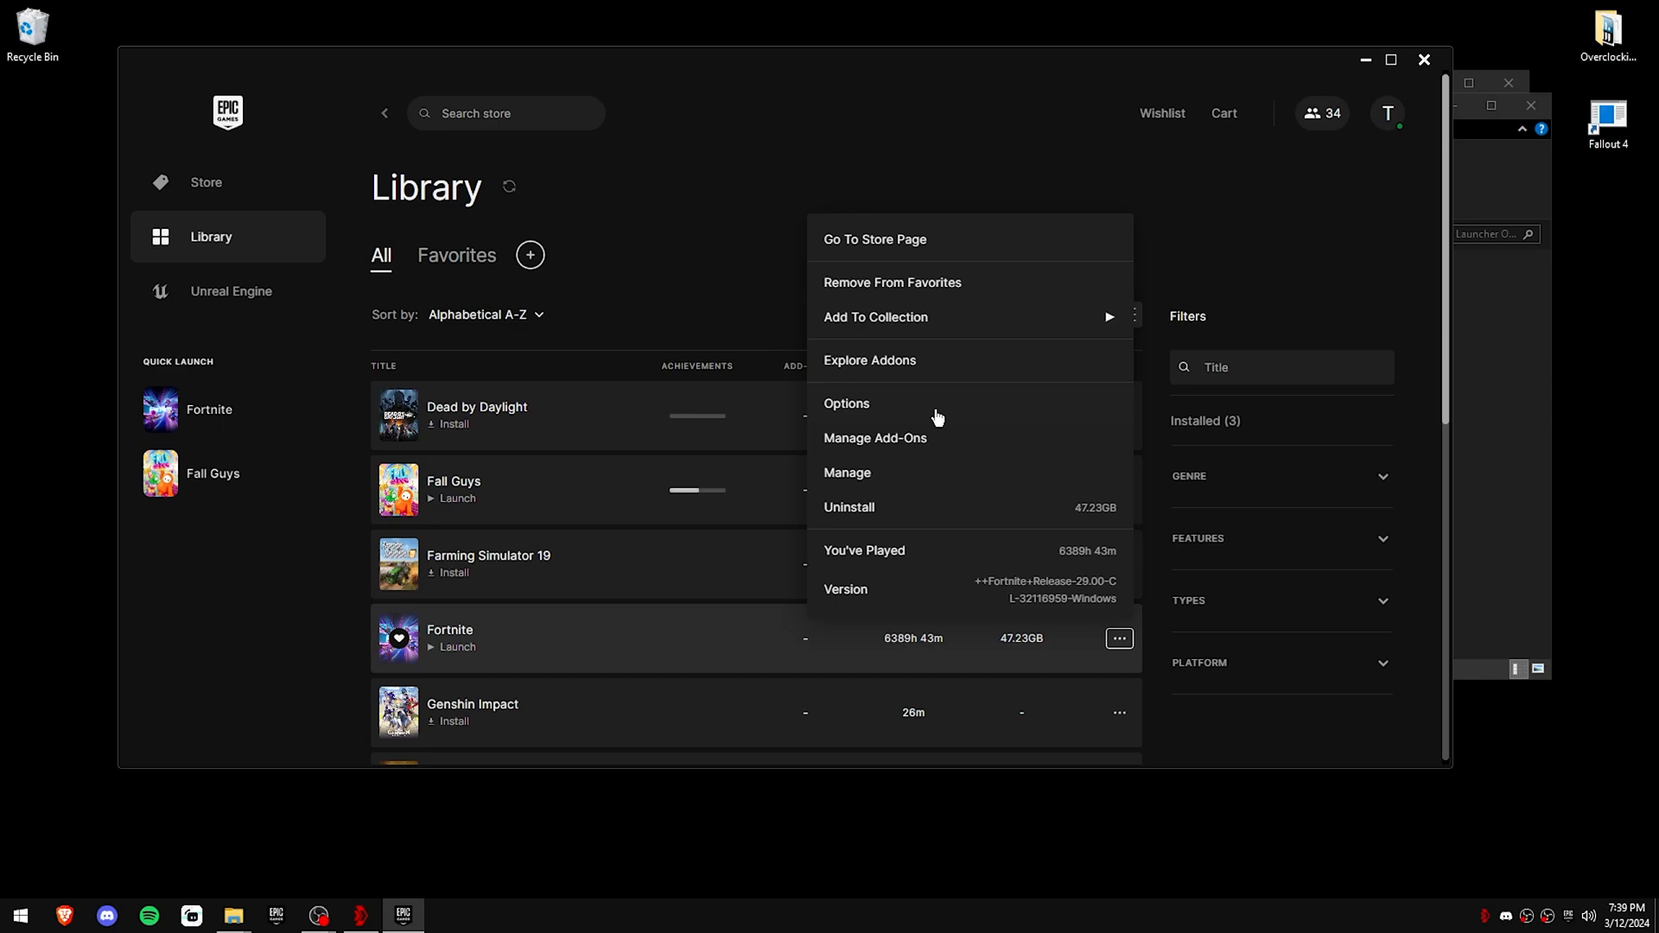
click(847, 403)
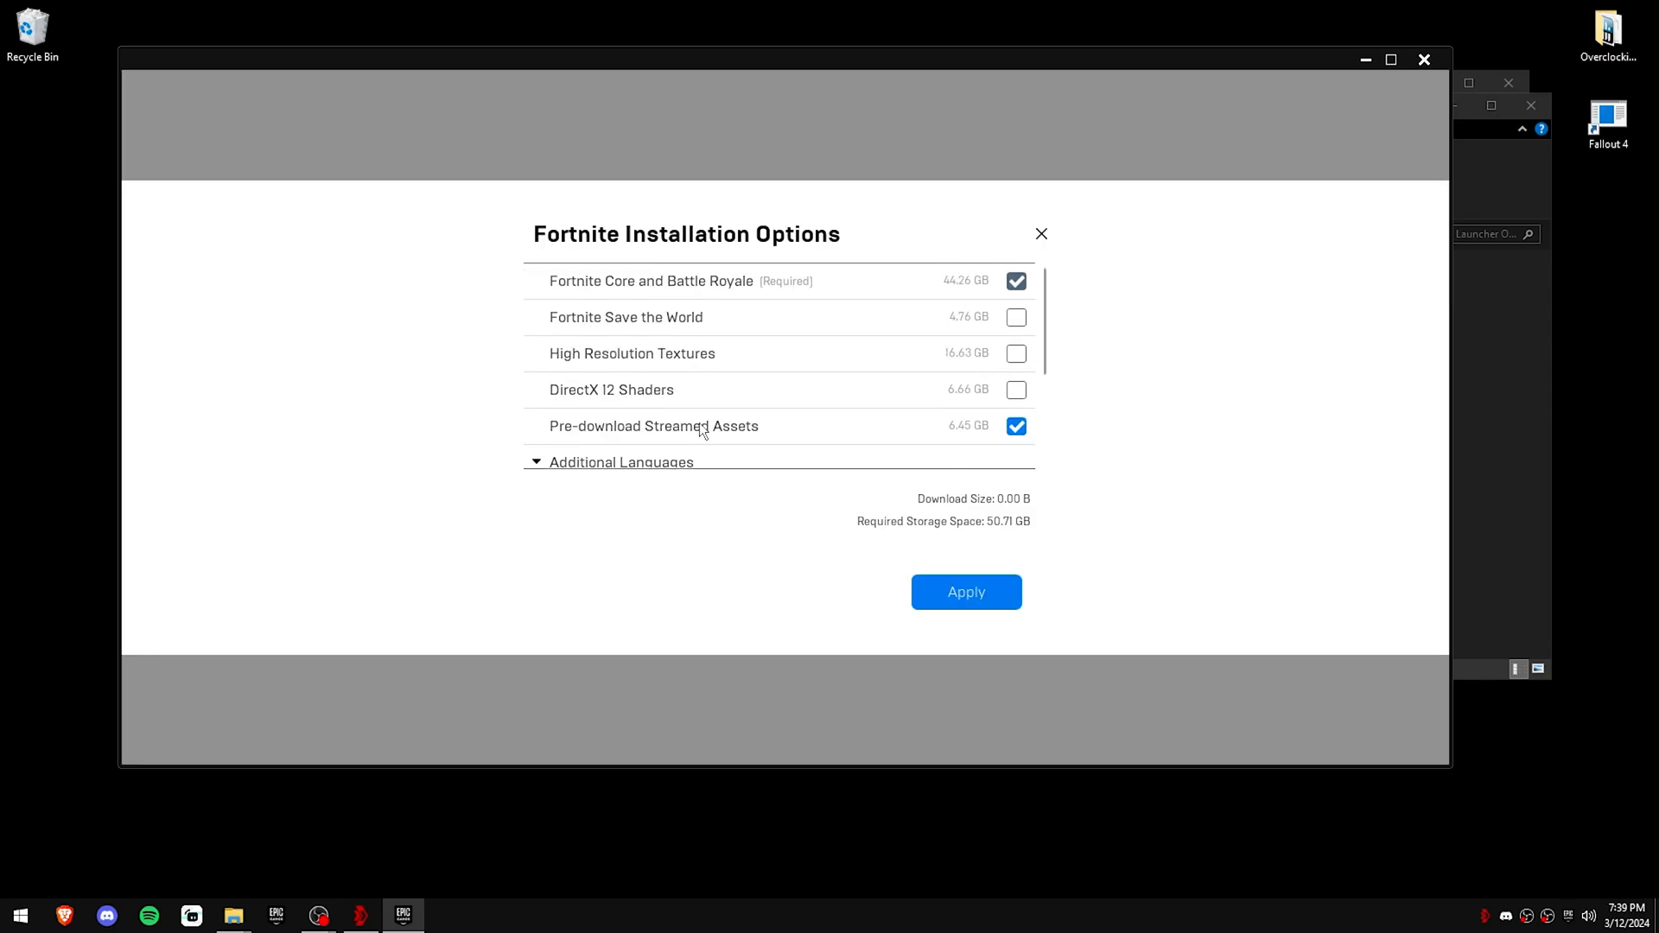
mouse_move(1030, 352)
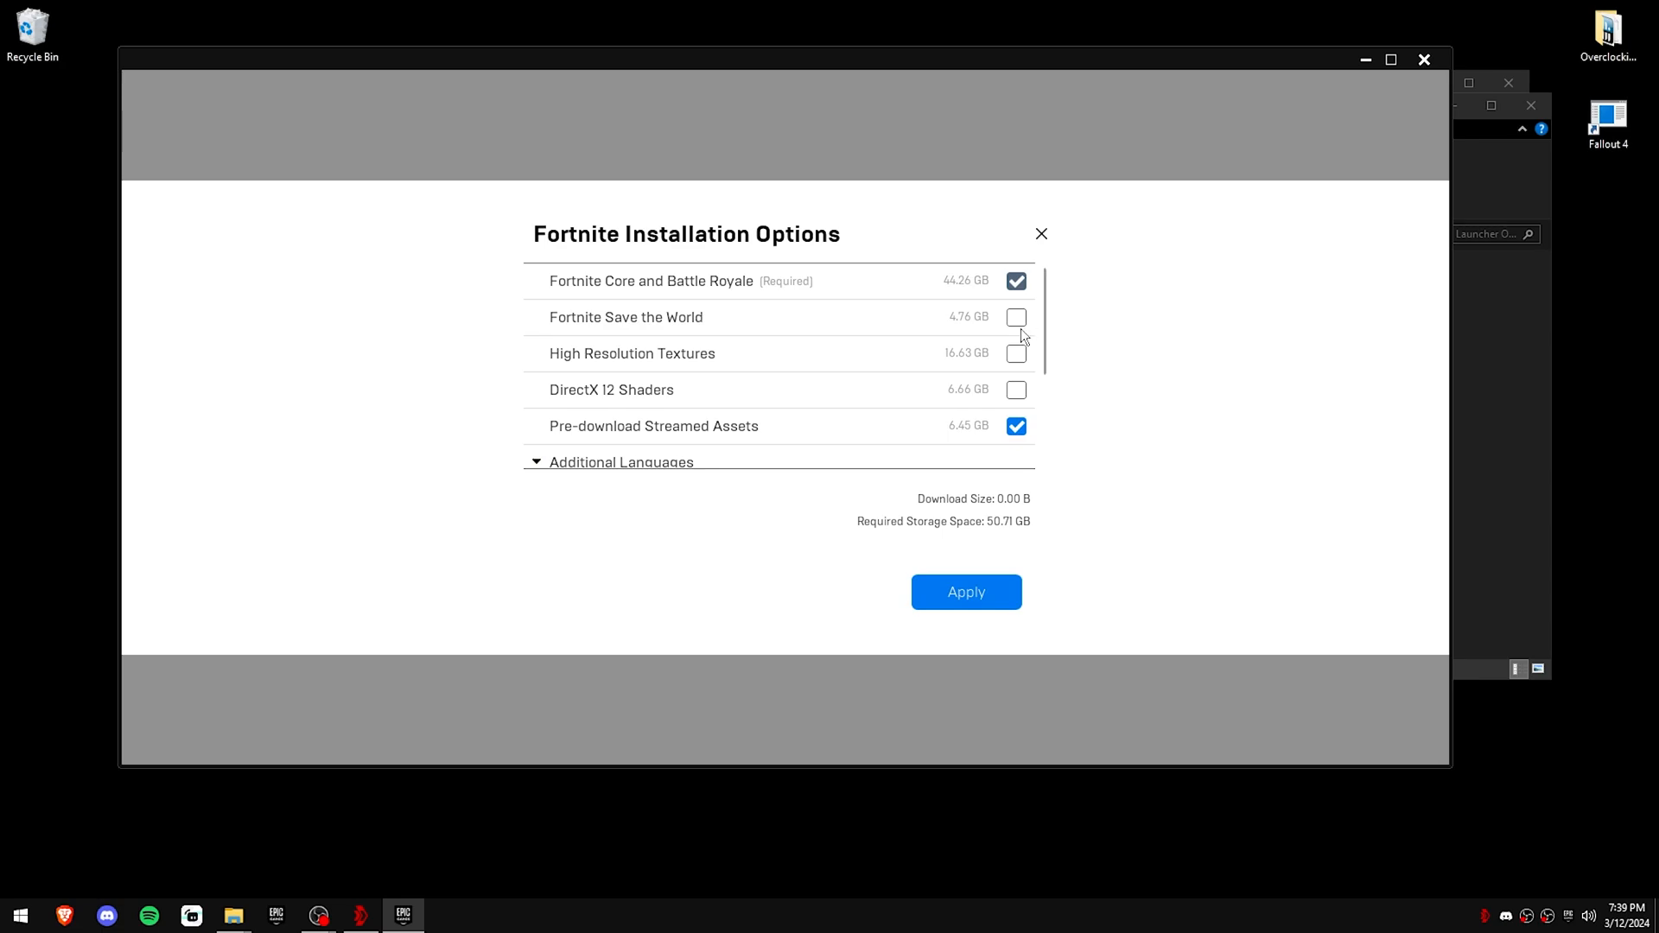
mouse_move(520, 434)
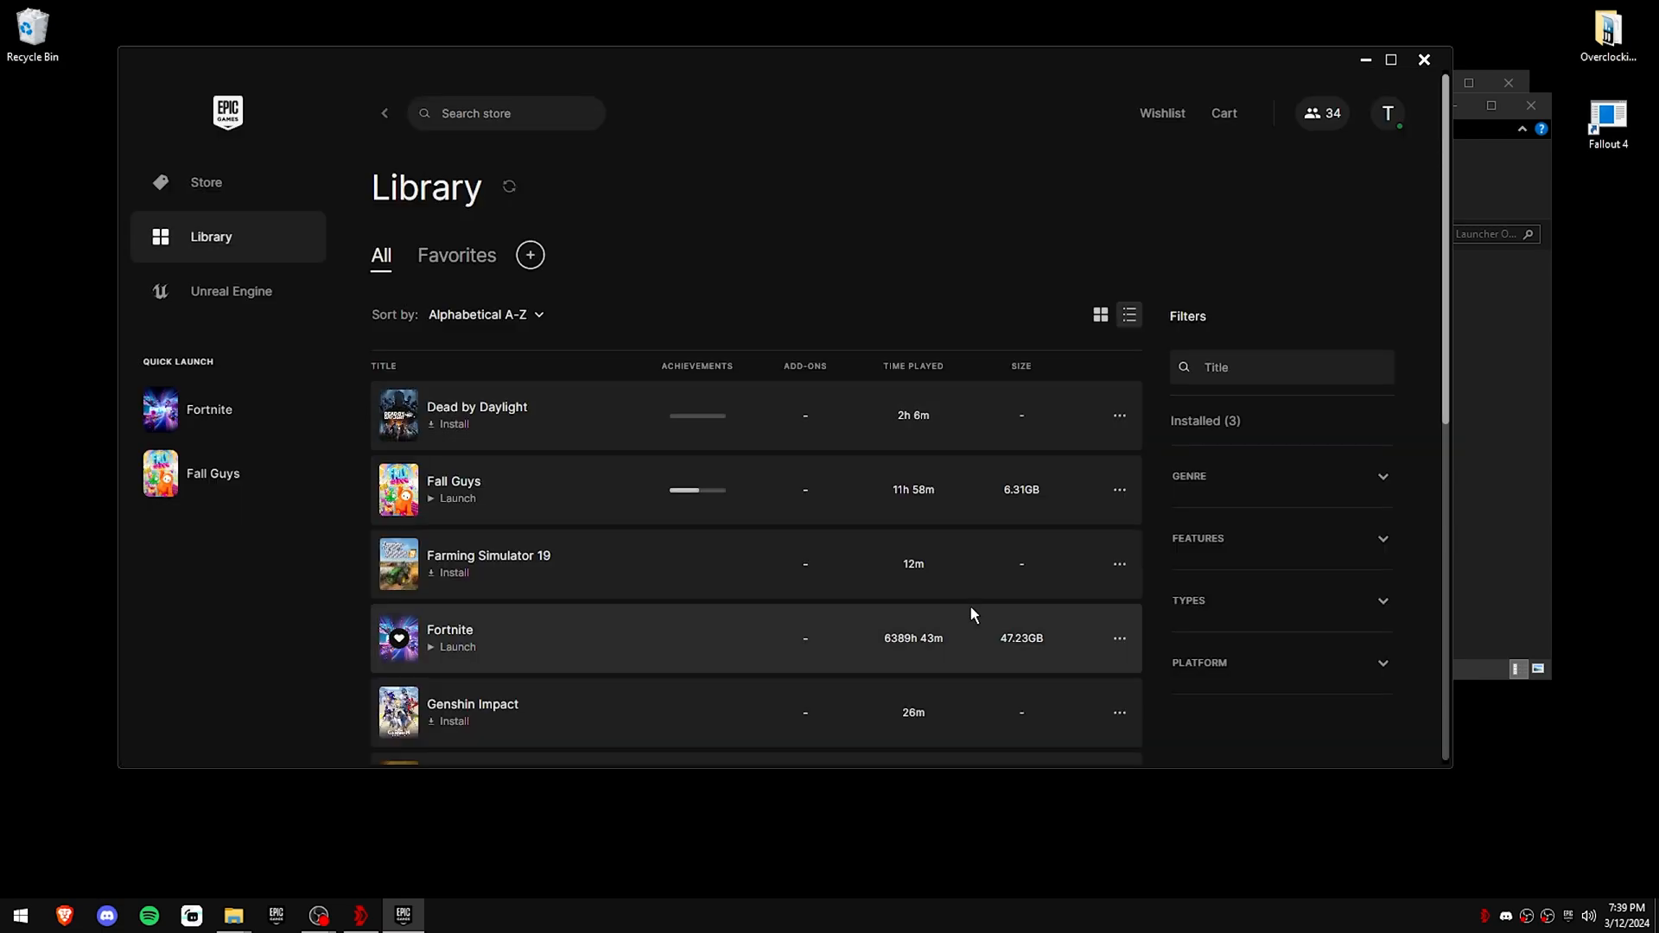
mouse_move(962, 609)
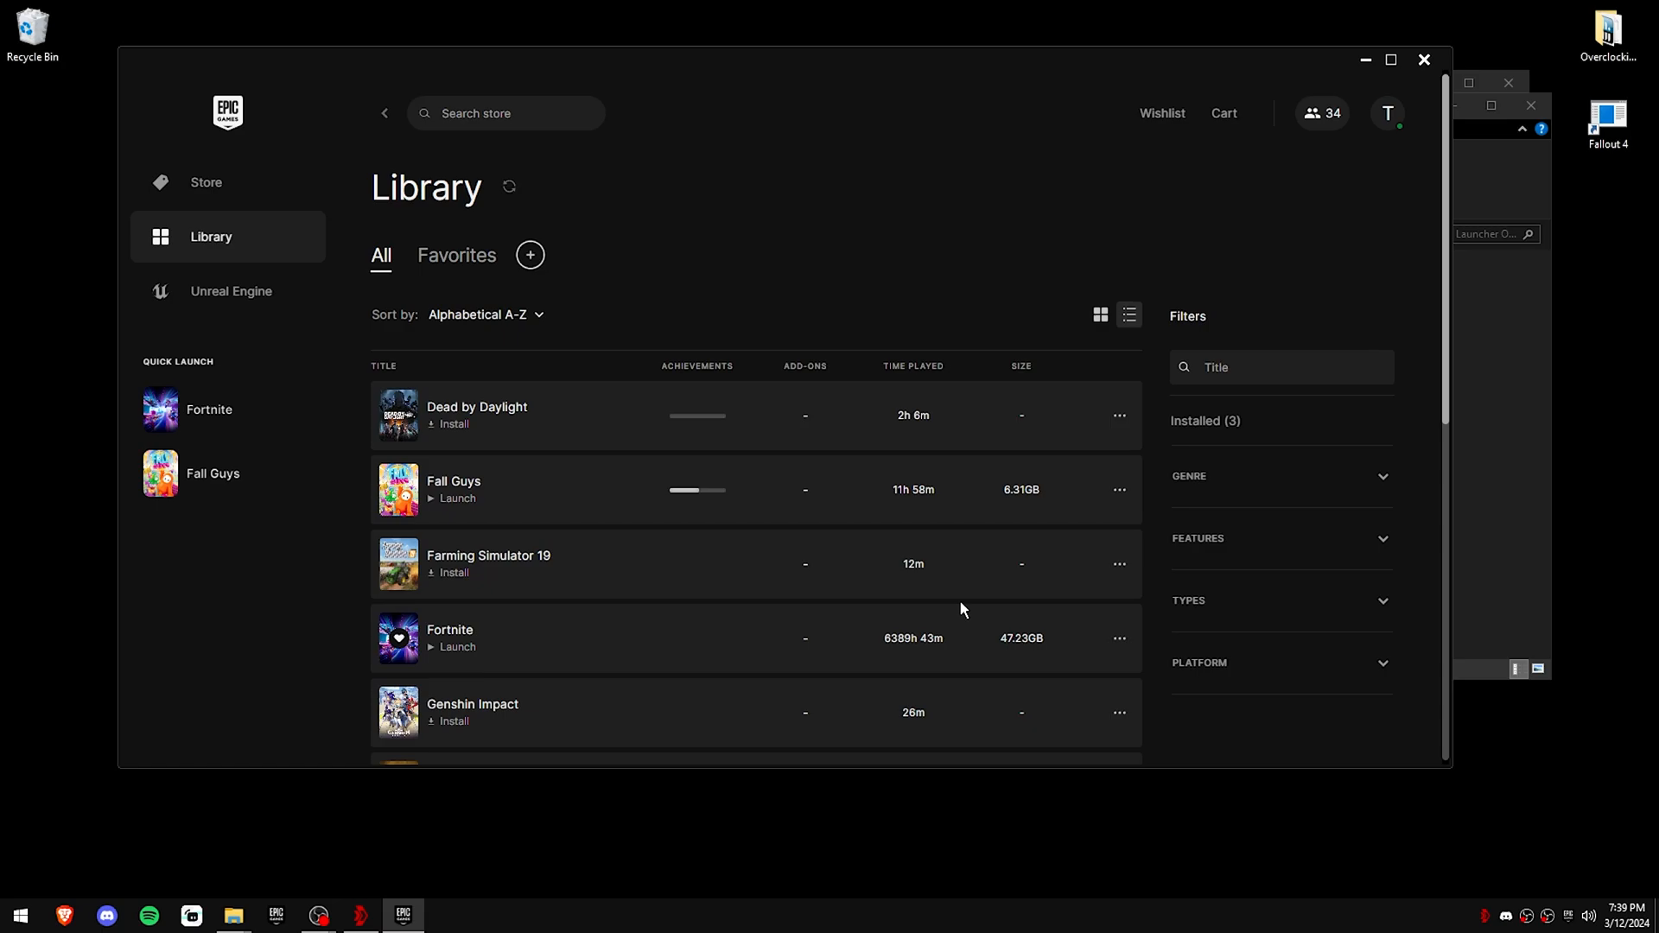
click(455, 646)
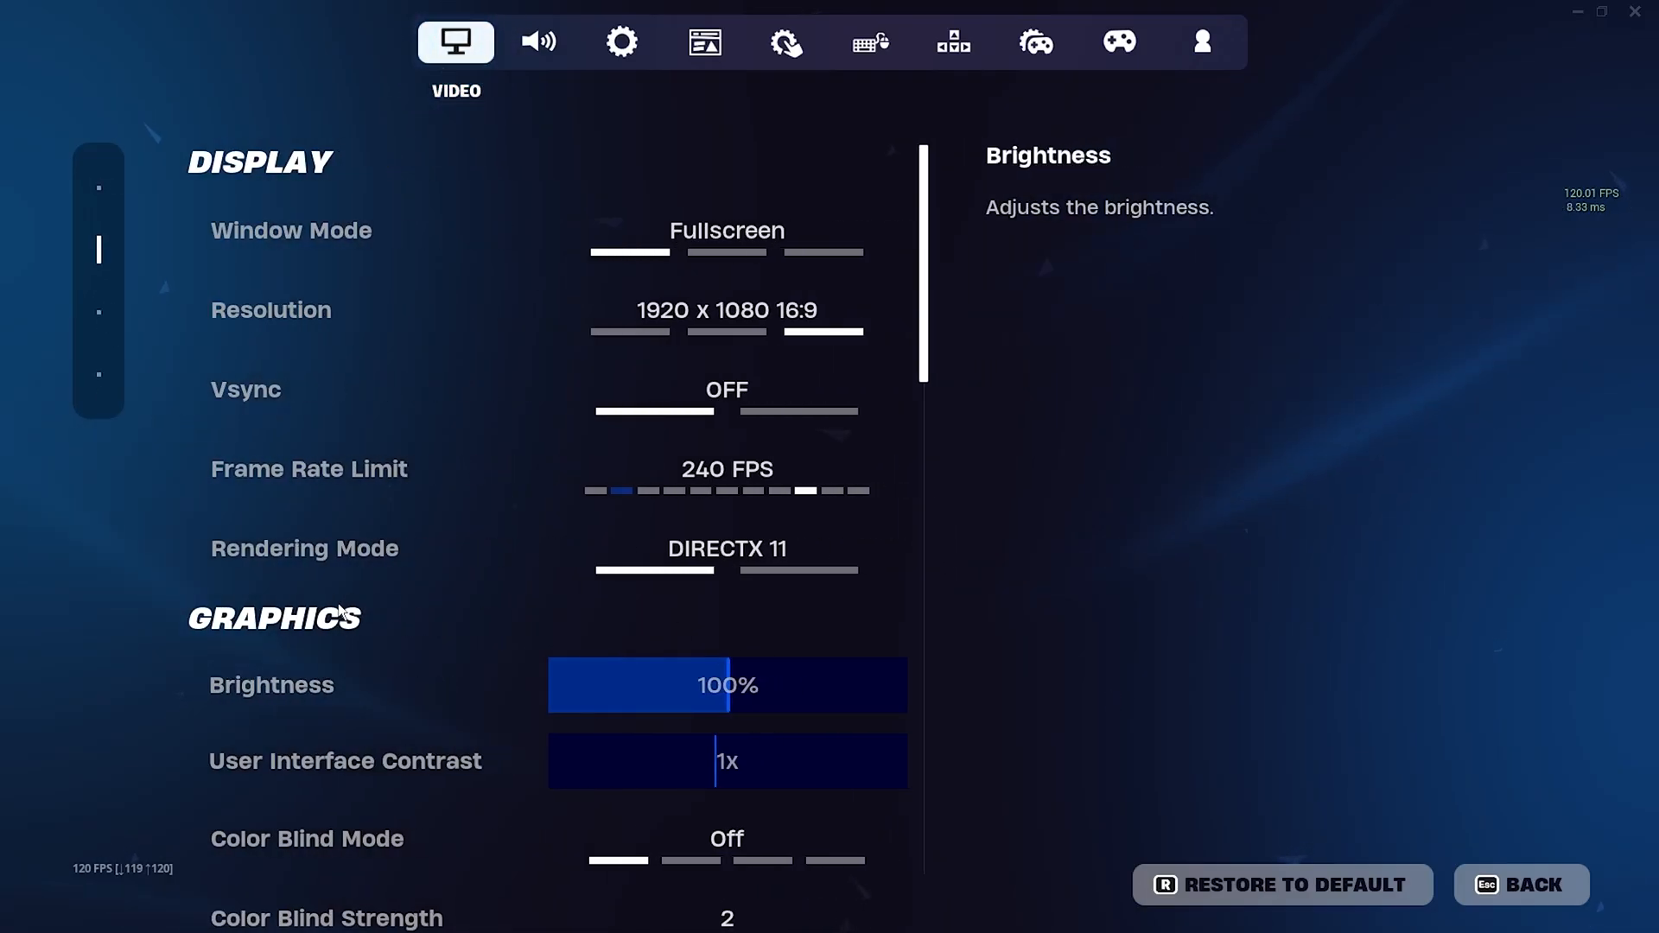
Step: Review Fortnite's Display and Graphics video settings and set NVIDIA Reflex Low Latency to On +Boost
scroll(down, 3)
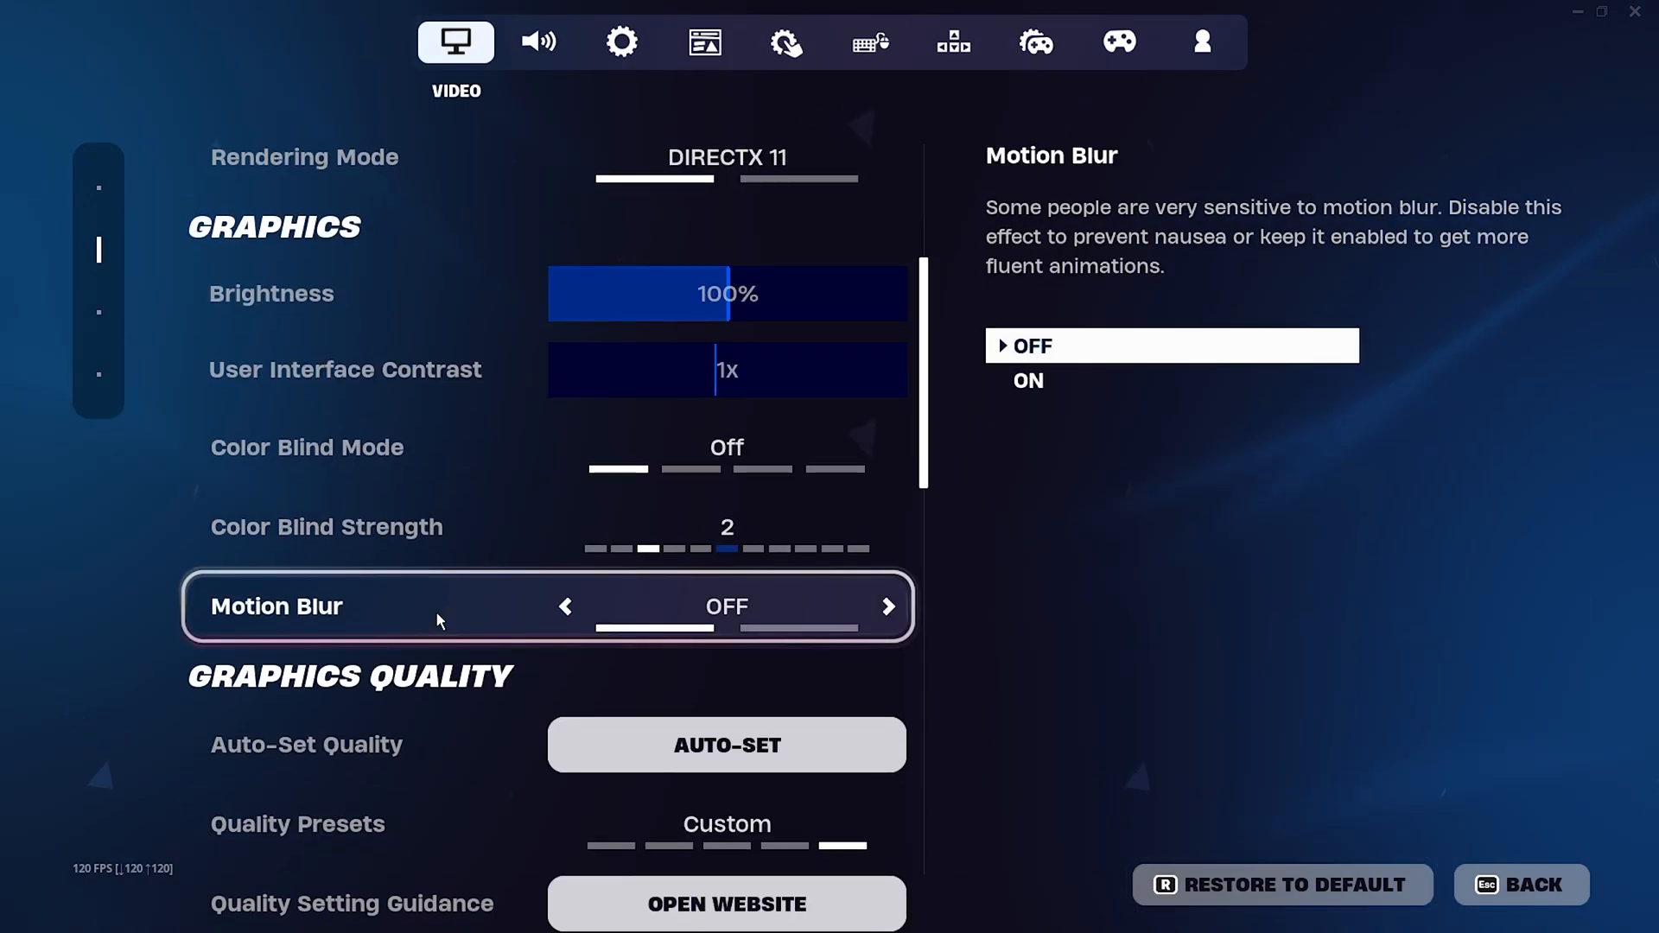
scroll(down, 3)
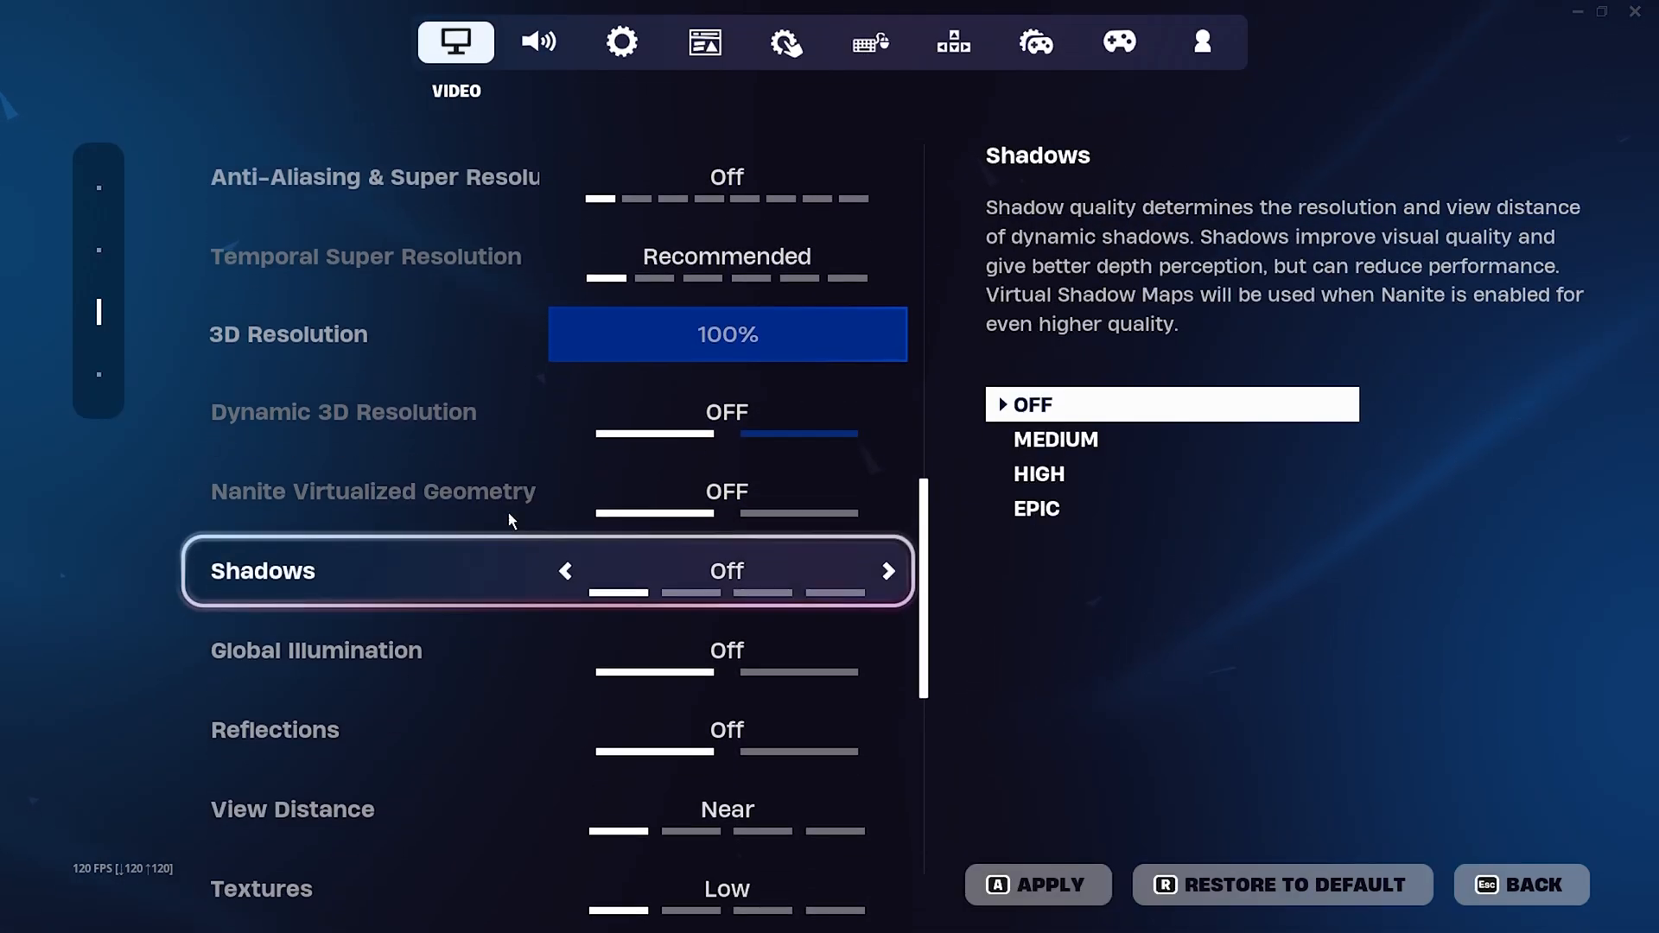
scroll(down, 3)
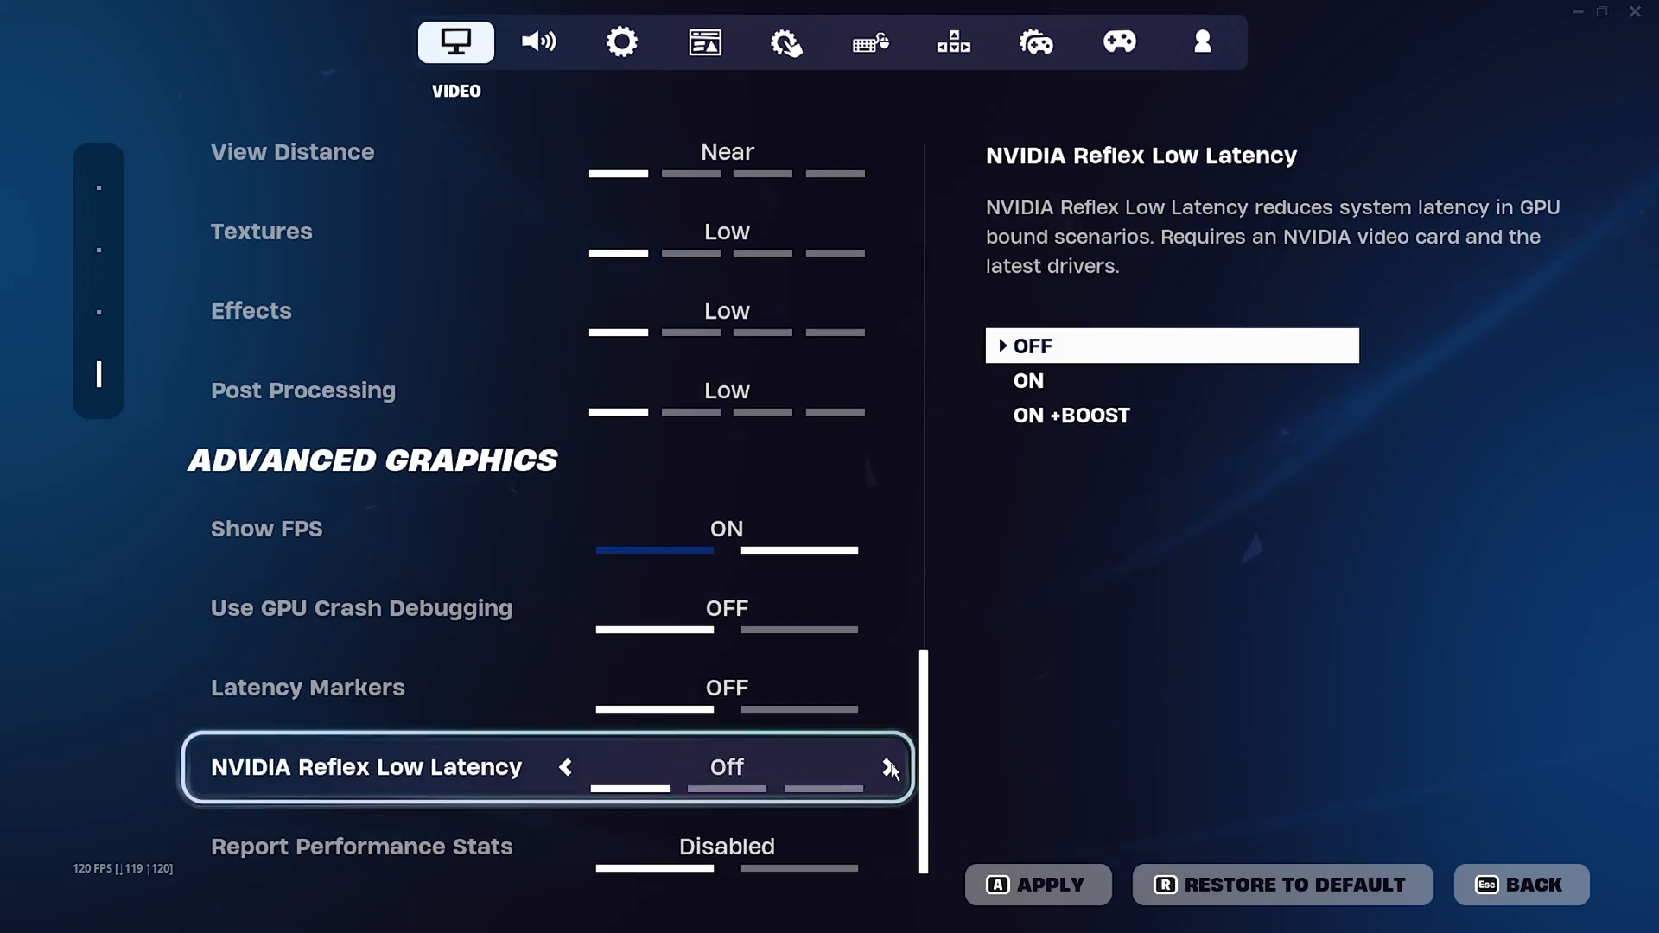
click(888, 765)
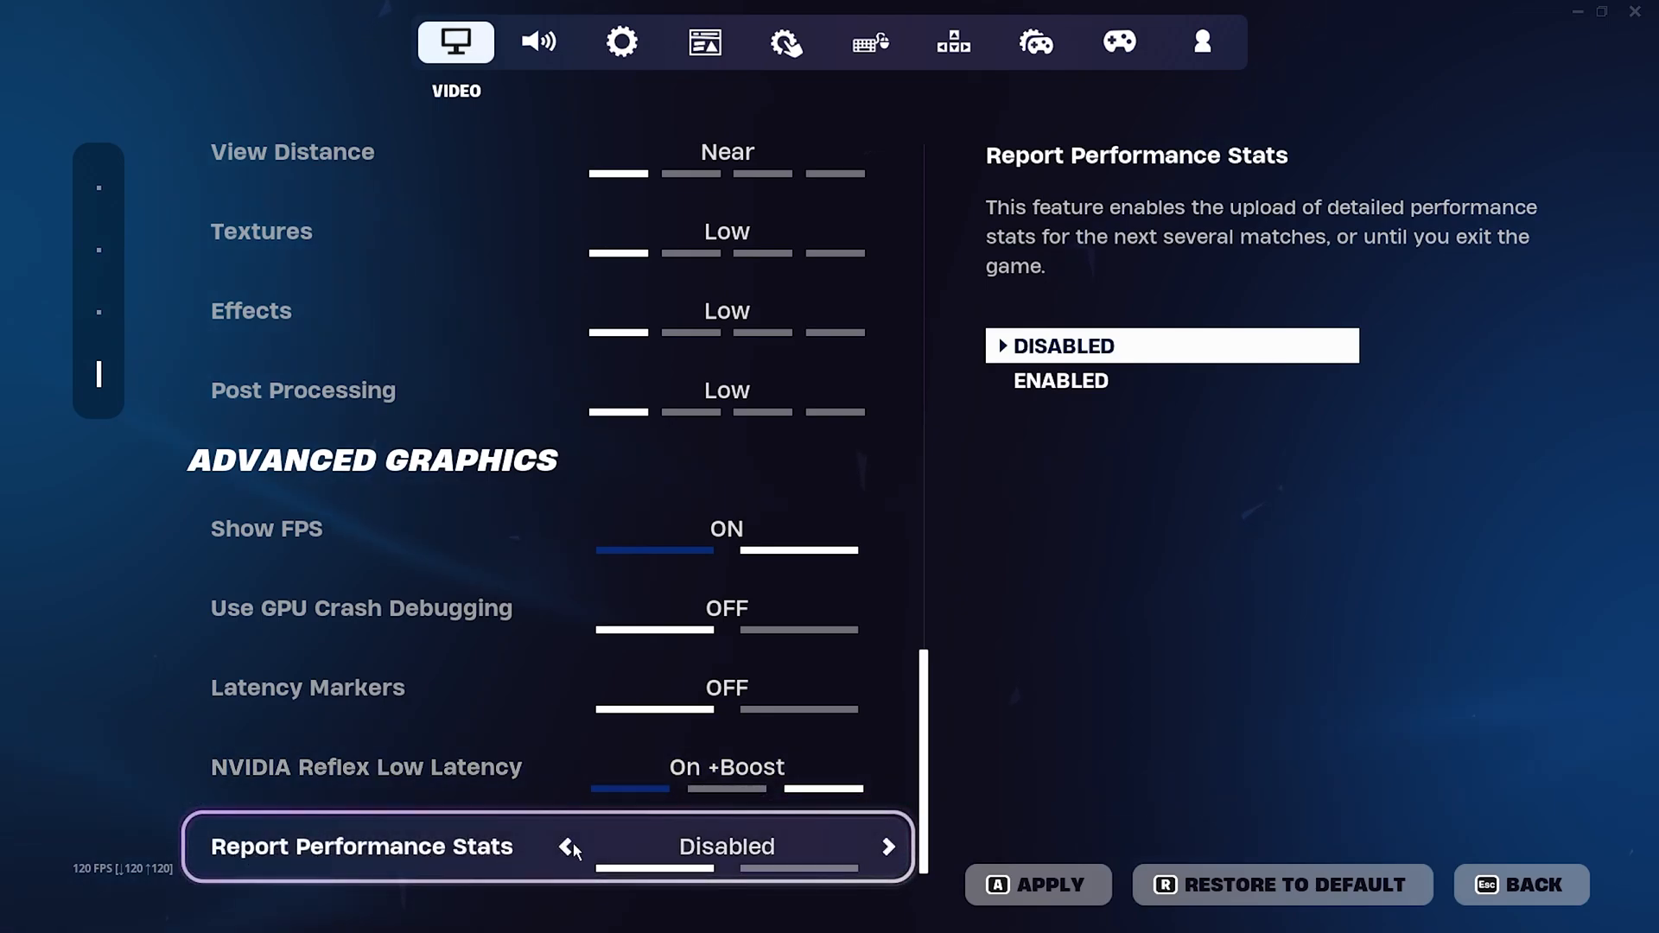
scroll(up, 3)
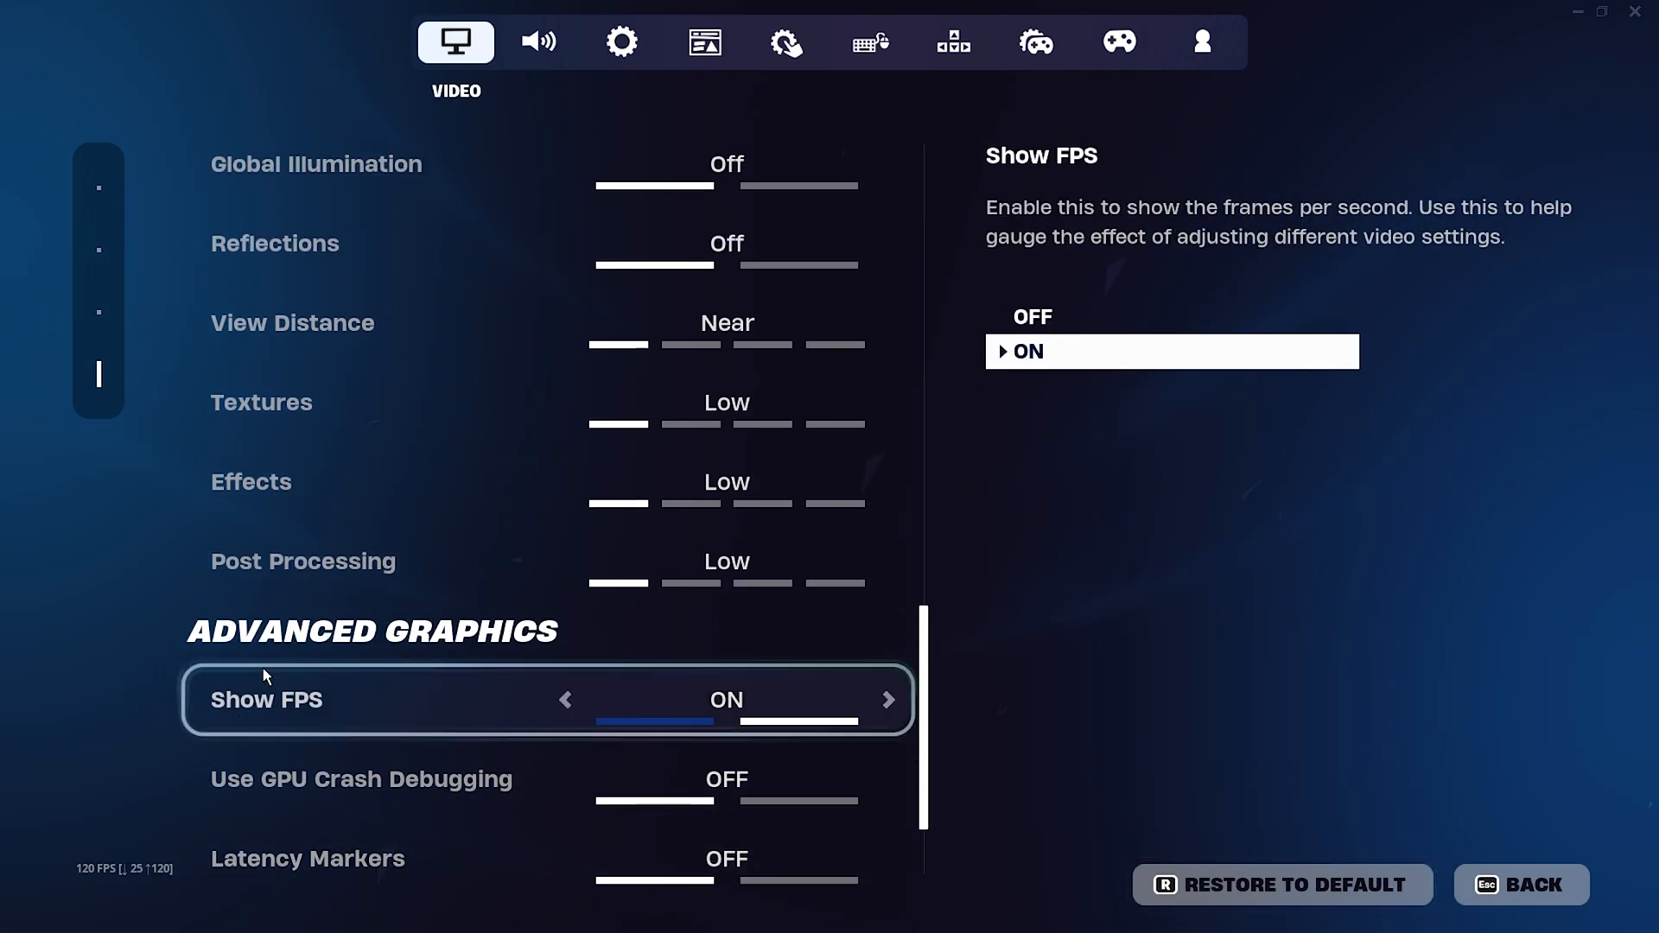
scroll(up, 3)
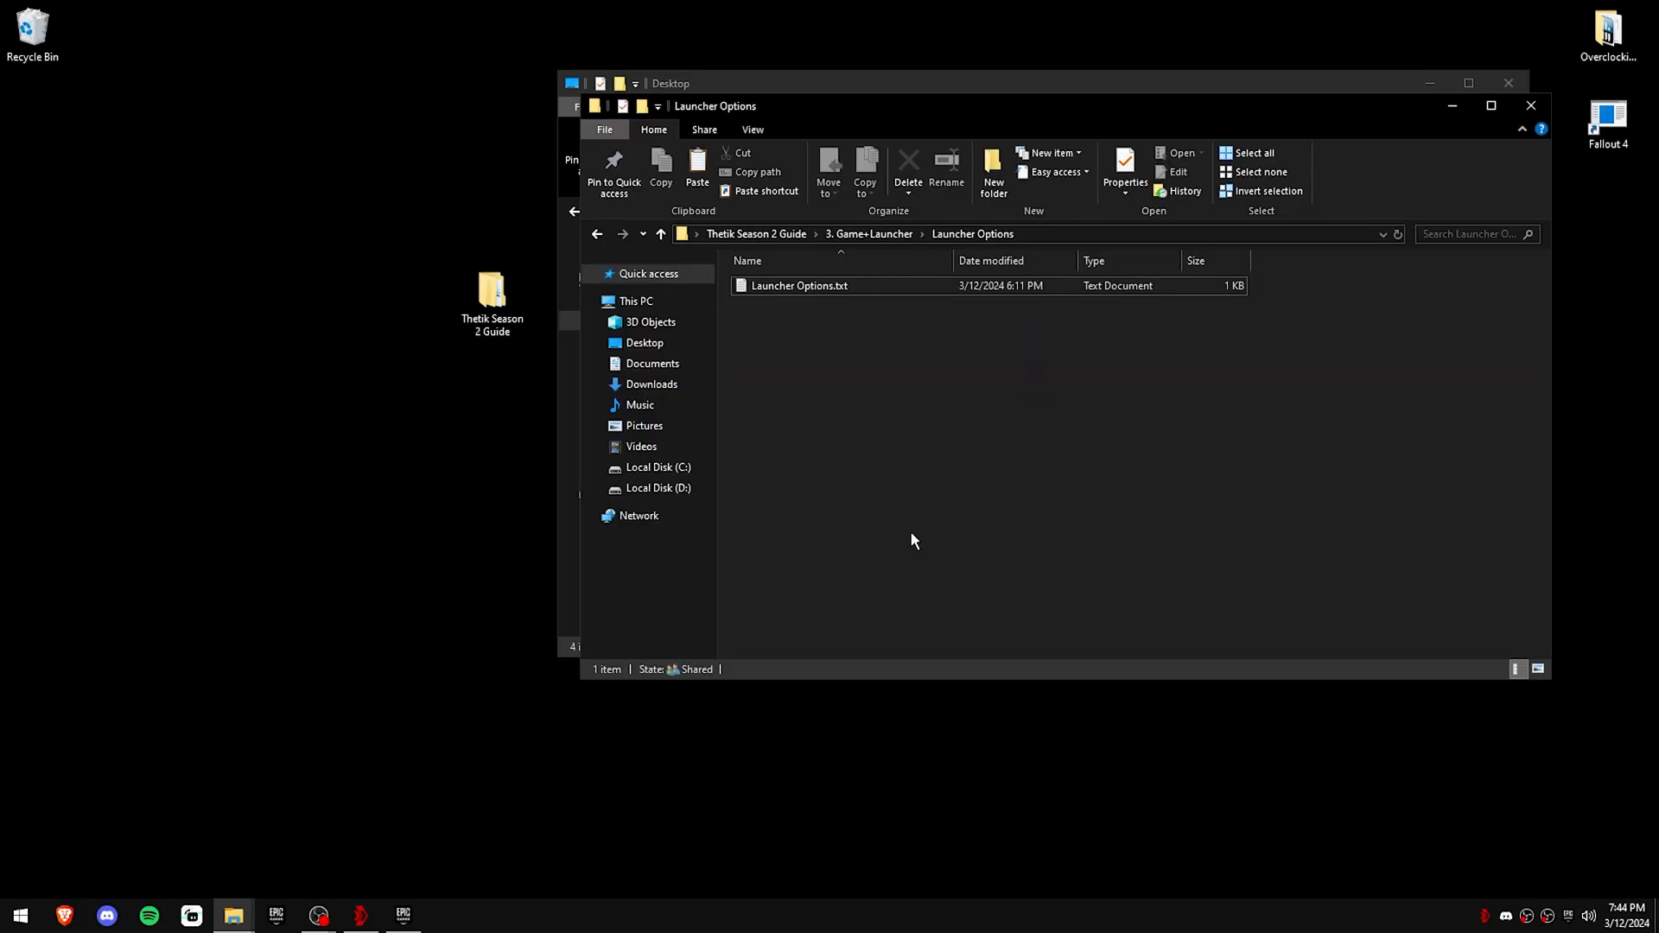
mouse_move(598, 244)
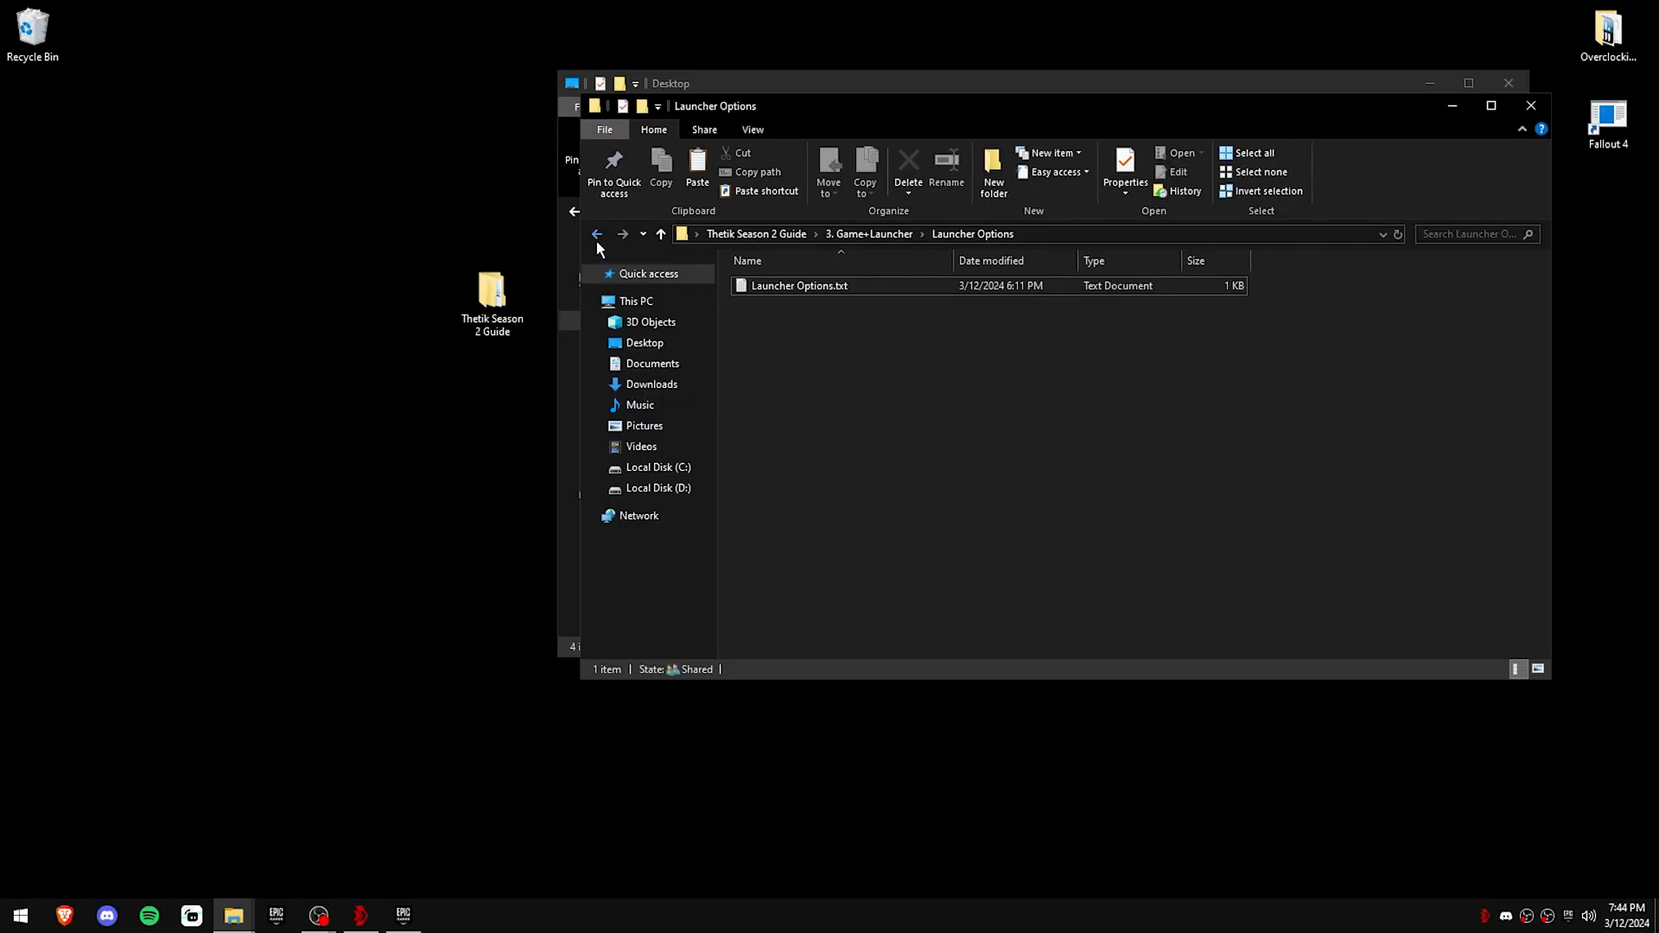
Step: Return to the guide's 4. Windows Settings folder and bring up the Start menu
click(596, 233)
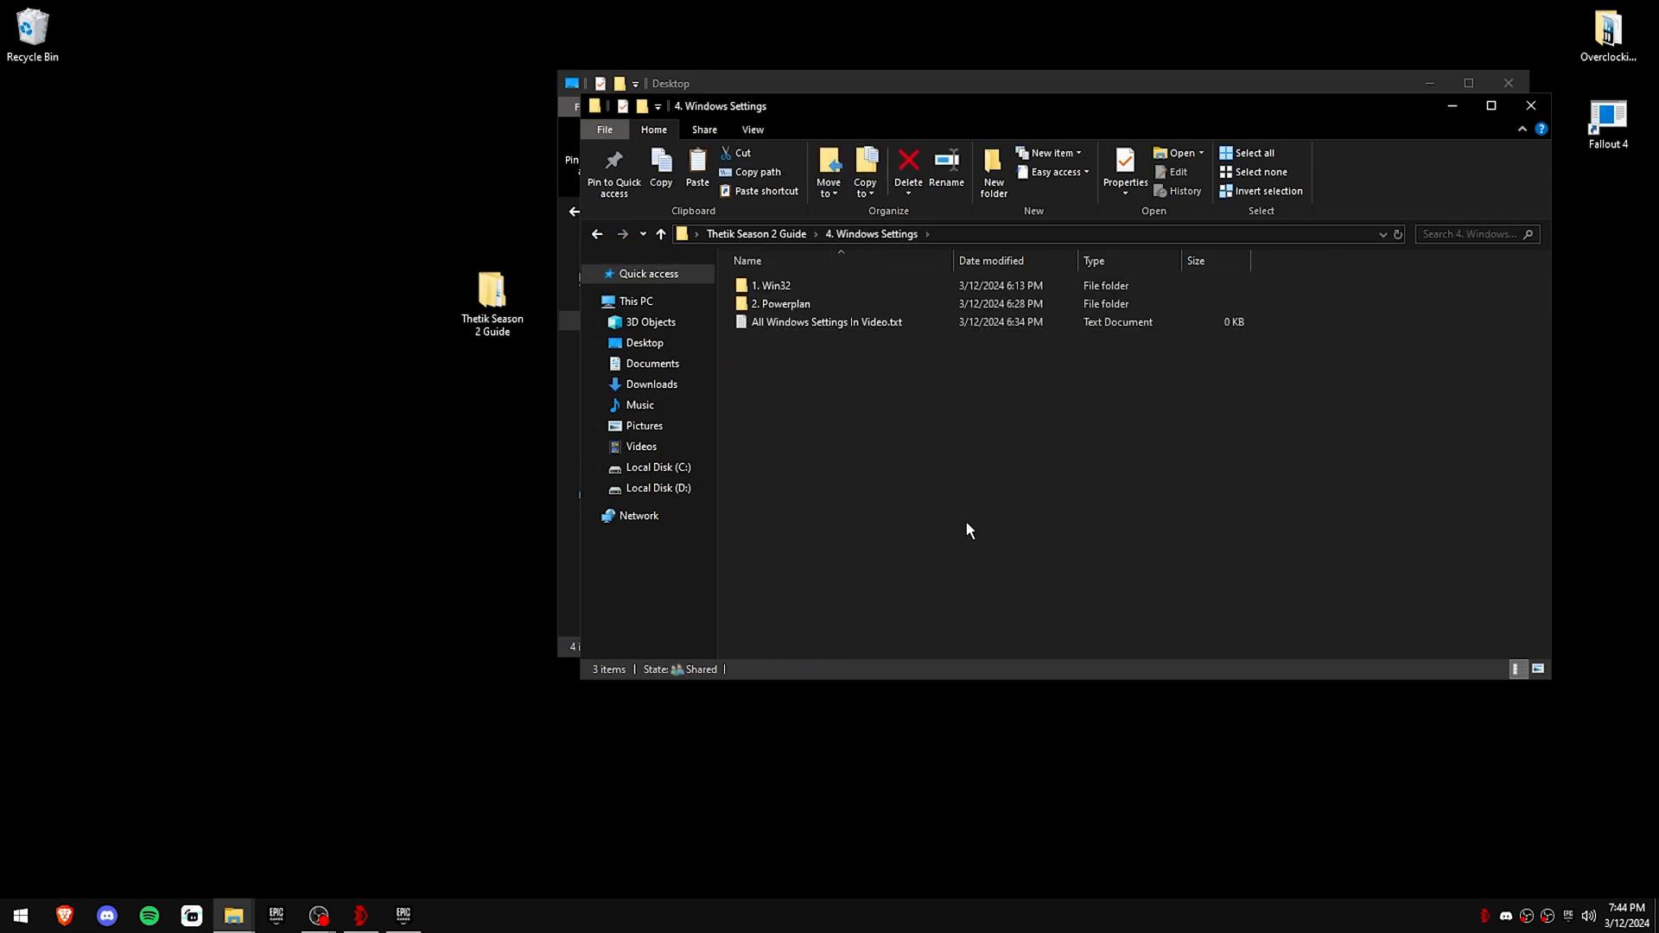
click(19, 916)
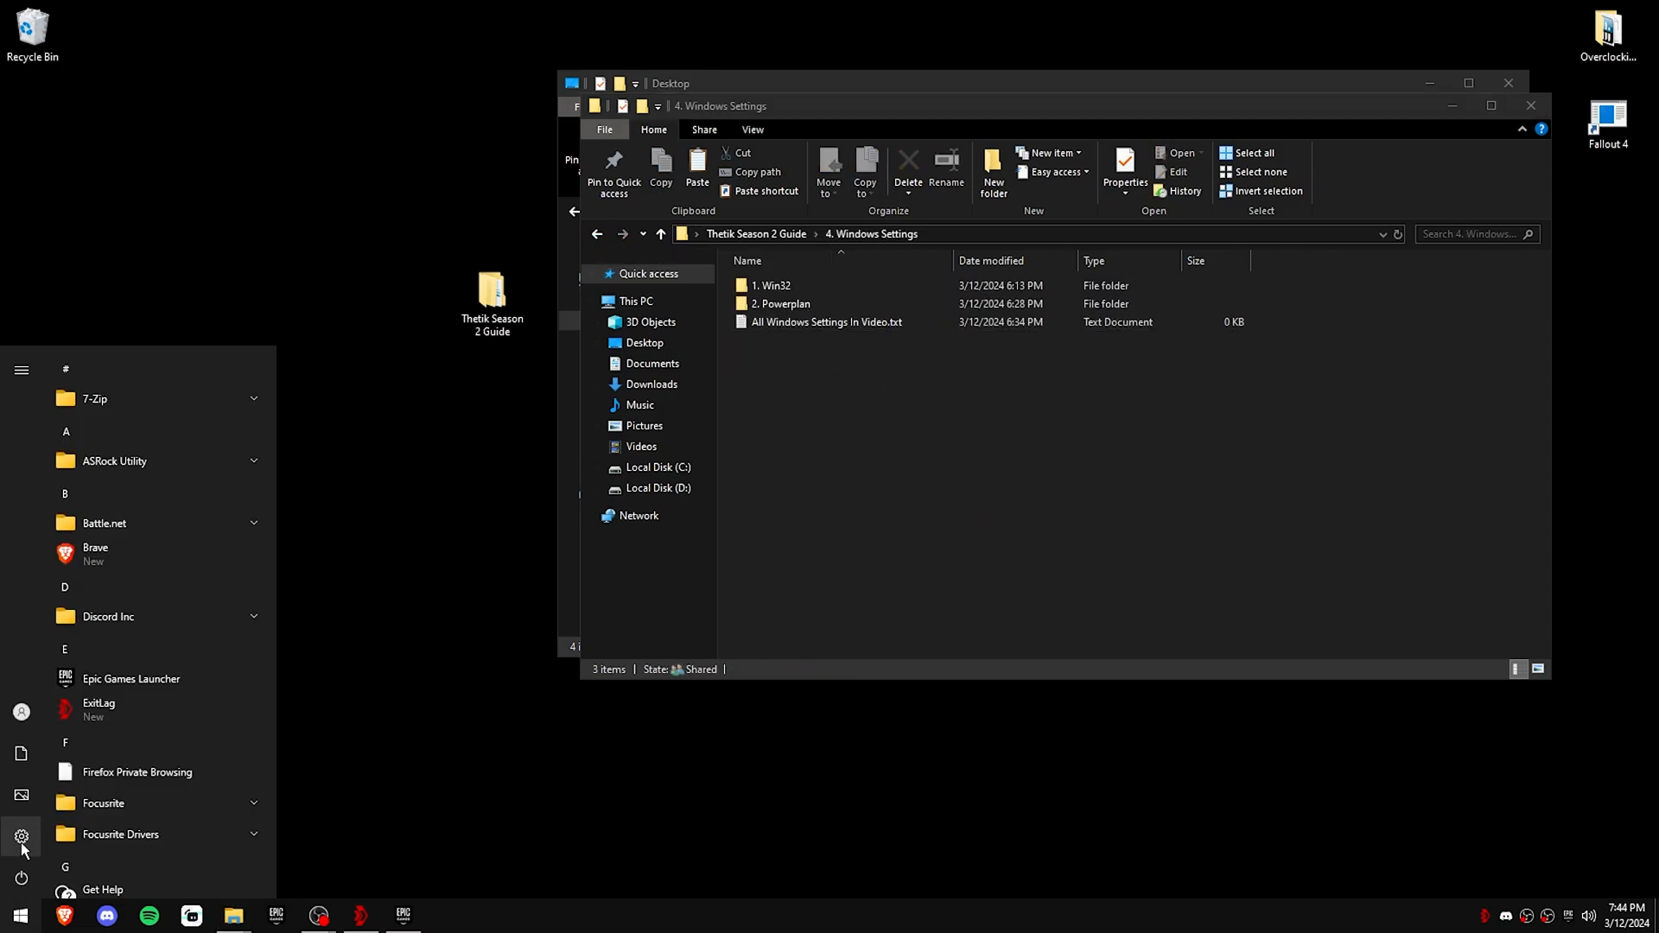
Step: In System > Notifications & actions, leave notifications from apps turned off
click(21, 836)
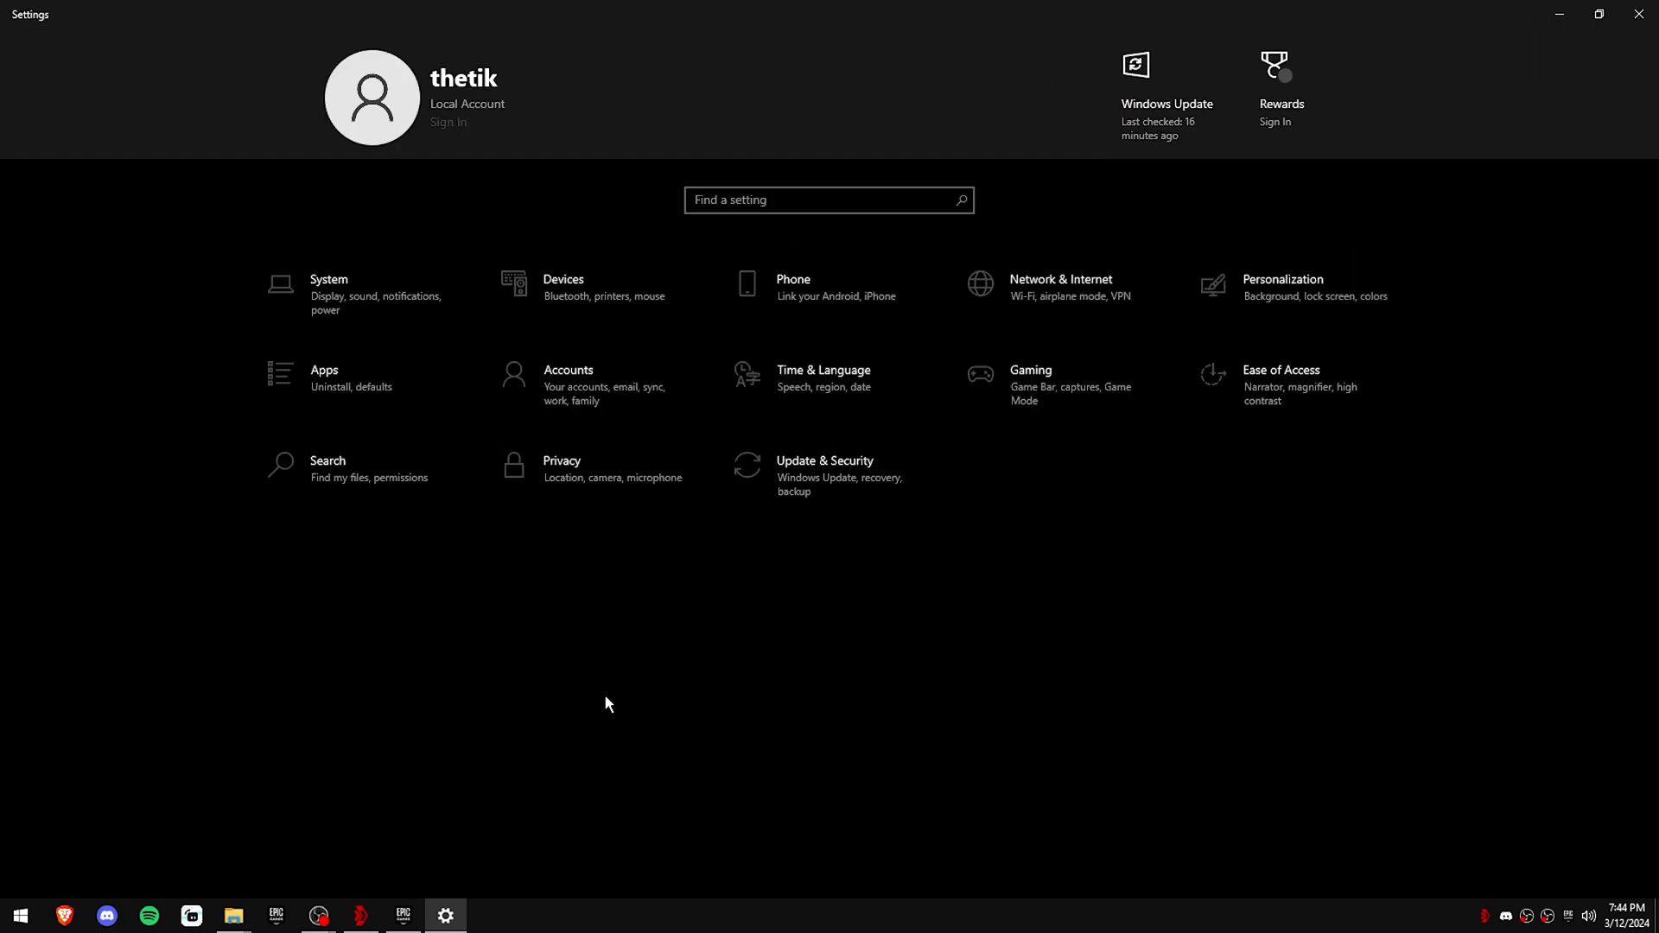
click(328, 290)
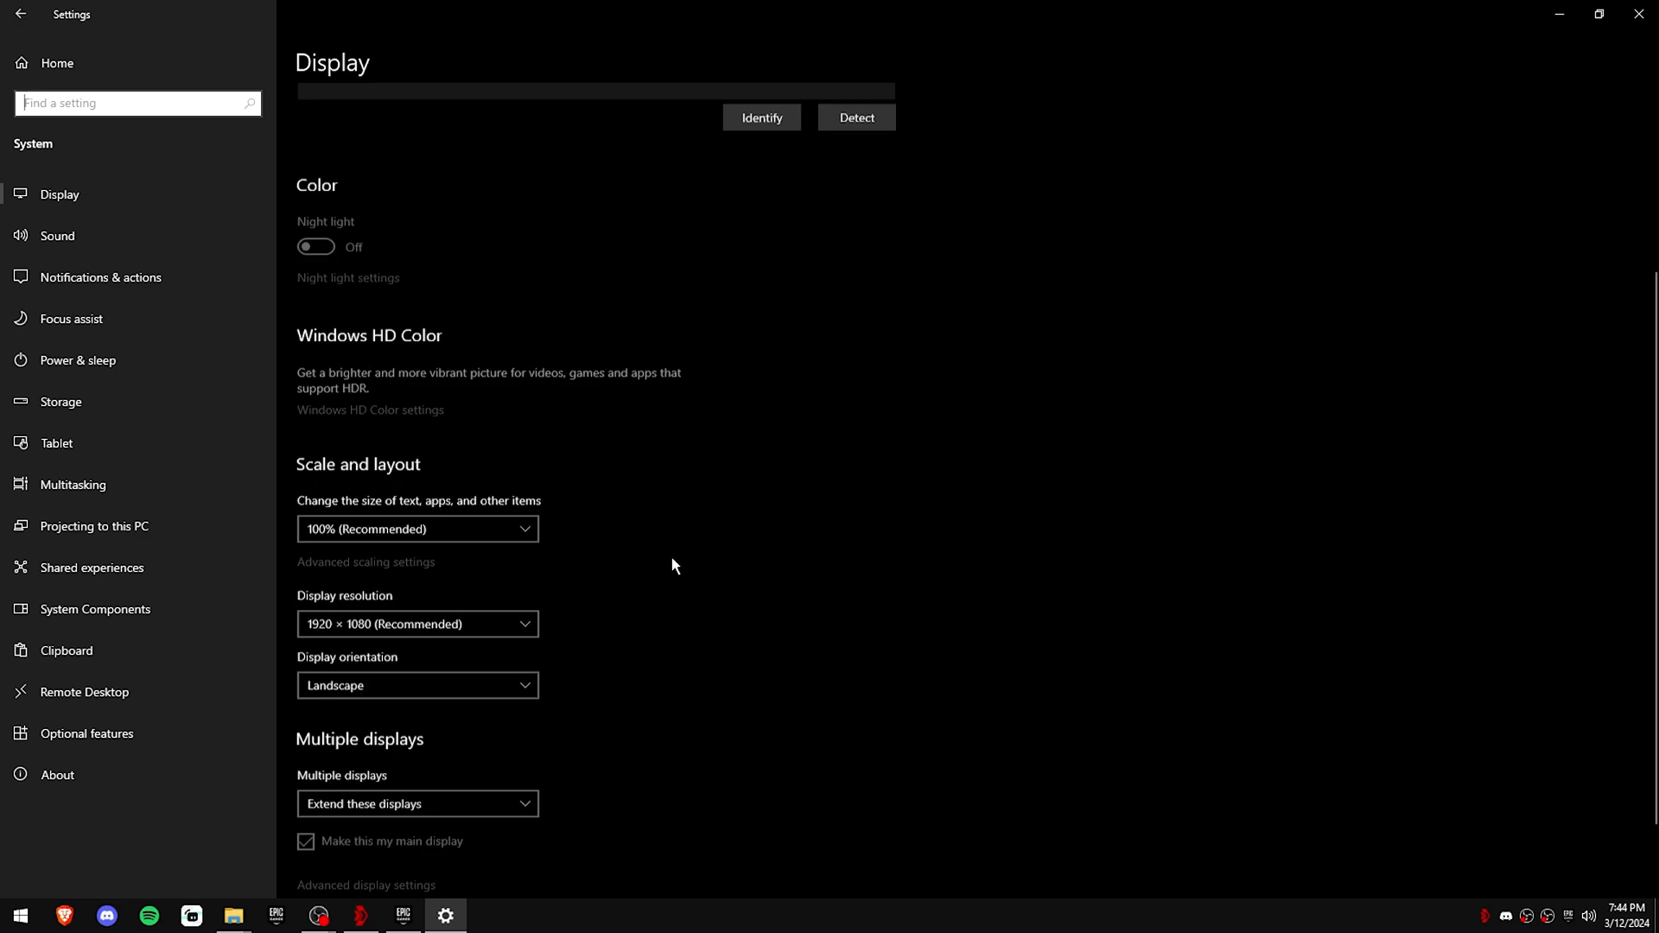
click(100, 276)
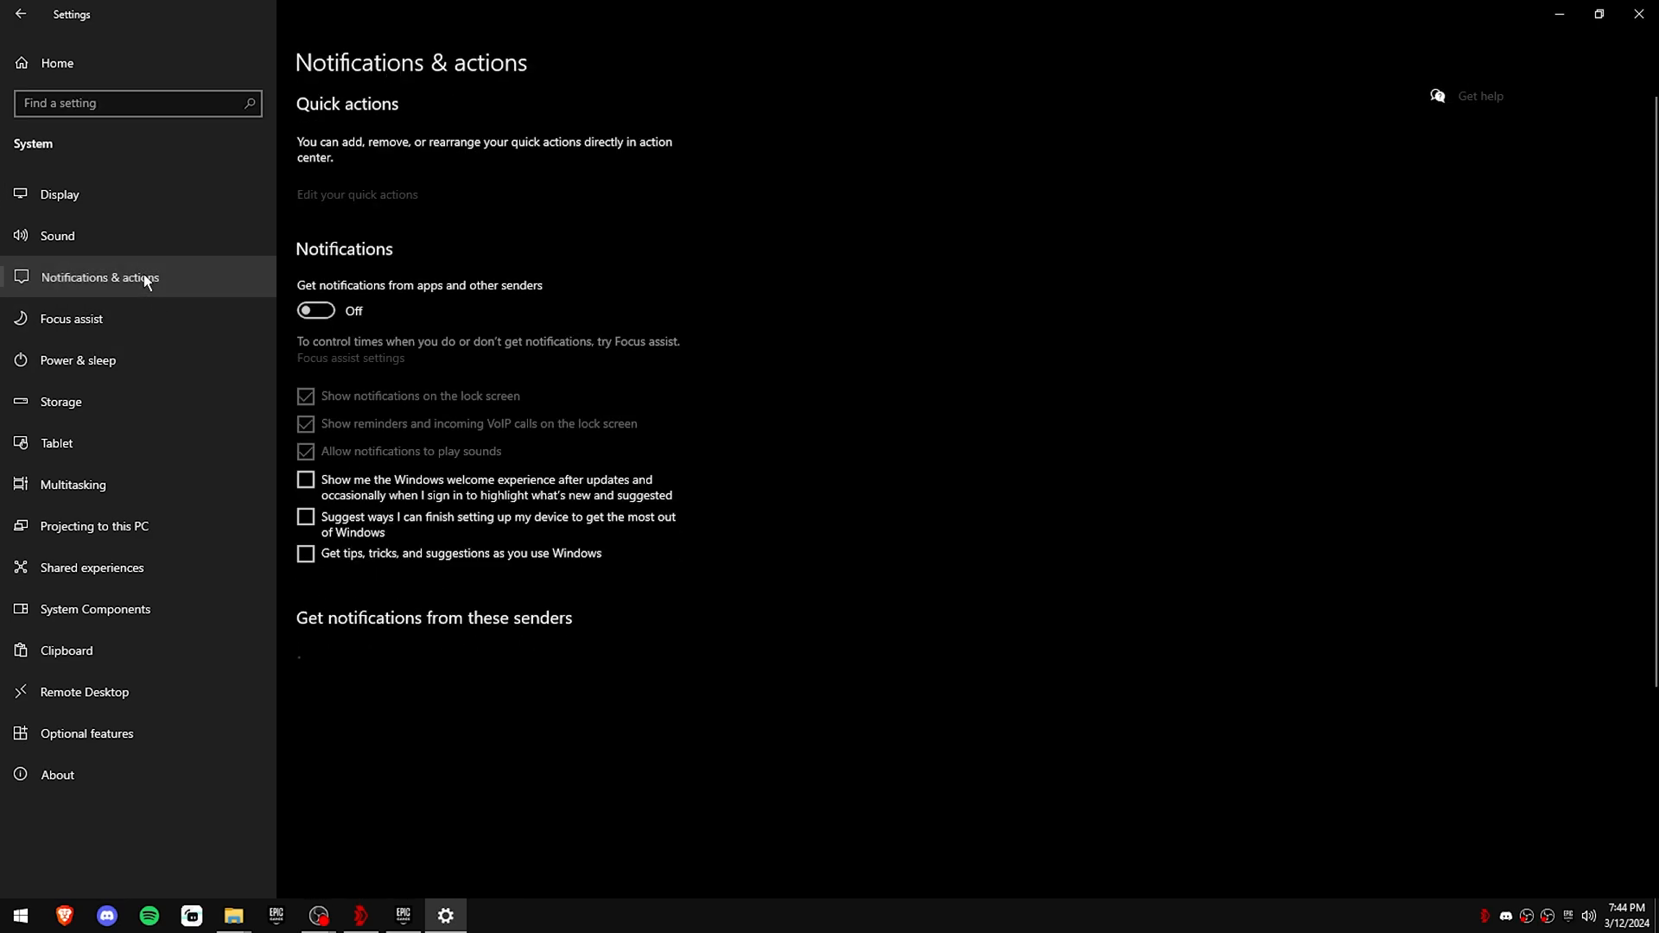
click(315, 309)
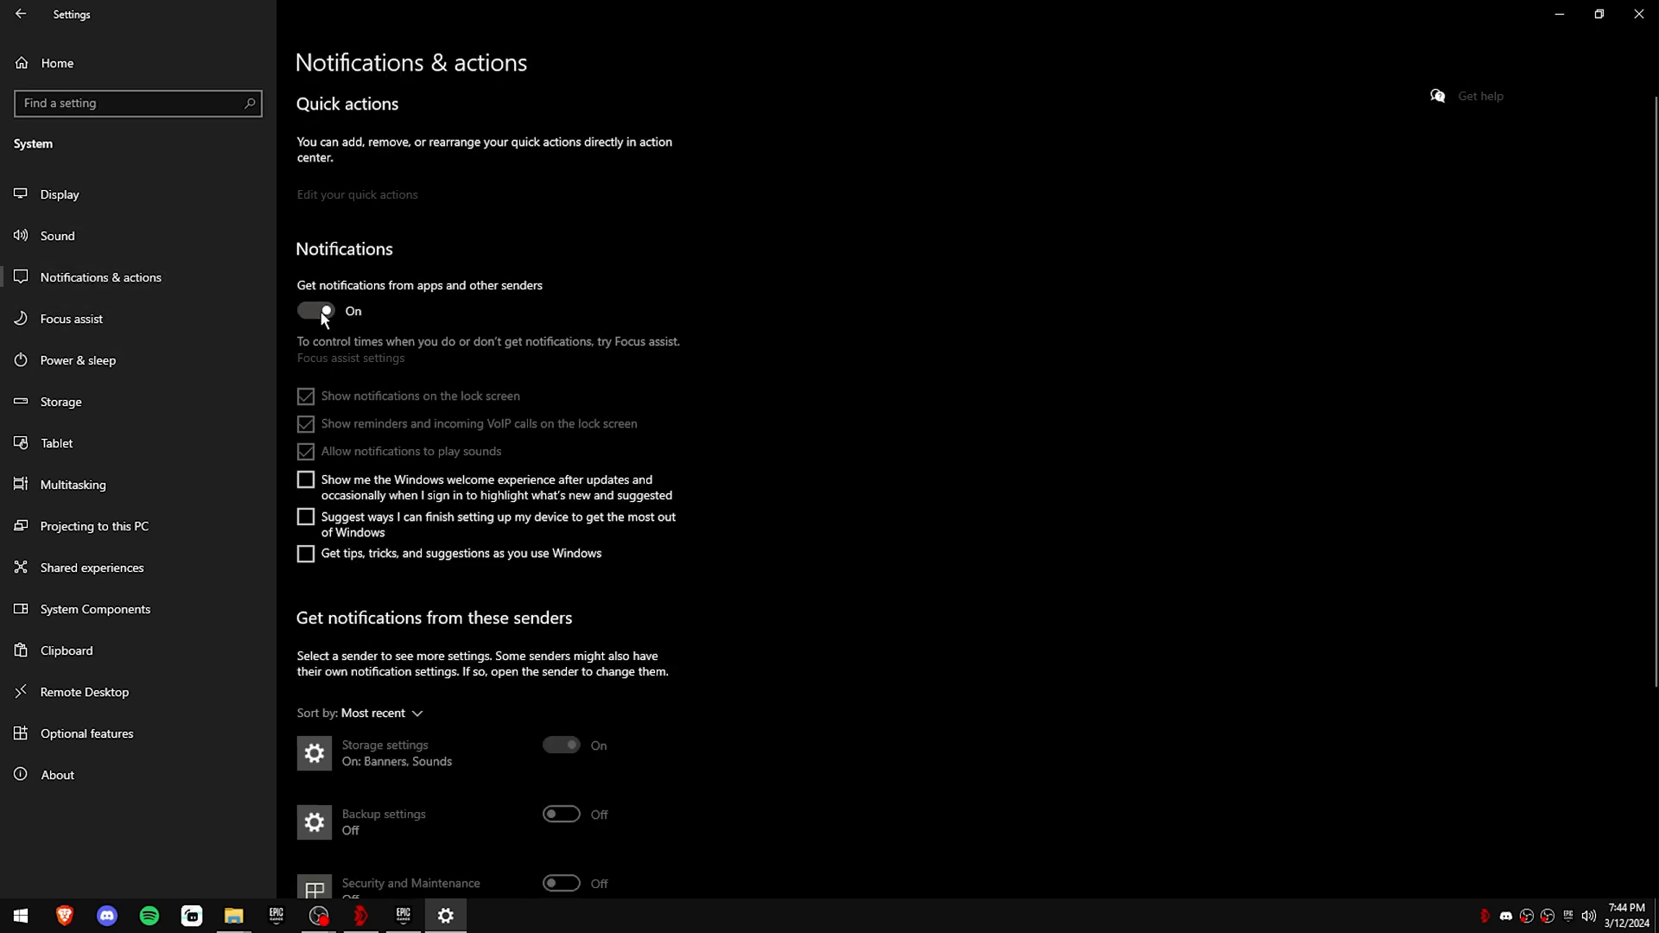
click(314, 309)
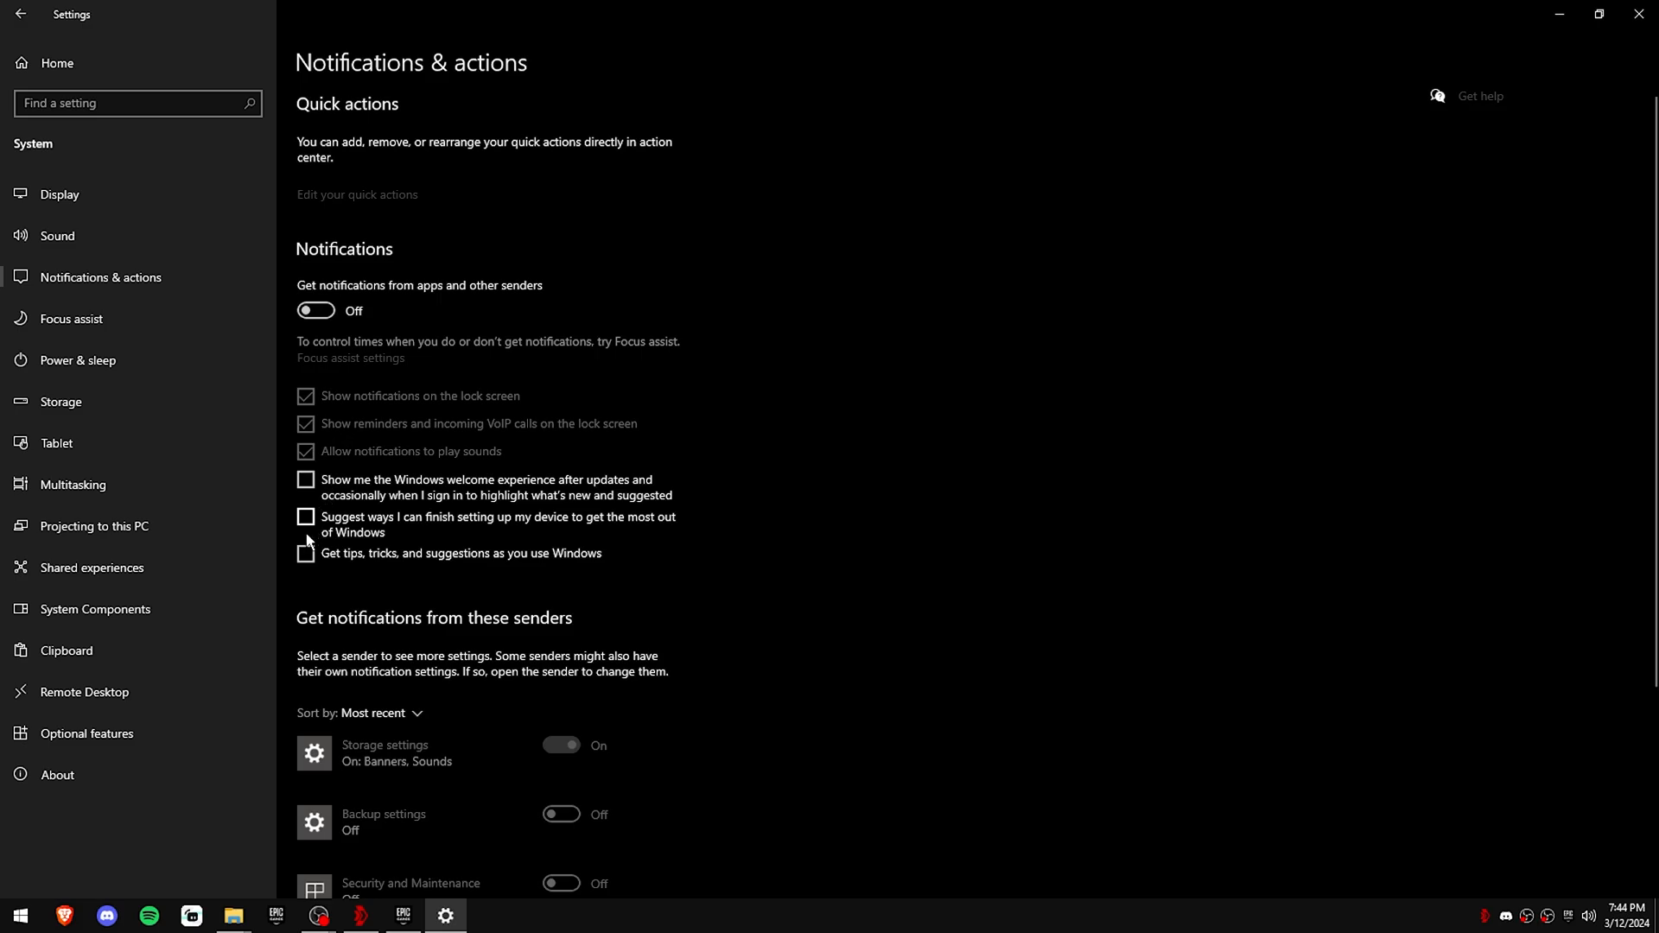
Step: Check Focus assist automatic rules are all off and return to Settings home
click(74, 318)
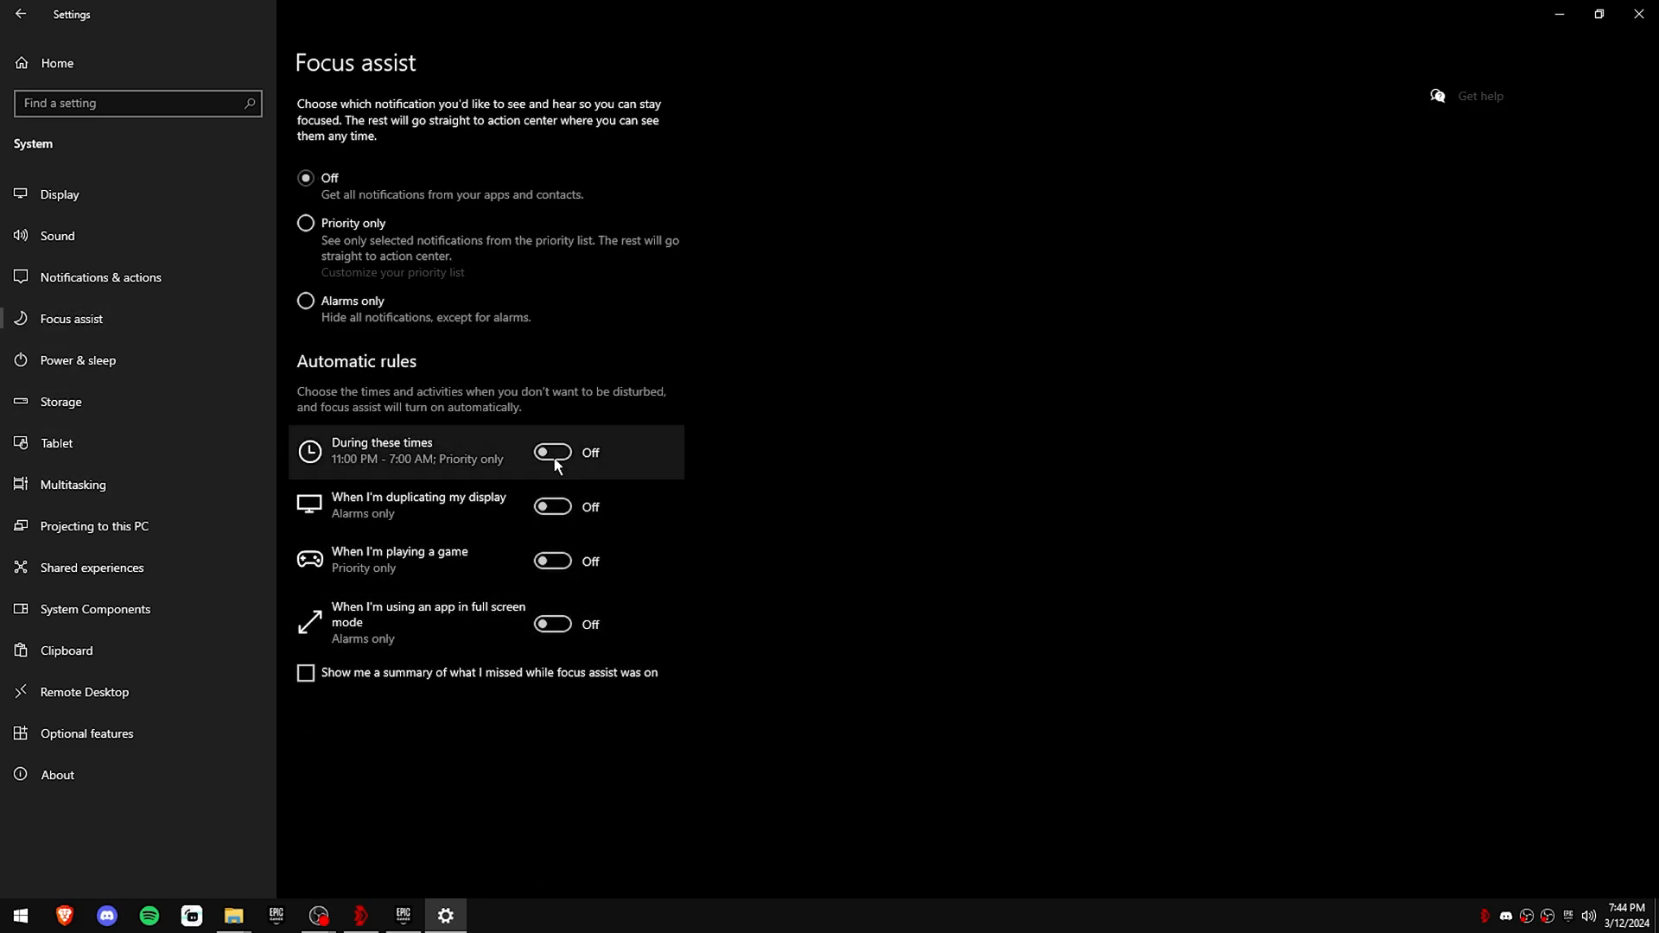
click(19, 14)
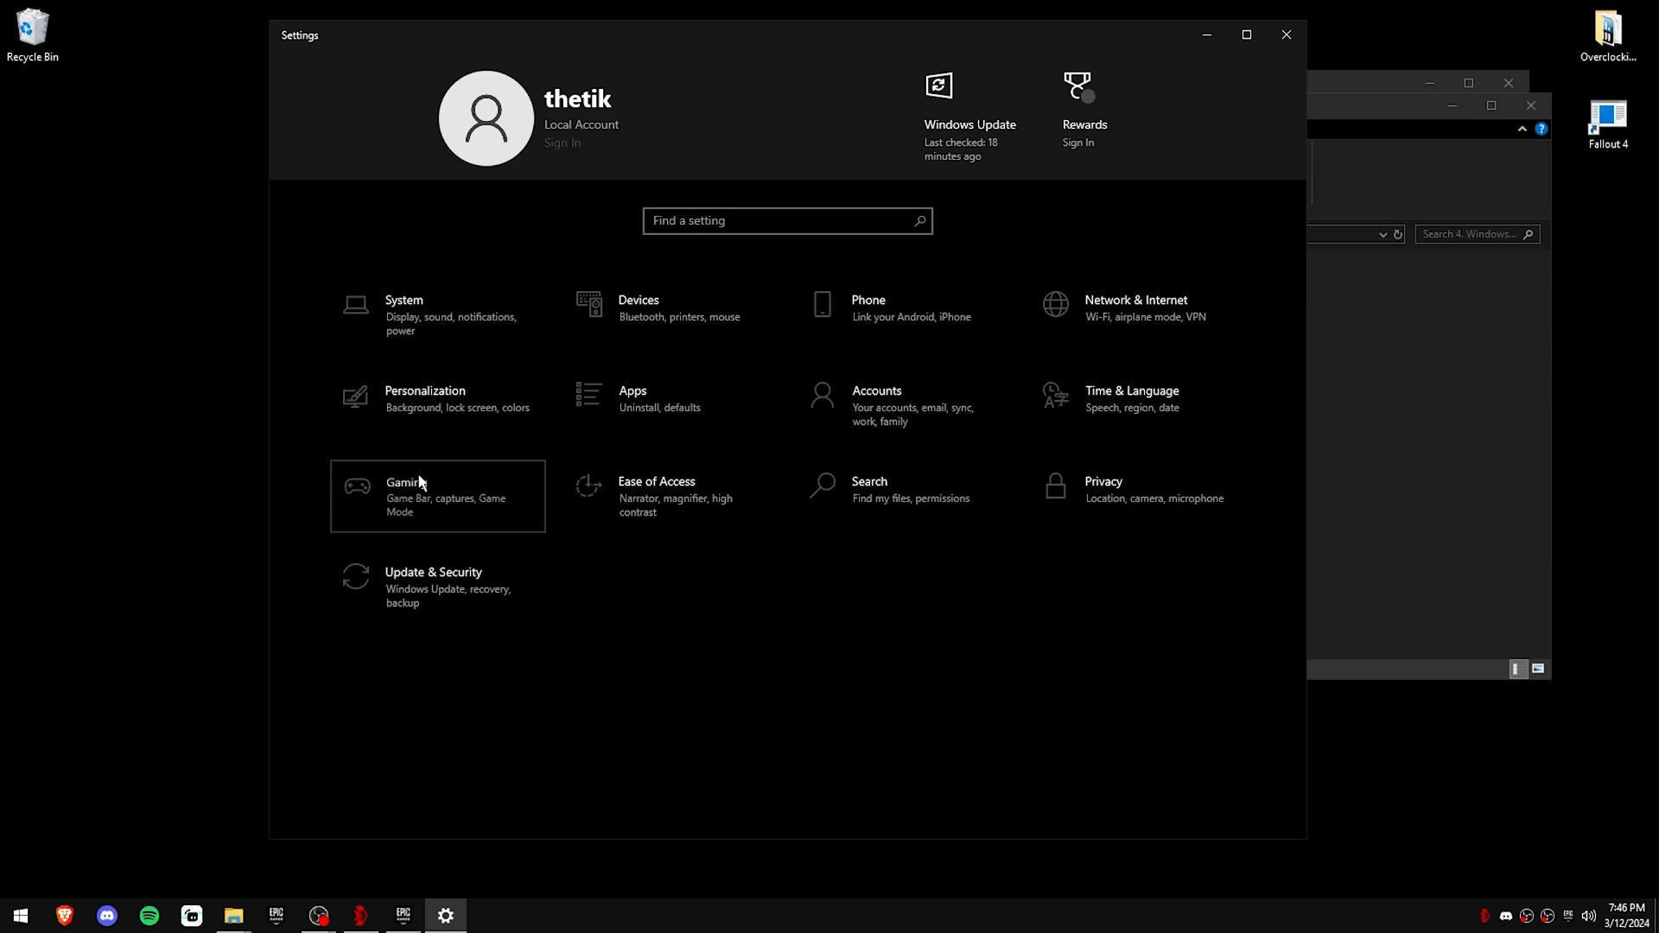
Step: In Mouse Properties > Pointer Options, turn off Enhance pointer precision
click(437, 496)
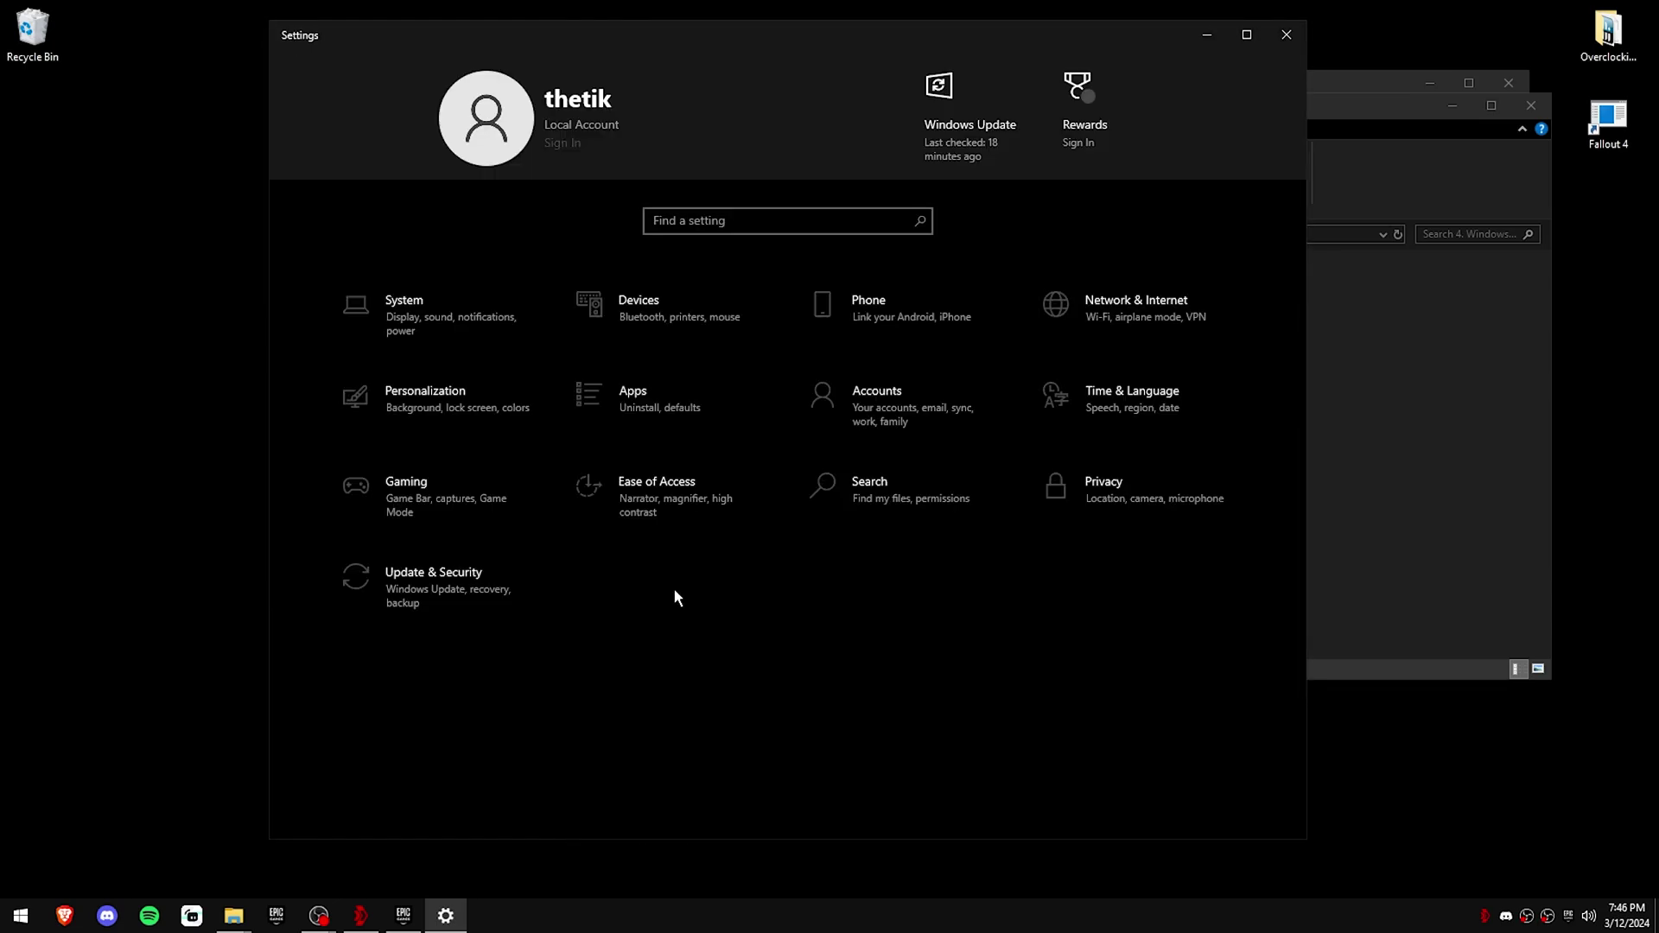
click(656, 492)
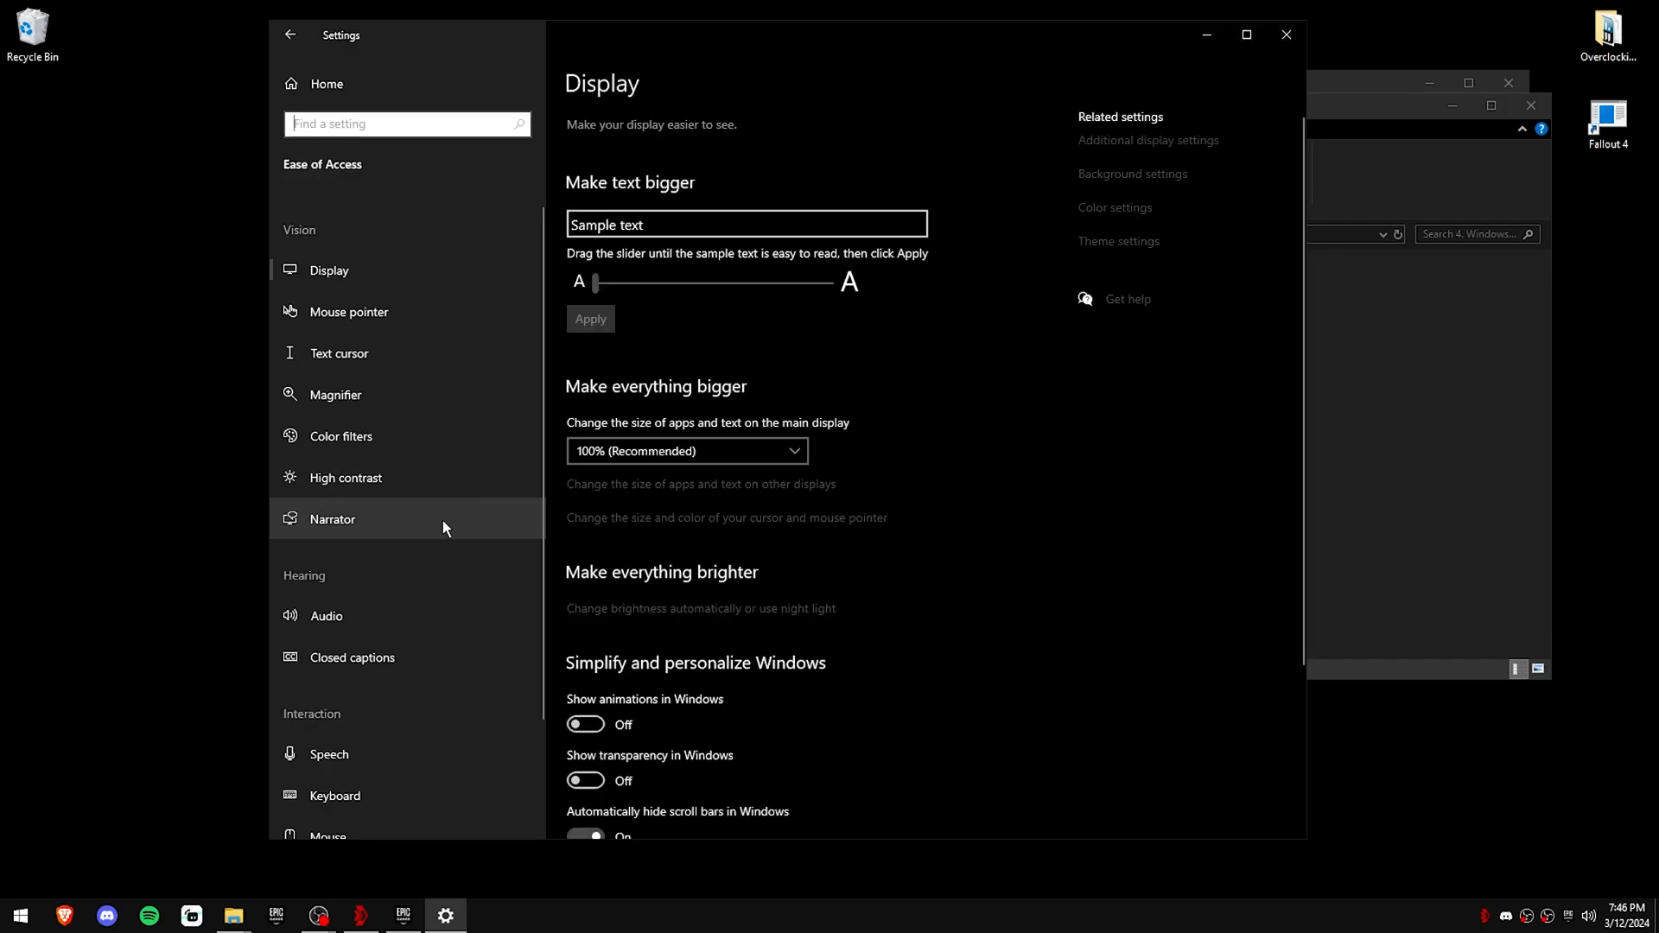
click(326, 833)
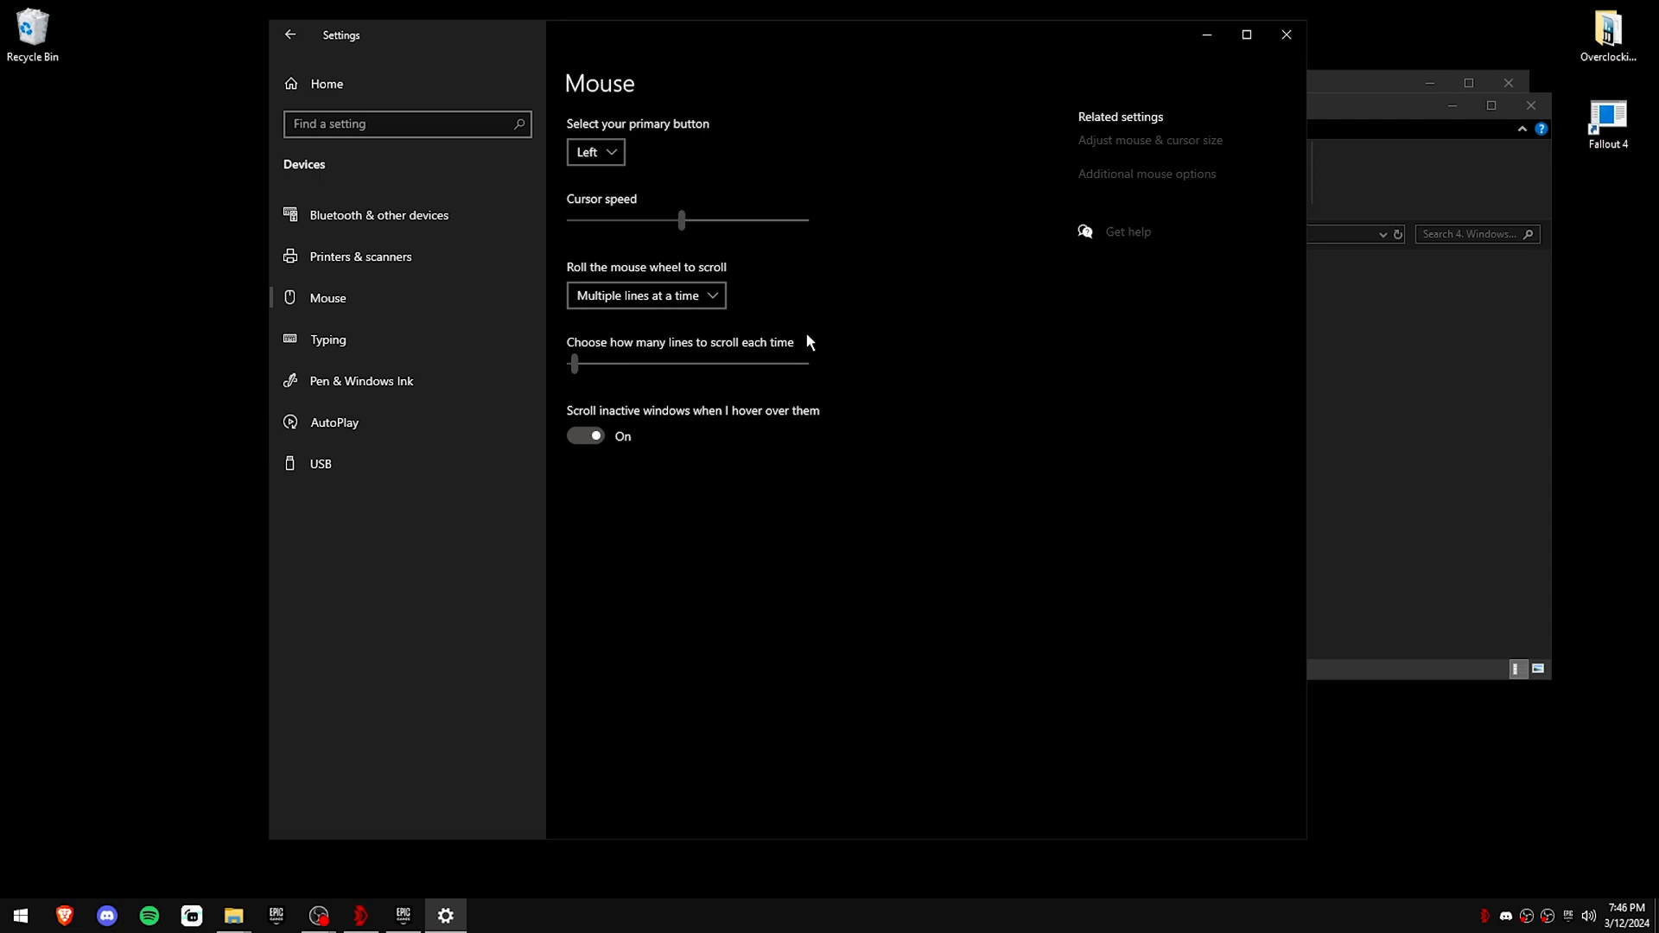
click(1146, 173)
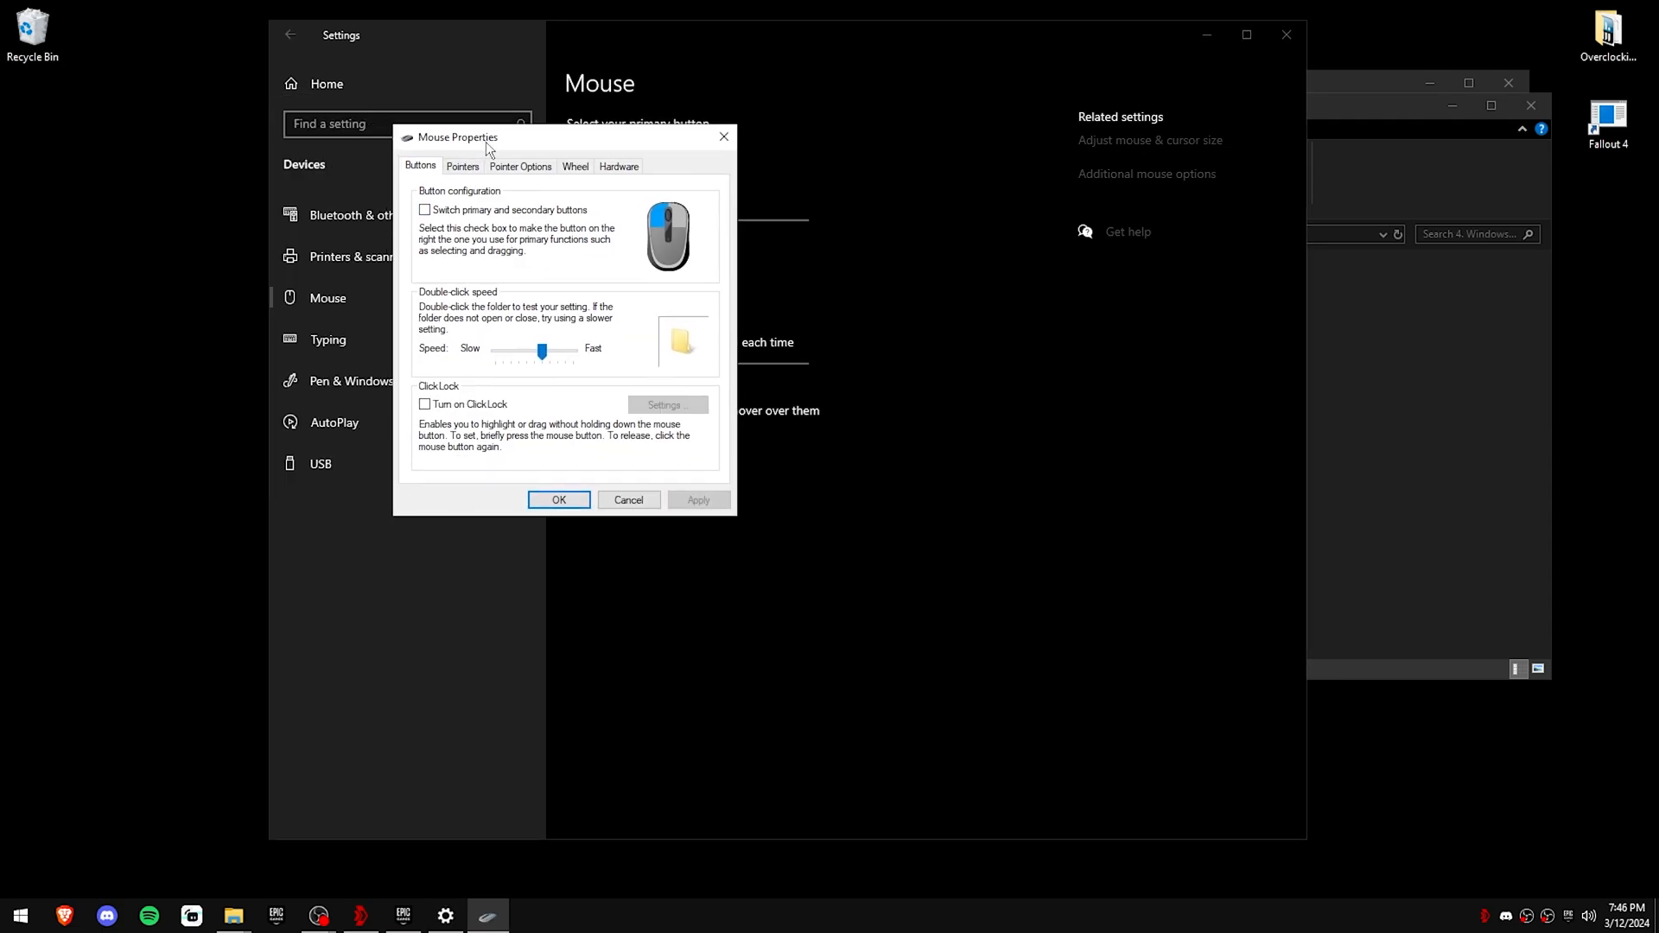
click(520, 166)
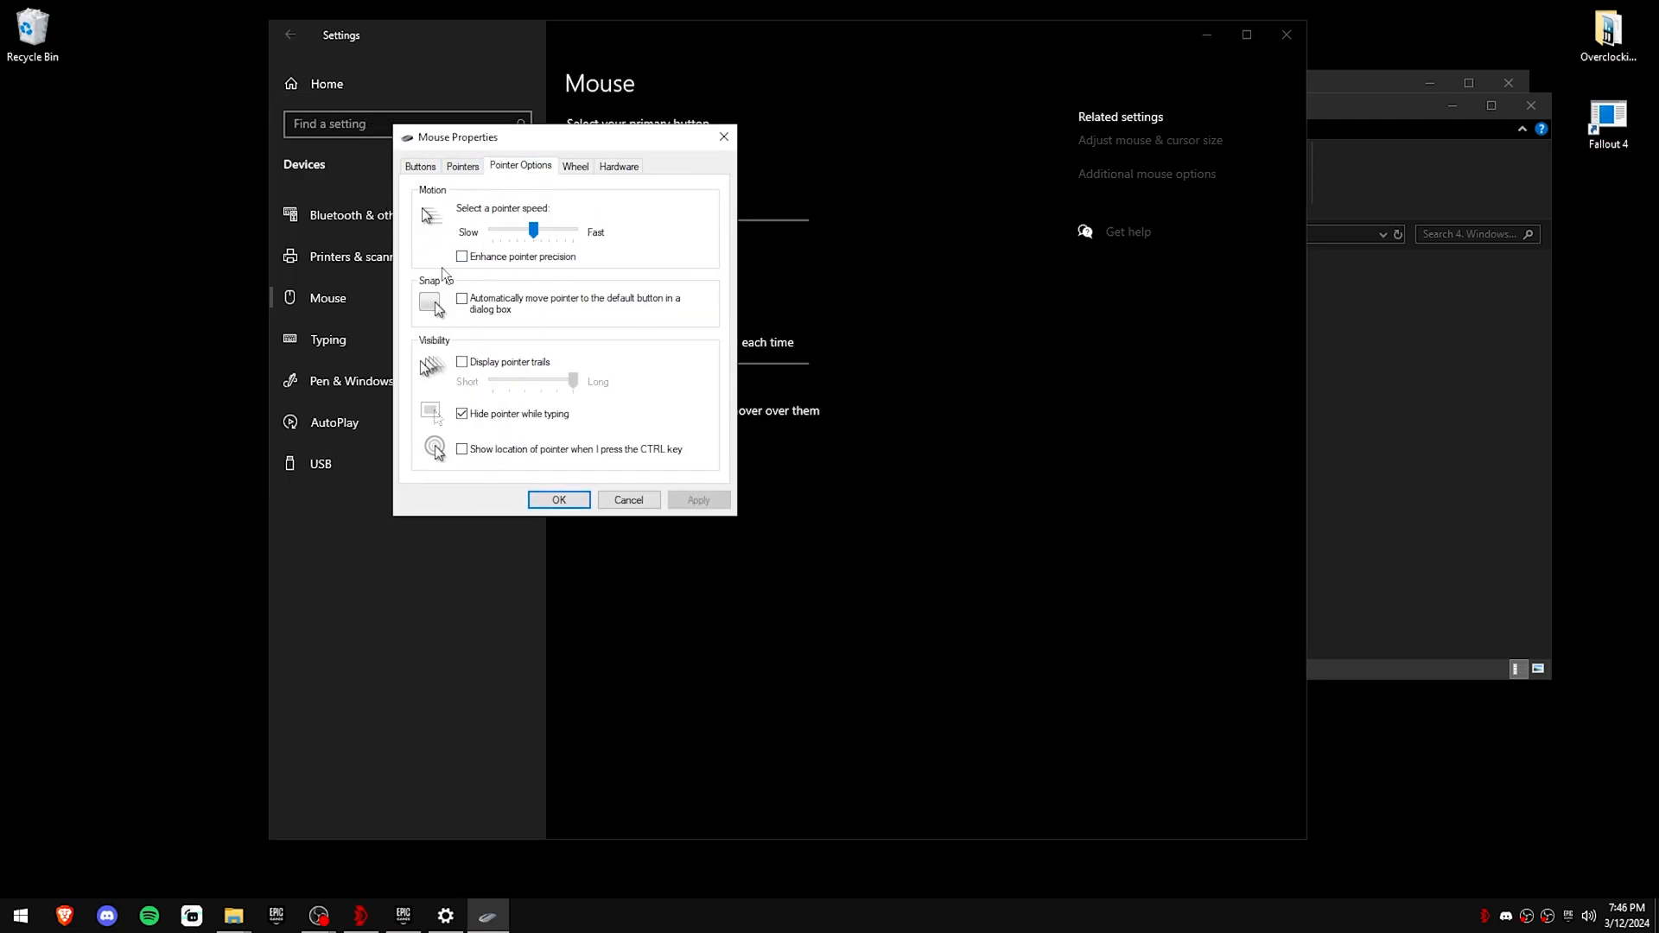
mouse_move(501, 245)
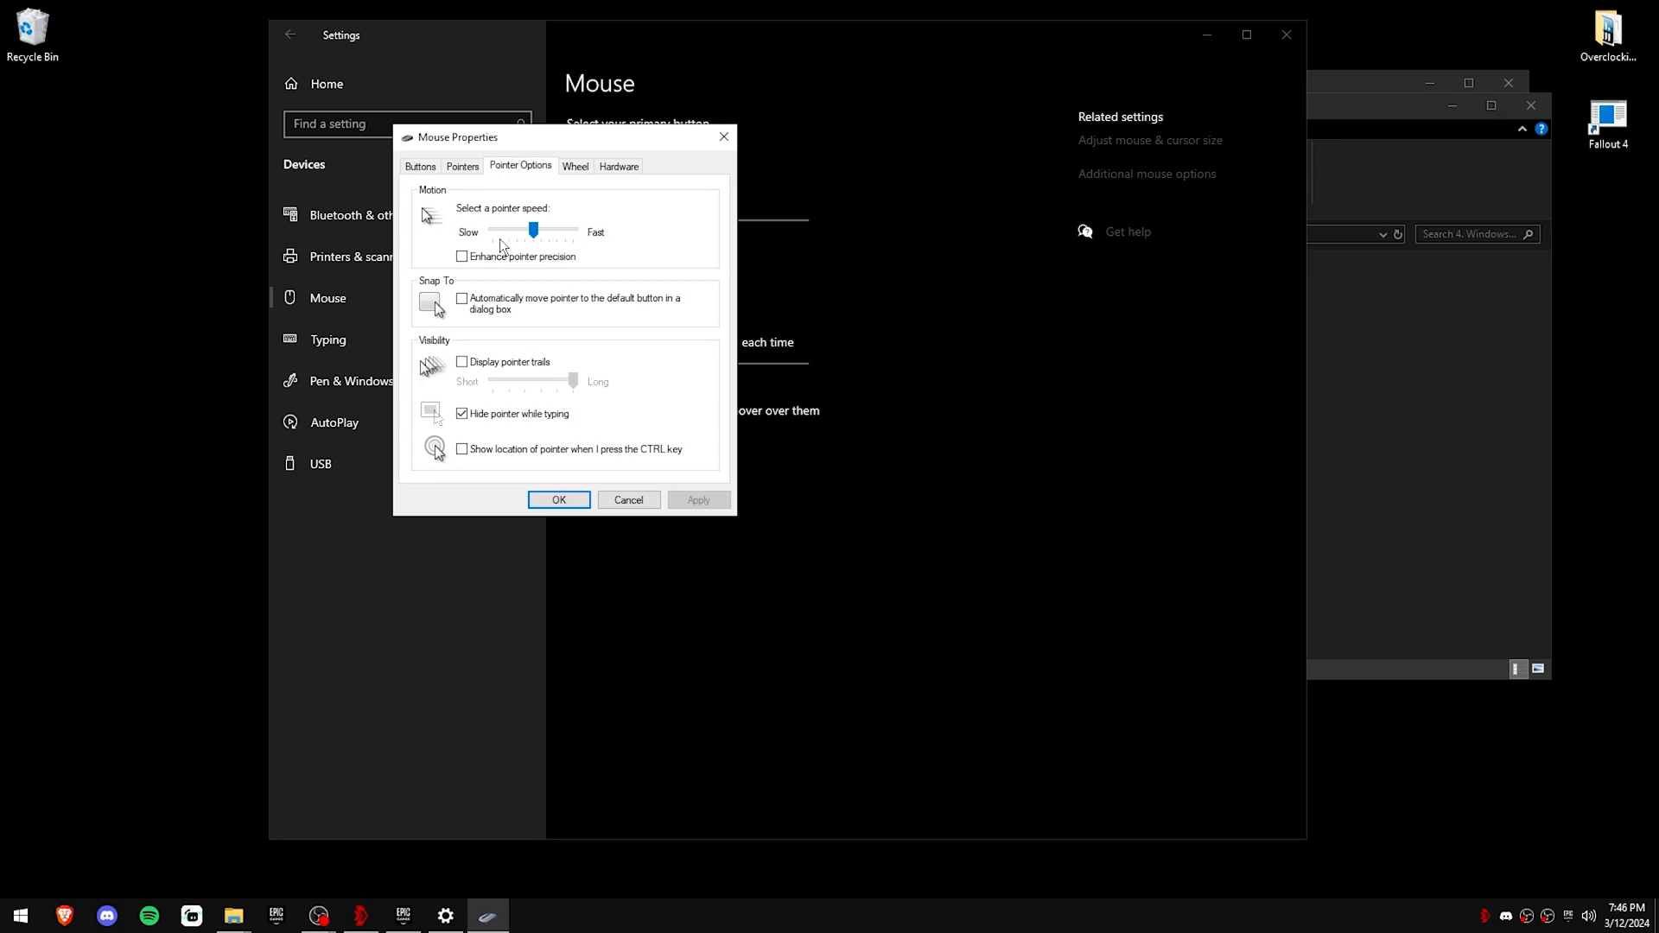
mouse_move(451, 263)
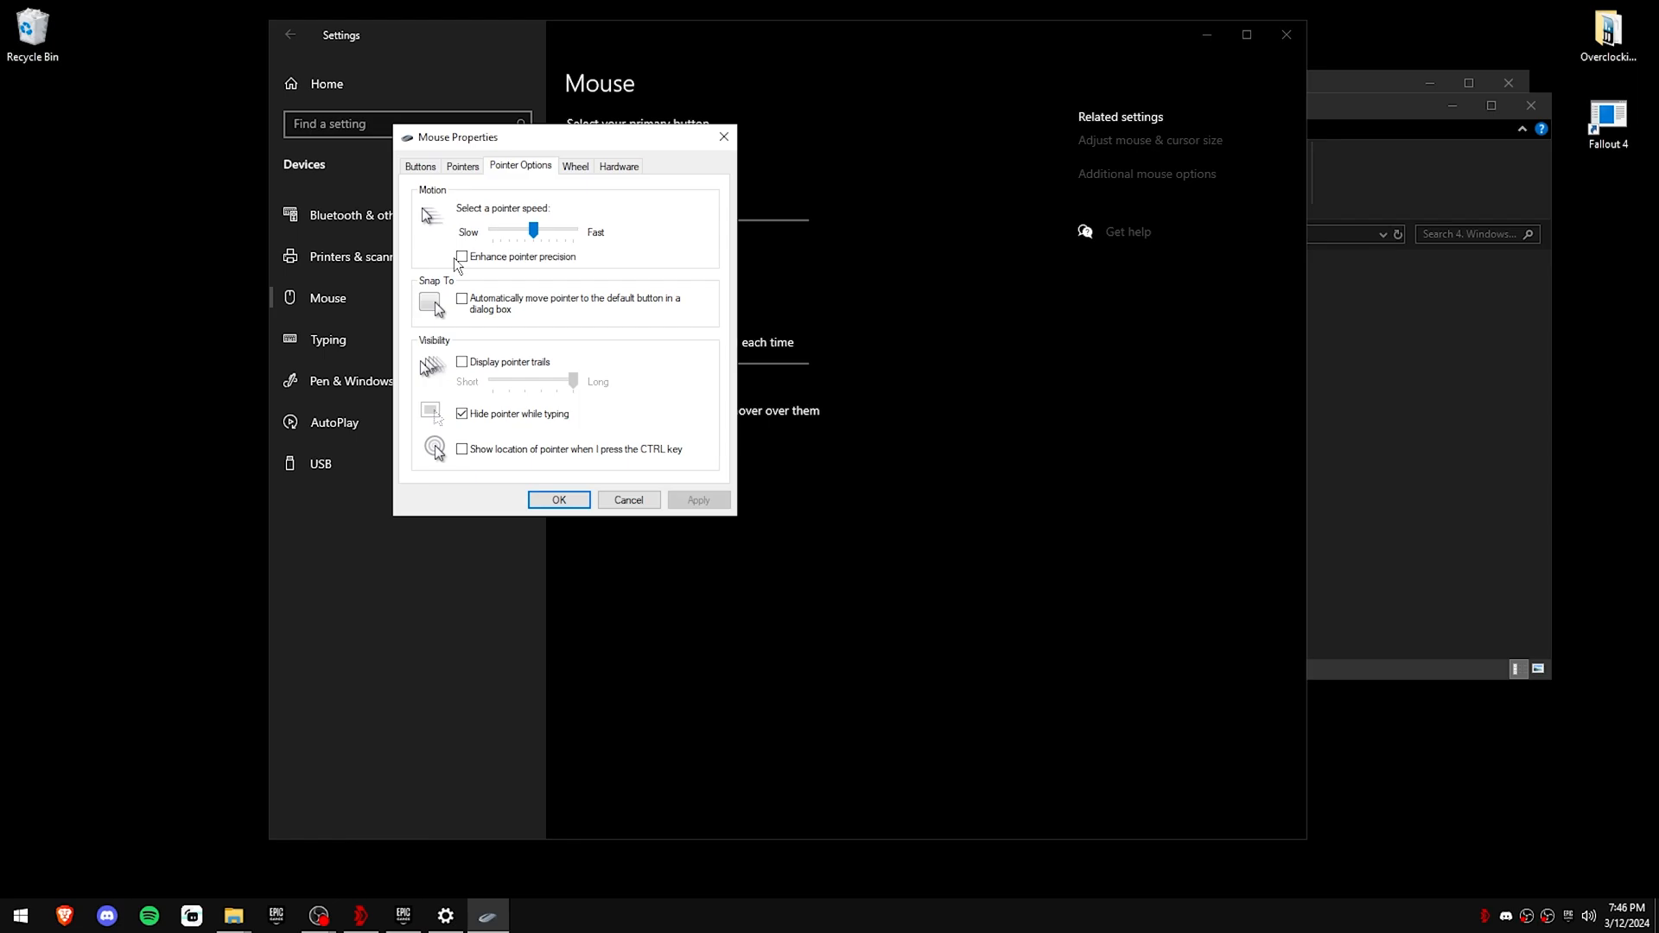
Step: Review the Pointers and Buttons tabs and close the Mouse Properties dialog
click(461, 166)
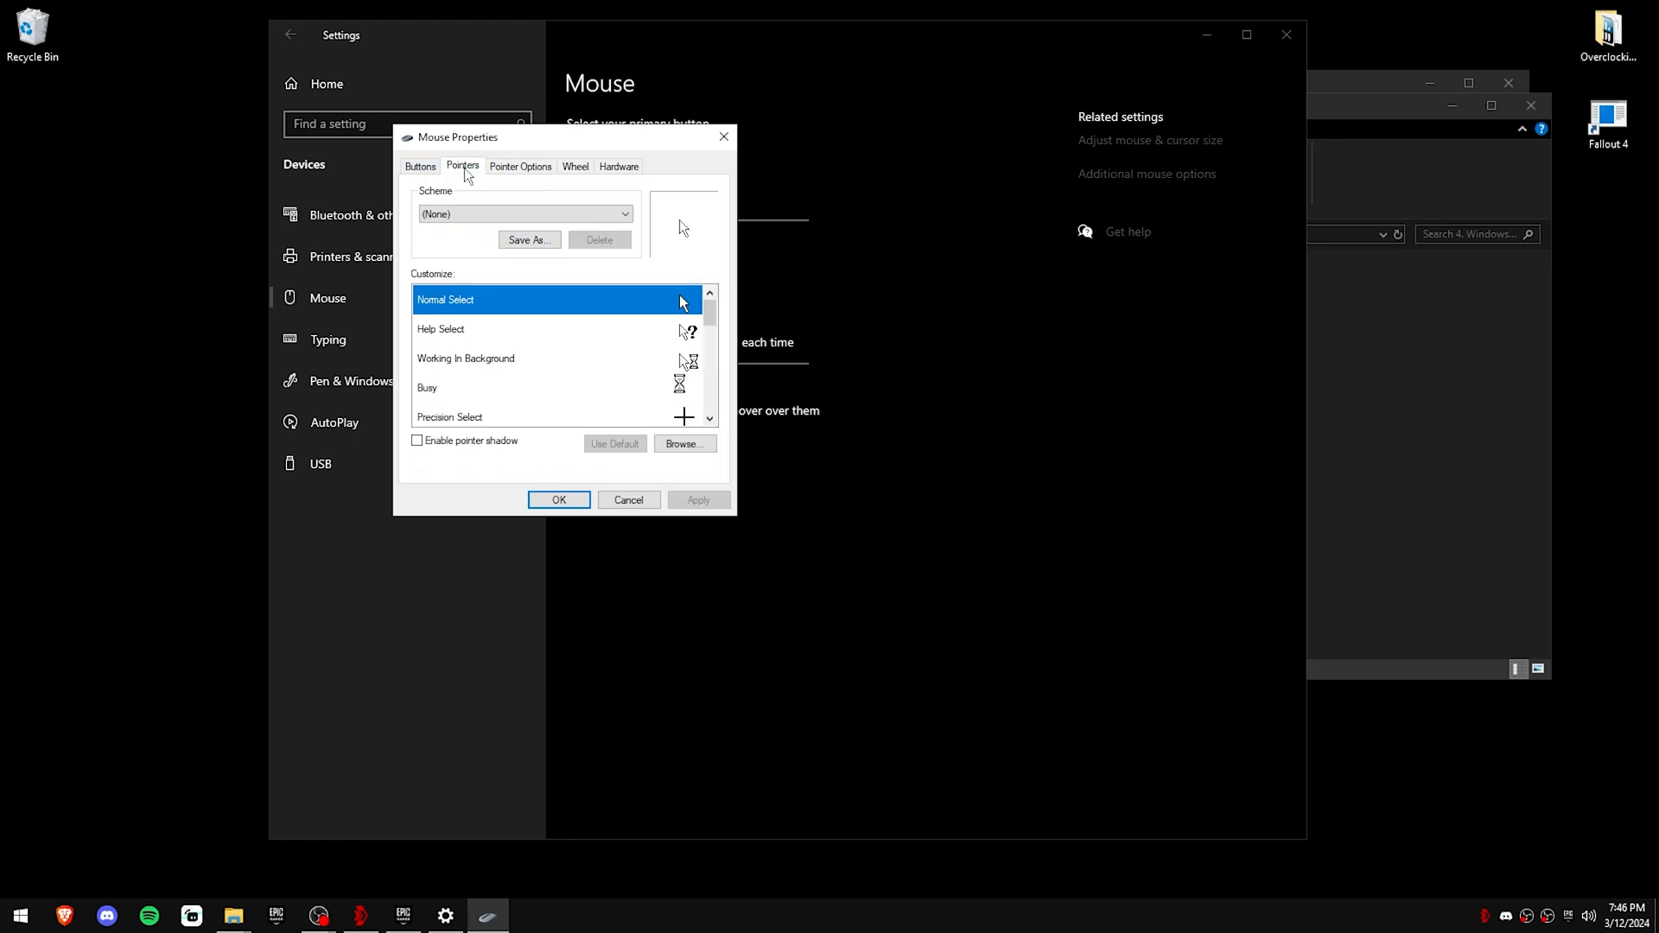
click(420, 166)
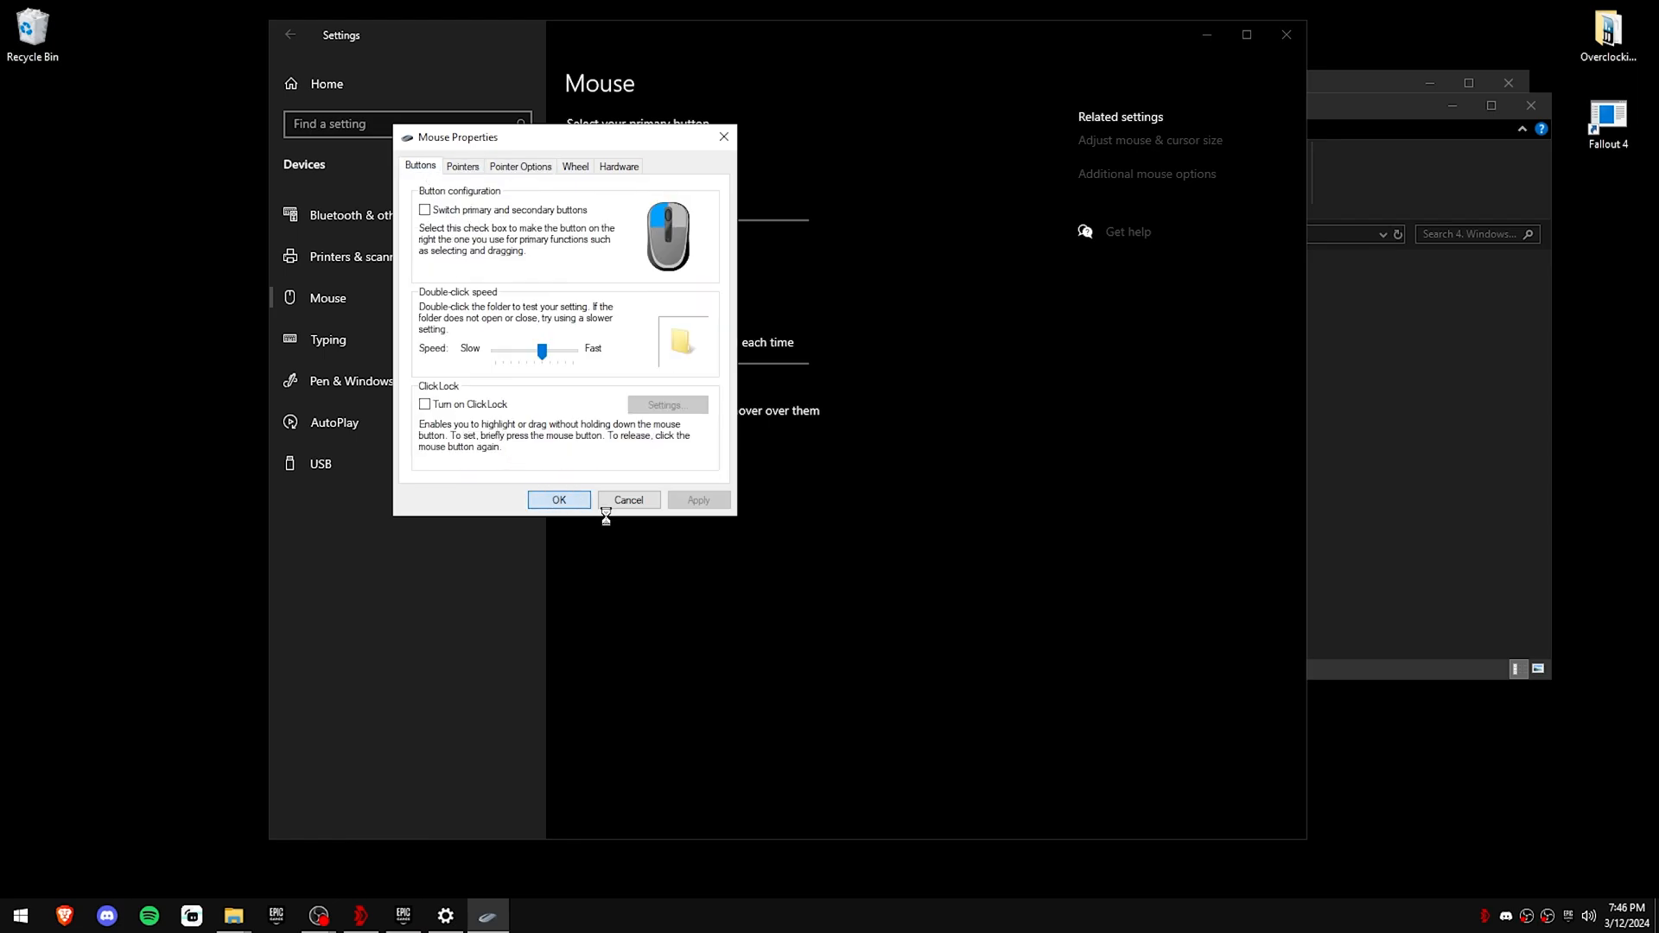
click(559, 499)
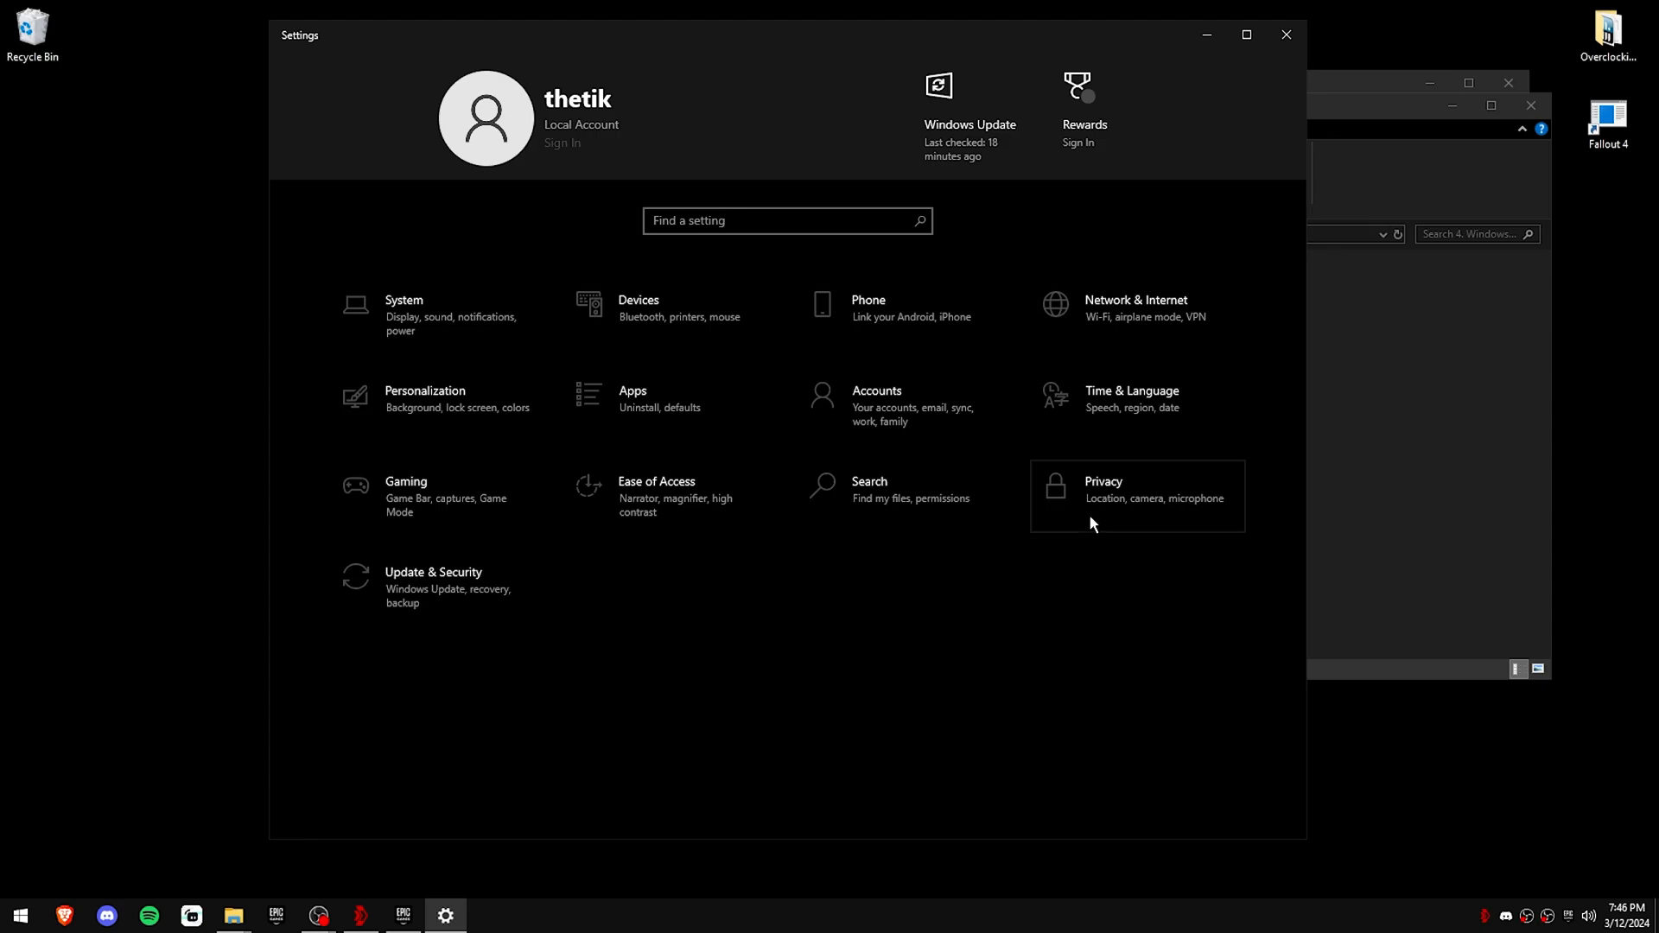
Step: Confirm Privacy general, inking, diagnostics, activity history and background apps are off, then close Settings
click(1137, 496)
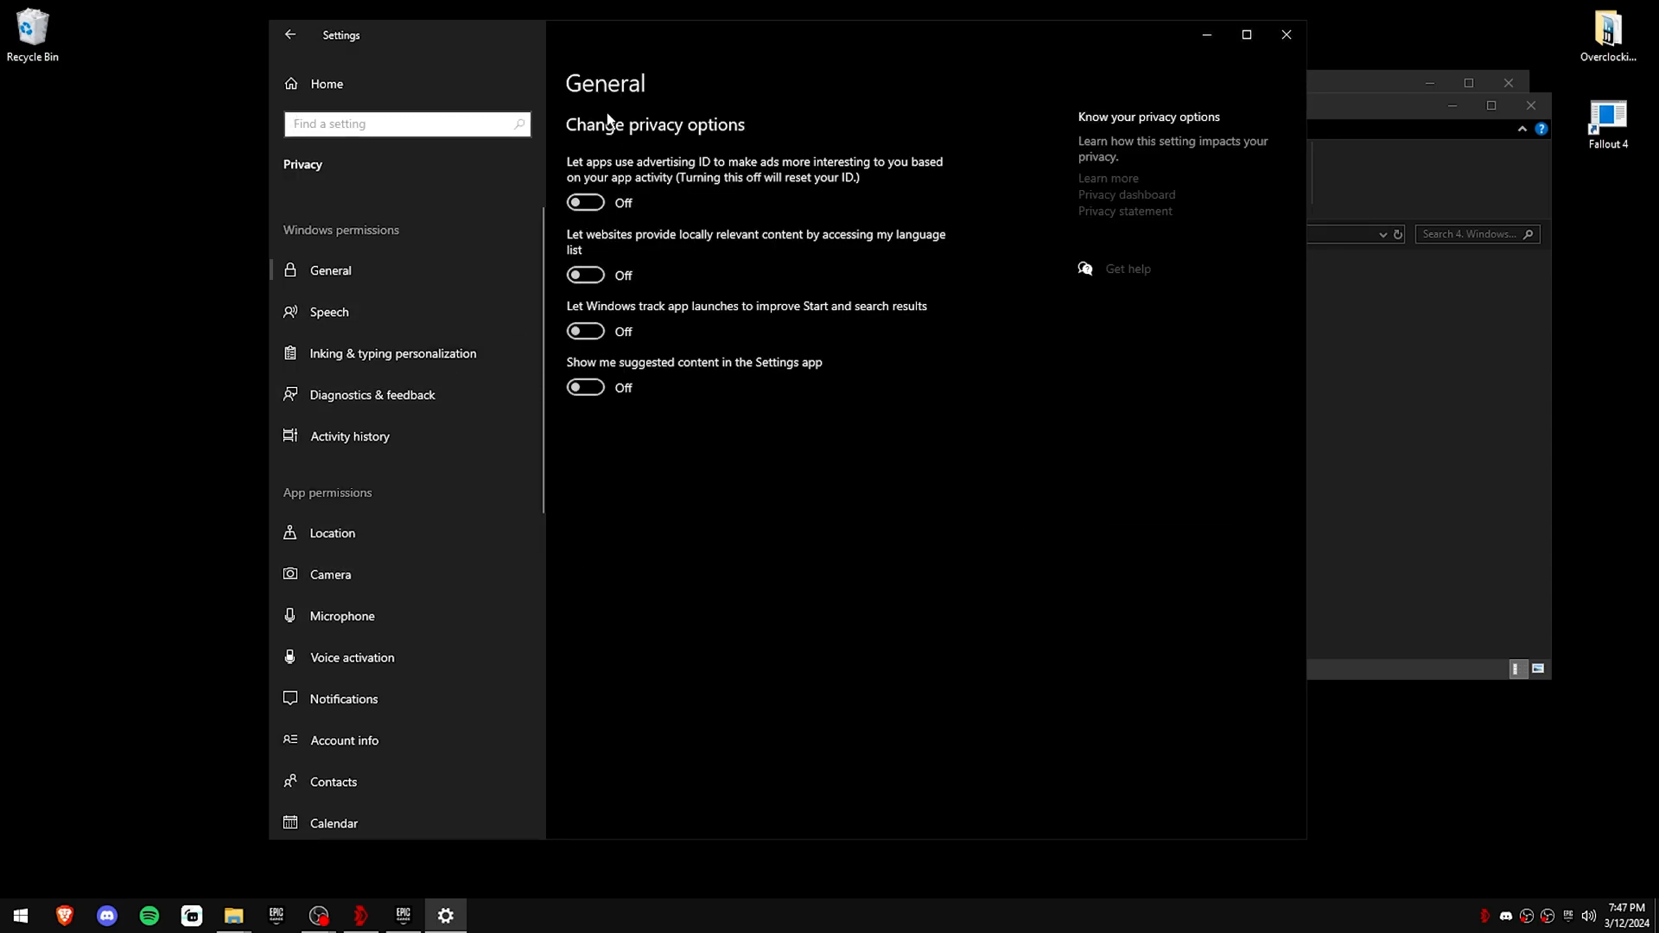
click(392, 352)
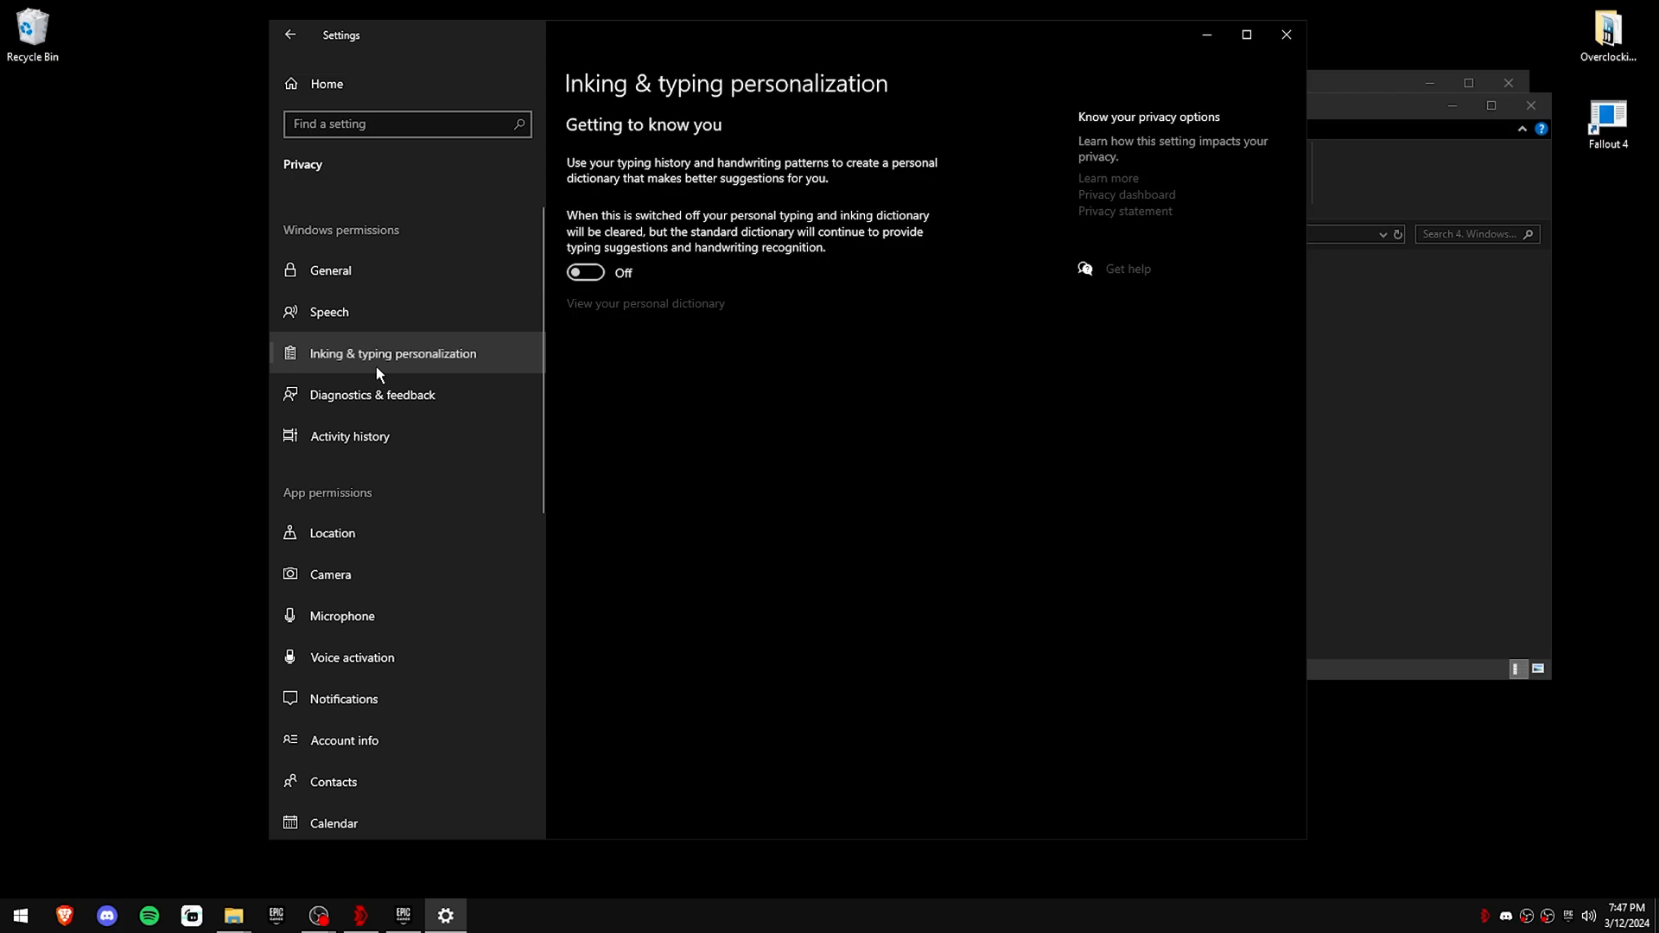
click(371, 394)
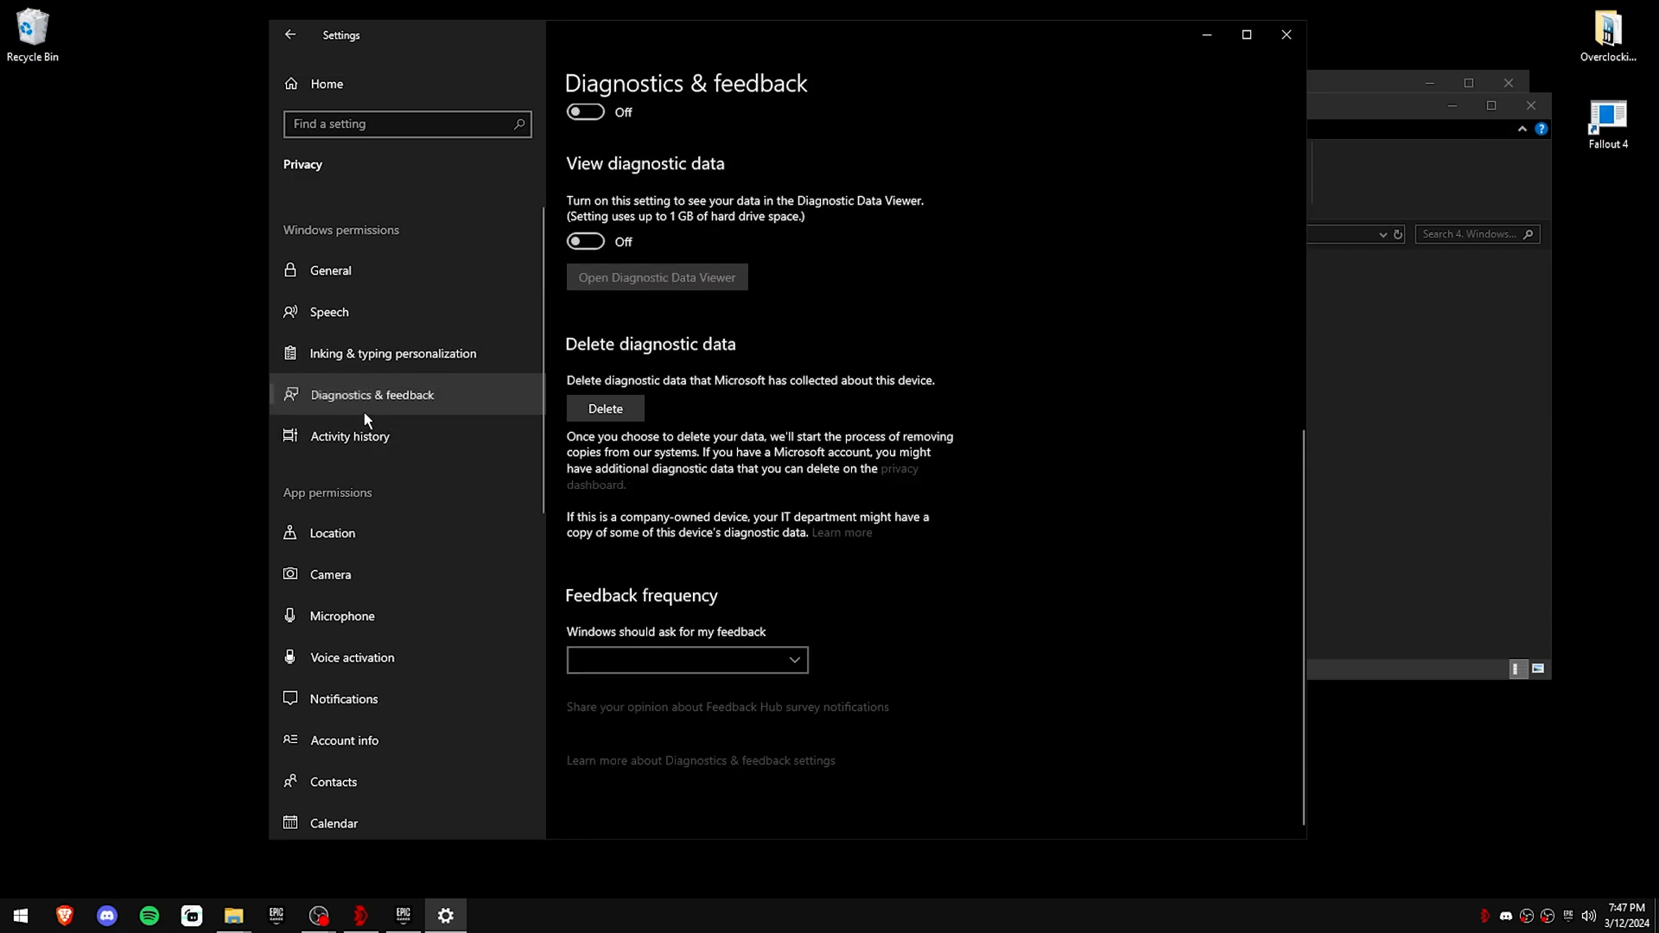
click(348, 436)
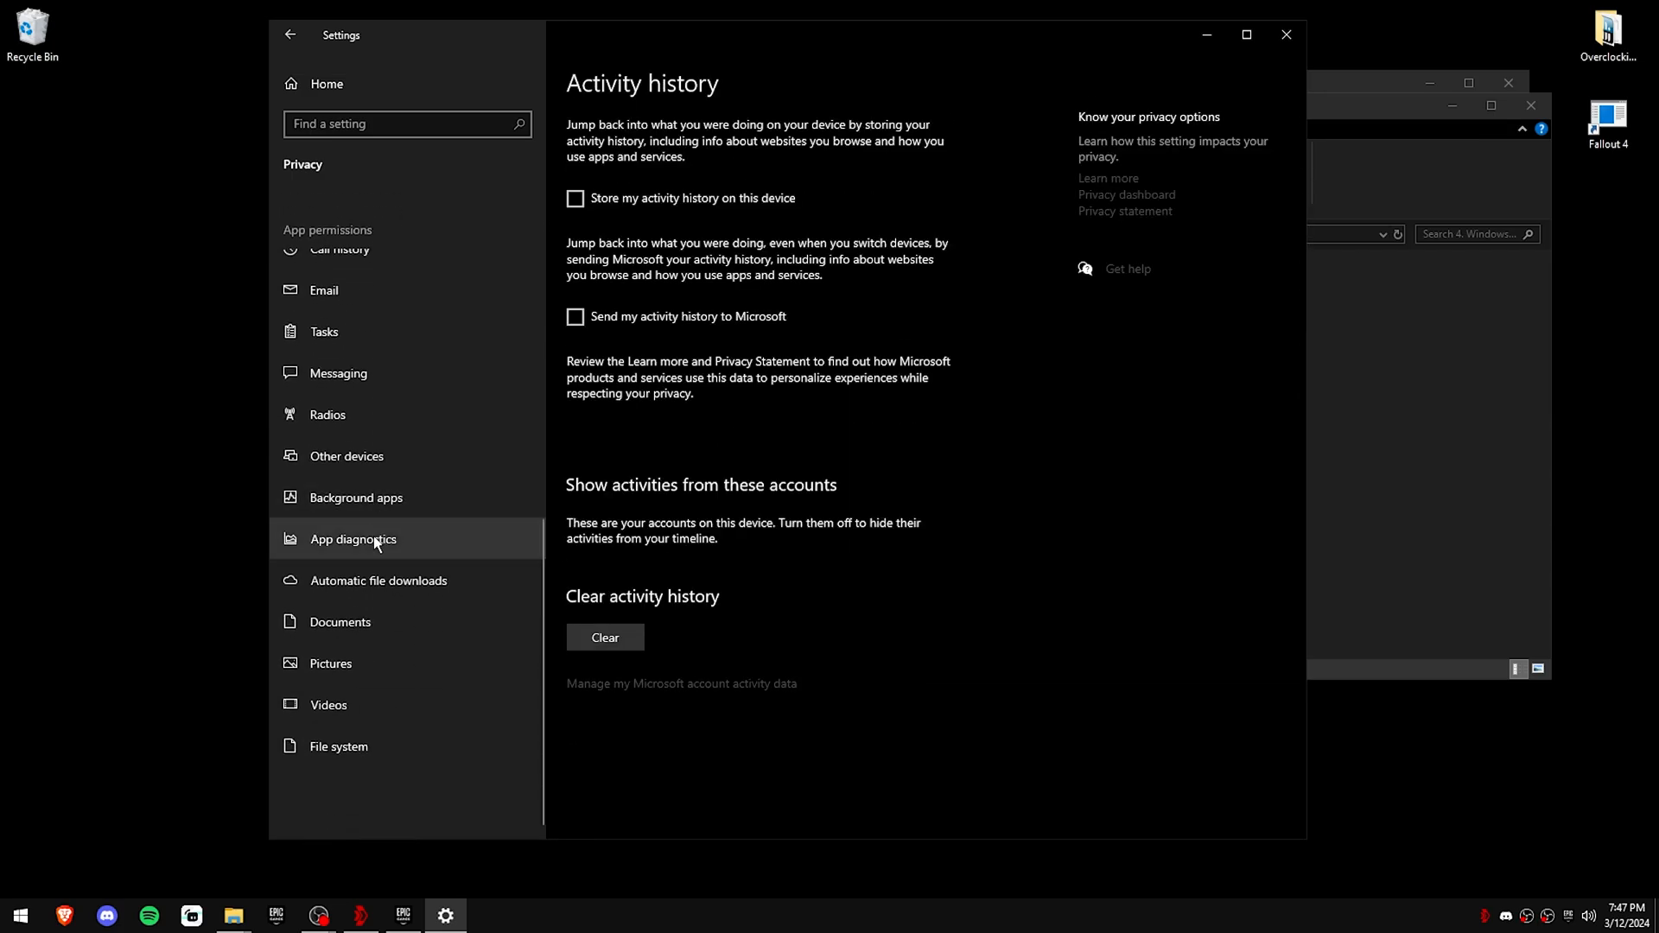
click(356, 498)
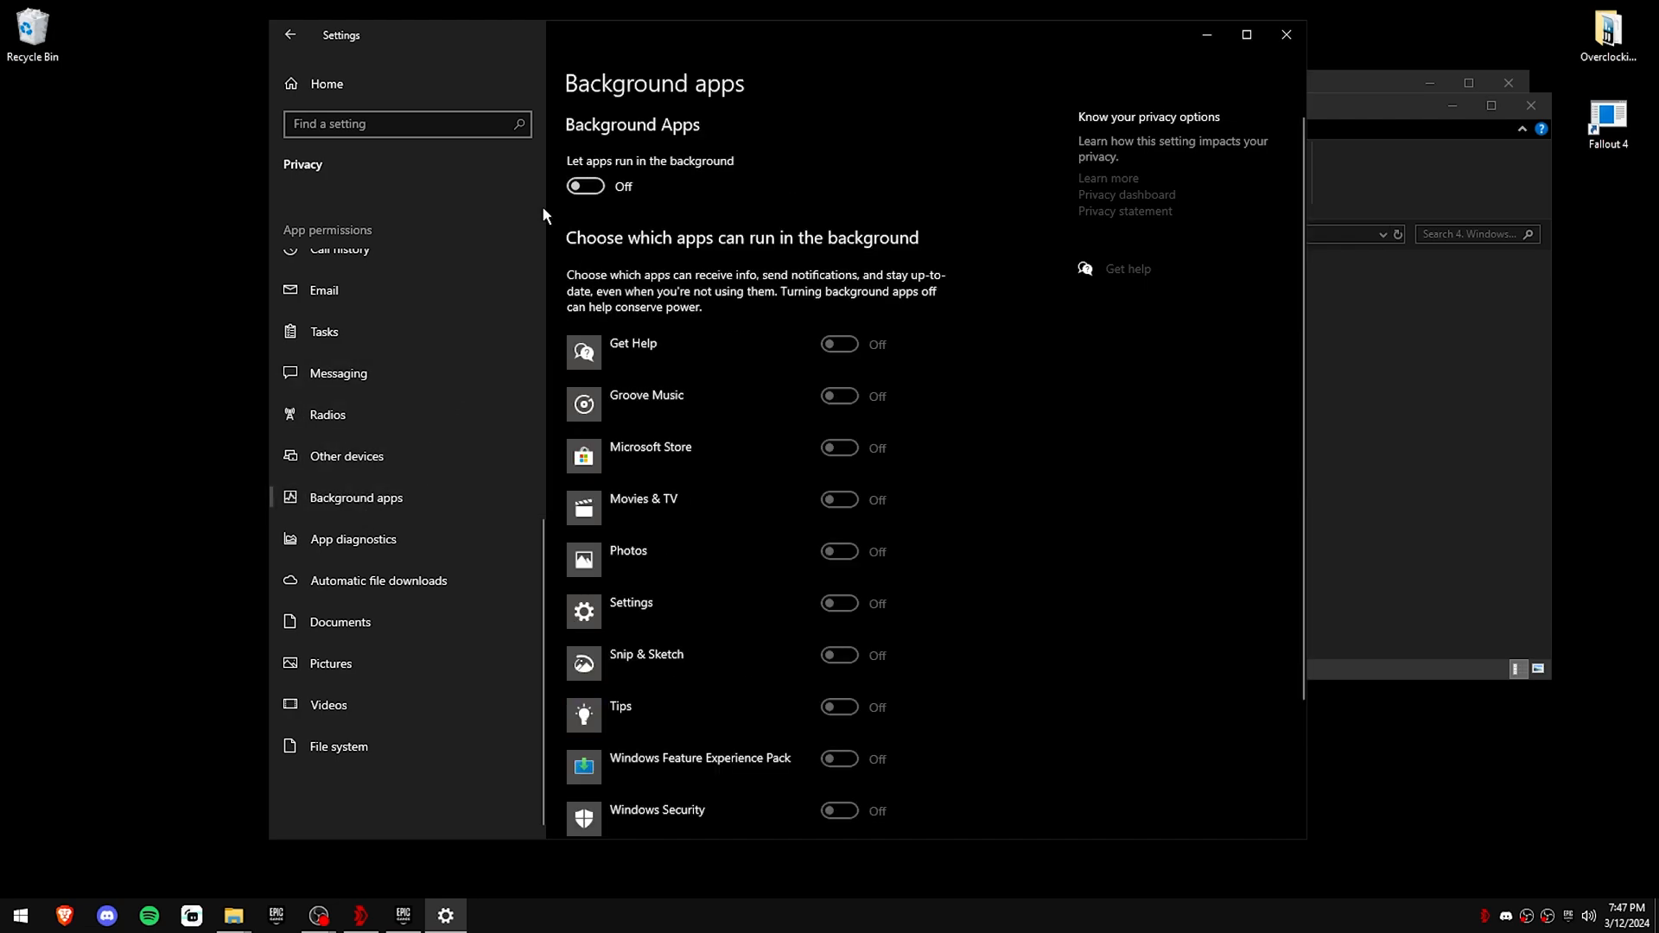
click(289, 35)
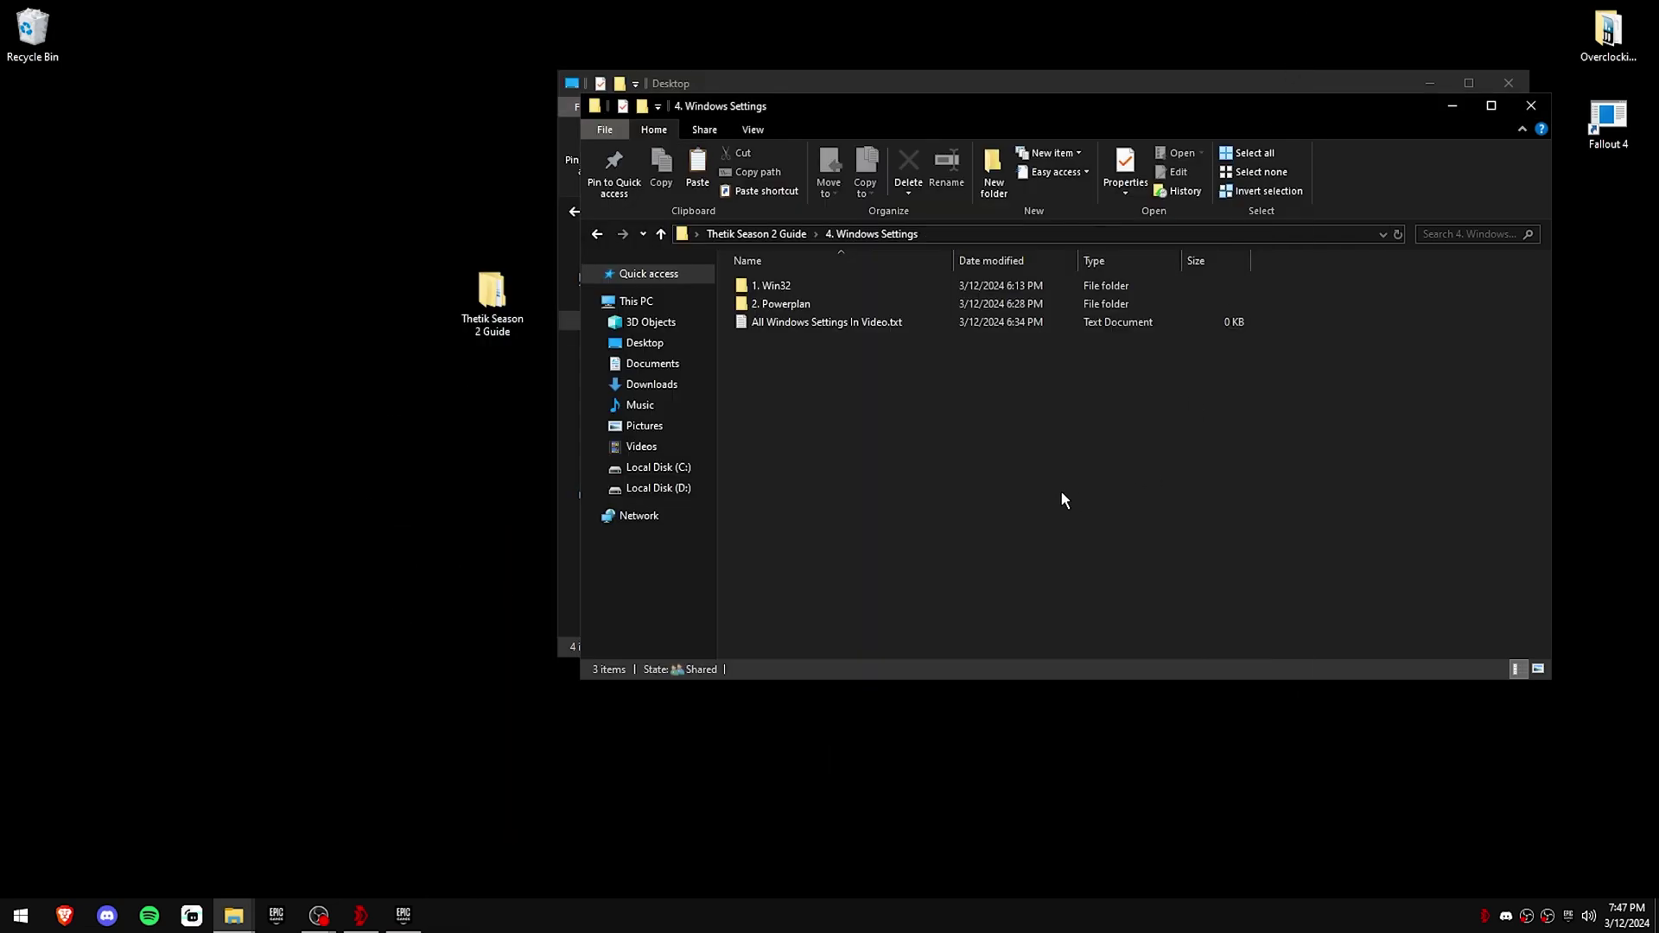
Step: In the Win32 folder, inspect the 28 hex.reg file's contents in Notepad
double_click(772, 285)
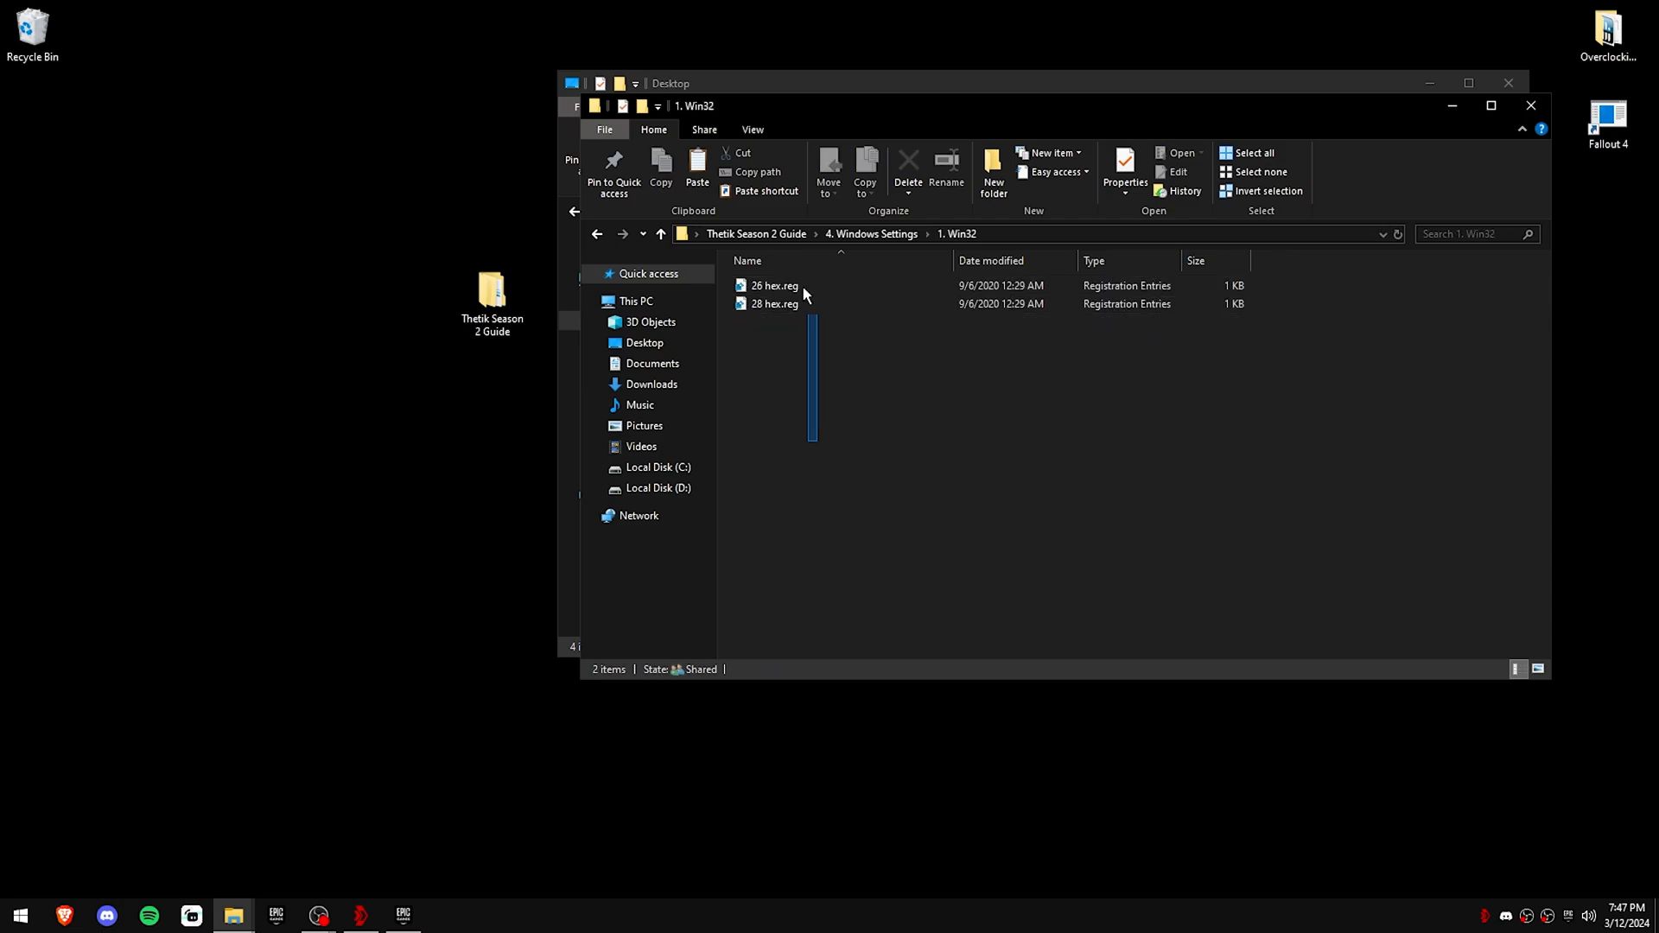
right_click(774, 304)
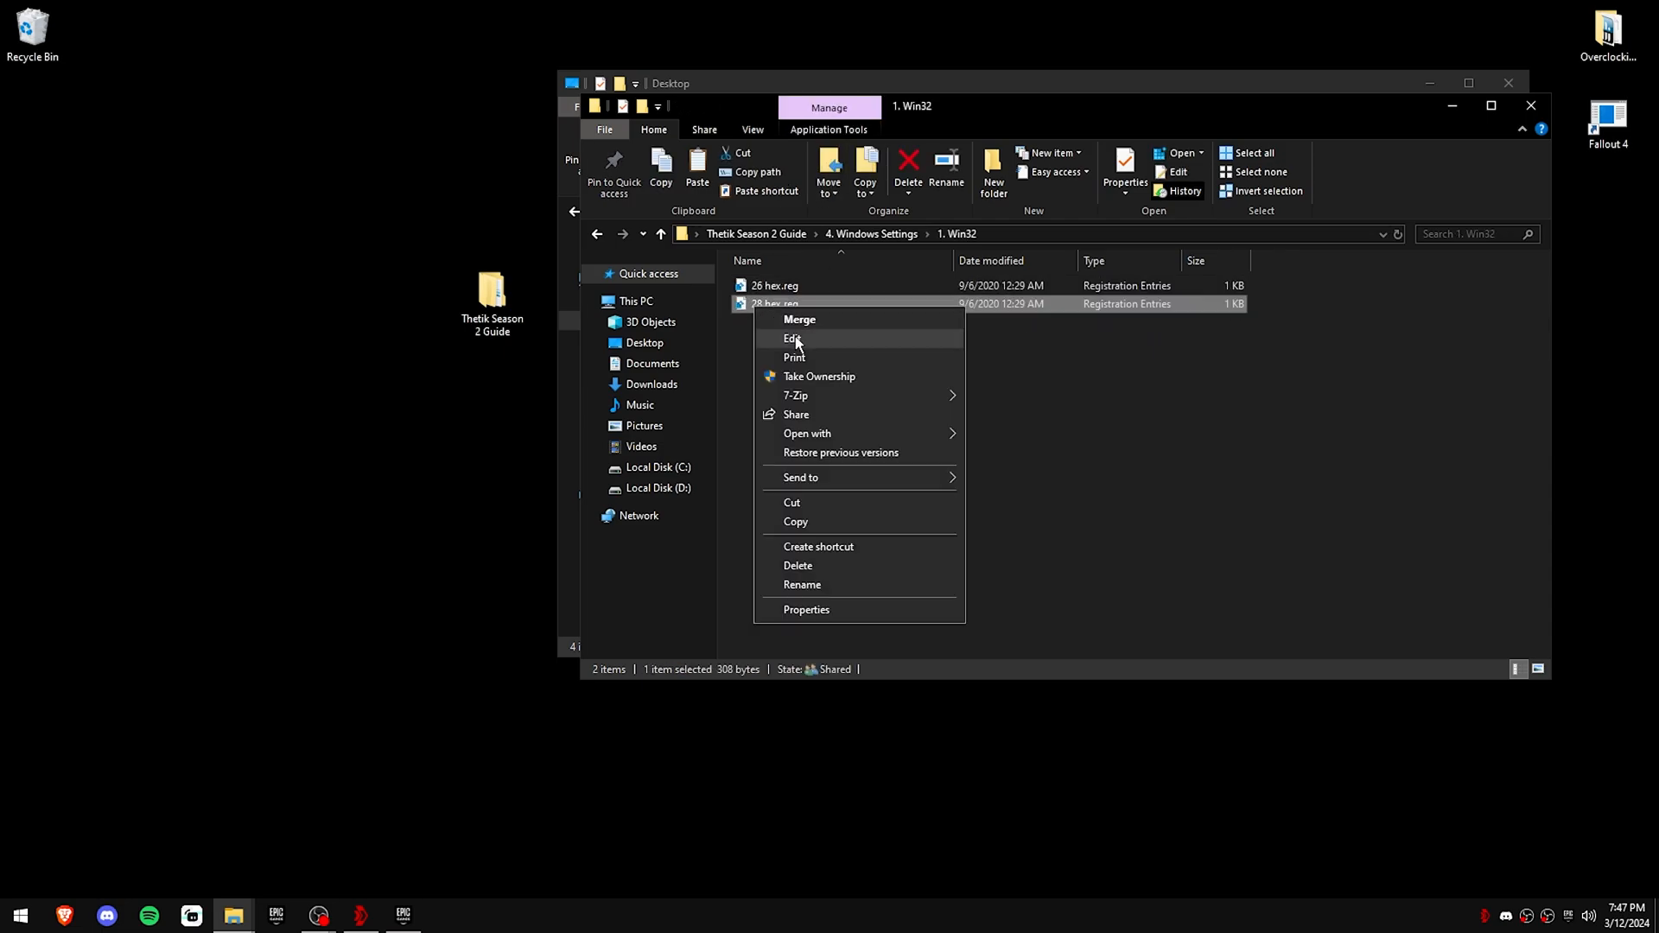
click(791, 339)
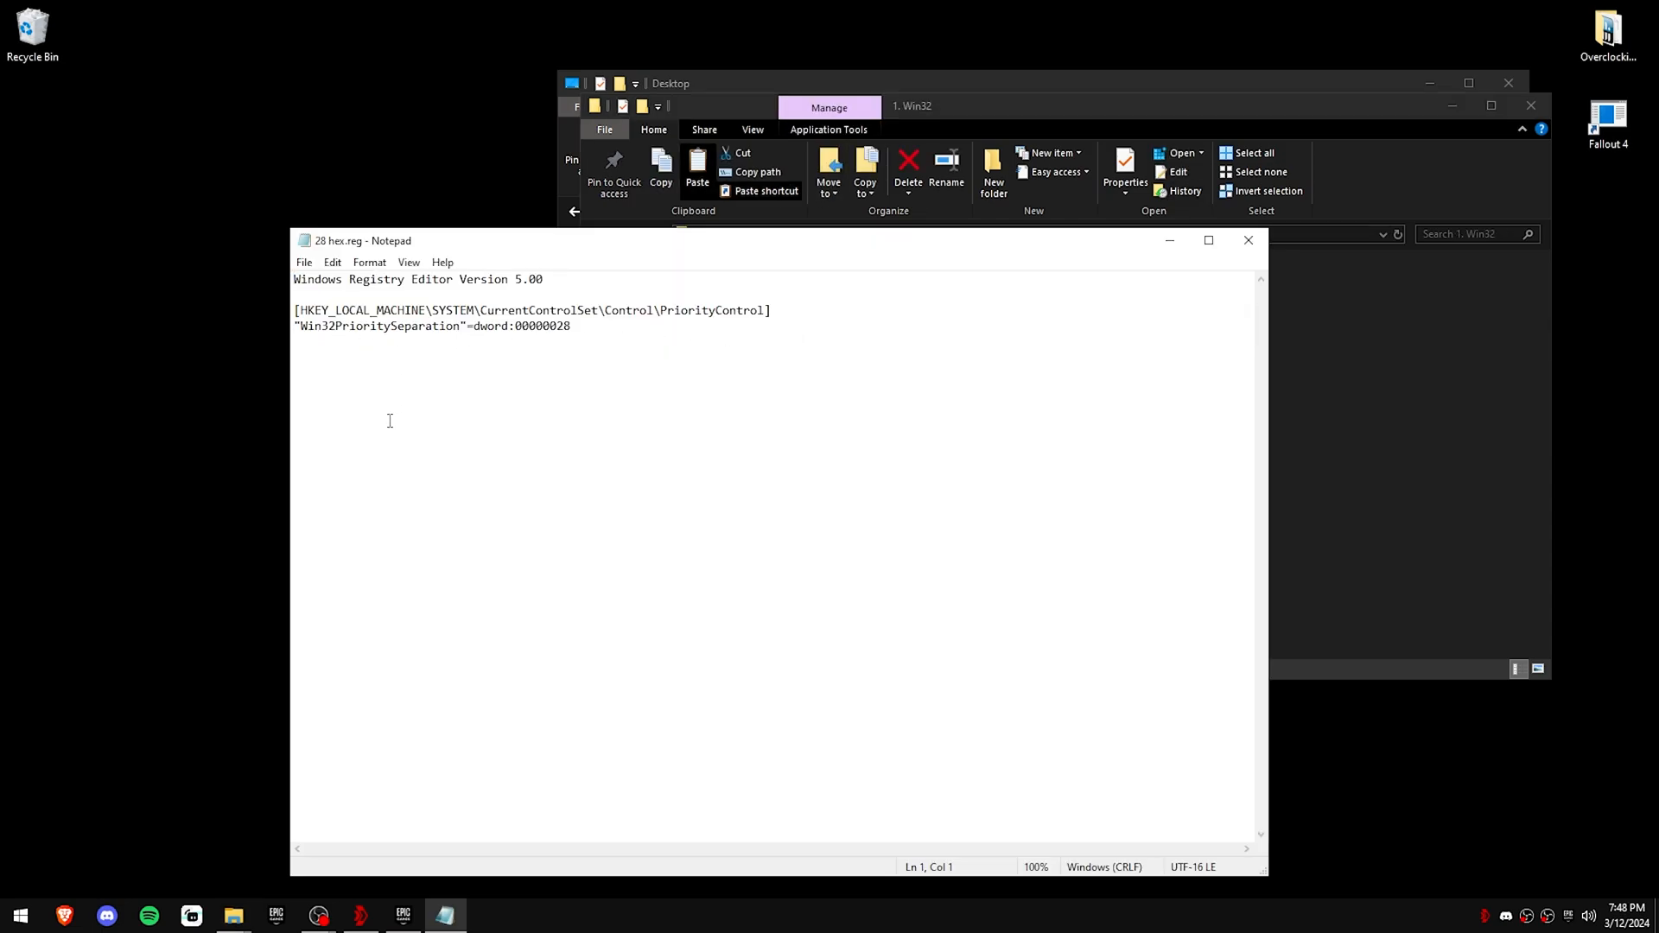
click(1248, 240)
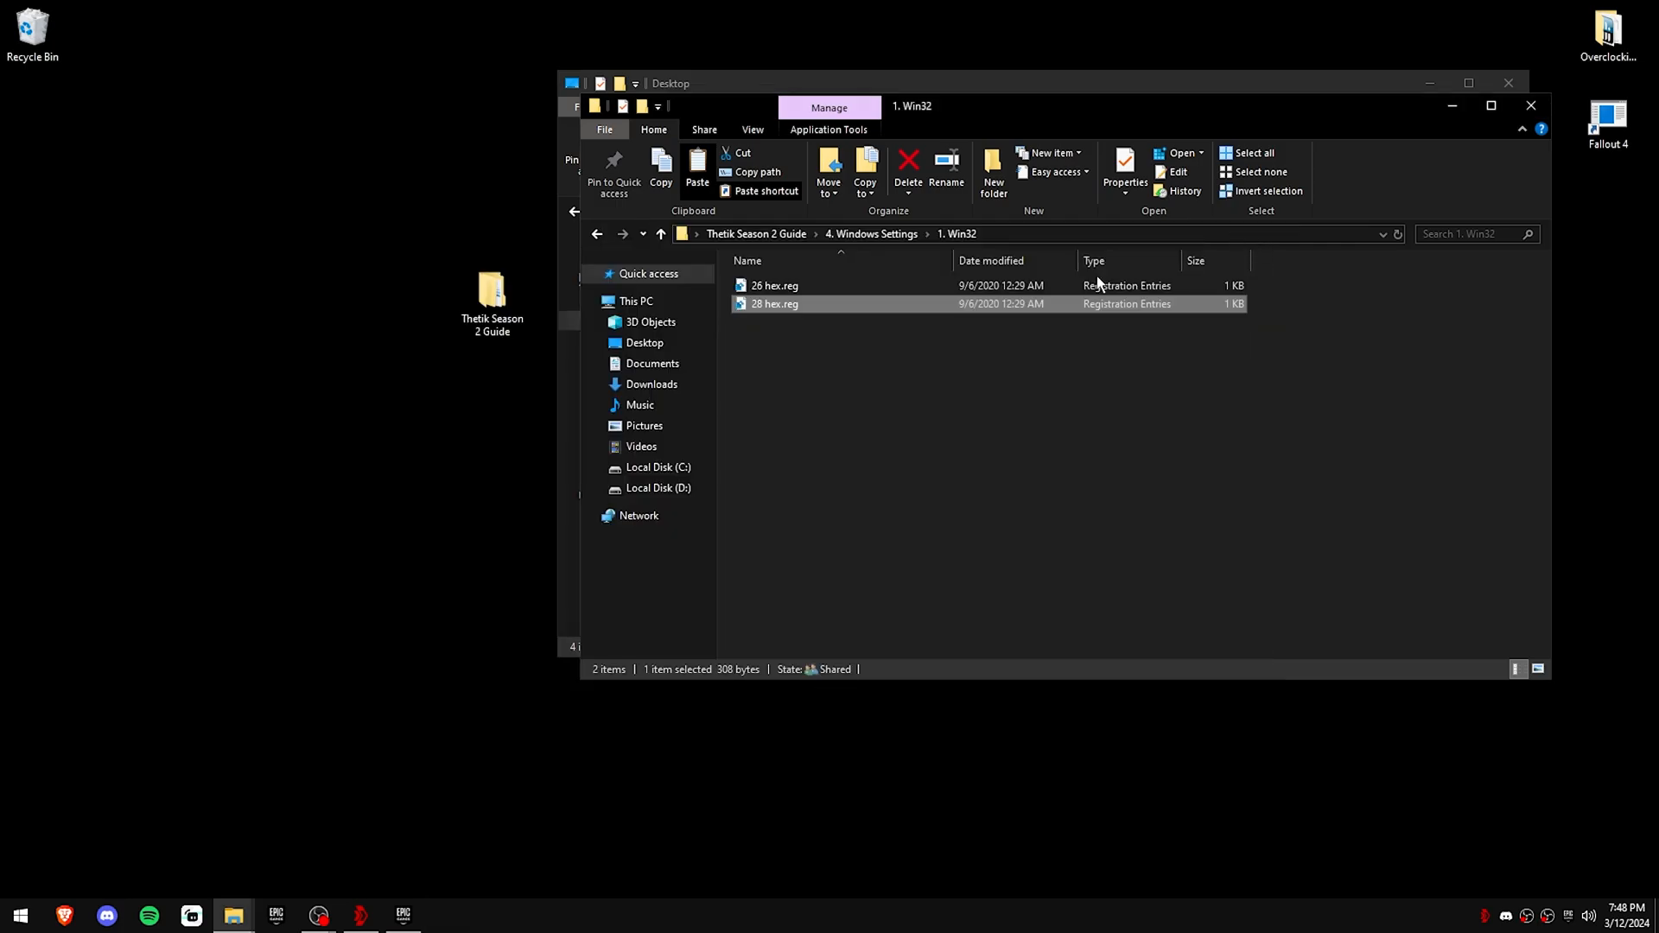
click(1173, 467)
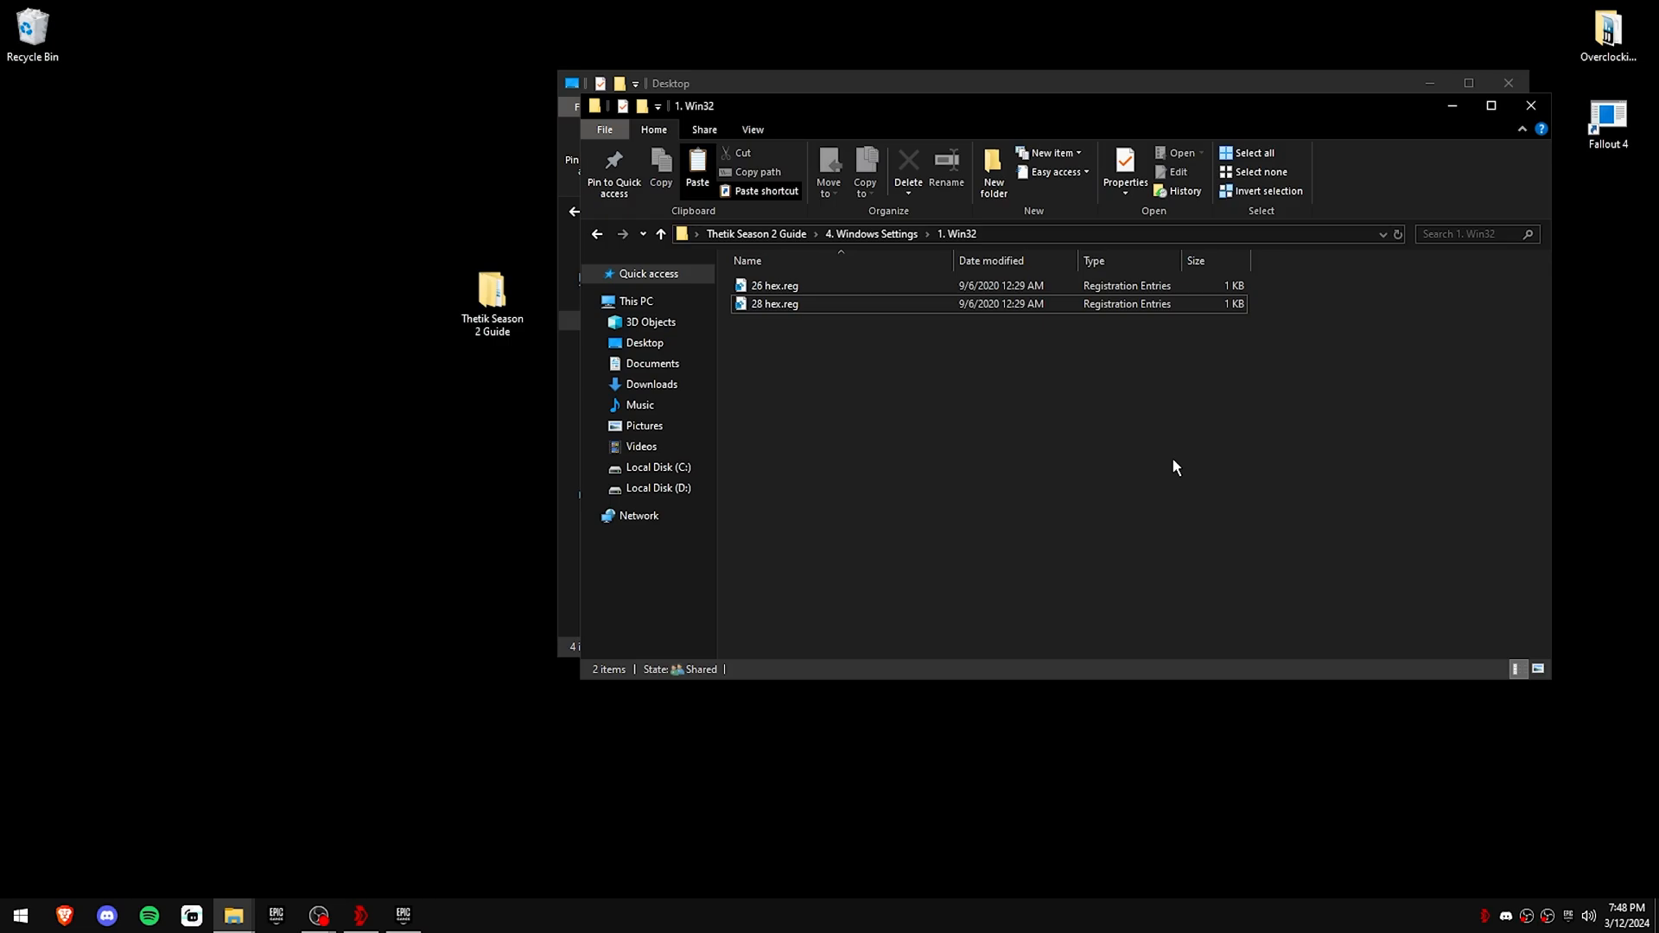
Step: Merge the Win32 priority separation .reg tweak into the registry and recheck 28 hex.reg
double_click(774, 285)
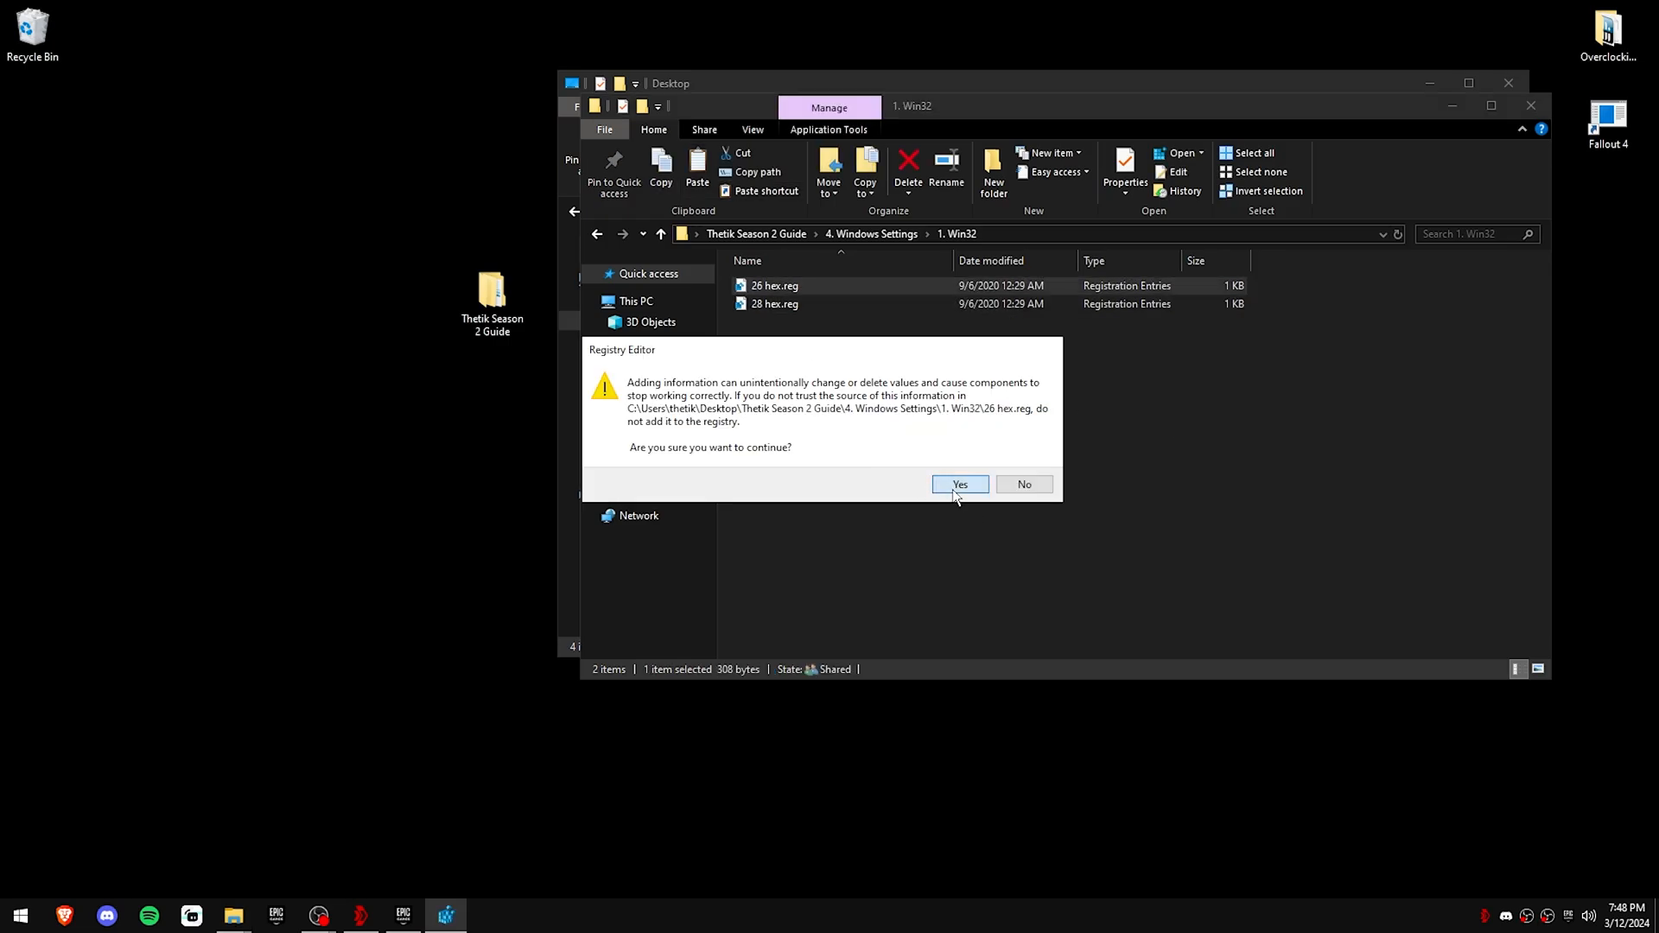
click(959, 484)
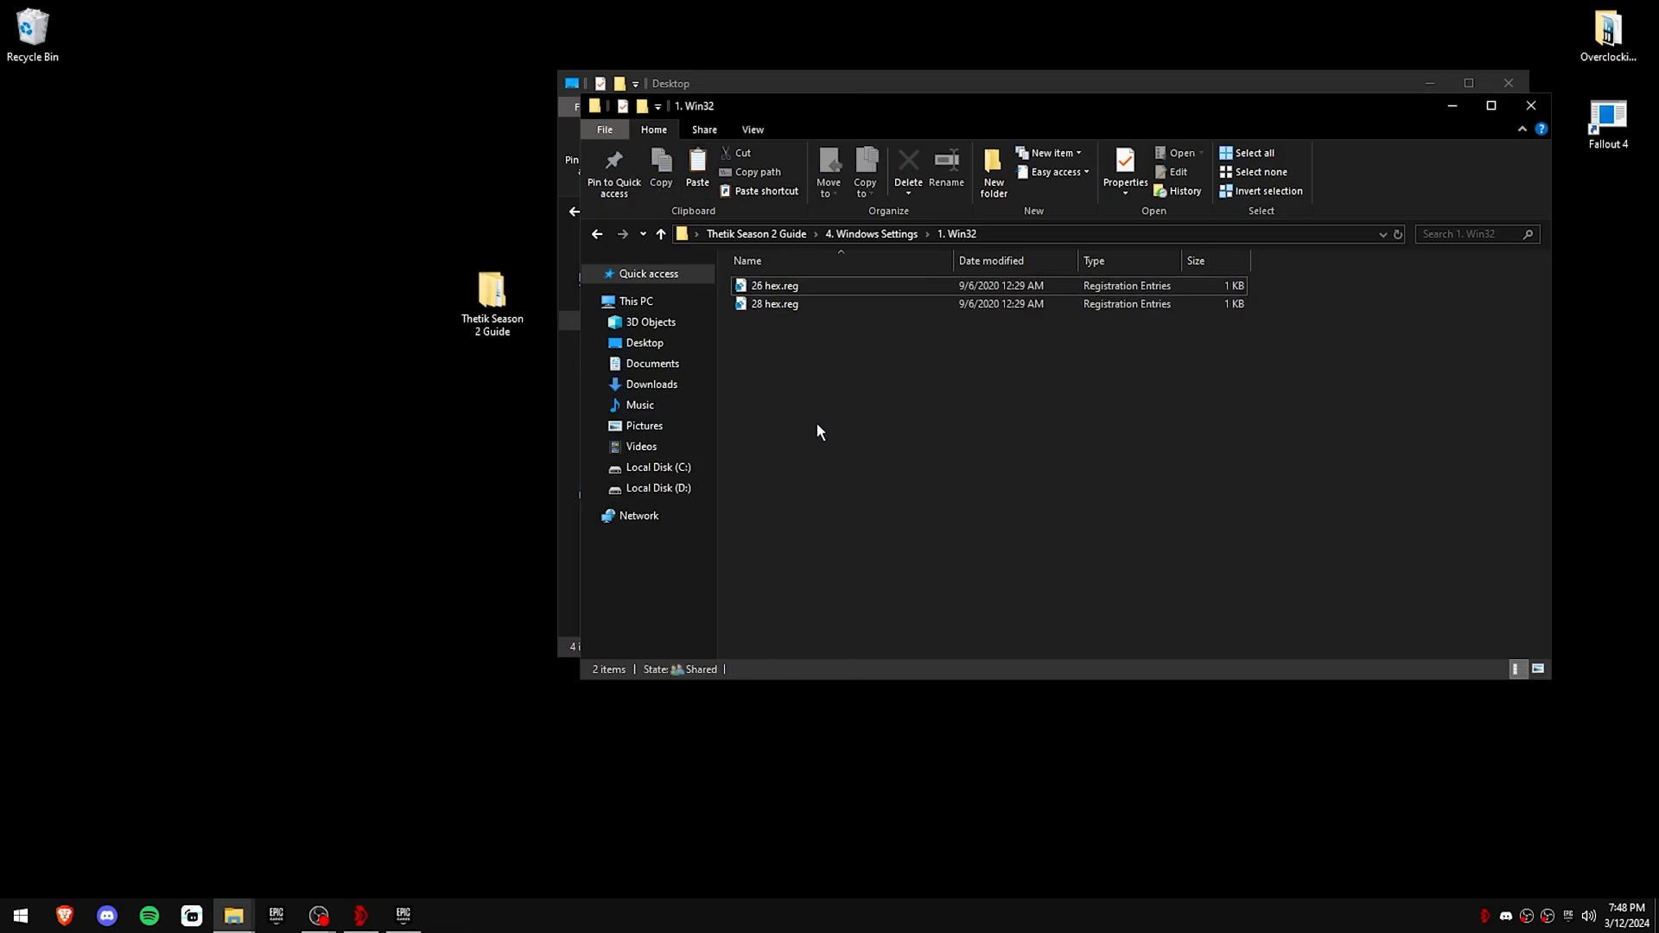
double_click(774, 304)
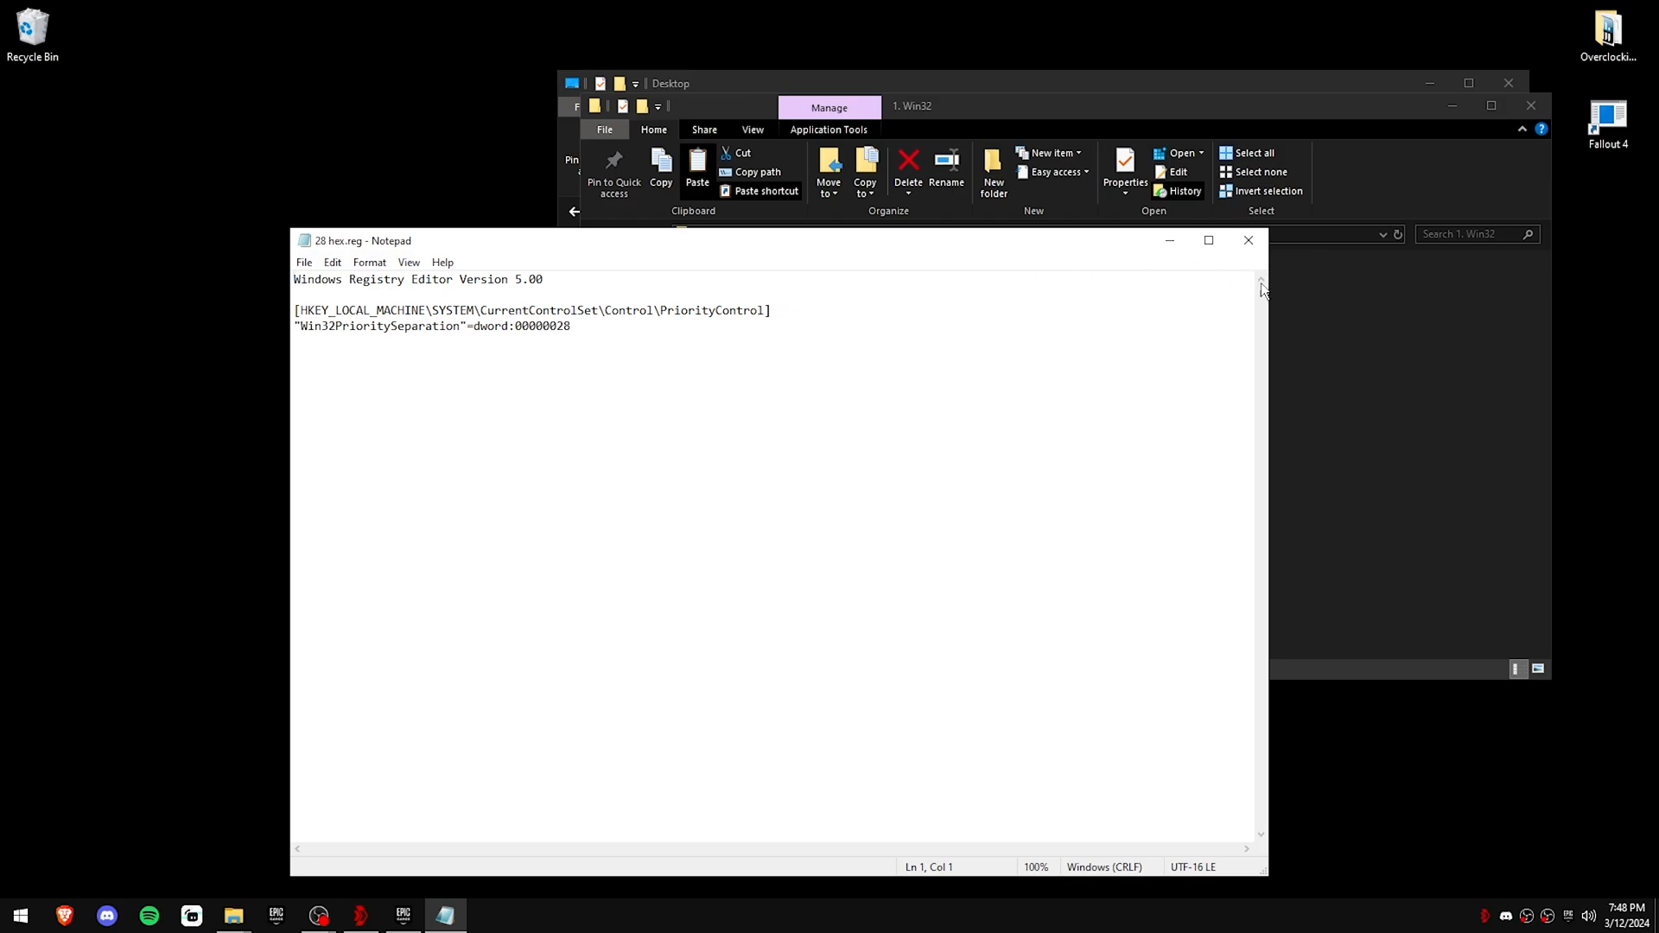
click(1247, 240)
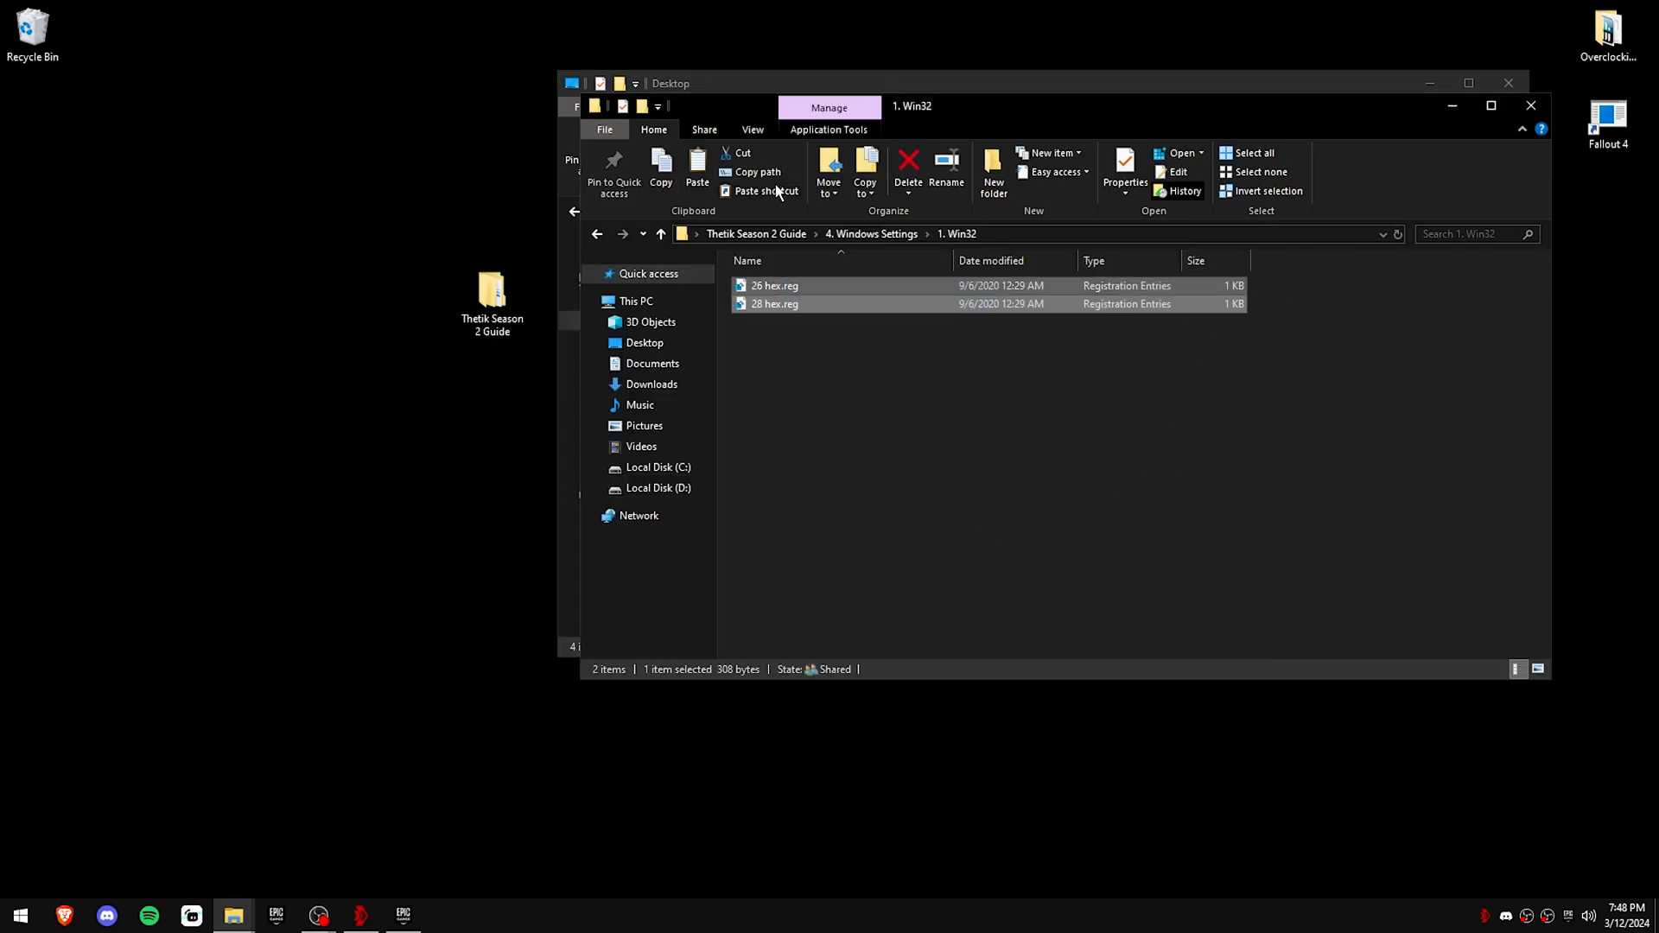
click(899, 484)
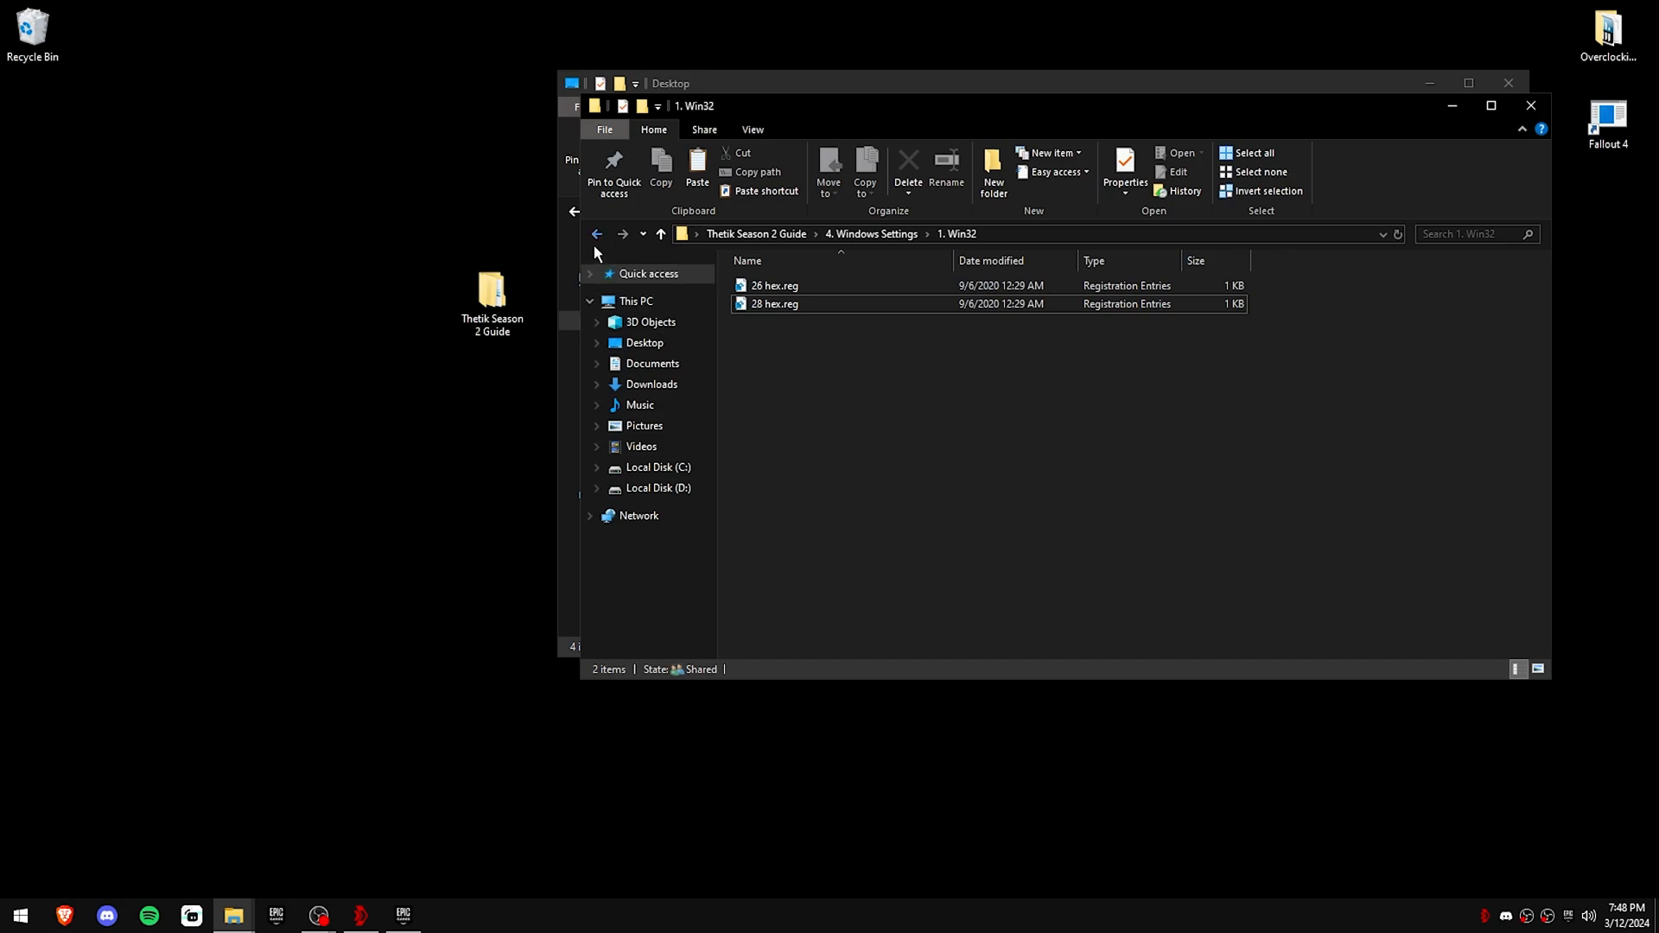
Step: Run the Best Power Plan batch from the Powerplan folder and search 'change power' for Power Options
click(596, 233)
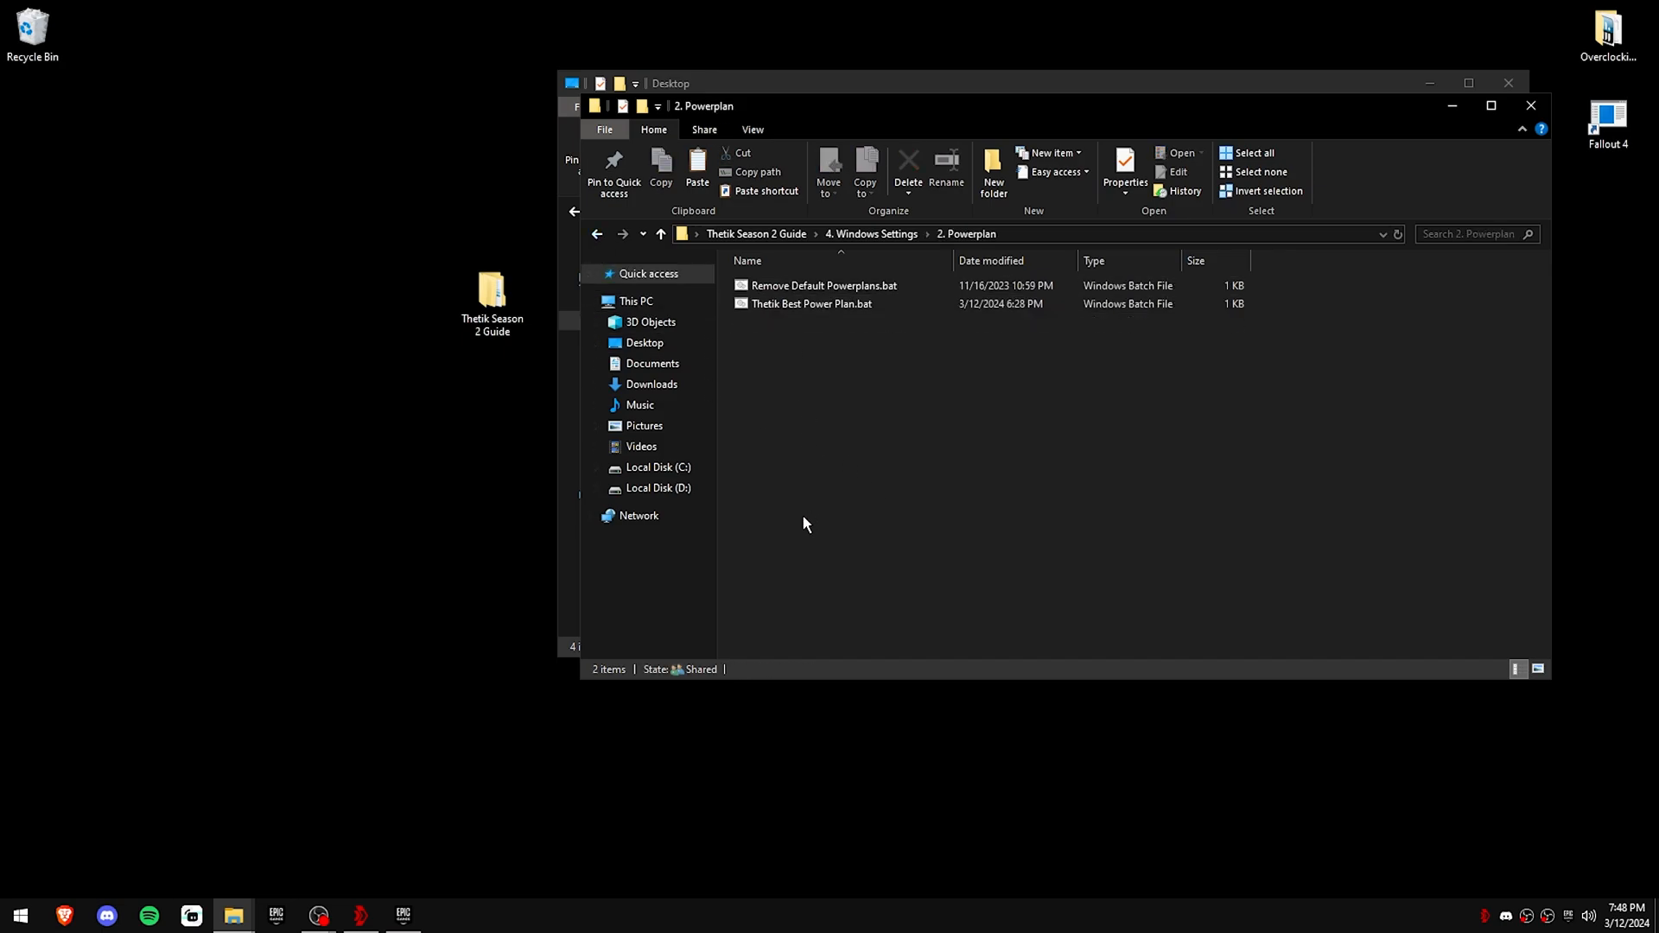
double_click(810, 304)
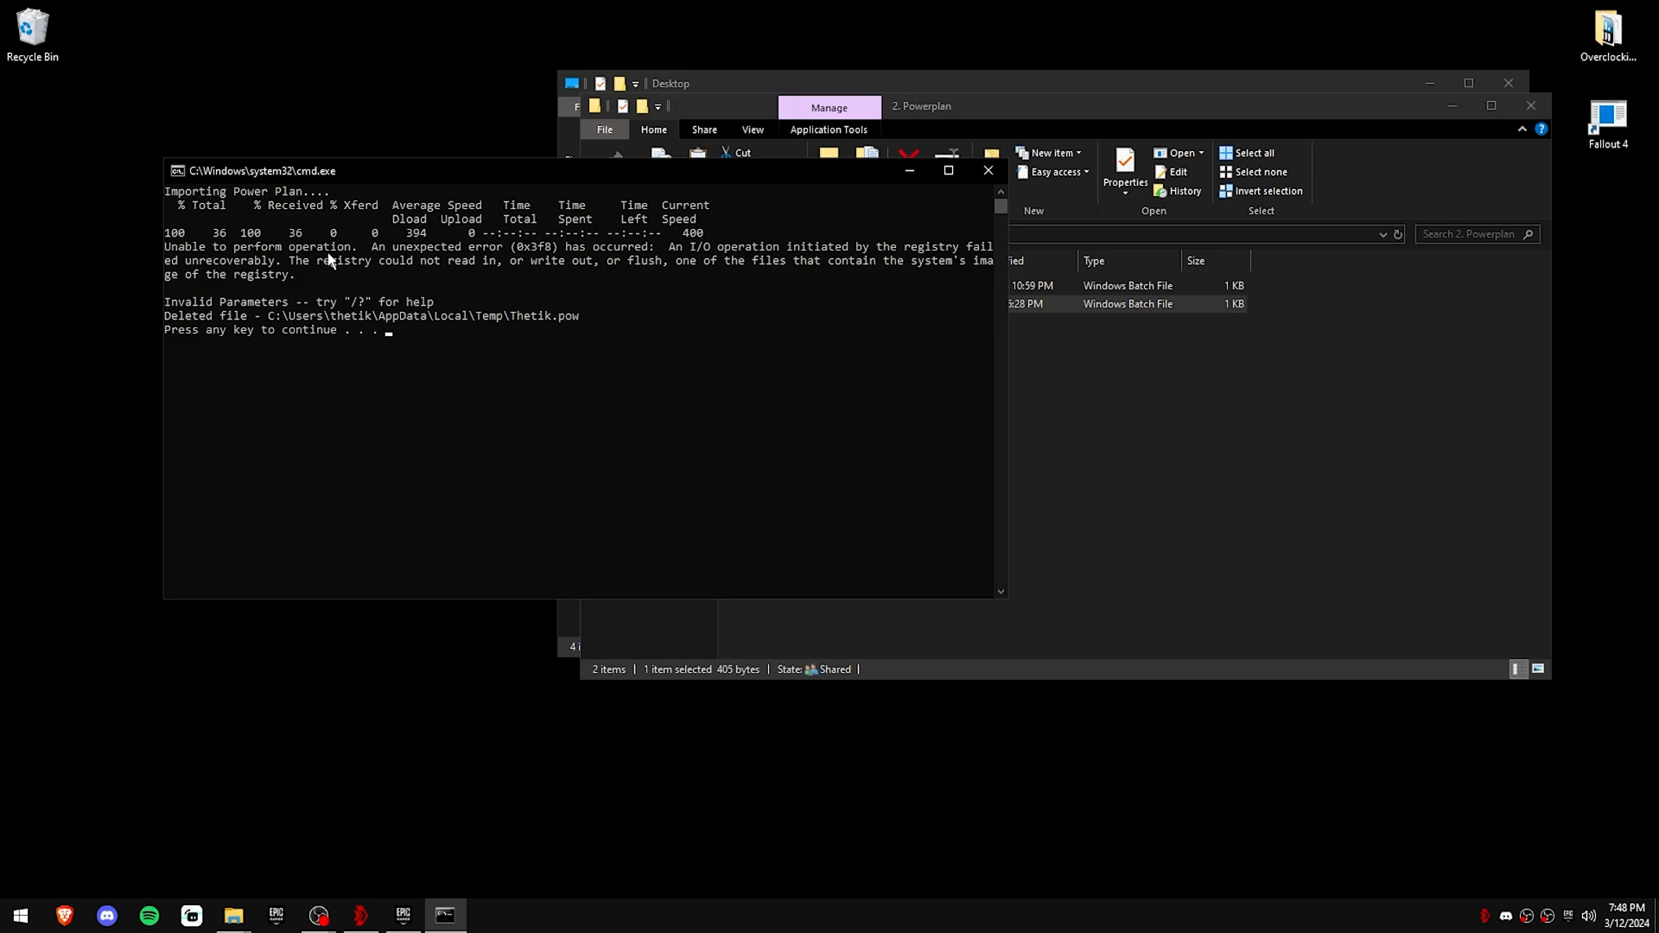
mouse_move(389, 358)
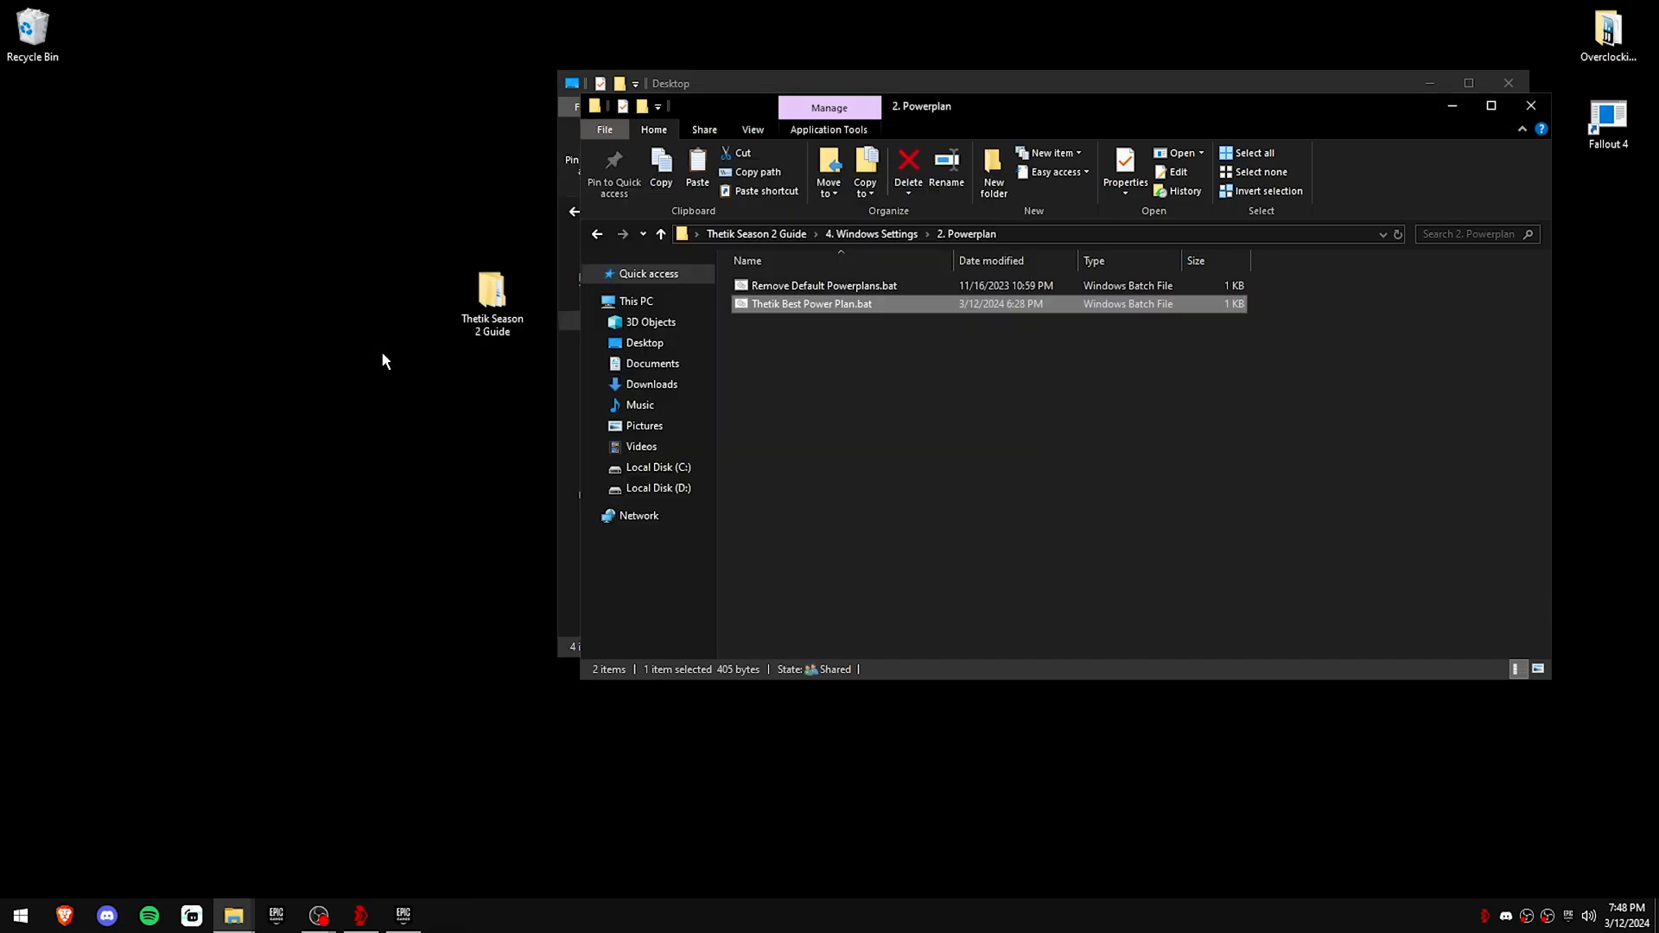
text(change power)
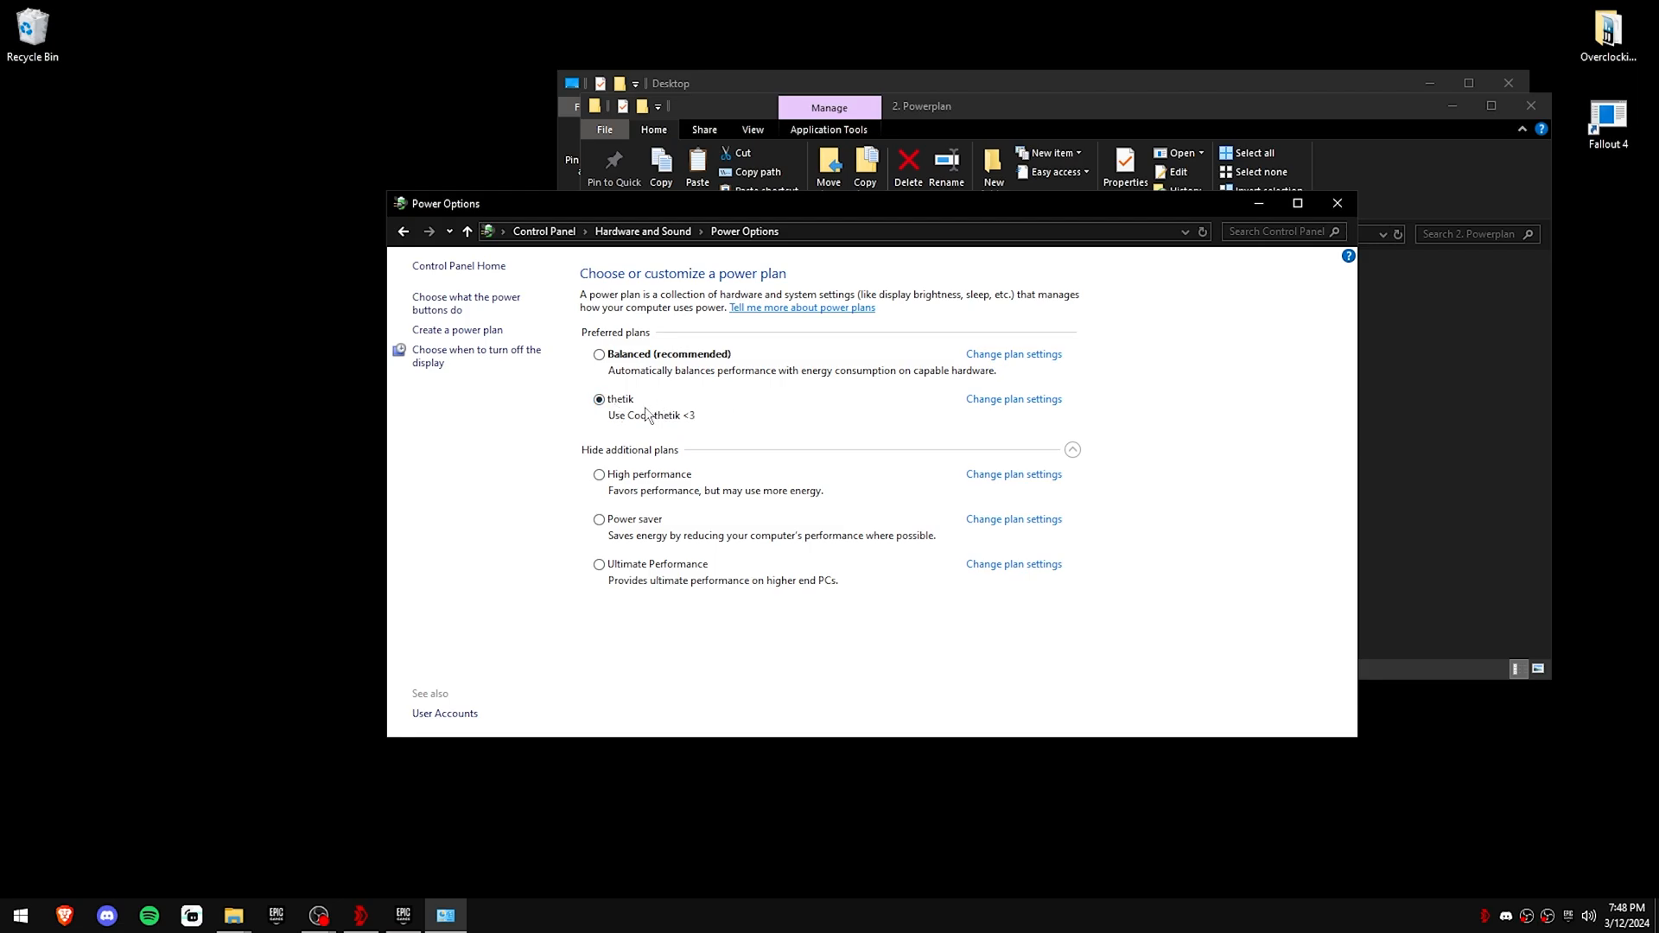
mouse_move(1308, 254)
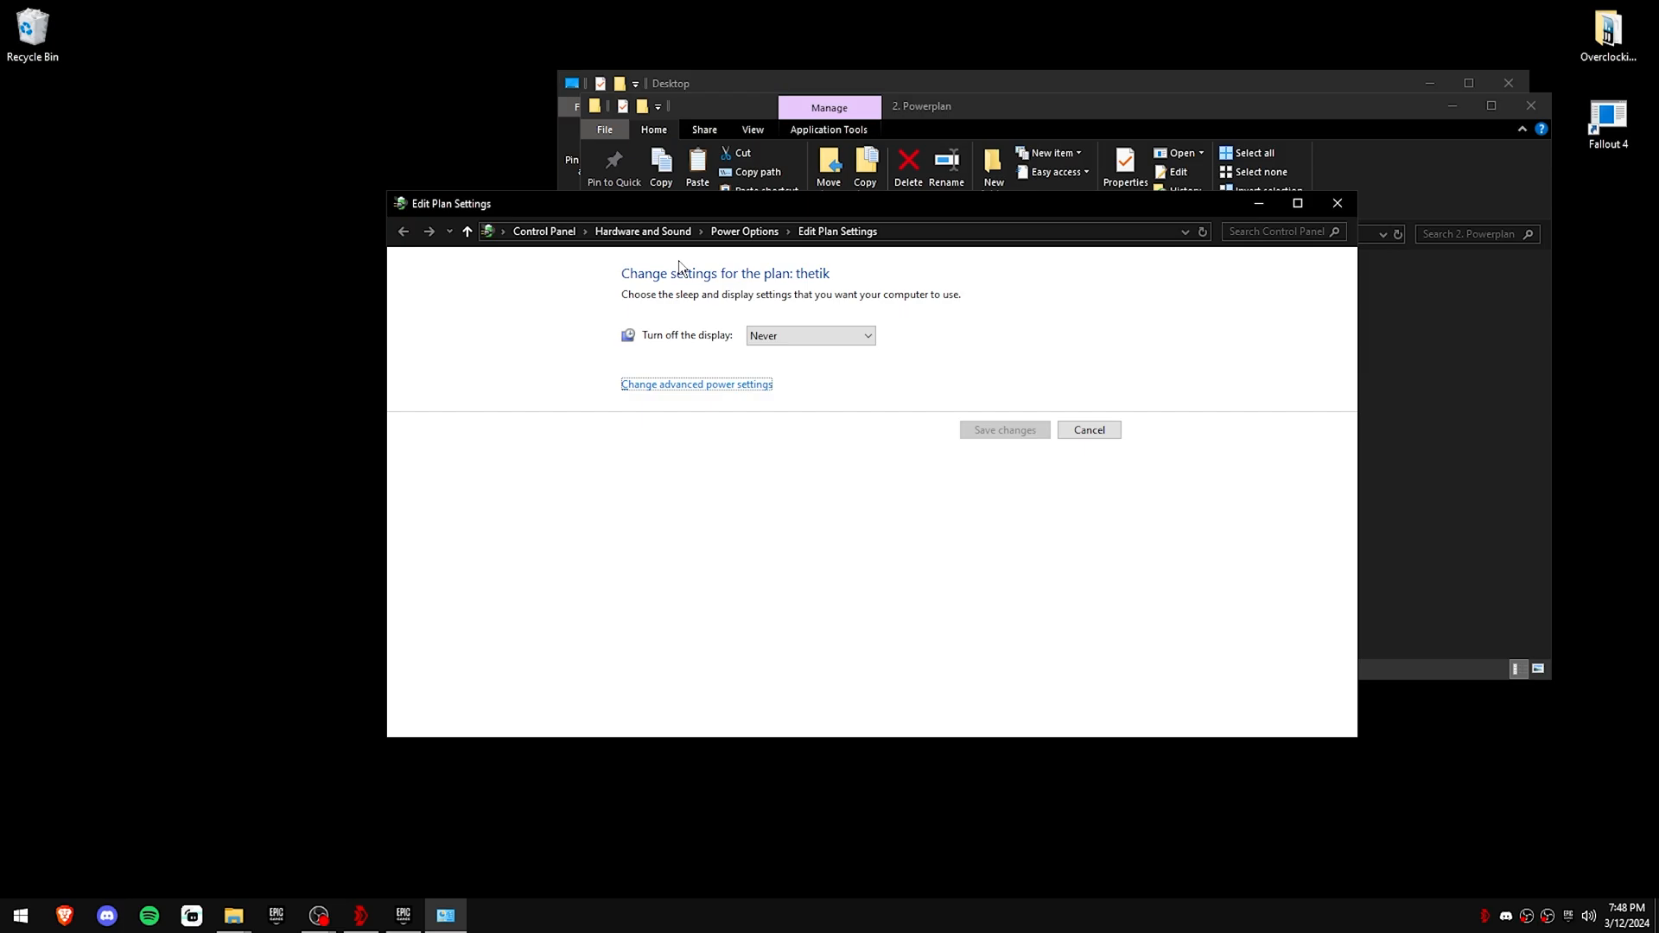
Step: Return to the power plan list and close Power Options, leaving the Powerplan folder showing
click(403, 230)
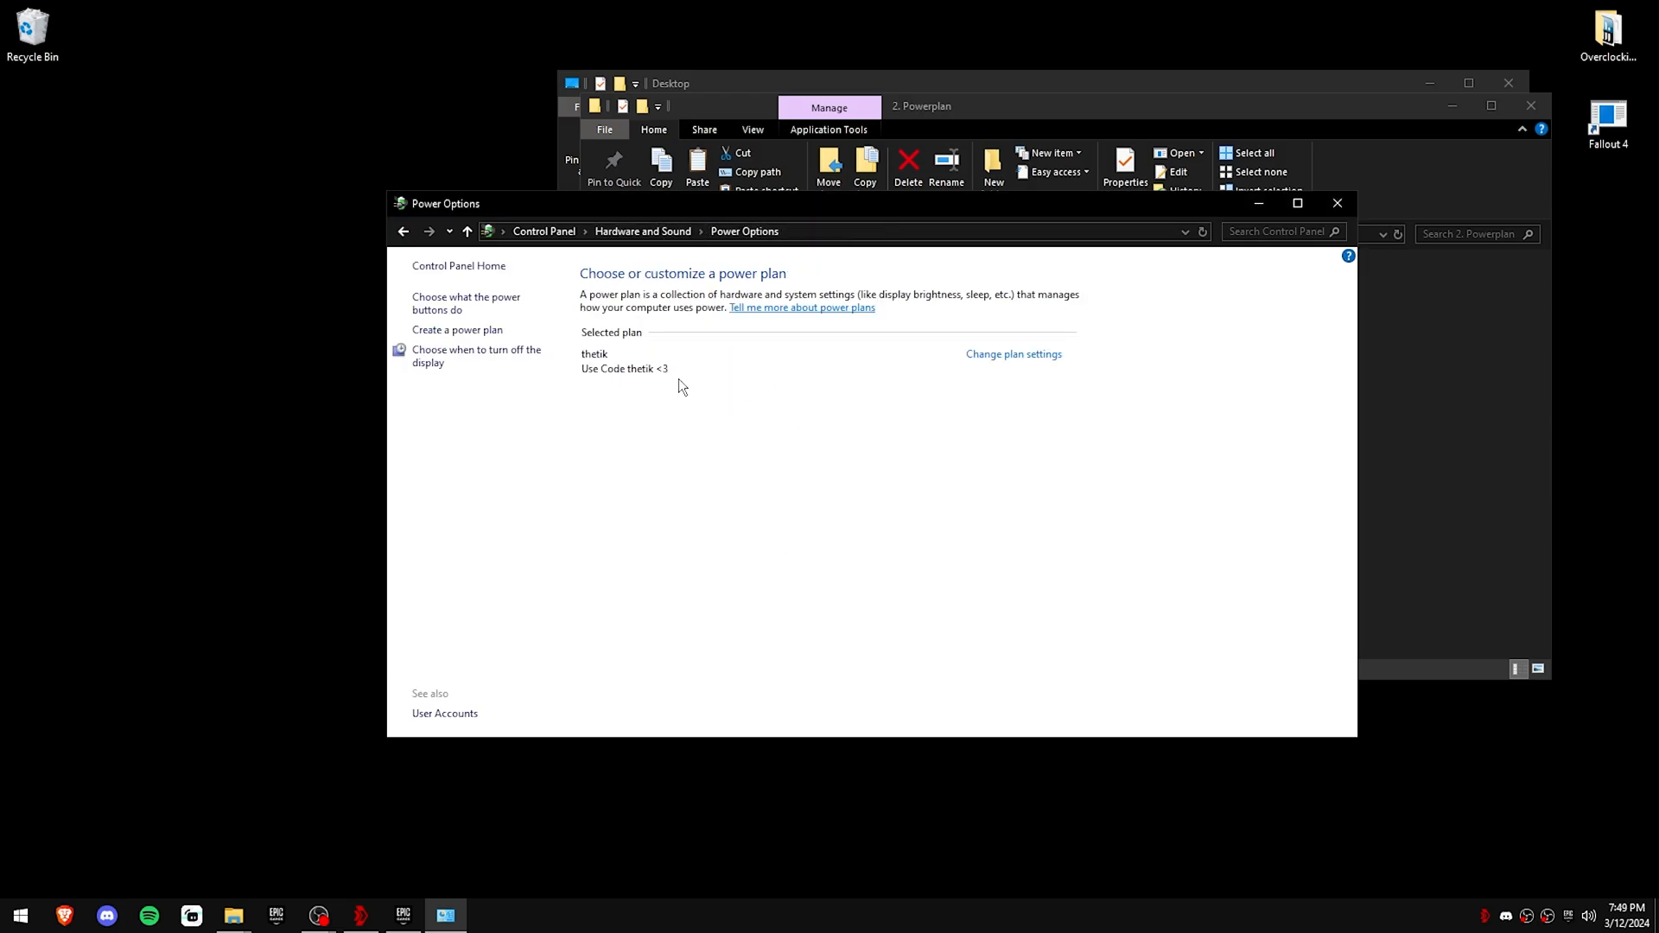
click(1336, 204)
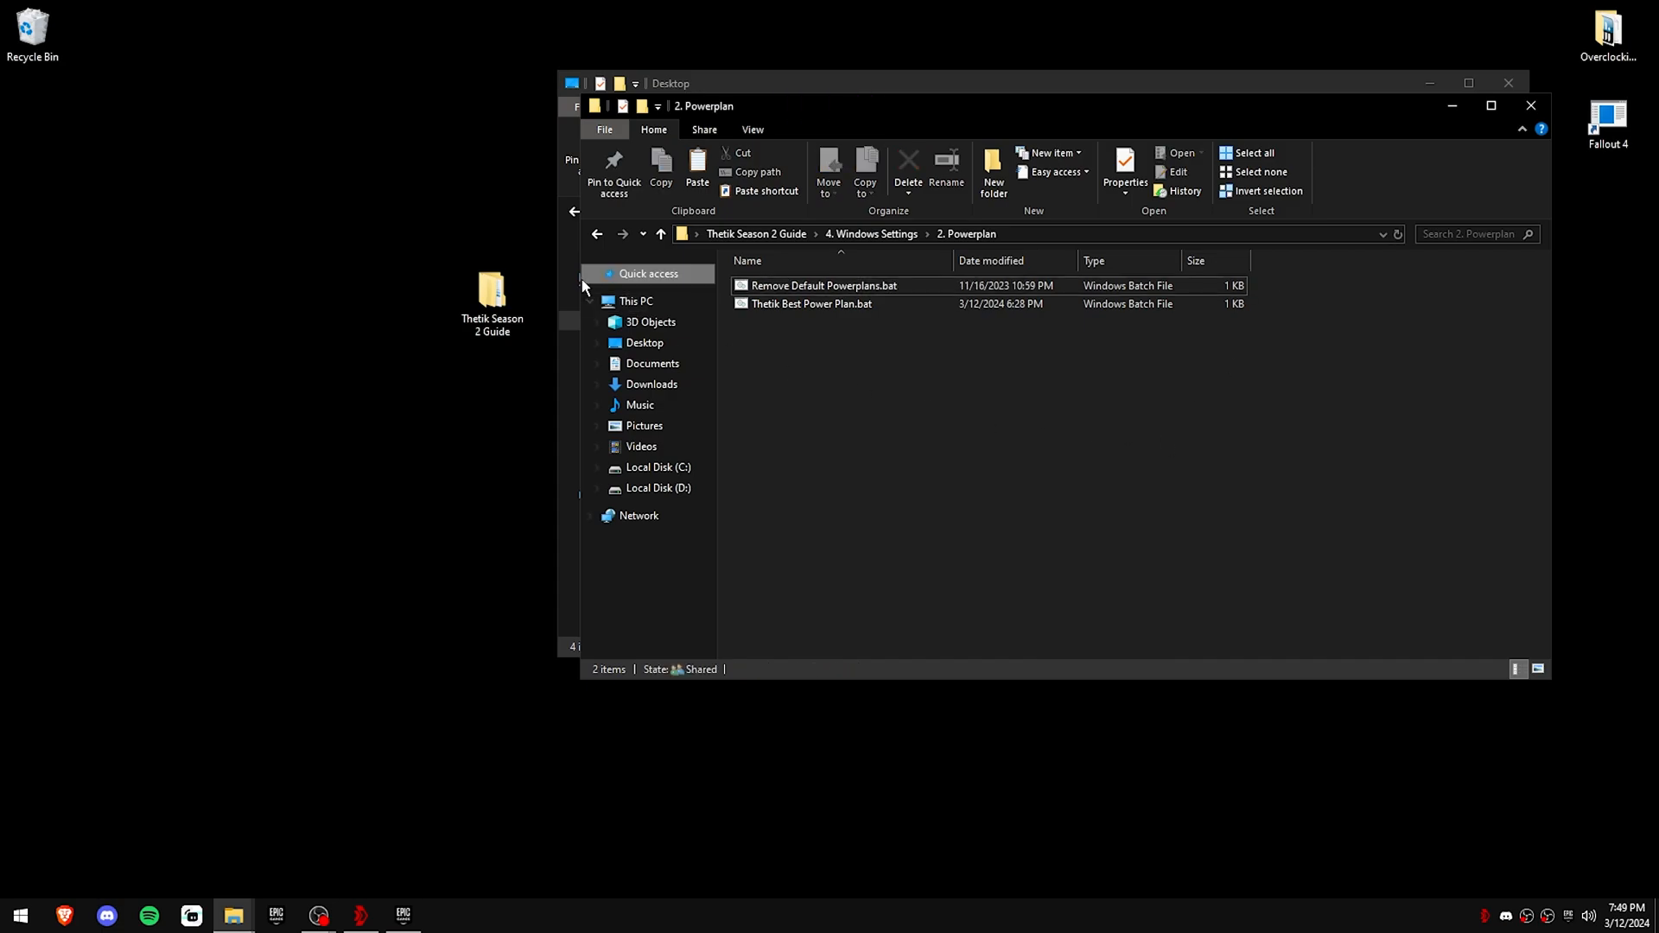